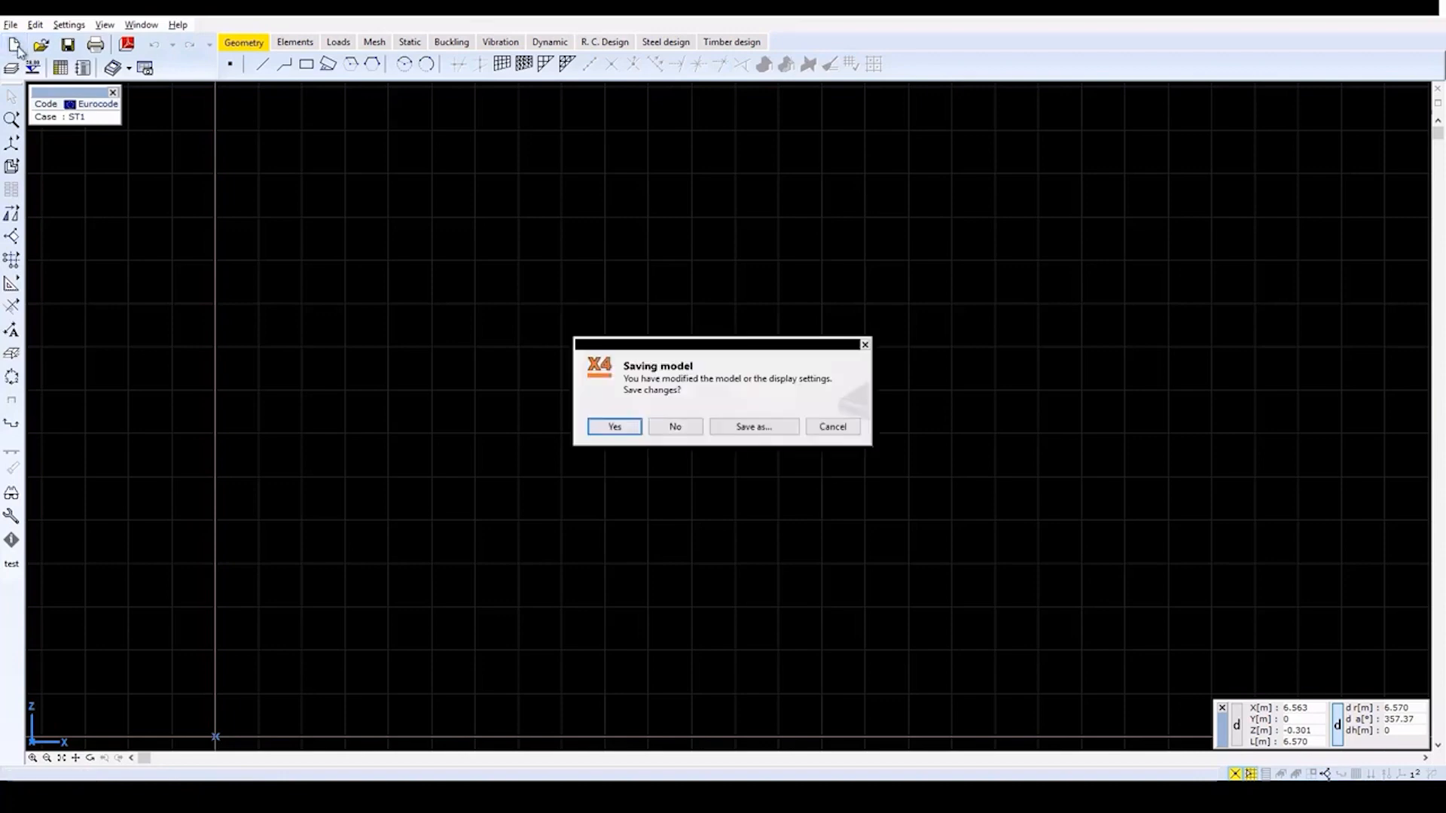
pyautogui.moveTo(646, 416)
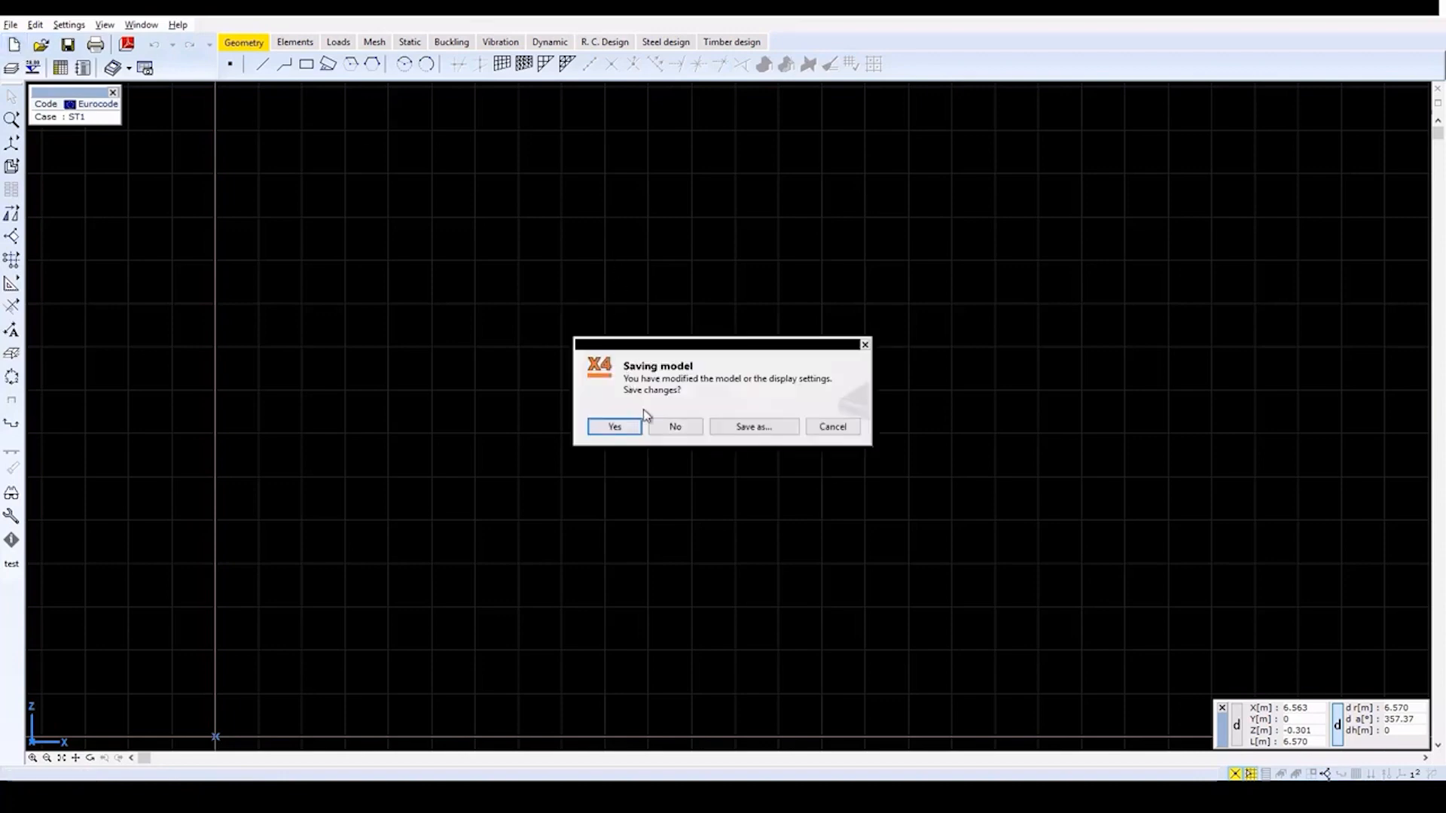
# - Dismiss the save prompt and create a new model named Reservoir with Eurocode settings
pyautogui.click(675, 426)
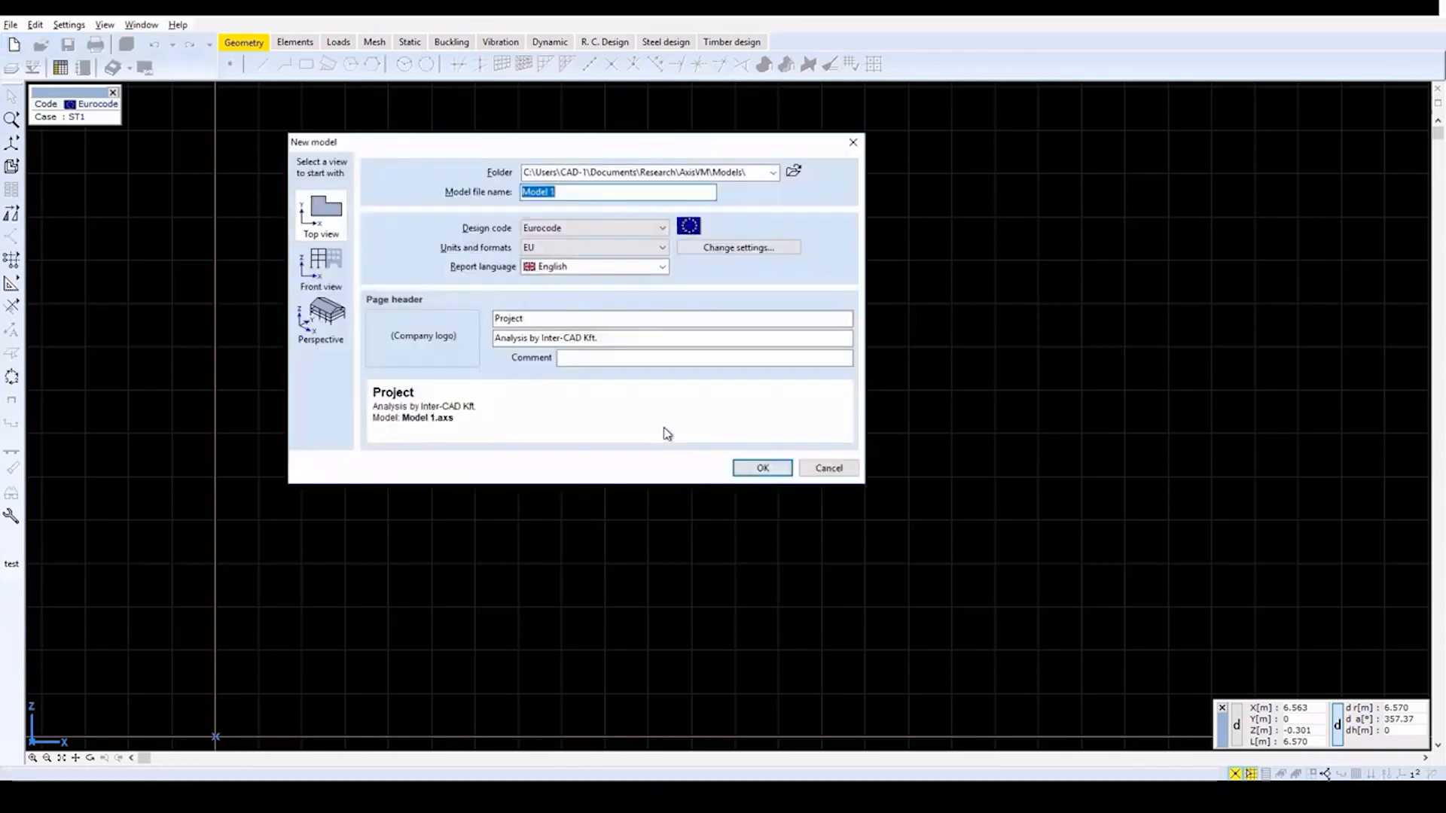
pyautogui.write('Reserv')
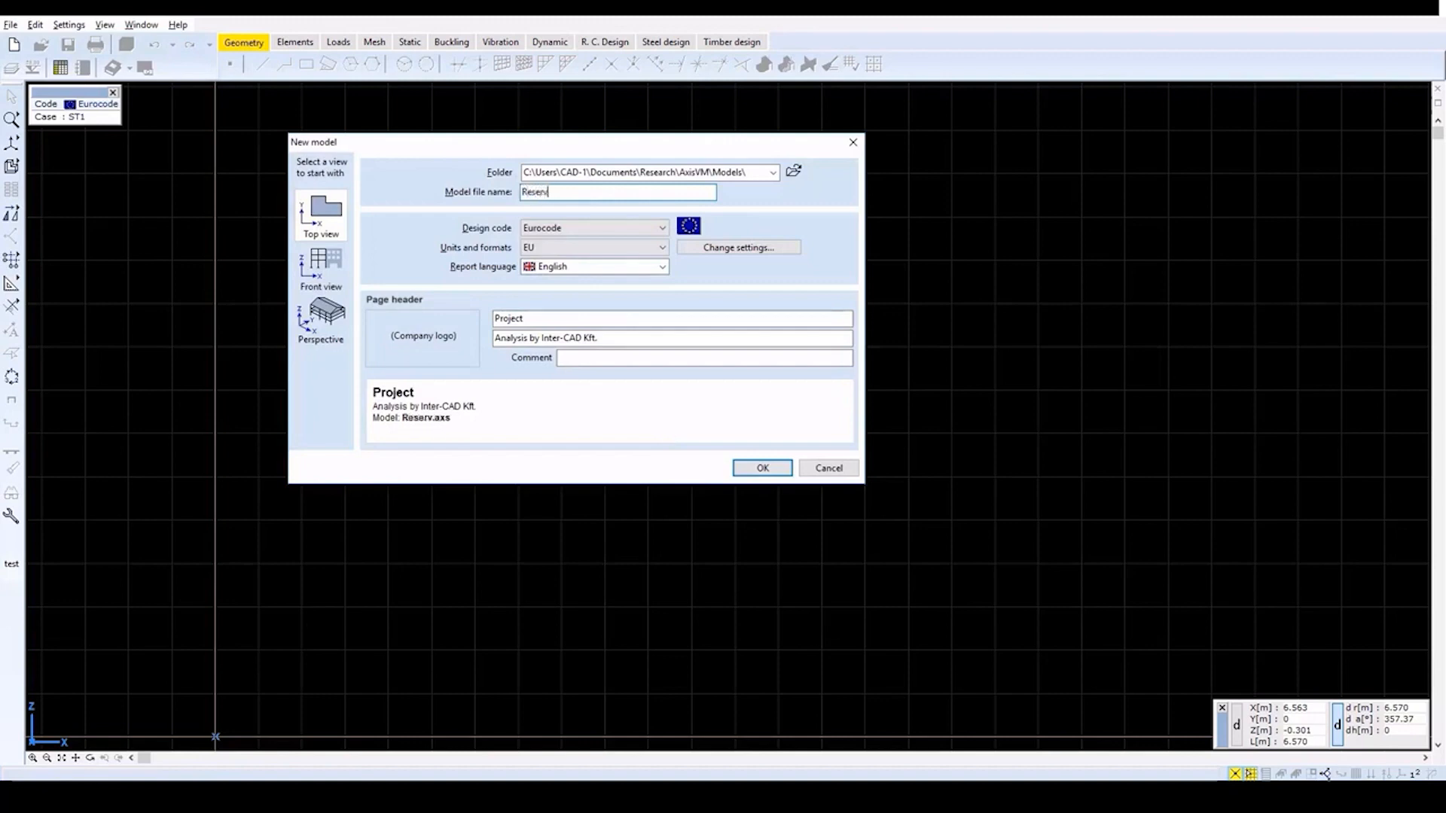
pyautogui.write('oir')
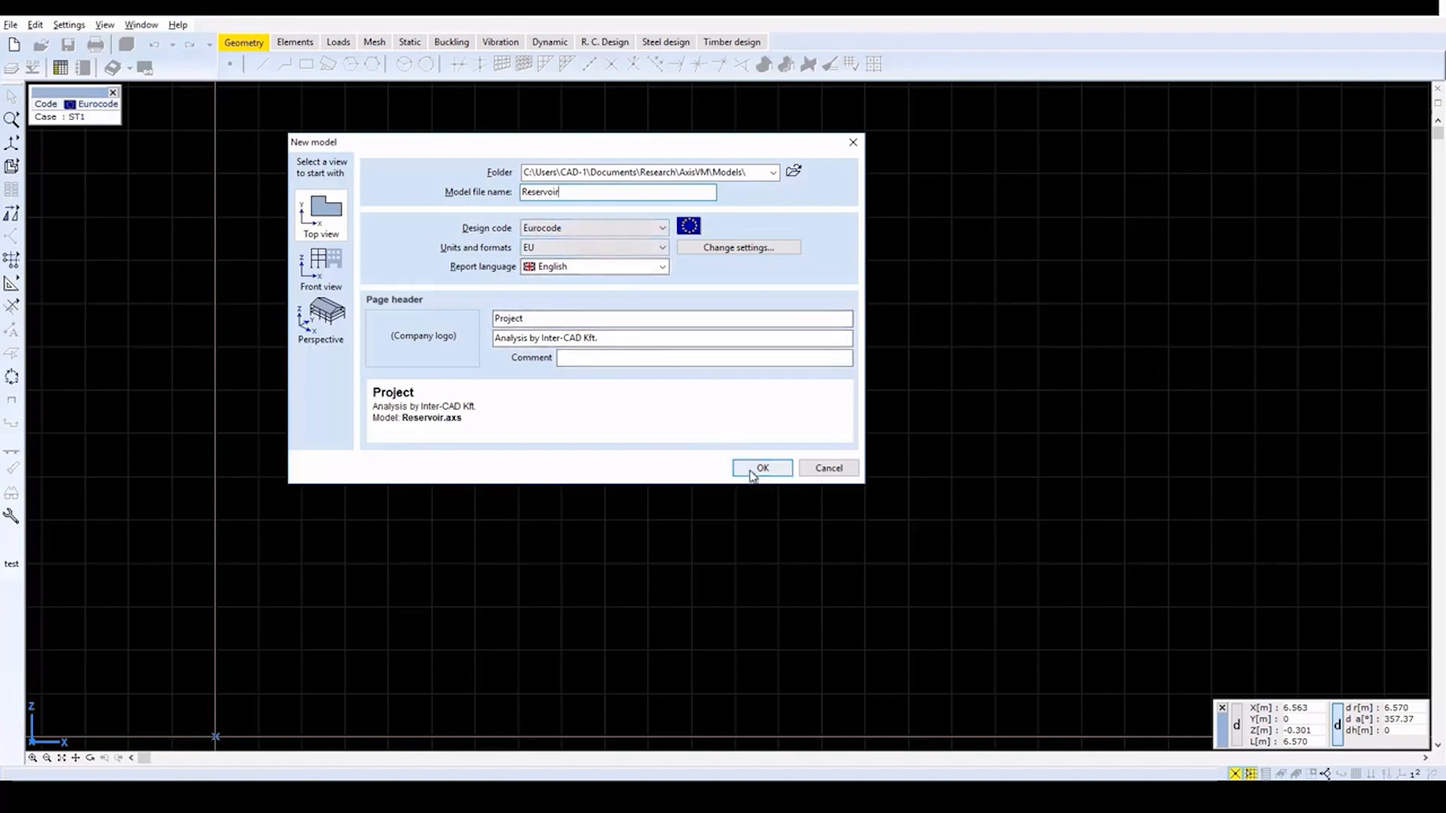
pyautogui.click(762, 468)
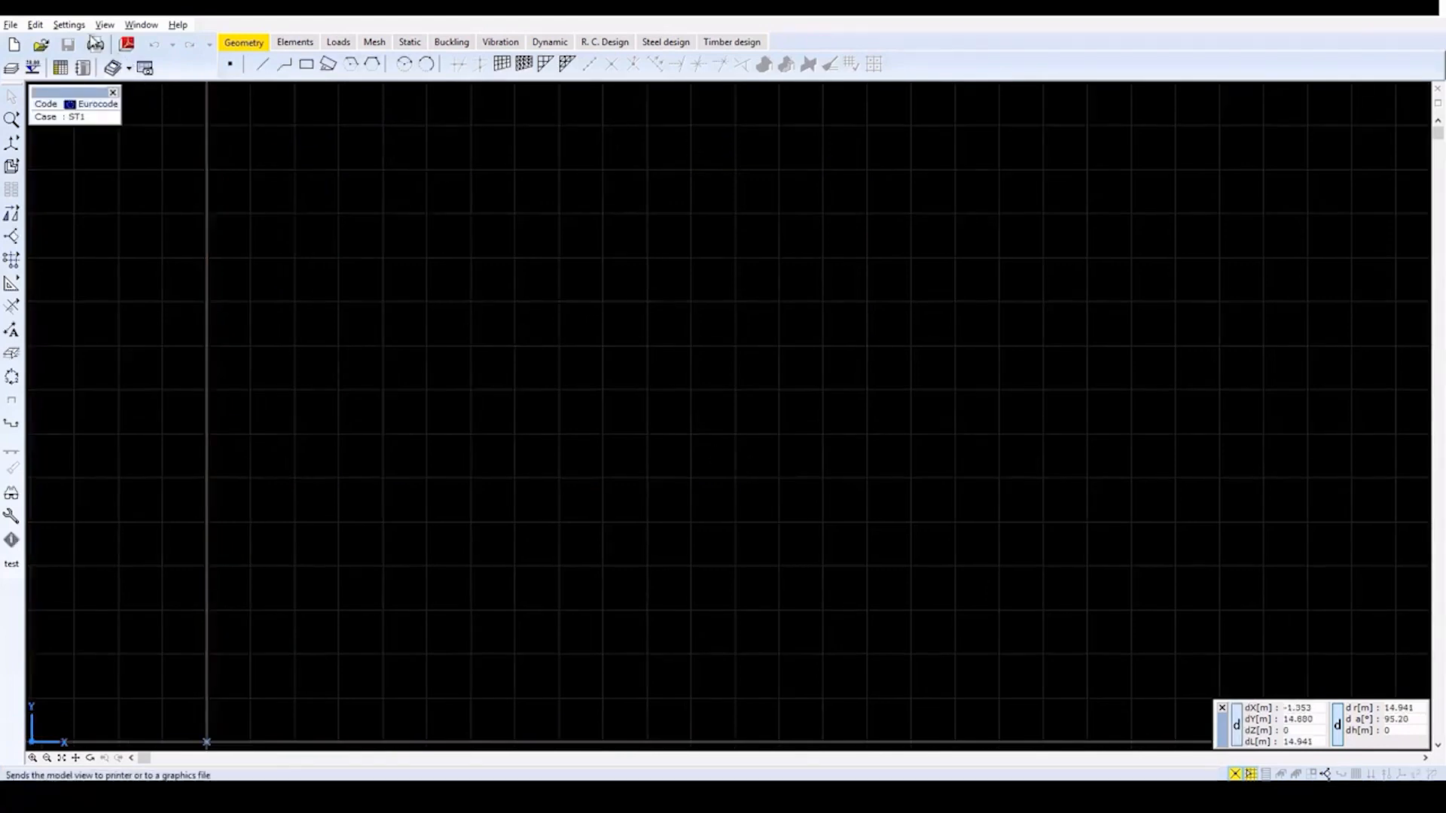
# - Set the cursor step ΔX, ΔY, ΔZ to 0.2 m in the Grid & cursor options
pyautogui.click(70, 25)
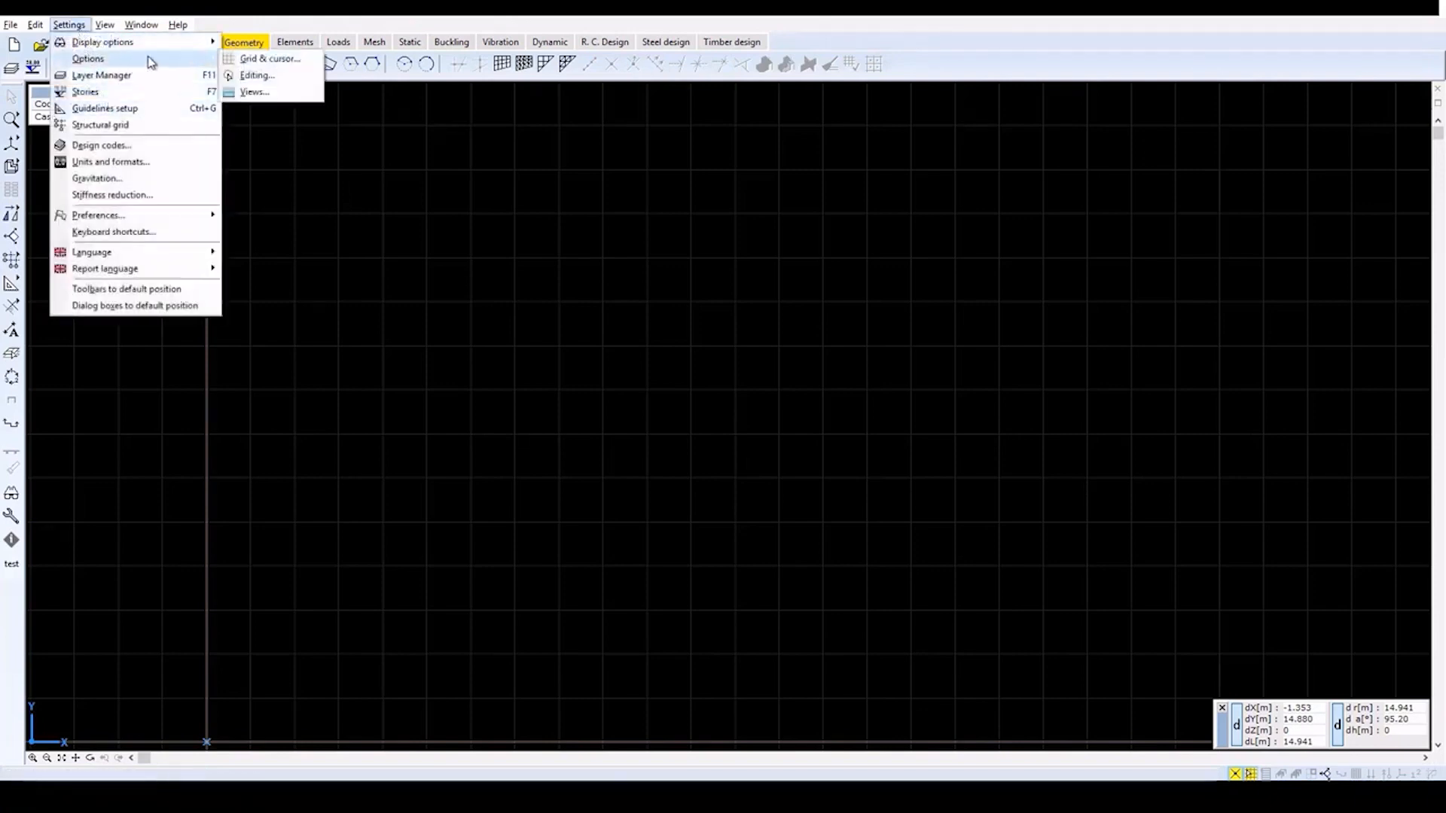
pyautogui.click(270, 58)
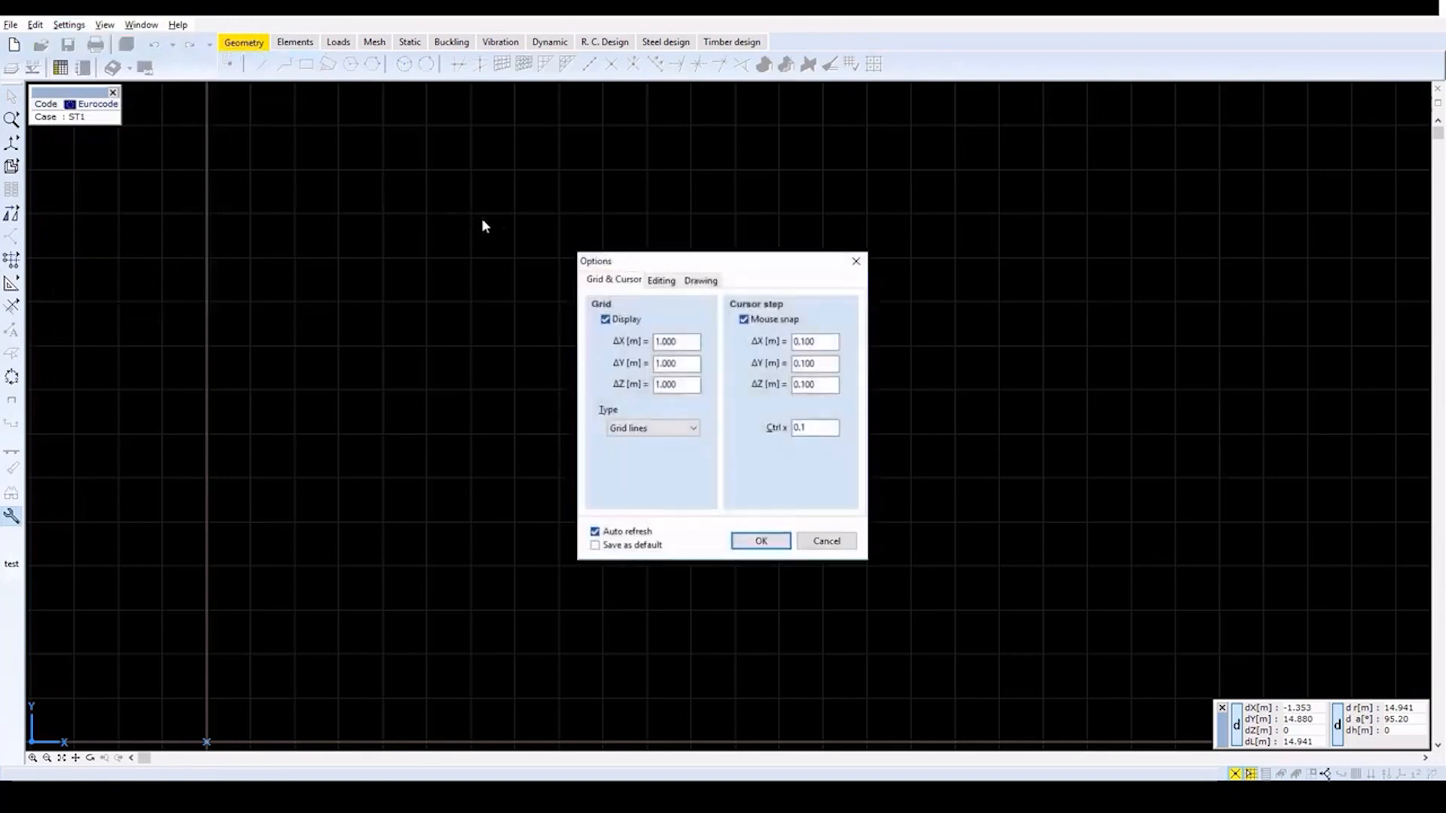
pyautogui.click(815, 342)
pyautogui.write('0.2')
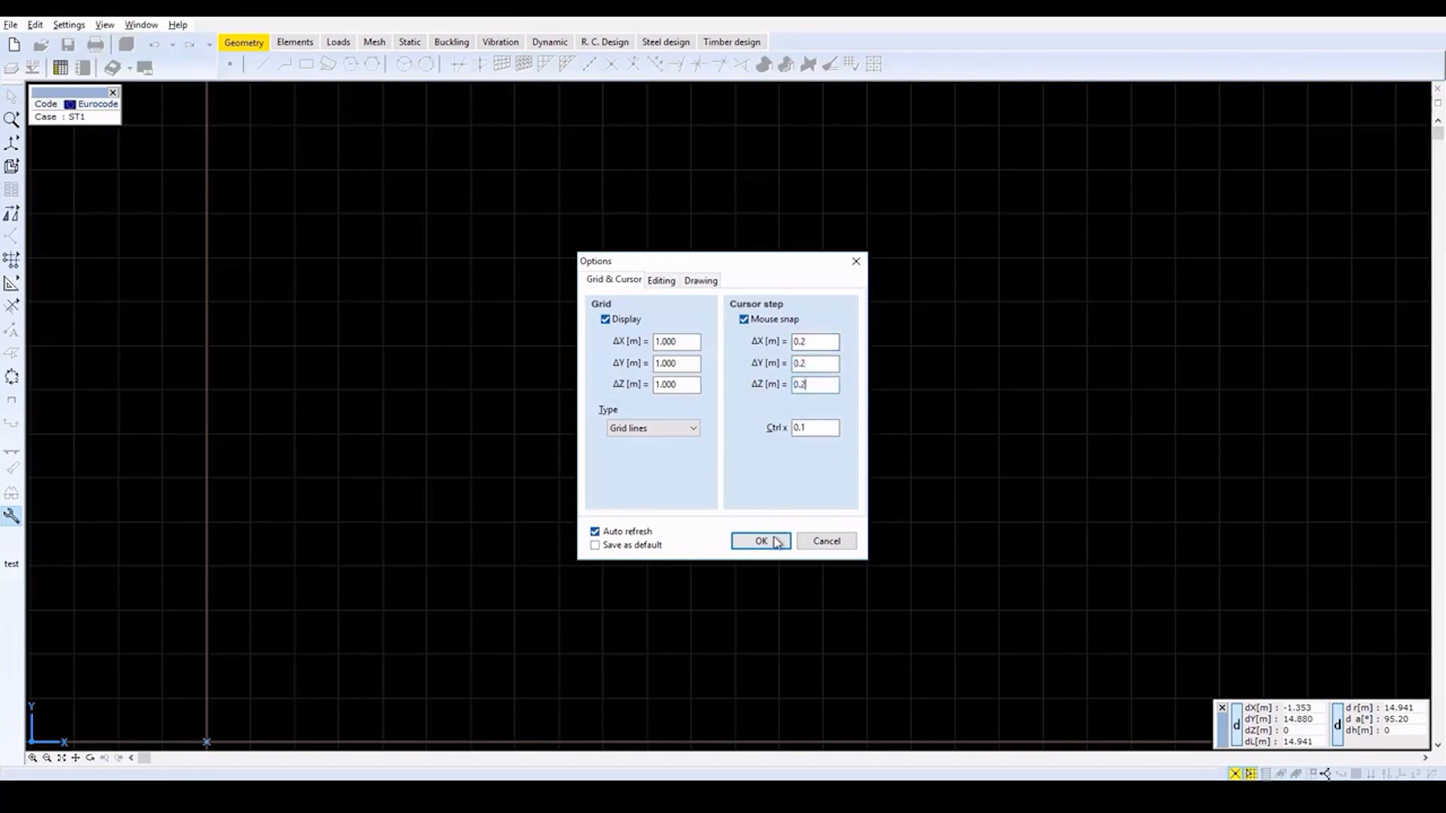
pyautogui.click(759, 541)
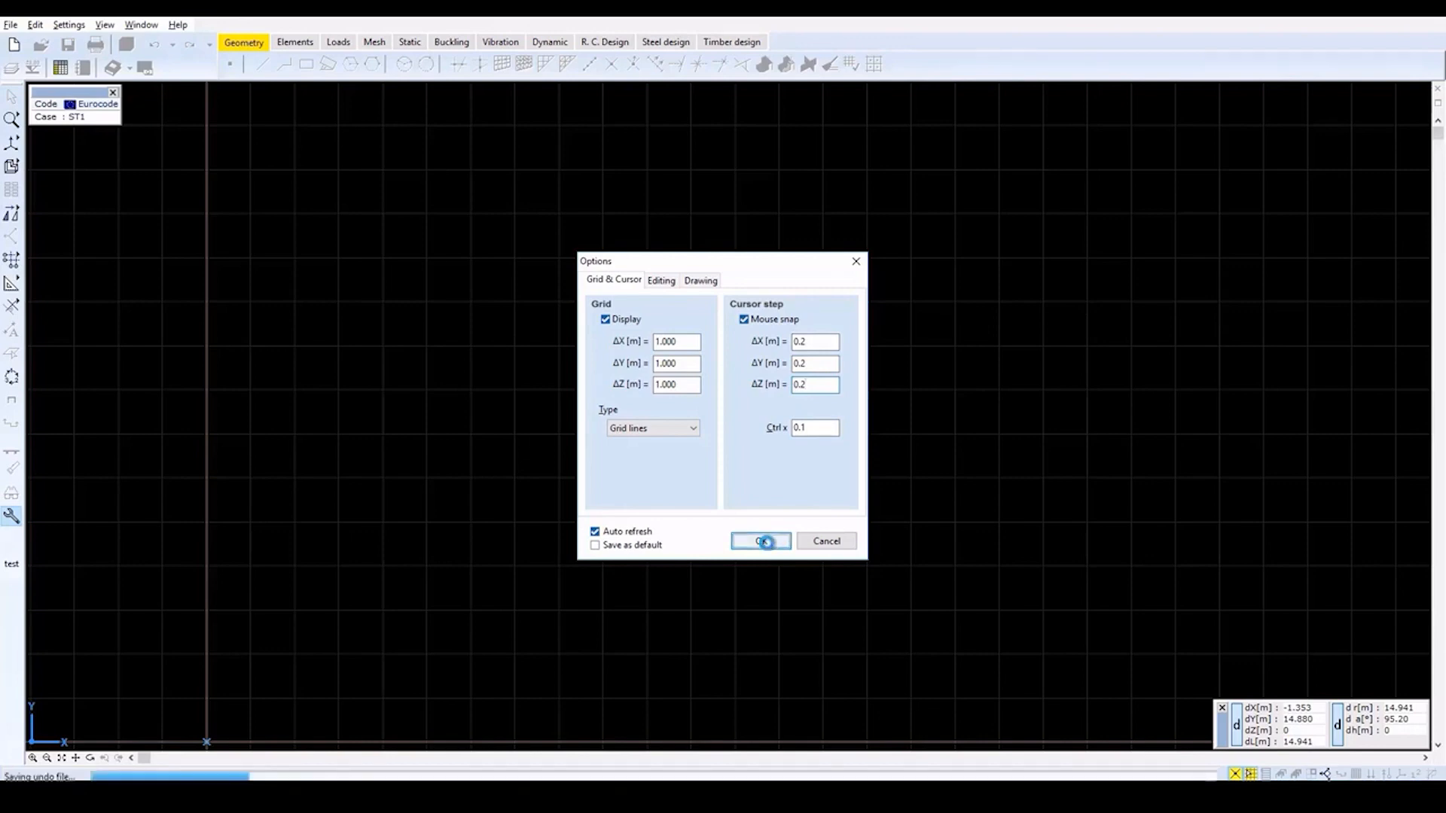
pyautogui.click(759, 541)
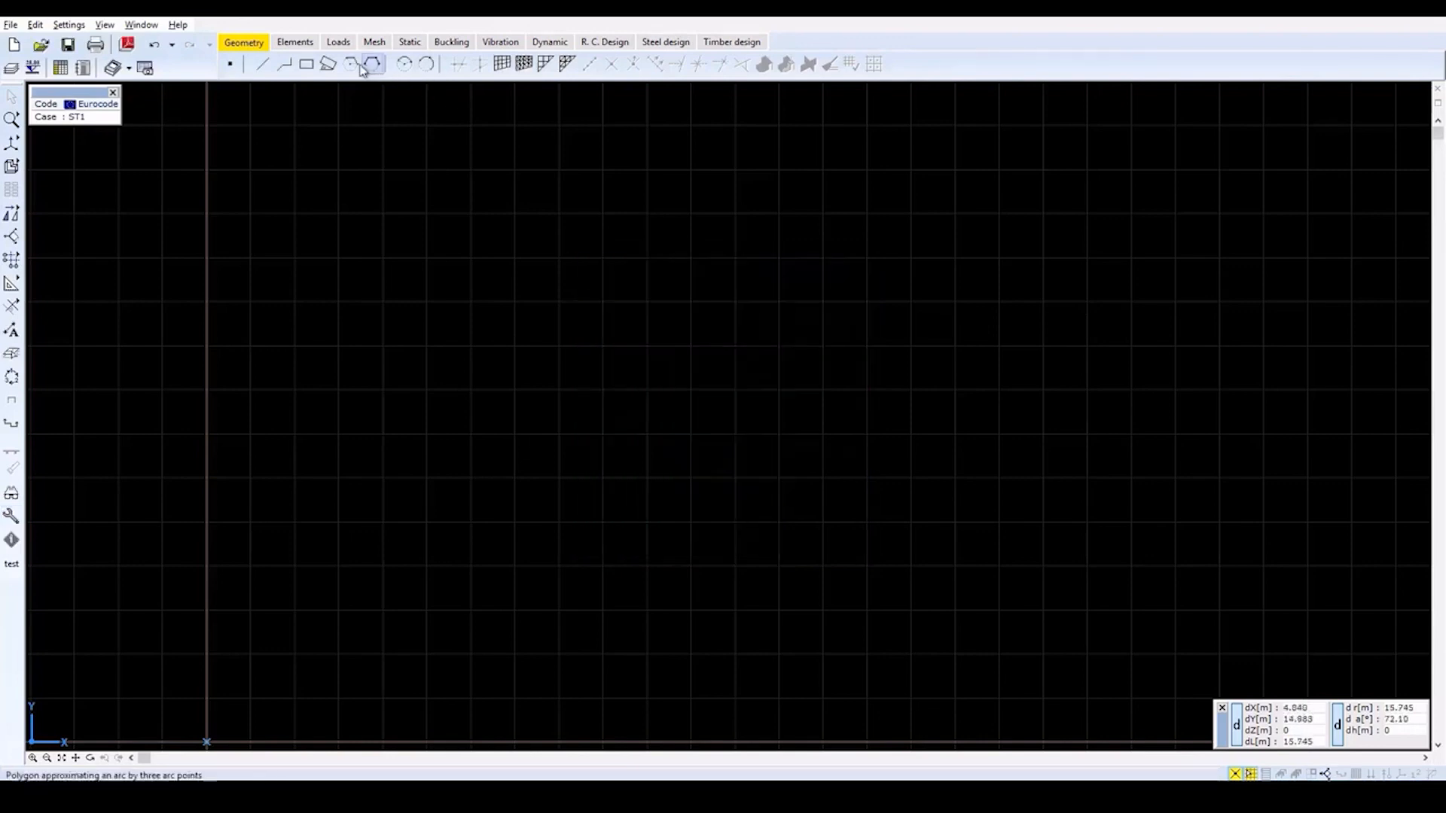
# - Start drawing a shell directly and assign C25/30 concrete from the Material Library
pyautogui.click(294, 42)
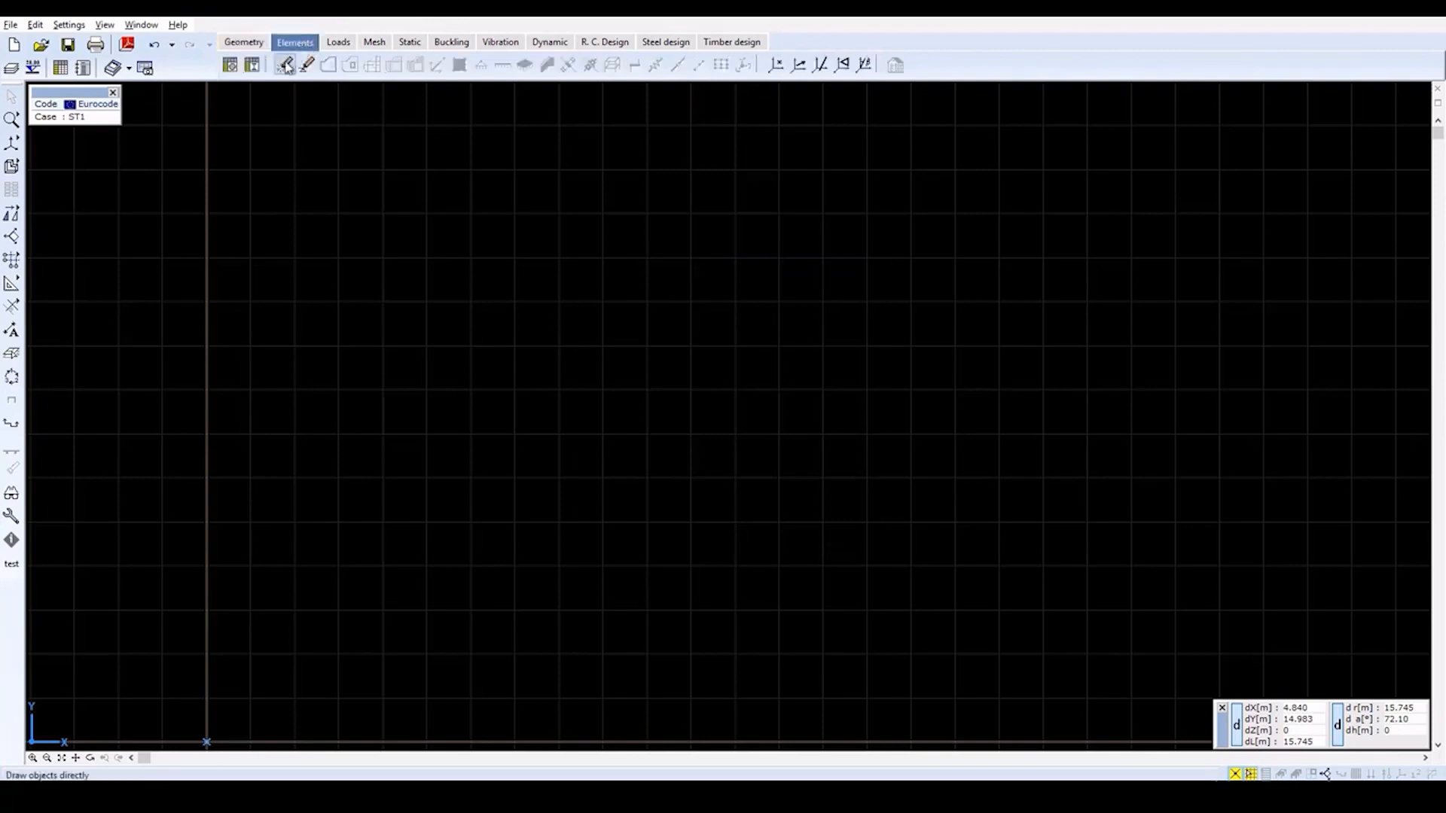
pyautogui.moveTo(286, 65)
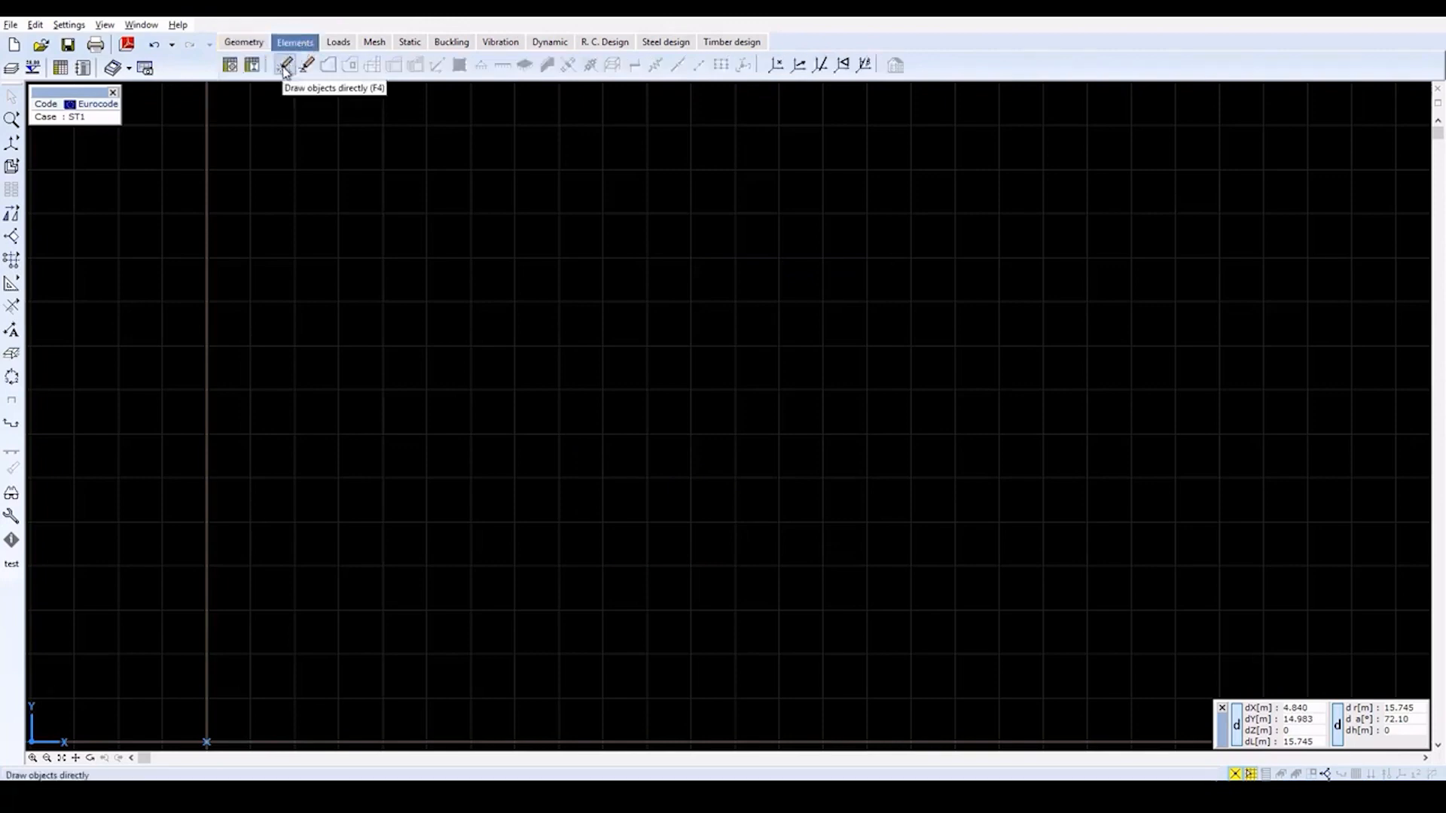
pyautogui.click(287, 65)
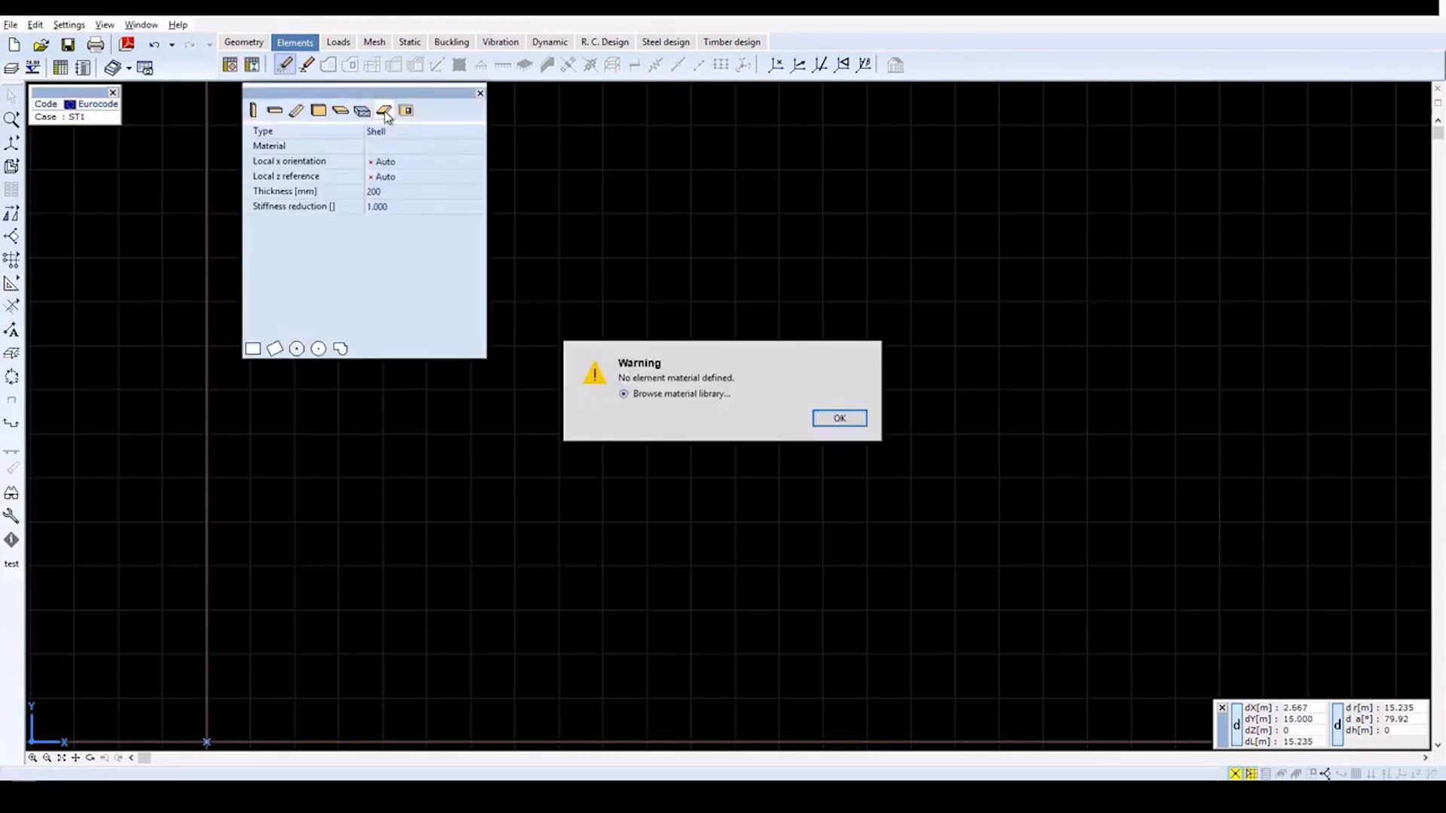
pyautogui.click(839, 417)
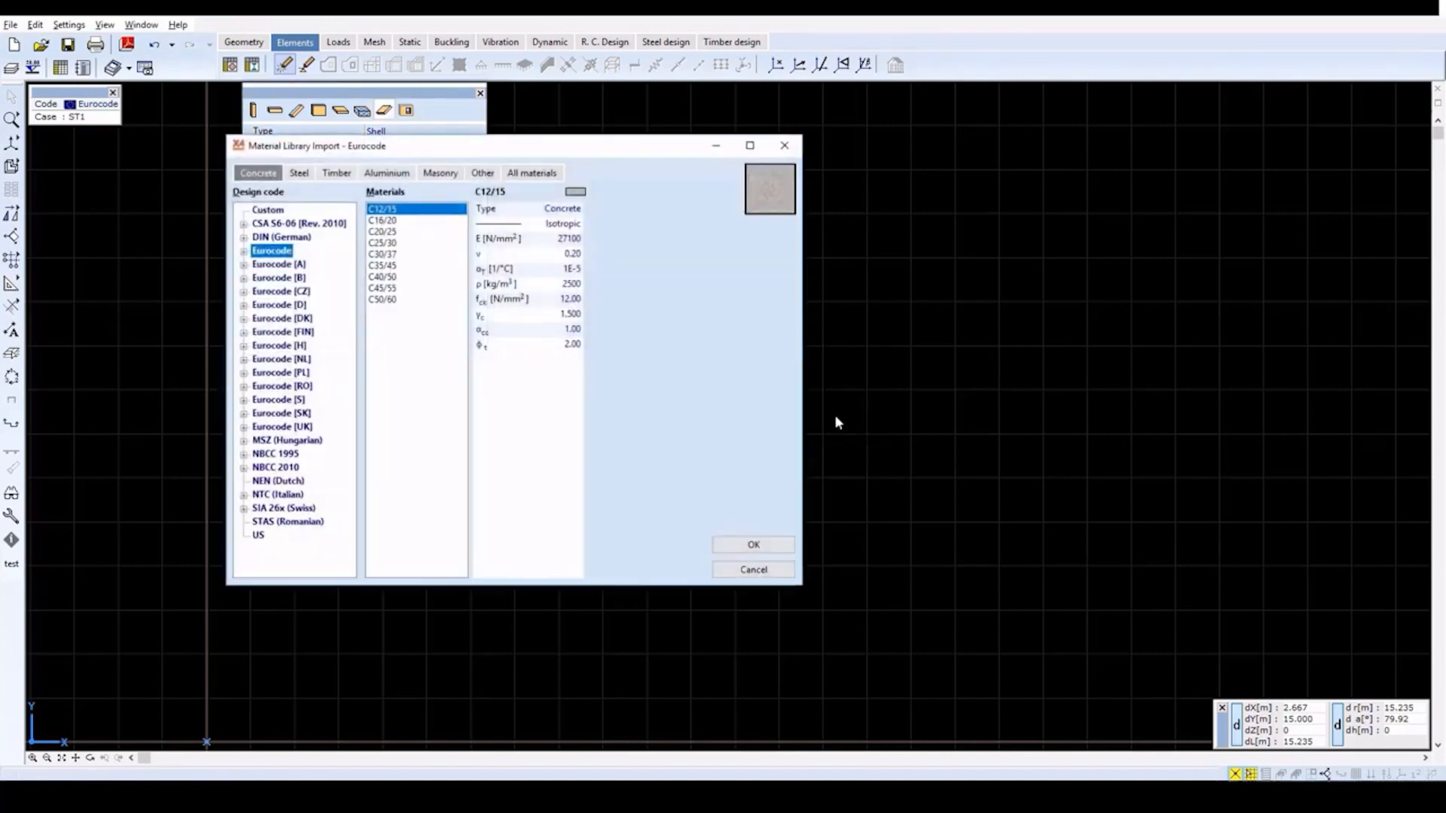
pyautogui.moveTo(416, 242)
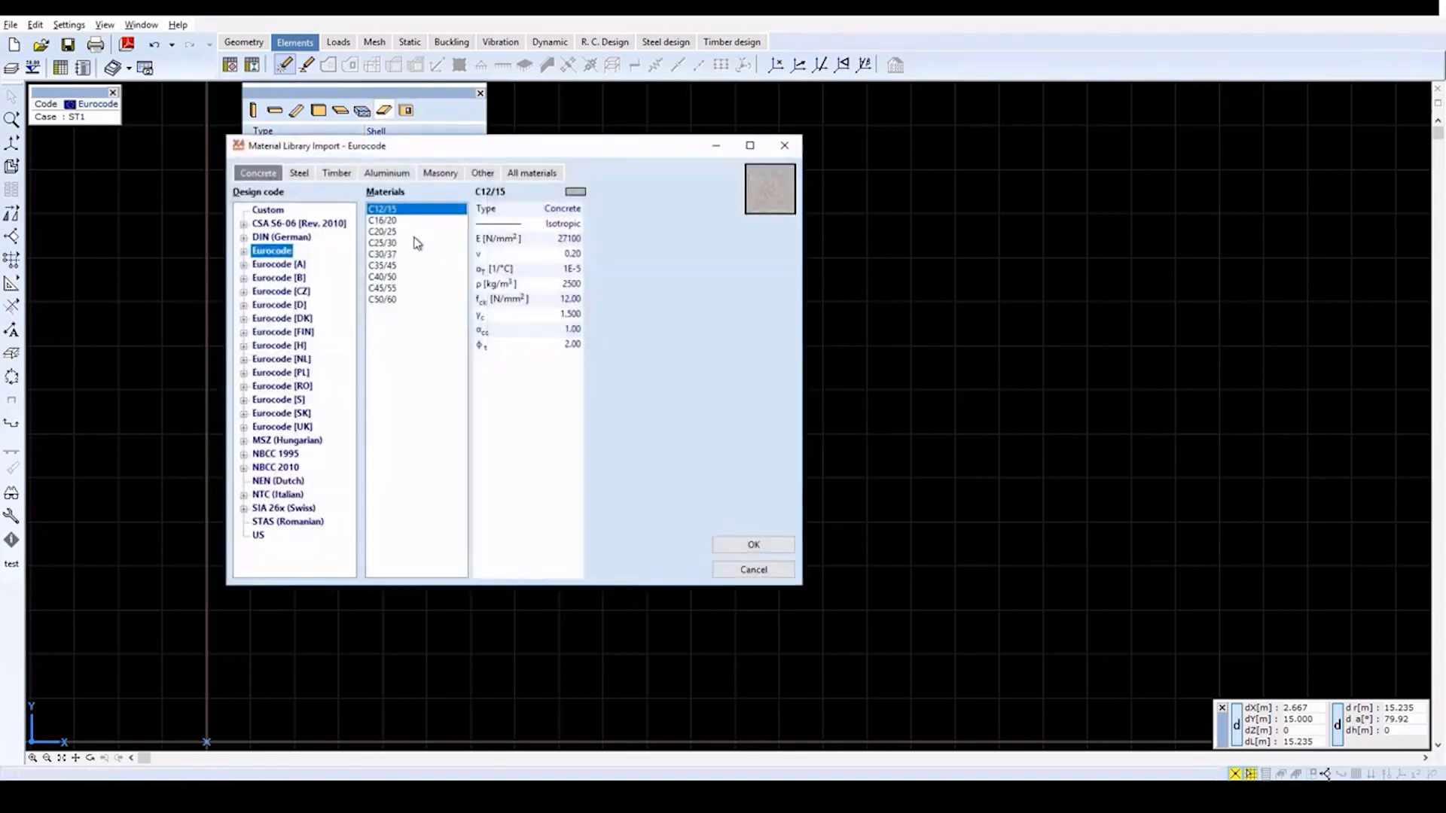
pyautogui.click(382, 230)
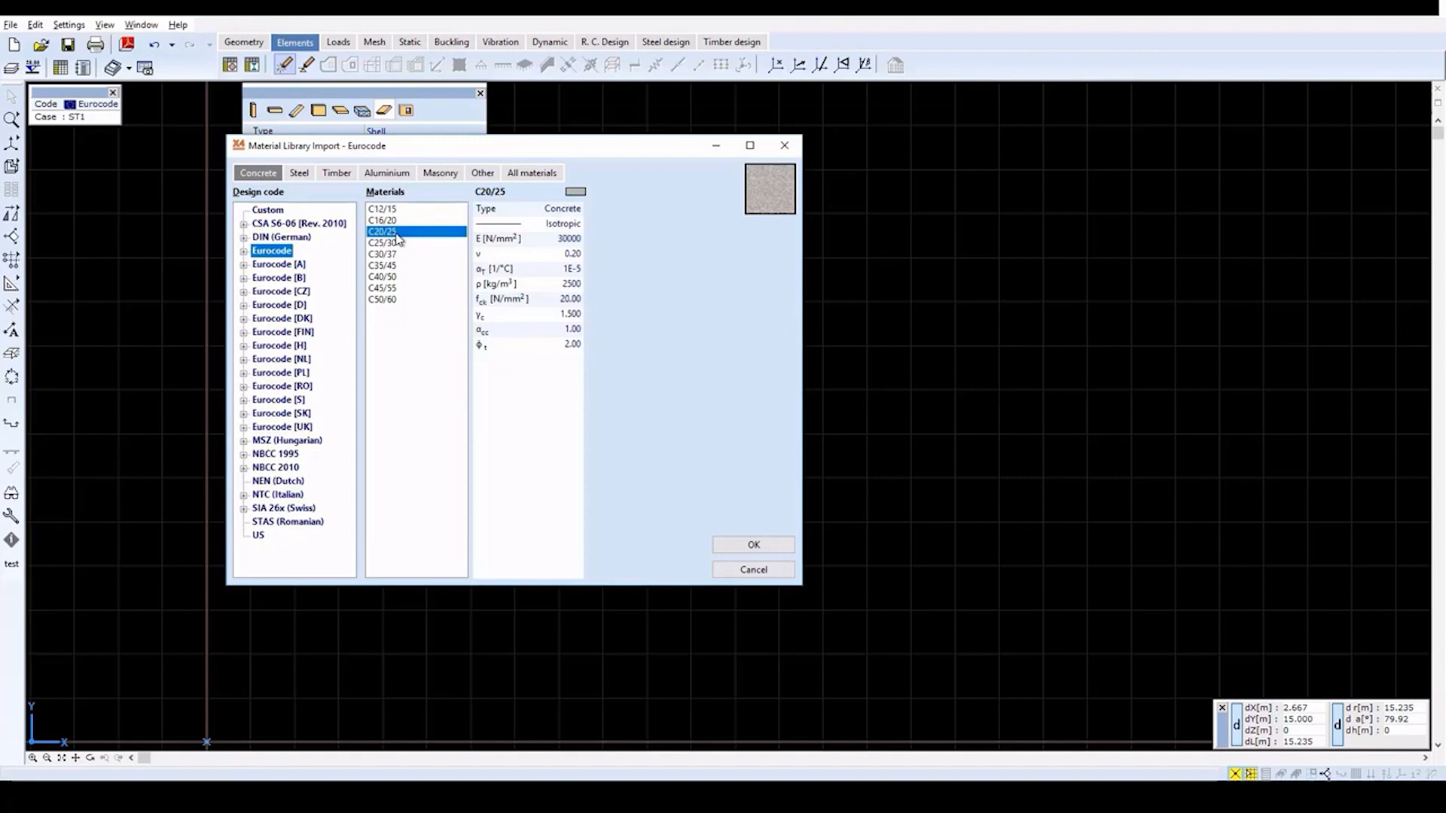
pyautogui.click(382, 242)
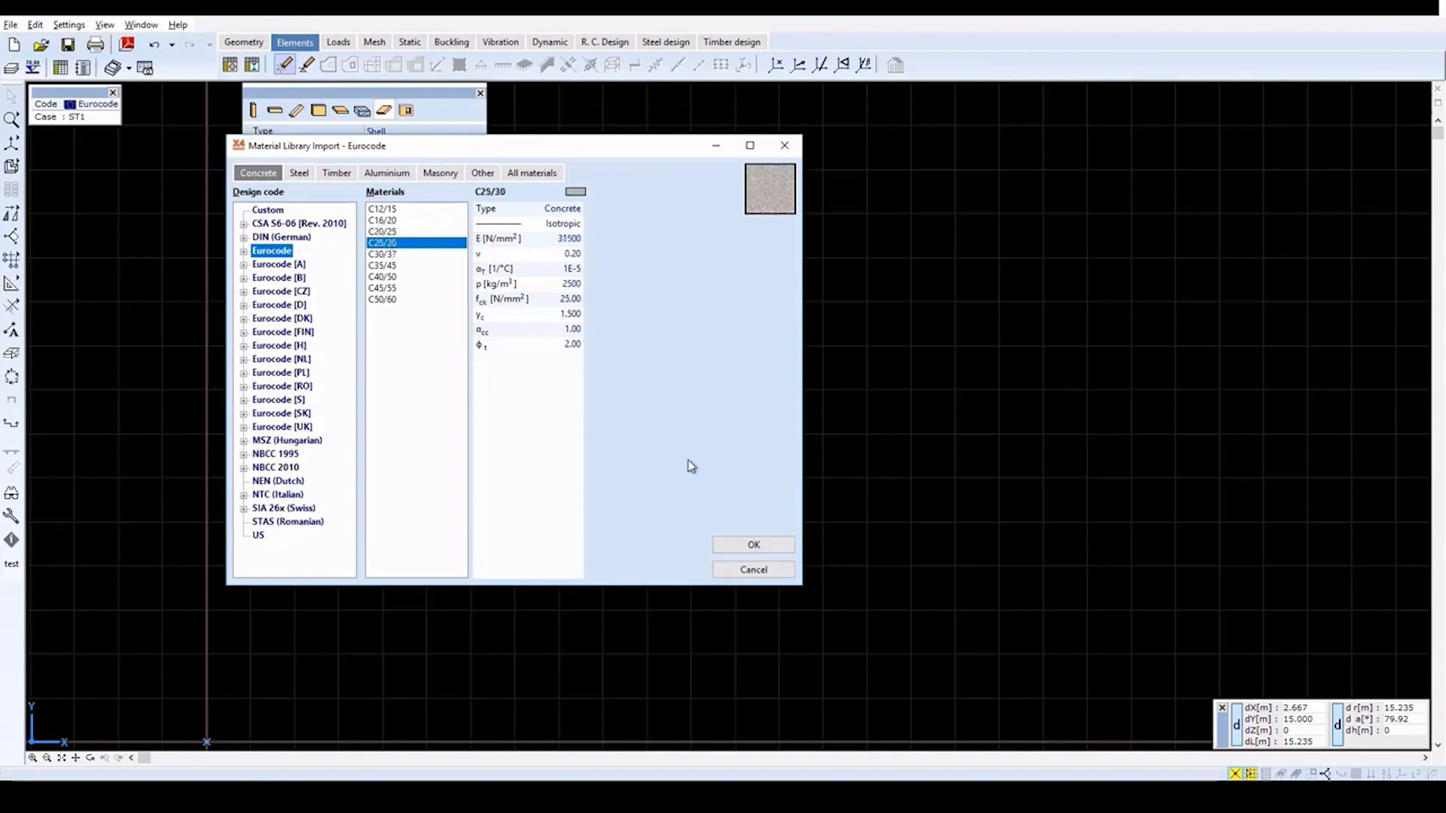
pyautogui.click(753, 543)
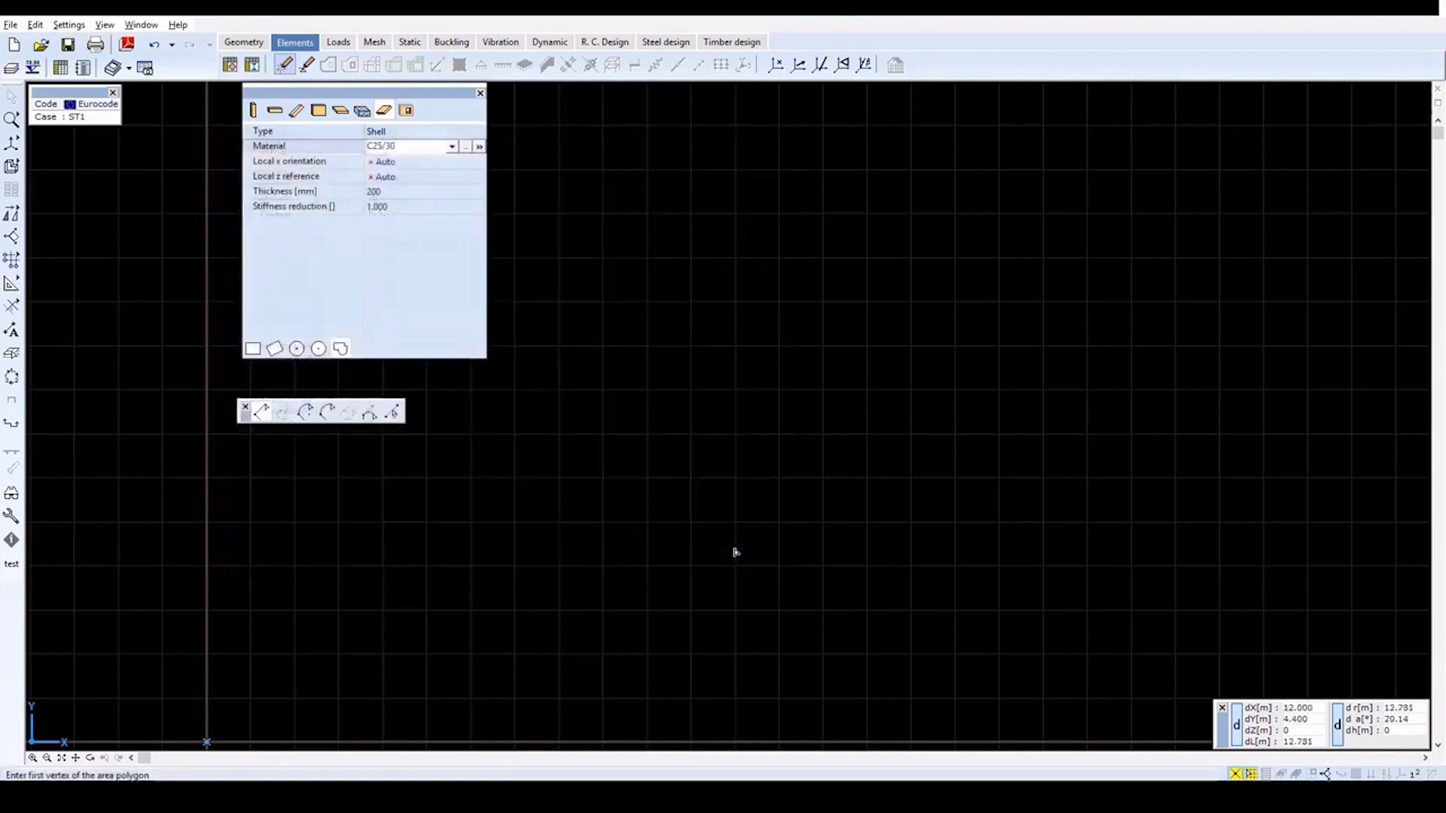
pyautogui.moveTo(735, 552)
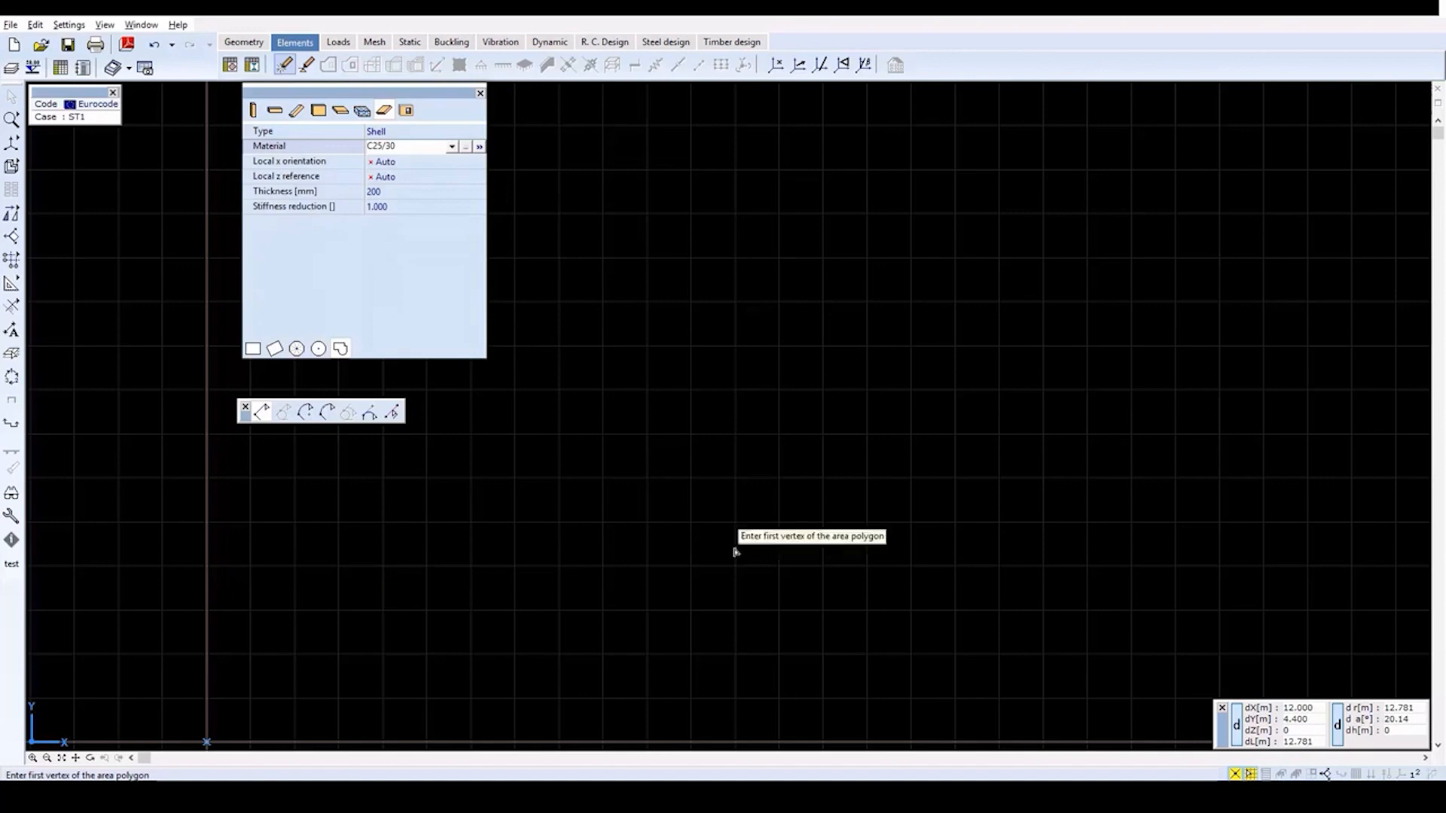
pyautogui.moveTo(404, 211)
pyautogui.write('250')
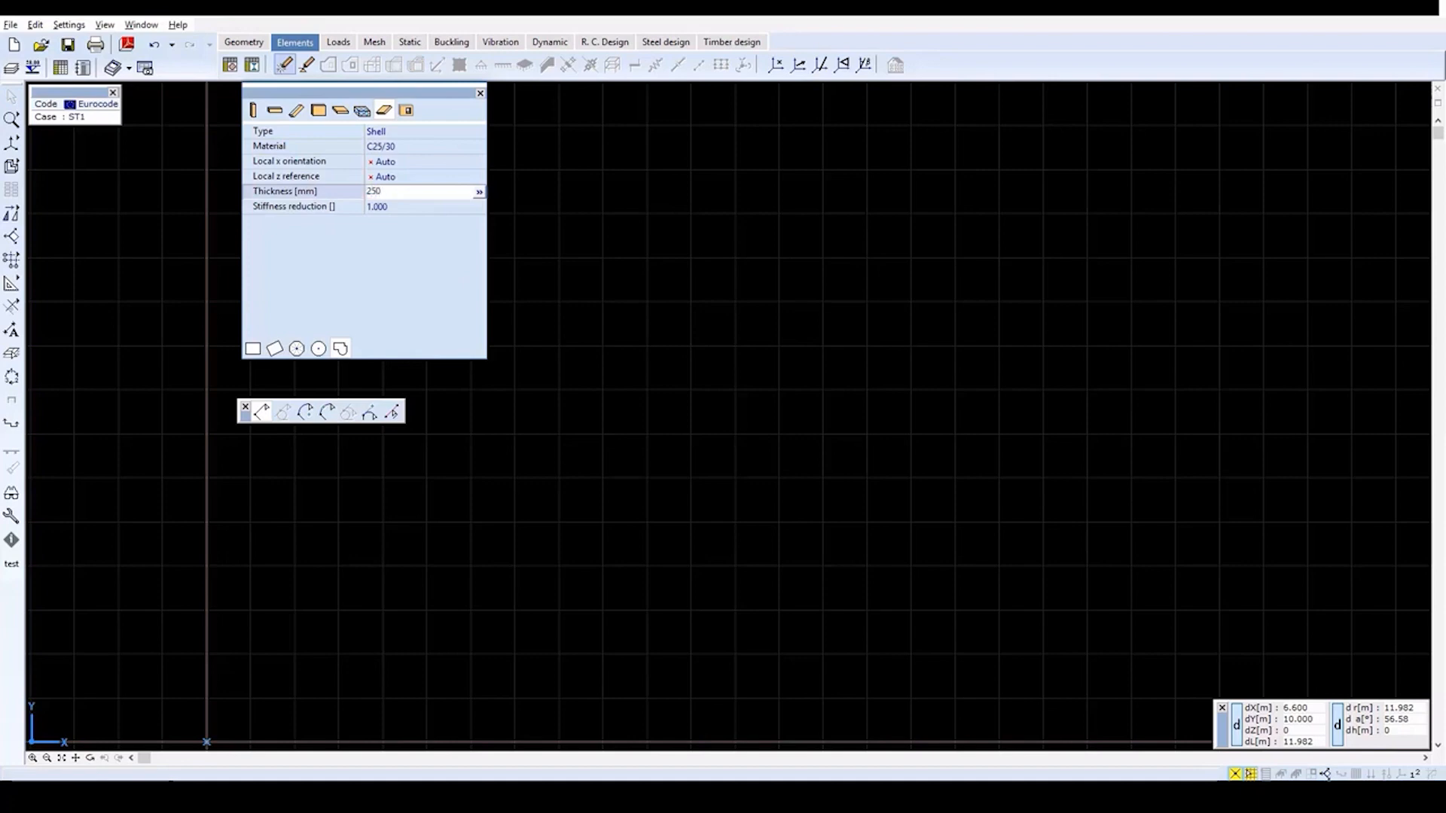
# - Change the shell thickness from 200 mm to 250 mm
pyautogui.tripleClick(373, 191)
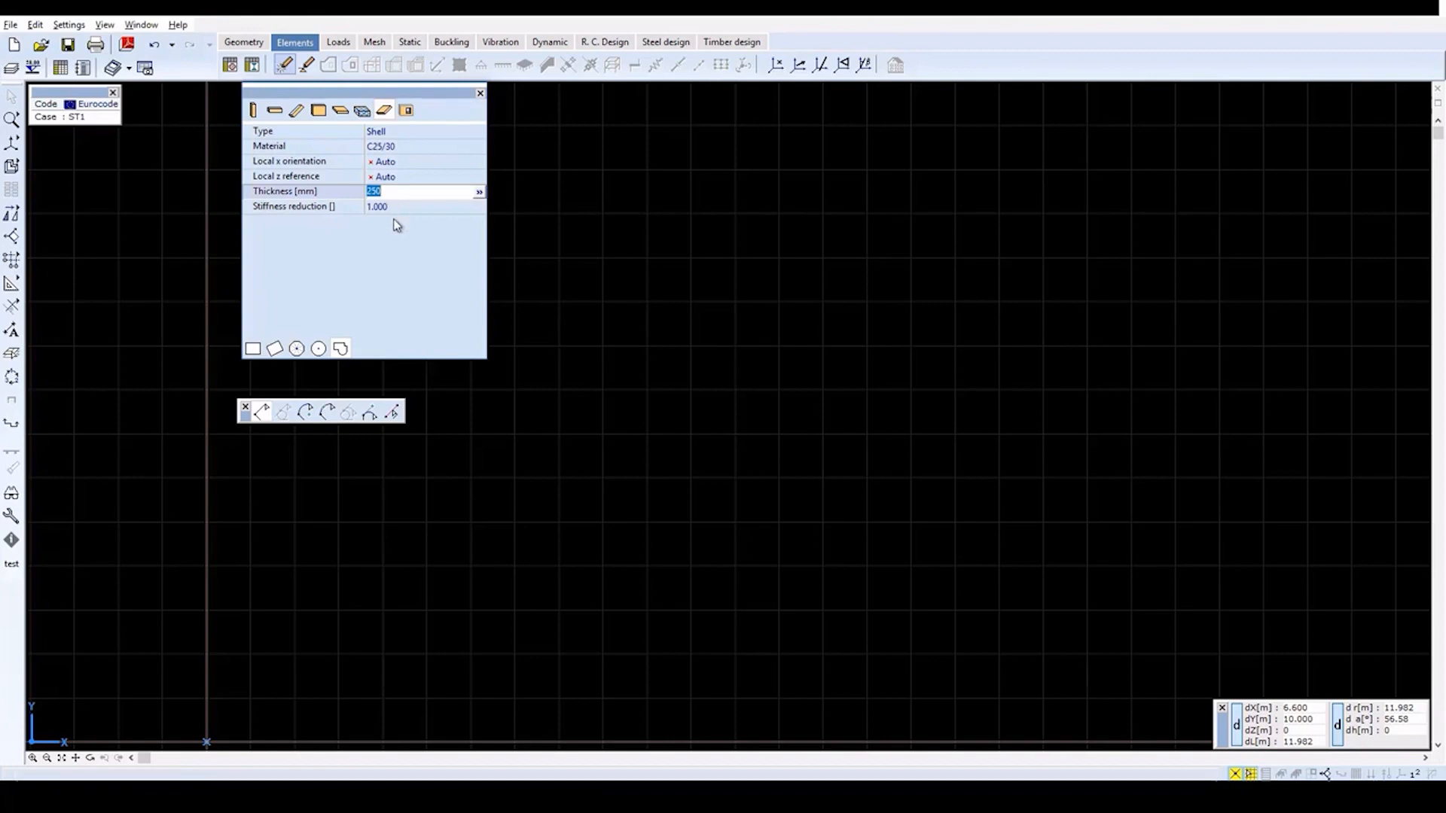
pyautogui.moveTo(340, 348)
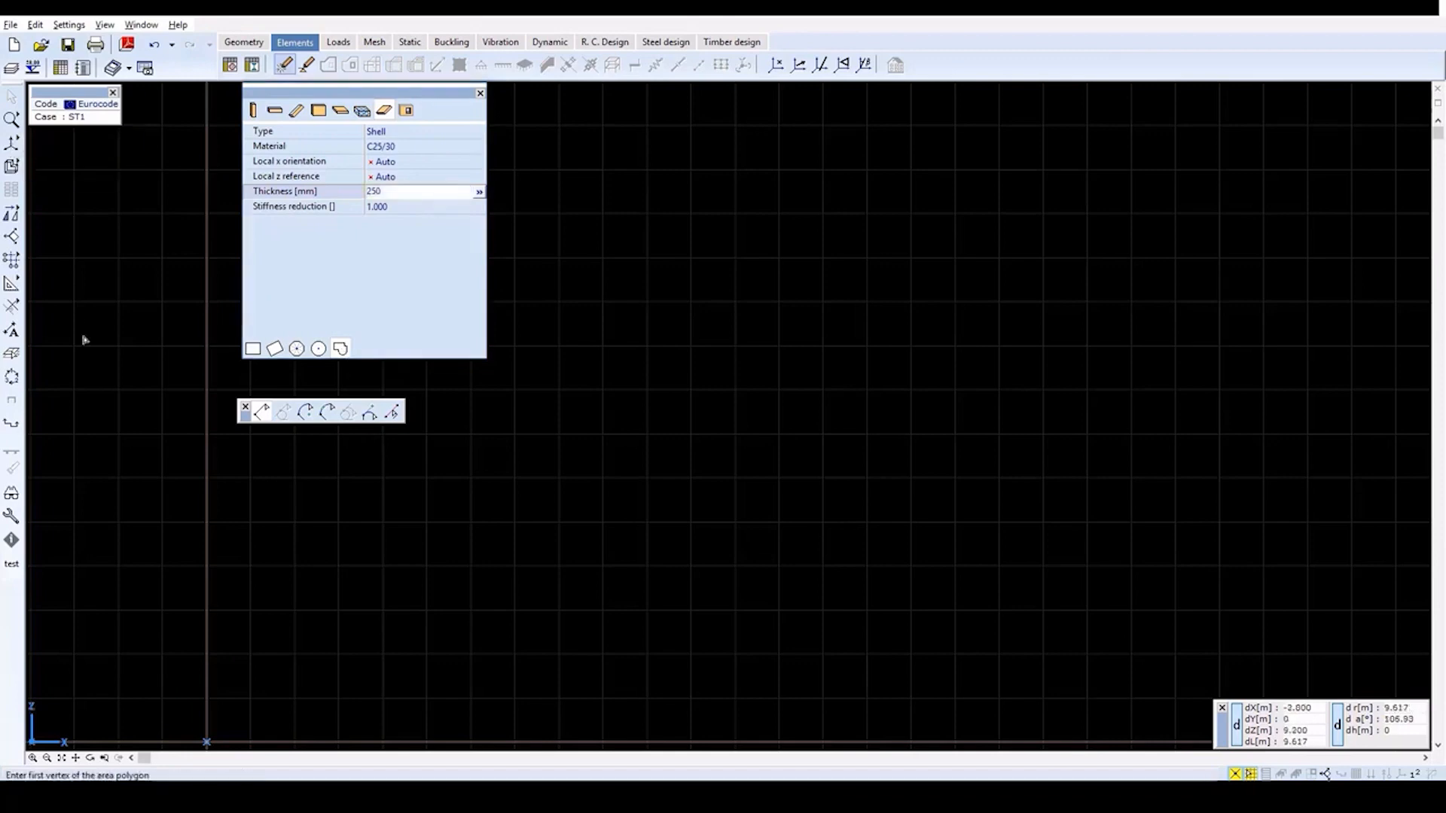
pyautogui.moveTo(120, 417)
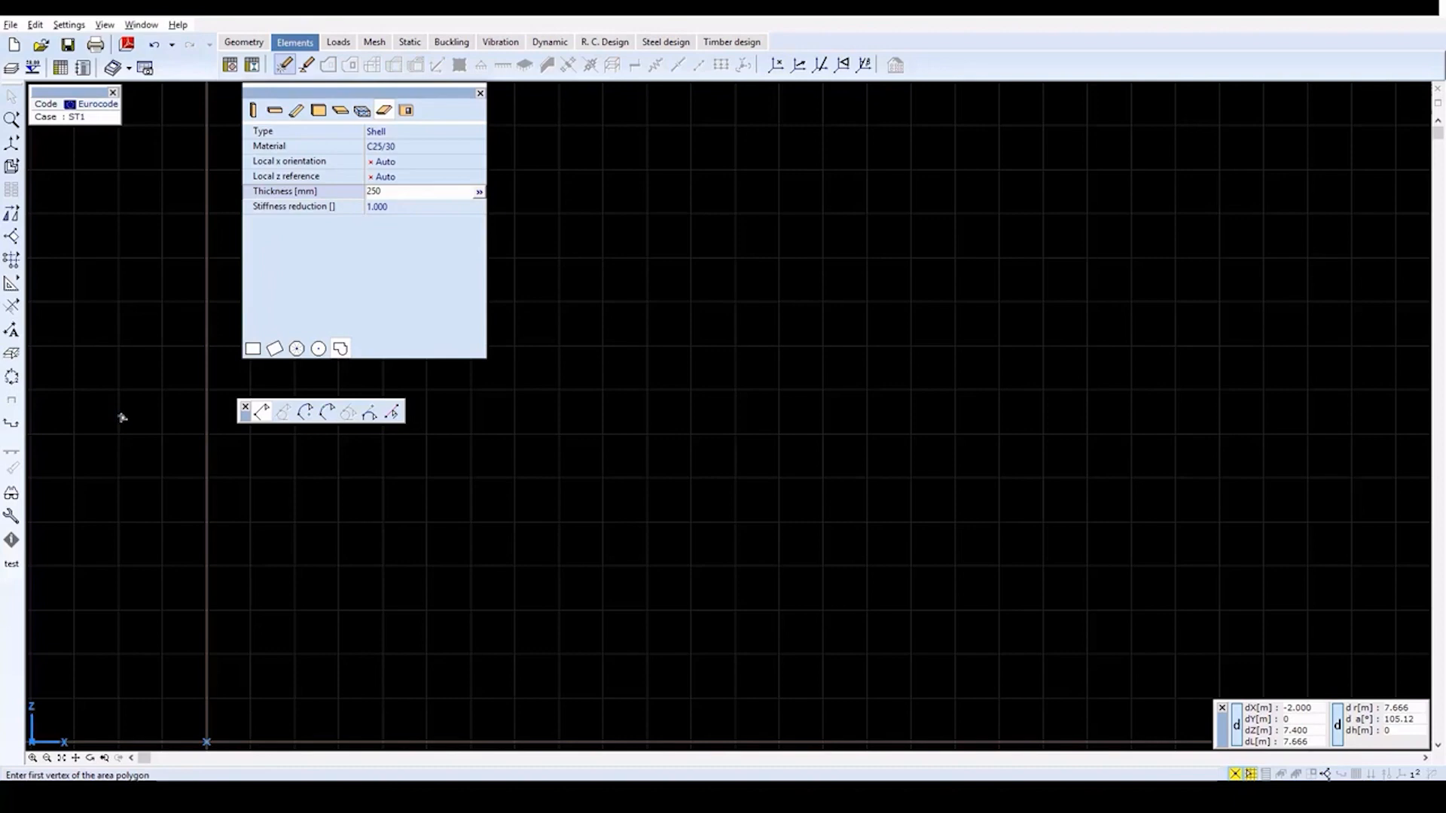
pyautogui.moveTo(219, 738)
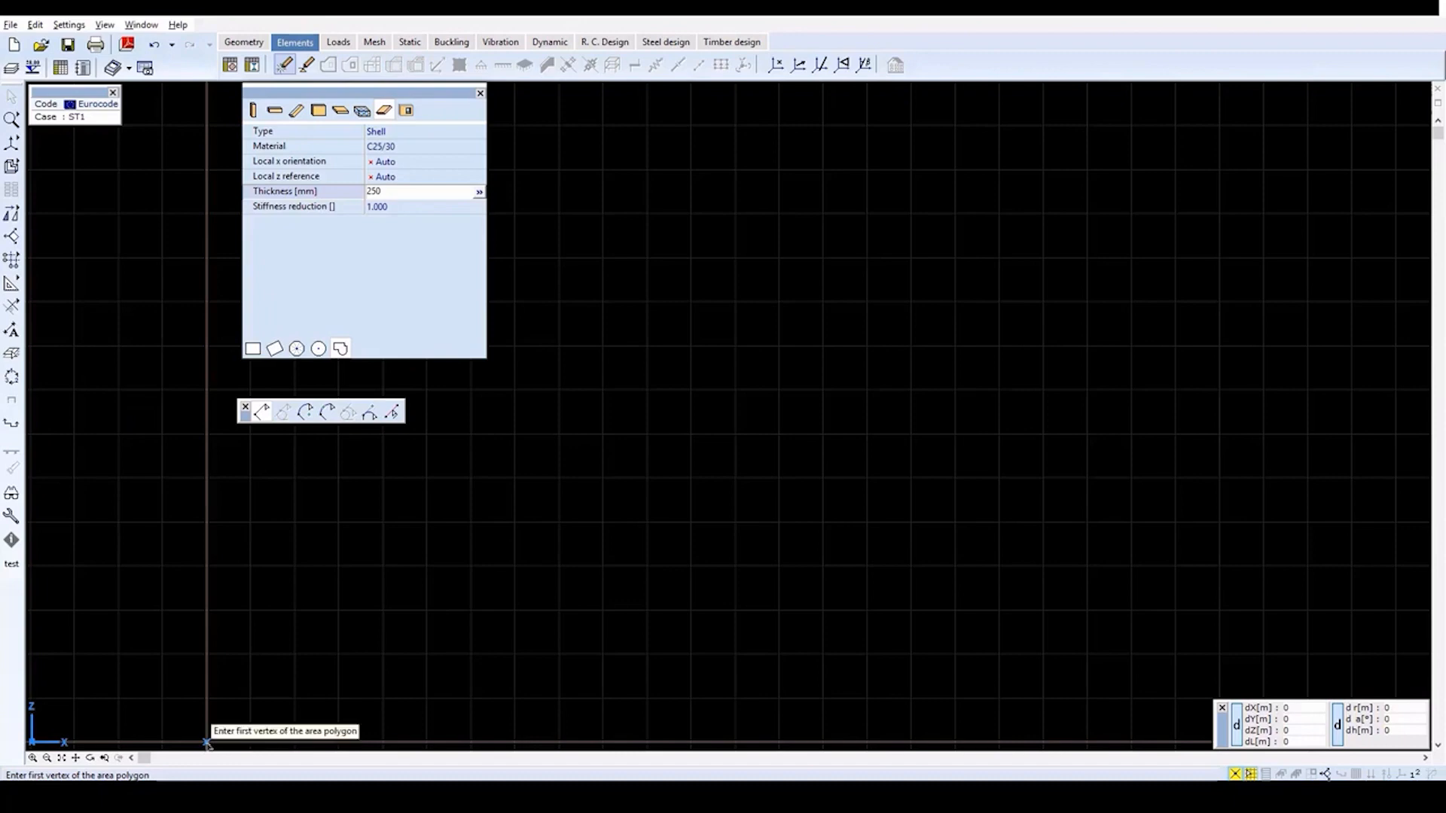
# - Draw the notched, sloped wall polygon from the origin and close it as a shell
pyautogui.click(205, 742)
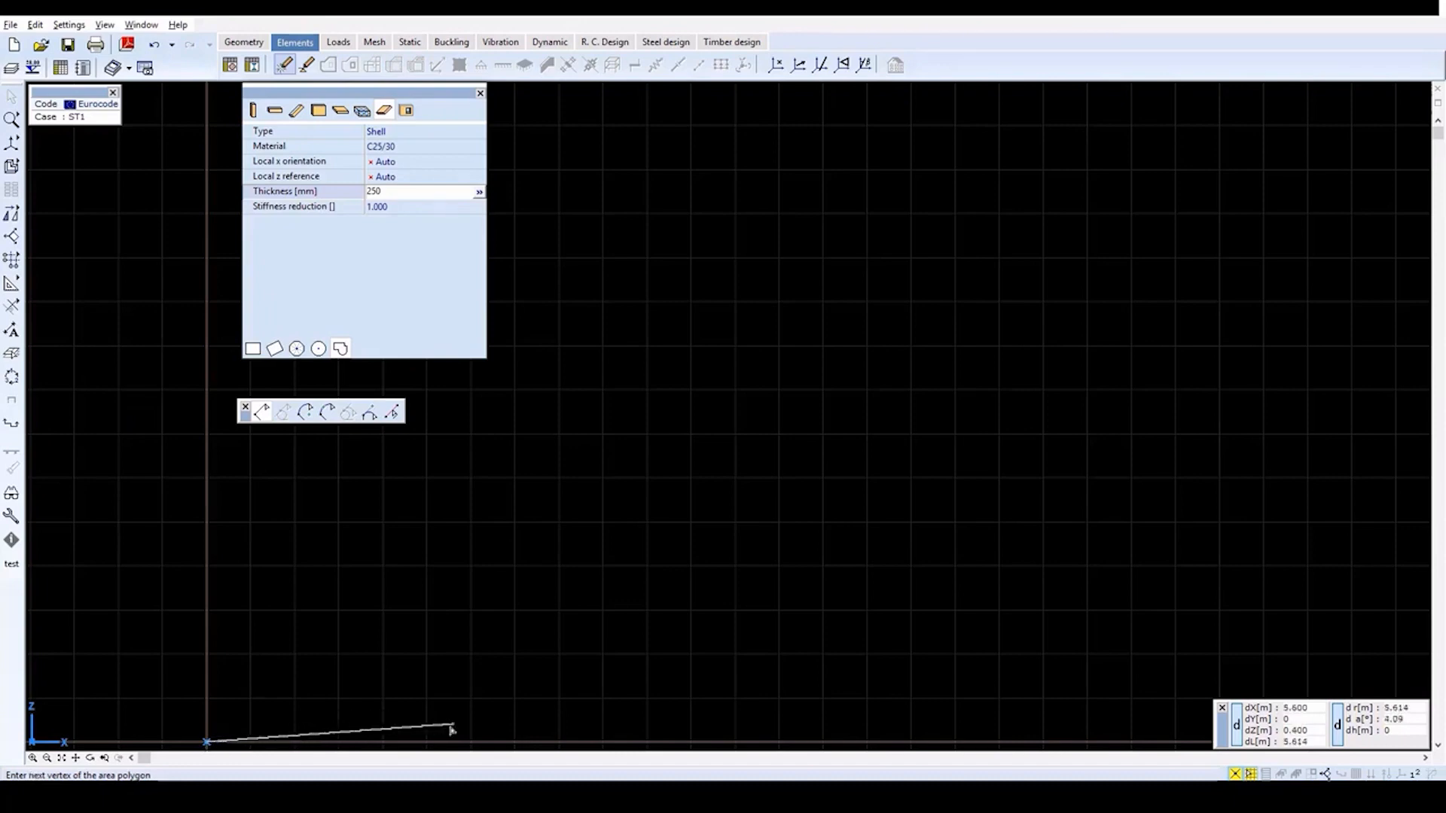
pyautogui.moveTo(720, 651)
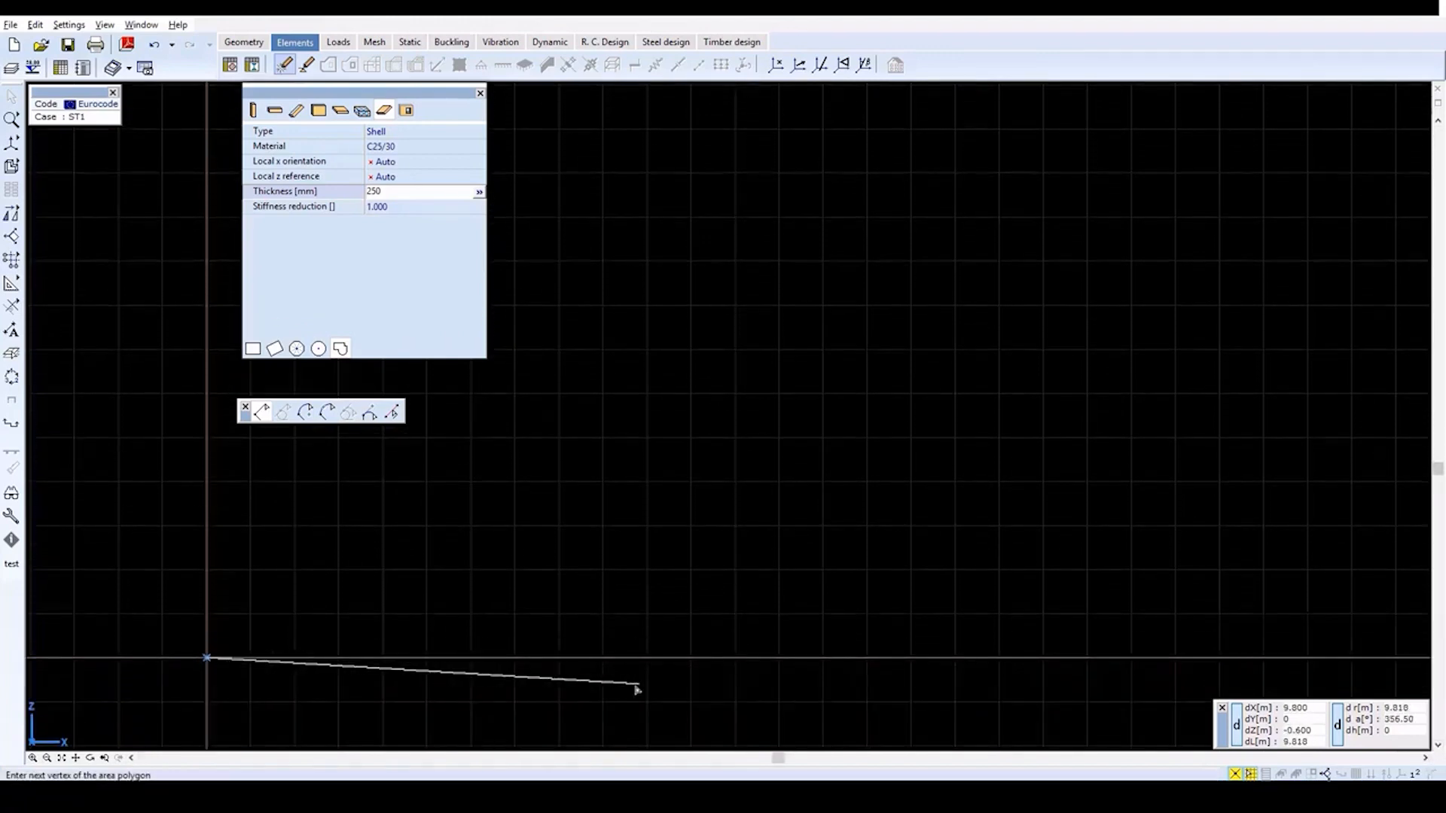
pyautogui.moveTo(635, 690)
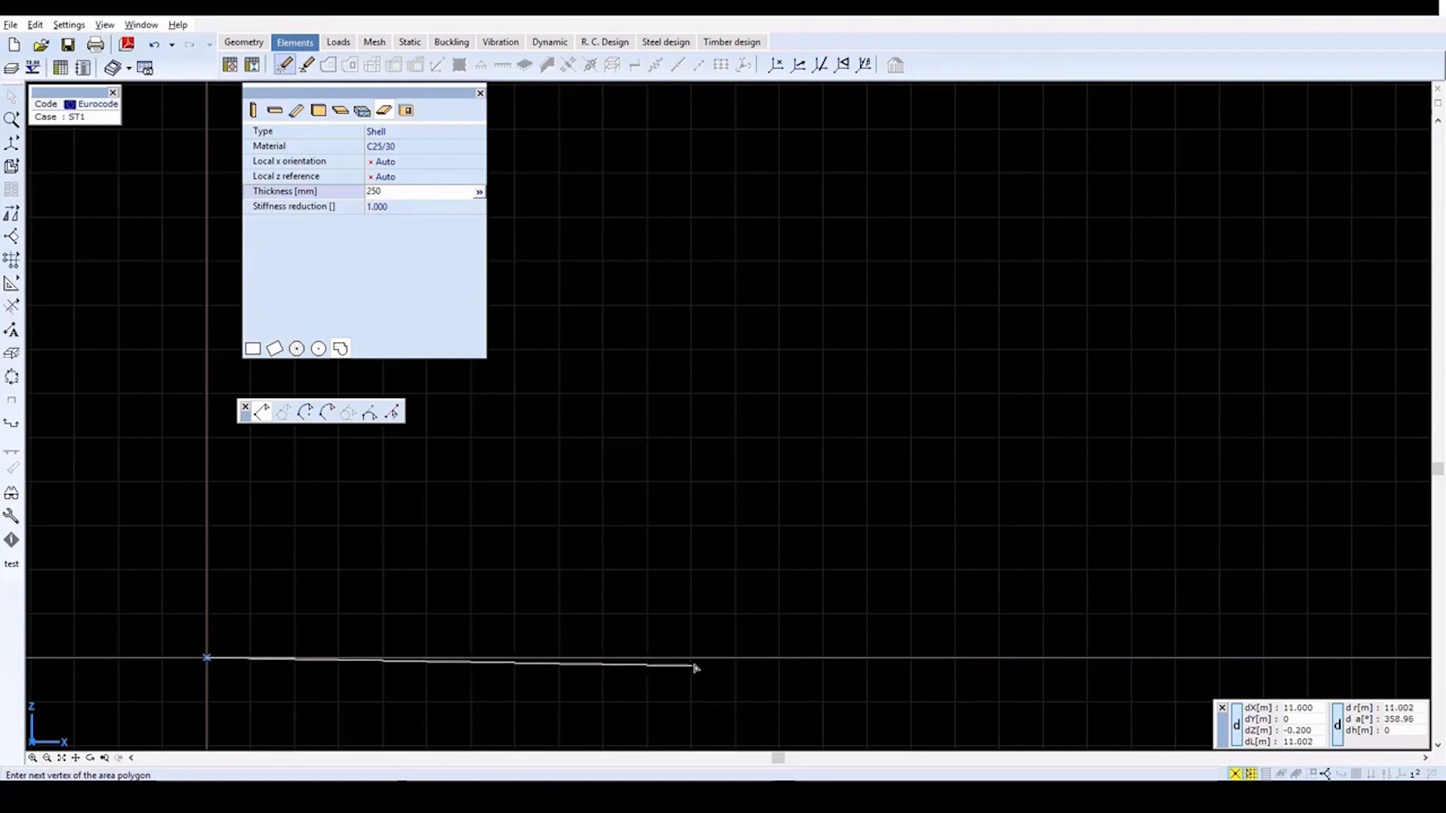
pyautogui.moveTo(695, 667)
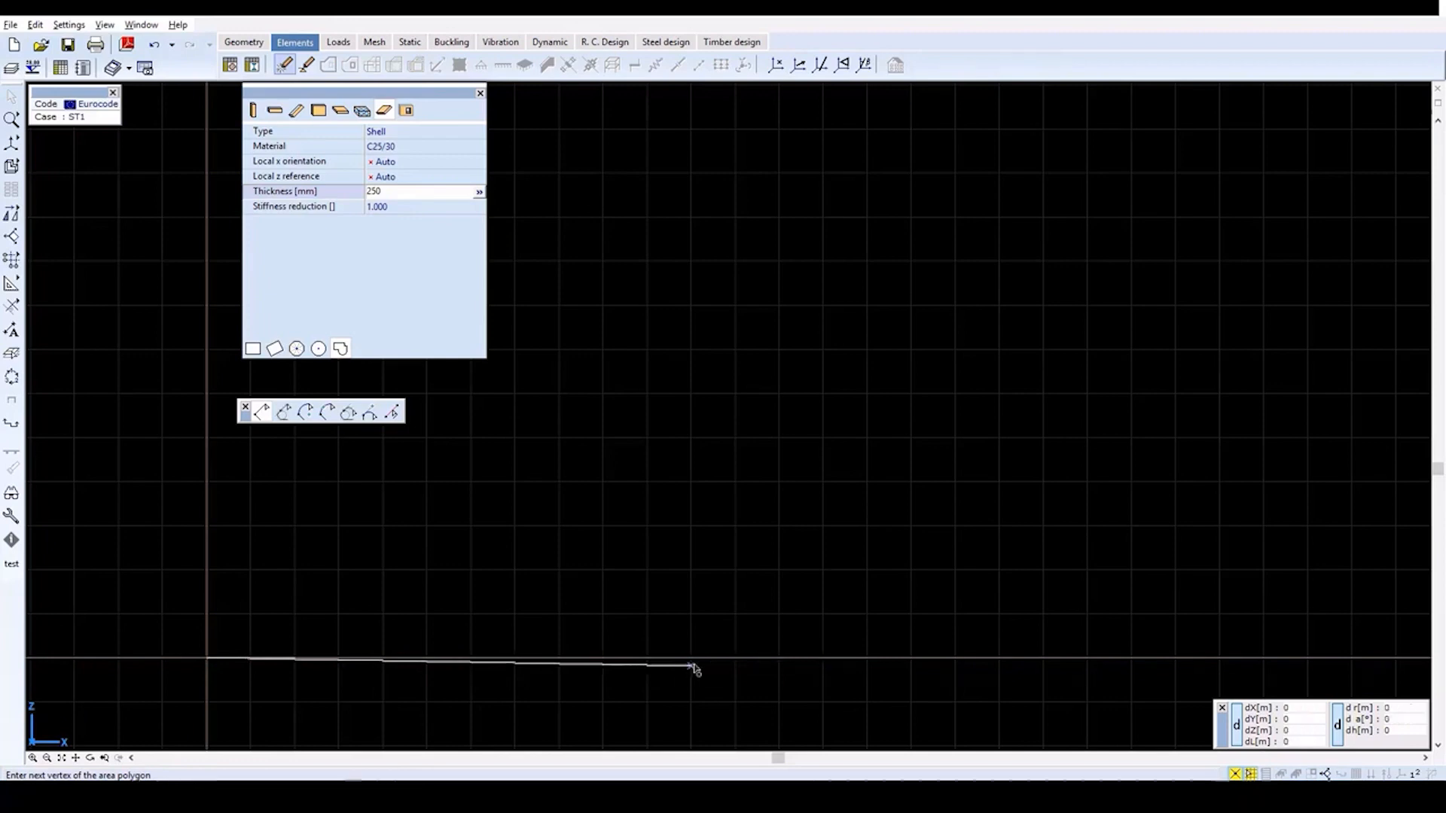
pyautogui.click(692, 667)
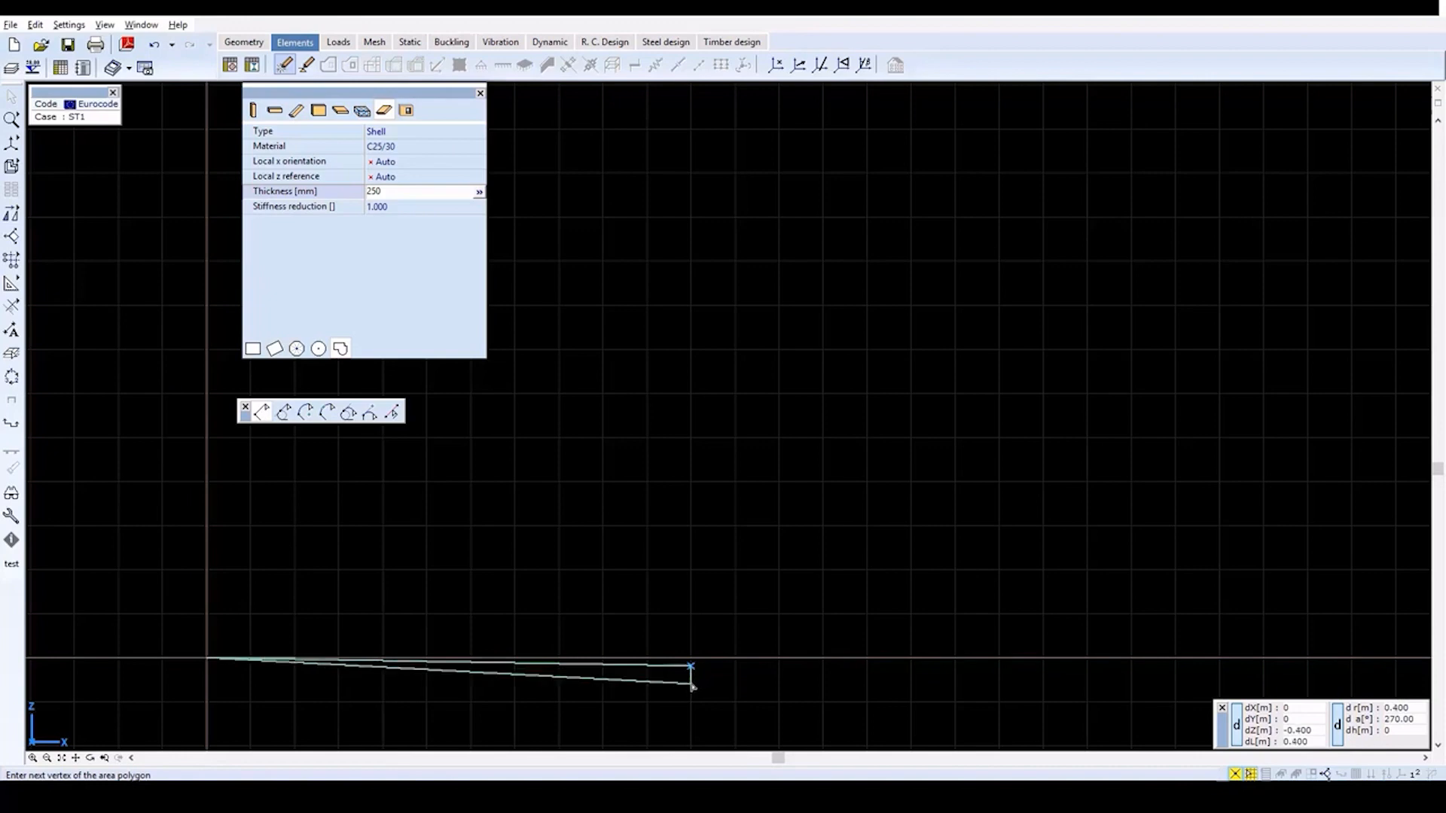
pyautogui.moveTo(693, 687)
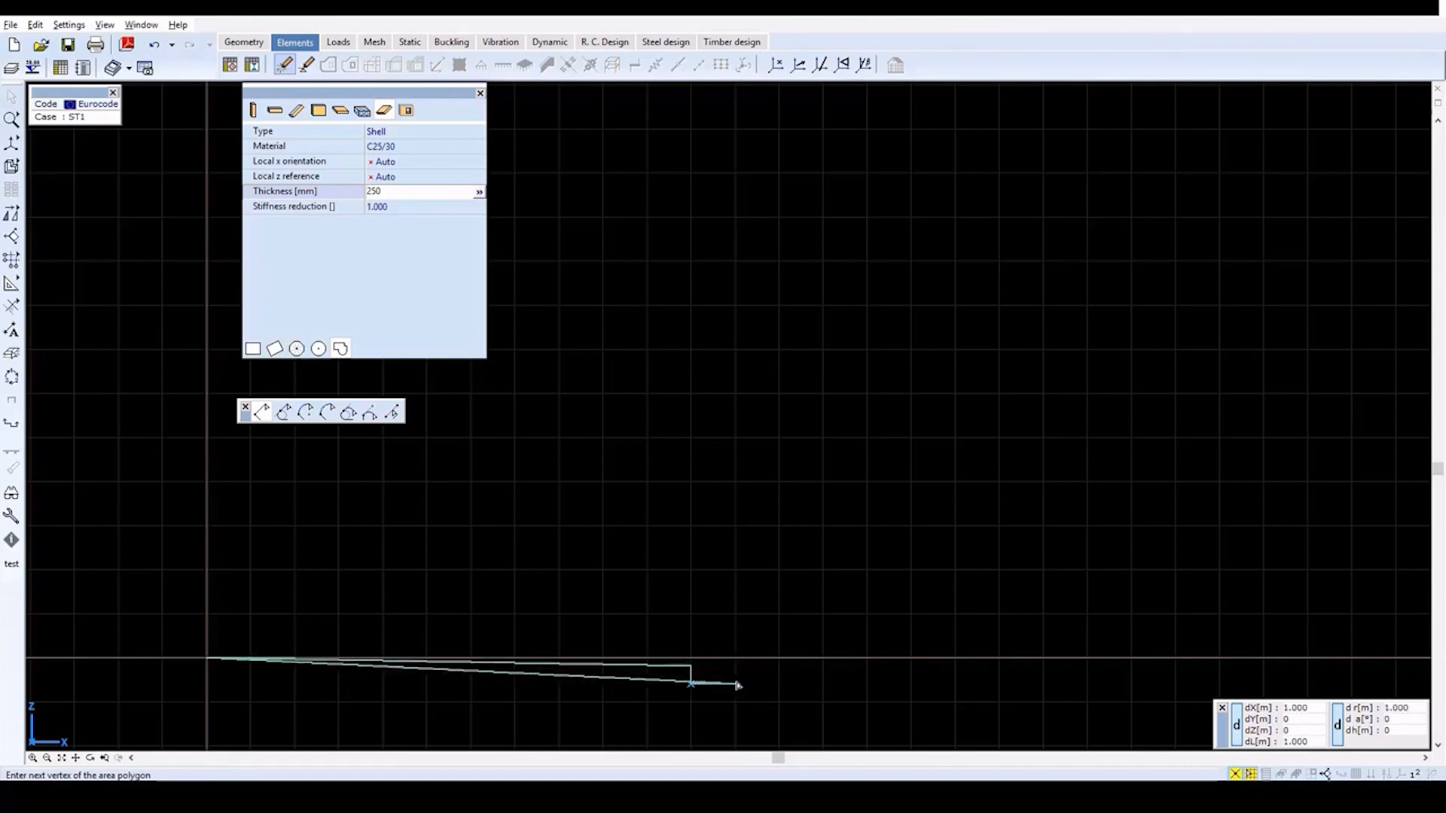
pyautogui.moveTo(748, 643)
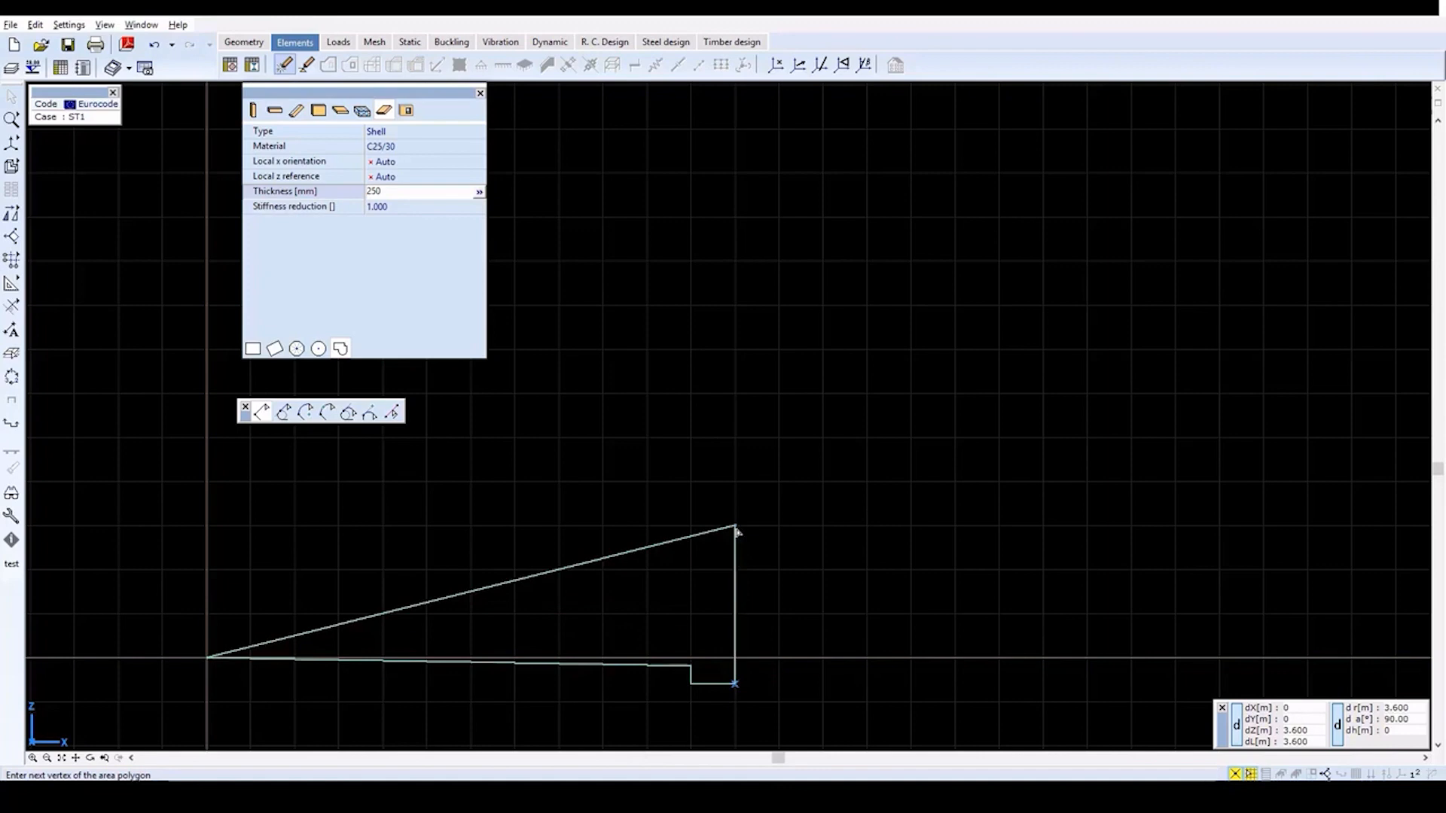
pyautogui.moveTo(735, 530)
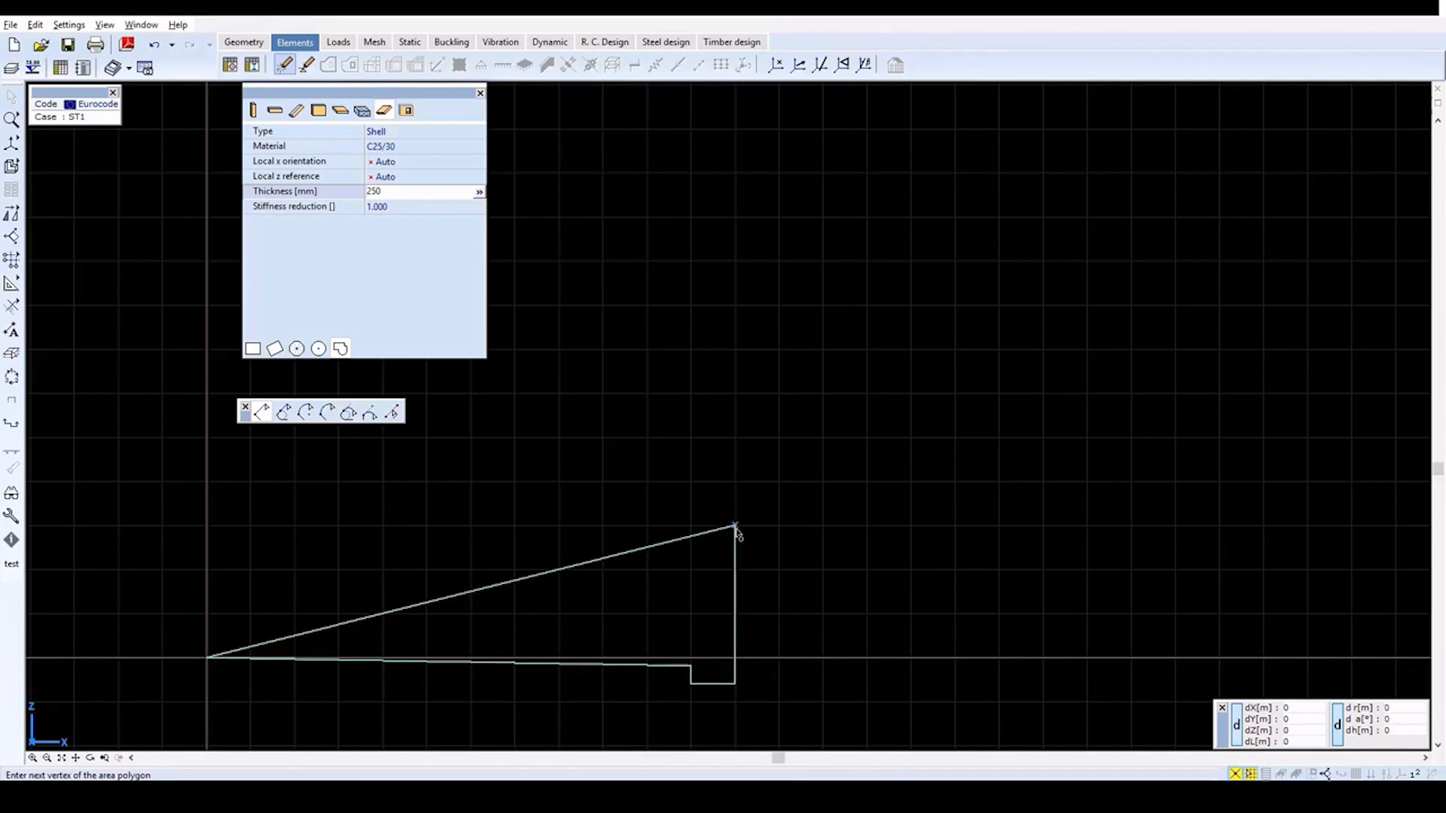
pyautogui.click(208, 530)
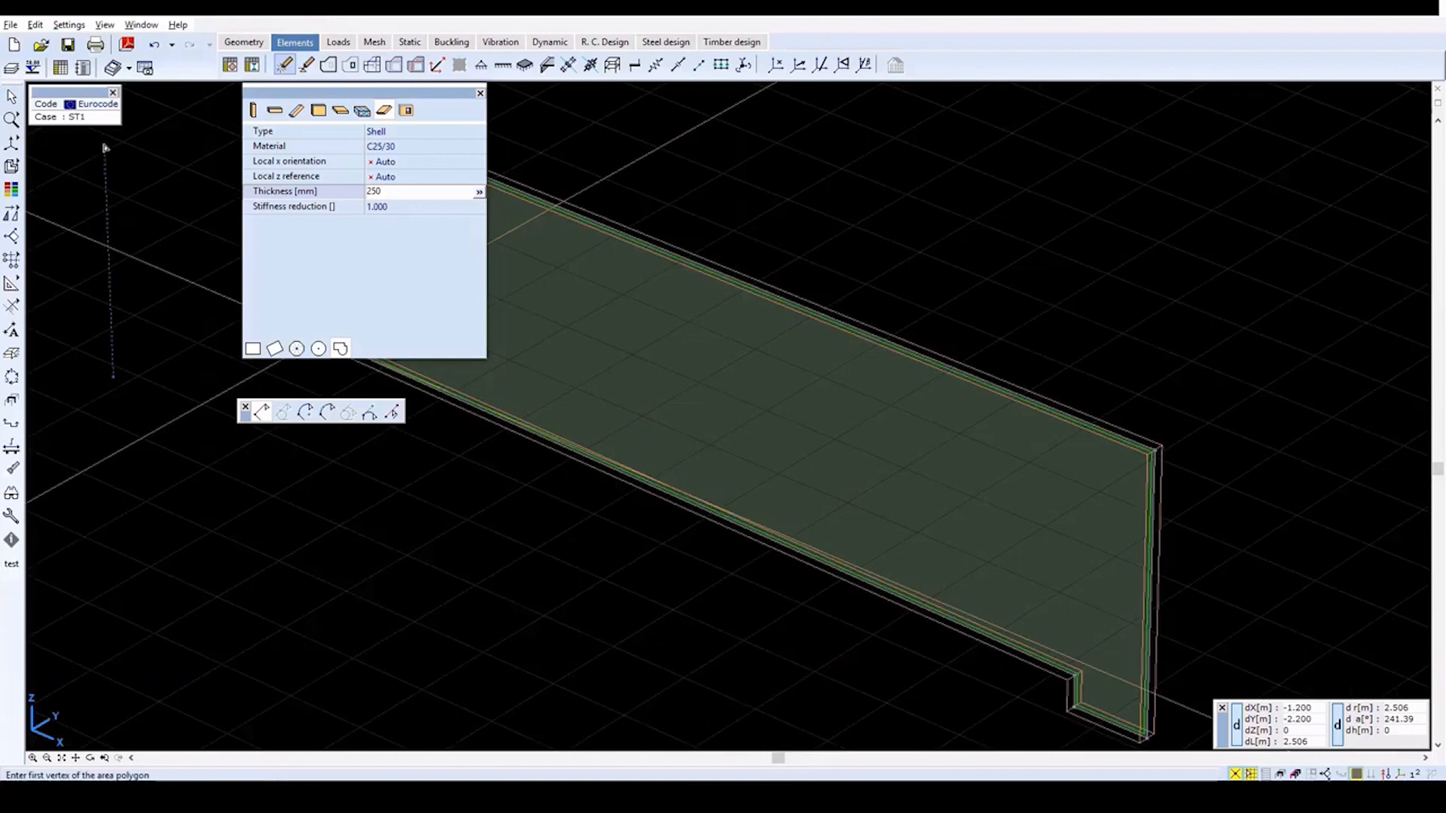
pyautogui.moveTo(697, 385)
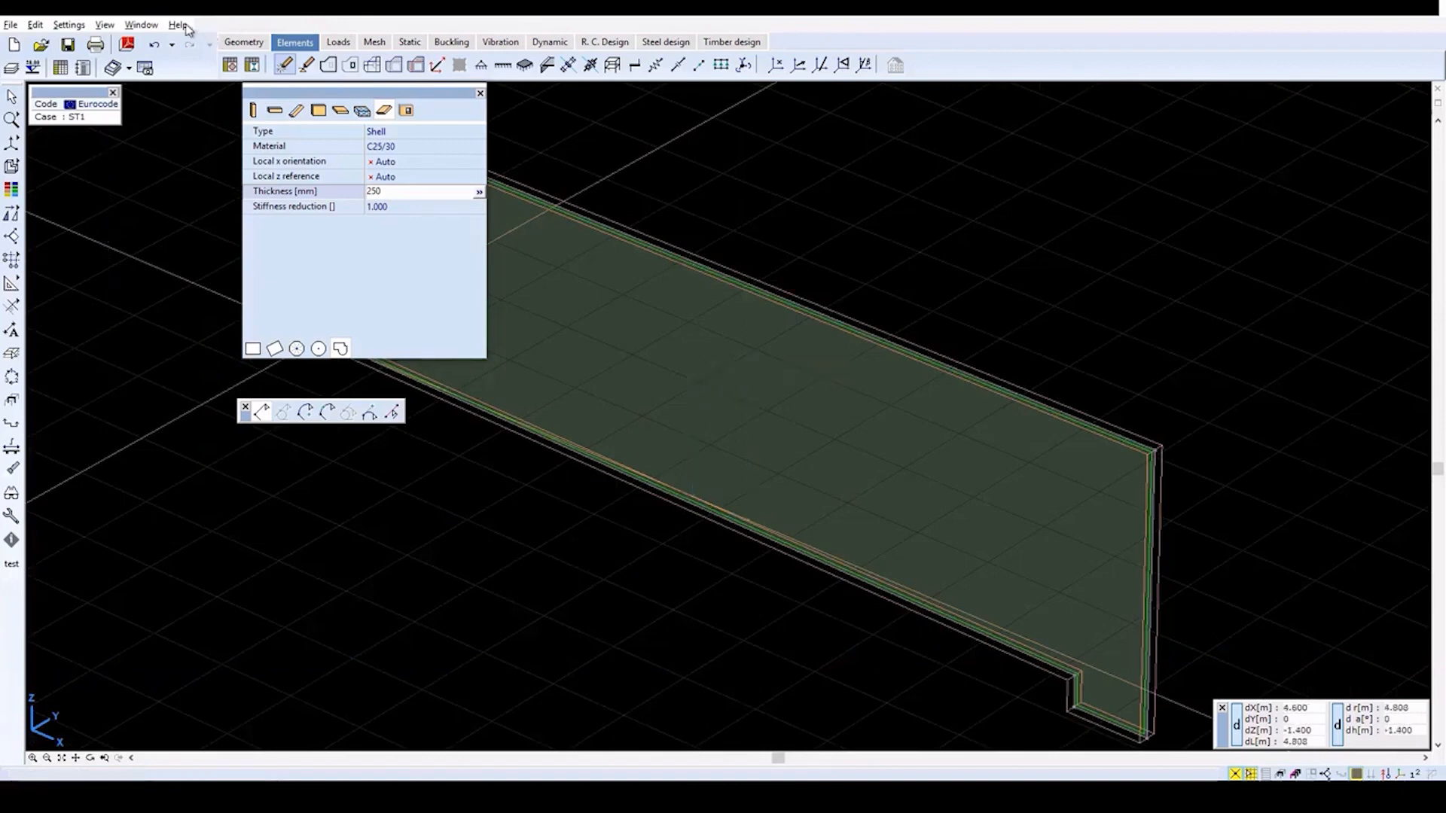
# - Switch to a perspective view and dismiss the shell property panel
pyautogui.click(68, 24)
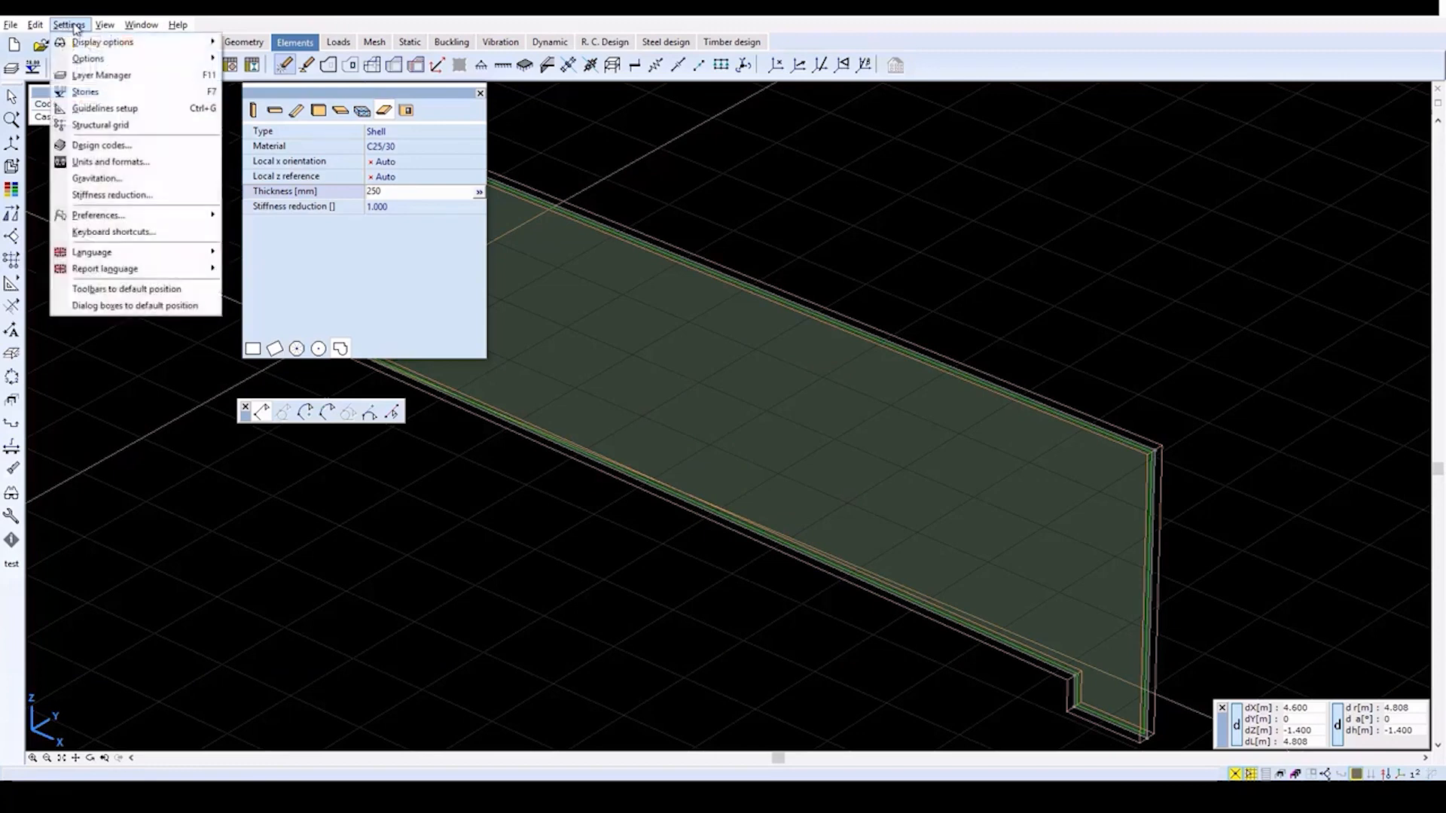
pyautogui.click(104, 24)
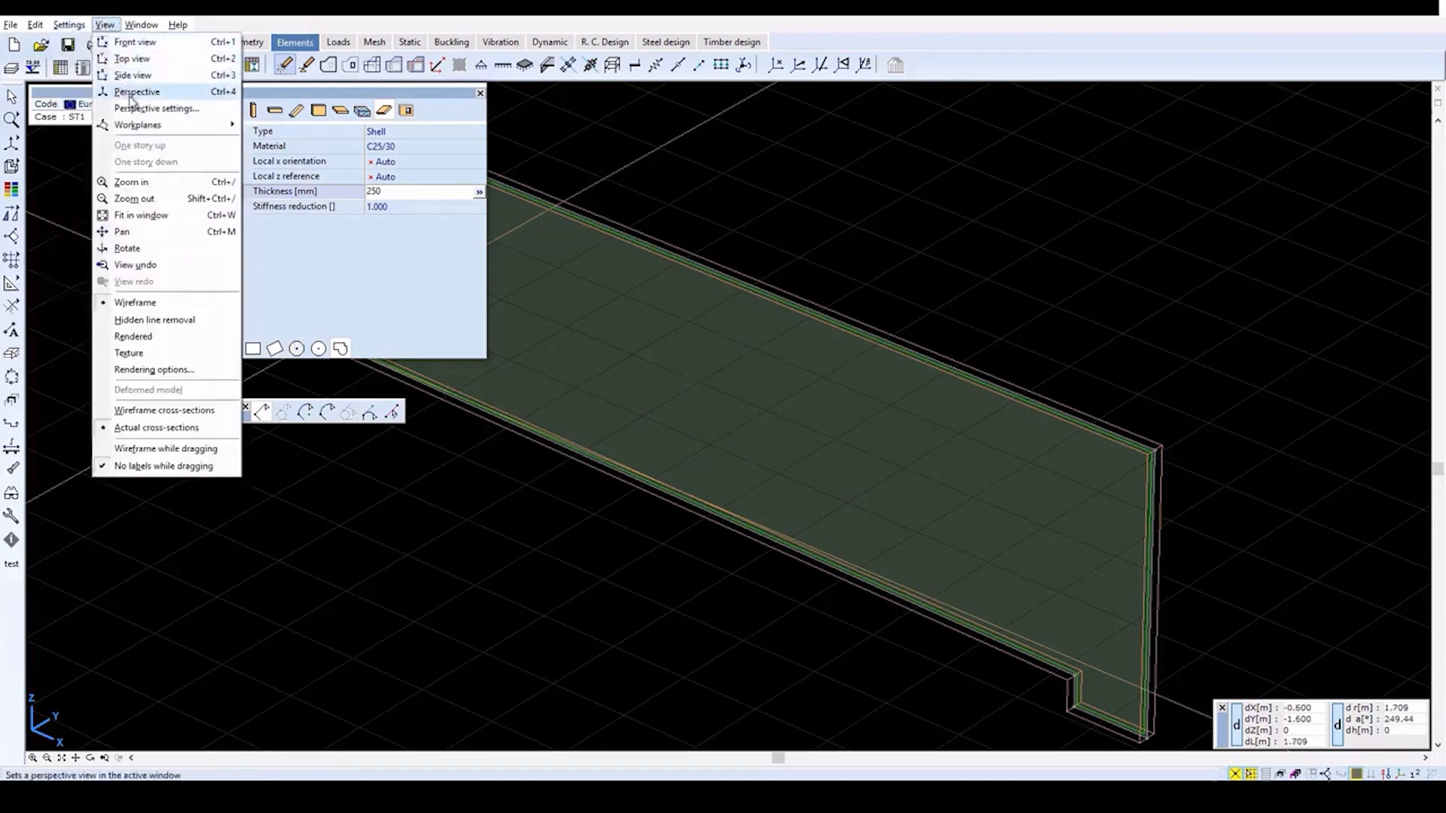
pyautogui.click(155, 108)
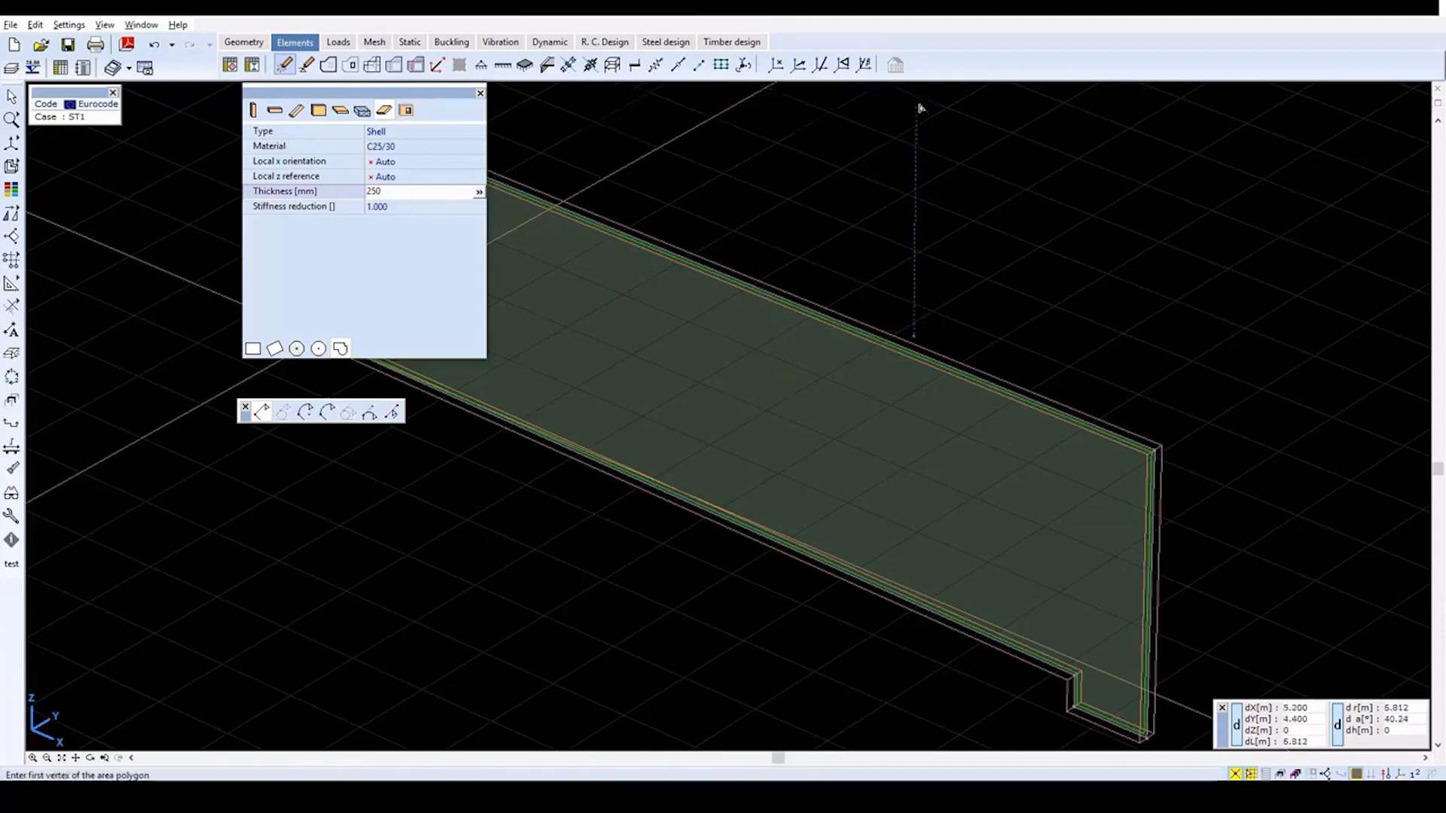
pyautogui.moveTo(313, 145)
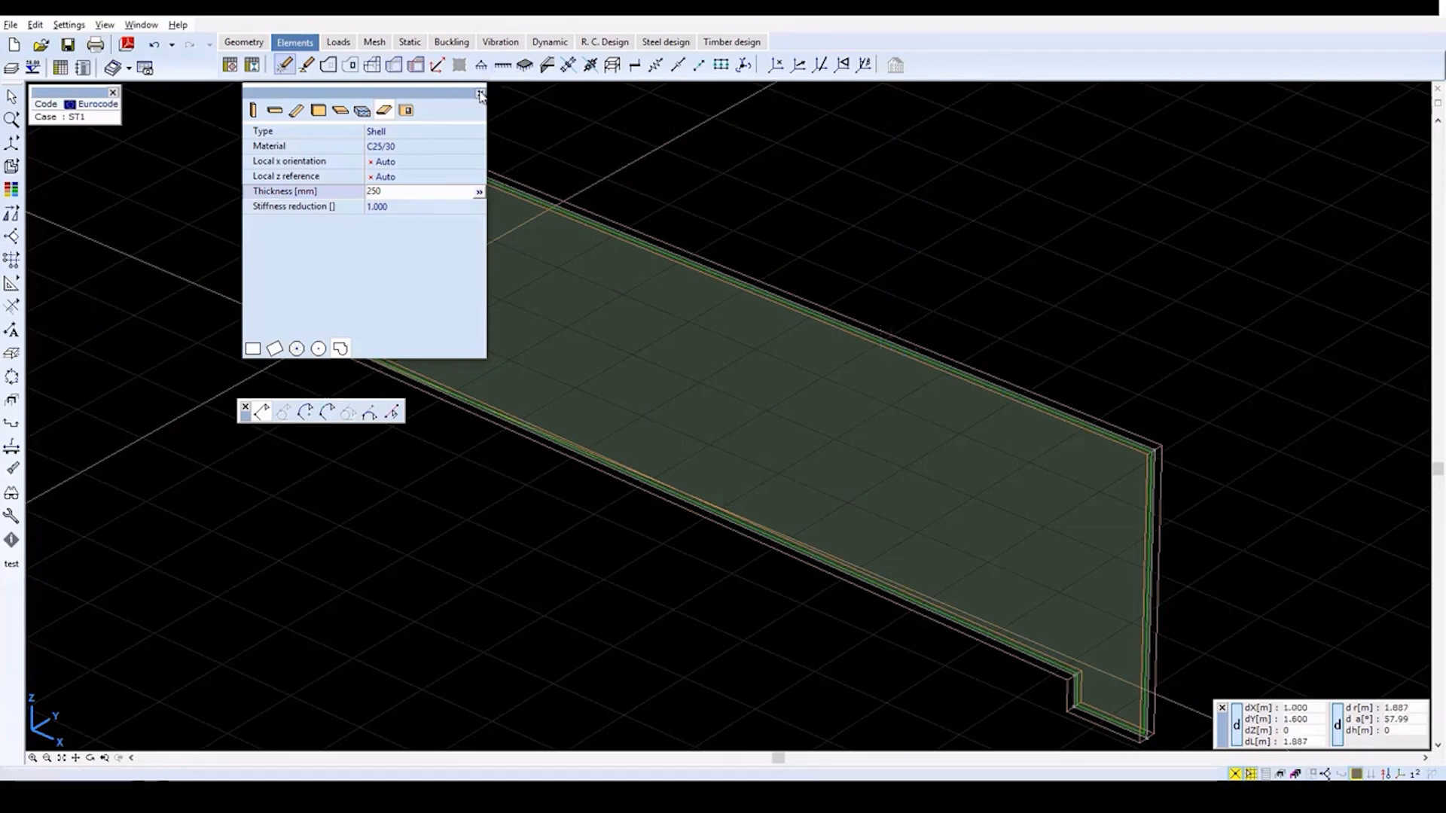
pyautogui.click(479, 96)
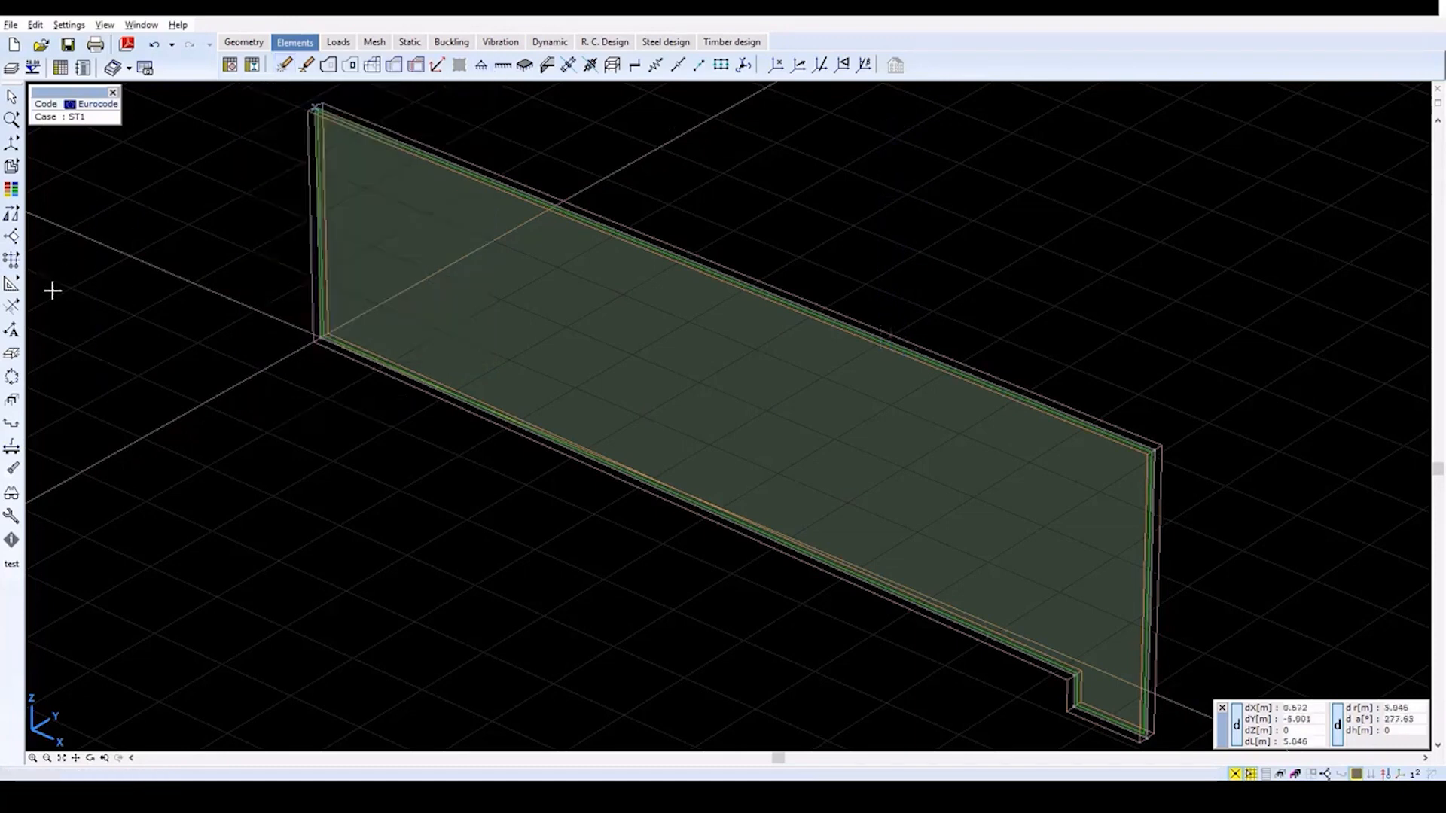
# - Mirror-copy the wall with the Multiple option to form the opposite wall
pyautogui.click(13, 214)
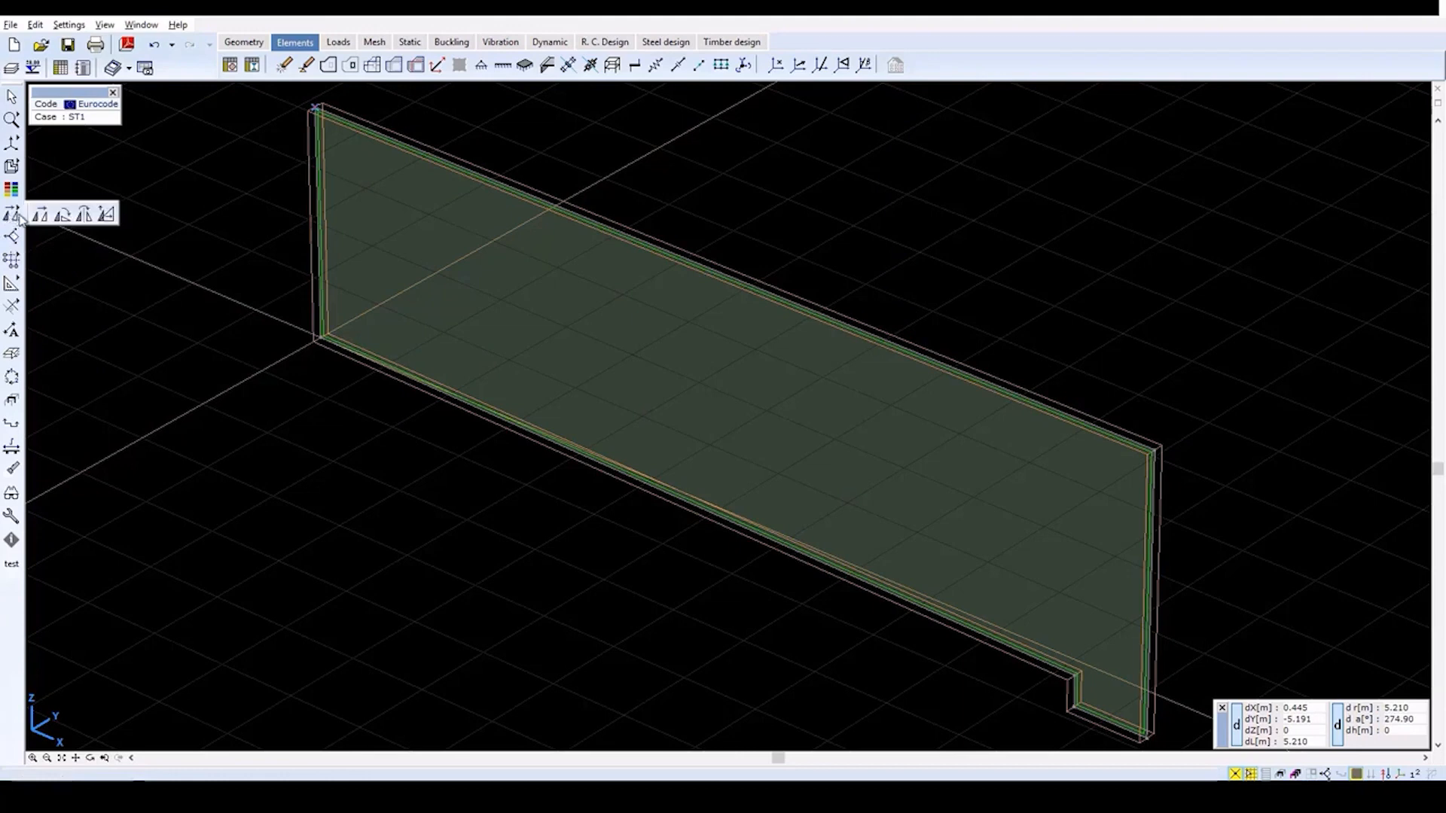
pyautogui.moveTo(83, 214)
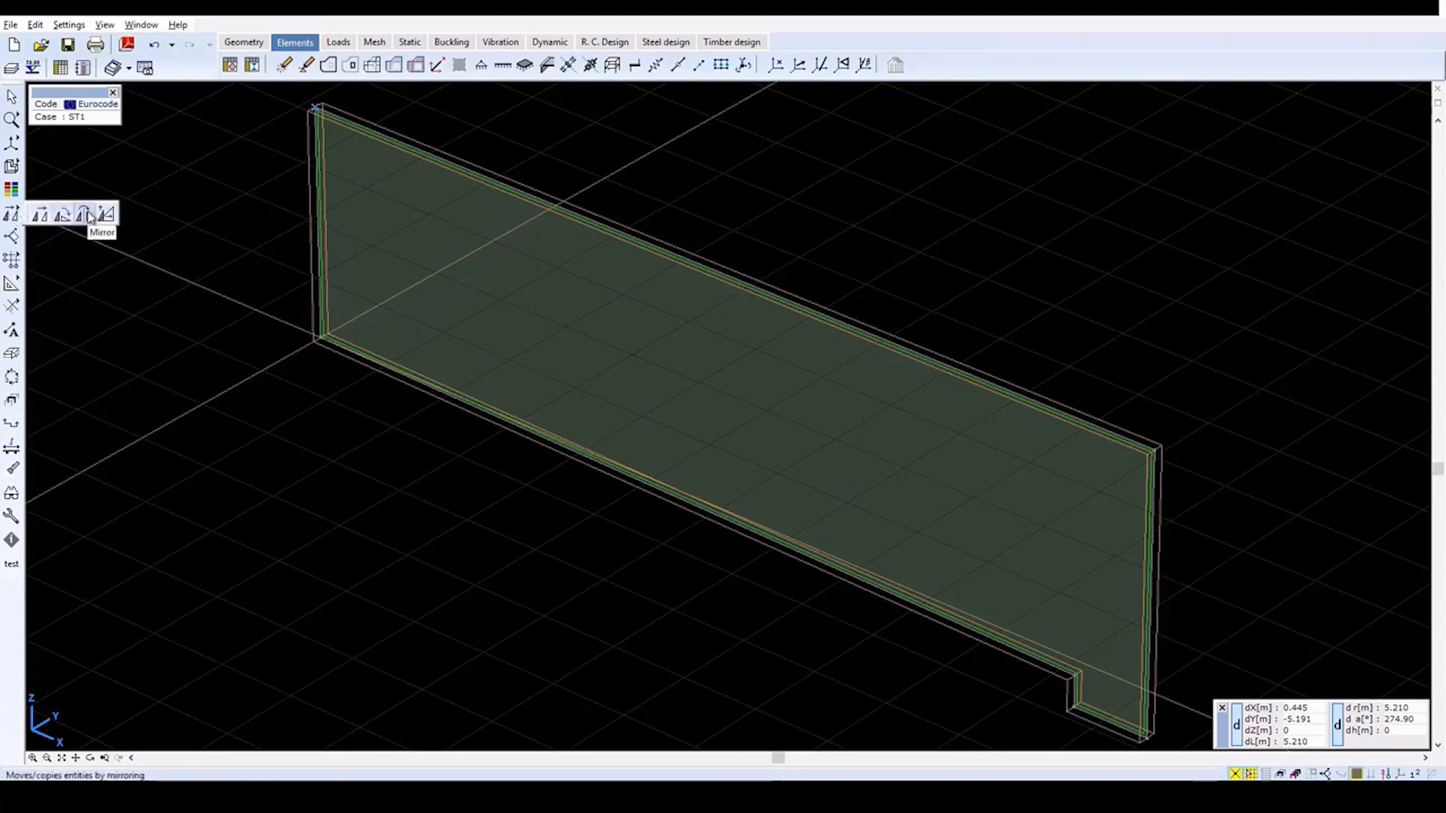
pyautogui.click(80, 214)
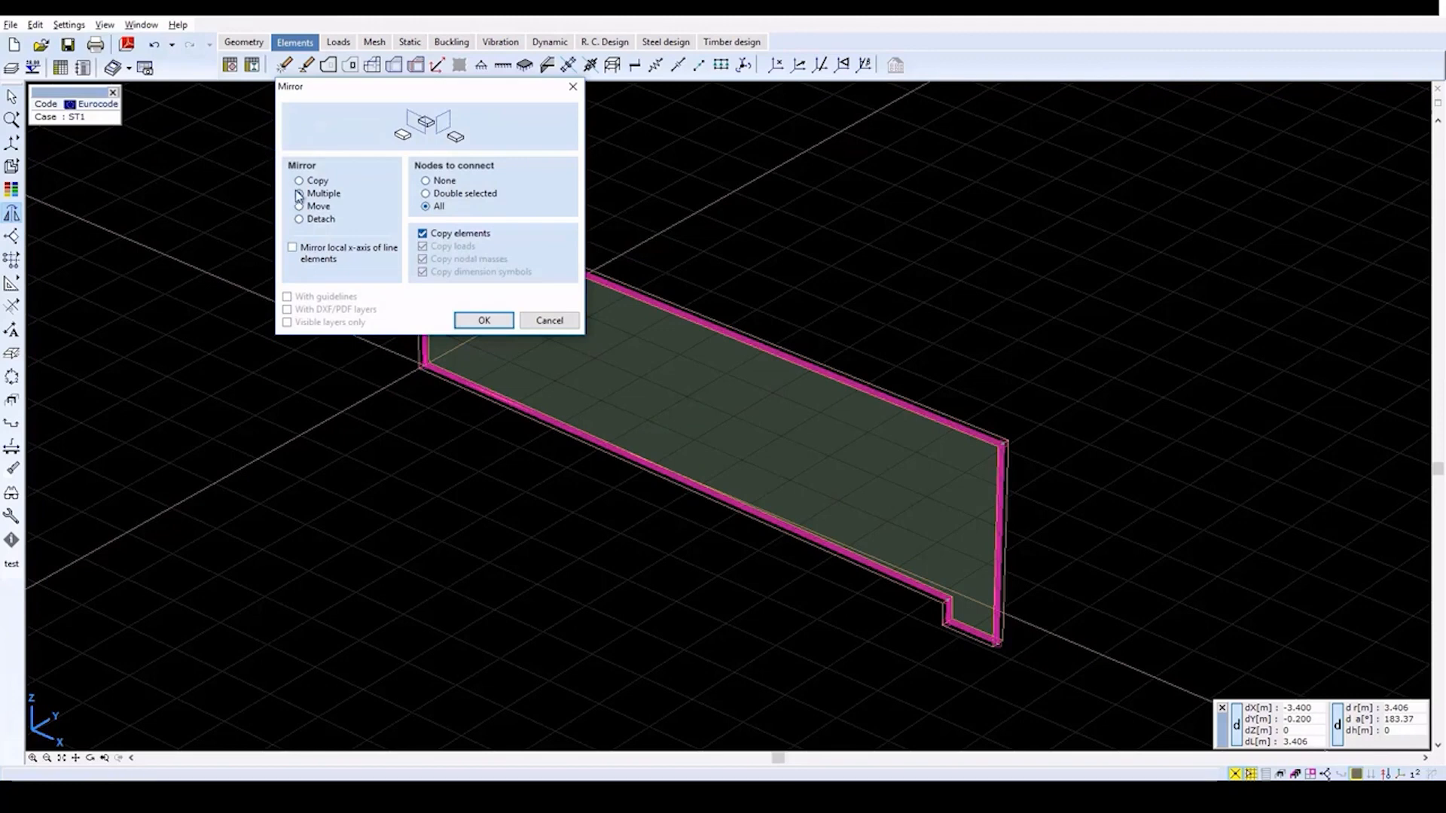
pyautogui.click(298, 193)
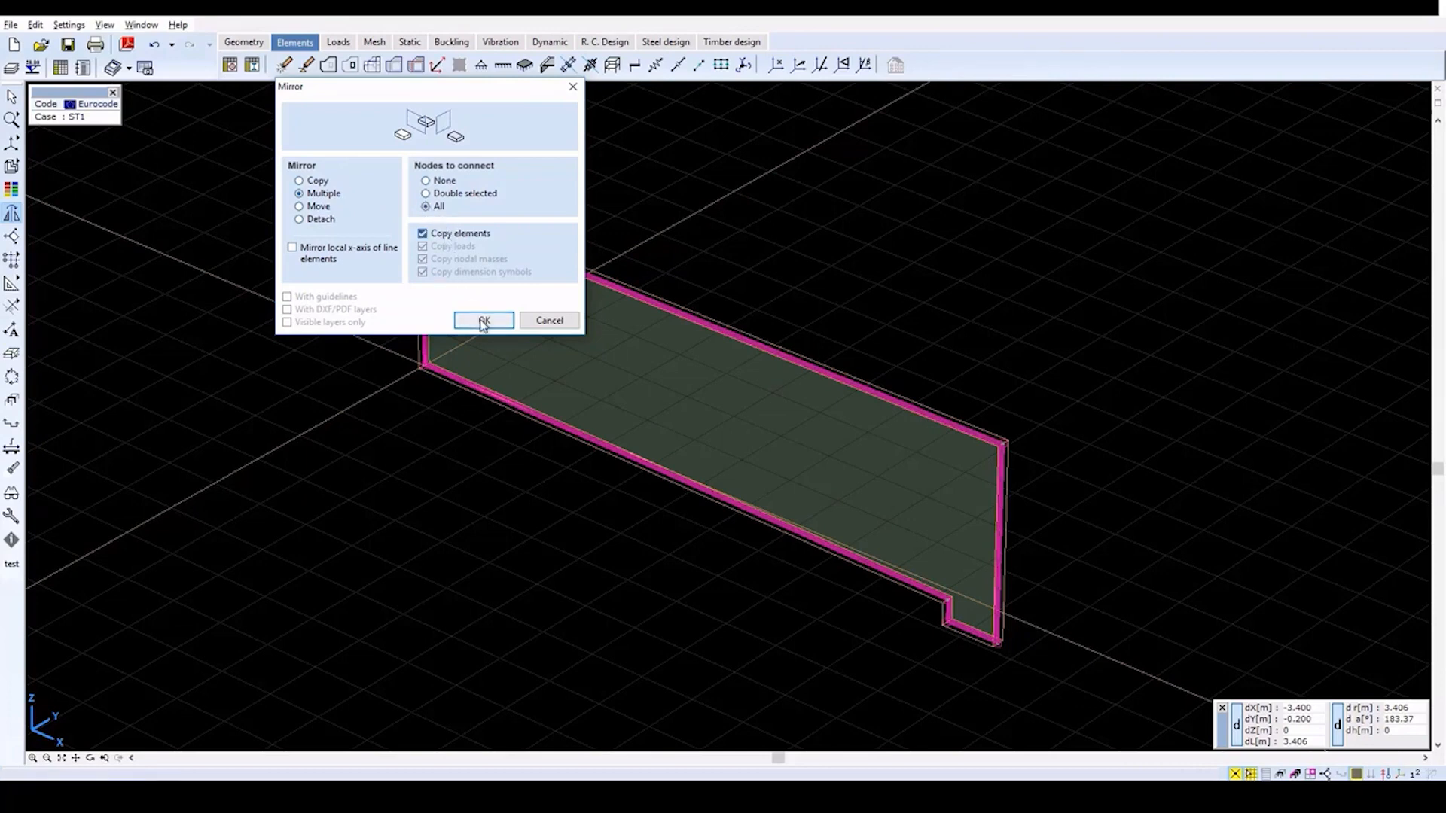
pyautogui.click(483, 320)
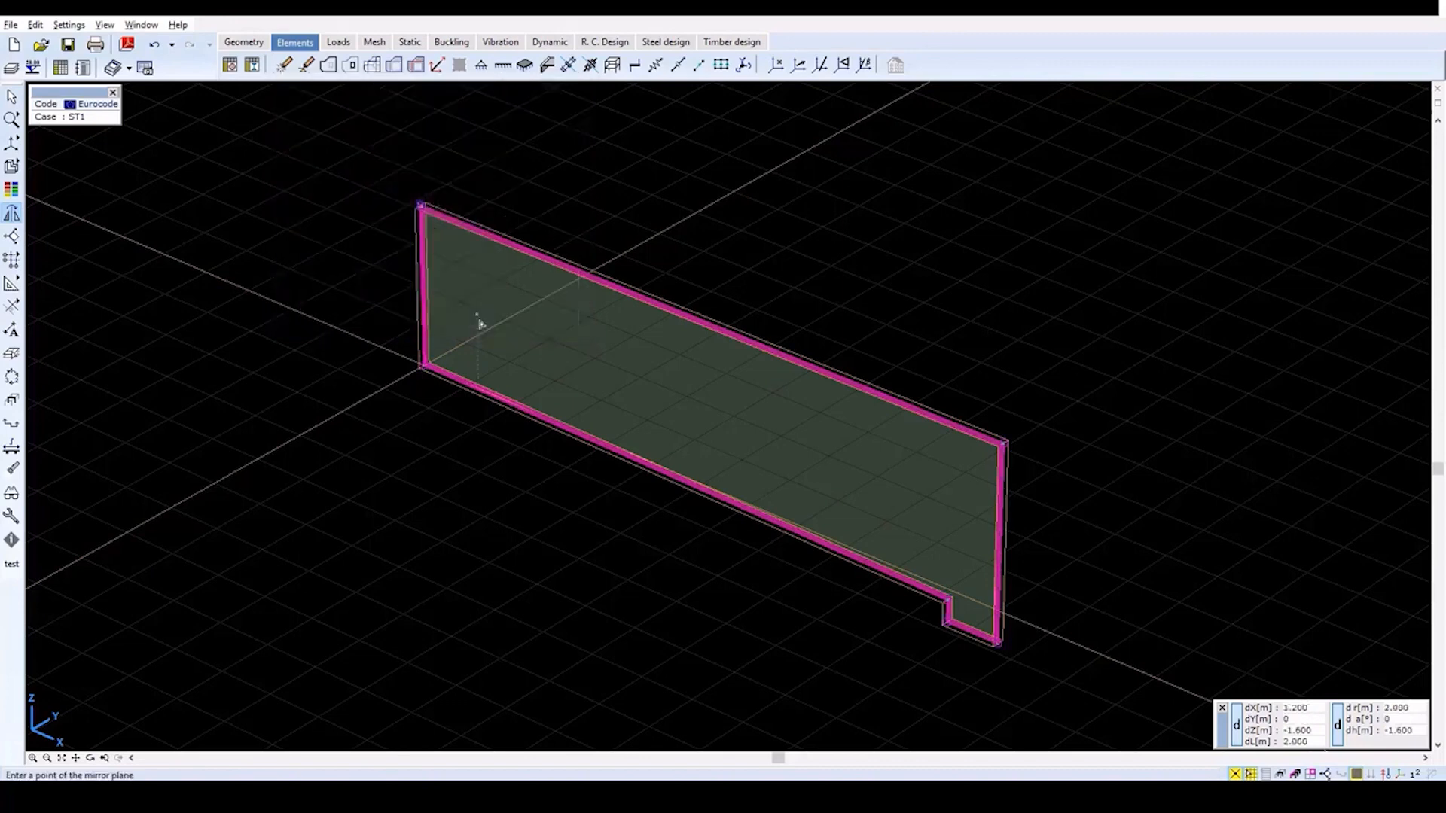
pyautogui.moveTo(750, 212)
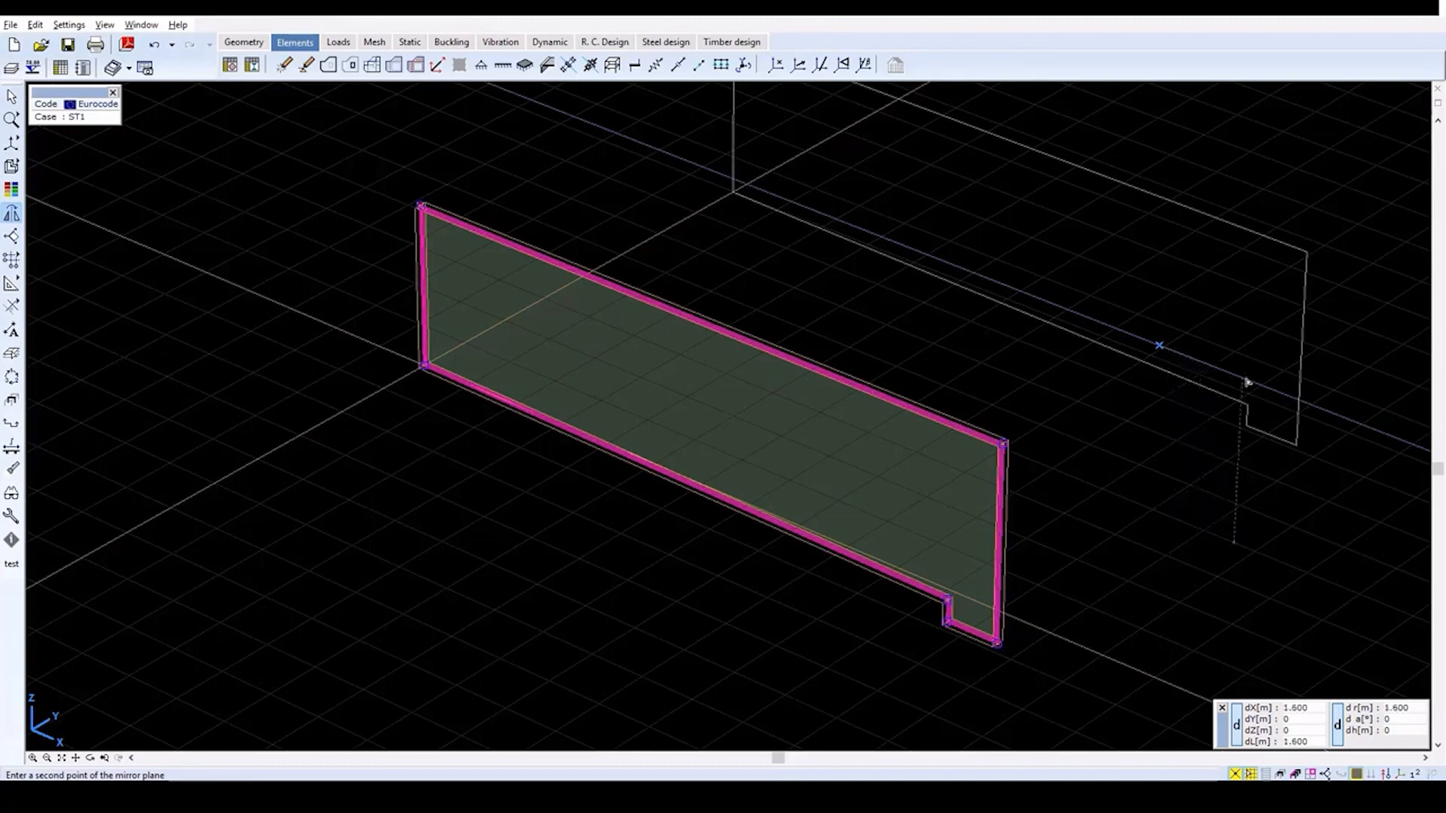
pyautogui.moveTo(1233, 378)
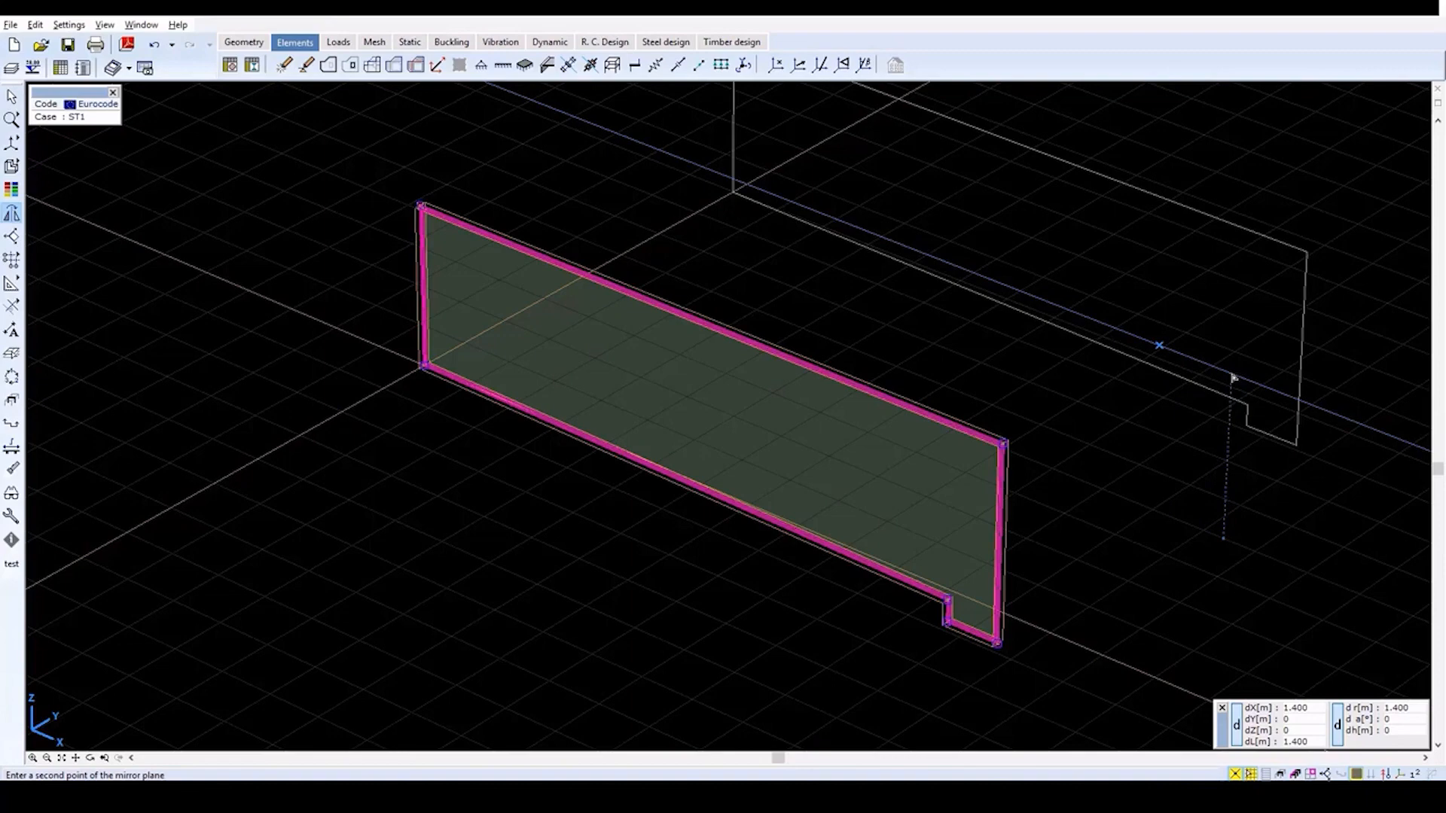
pyautogui.click(1232, 373)
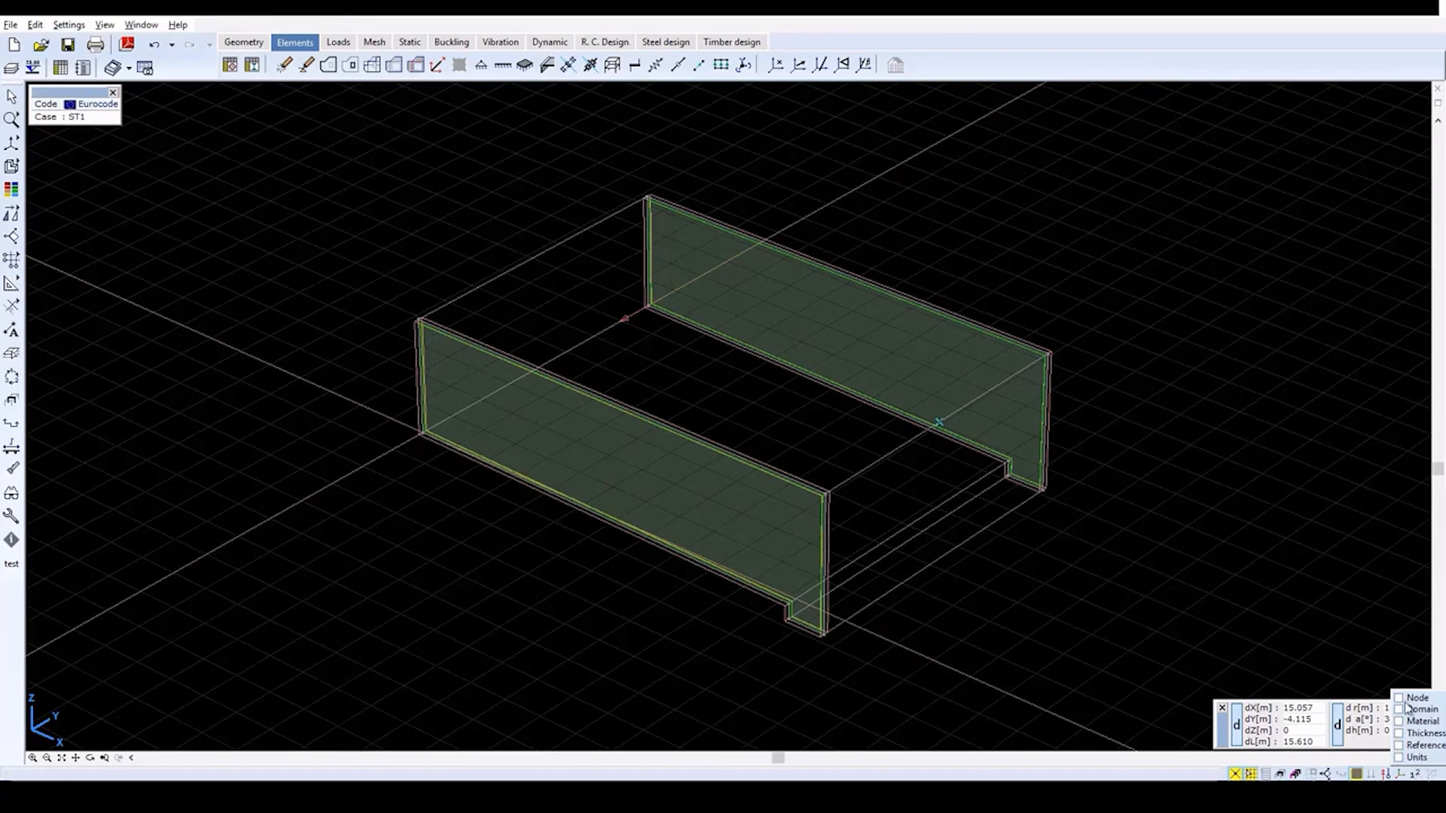
# - Show node numbers on both walls and start the Translate command
pyautogui.click(1399, 698)
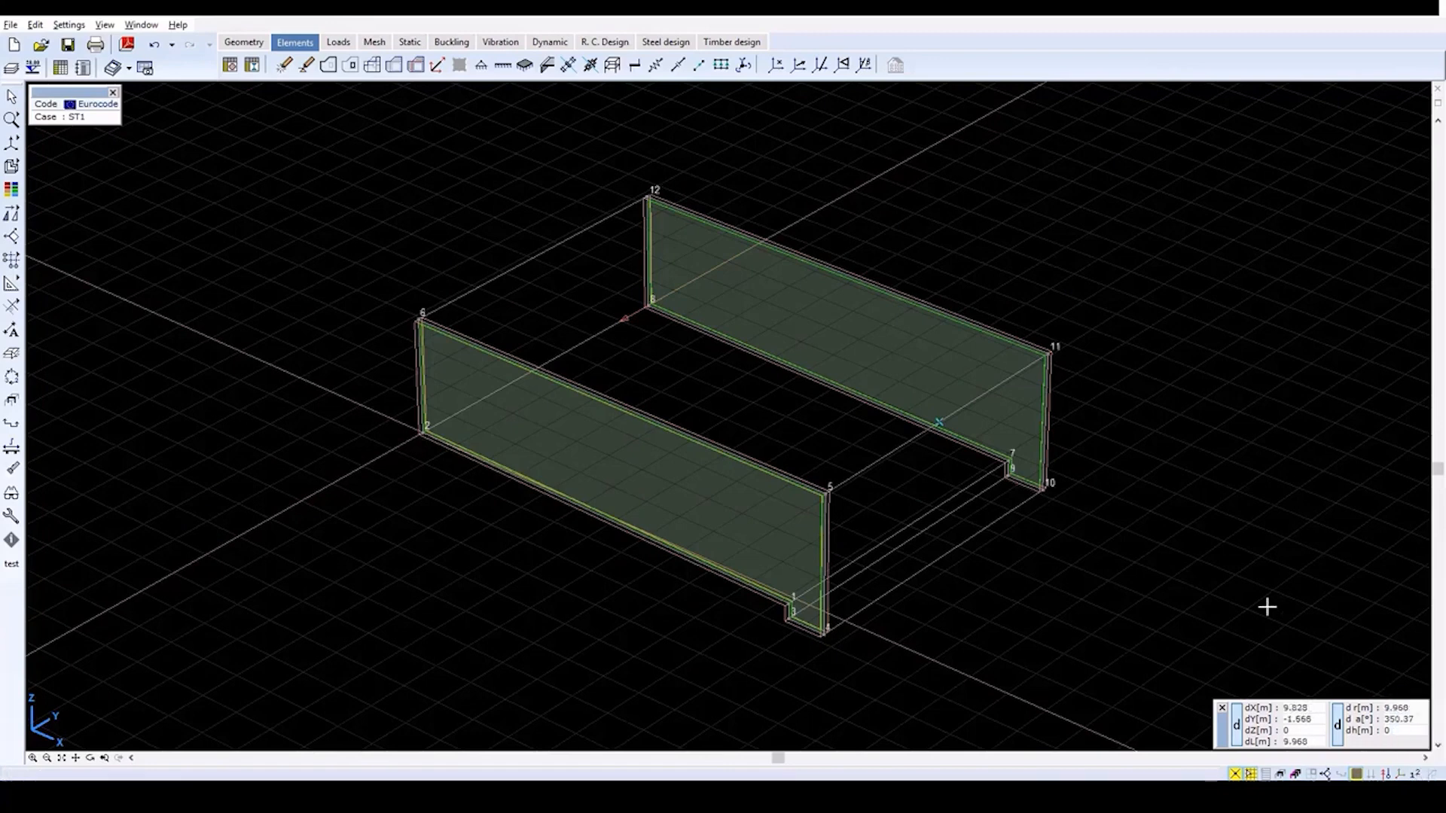
pyautogui.moveTo(985, 683)
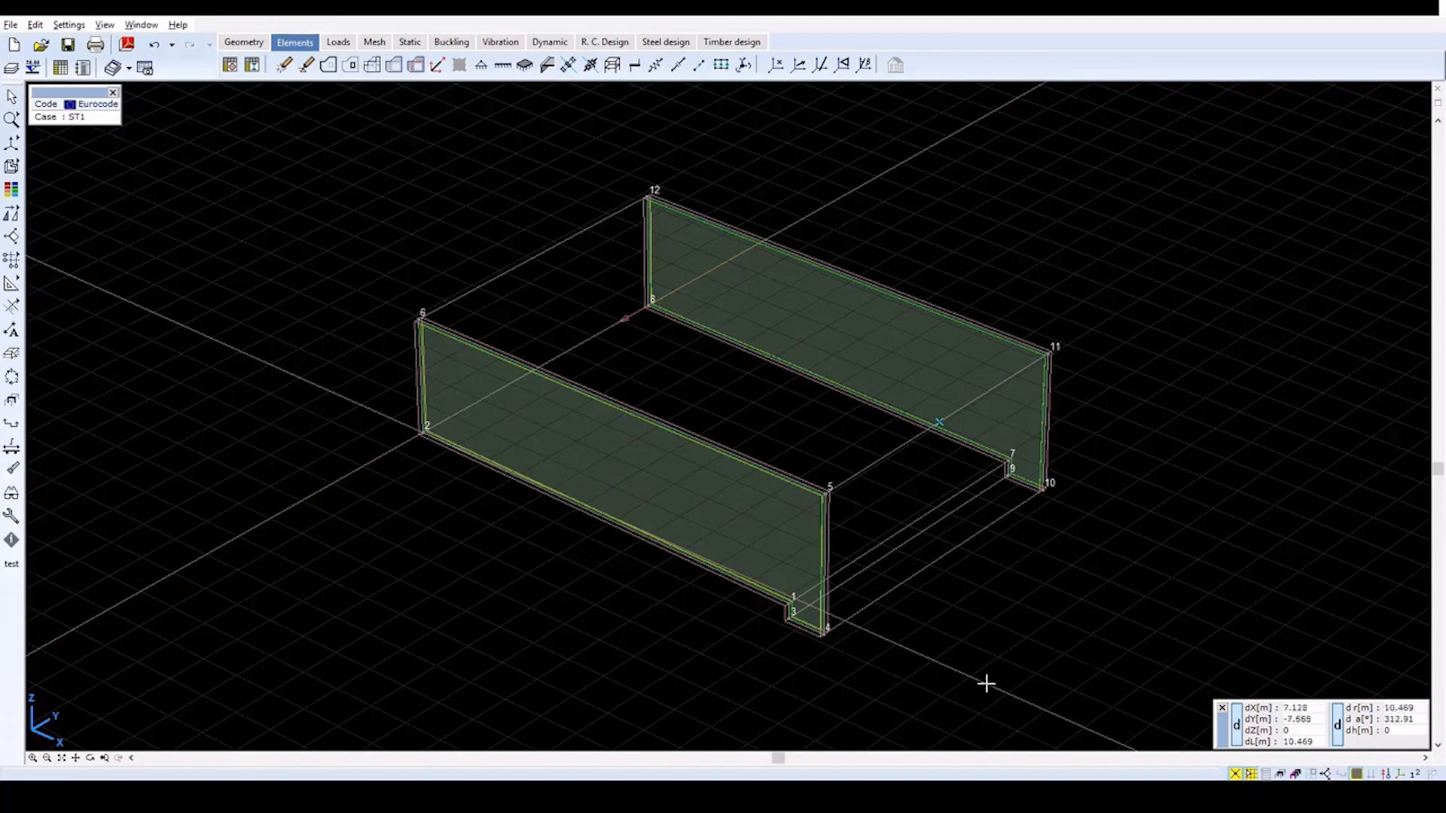
pyautogui.moveTo(360, 658)
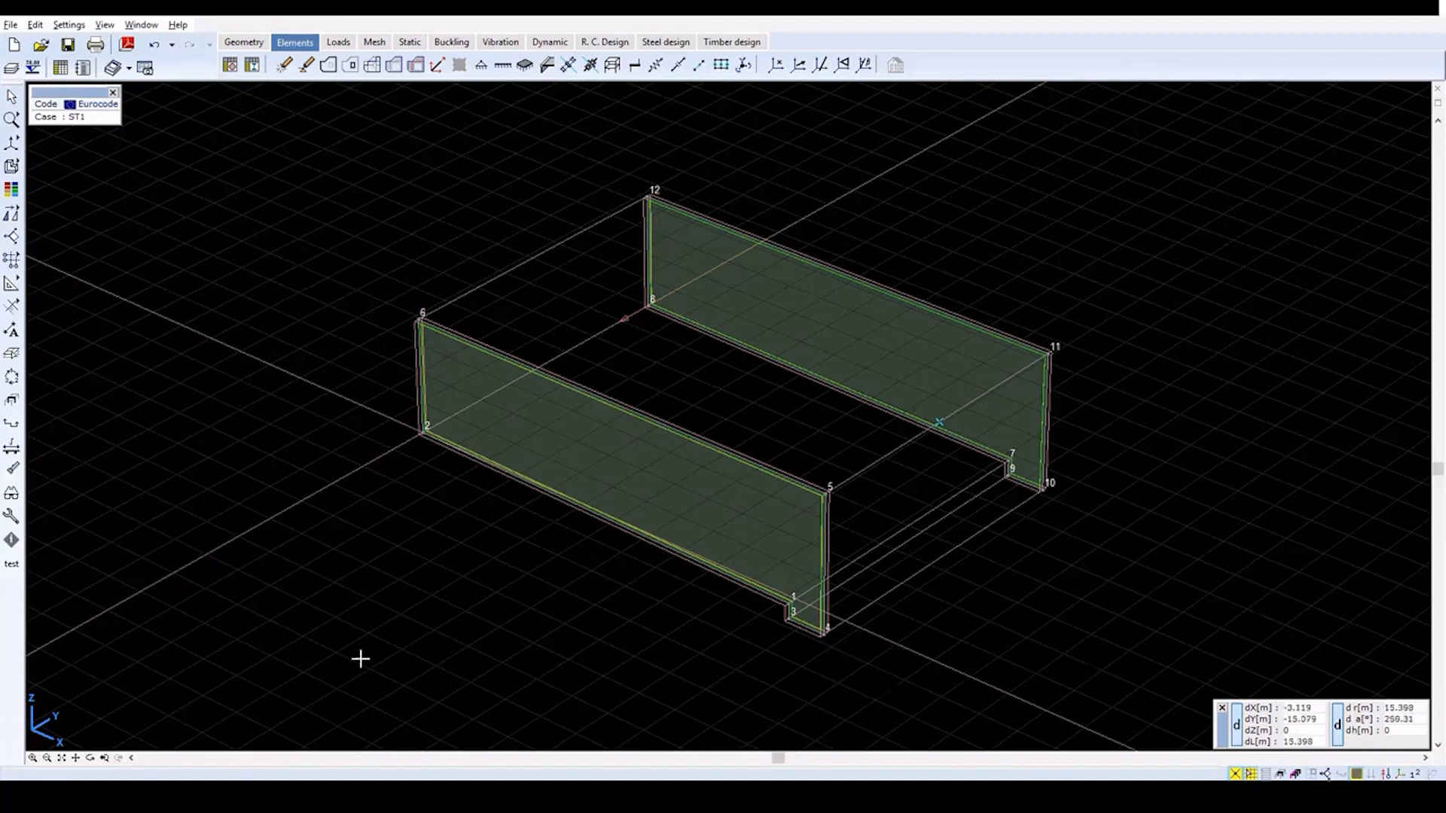
pyautogui.click(13, 120)
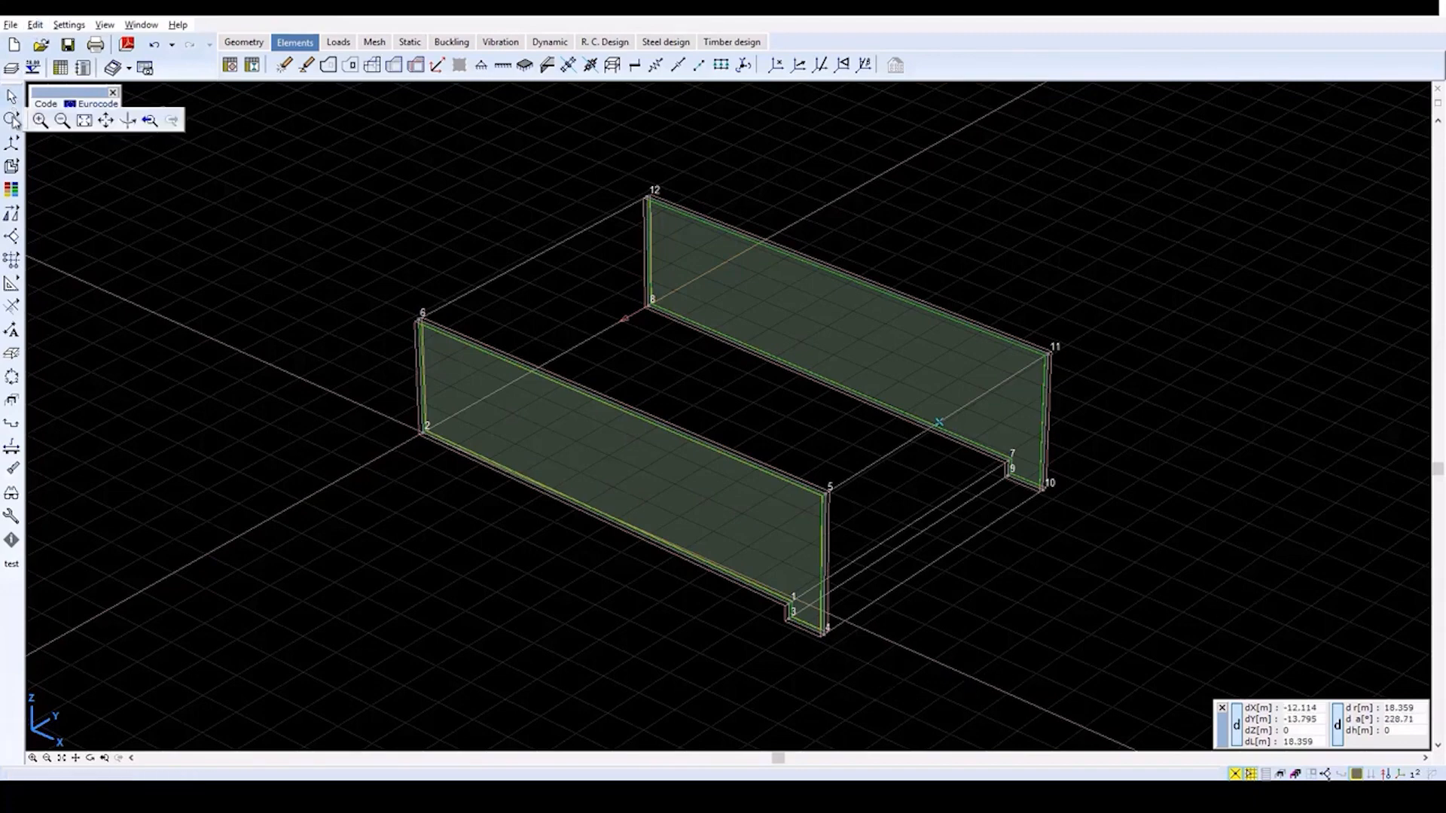
pyautogui.click(14, 190)
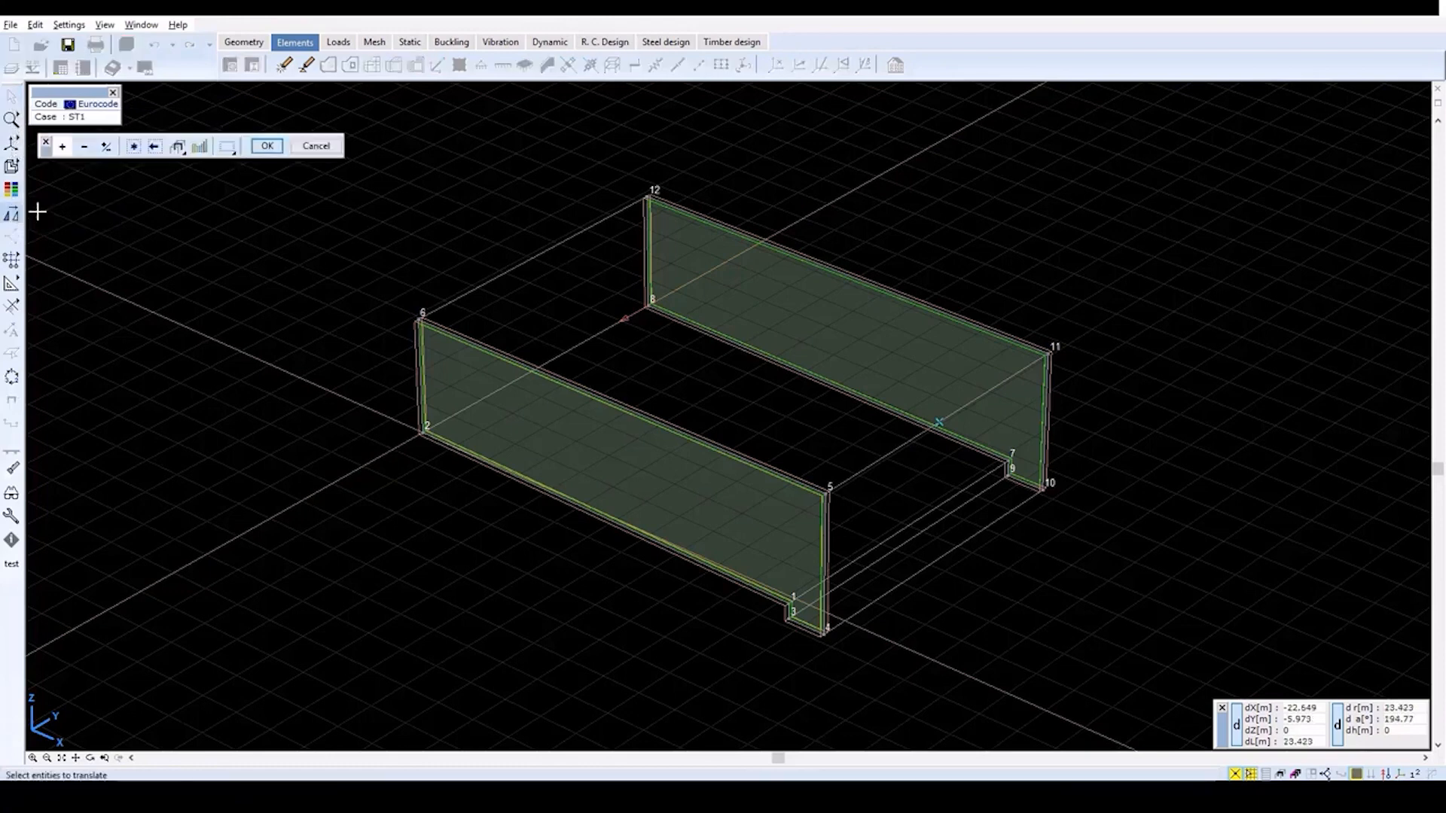
pyautogui.moveTo(804, 630)
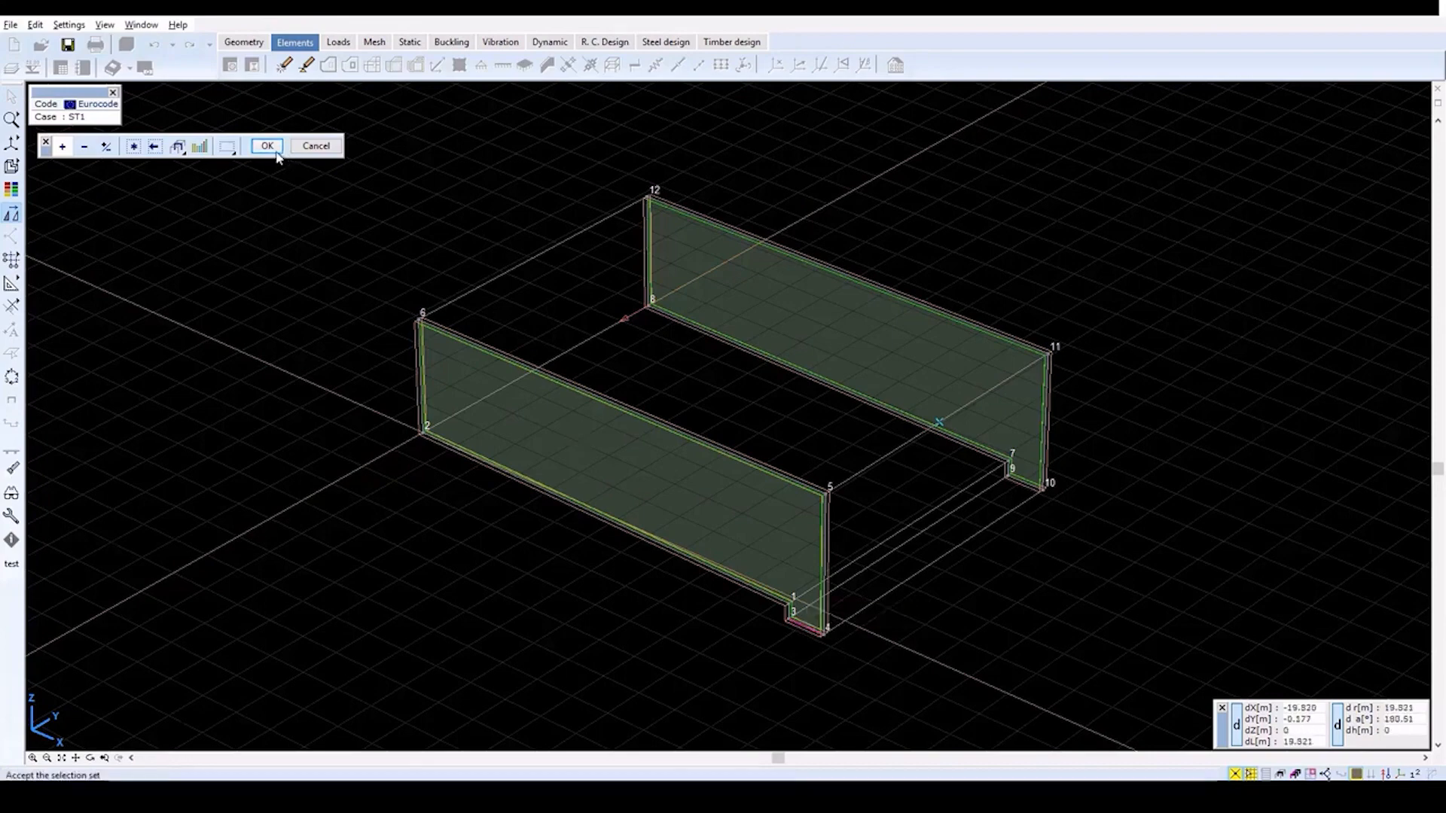
# - Move the front wall's notch bottom edge downward using the Move method
pyautogui.click(267, 146)
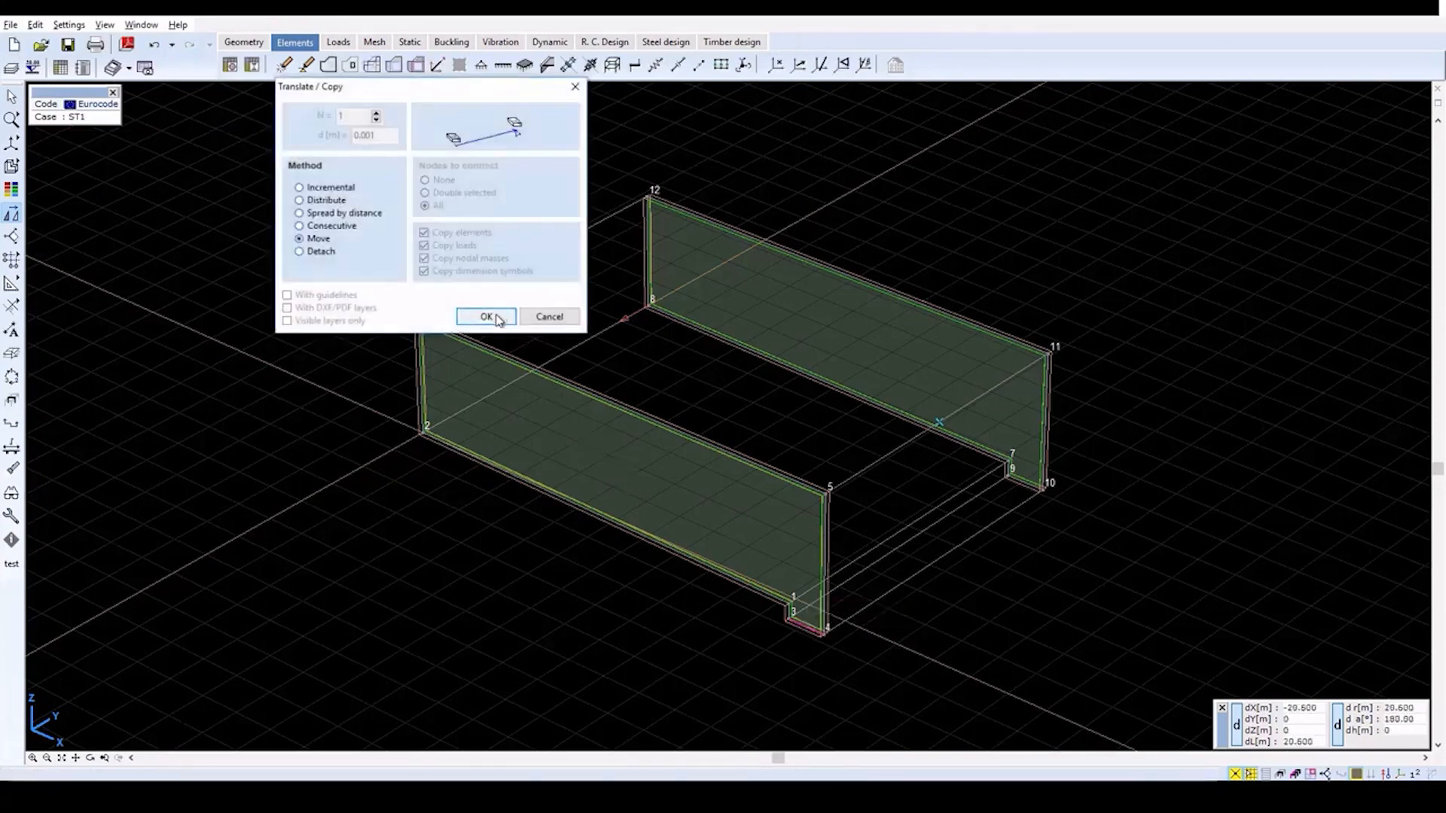
pyautogui.click(487, 317)
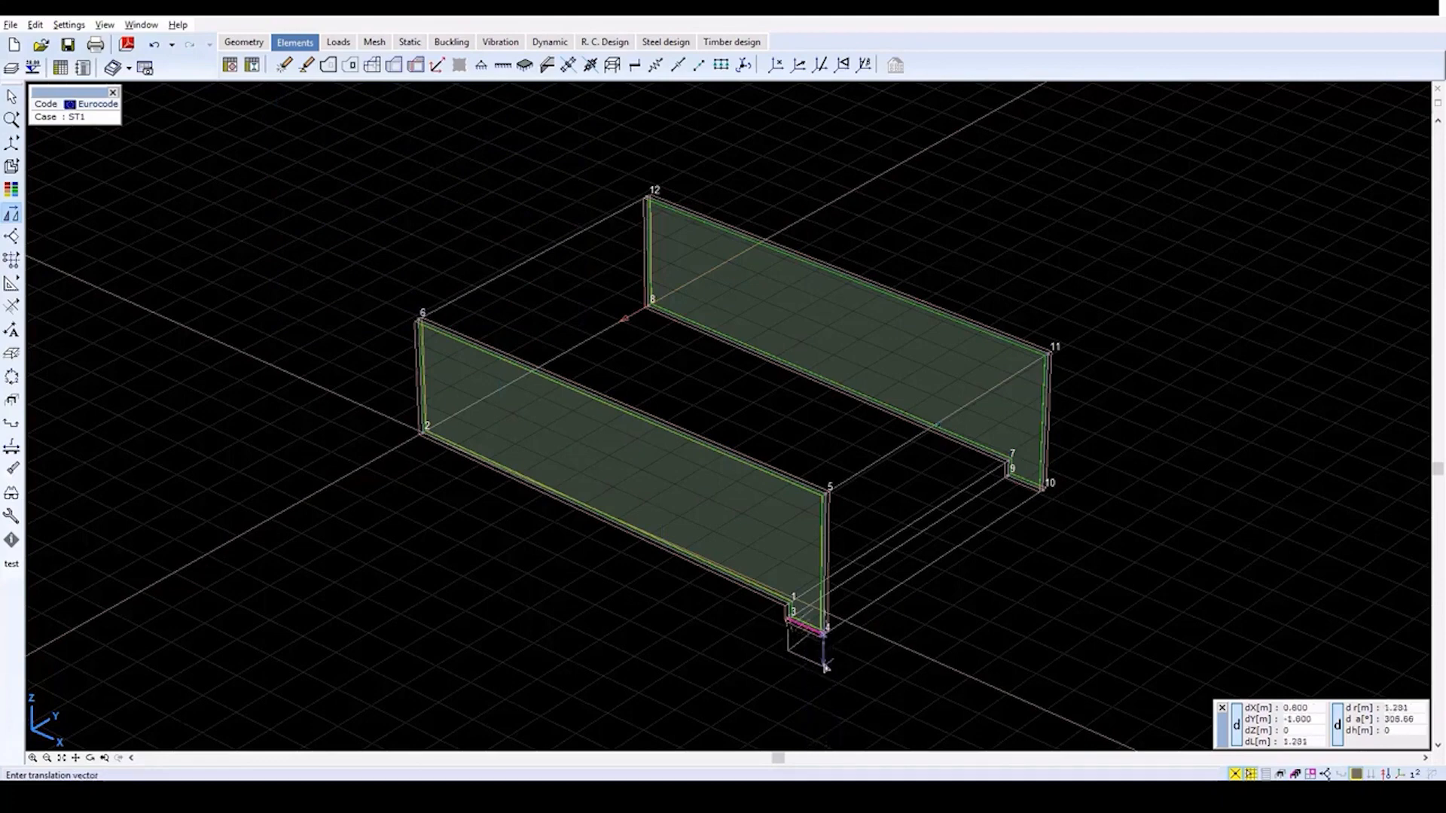
pyautogui.moveTo(824, 667)
pyautogui.write('-0')
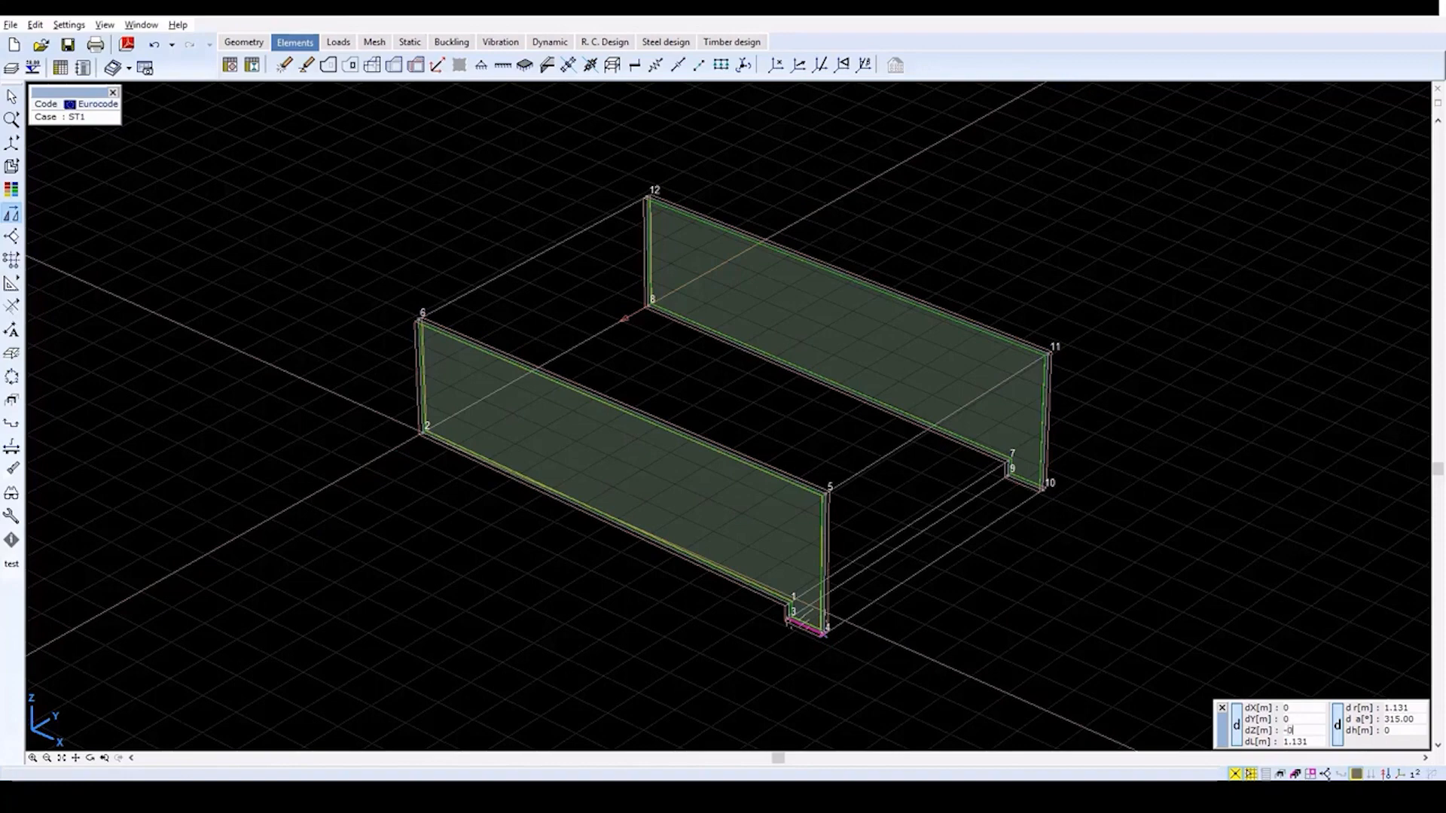
pyautogui.click(821, 643)
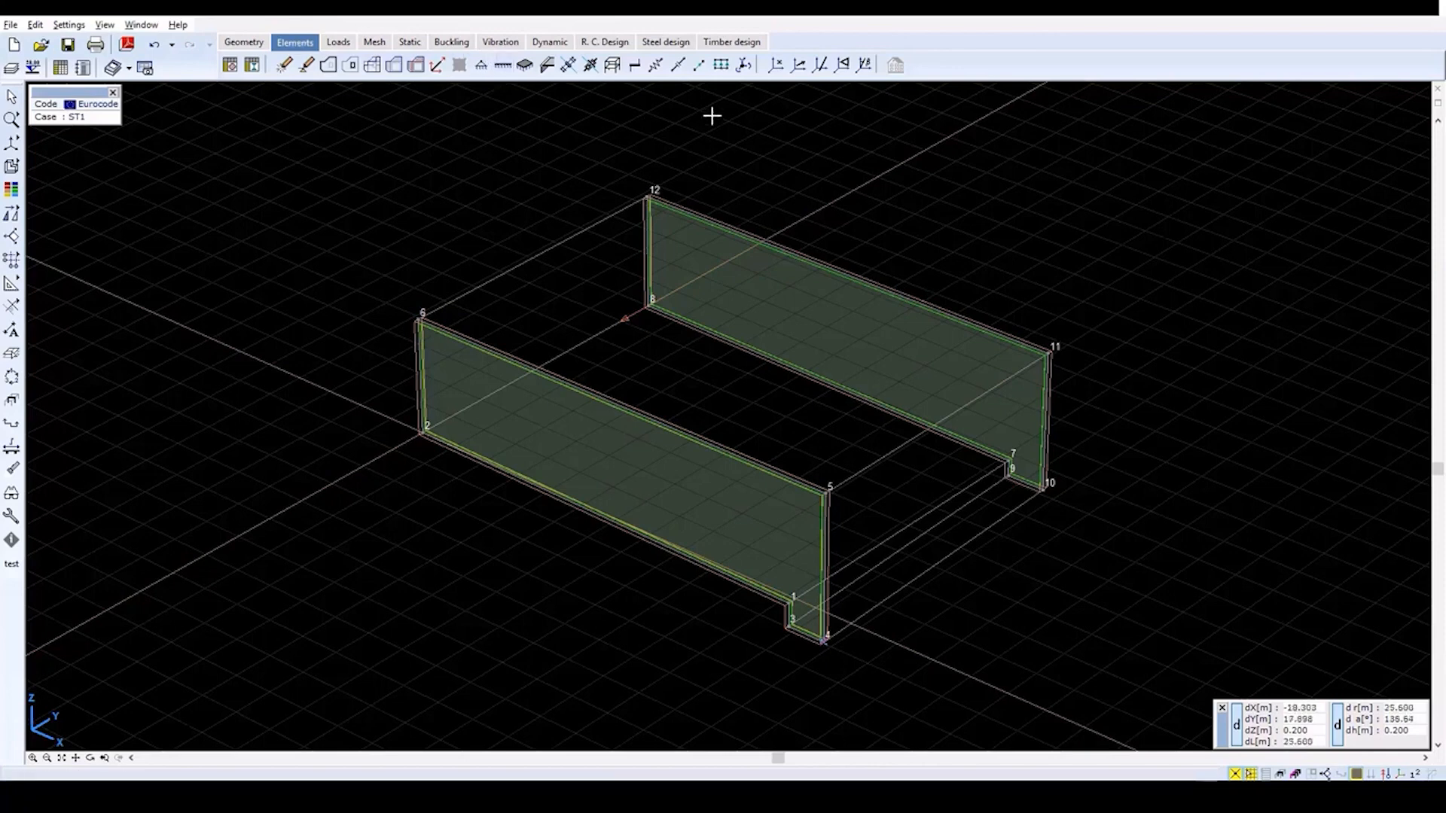
pyautogui.moveTo(777, 64)
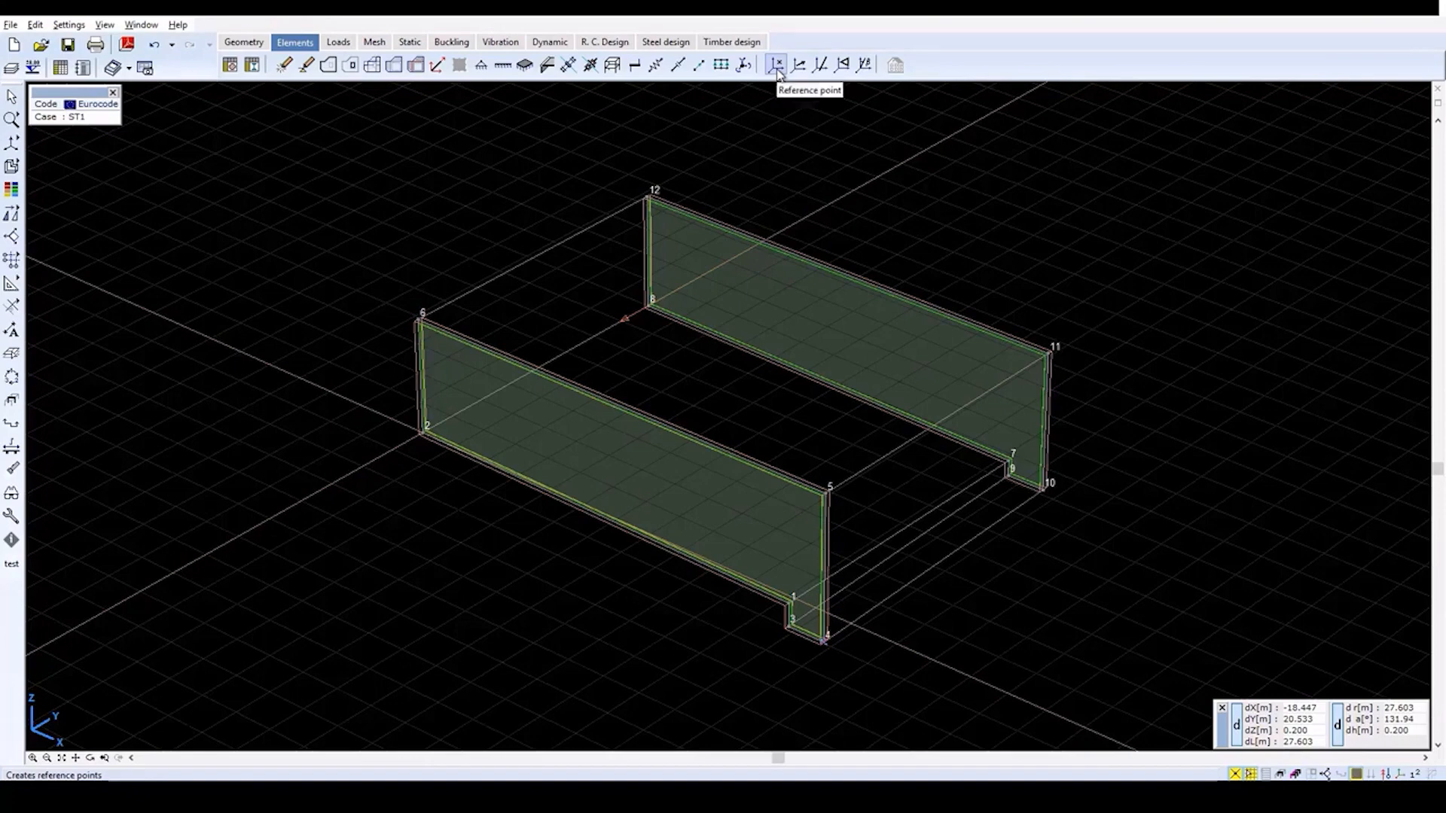
# - Start placing reference points between the top corners of the two walls
pyautogui.click(777, 65)
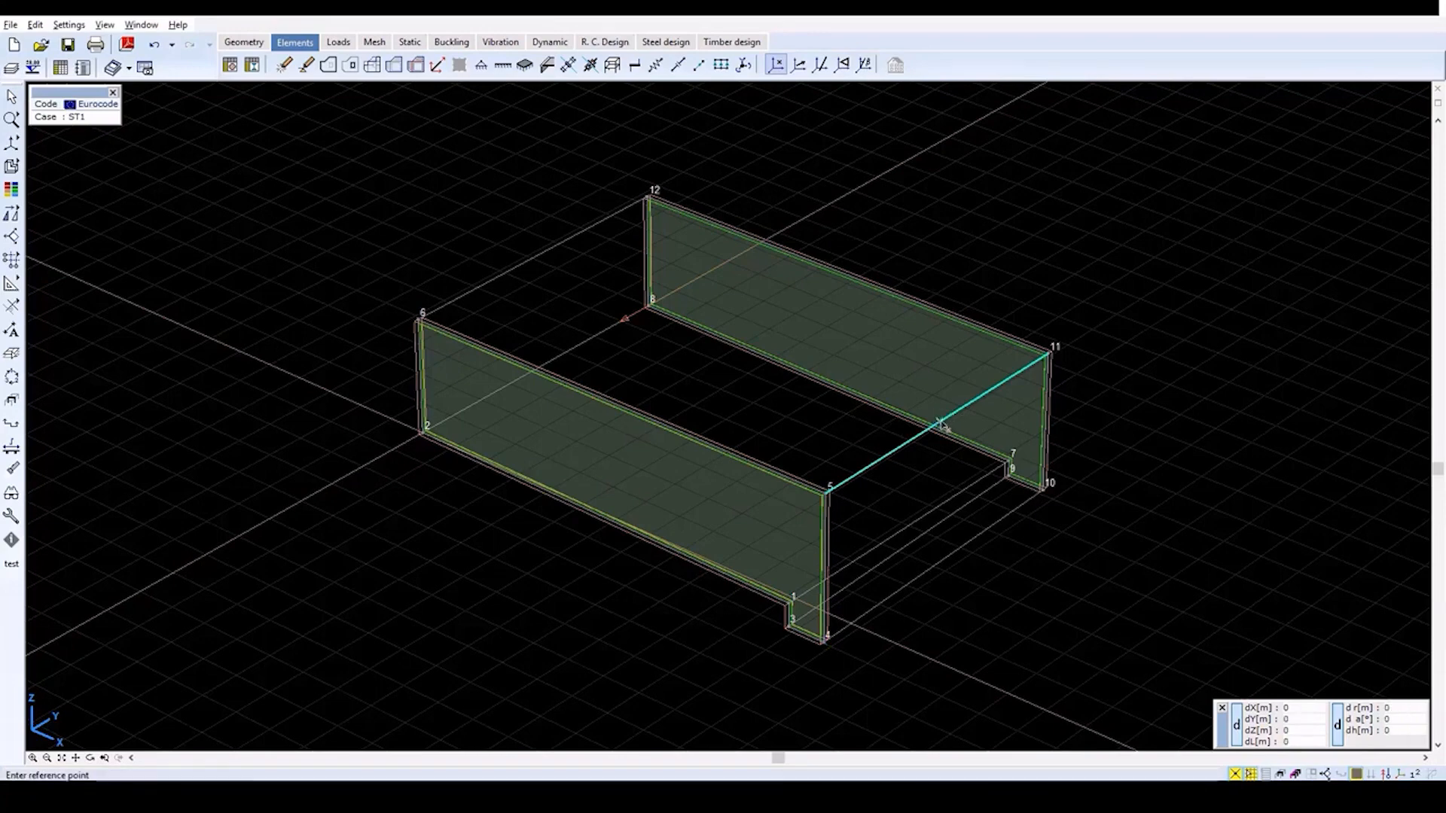
pyautogui.moveTo(946, 426)
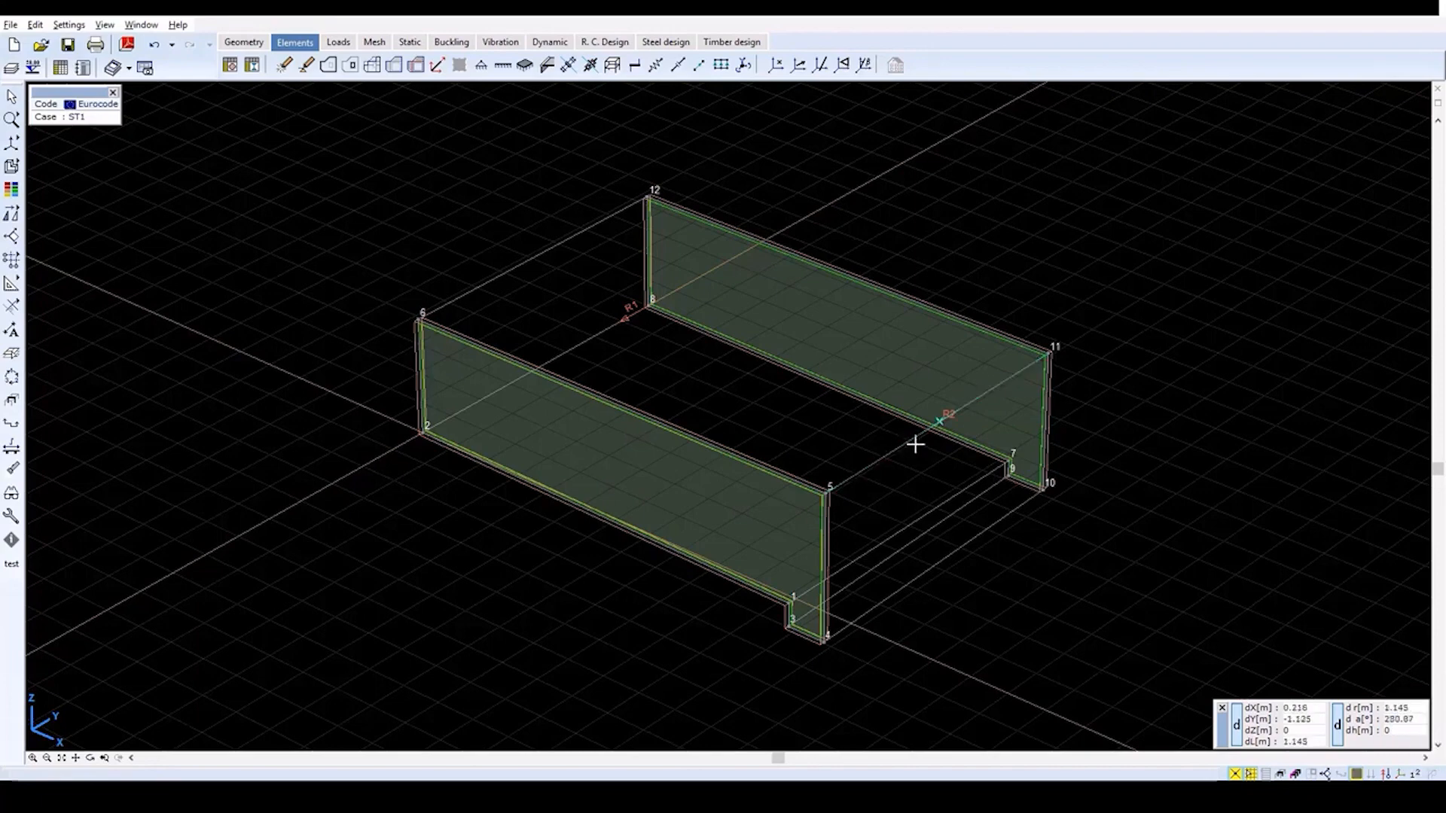
pyautogui.moveTo(943, 452)
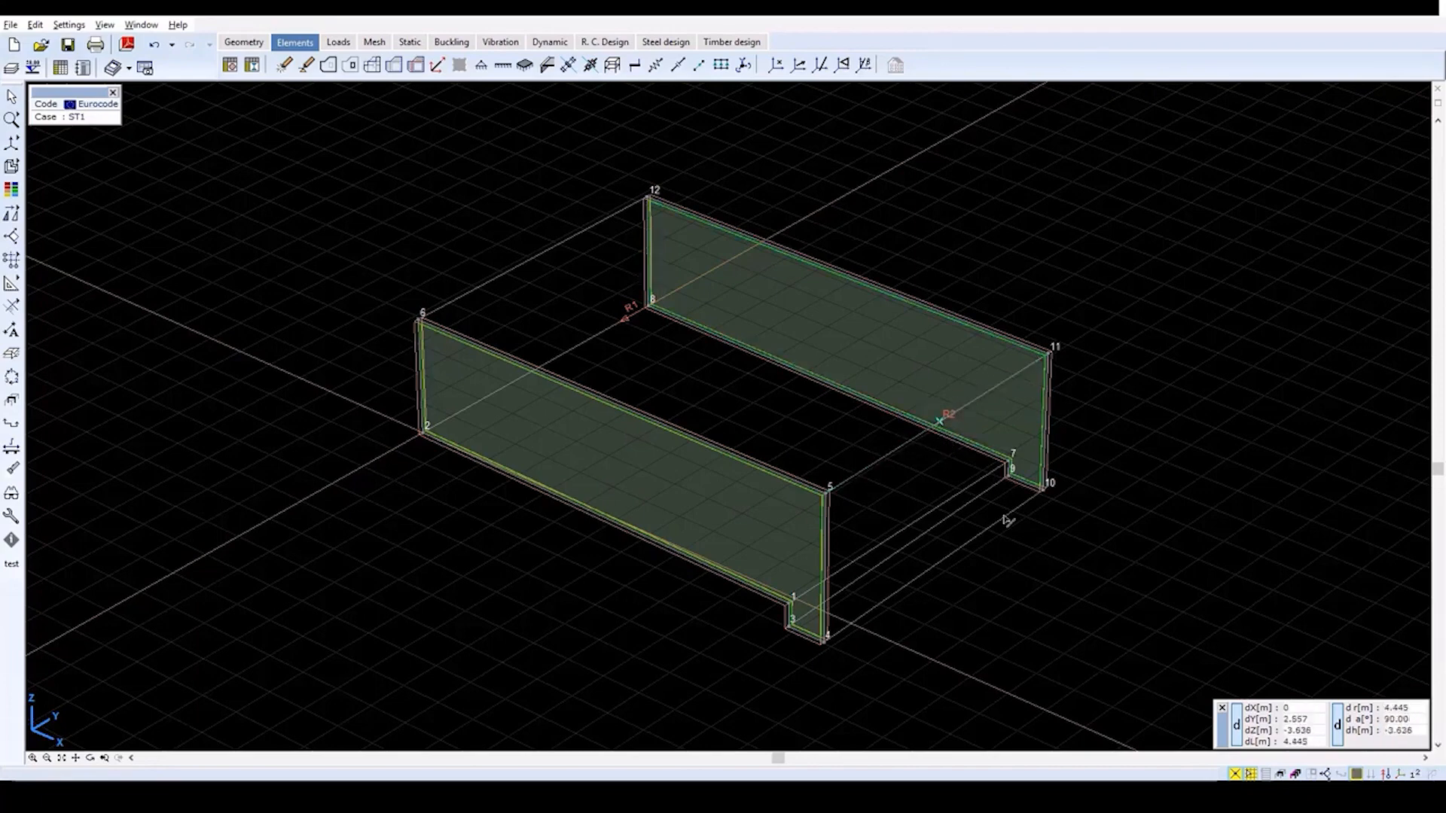
pyautogui.moveTo(1325, 370)
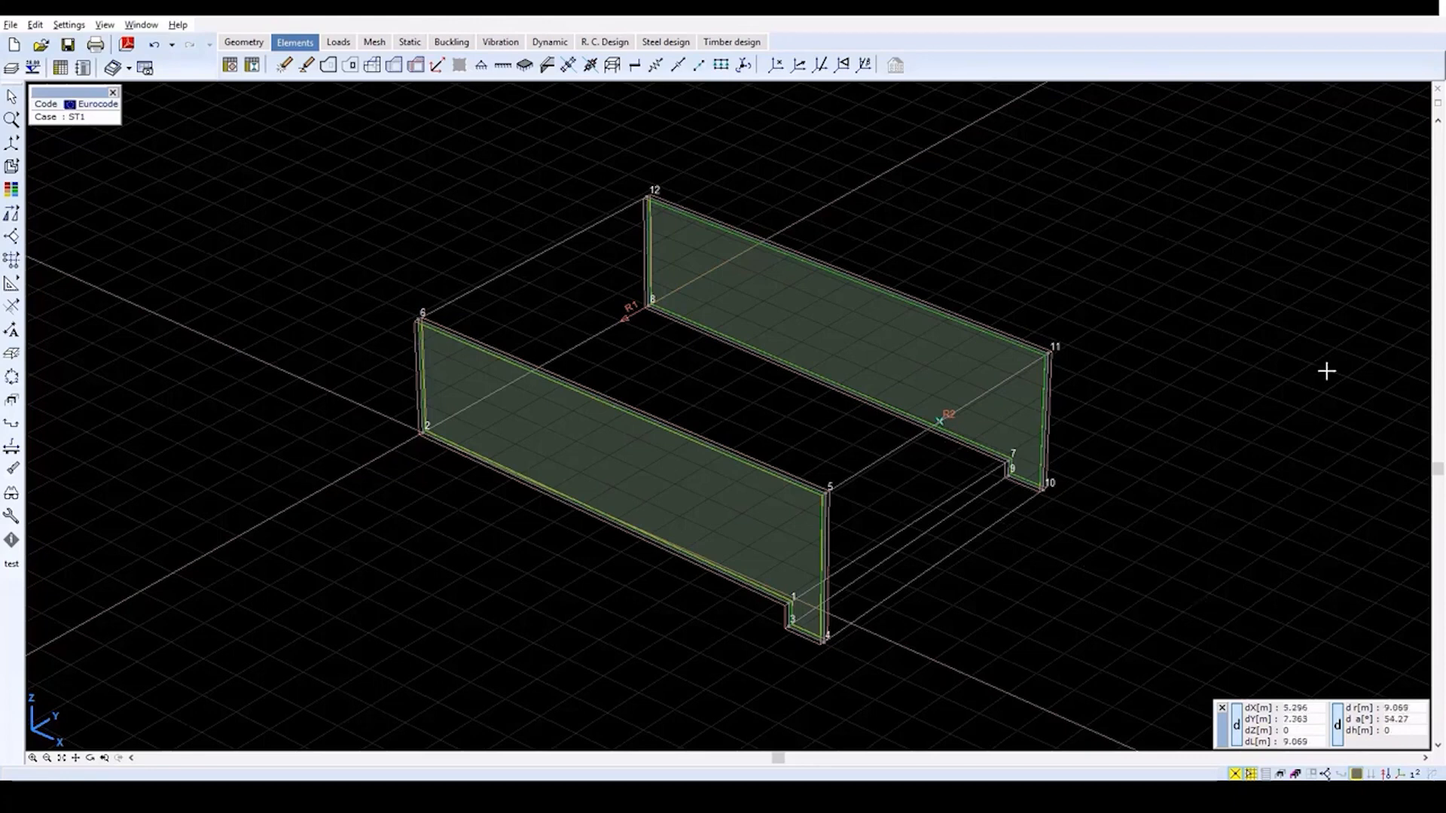
pyautogui.moveTo(842, 65)
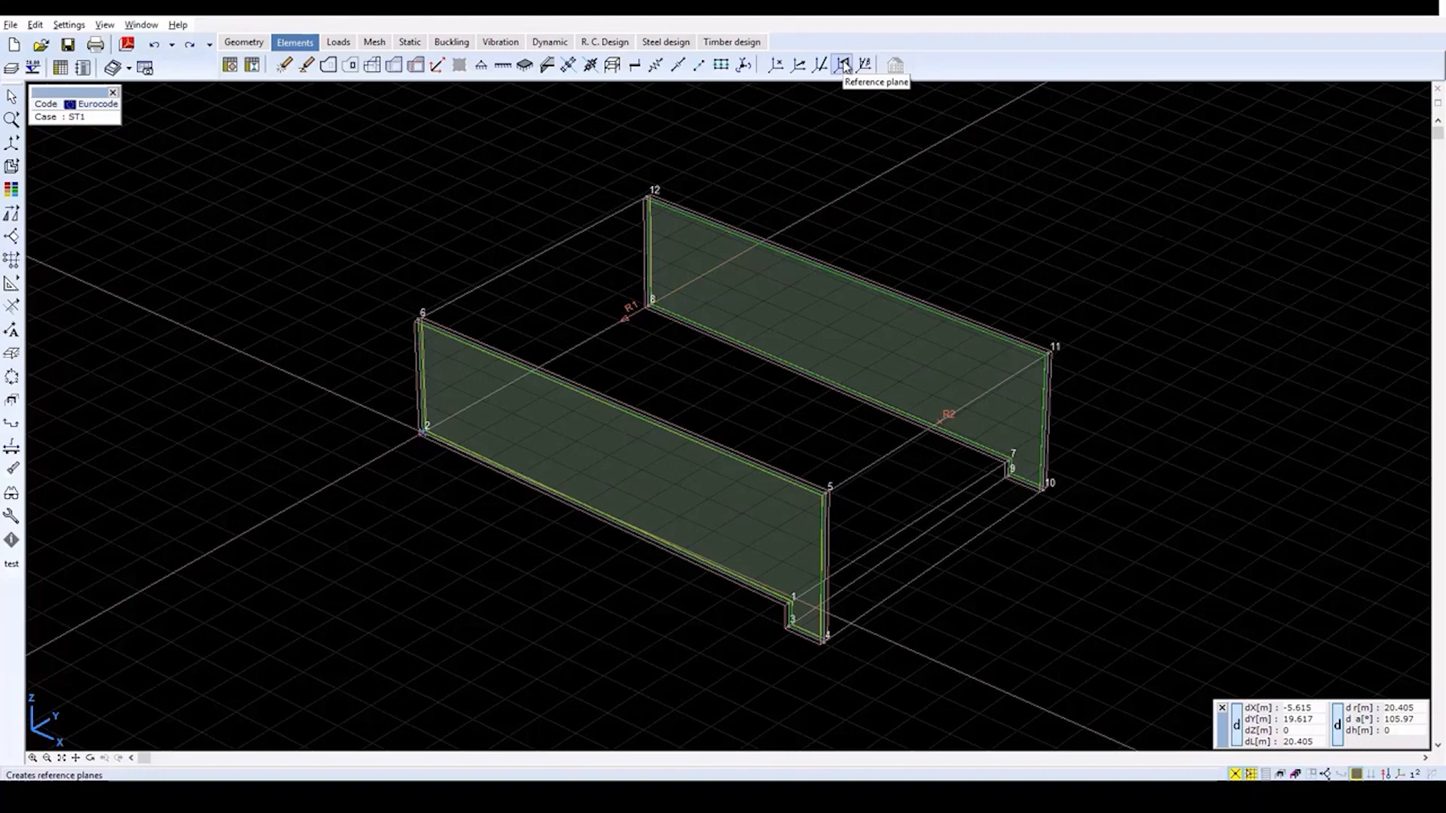
# - Define a reference plane through front-wall nodes 2, 6 and 1
pyautogui.click(842, 64)
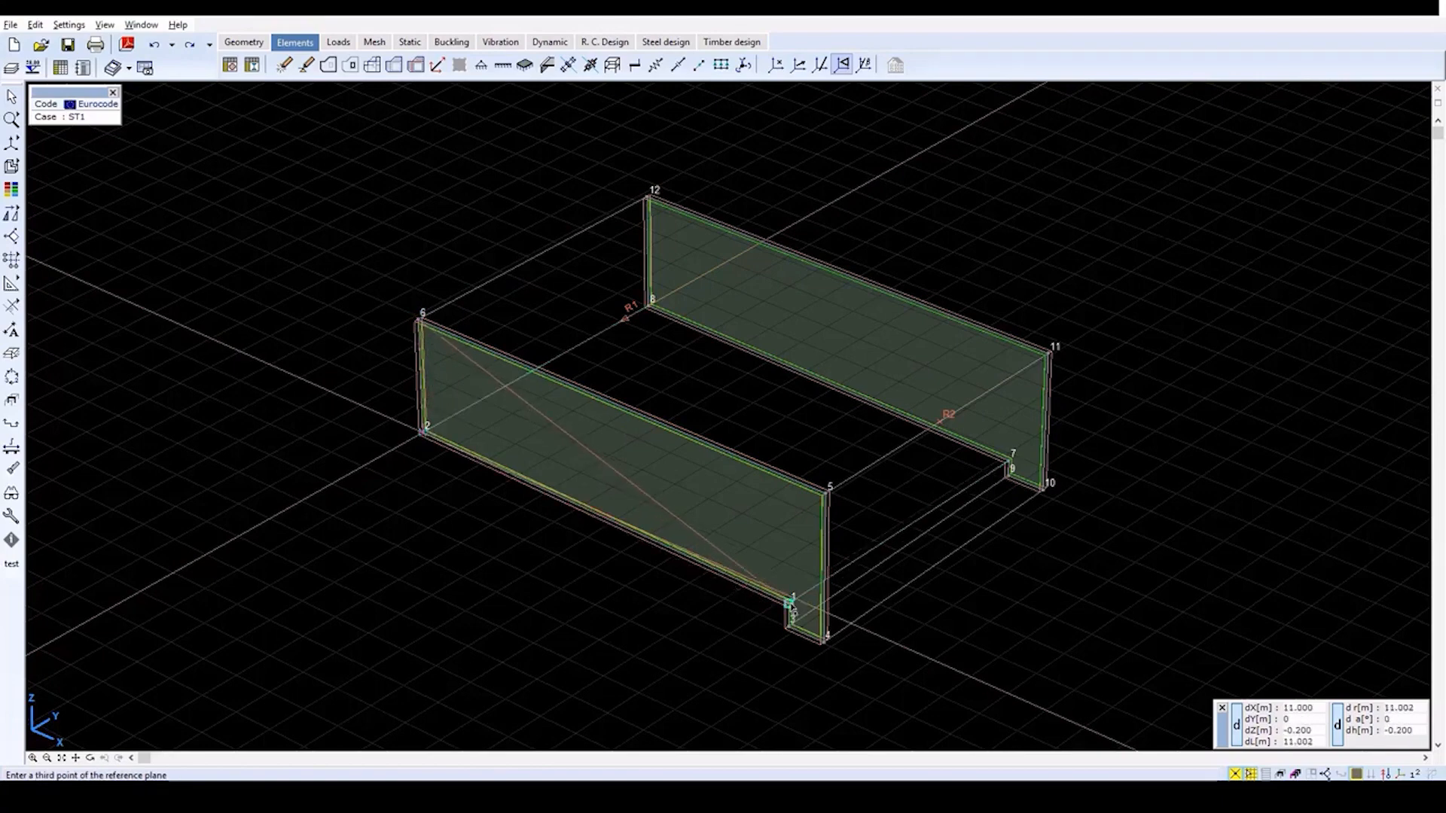
pyautogui.click(787, 603)
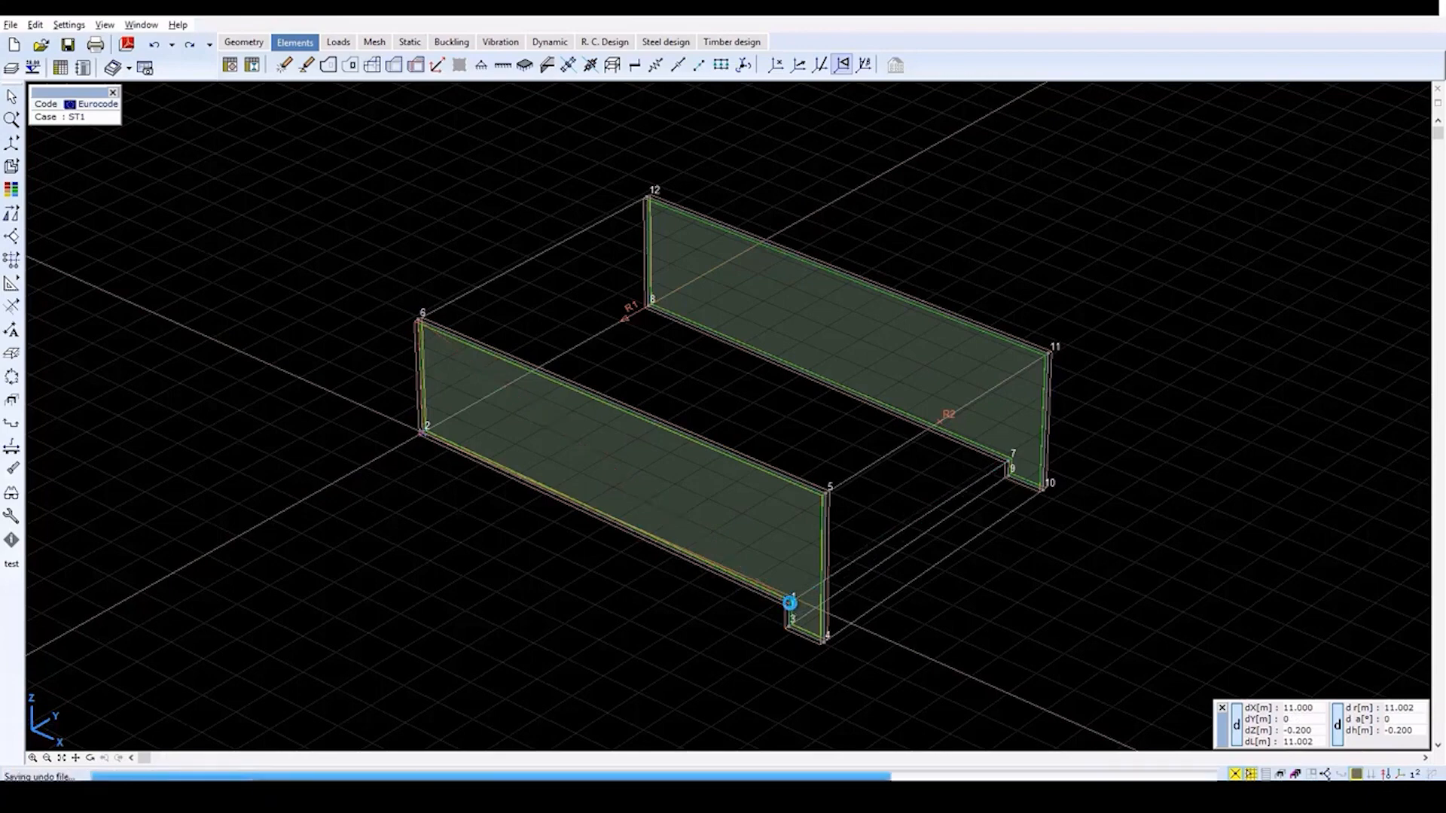
pyautogui.click(788, 604)
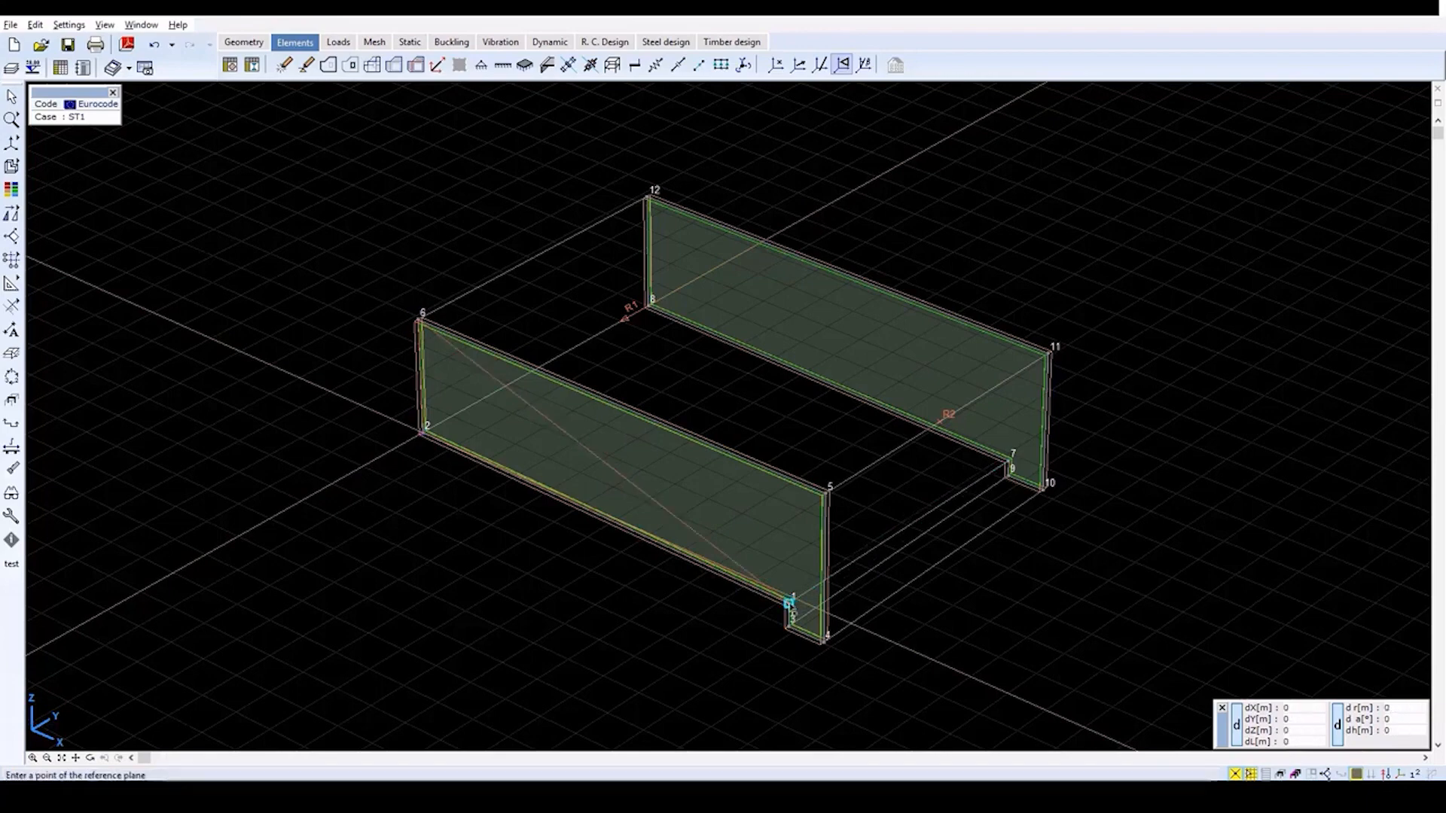
pyautogui.moveTo(682, 637)
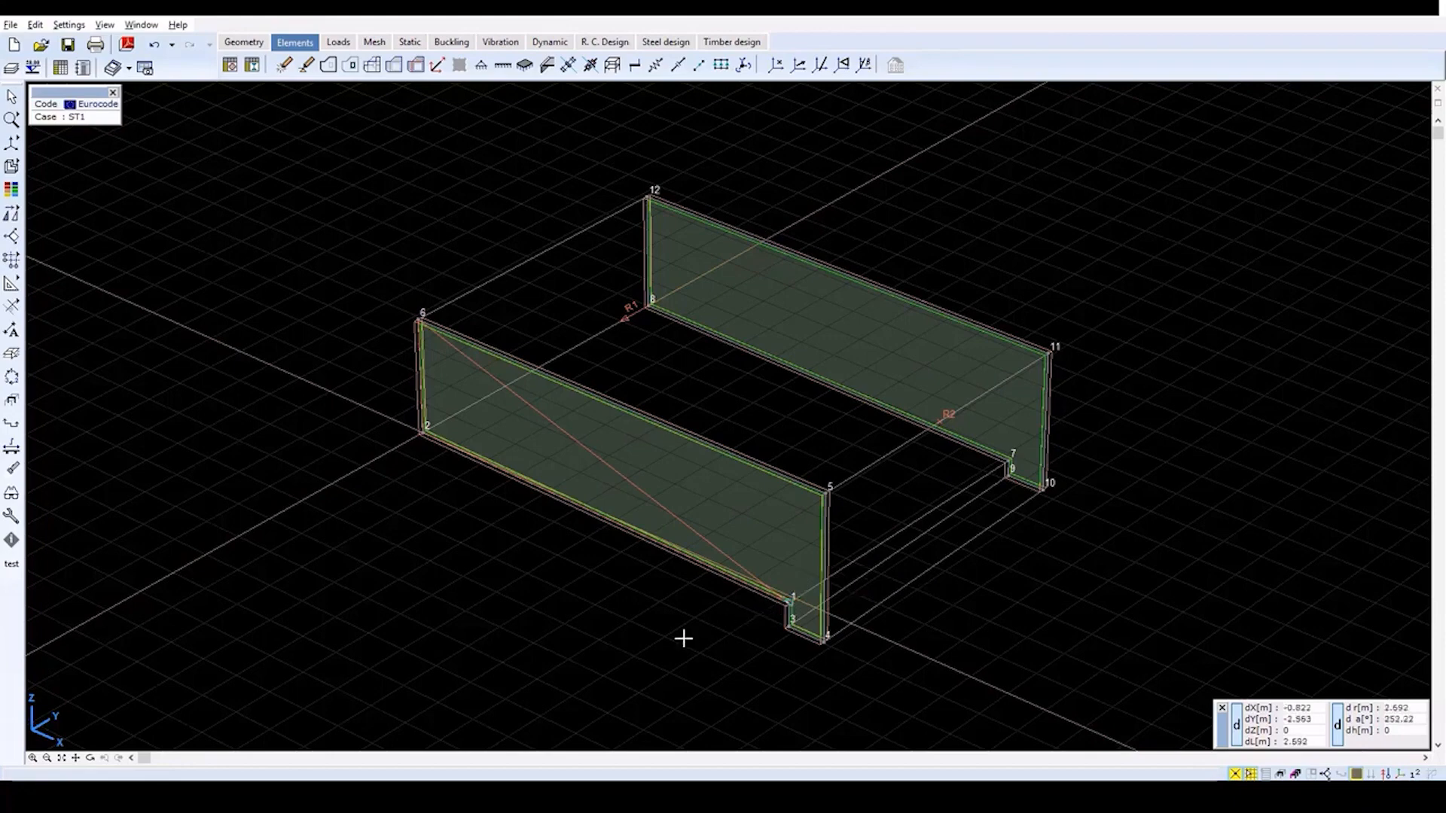
pyautogui.moveTo(473, 285)
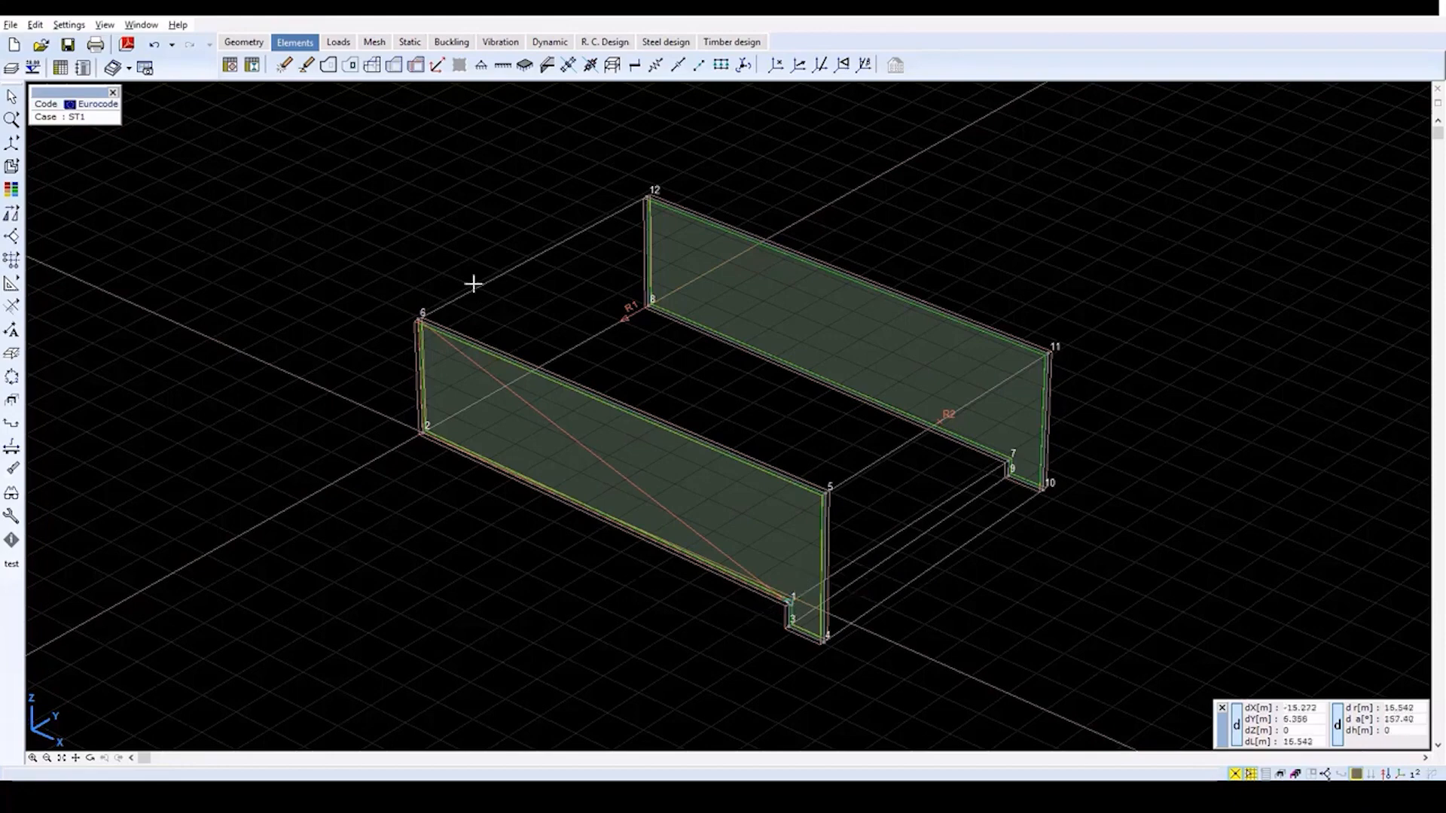
pyautogui.moveTo(329, 65)
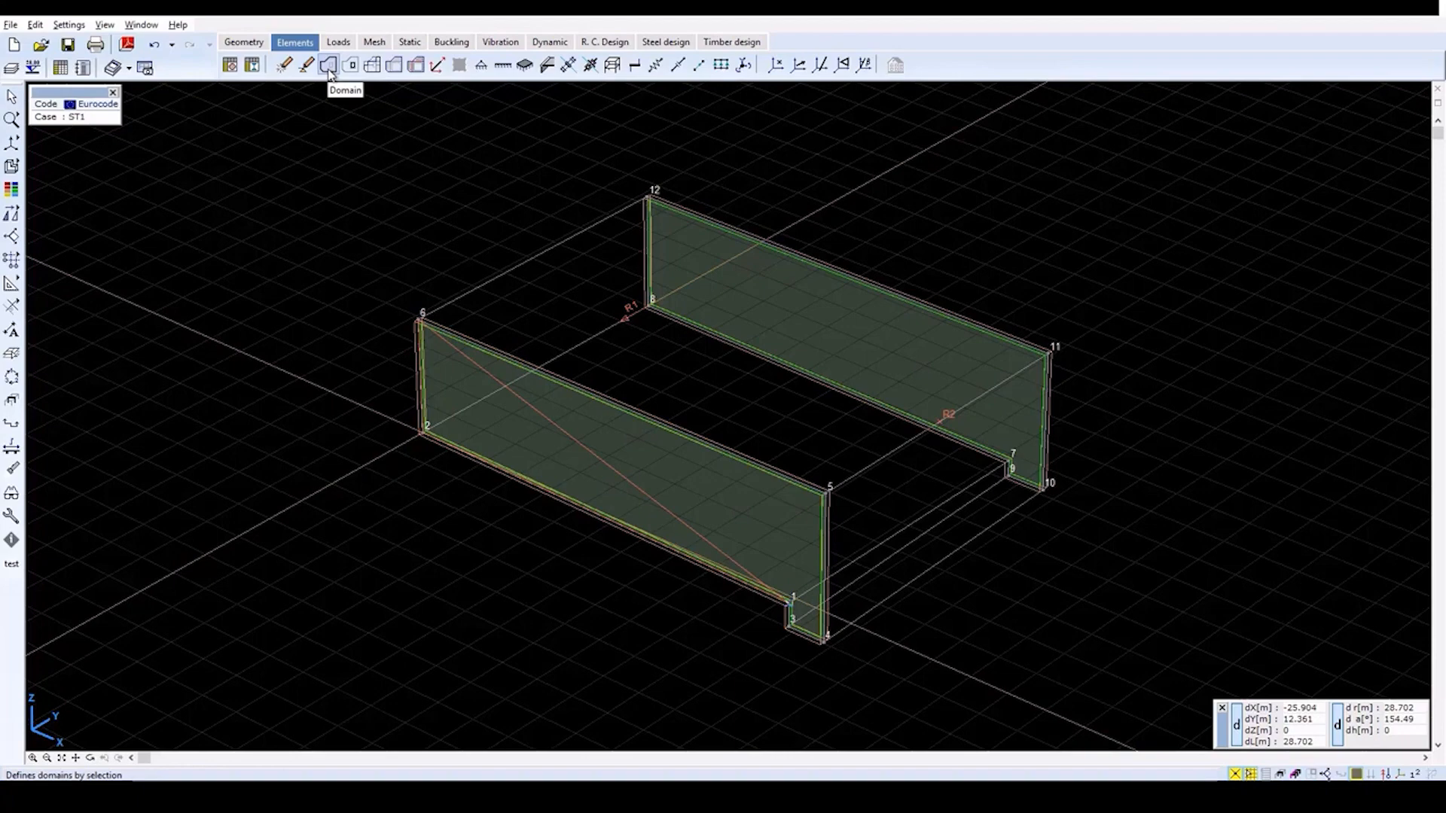
# - Create the 250 mm C25/30 shell domains on the selected boundaries with local x referenced to plane R3
pyautogui.click(328, 65)
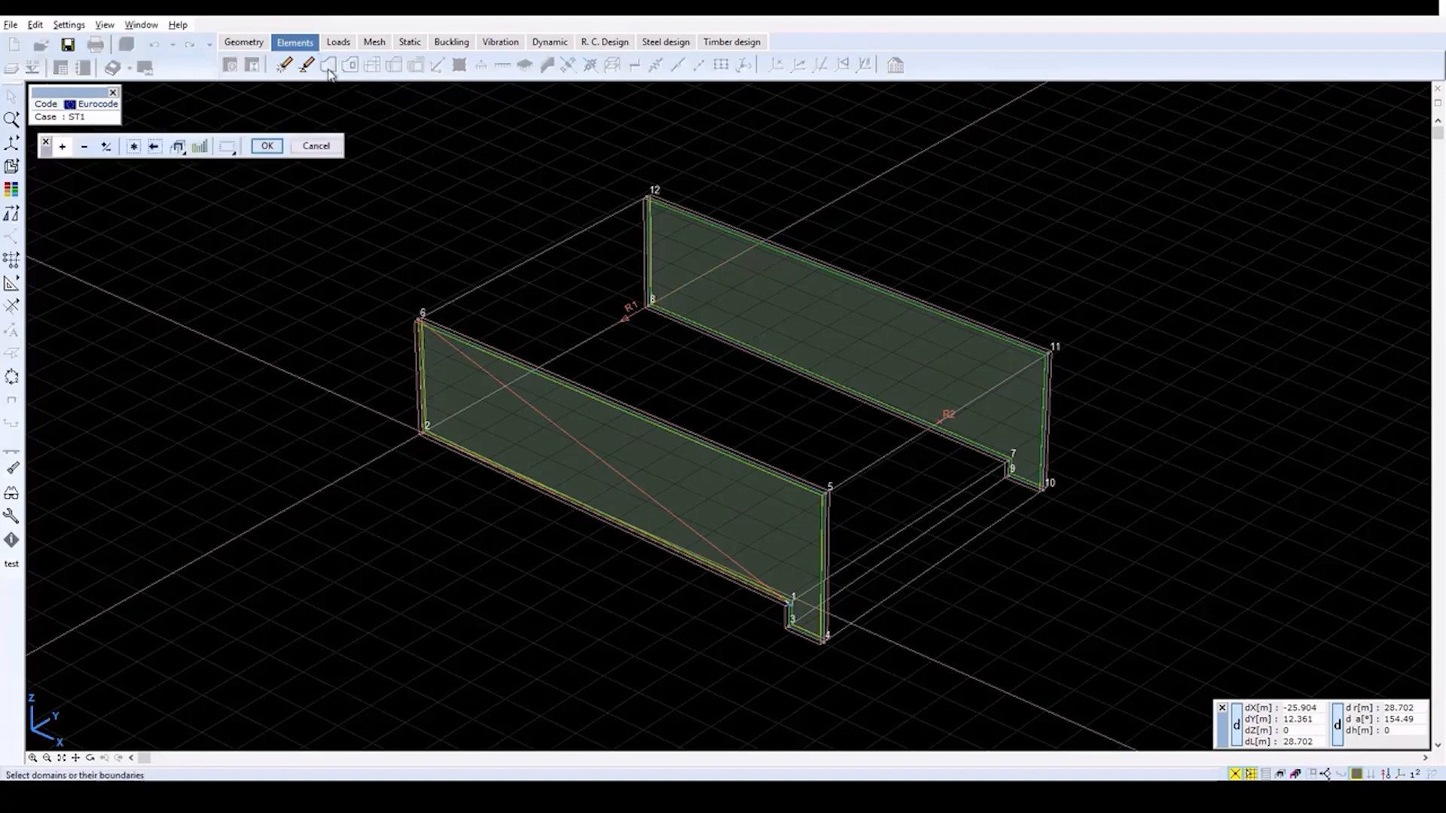
pyautogui.moveTo(513, 260)
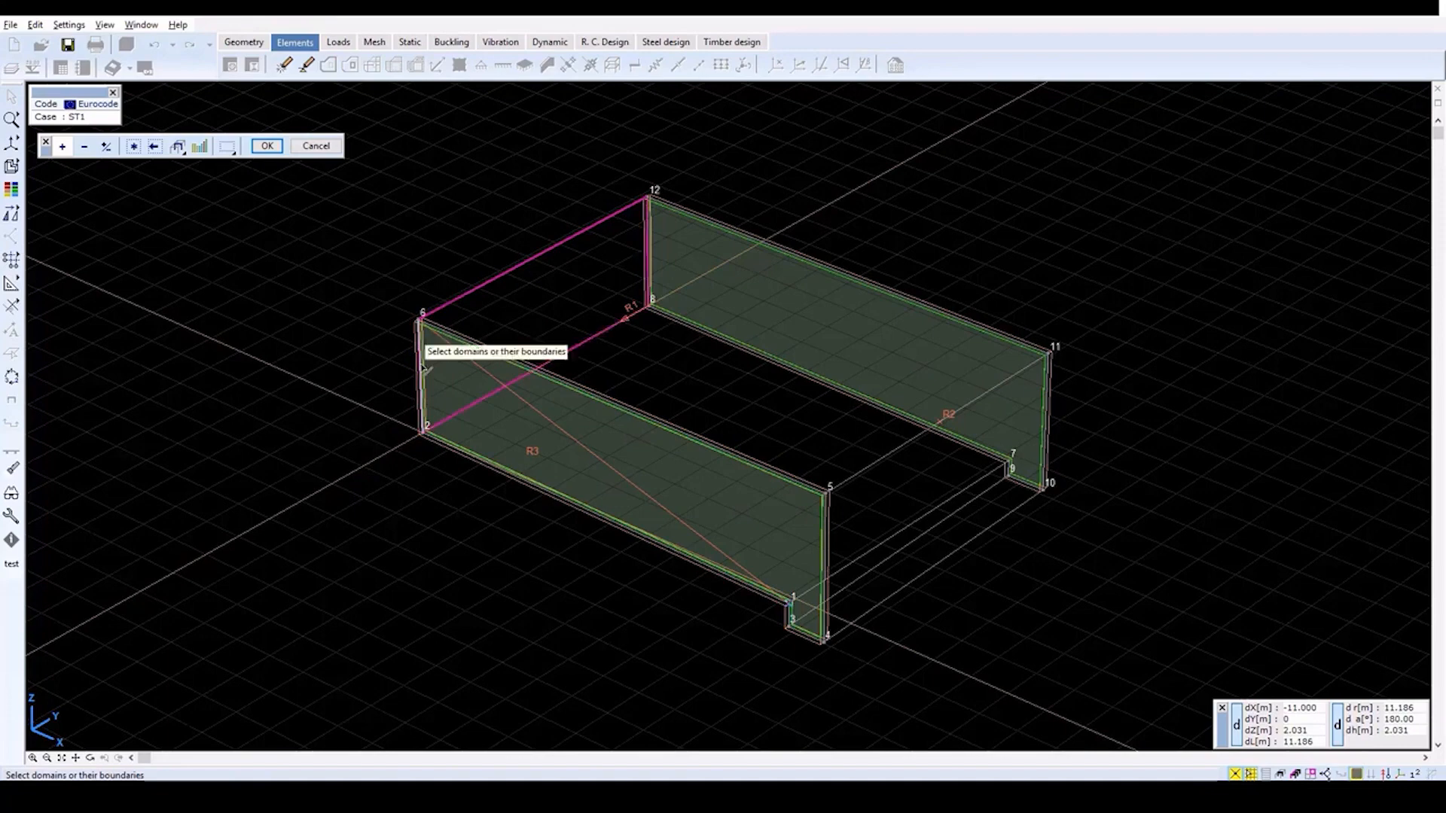
pyautogui.moveTo(439, 516)
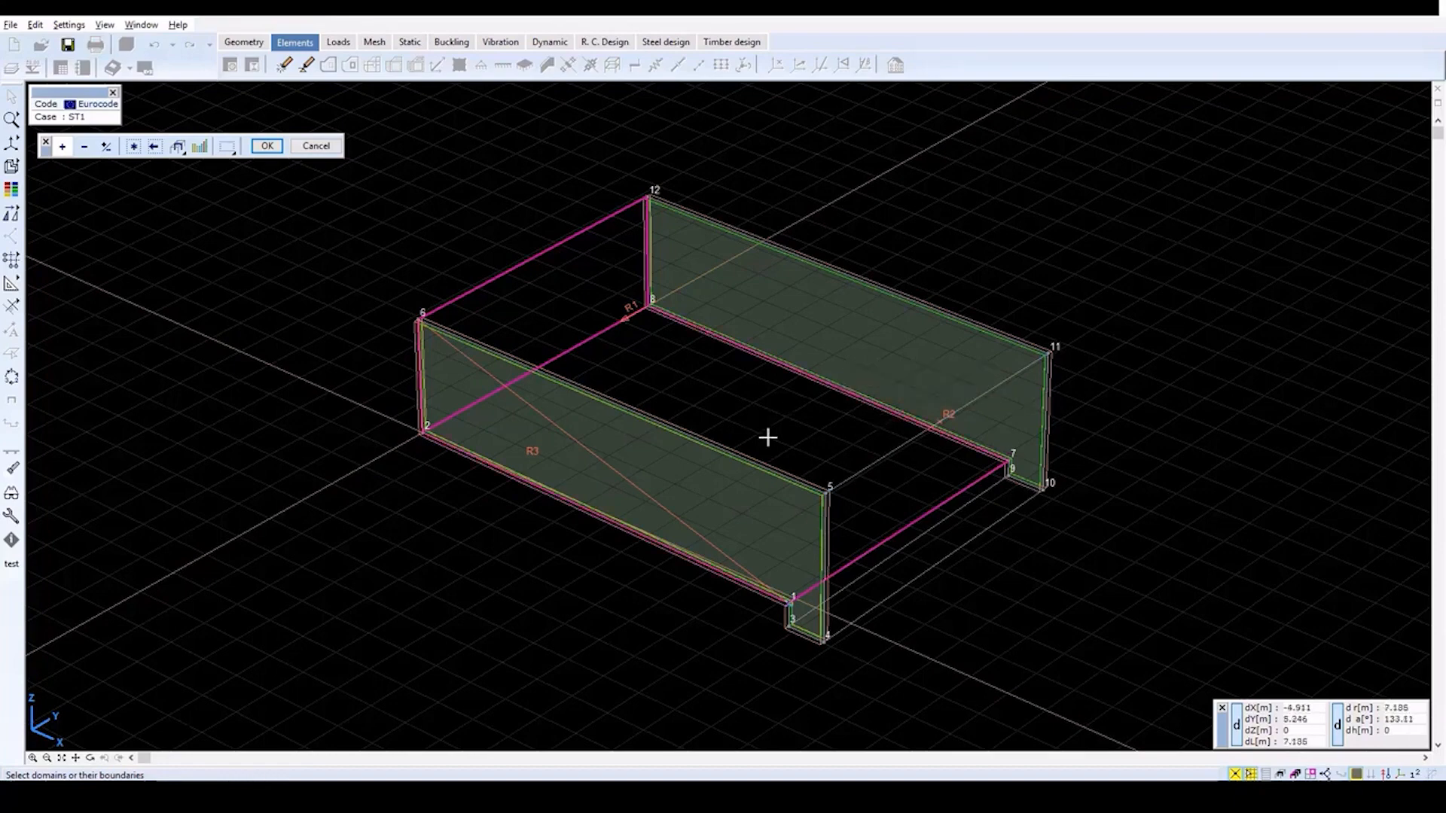
pyautogui.moveTo(839, 574)
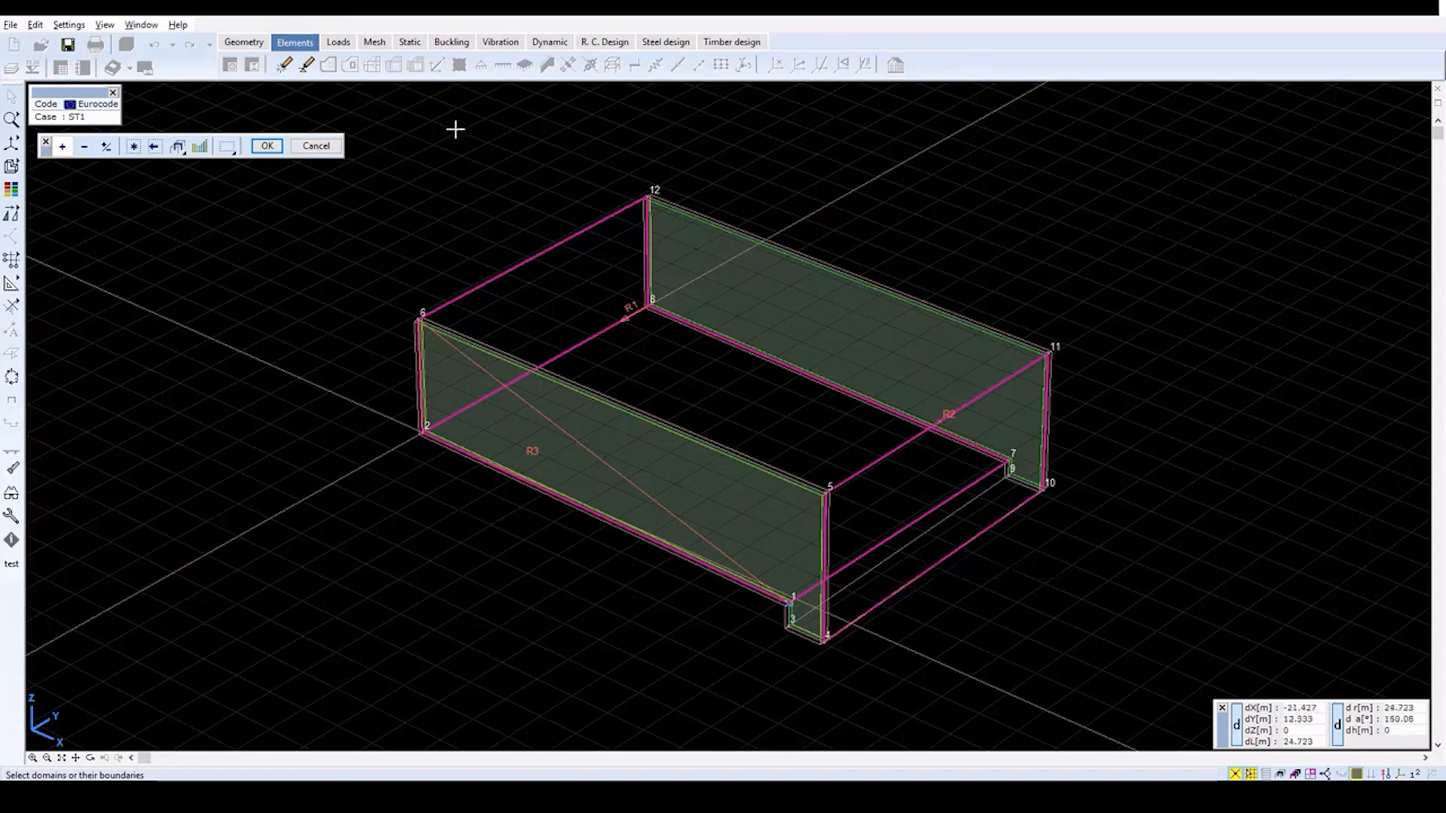
pyautogui.moveTo(407, 100)
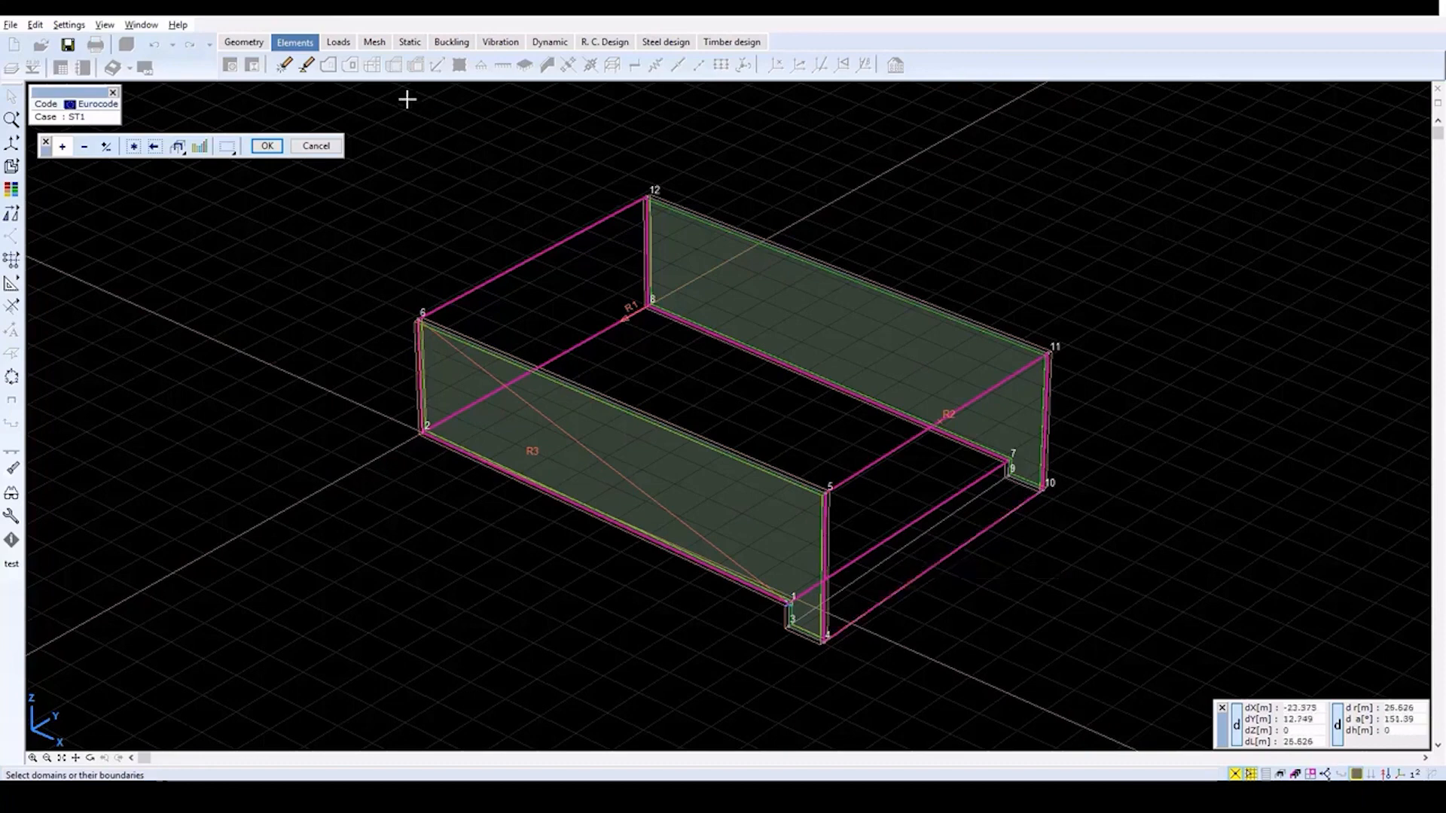
pyautogui.moveTo(268, 146)
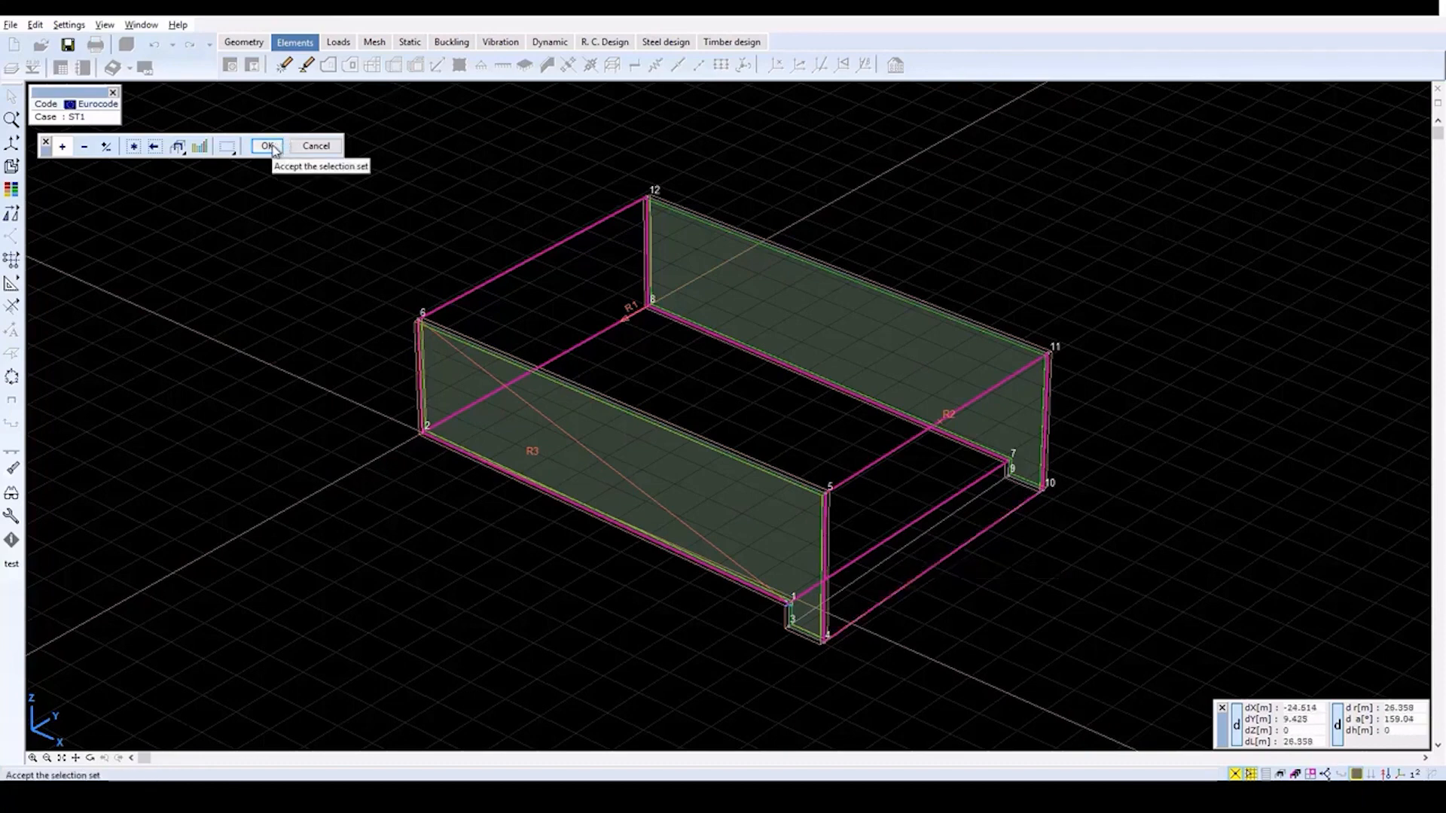
pyautogui.click(266, 146)
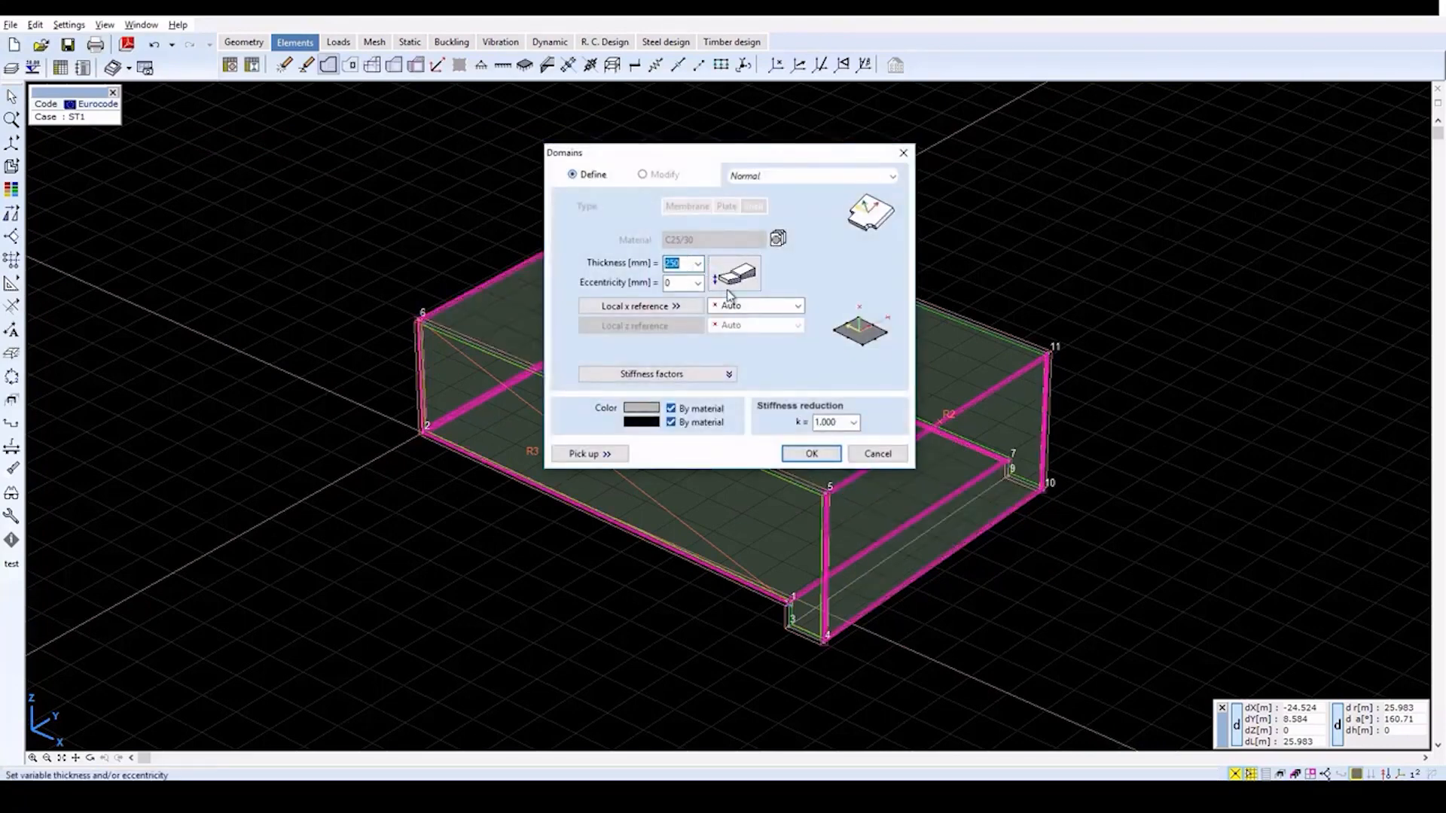
pyautogui.click(797, 306)
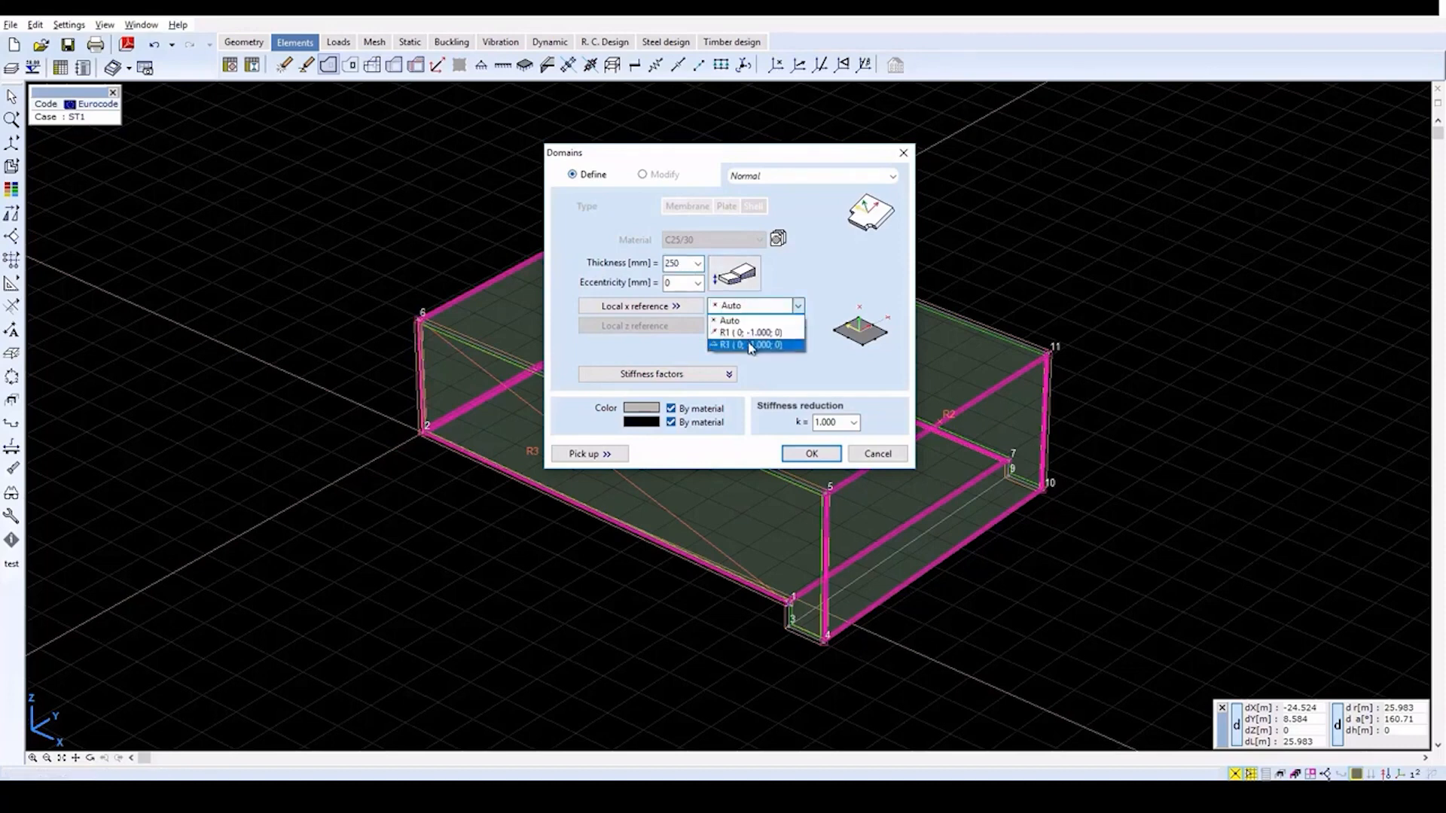
pyautogui.click(747, 344)
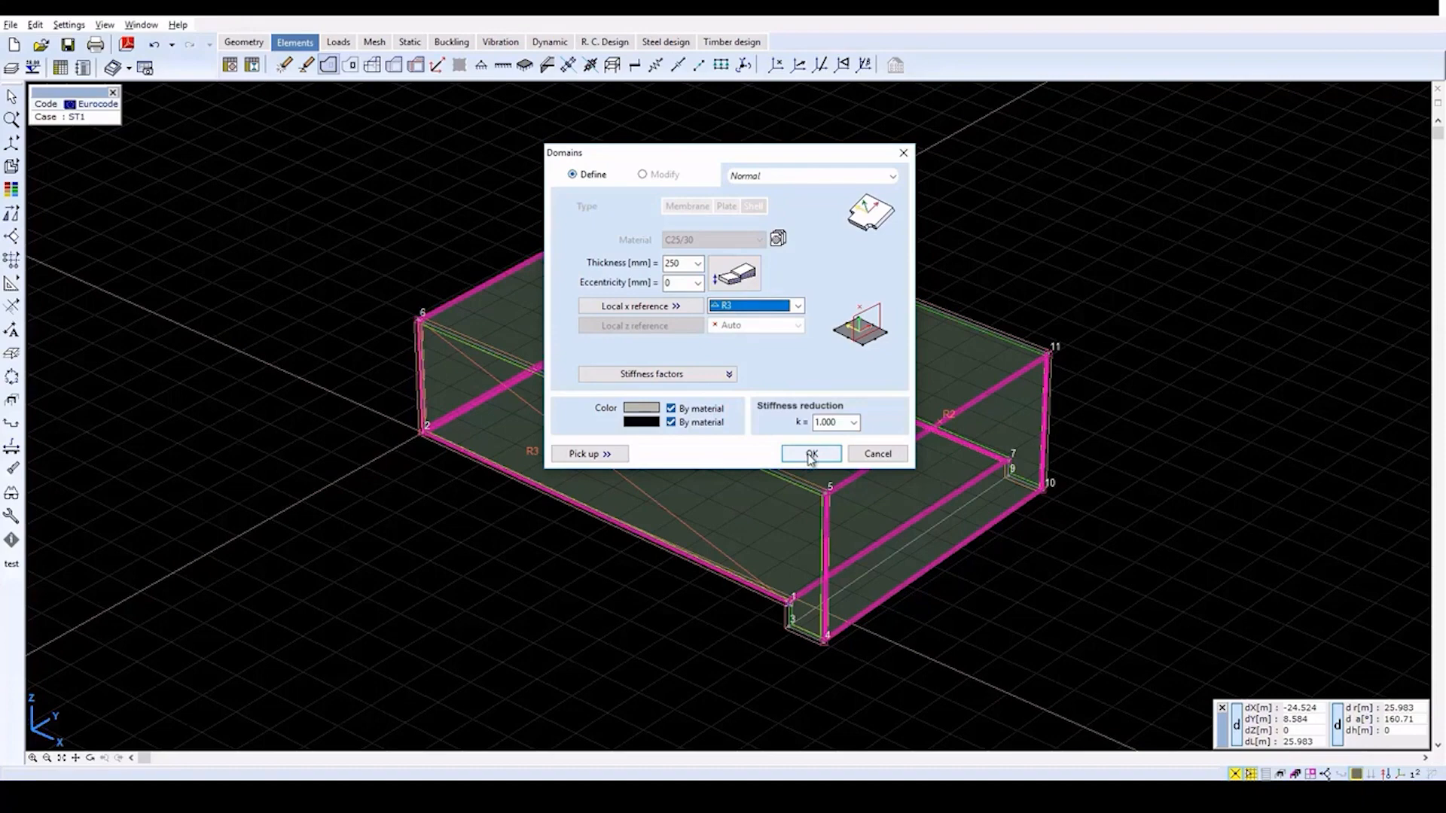
pyautogui.click(810, 453)
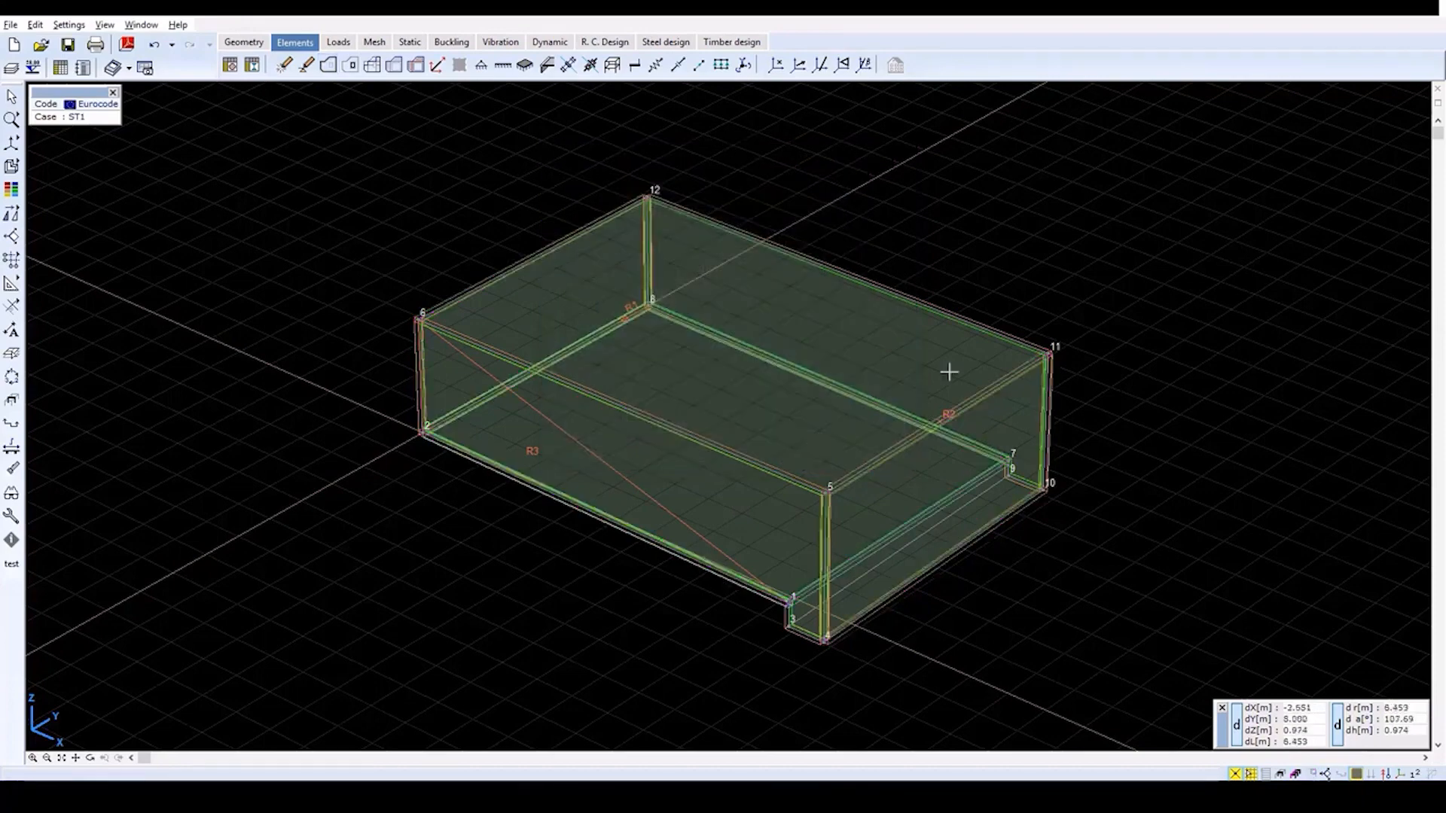
pyautogui.moveTo(878, 215)
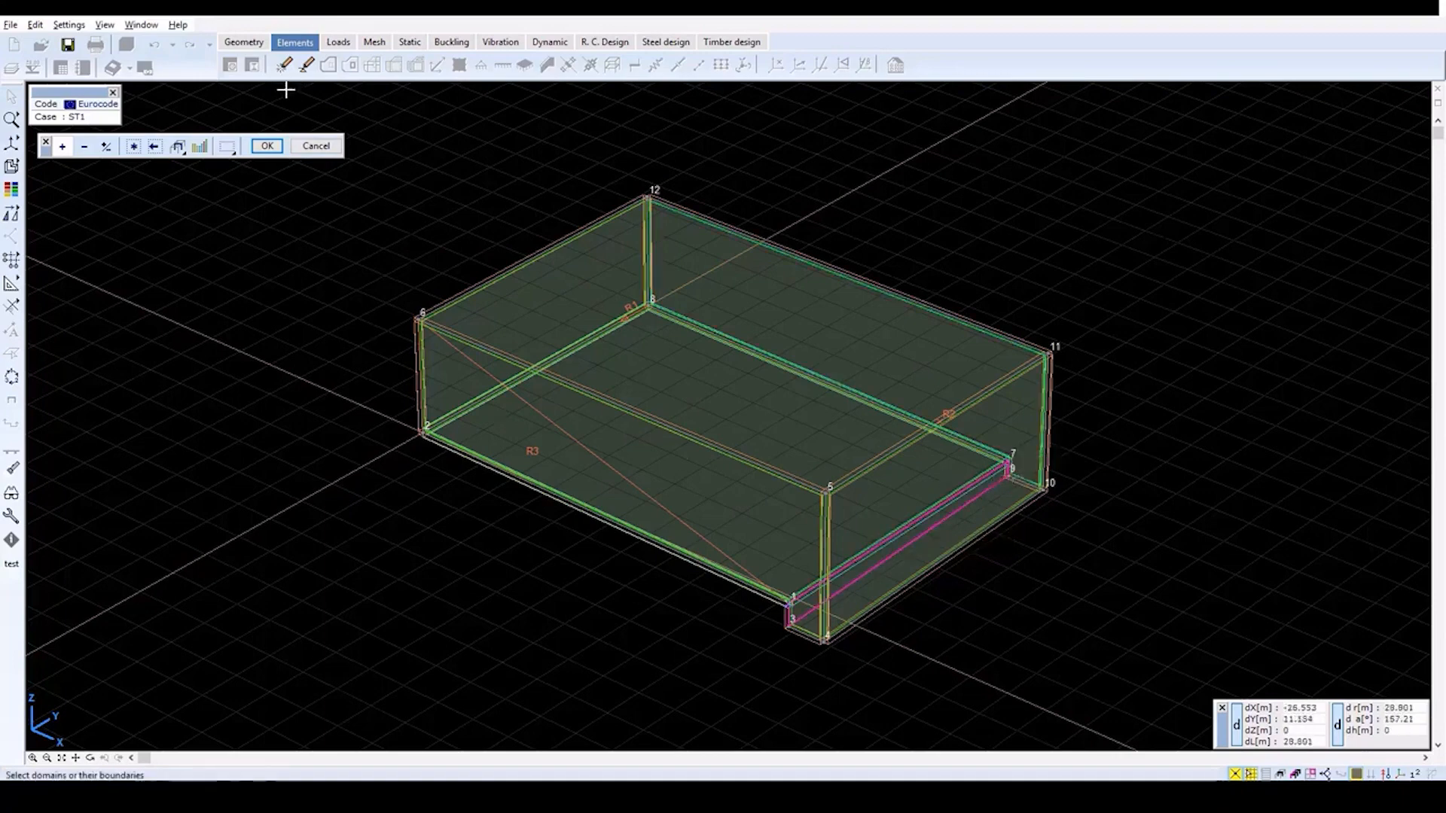
pyautogui.moveTo(266, 146)
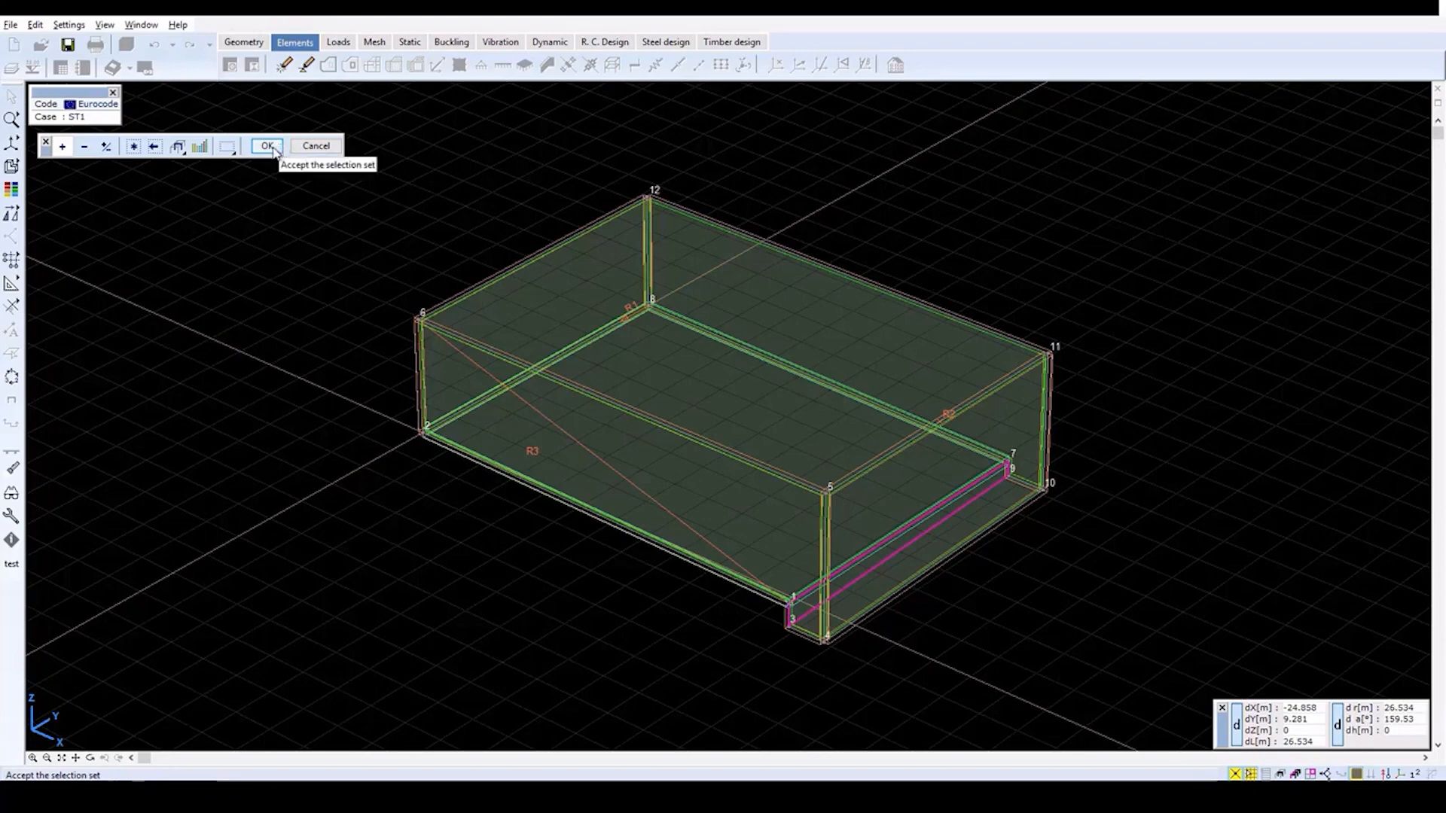
# - Create the step strip domain between nodes 3 and 9 with local x on R3 and local z on R2
pyautogui.click(268, 147)
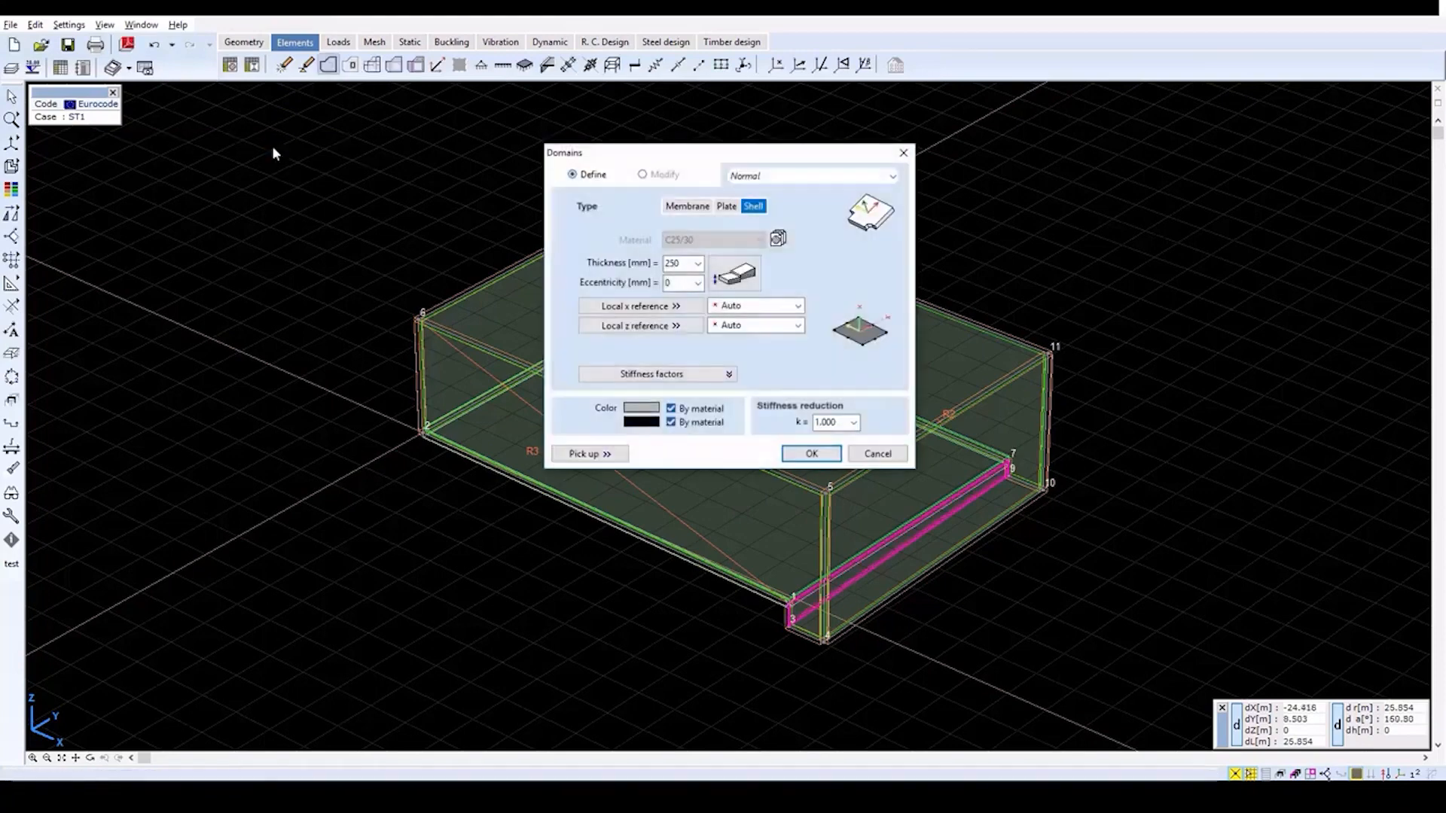
pyautogui.moveTo(642, 273)
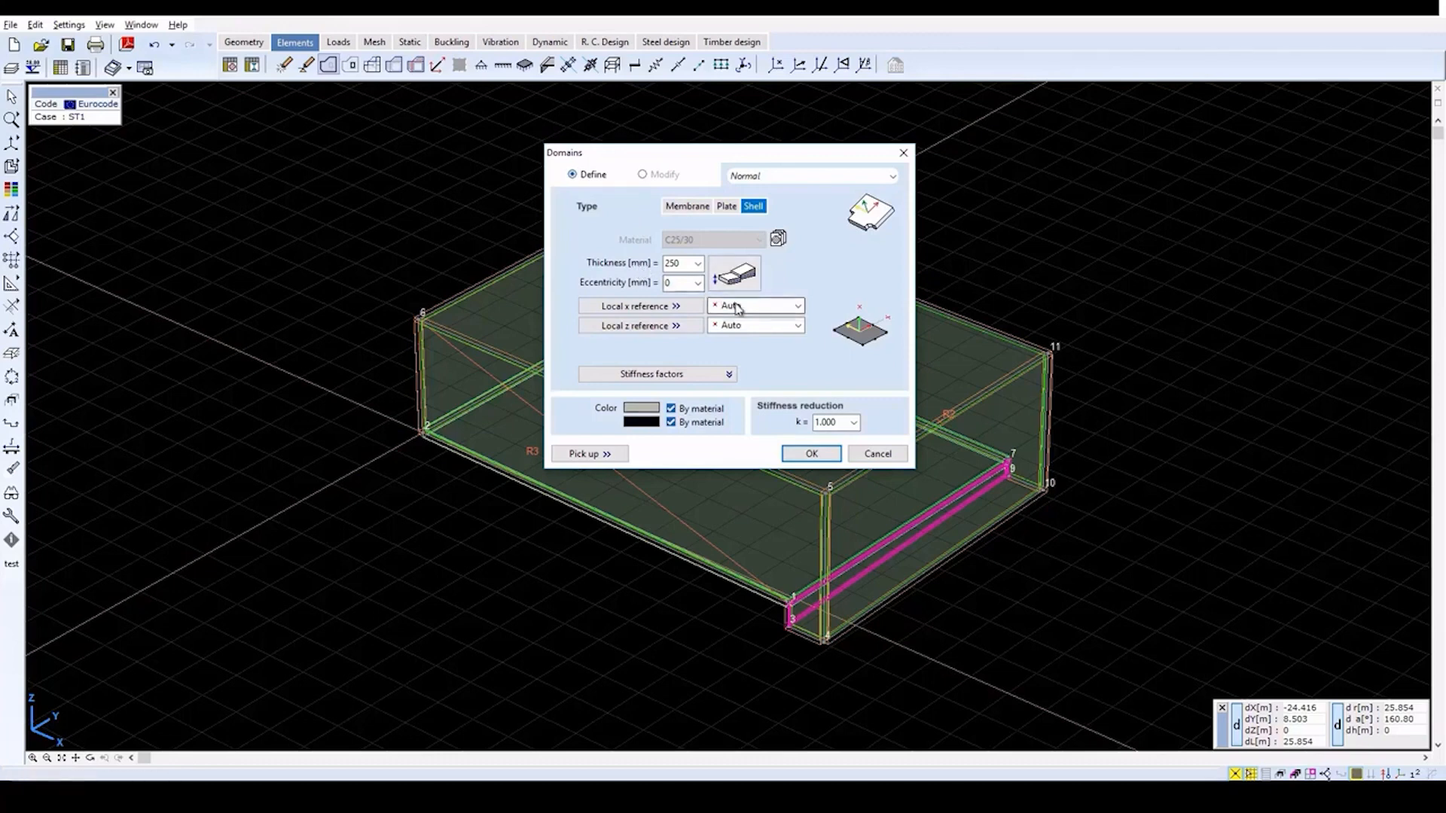
pyautogui.click(752, 306)
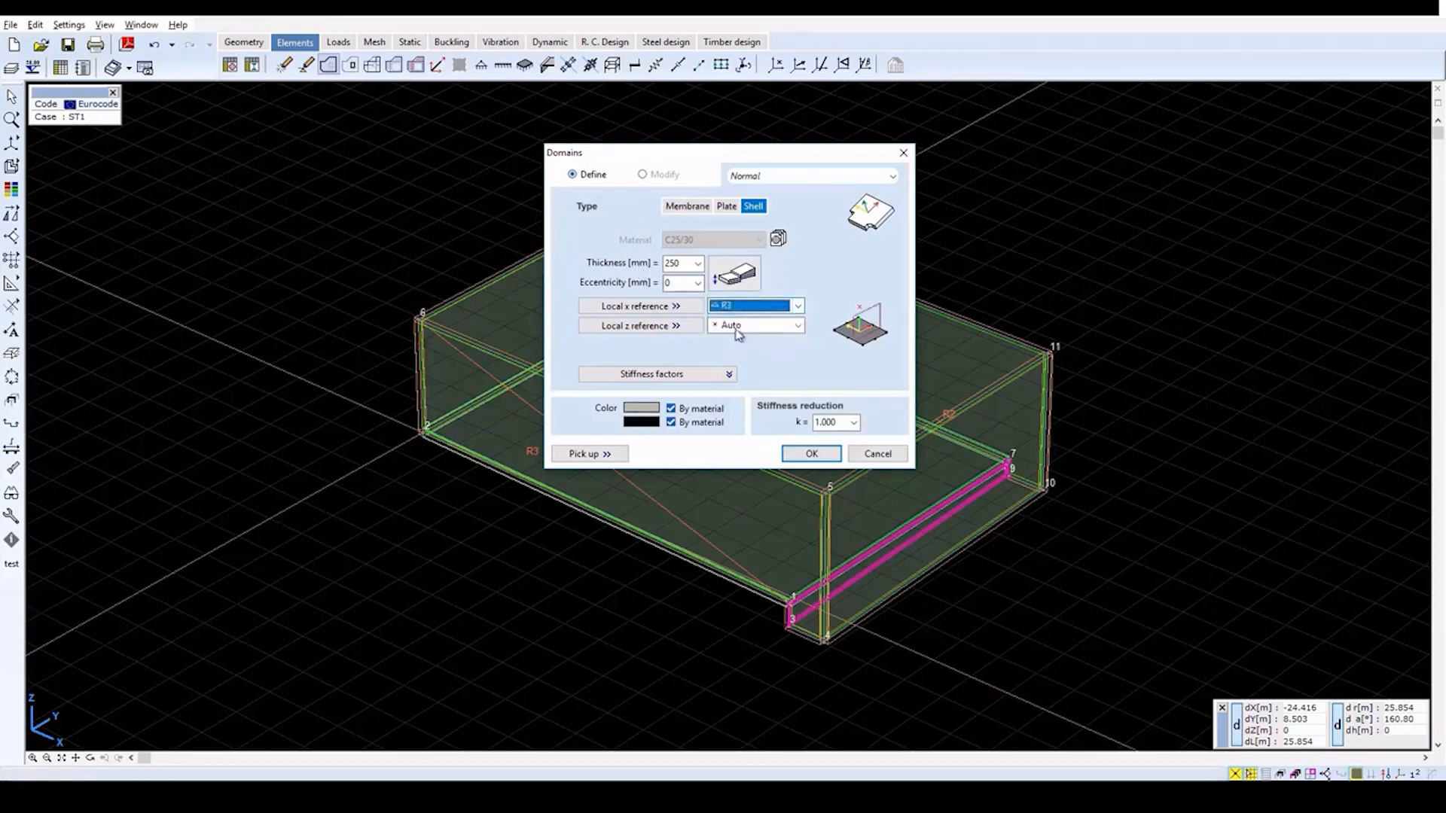
pyautogui.click(796, 325)
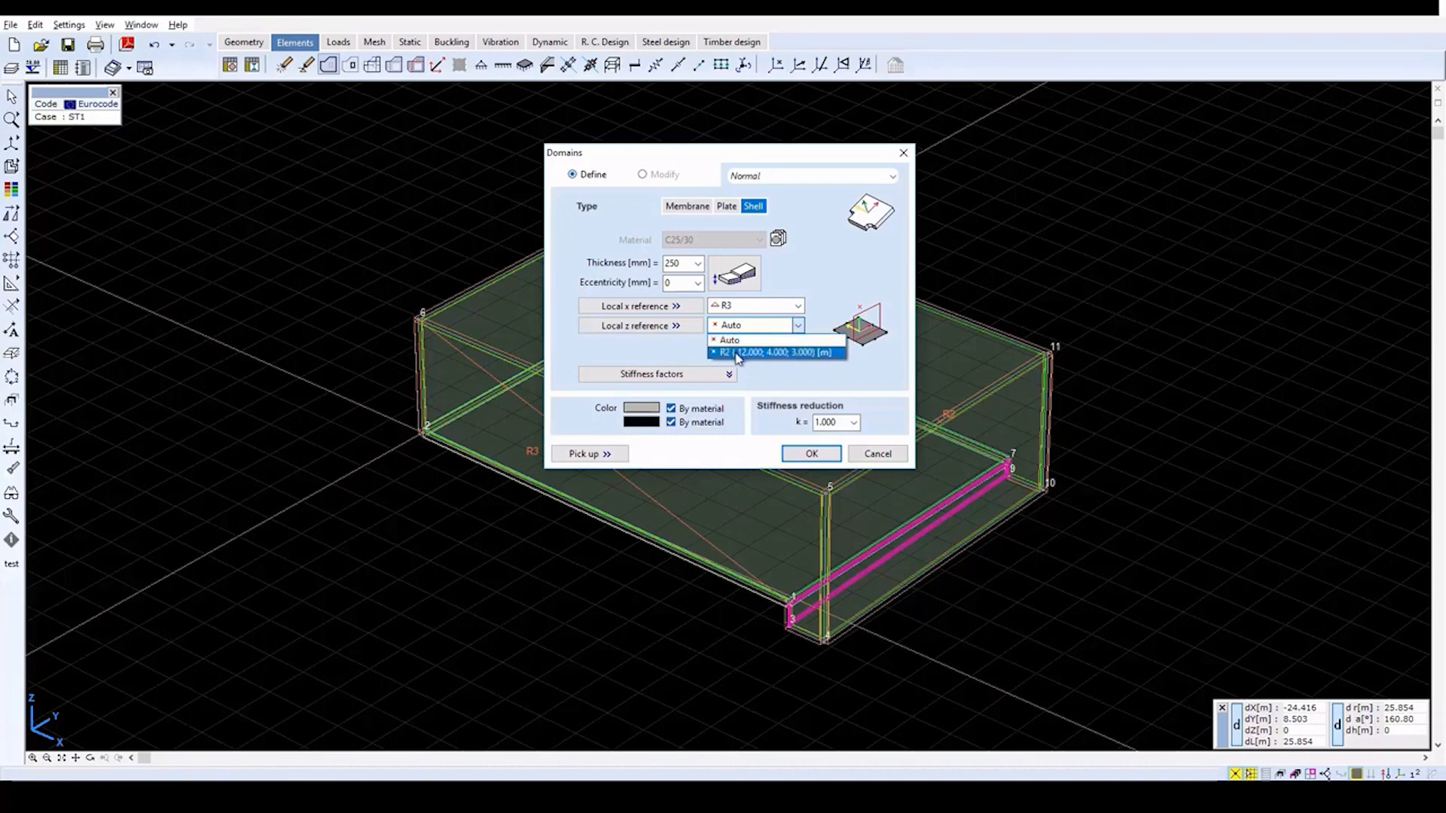
pyautogui.click(773, 352)
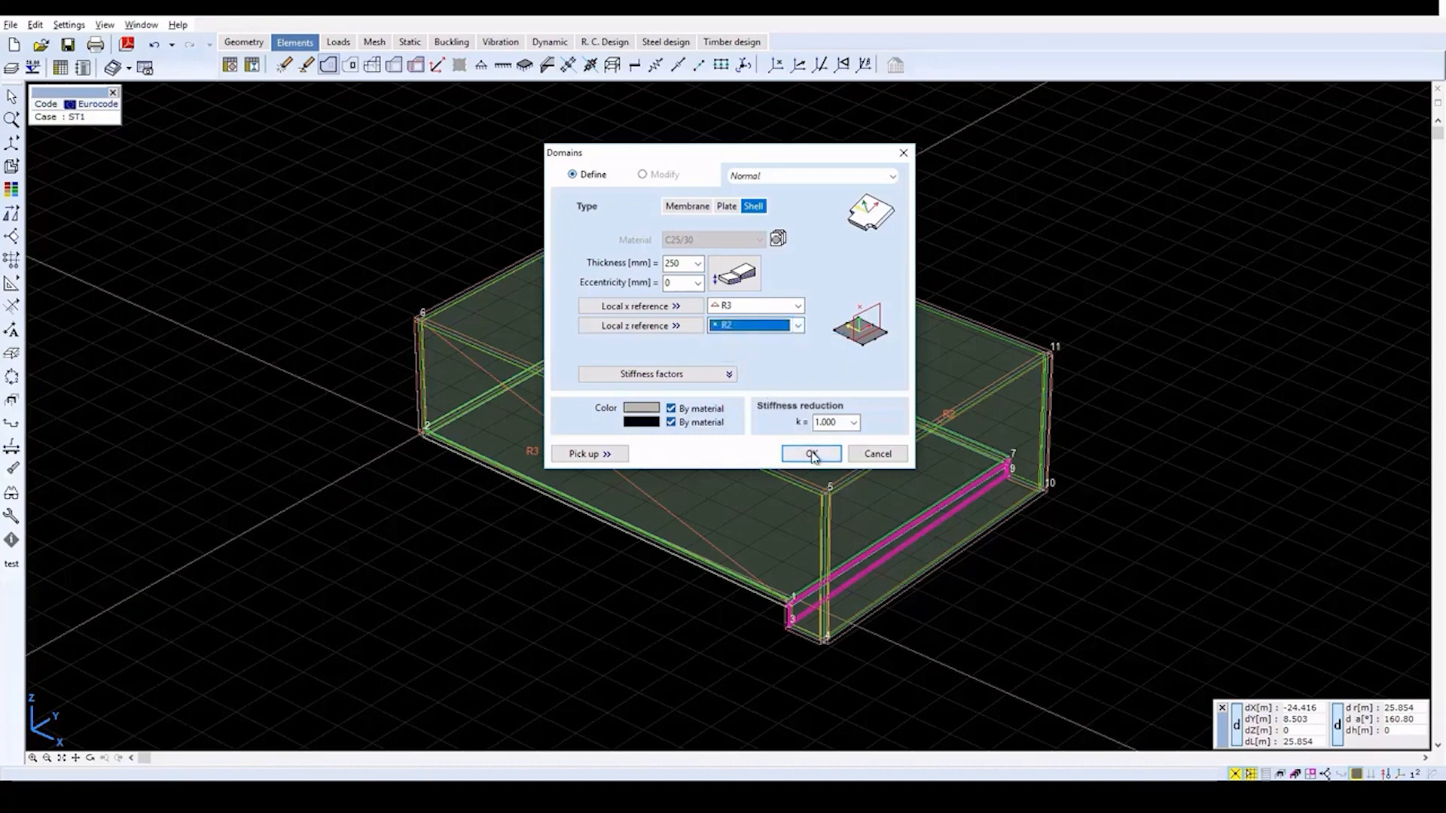
pyautogui.click(811, 453)
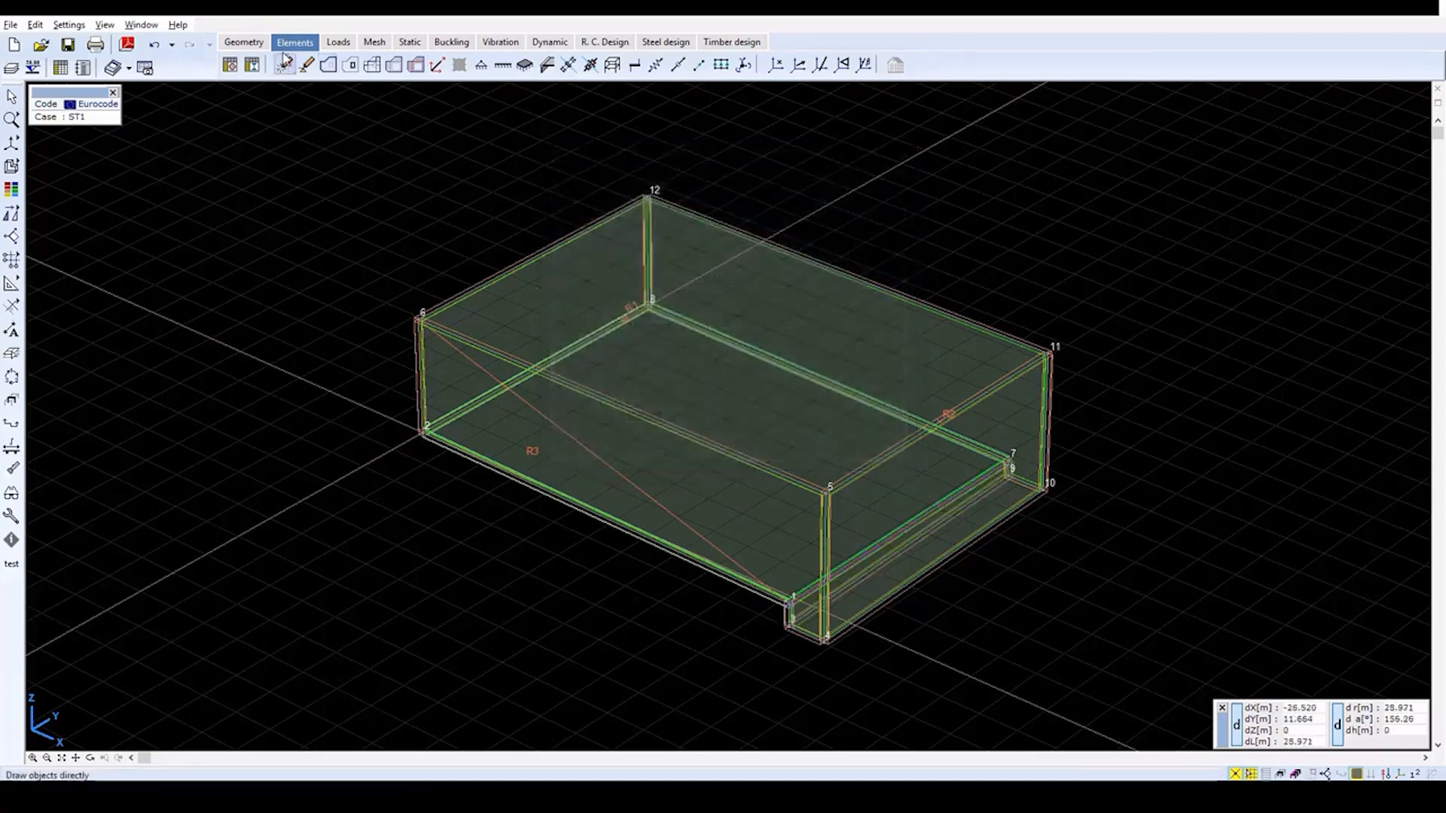
# - Create a domain over the lower notch strip between nodes 4 and 10 with the same 250 mm settings
pyautogui.click(330, 64)
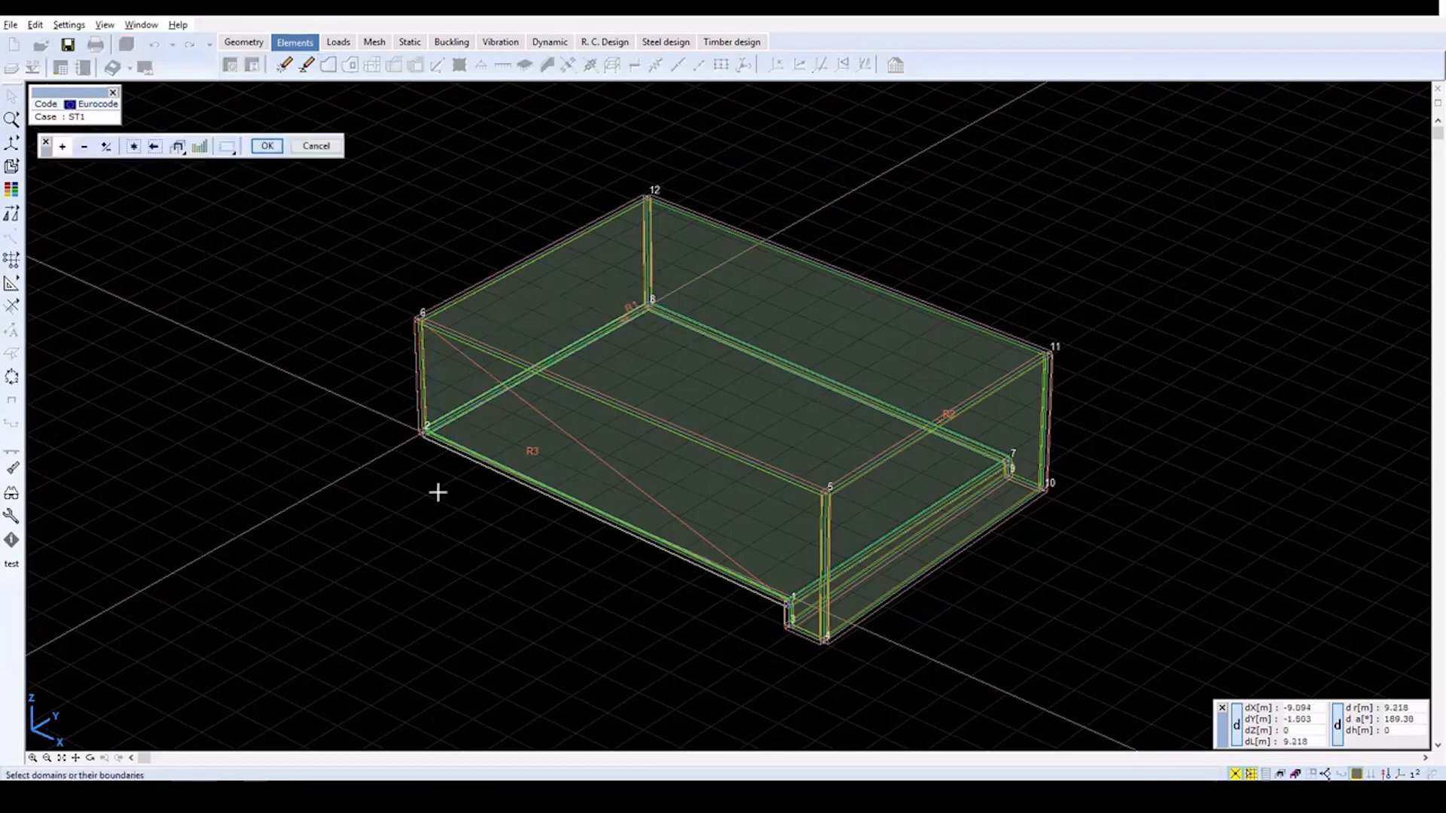
pyautogui.moveTo(461, 581)
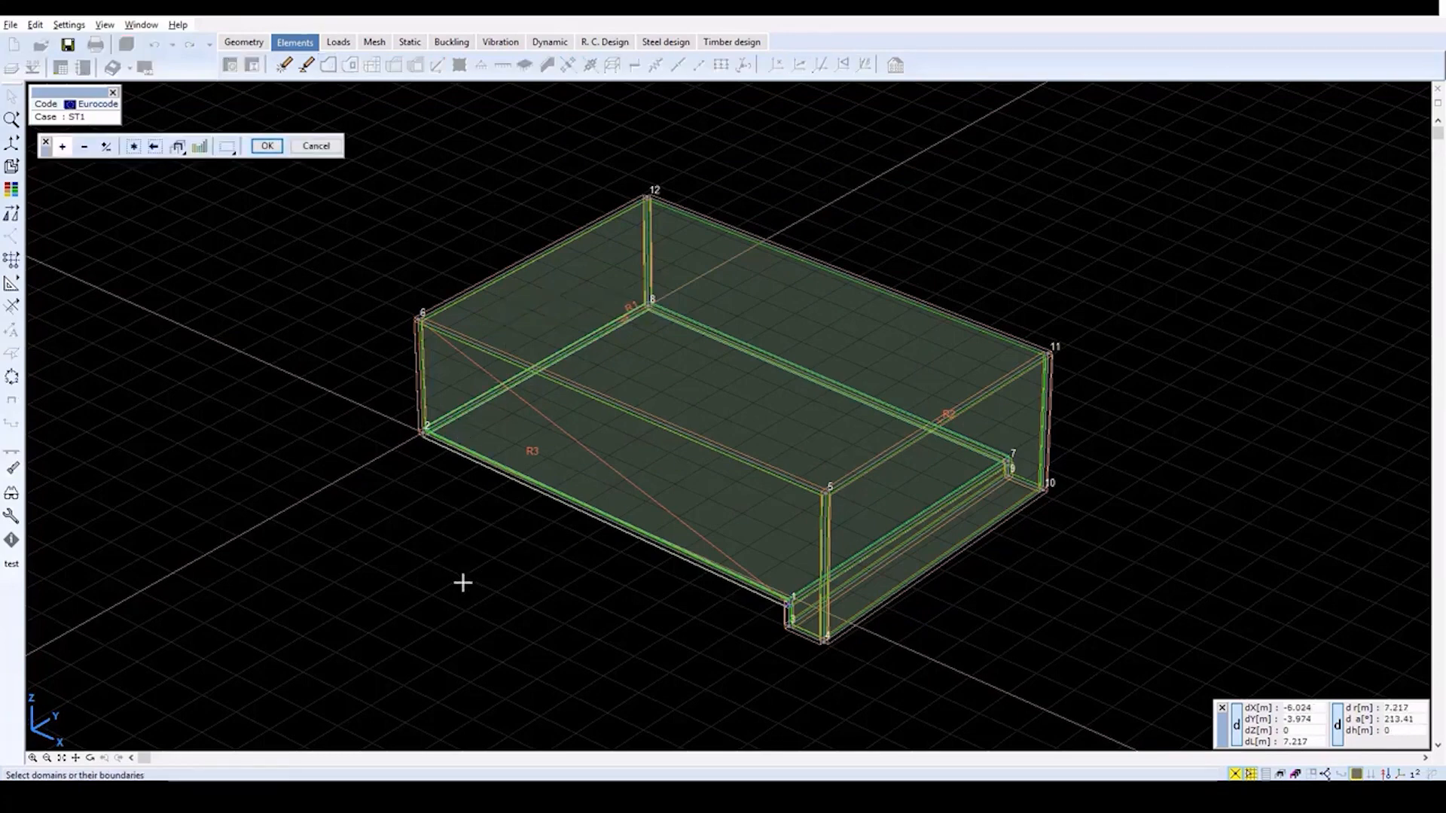
pyautogui.moveTo(873, 581)
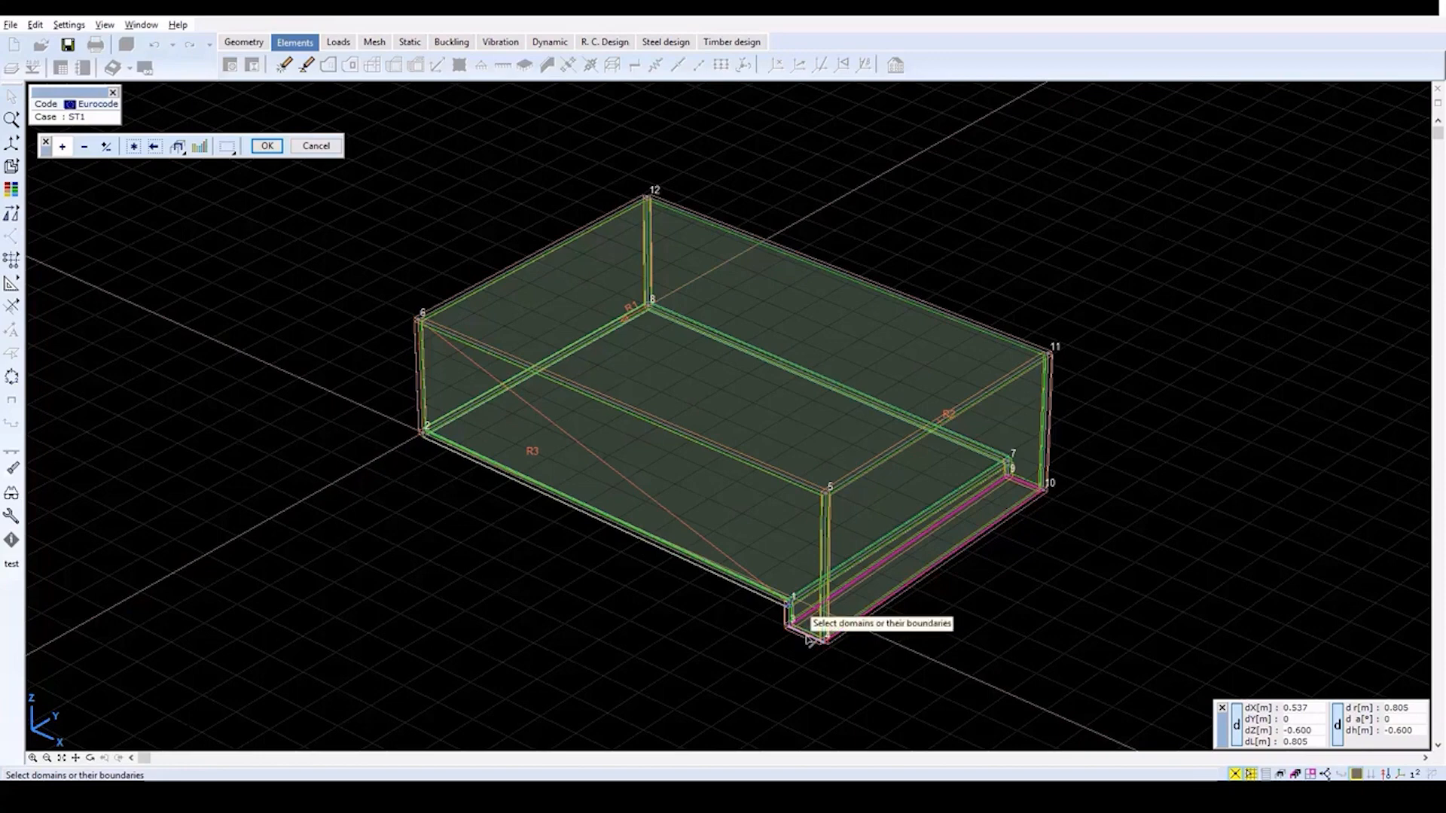
pyautogui.click(266, 146)
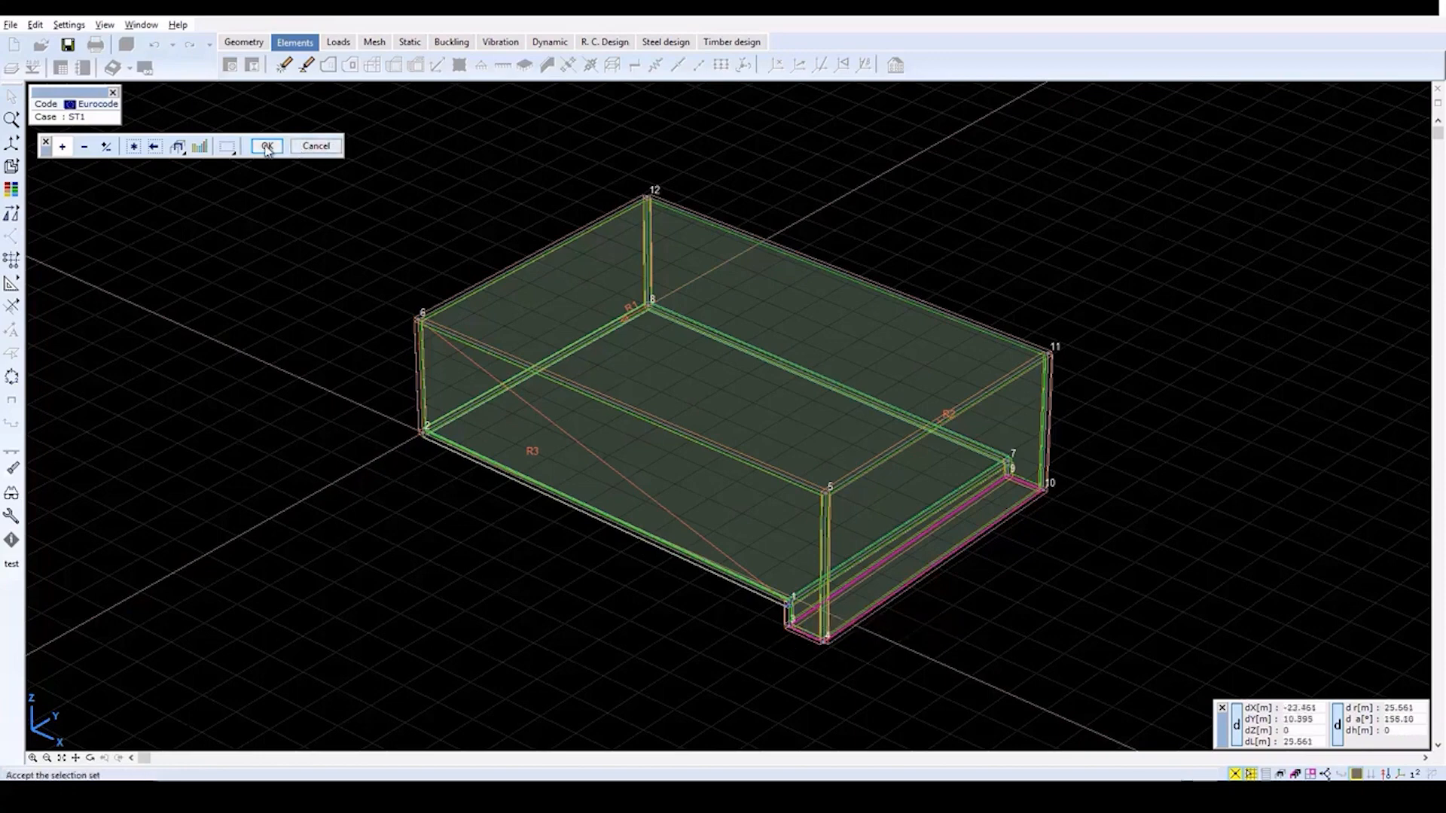
pyautogui.click(267, 146)
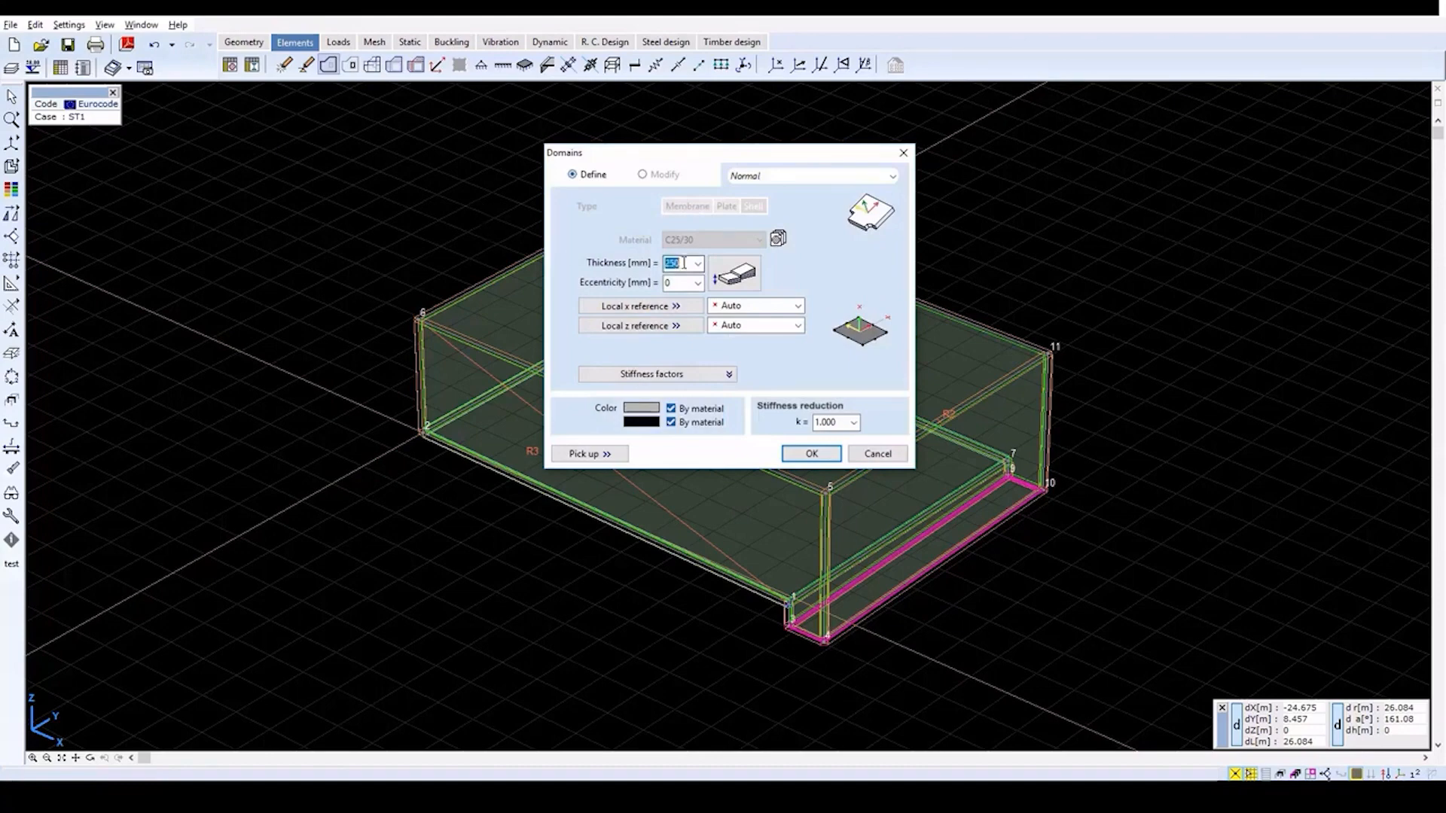
pyautogui.click(811, 453)
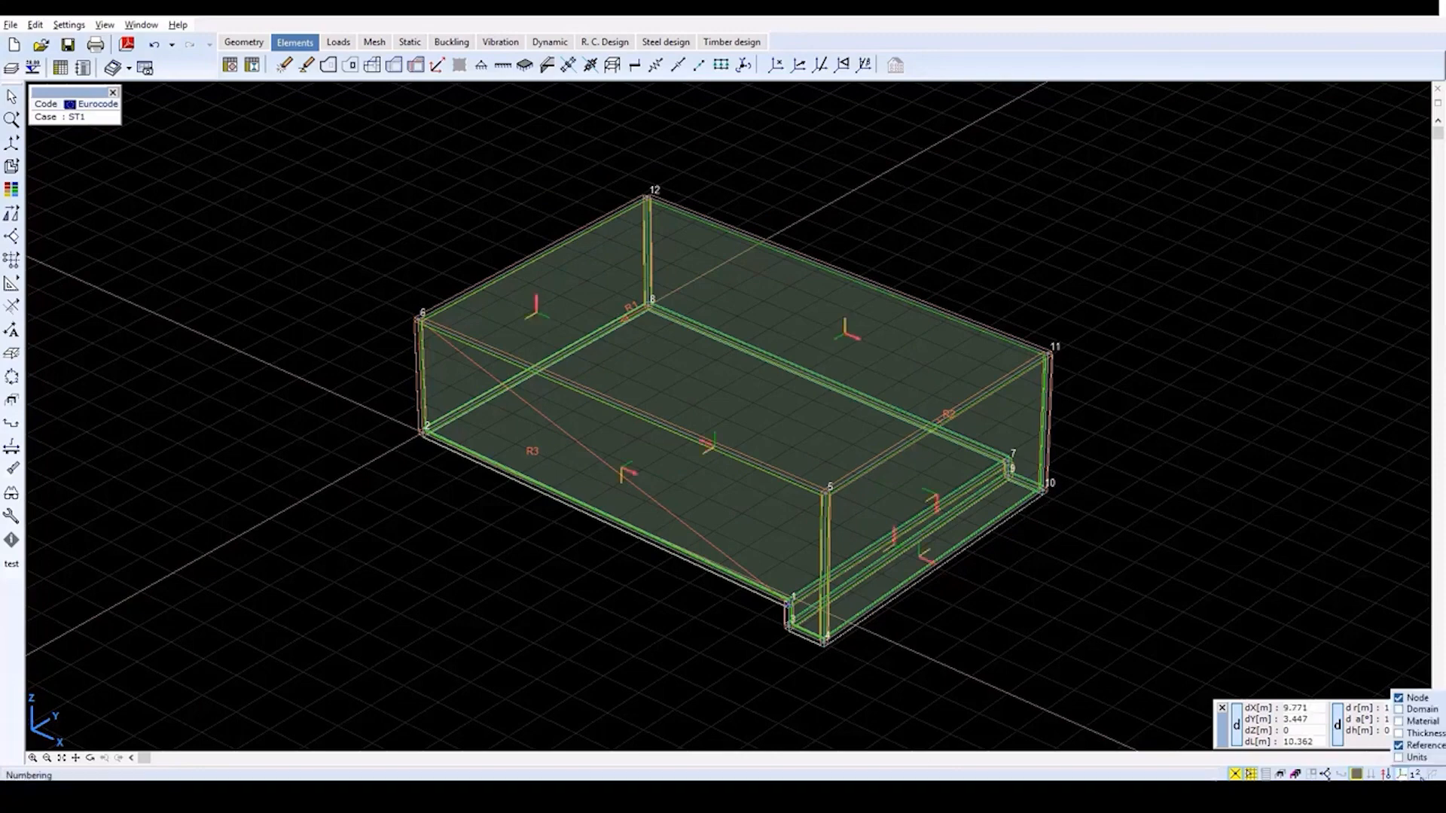
# - Switch off the Numbering display so node numbers and local axes disappear
pyautogui.click(1401, 698)
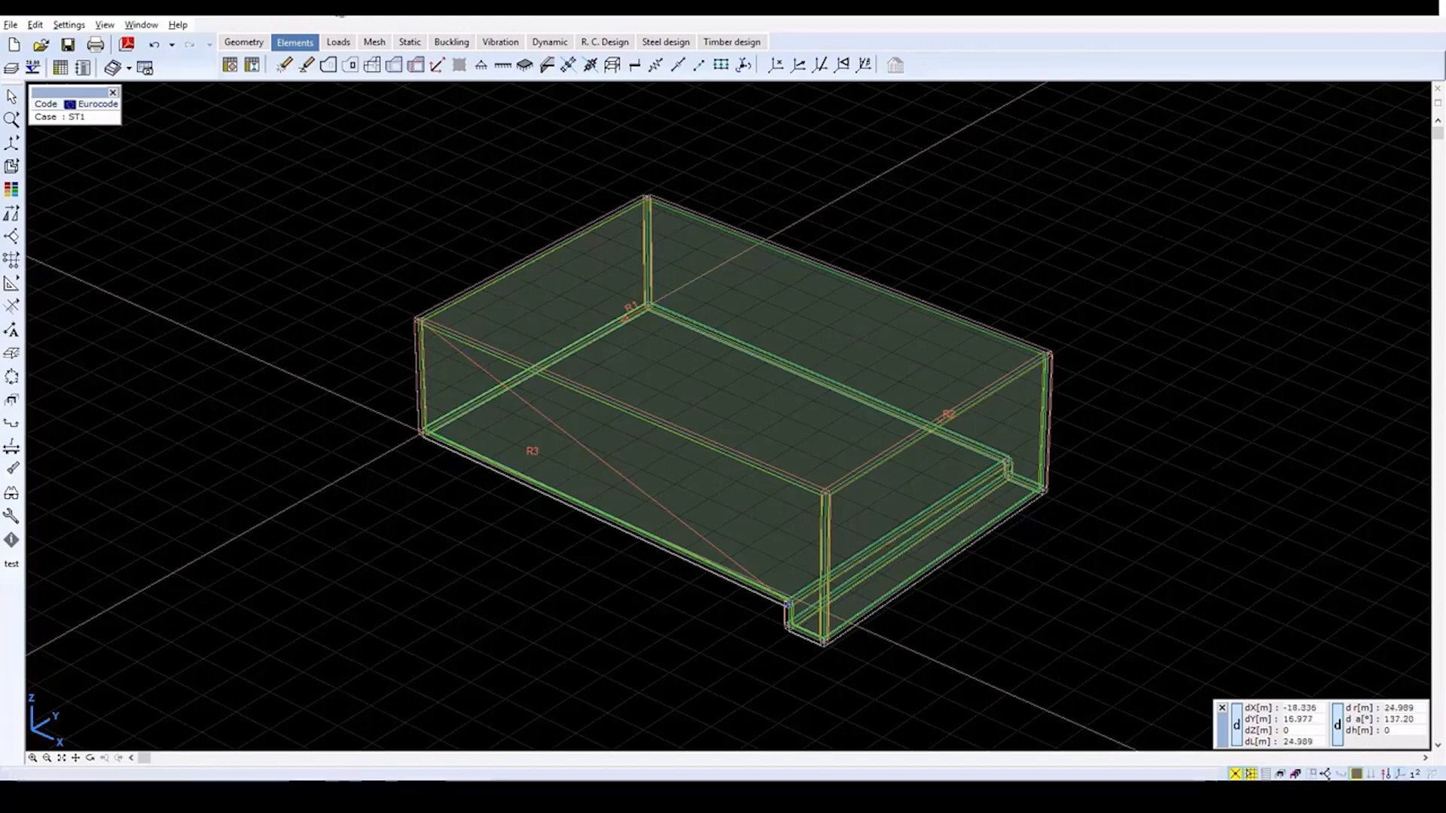
pyautogui.moveTo(437, 64)
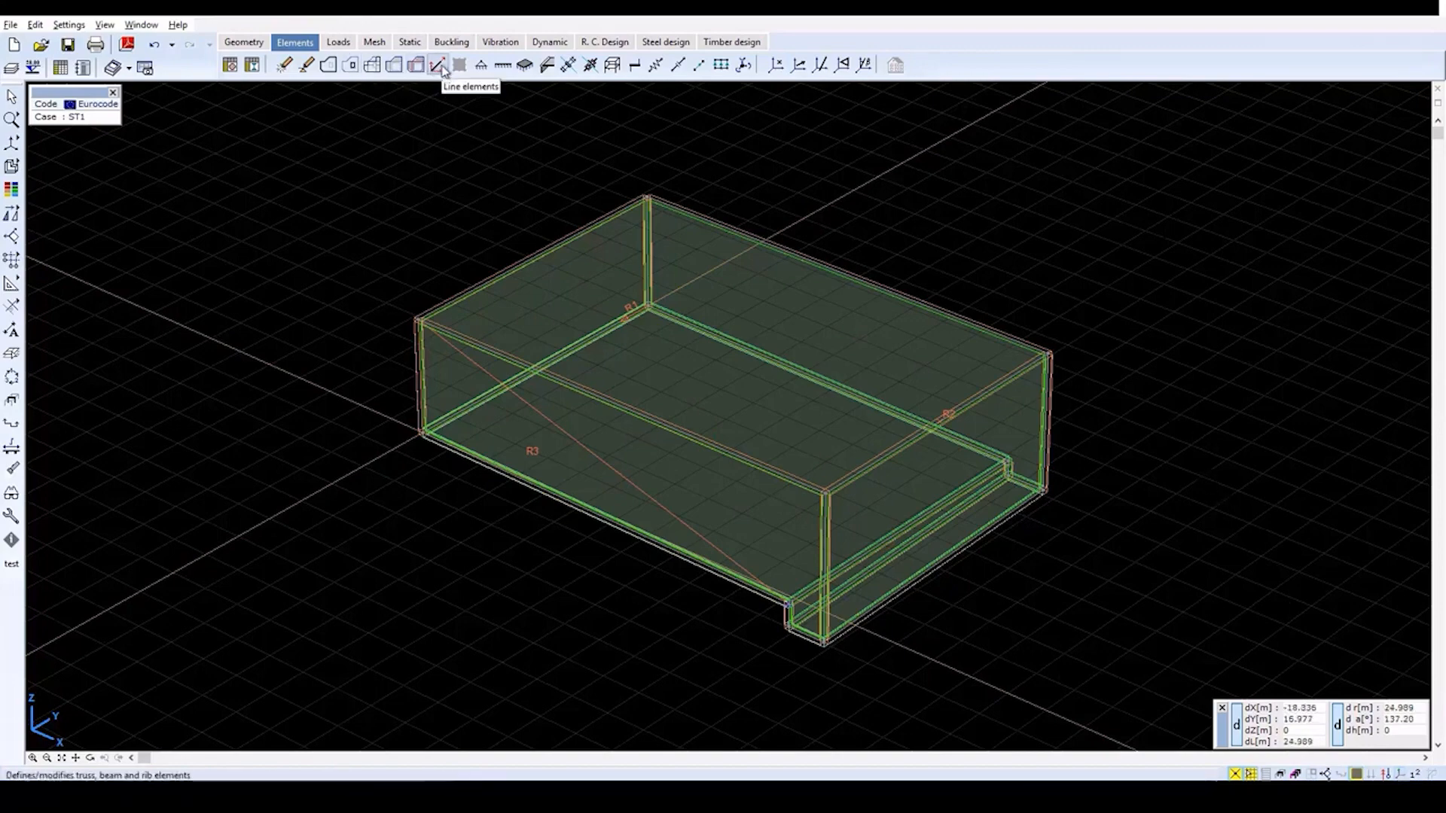
# - Select the four top wall edges for line element definition as C25/30 ribs
pyautogui.click(440, 65)
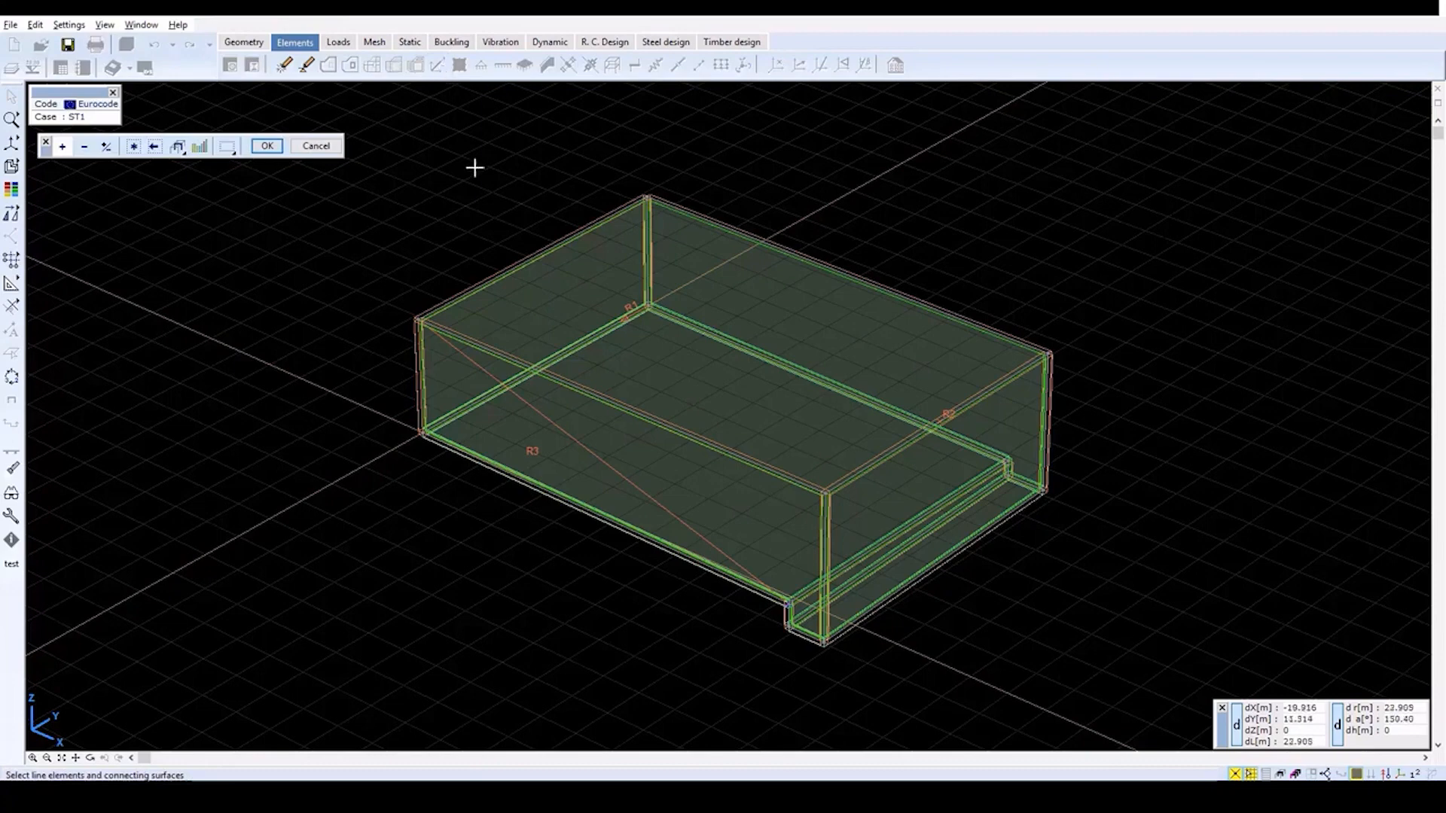
pyautogui.moveTo(496, 211)
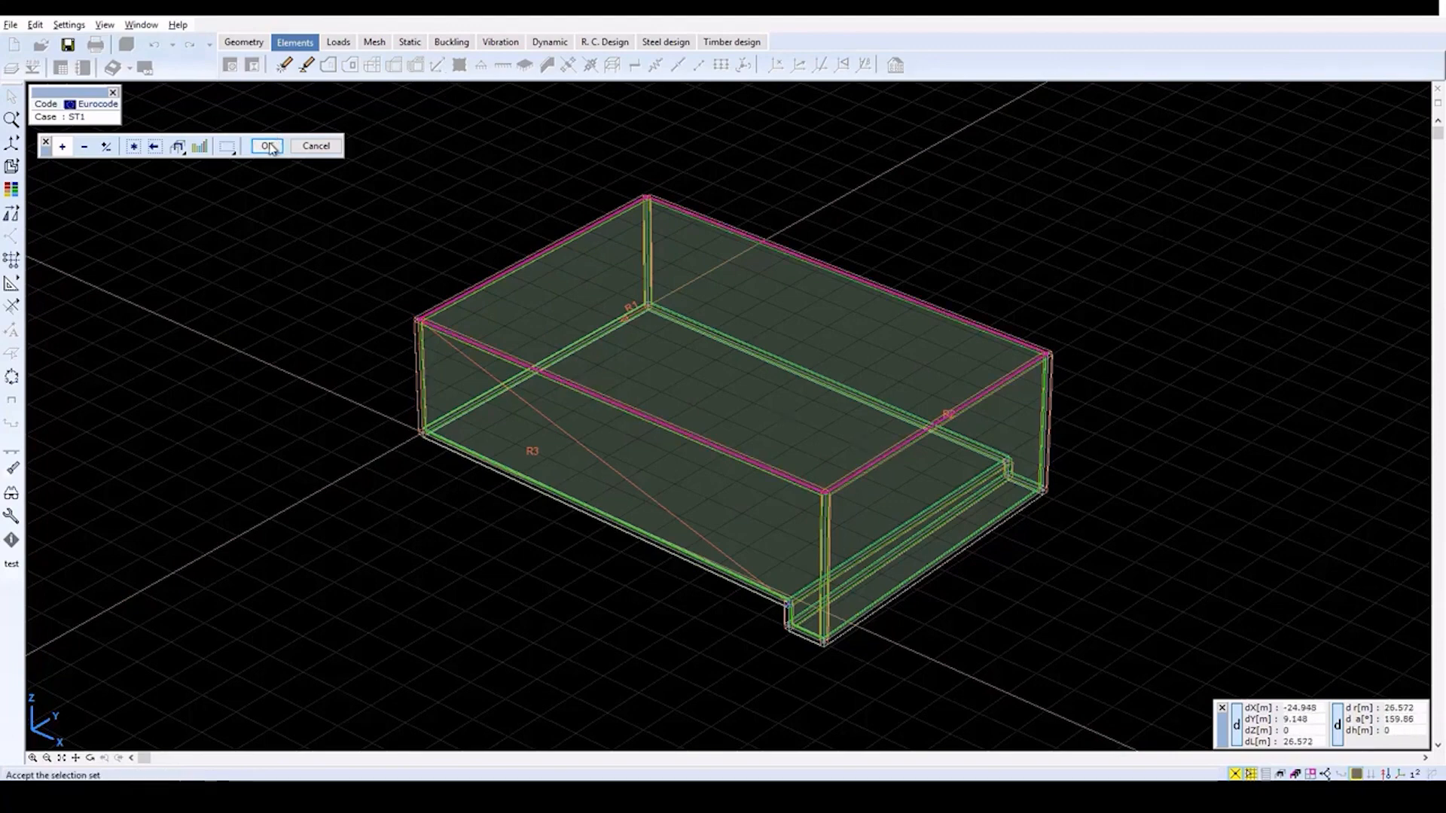
pyautogui.click(268, 147)
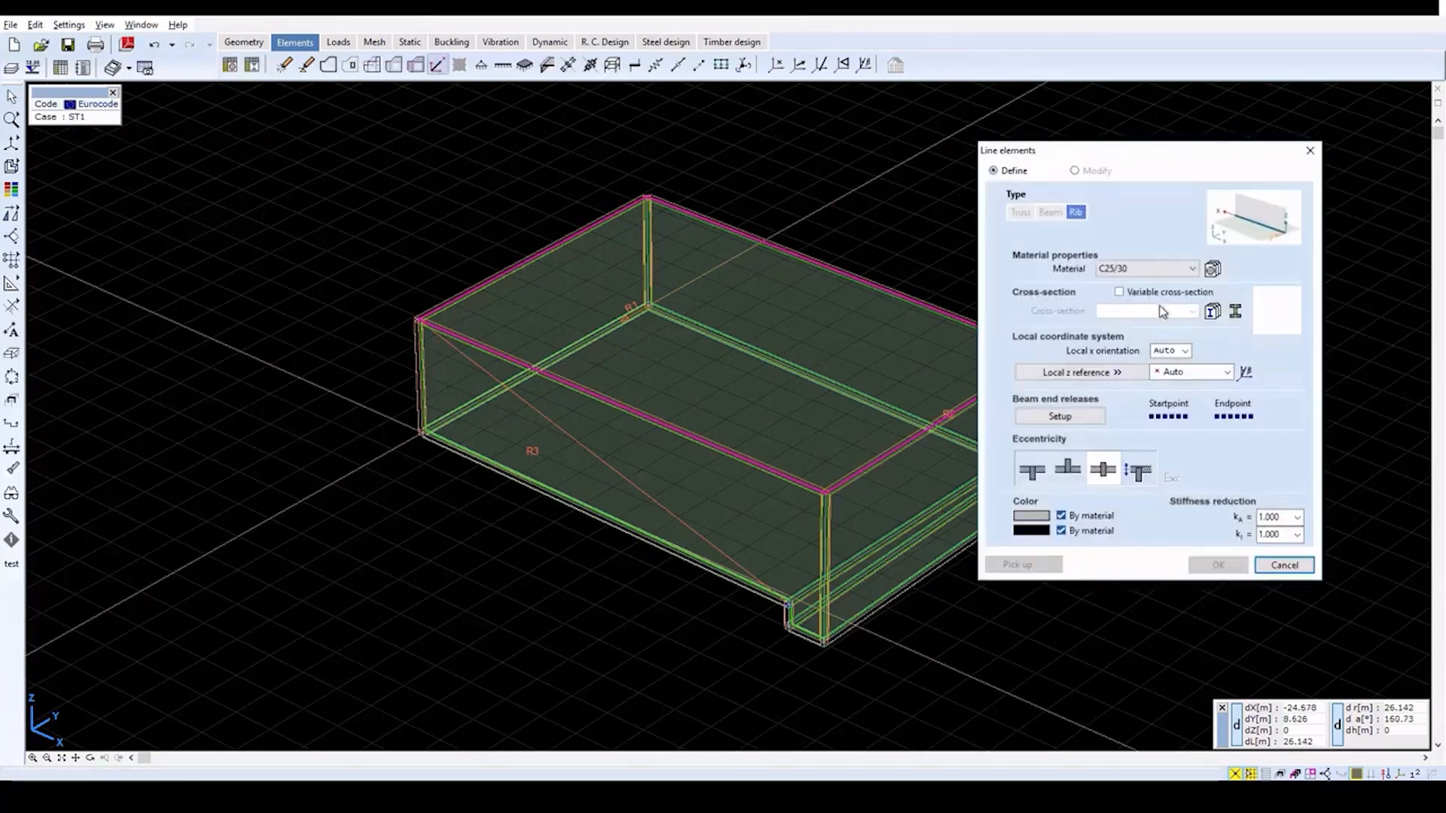
# - Build a new solid rectangular cross-section with b=300 and h=600 mm in the section editor
pyautogui.click(1212, 310)
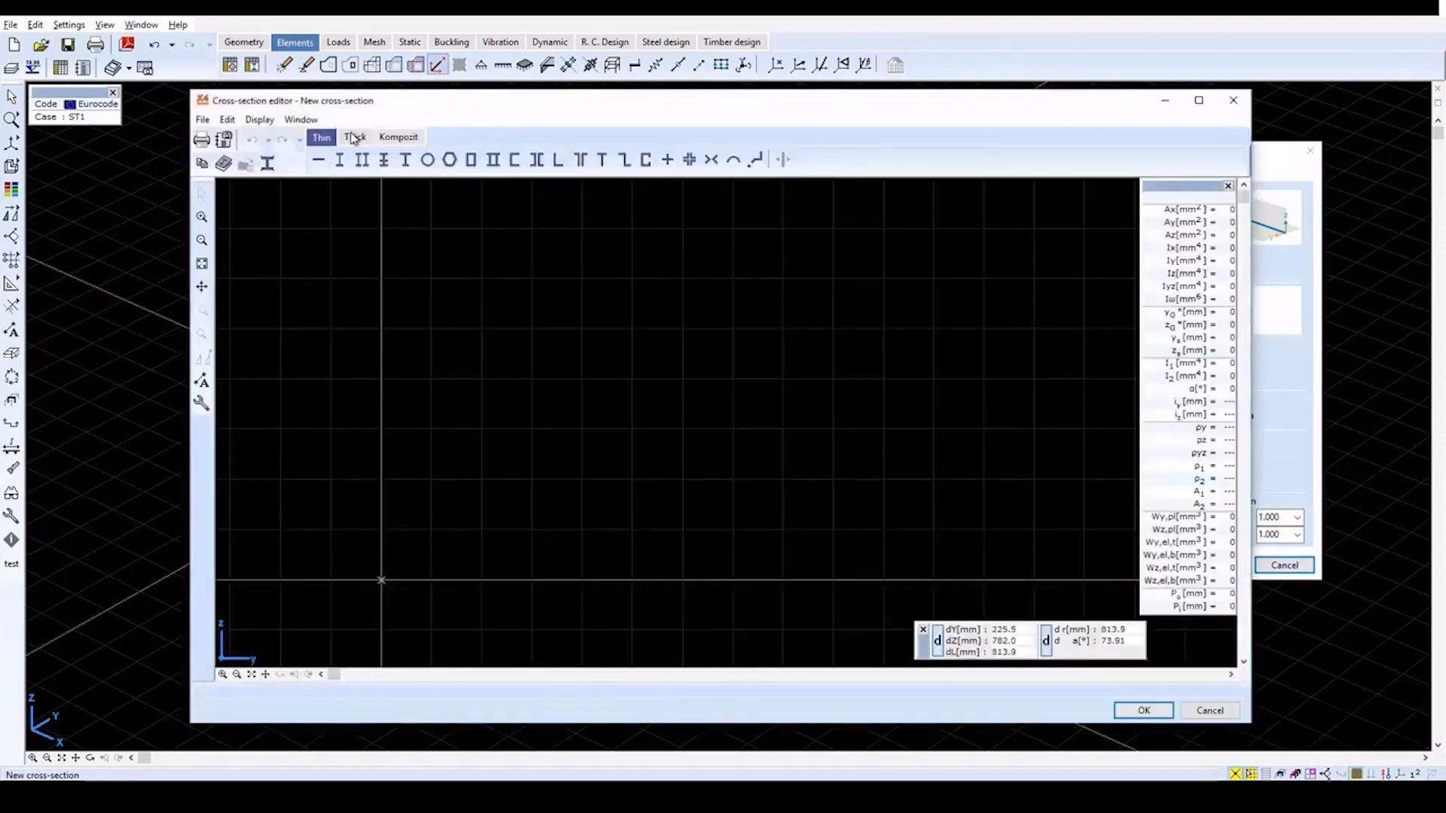
pyautogui.click(356, 137)
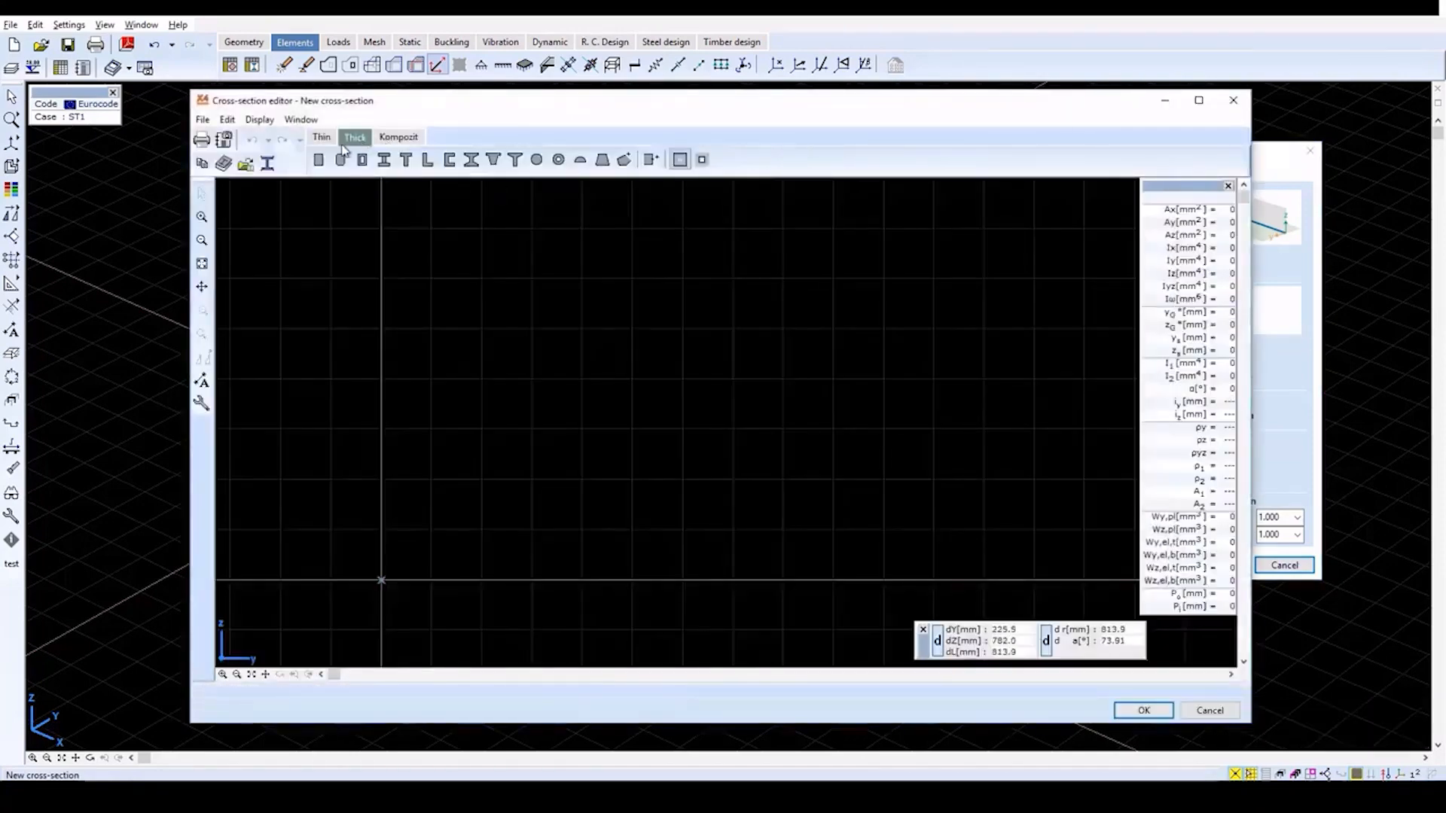
pyautogui.click(318, 160)
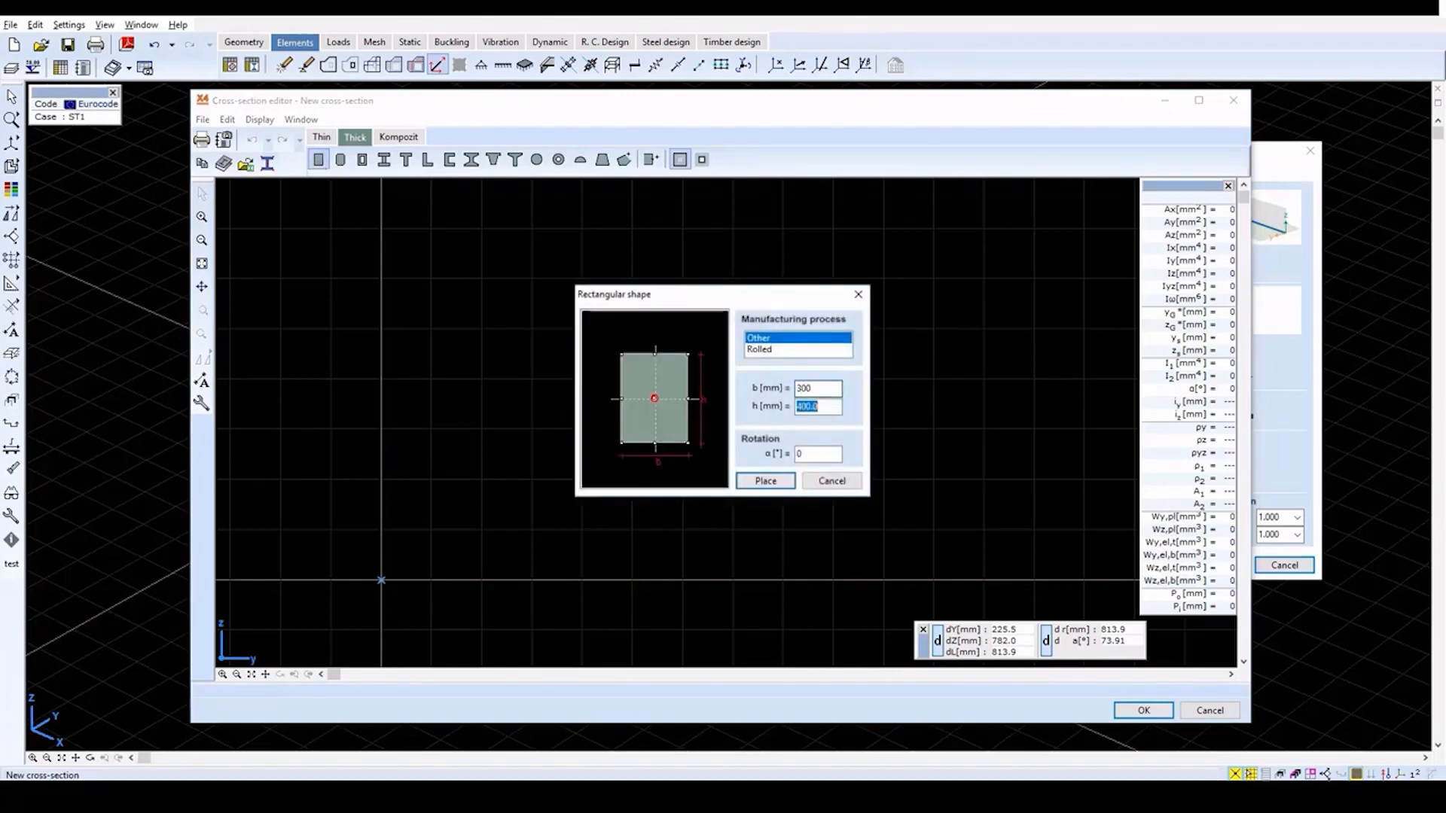
pyautogui.write('600')
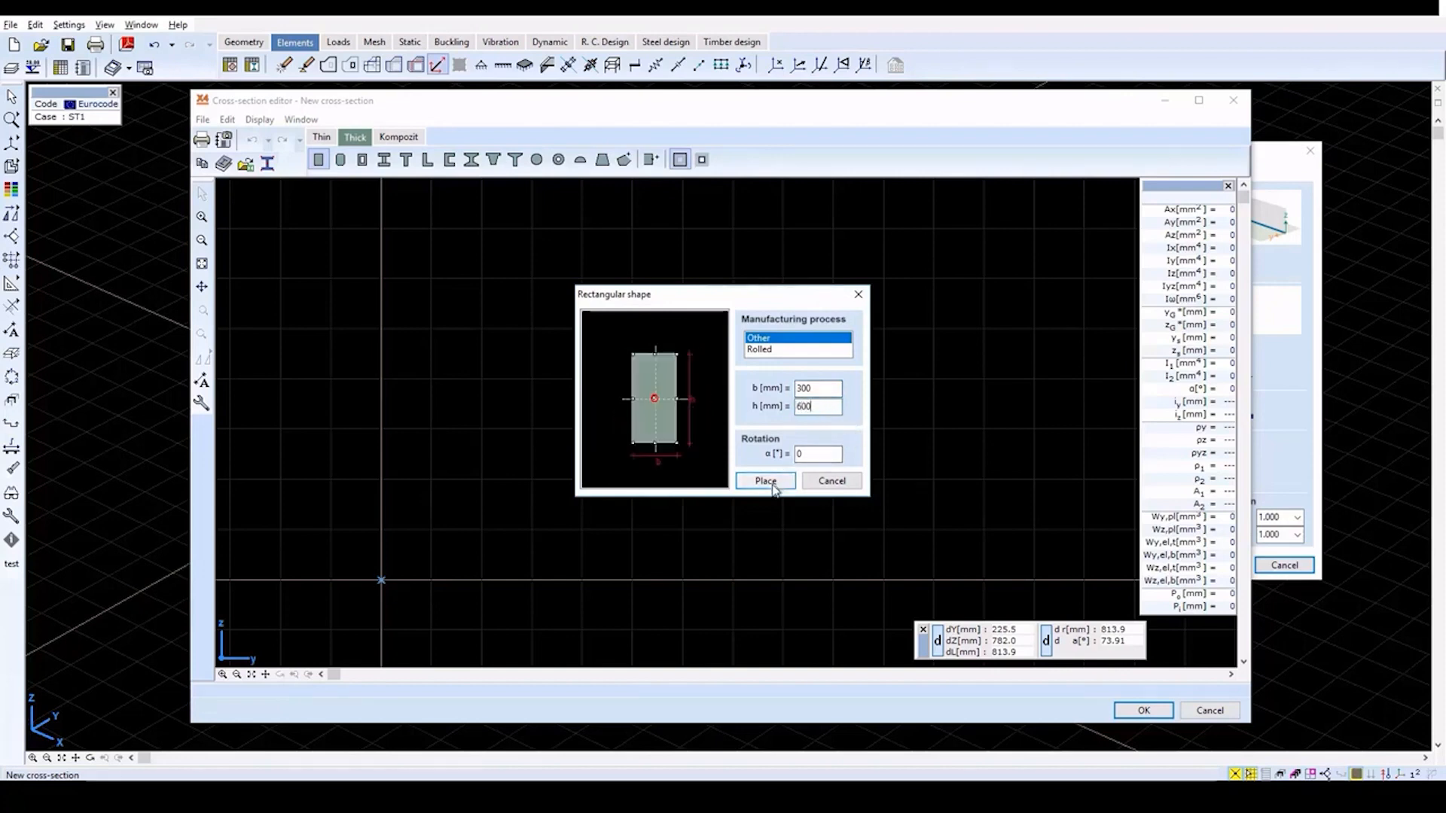
pyautogui.click(765, 481)
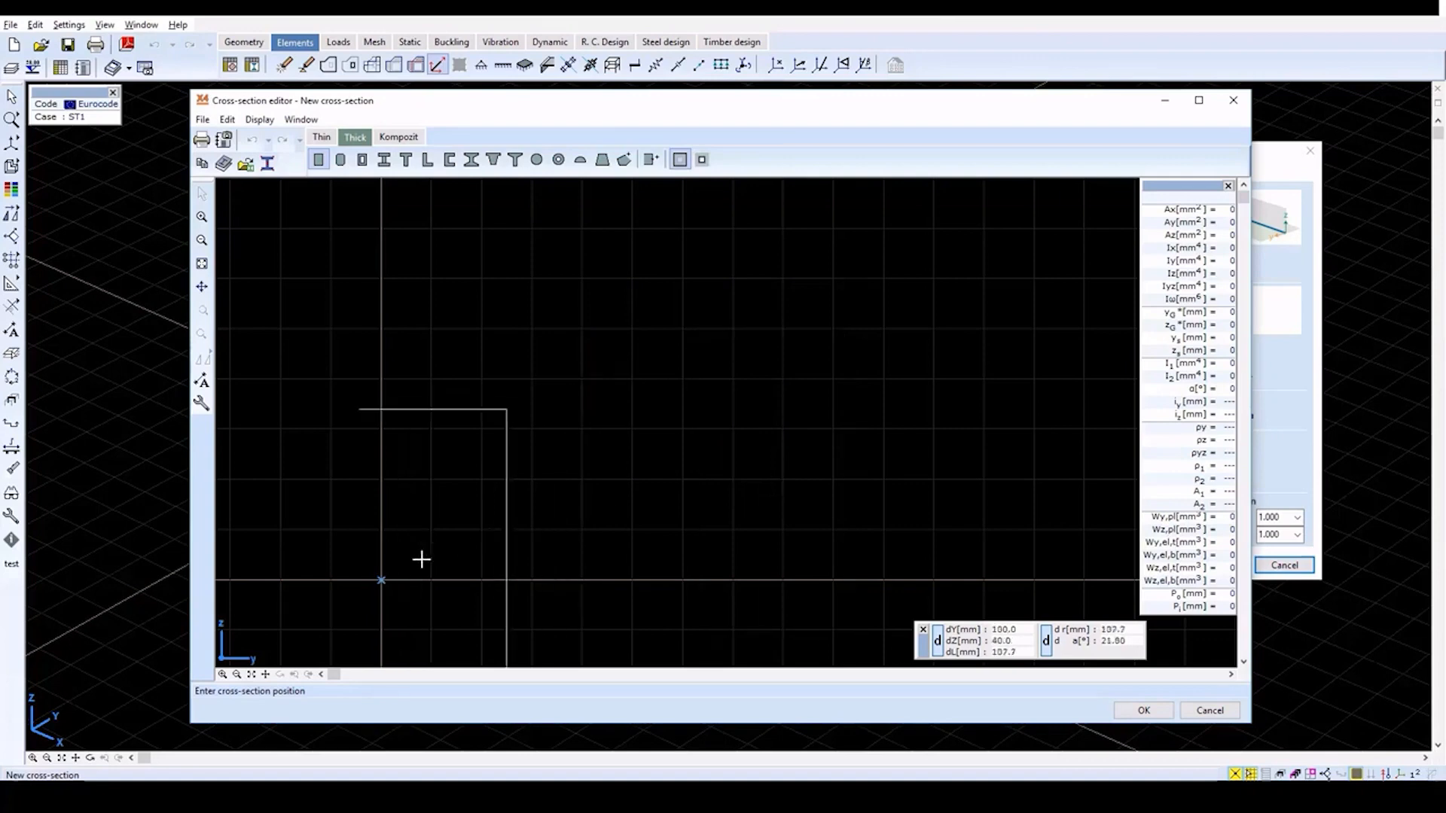
pyautogui.click(381, 582)
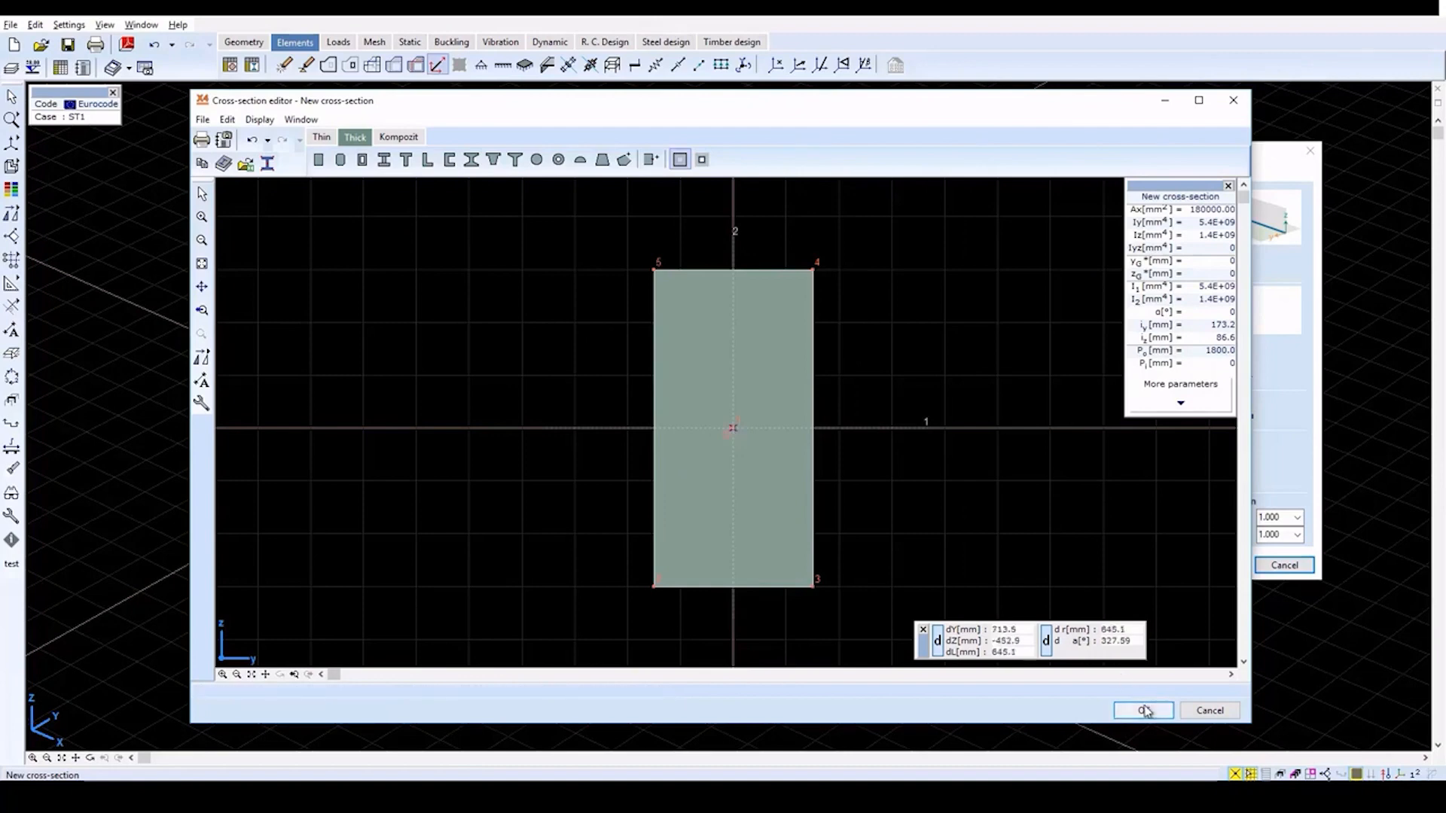
pyautogui.click(1144, 709)
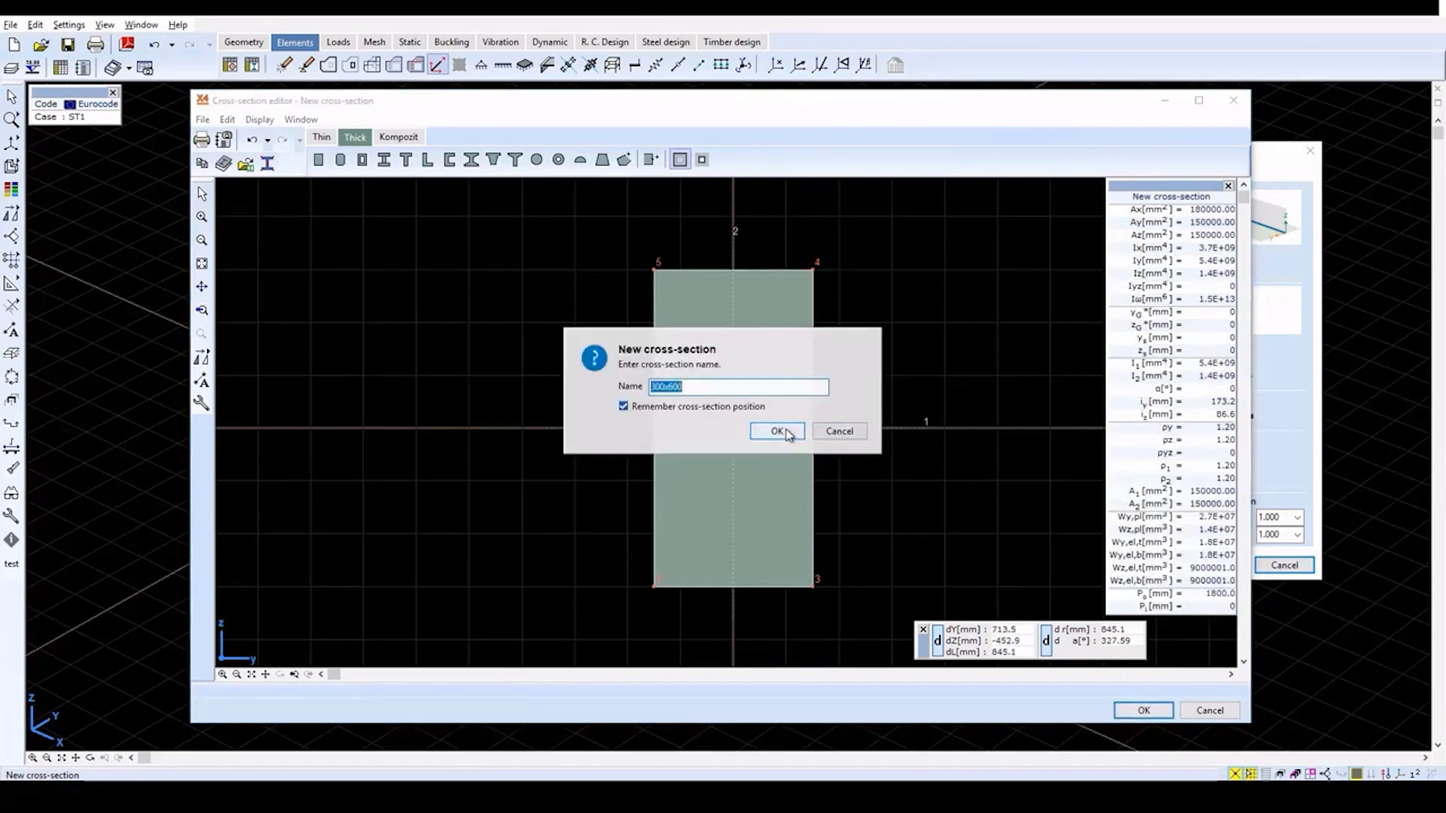
# - Save the section as 300x600 and create the ribs on the top edges with bottom-rib eccentricity
pyautogui.click(778, 432)
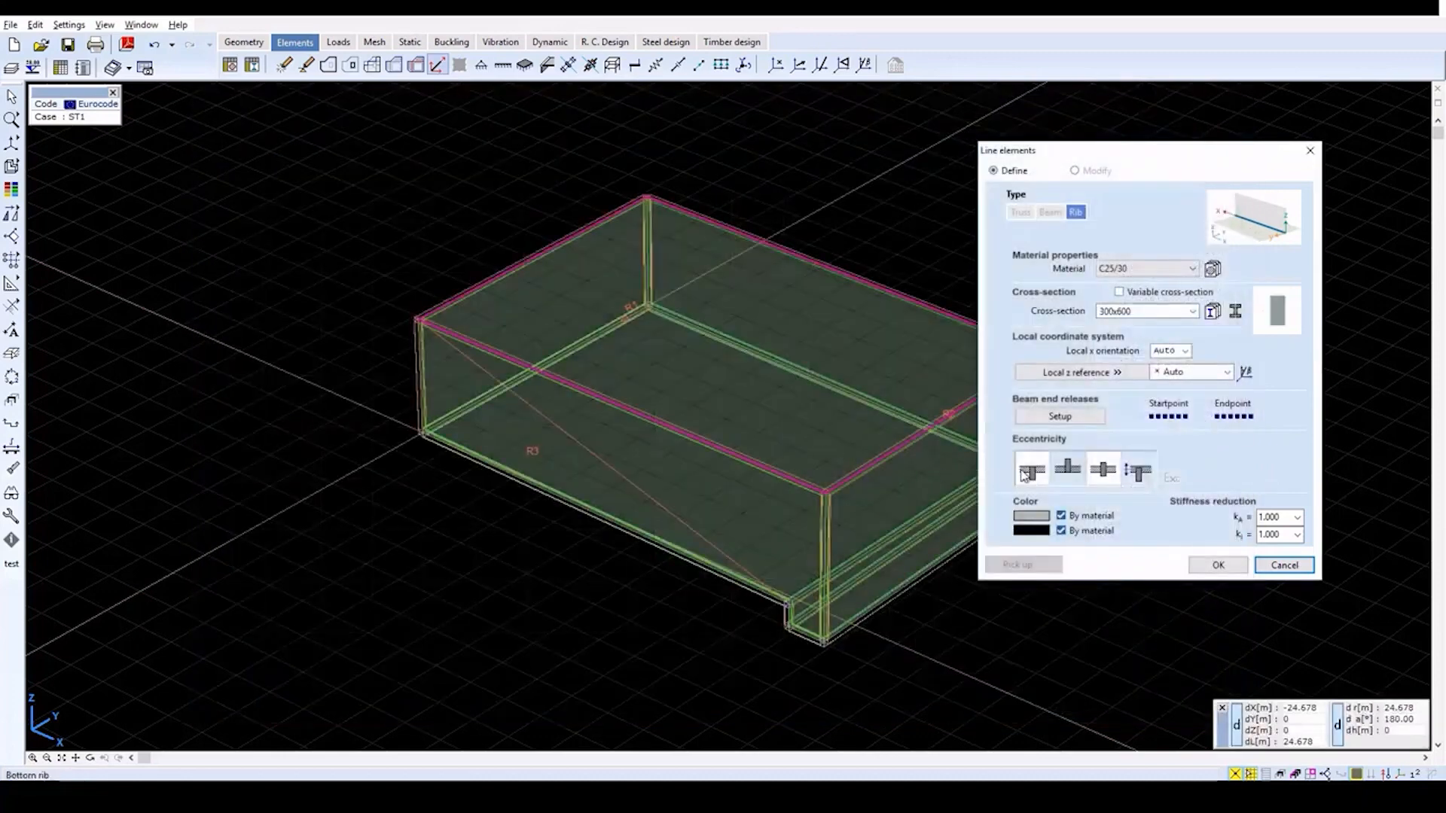
pyautogui.moveTo(1030, 469)
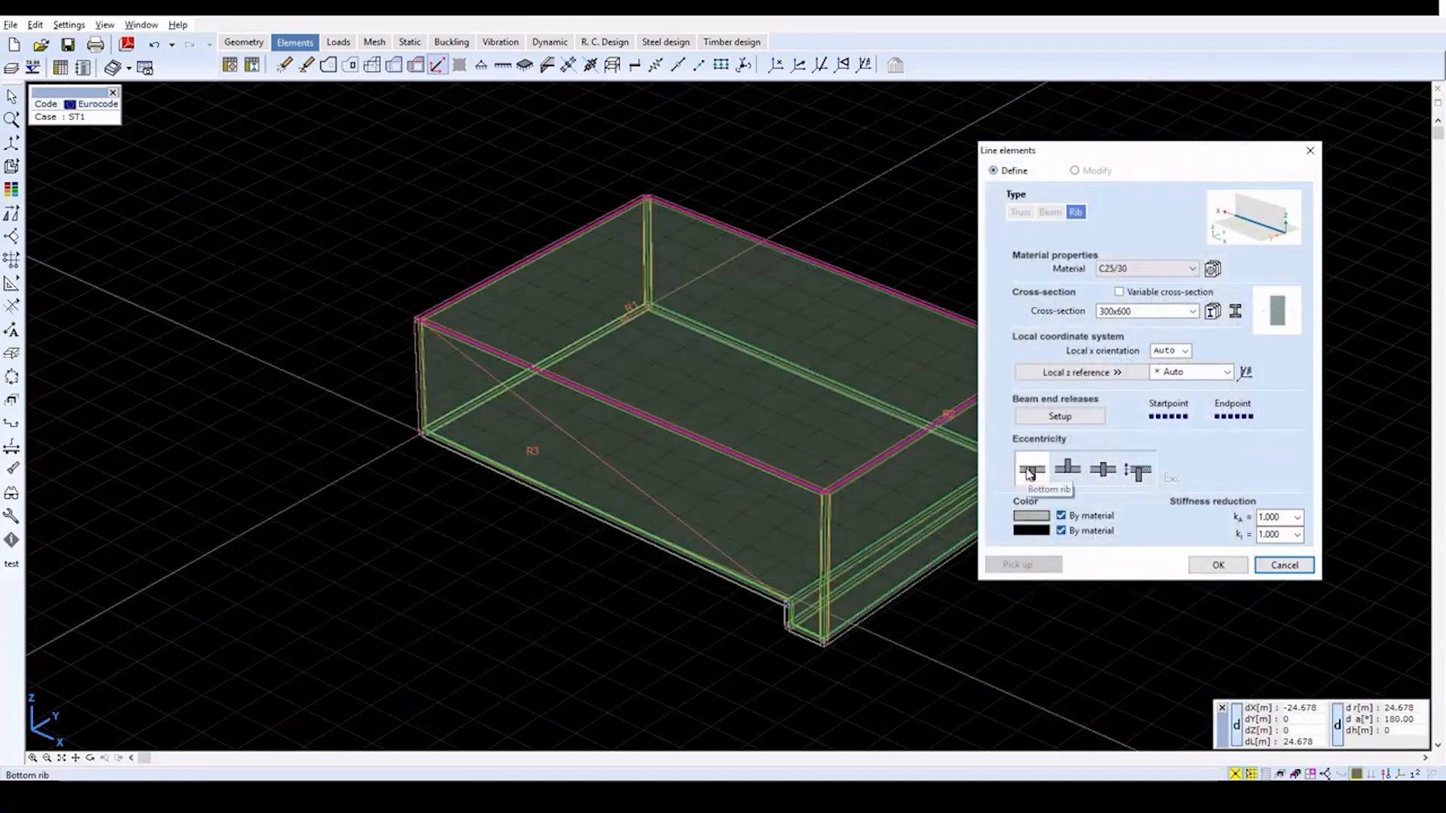
pyautogui.moveTo(1188, 568)
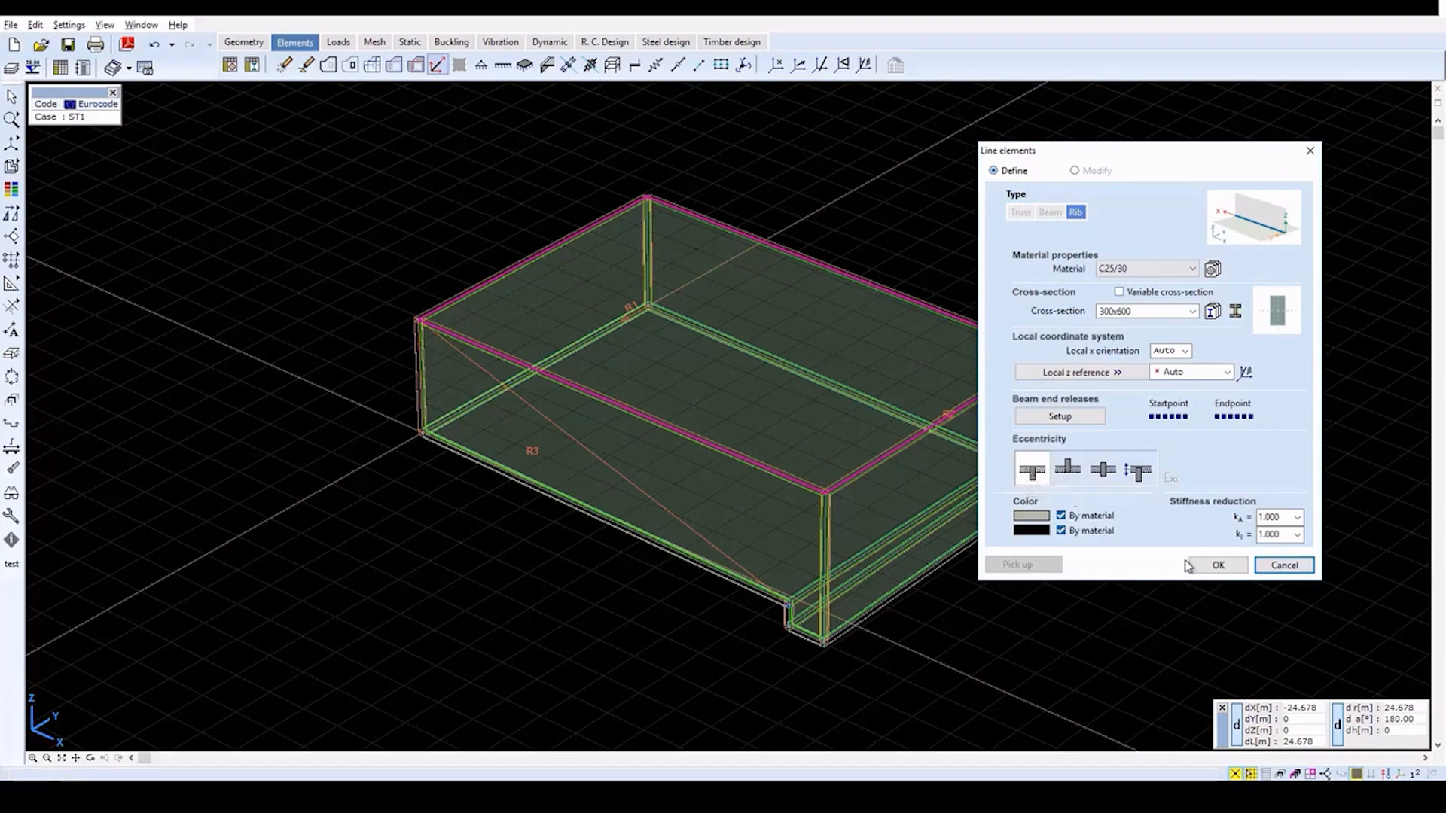
pyautogui.click(1217, 565)
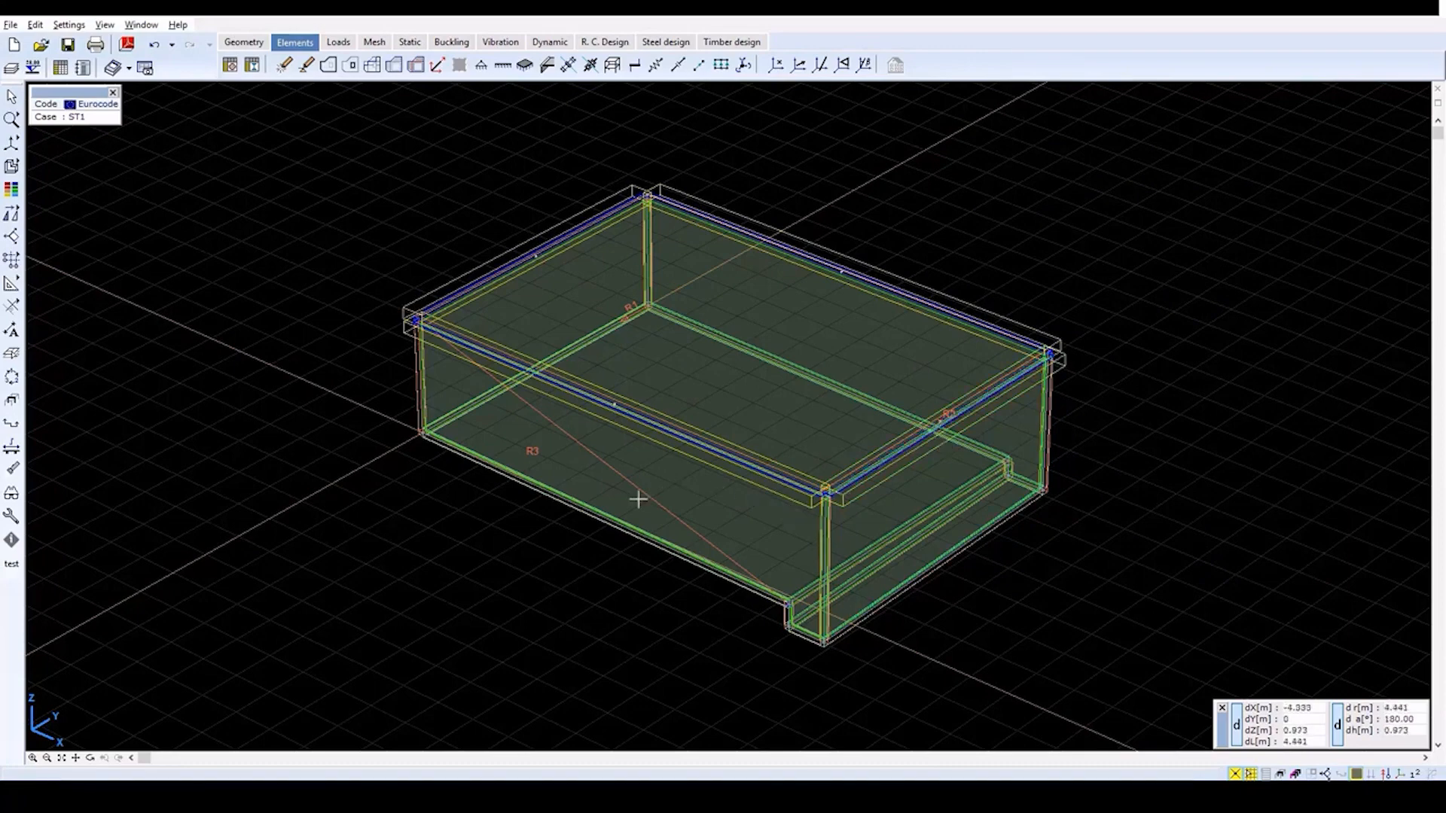
pyautogui.moveTo(696, 483)
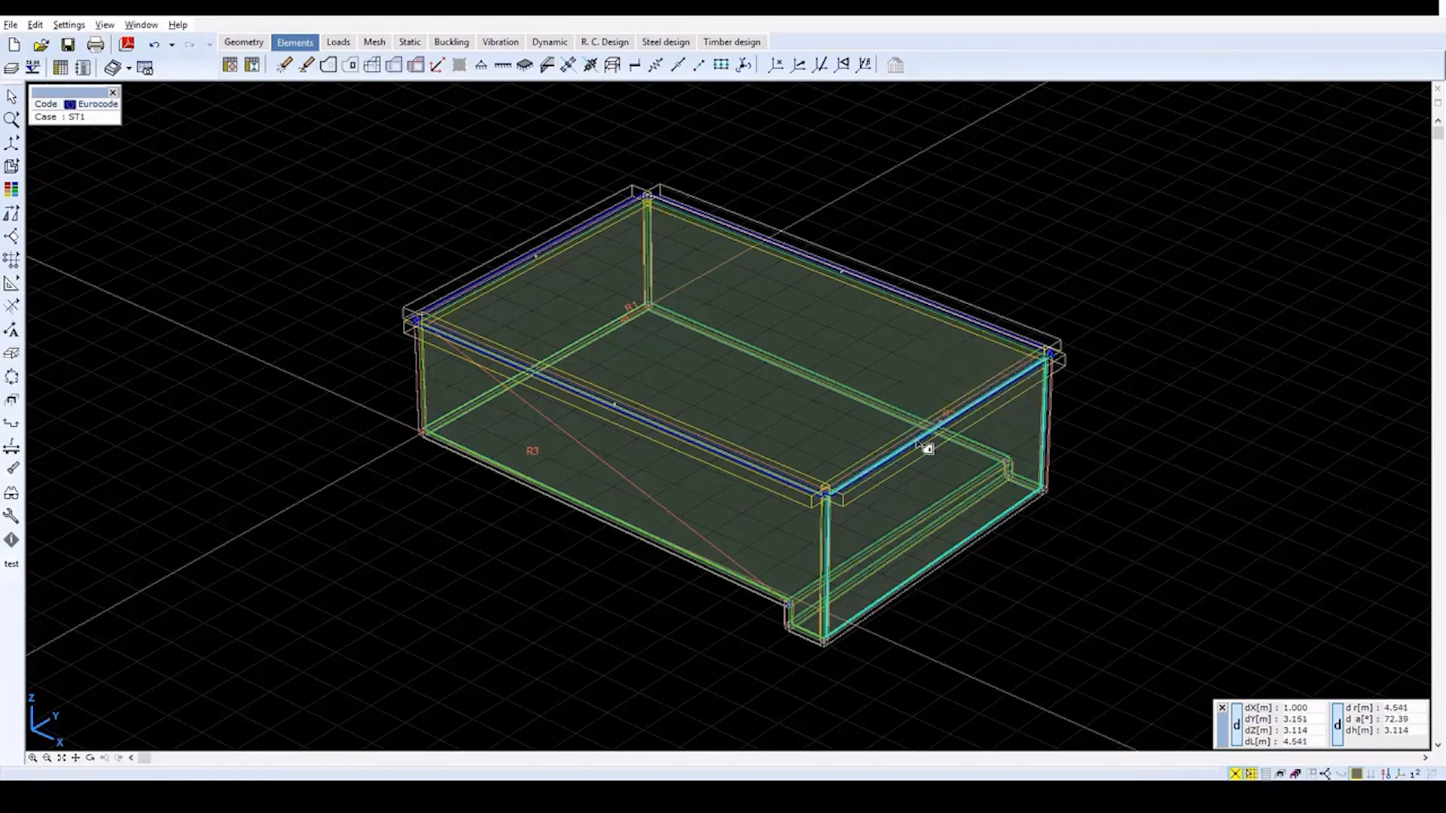
pyautogui.moveTo(926, 449)
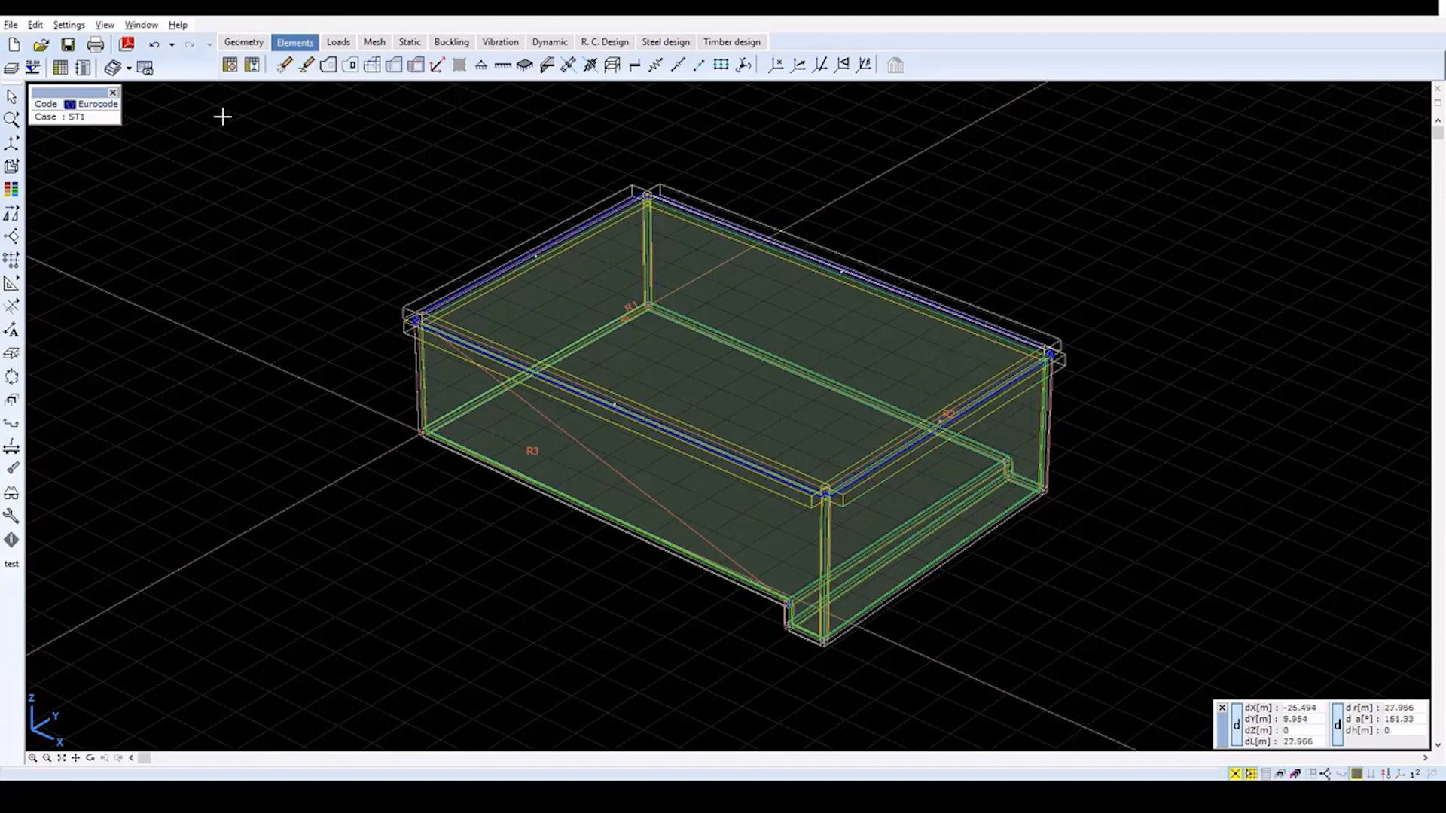
pyautogui.click(12, 120)
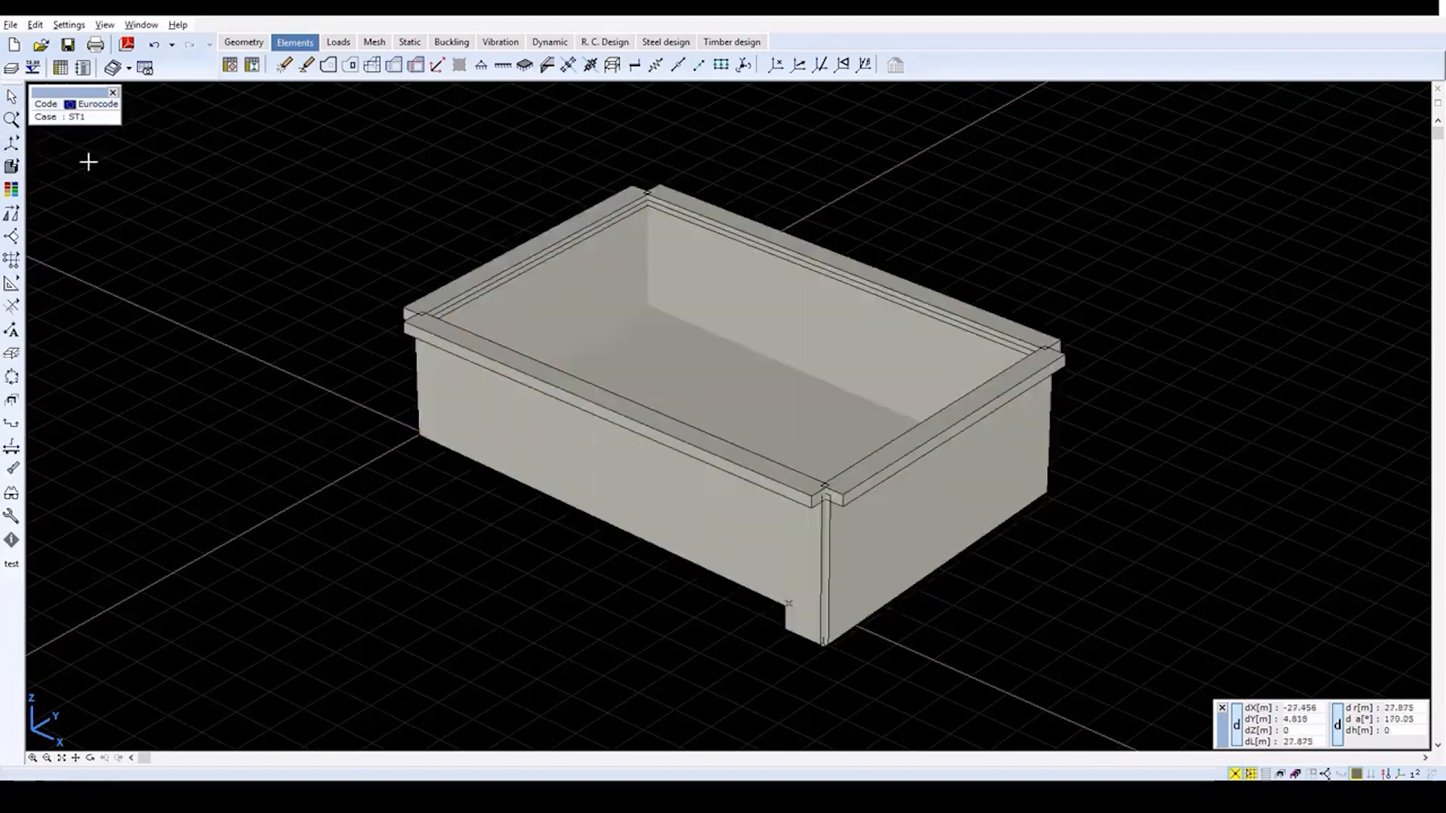
pyautogui.click(12, 167)
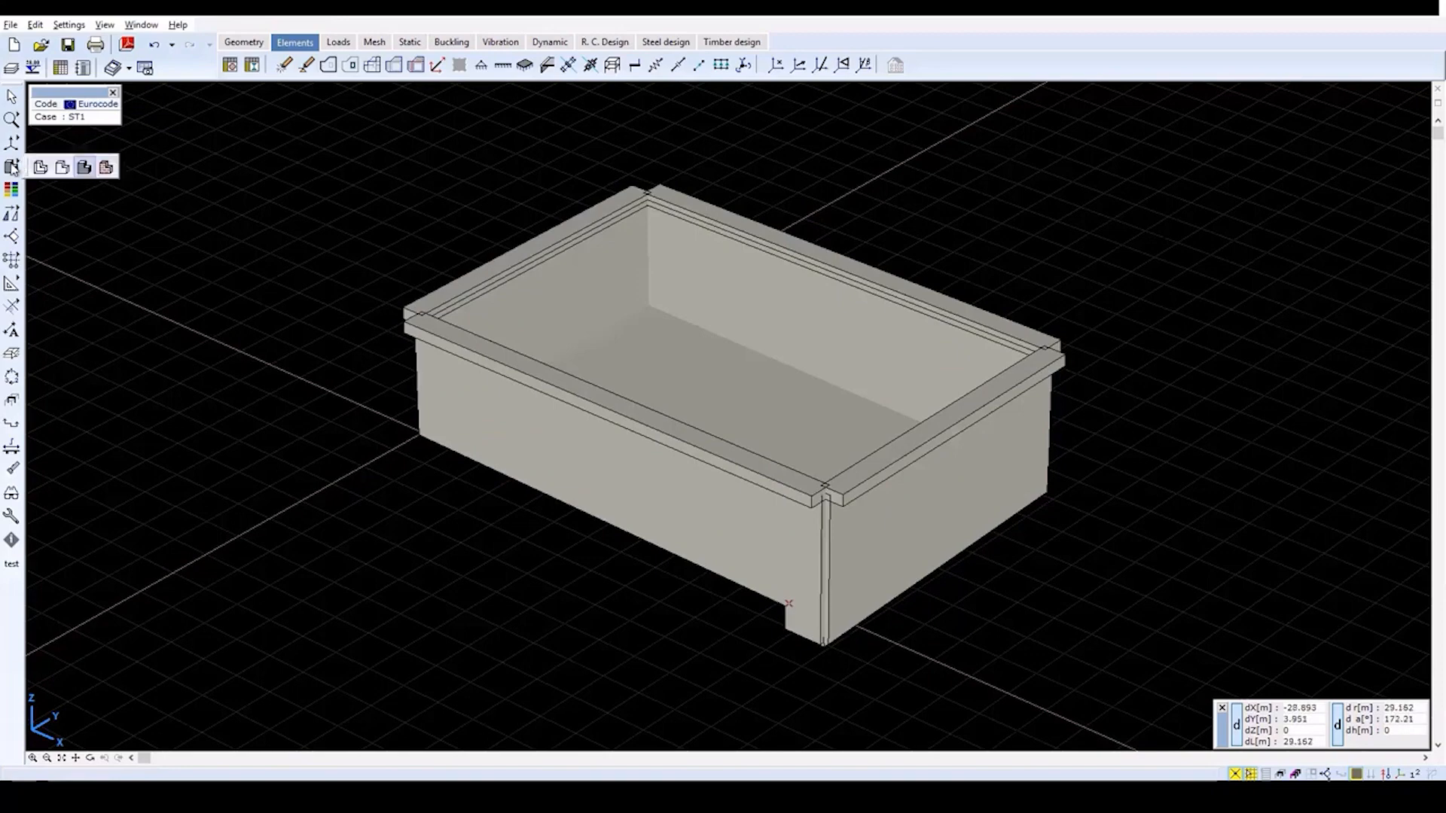
pyautogui.click(41, 167)
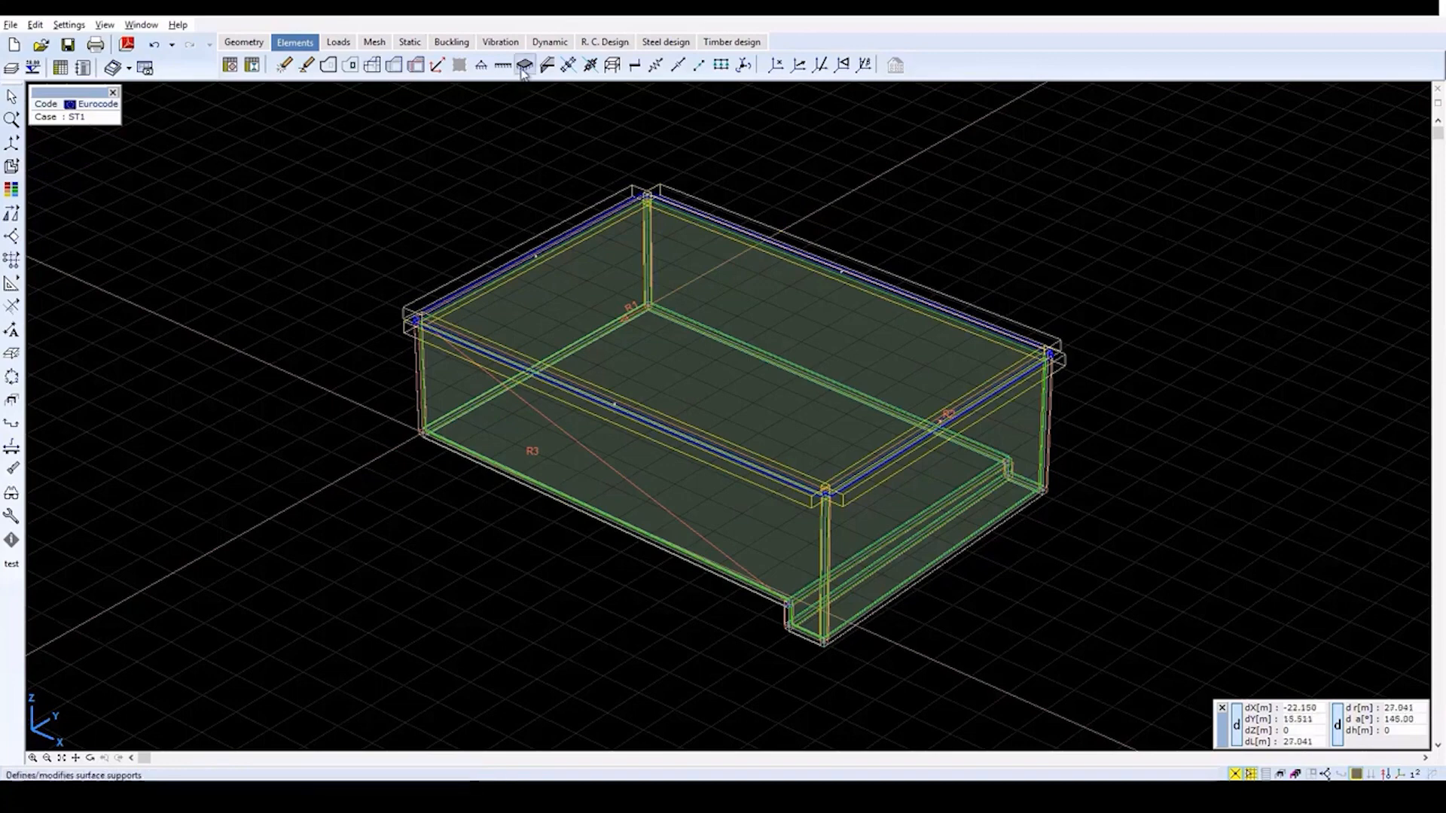
pyautogui.moveTo(524, 65)
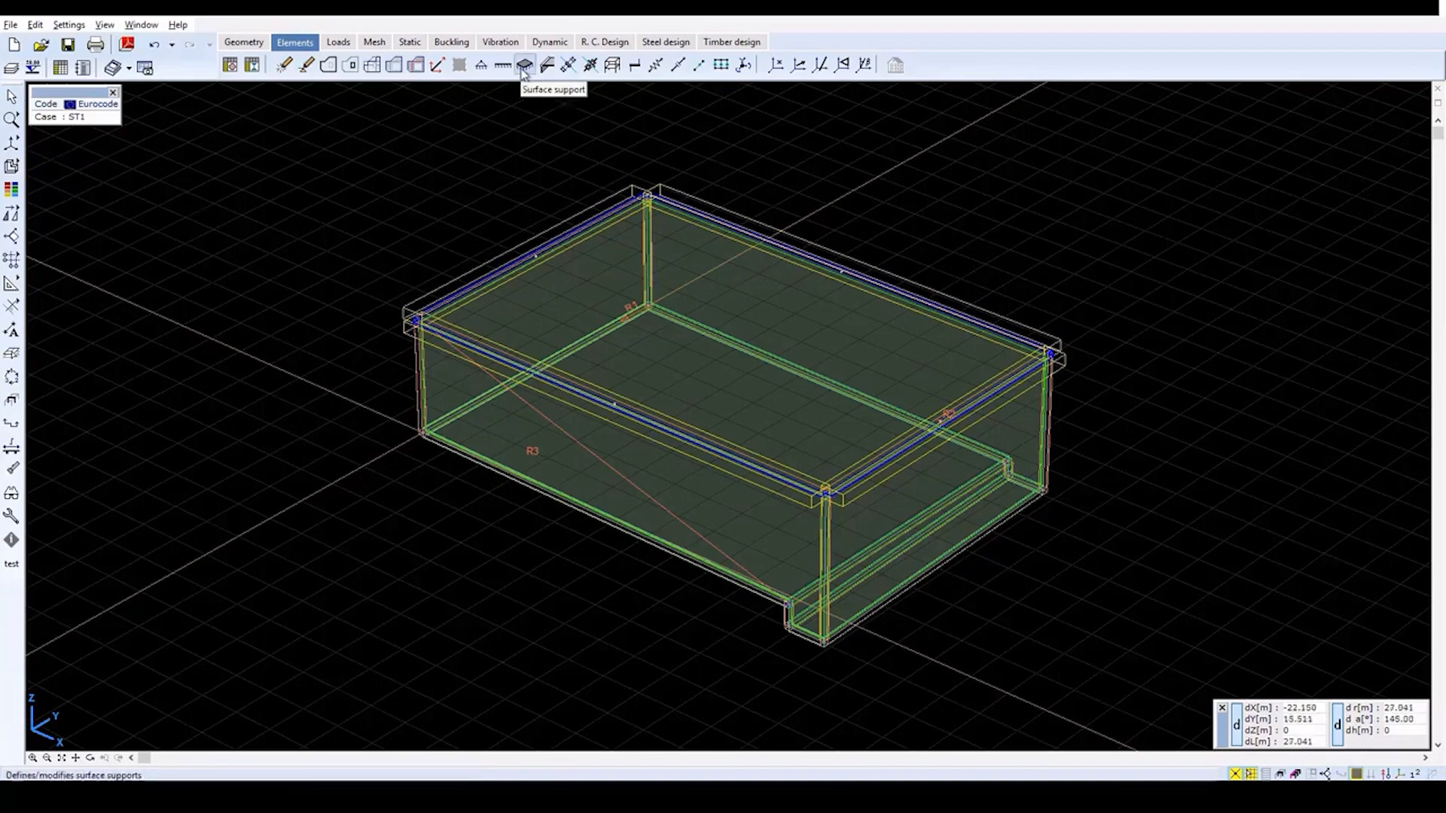
# - Apply an elastic surface support to the bottom slab domains with Rx and Ry 1e3 and Rz 1E+4 kN/m/m²
pyautogui.click(525, 64)
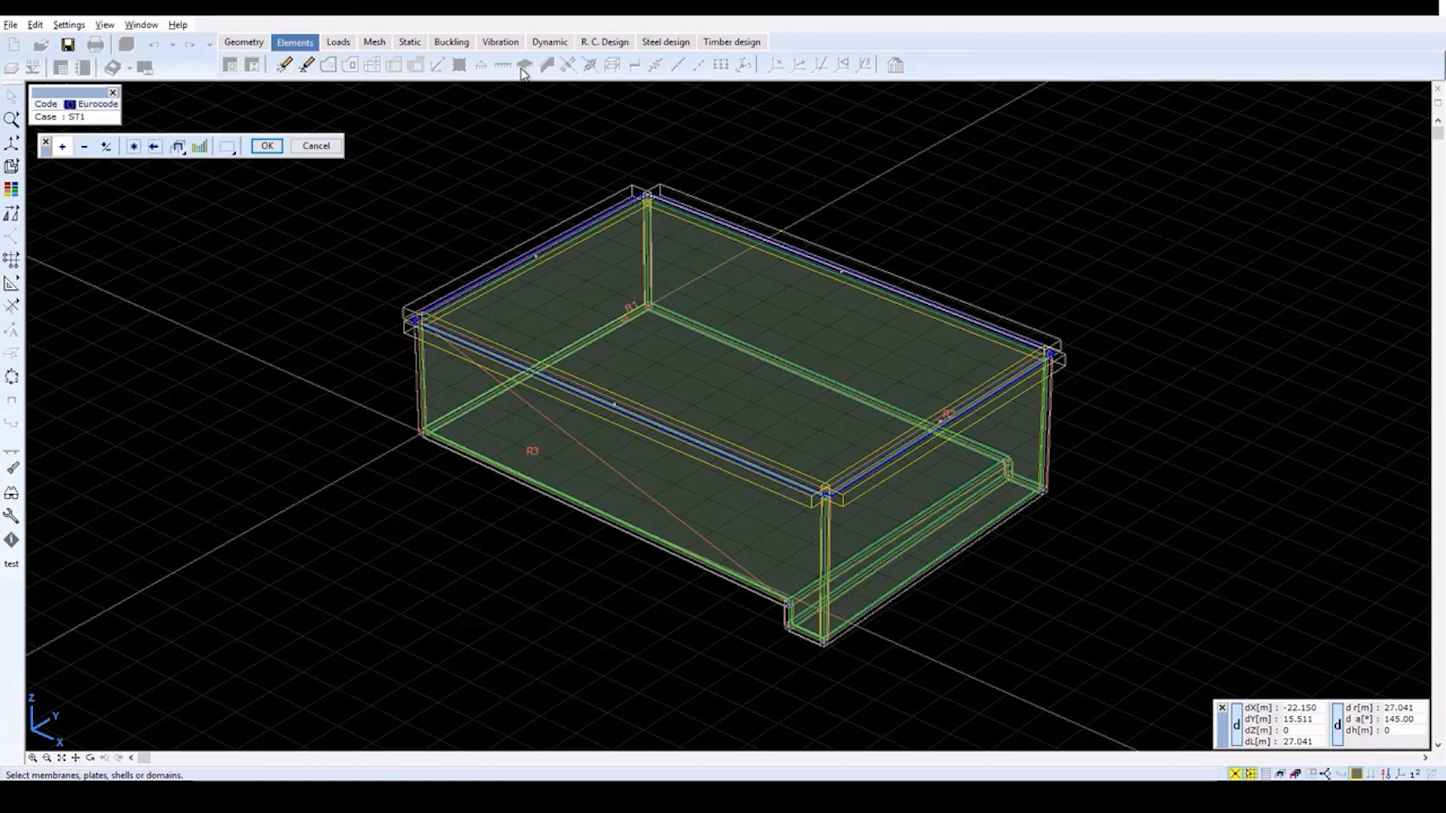
pyautogui.moveTo(746, 366)
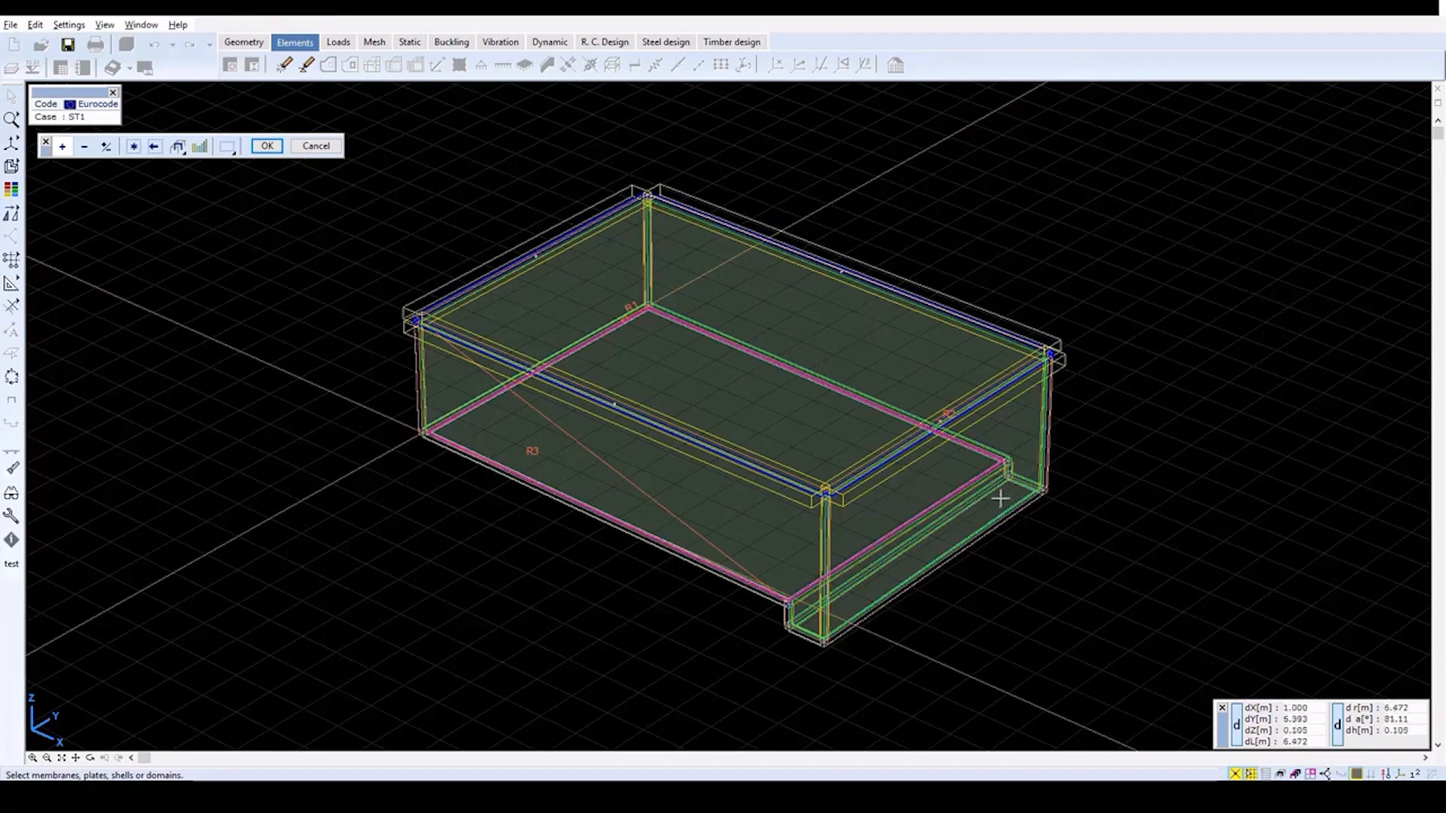
pyautogui.moveTo(1098, 536)
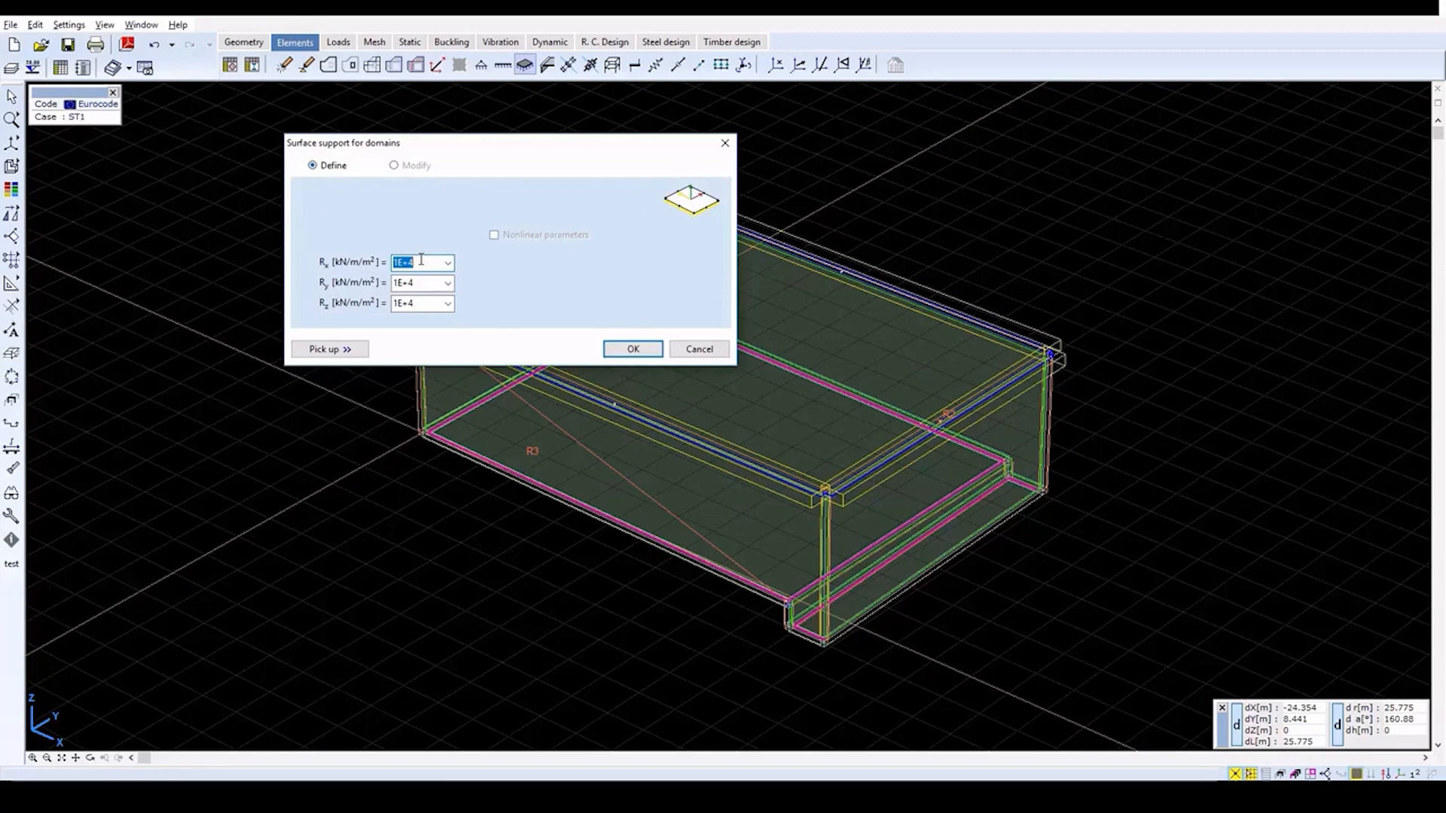
pyautogui.write('1e3')
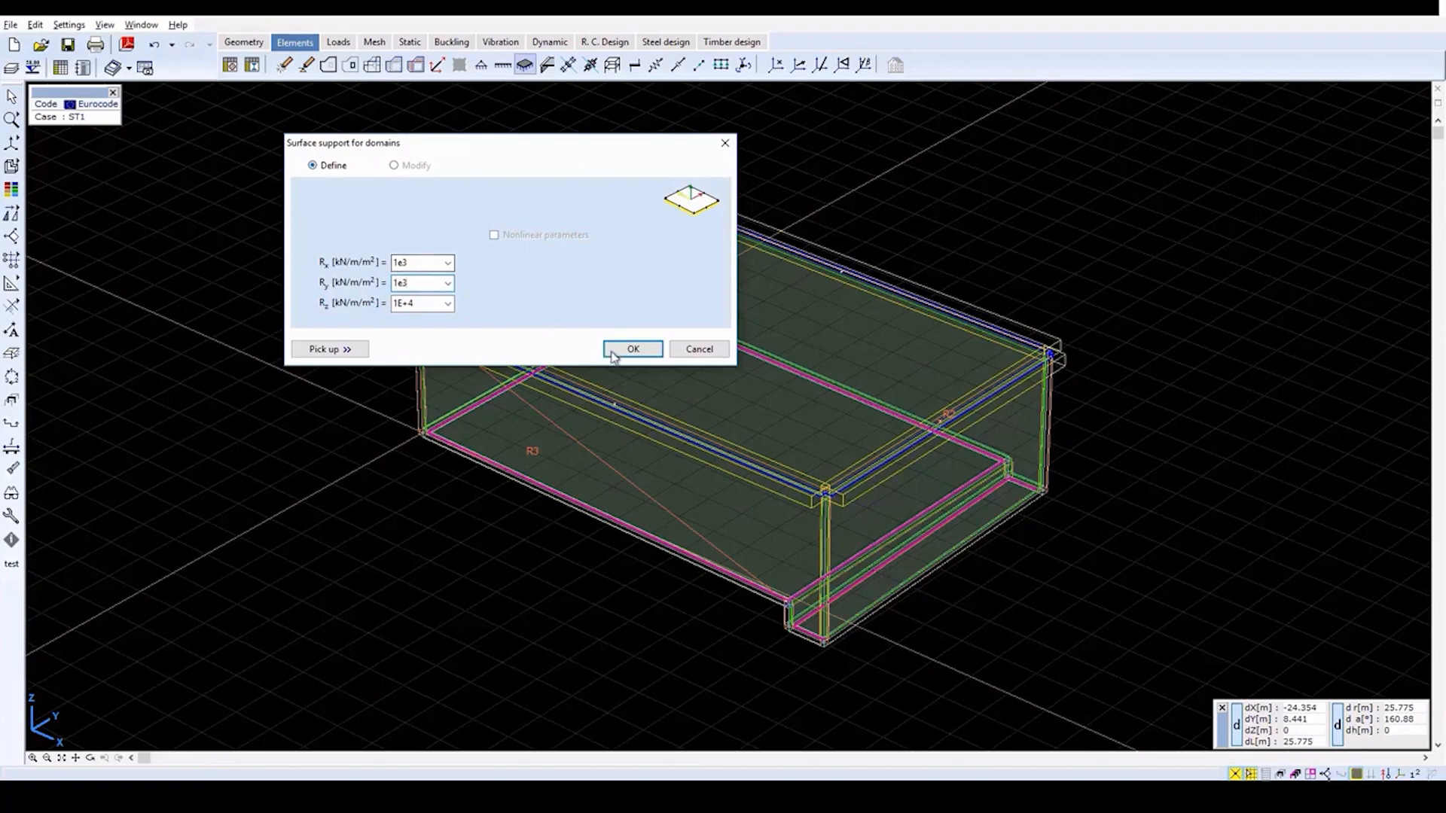
pyautogui.click(633, 348)
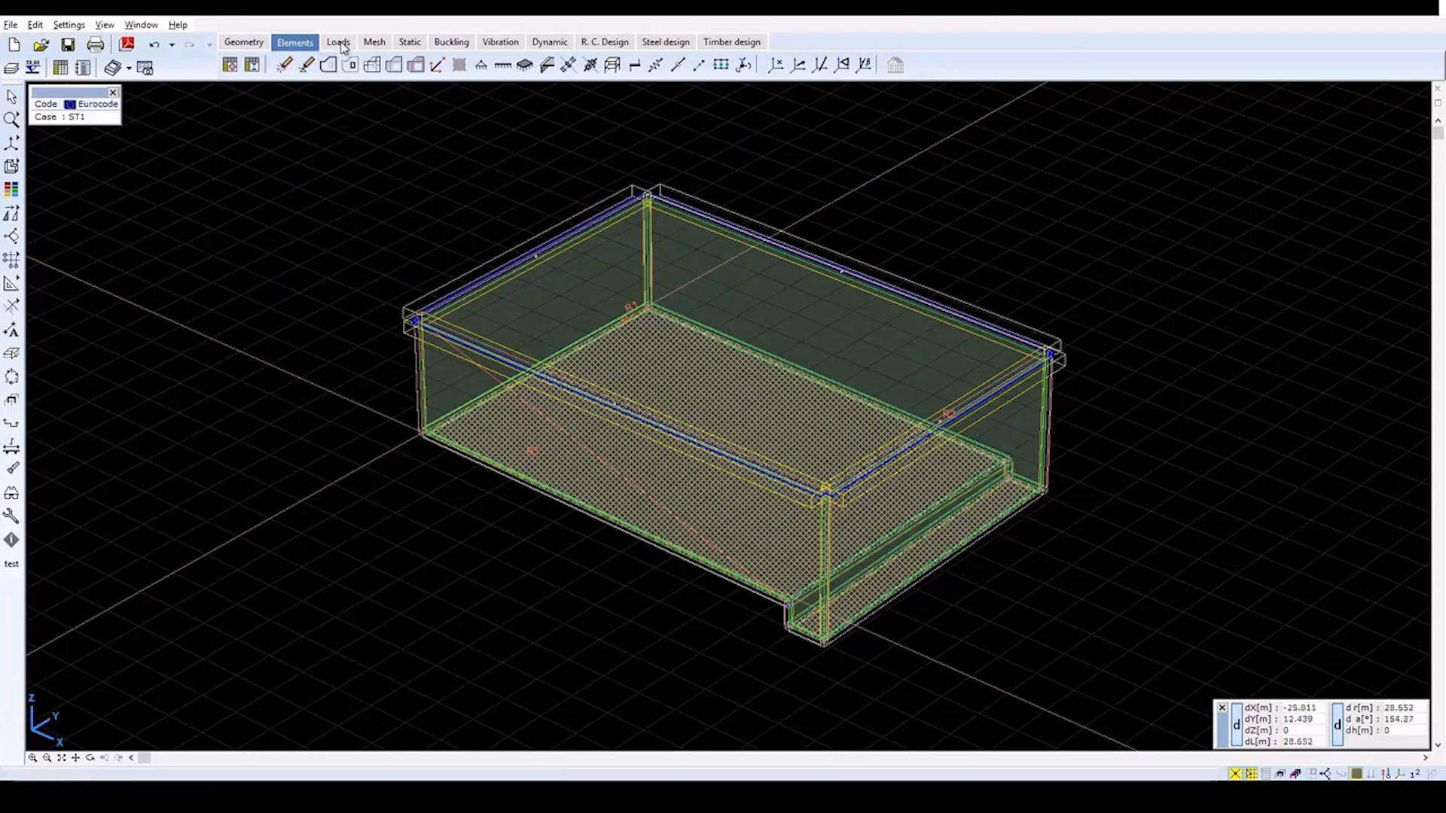
# - Rename the ST1 static load case to SELF WEIGHT in the load groups and load cases dialog
pyautogui.click(338, 43)
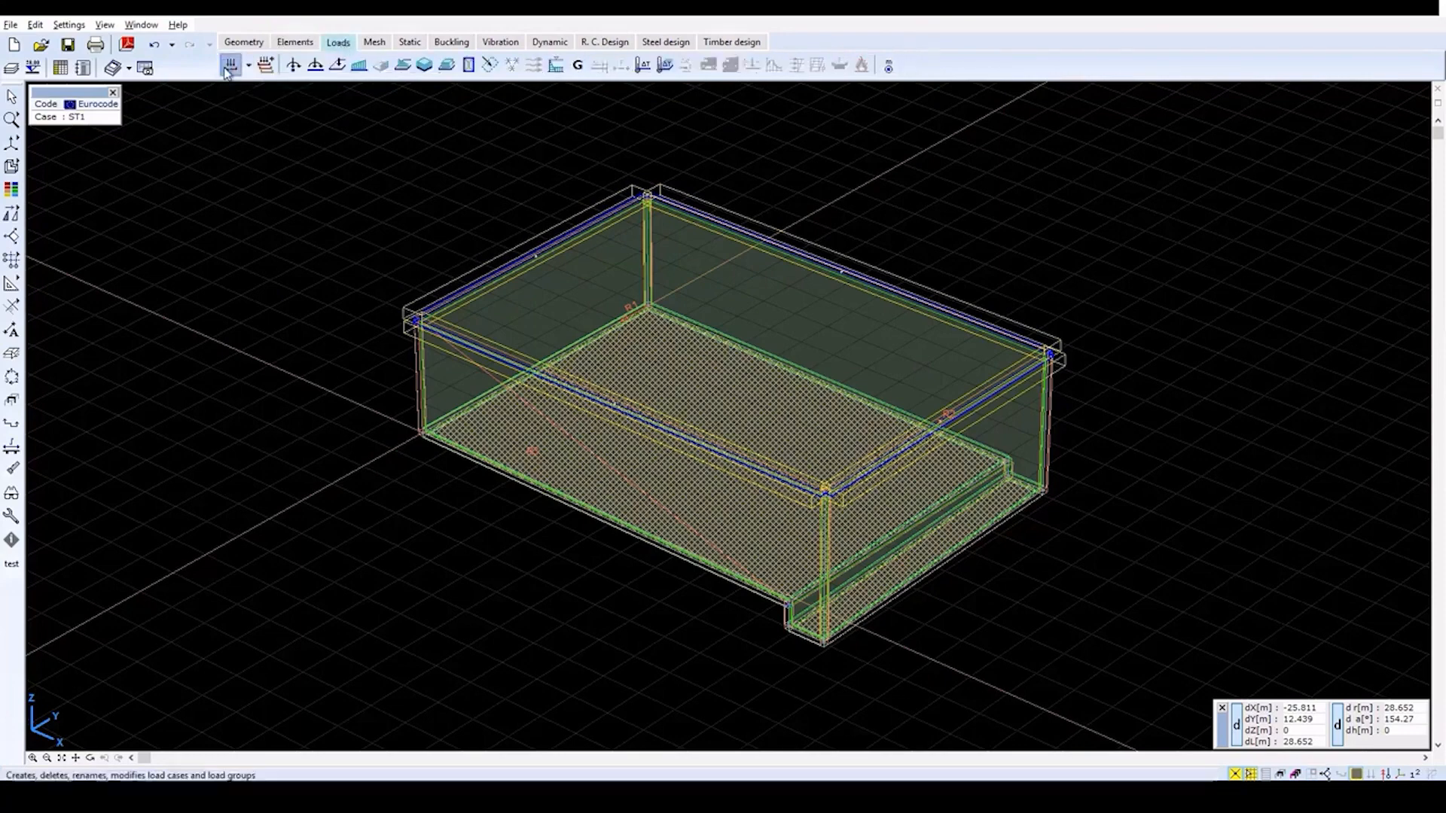
pyautogui.click(232, 65)
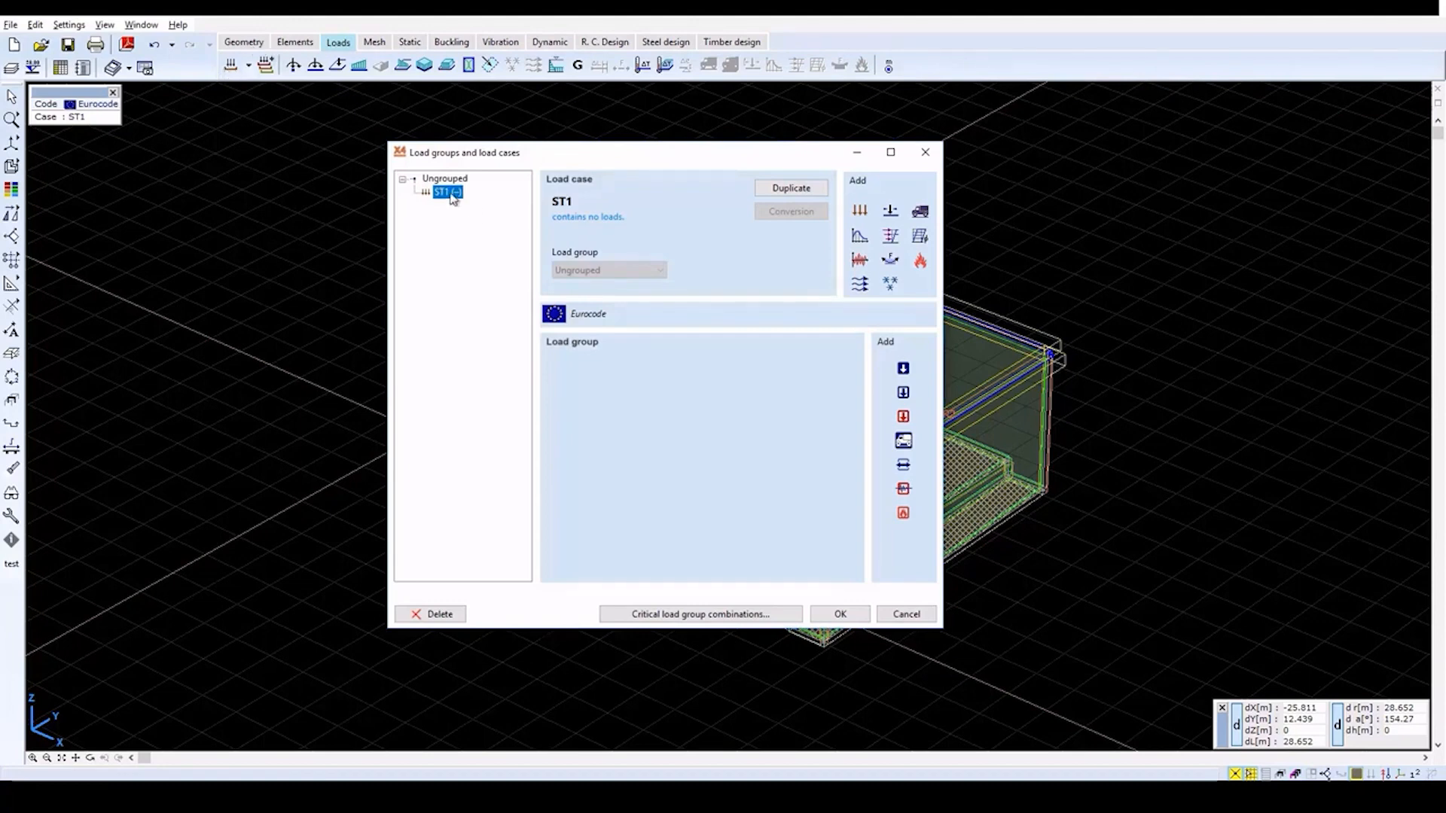
pyautogui.doubleClick(447, 191)
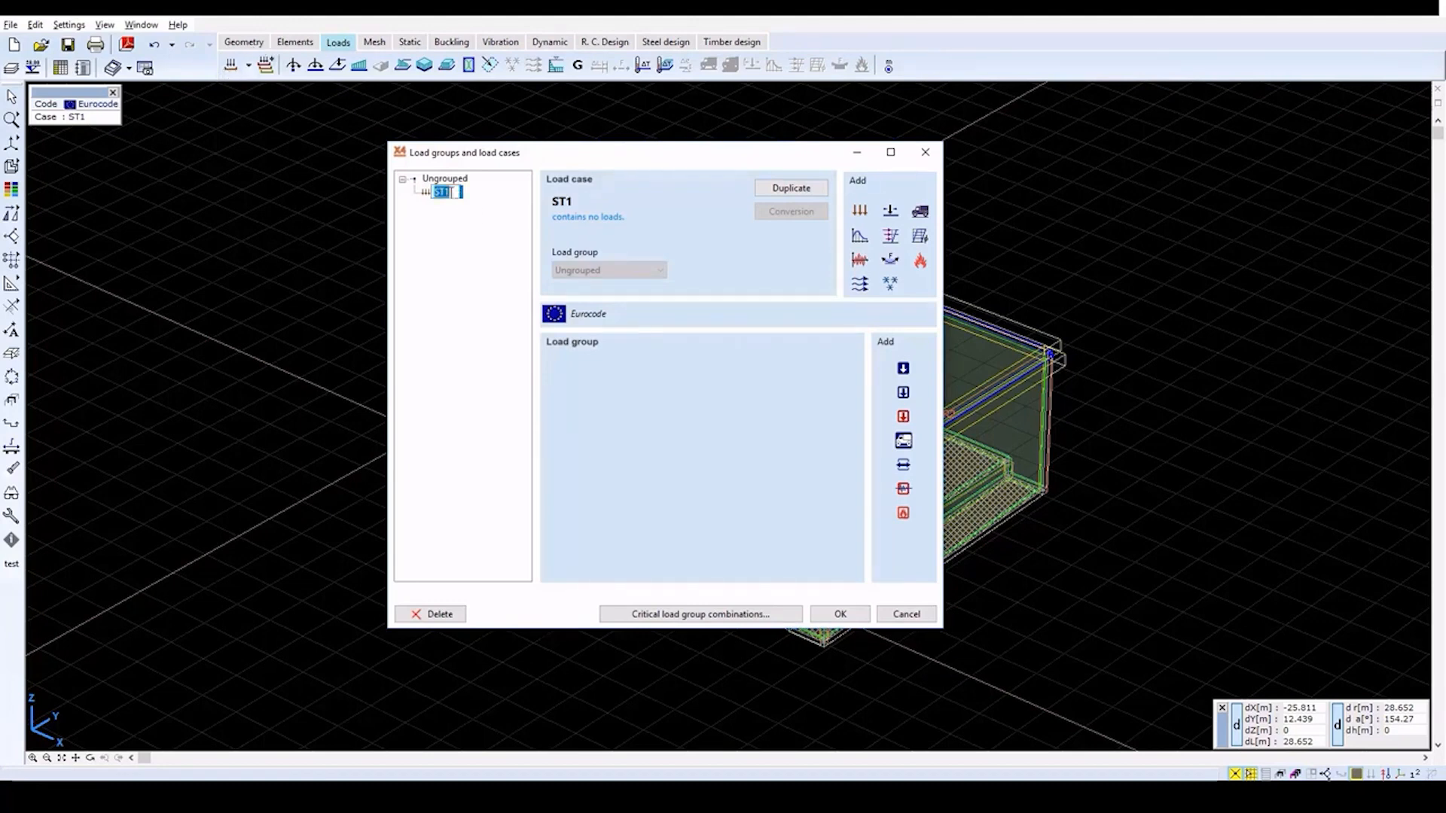
pyautogui.write('SELF')
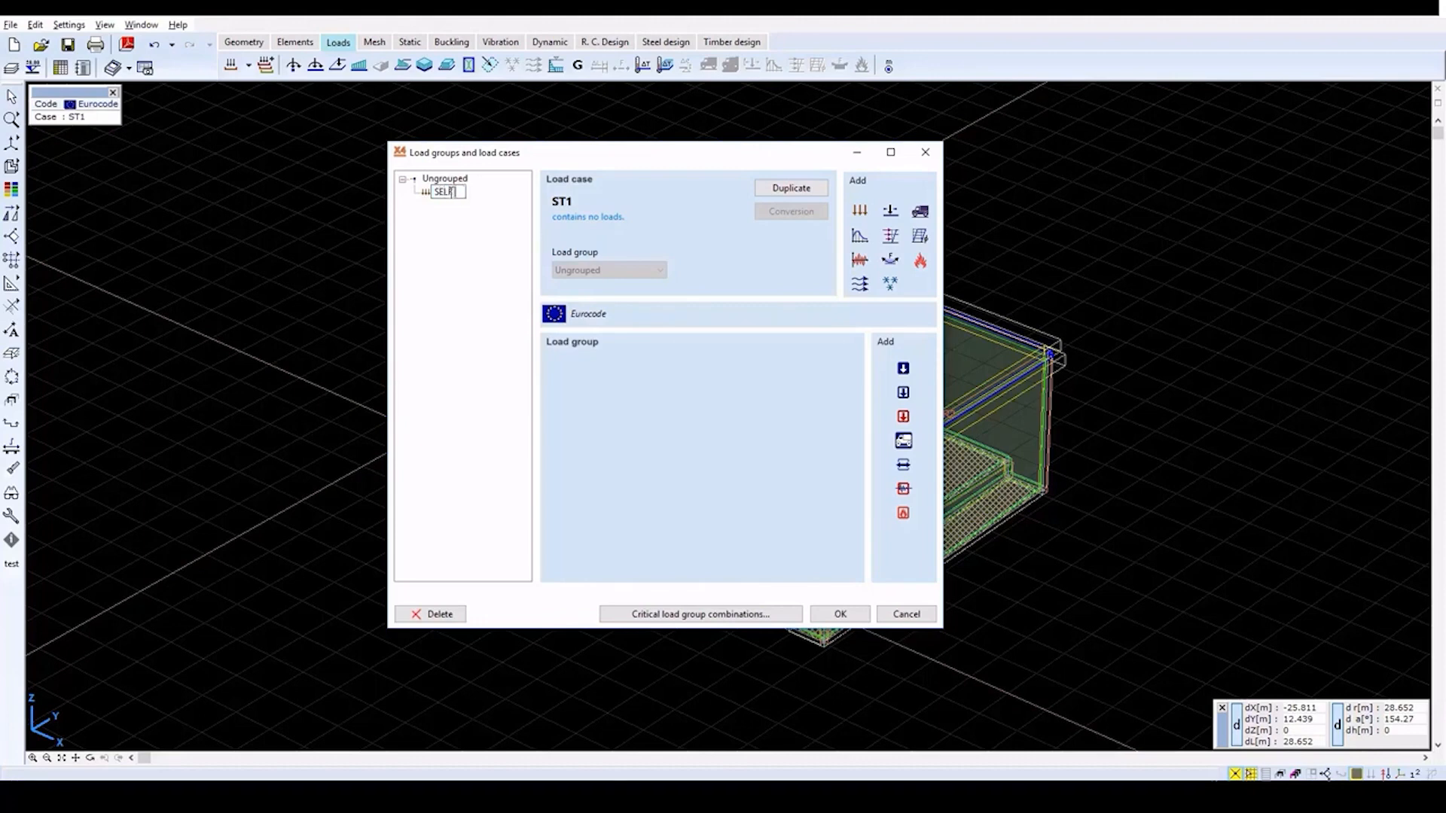
pyautogui.write('WEIGHT (-')
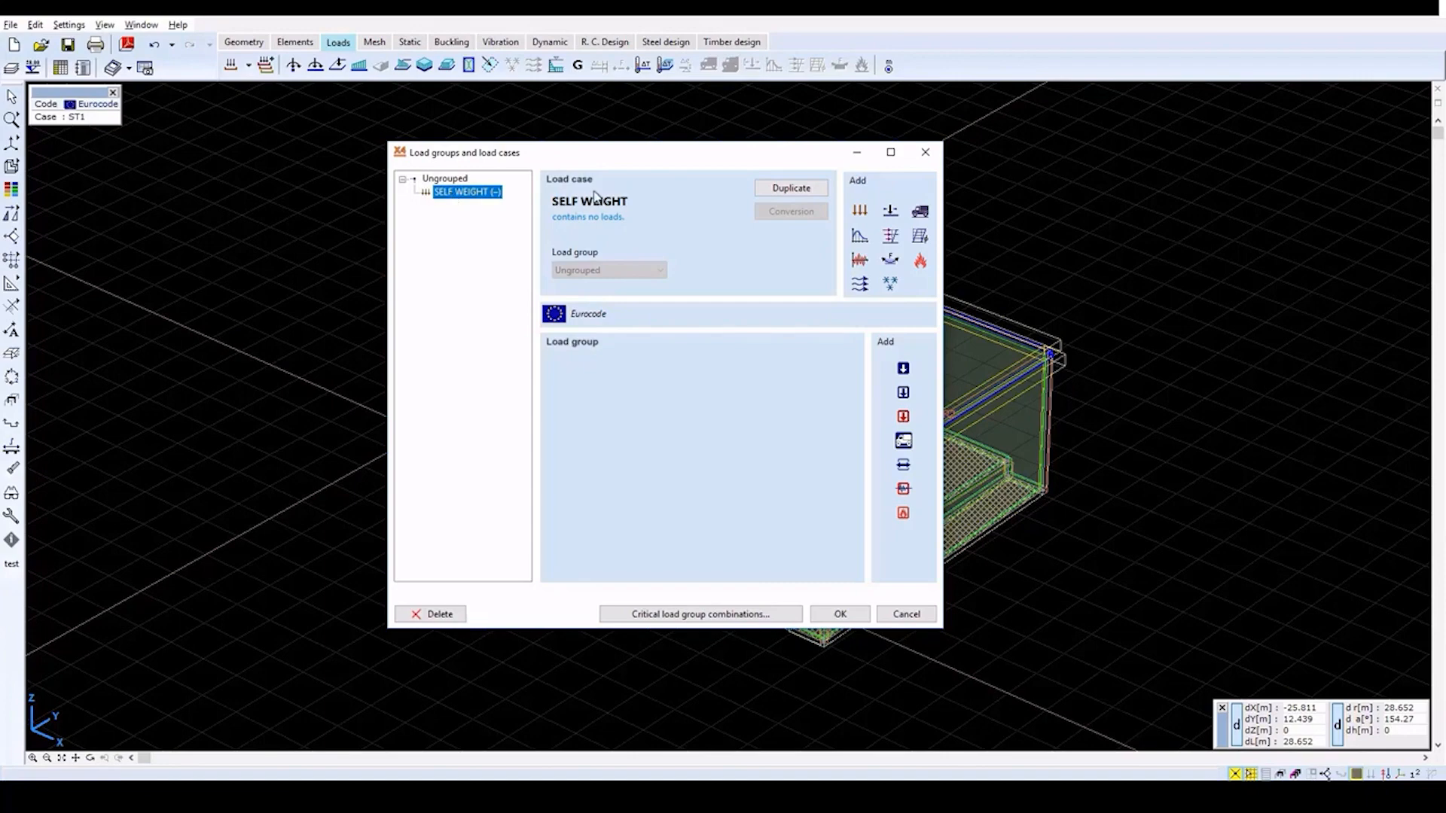
pyautogui.moveTo(828, 580)
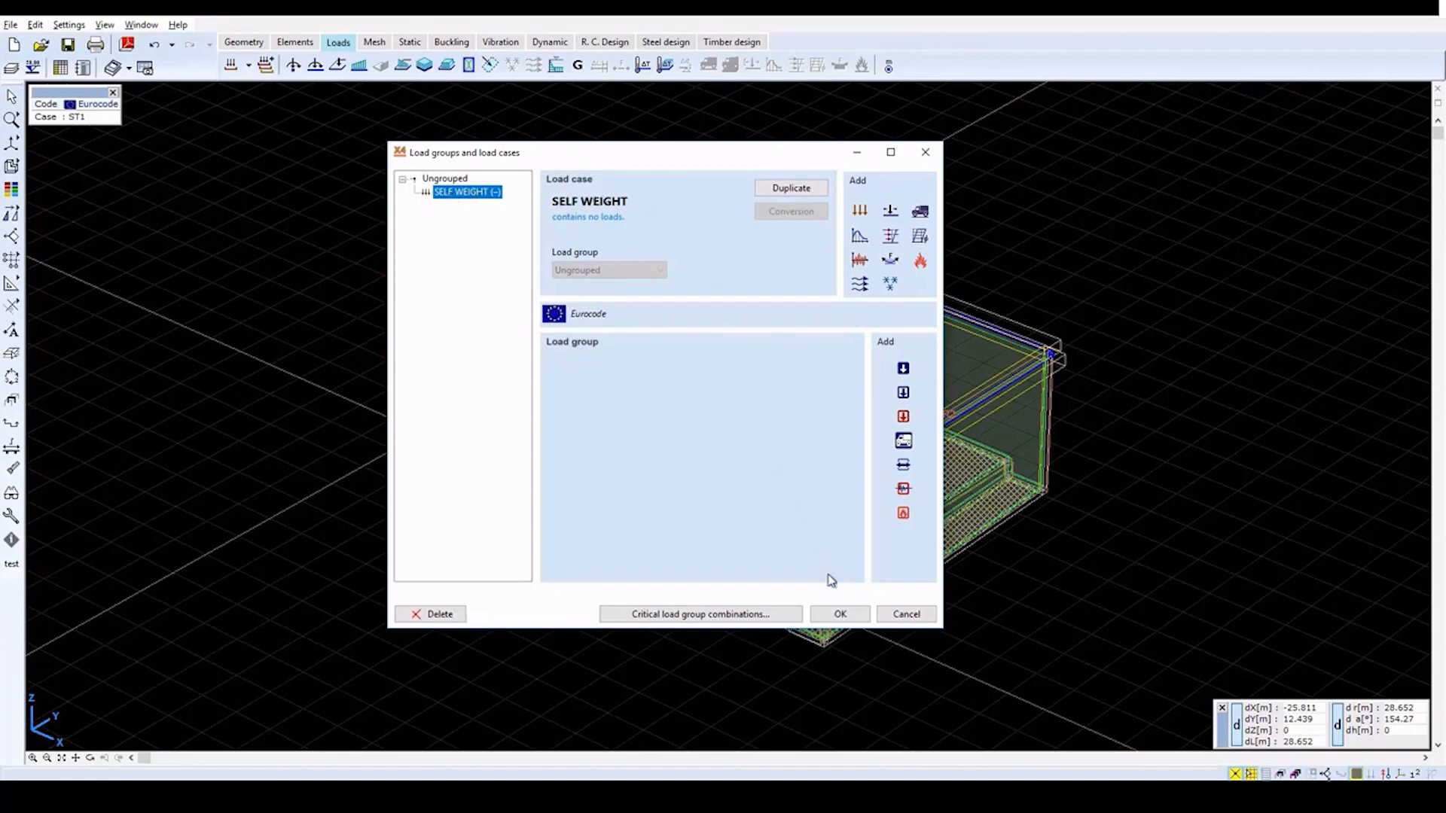
# - Confirm the load case and apply self-weight loads to all selected reservoir shells
pyautogui.click(839, 615)
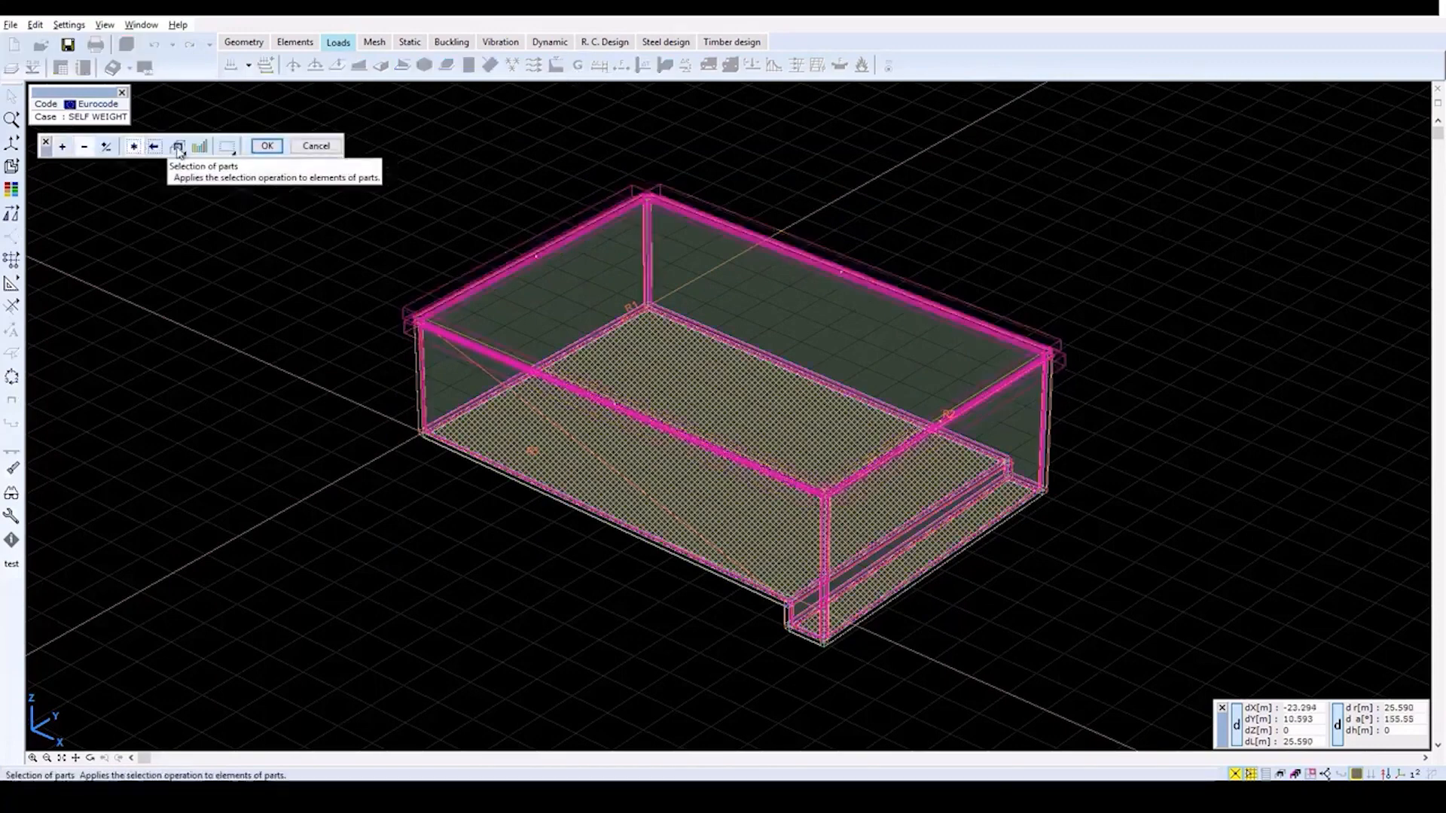
pyautogui.click(269, 146)
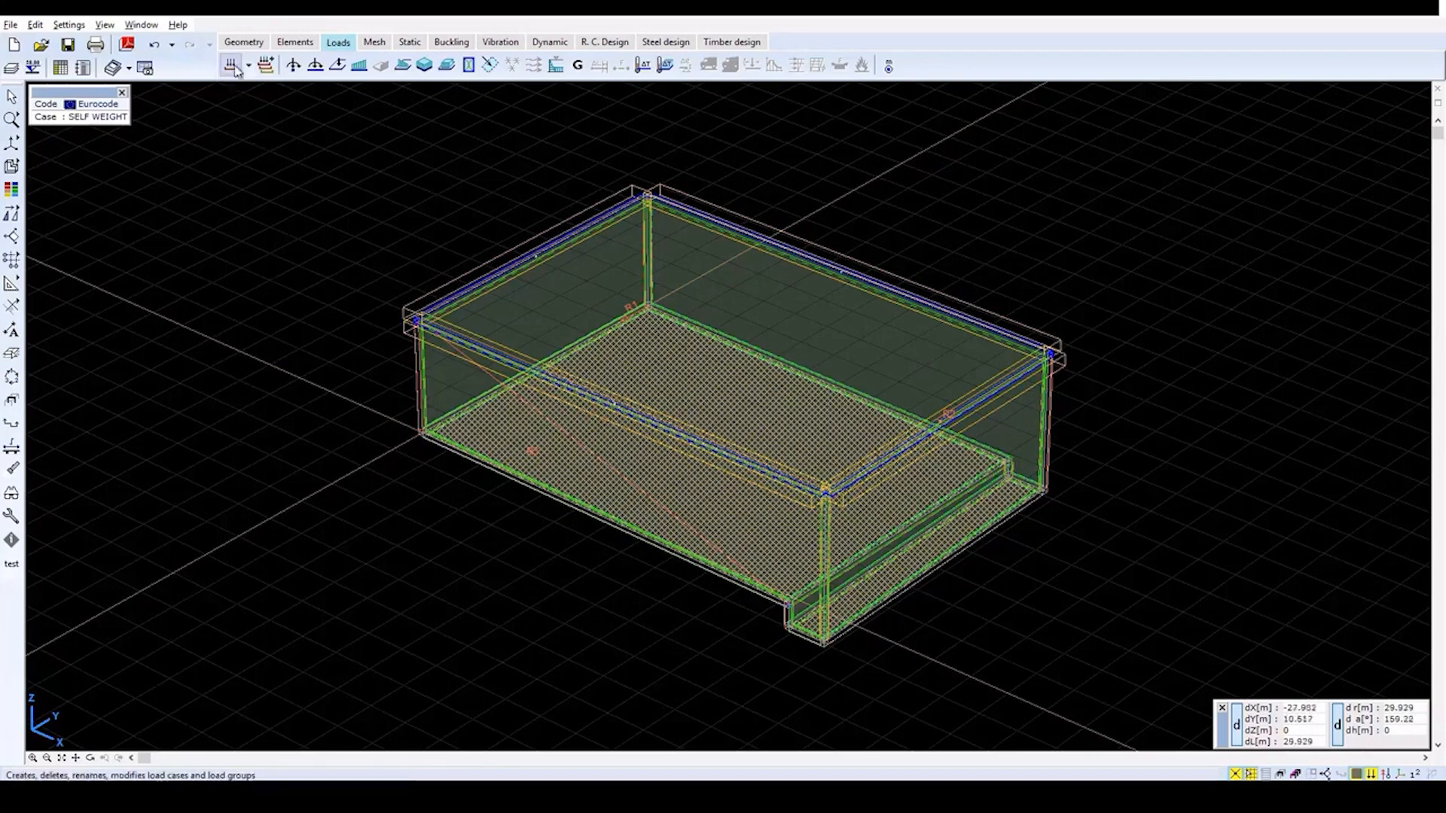
pyautogui.moveTo(232, 65)
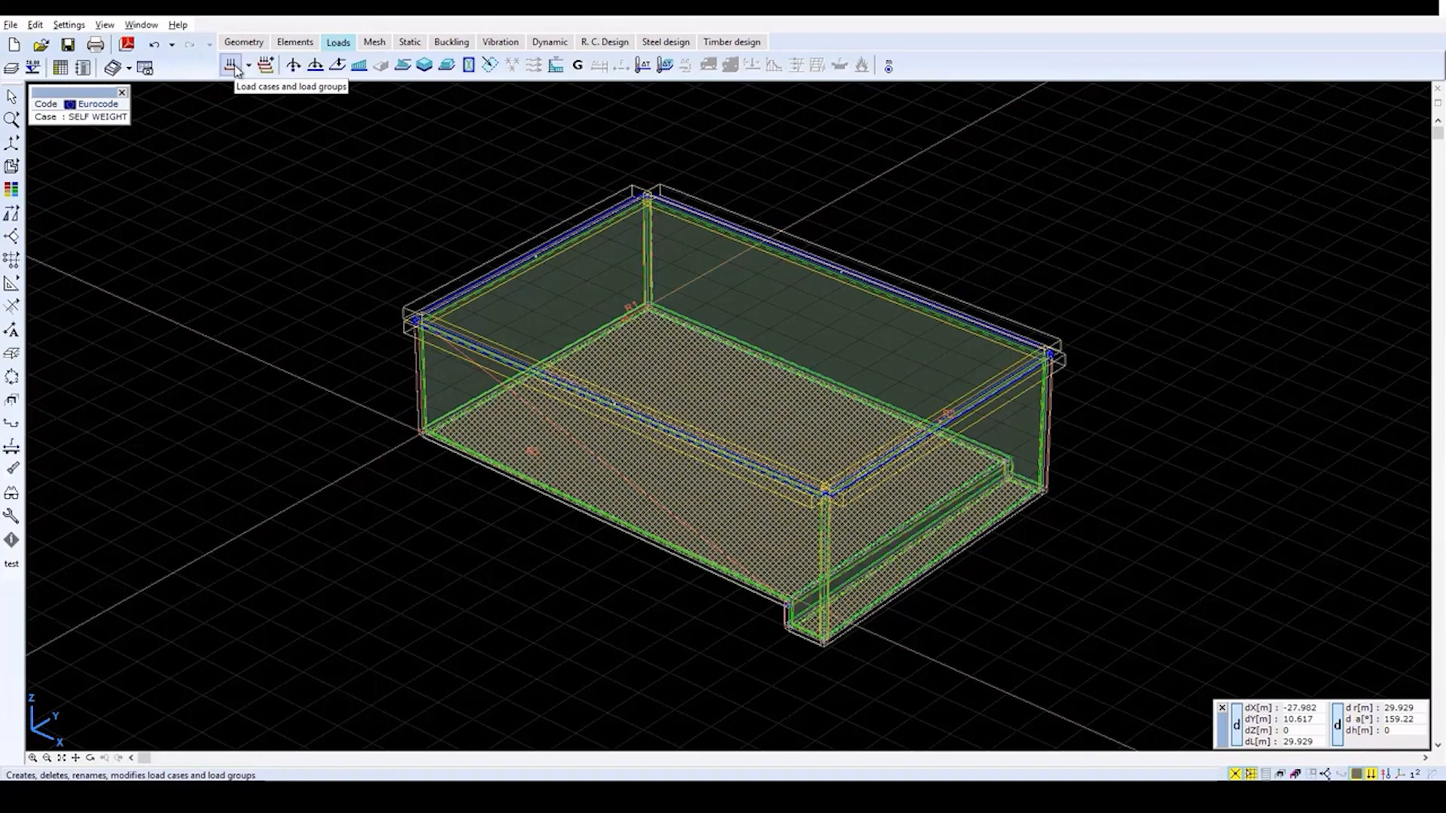
pyautogui.moveTo(787, 343)
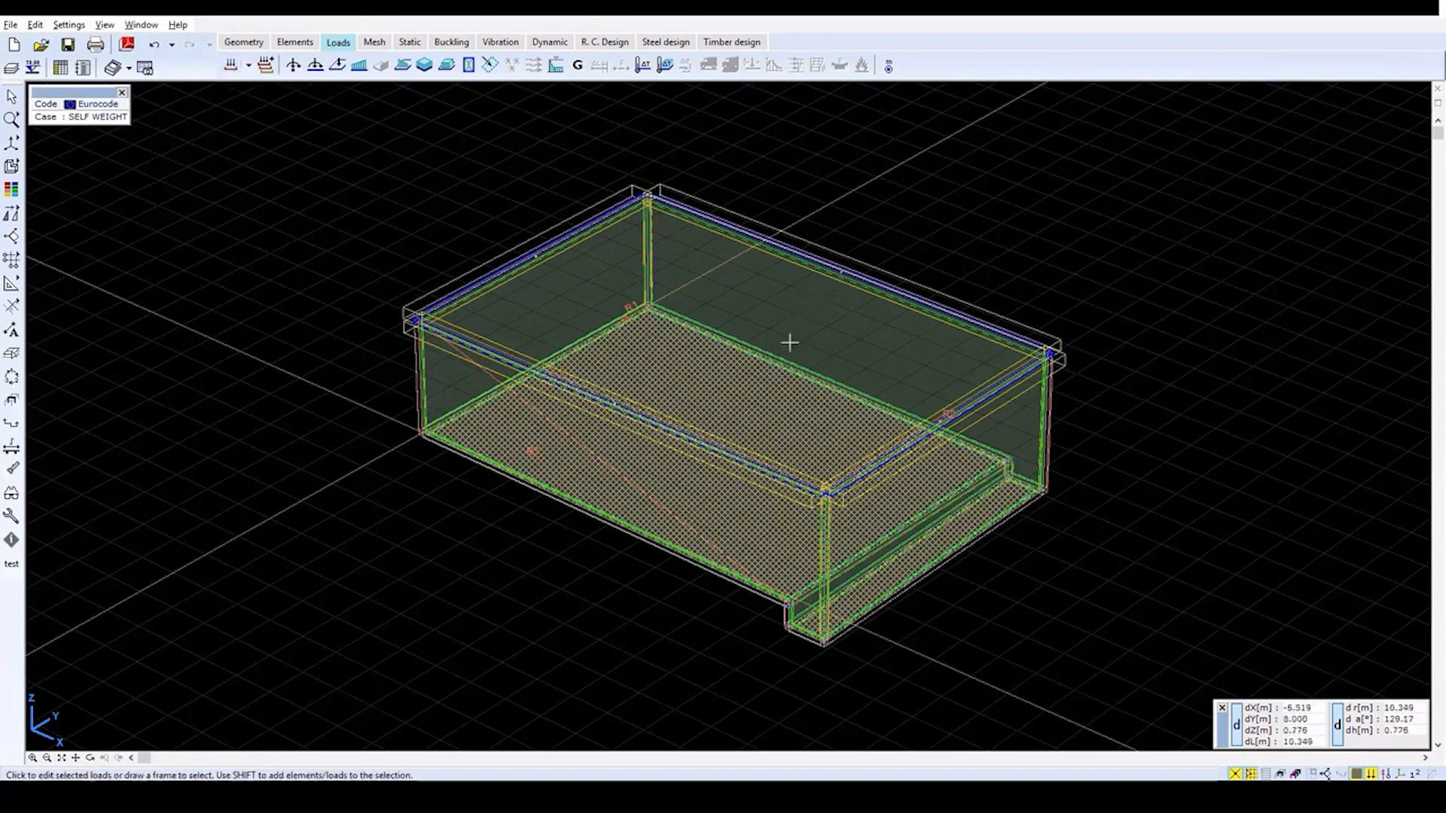
pyautogui.moveTo(790, 368)
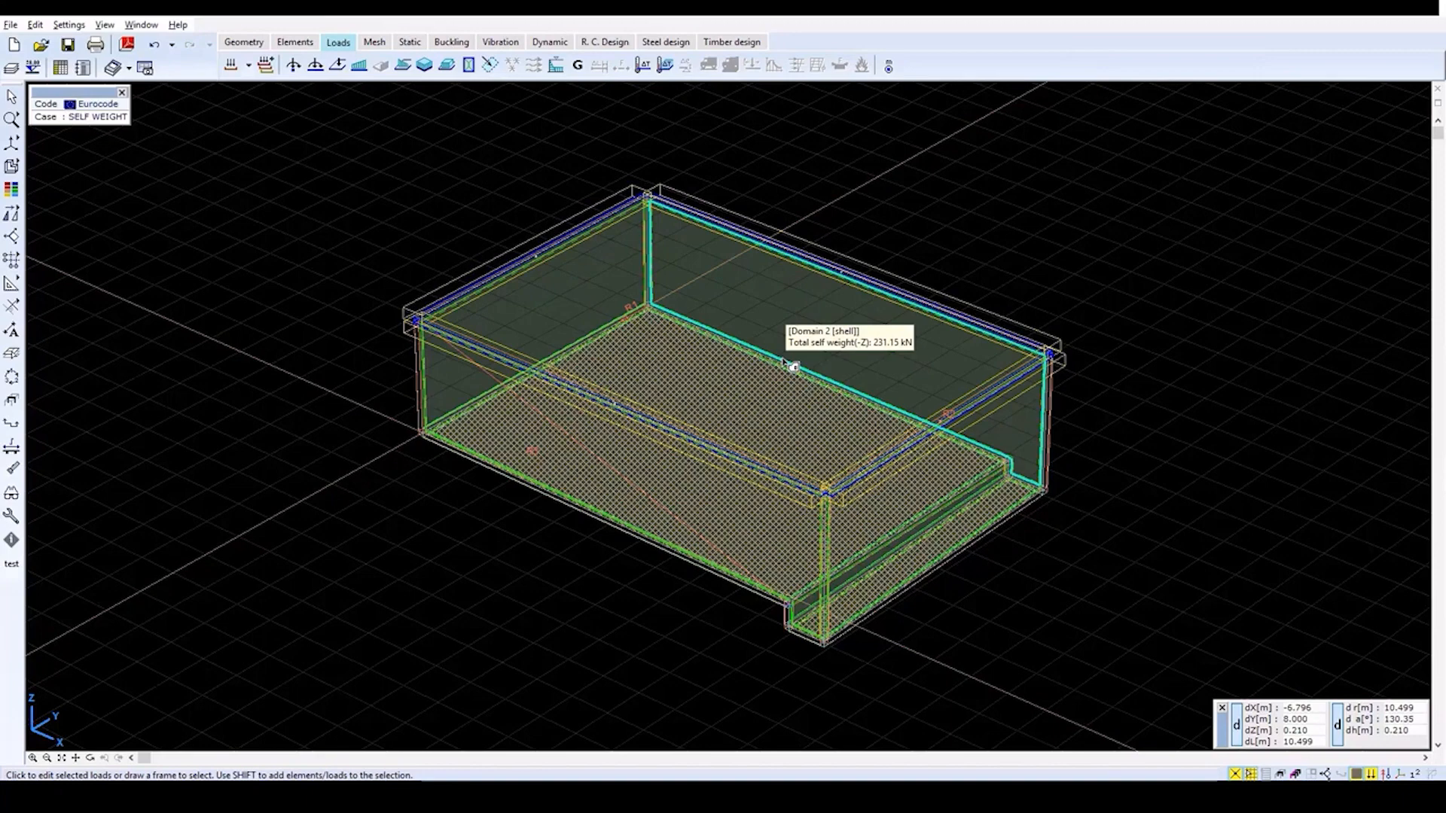
pyautogui.moveTo(551, 265)
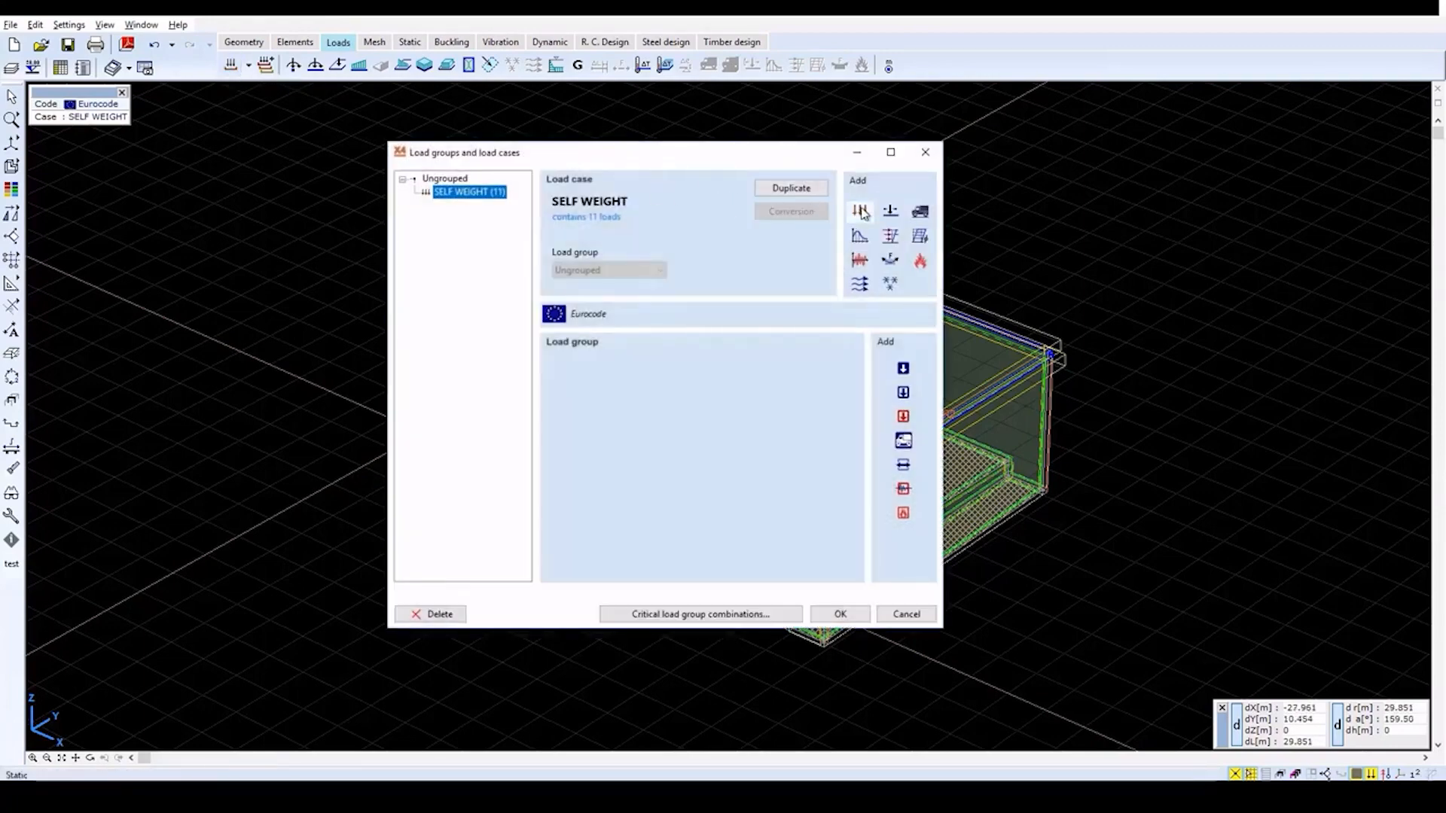
# - Add a static load case renamed from ST1 to WATER and make it current
pyautogui.click(859, 211)
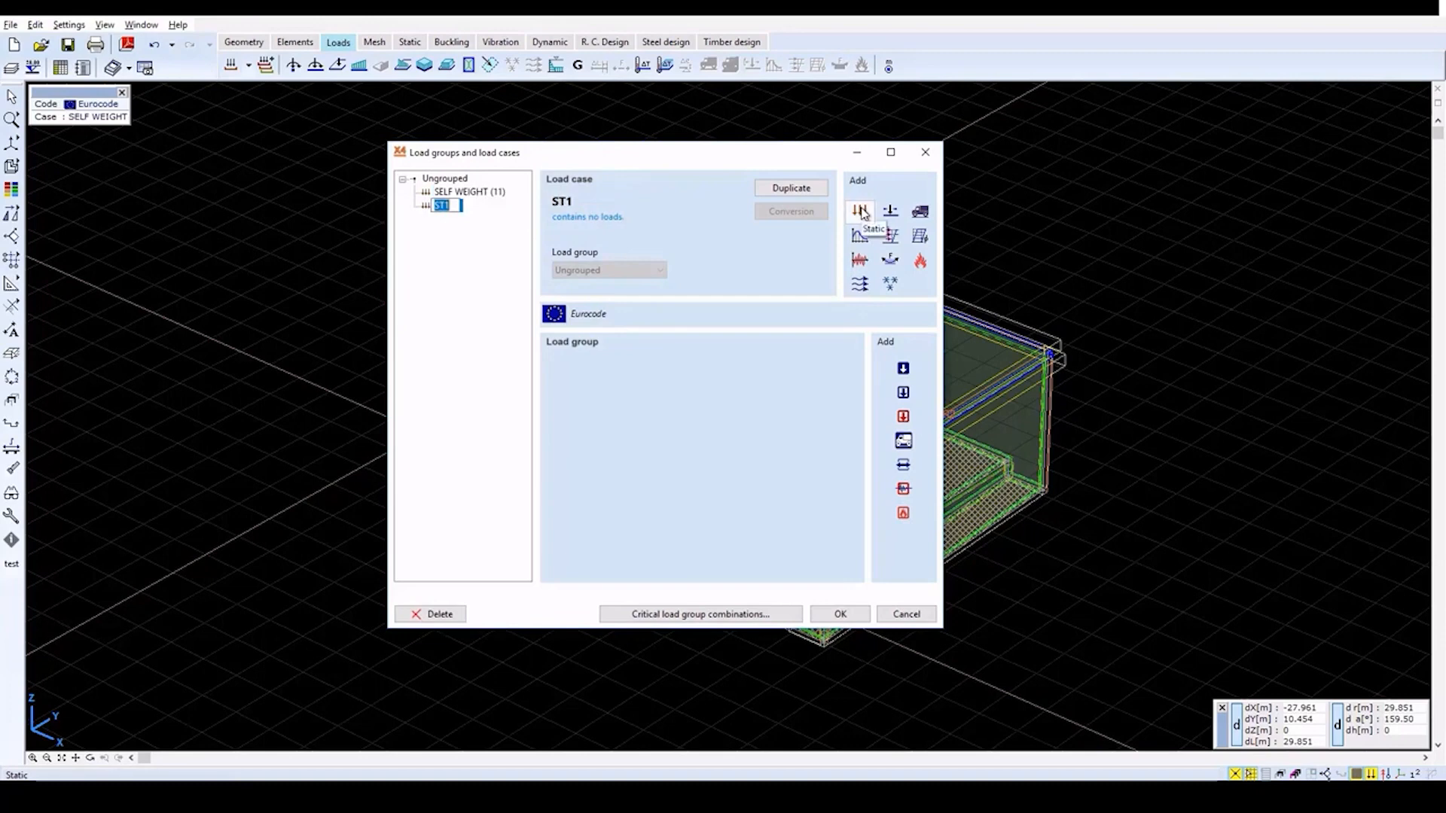
pyautogui.write('W')
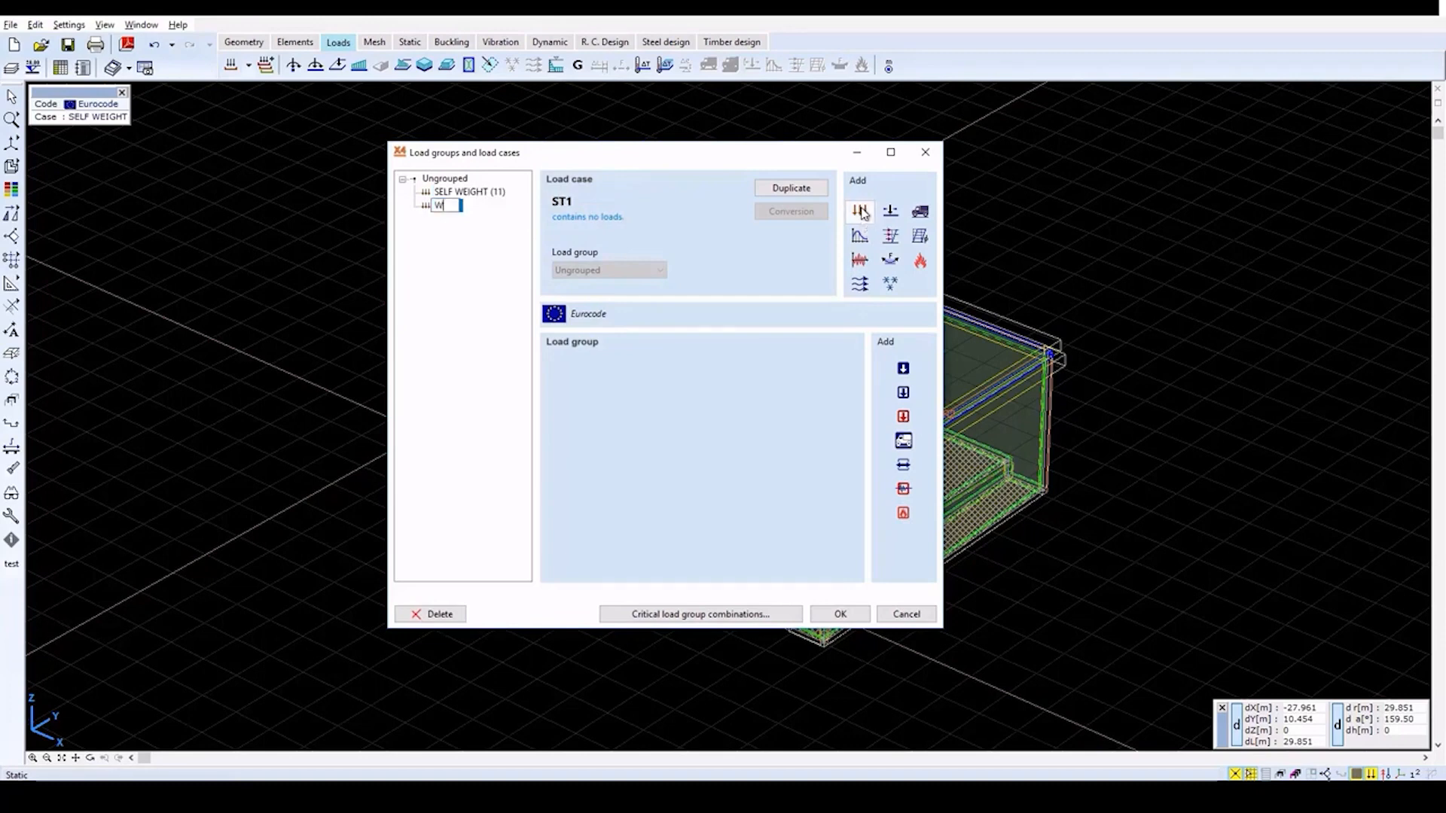
pyautogui.write('ATER (-')
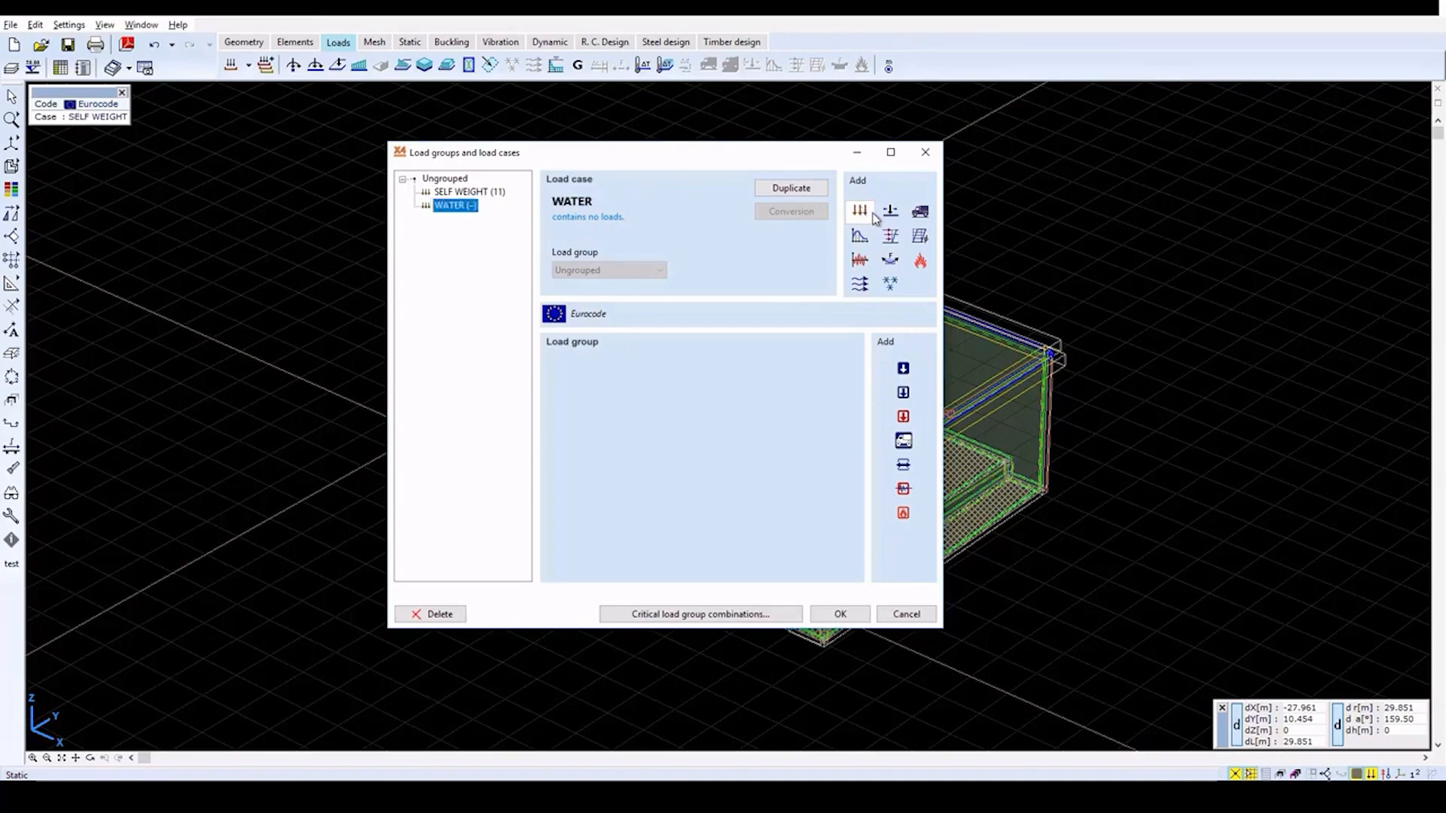
pyautogui.click(839, 615)
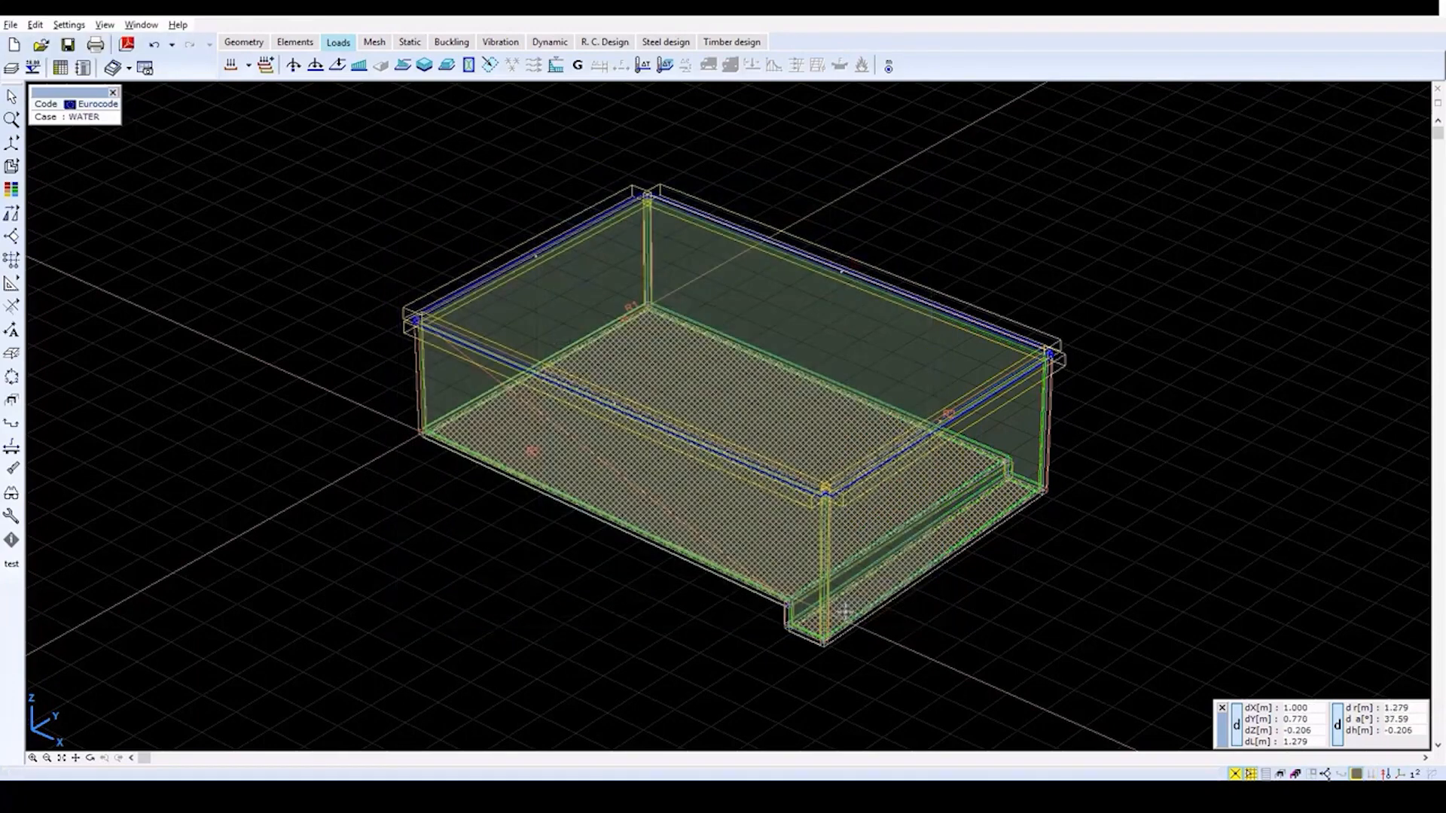
pyautogui.moveTo(478, 220)
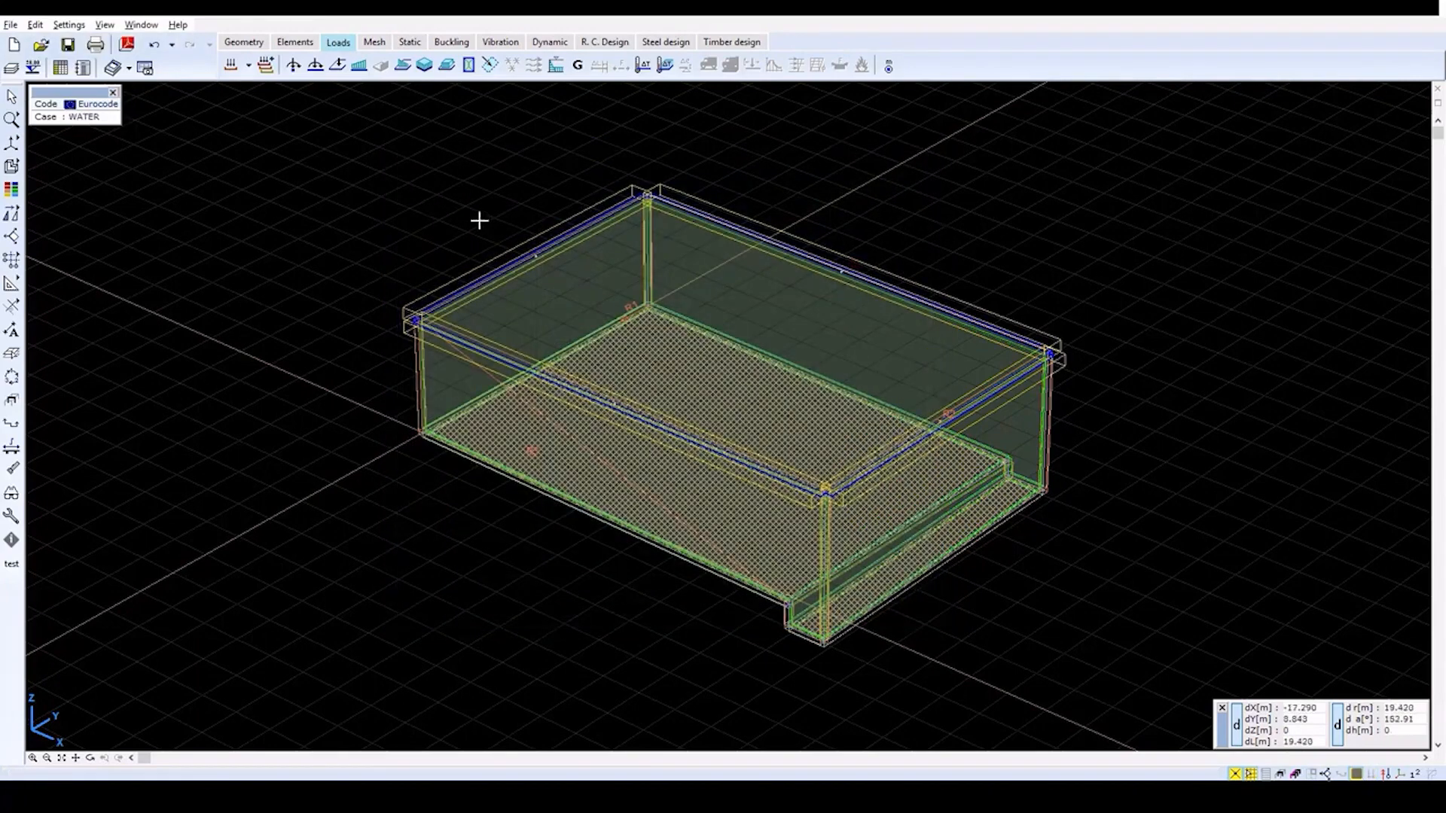
pyautogui.moveTo(556, 64)
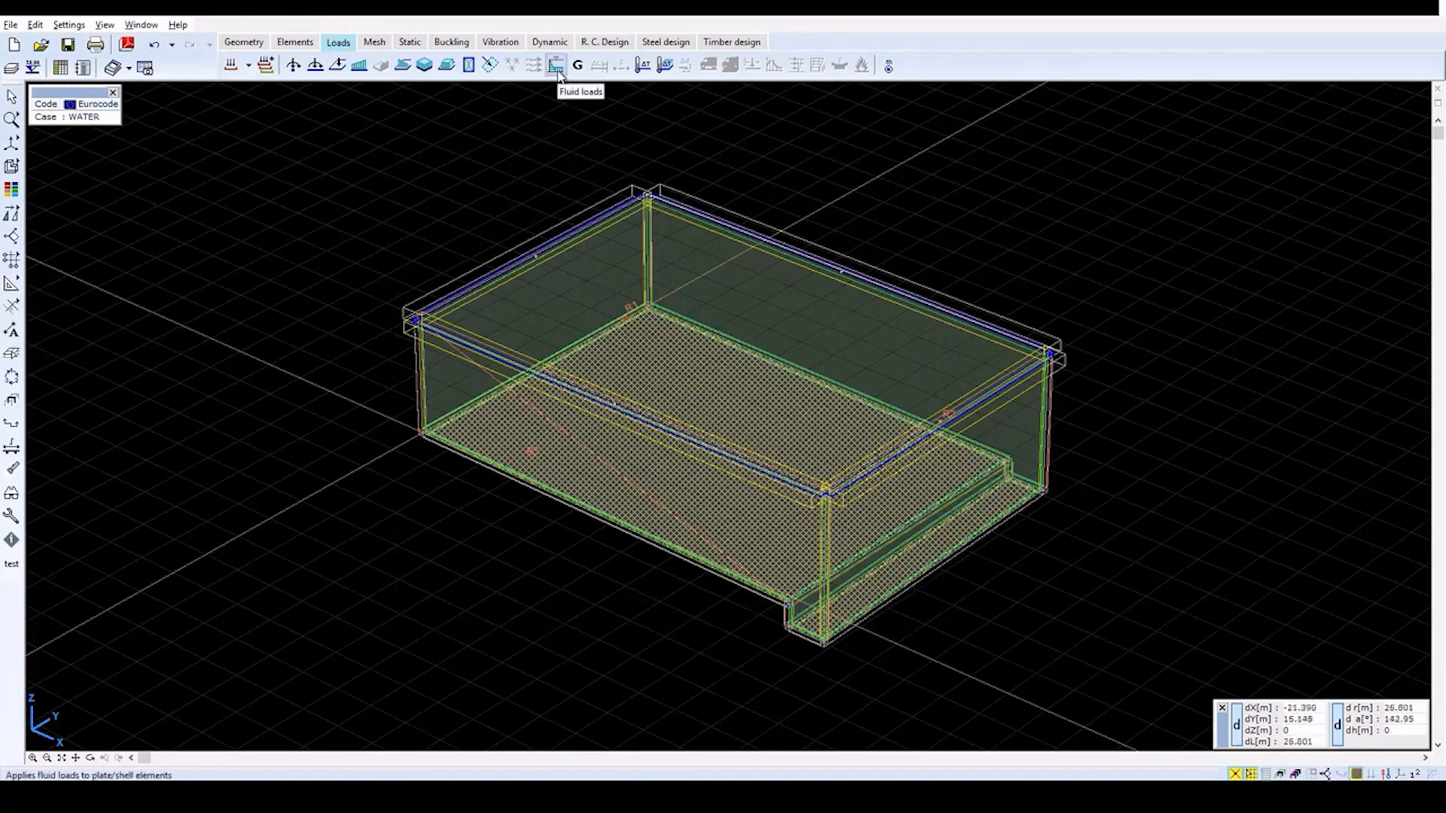
# - Apply a fluid load to all walls and floor with Z1 = 2.7 m and p(Z2) = -35 kN/m²
pyautogui.click(555, 65)
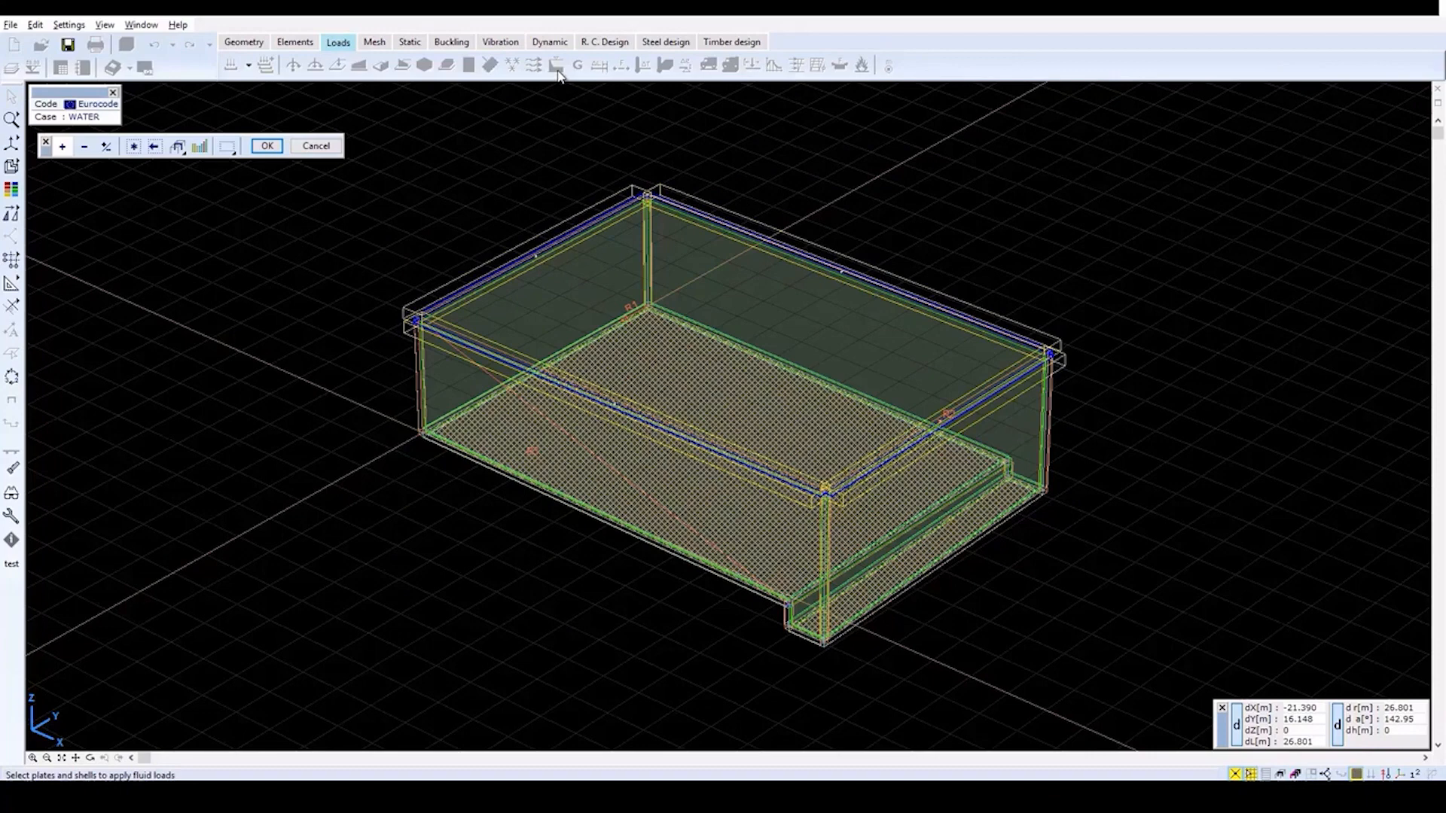
pyautogui.moveTo(208, 167)
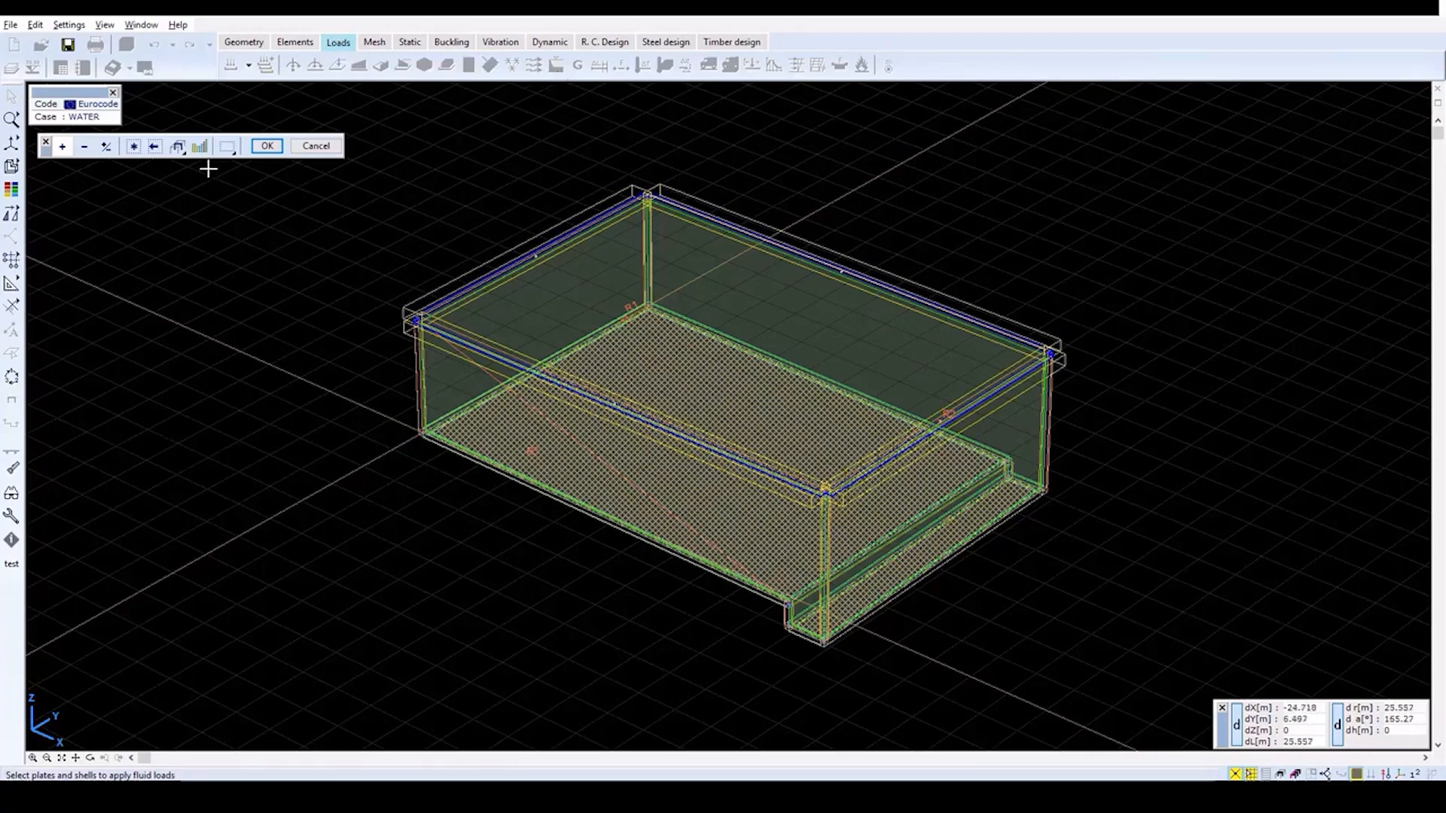
pyautogui.click(266, 146)
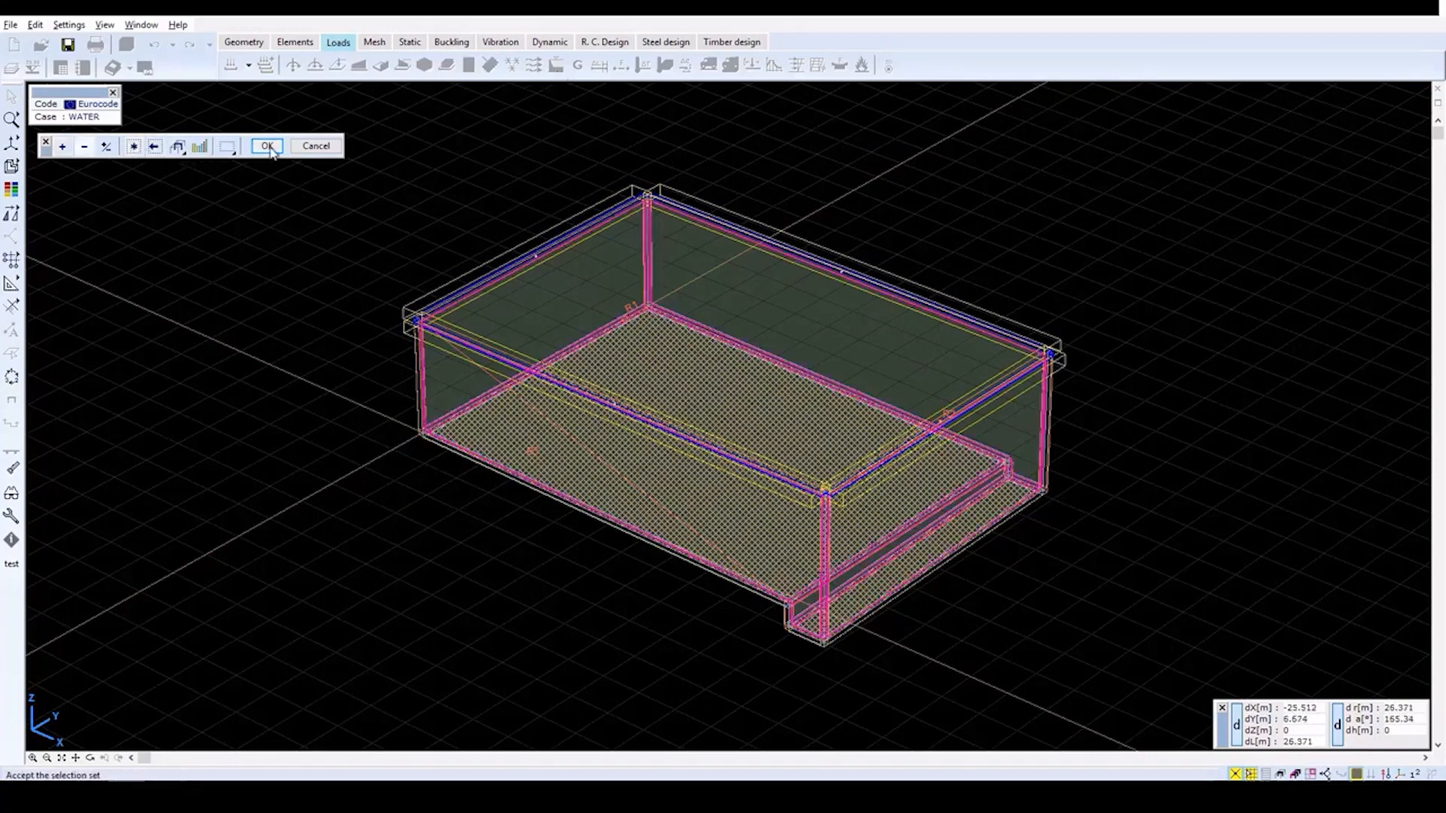
pyautogui.click(267, 146)
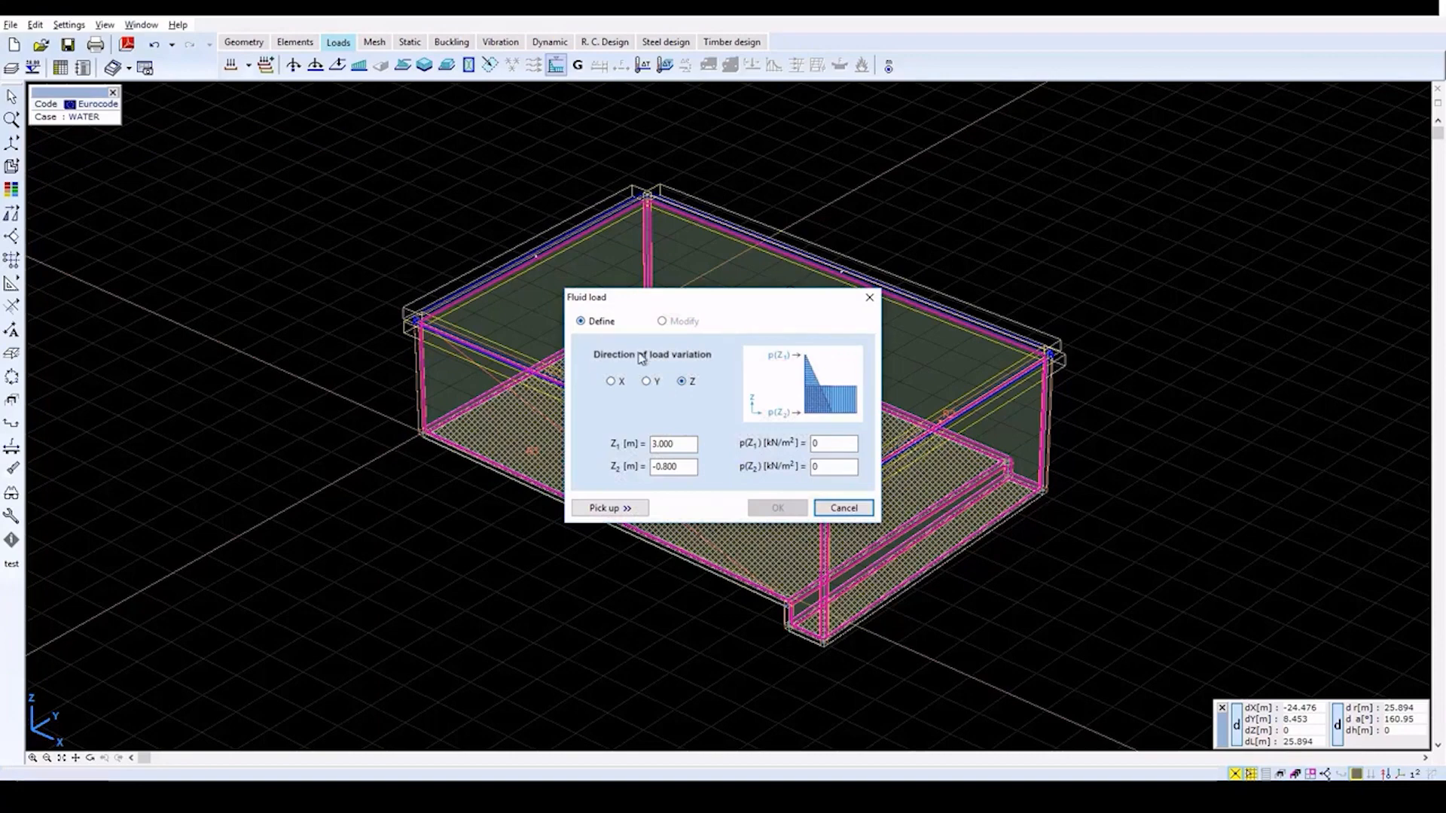
pyautogui.moveTo(728, 372)
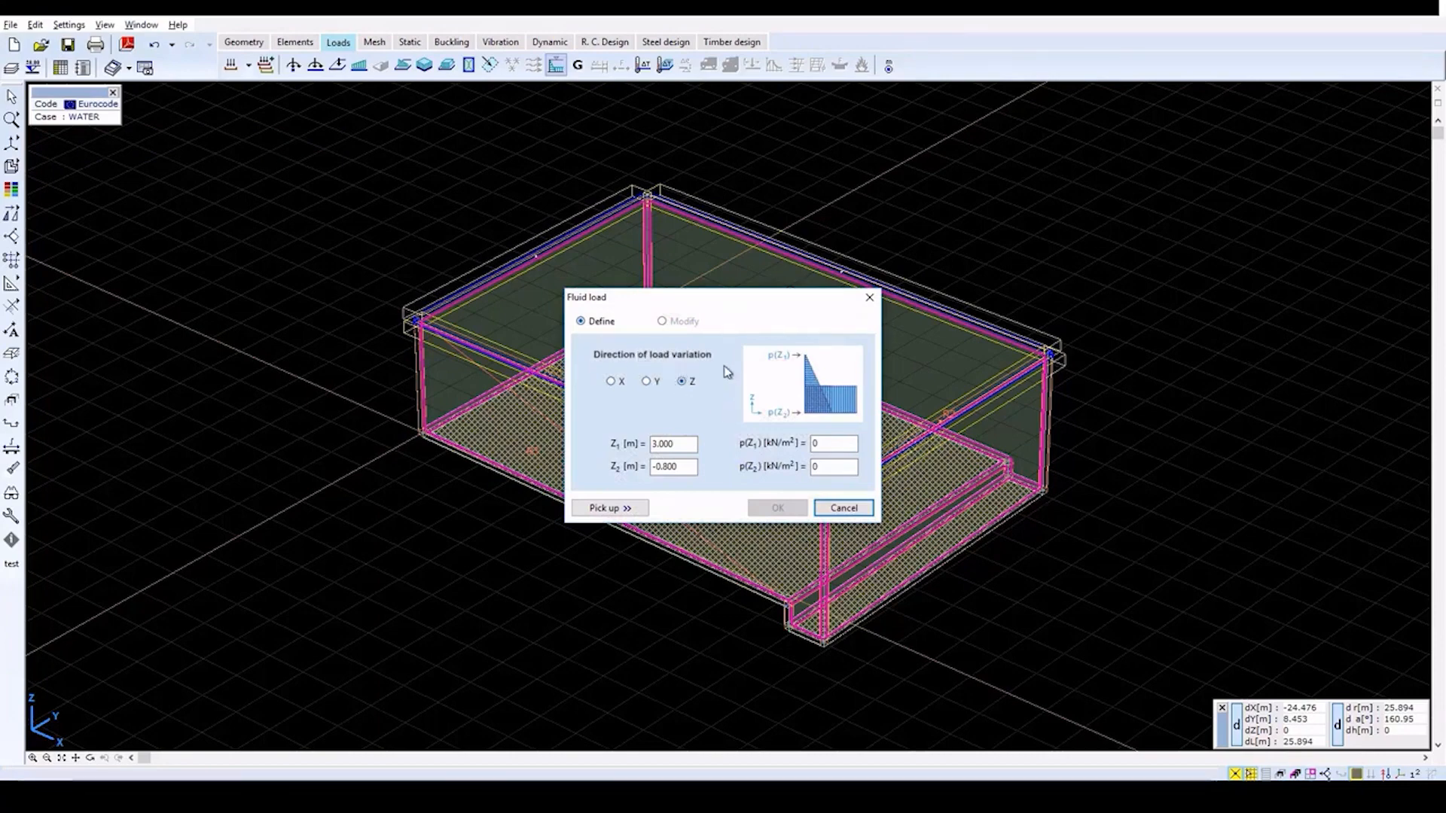
pyautogui.tripleClick(672, 443)
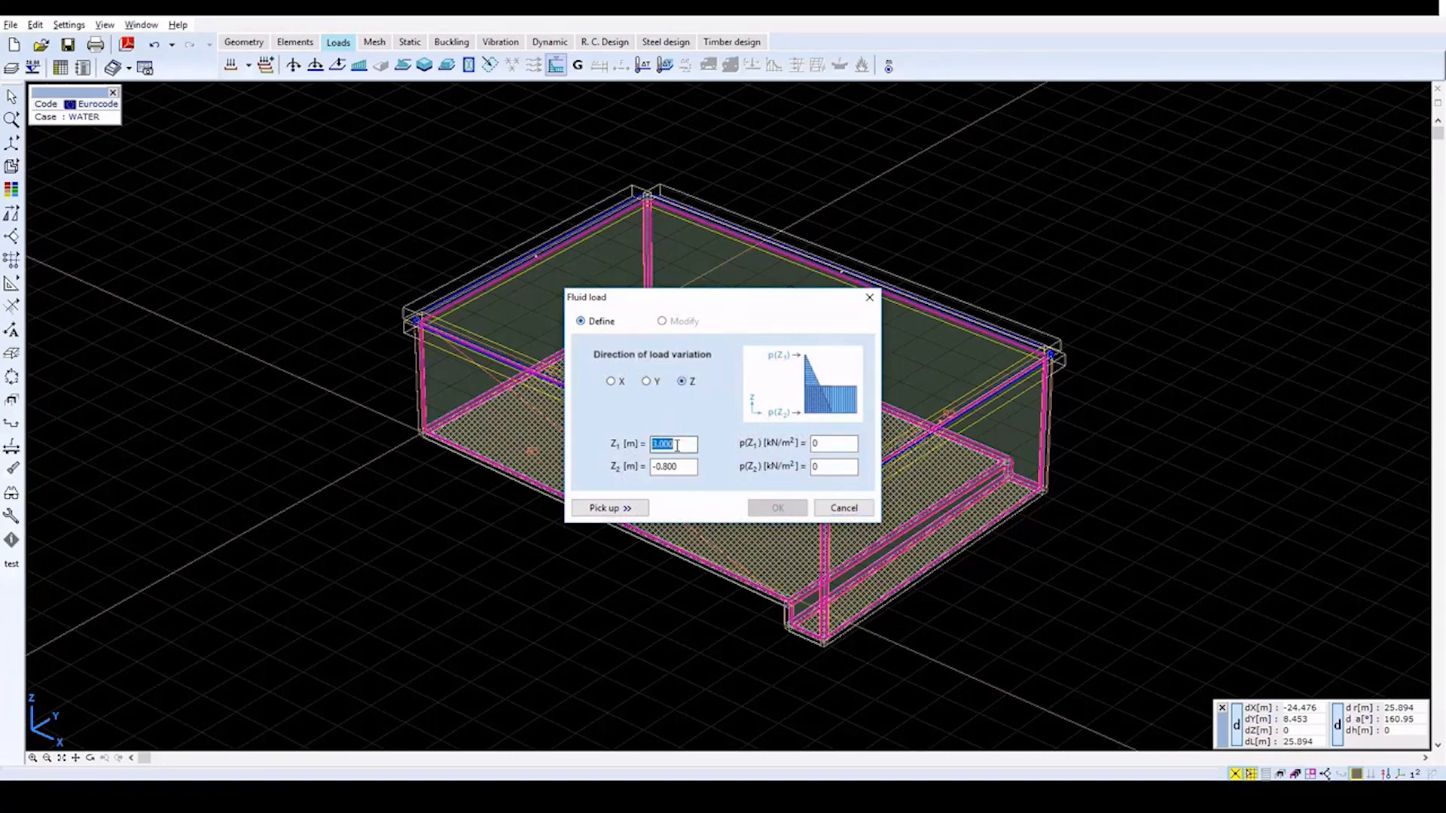
pyautogui.write('2.7')
pyautogui.click(833, 465)
pyautogui.write('-')
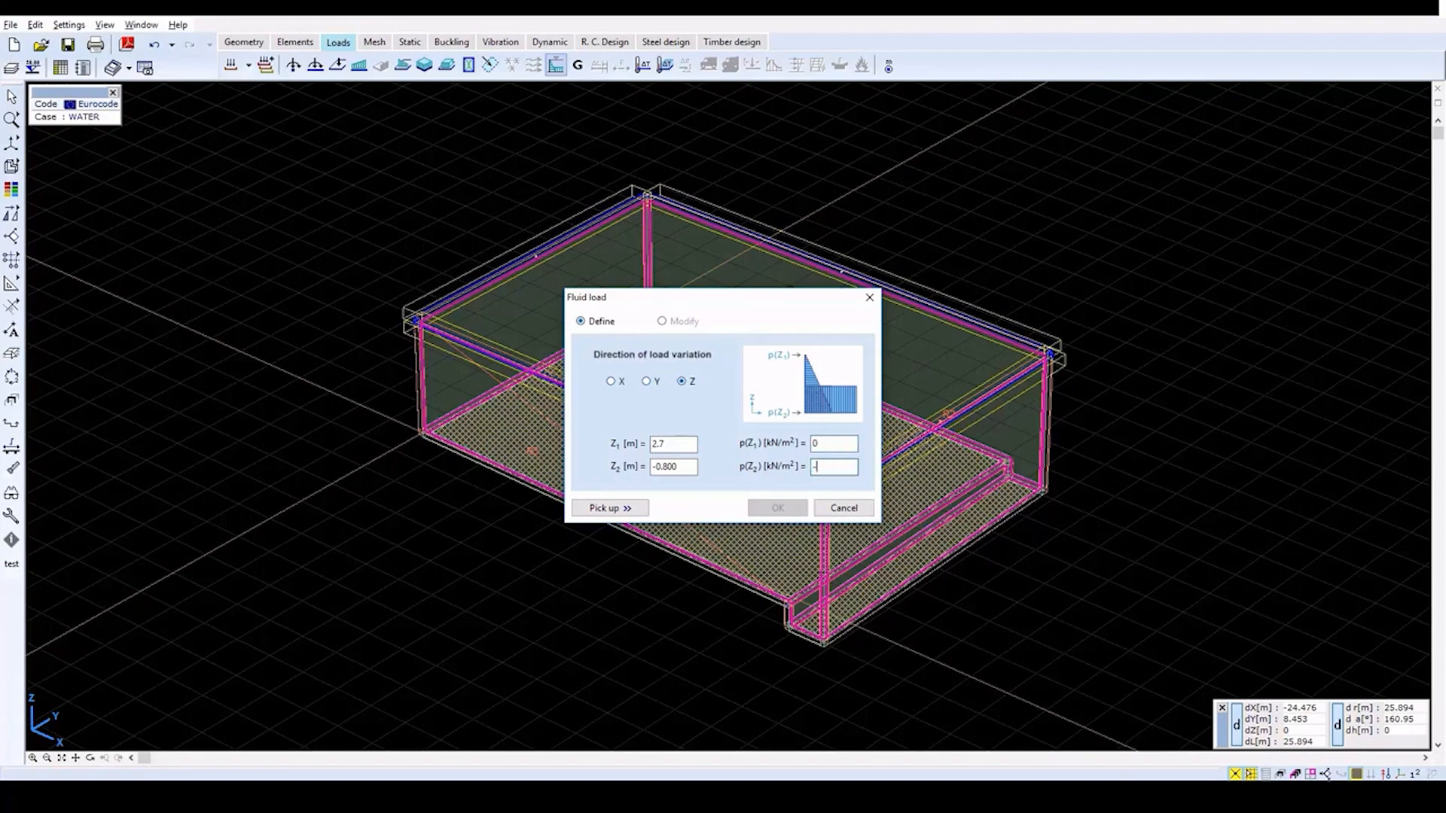
pyautogui.write('35')
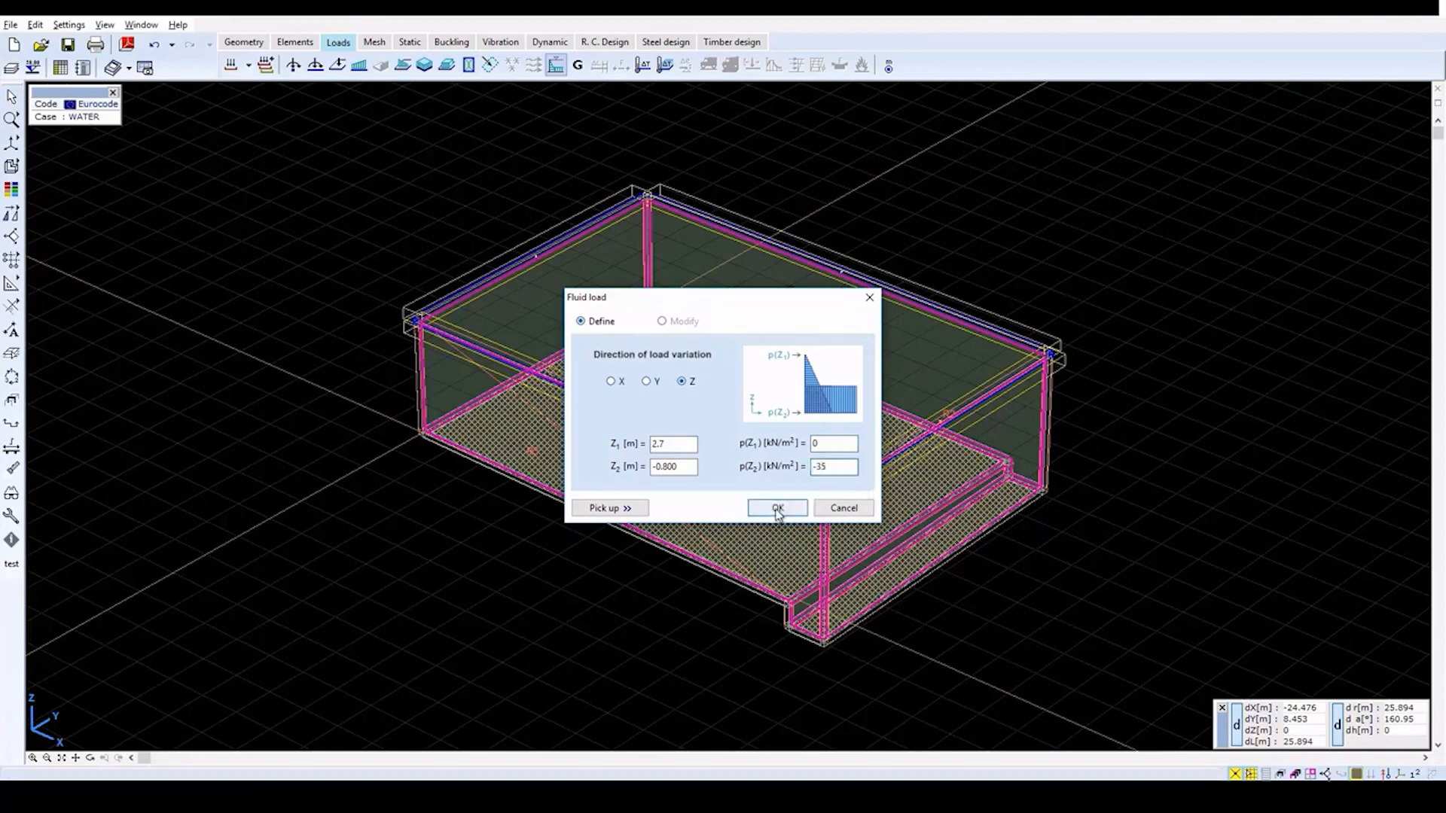
pyautogui.click(777, 507)
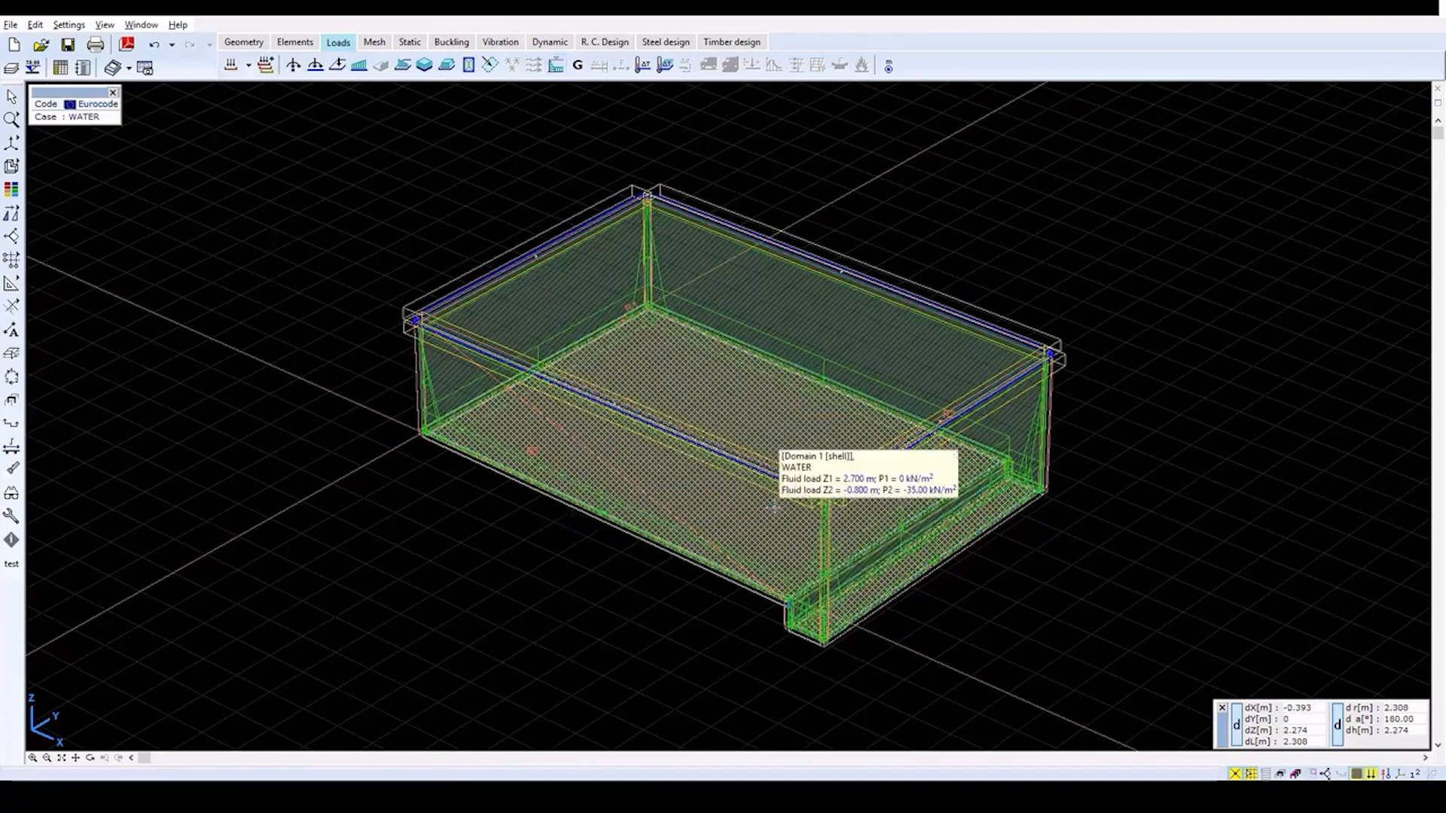
pyautogui.moveTo(1114, 518)
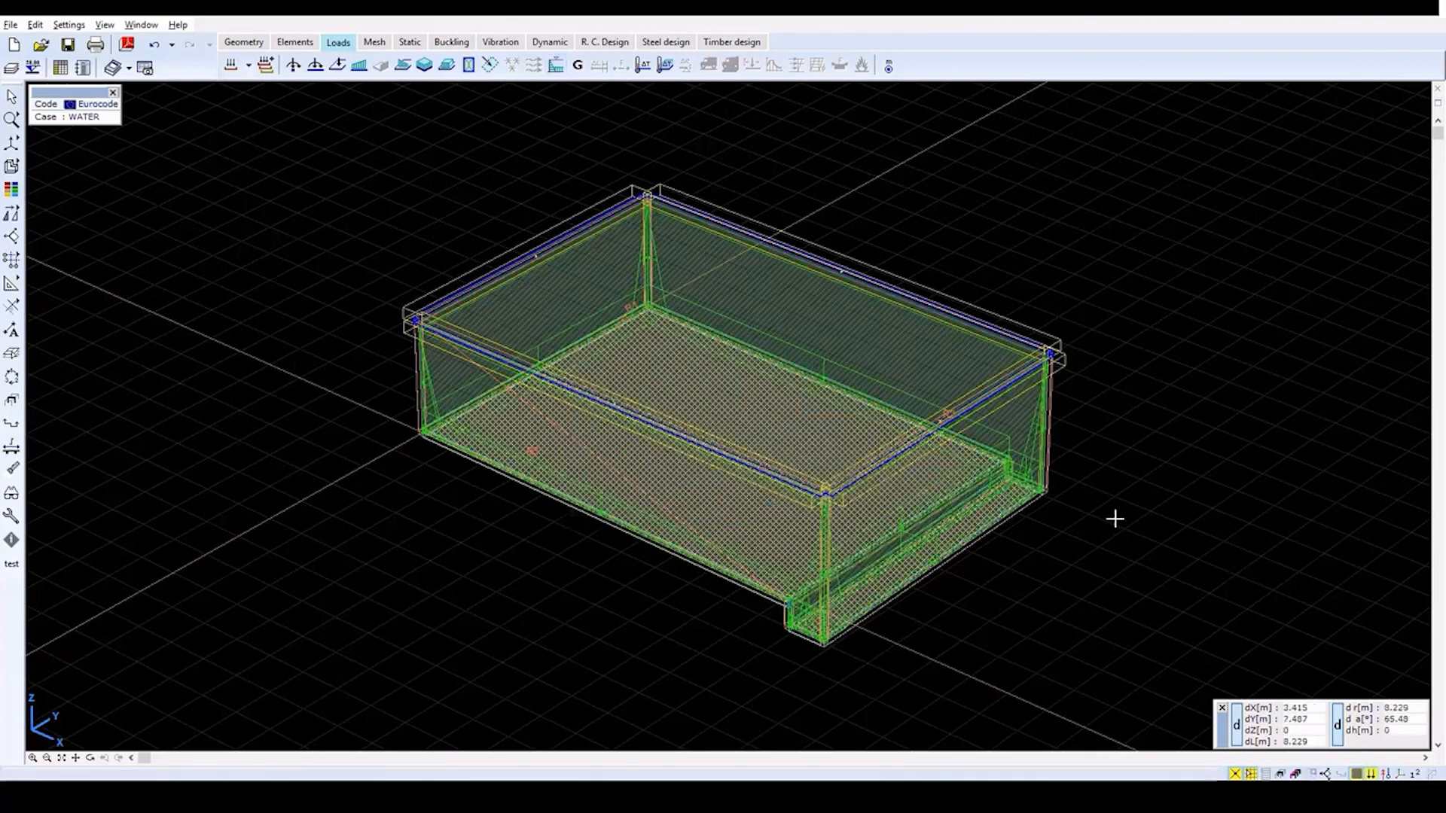
pyautogui.moveTo(265, 64)
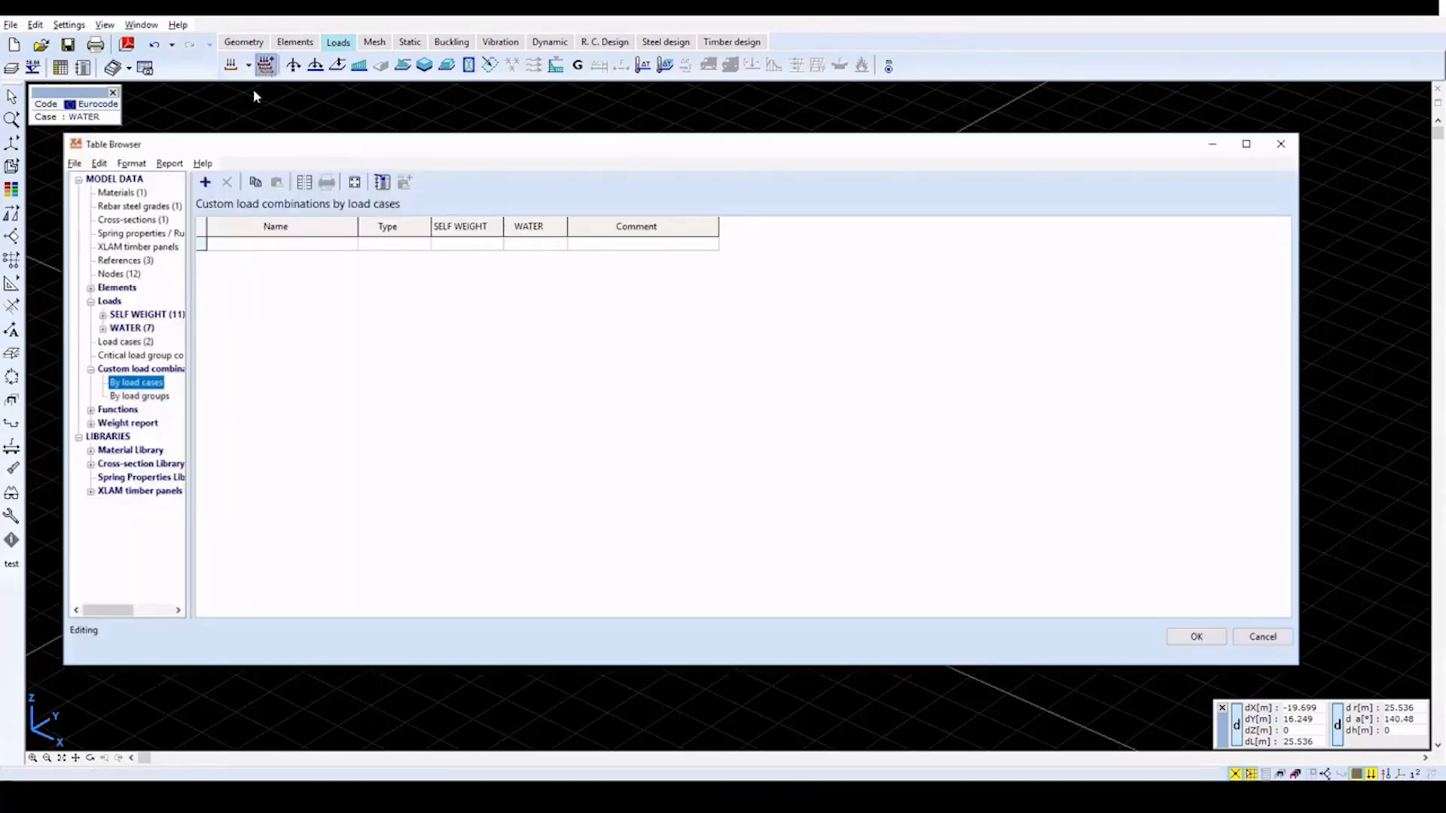
pyautogui.moveTo(205, 183)
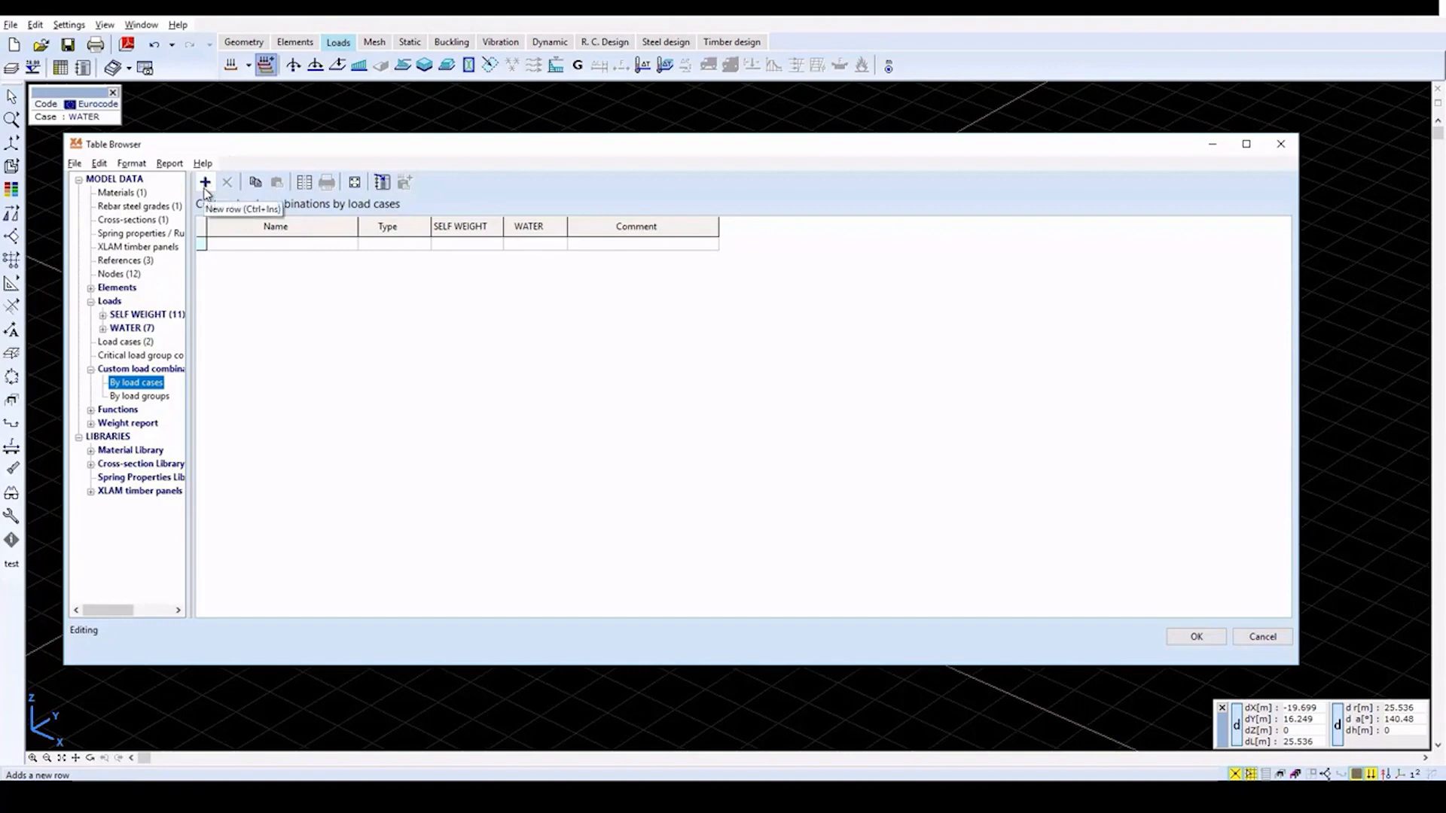
# - Create custom combination Co #1 with SELF WEIGHT factor 1.35 and WATER factor 1.00
pyautogui.click(205, 182)
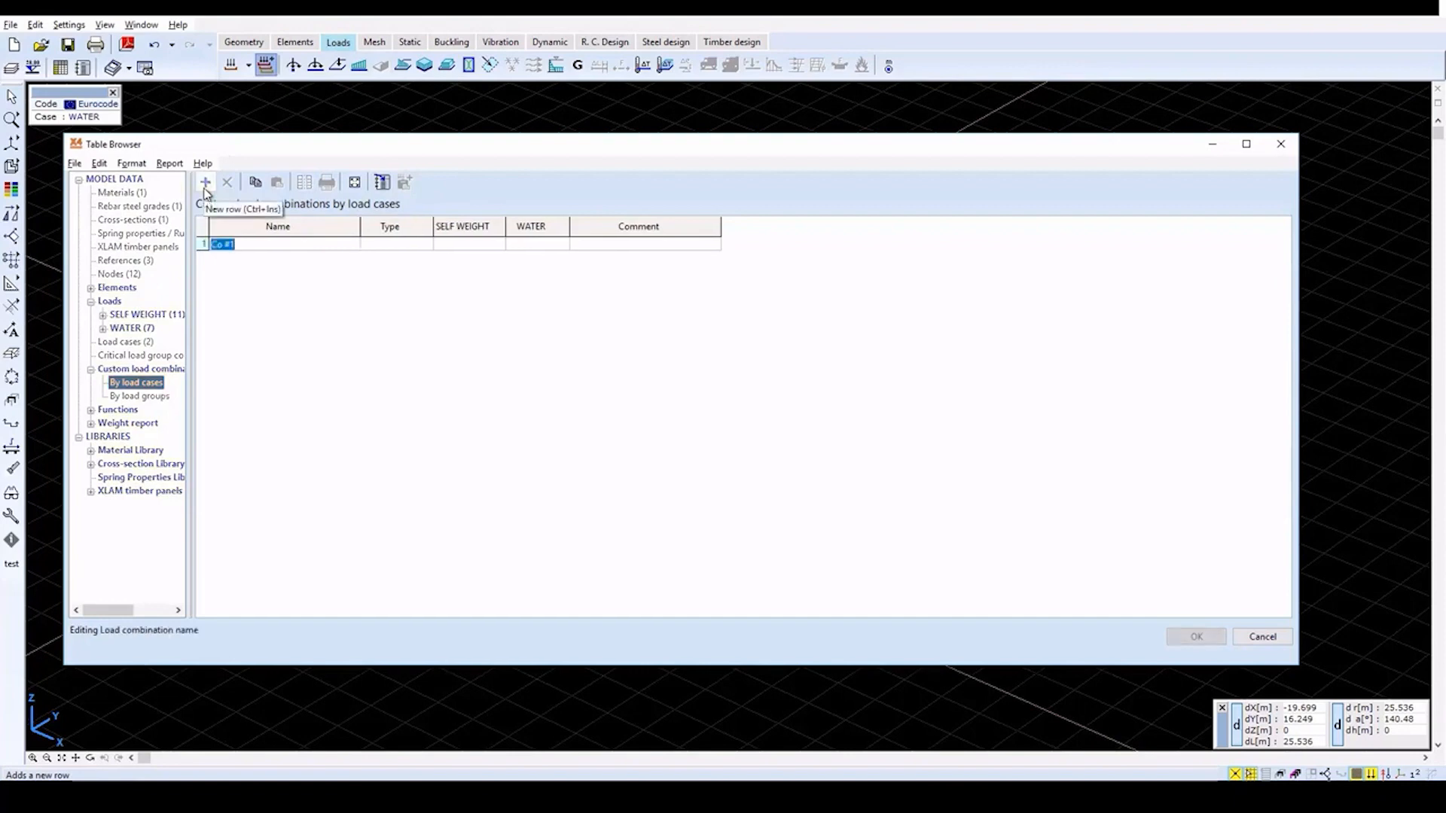
pyautogui.click(424, 244)
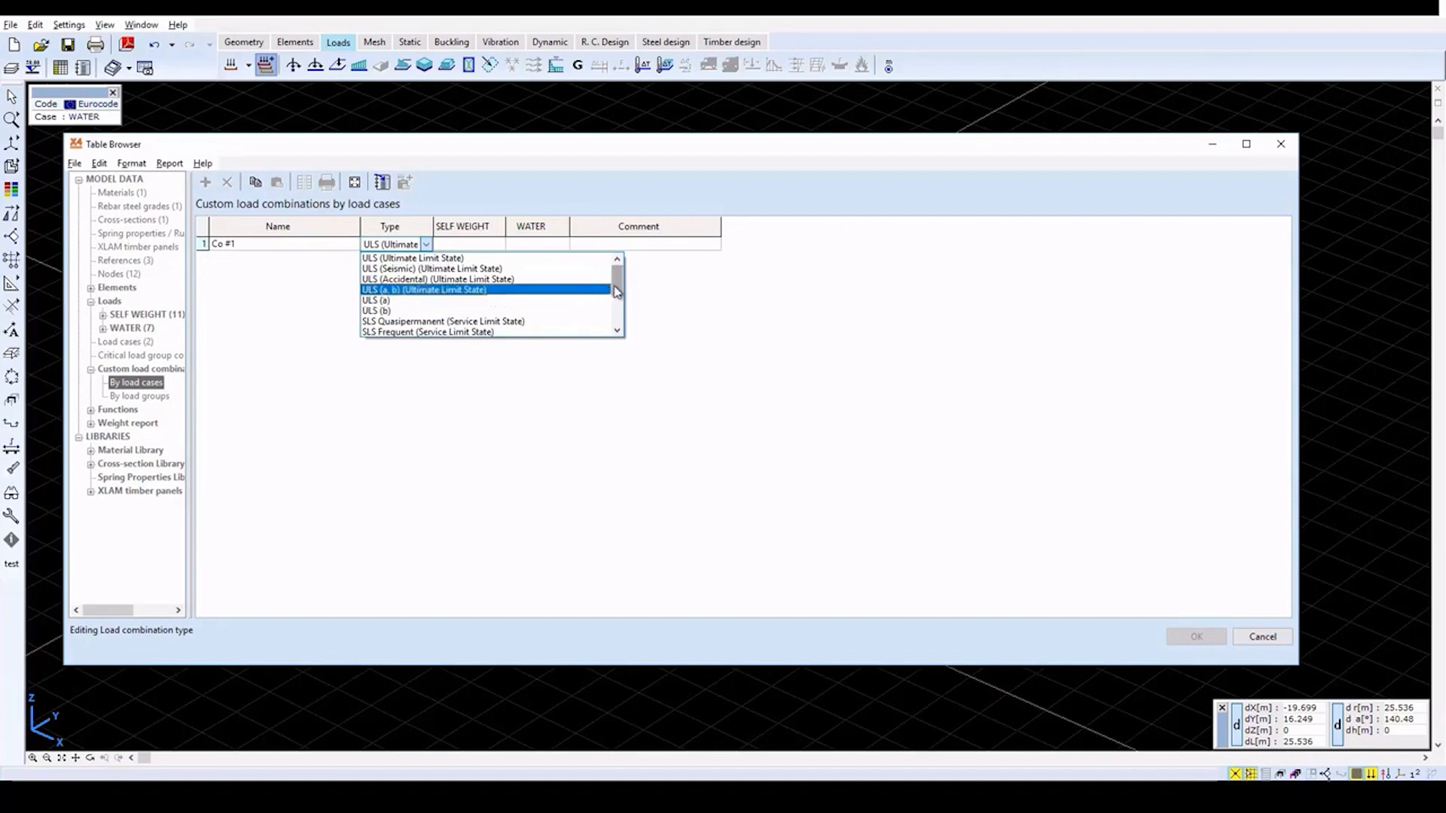
pyautogui.scroll(-3)
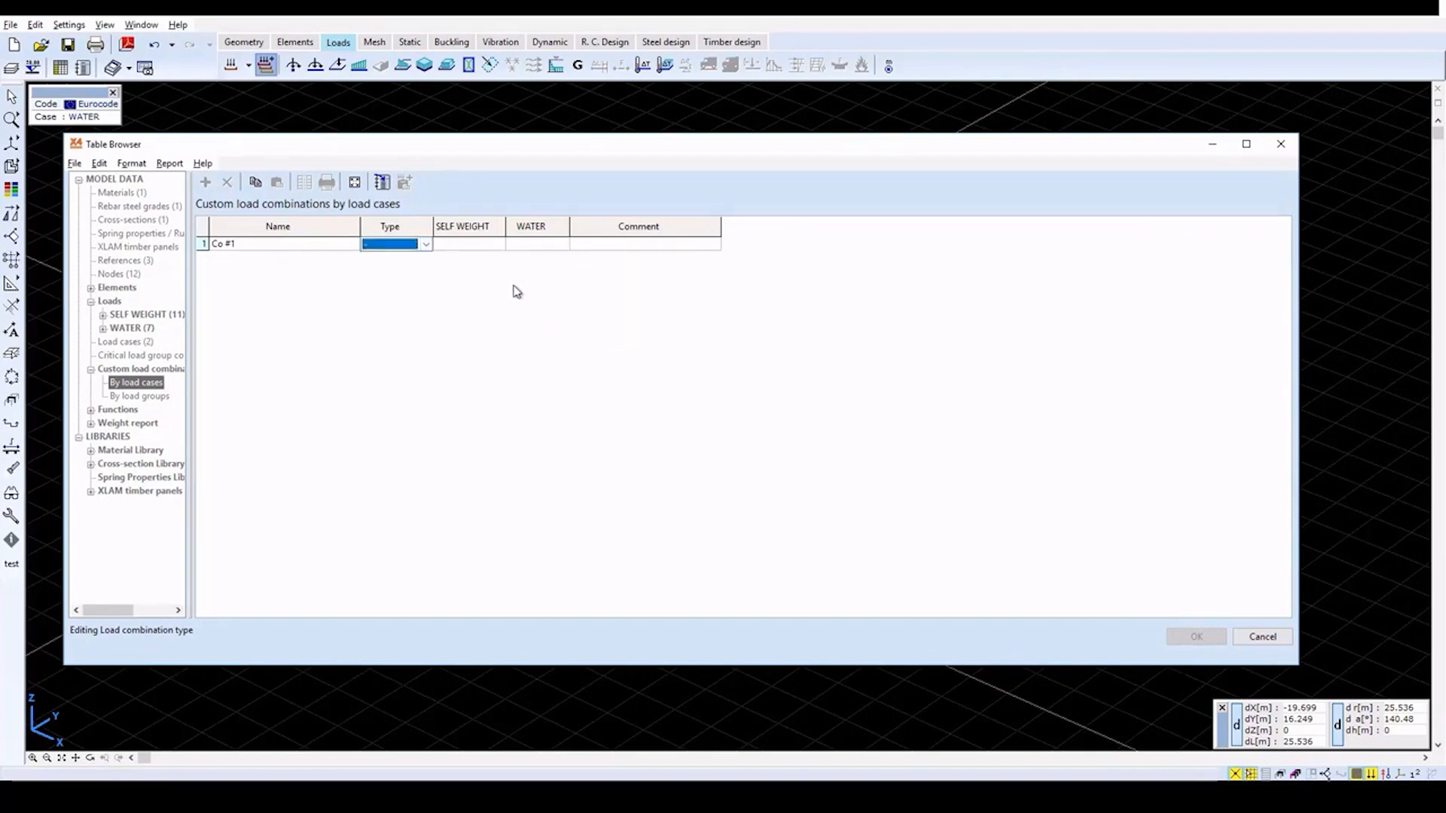
pyautogui.click(462, 244)
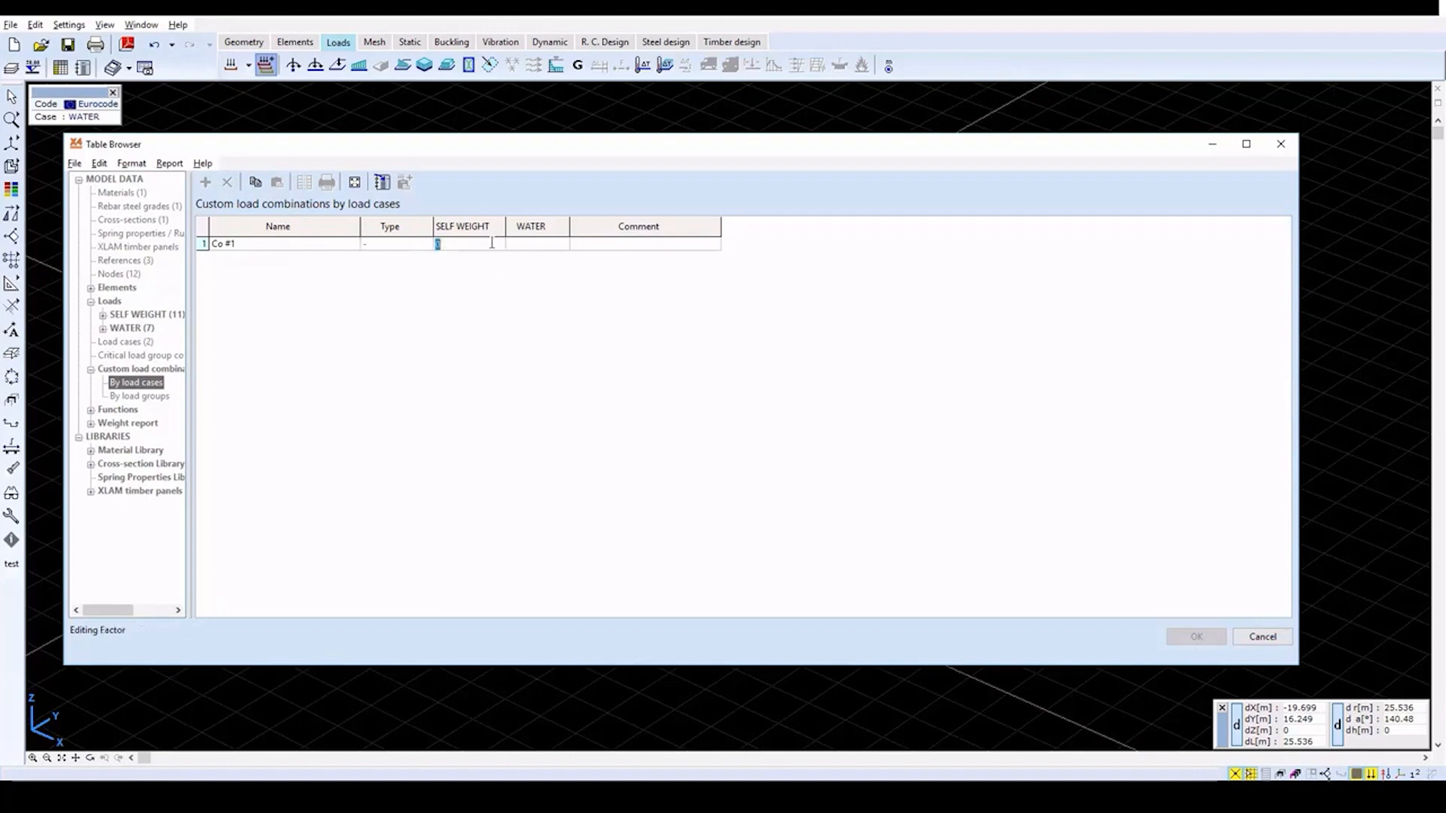
pyautogui.write('1.35')
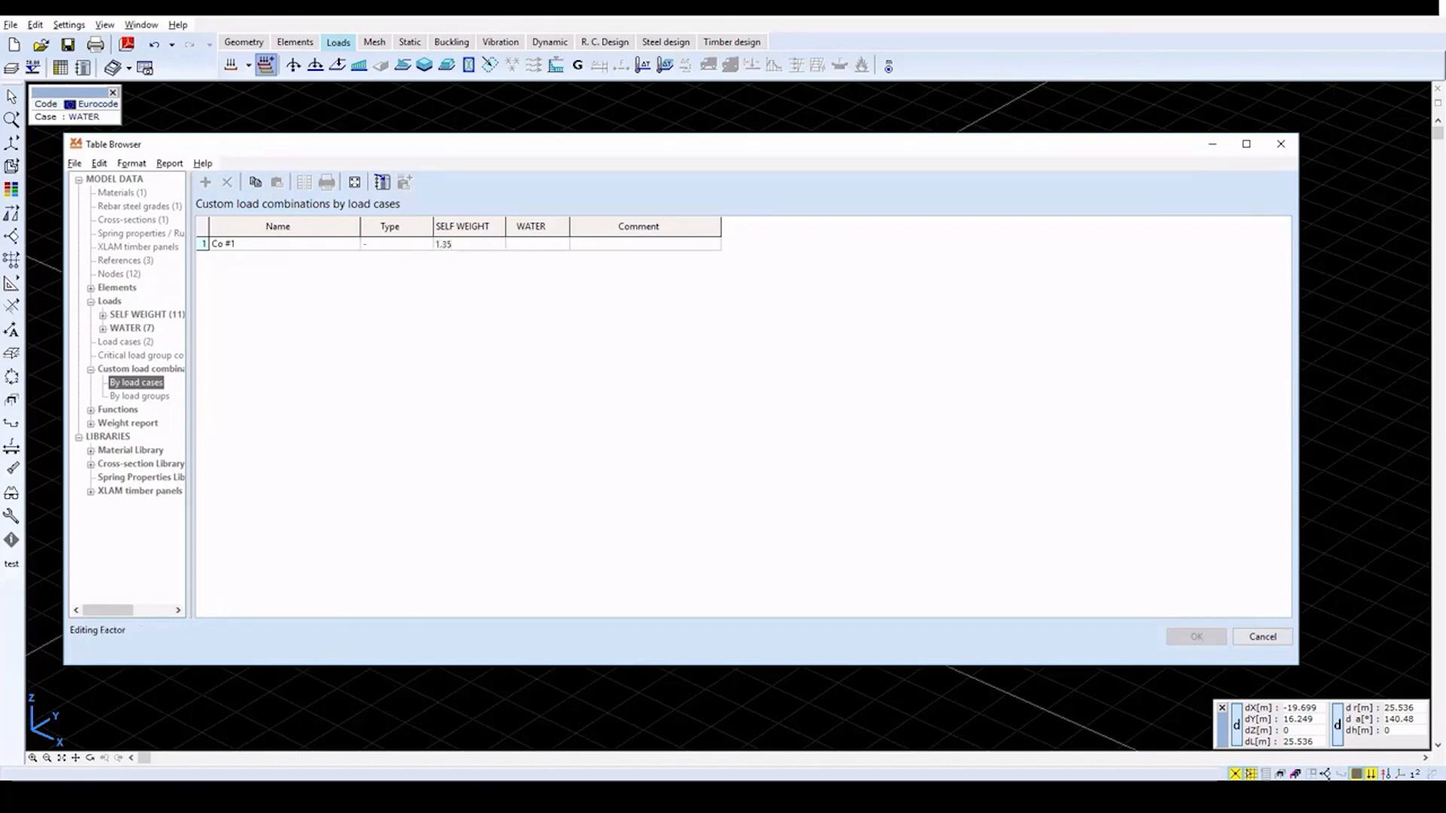
pyautogui.click(530, 244)
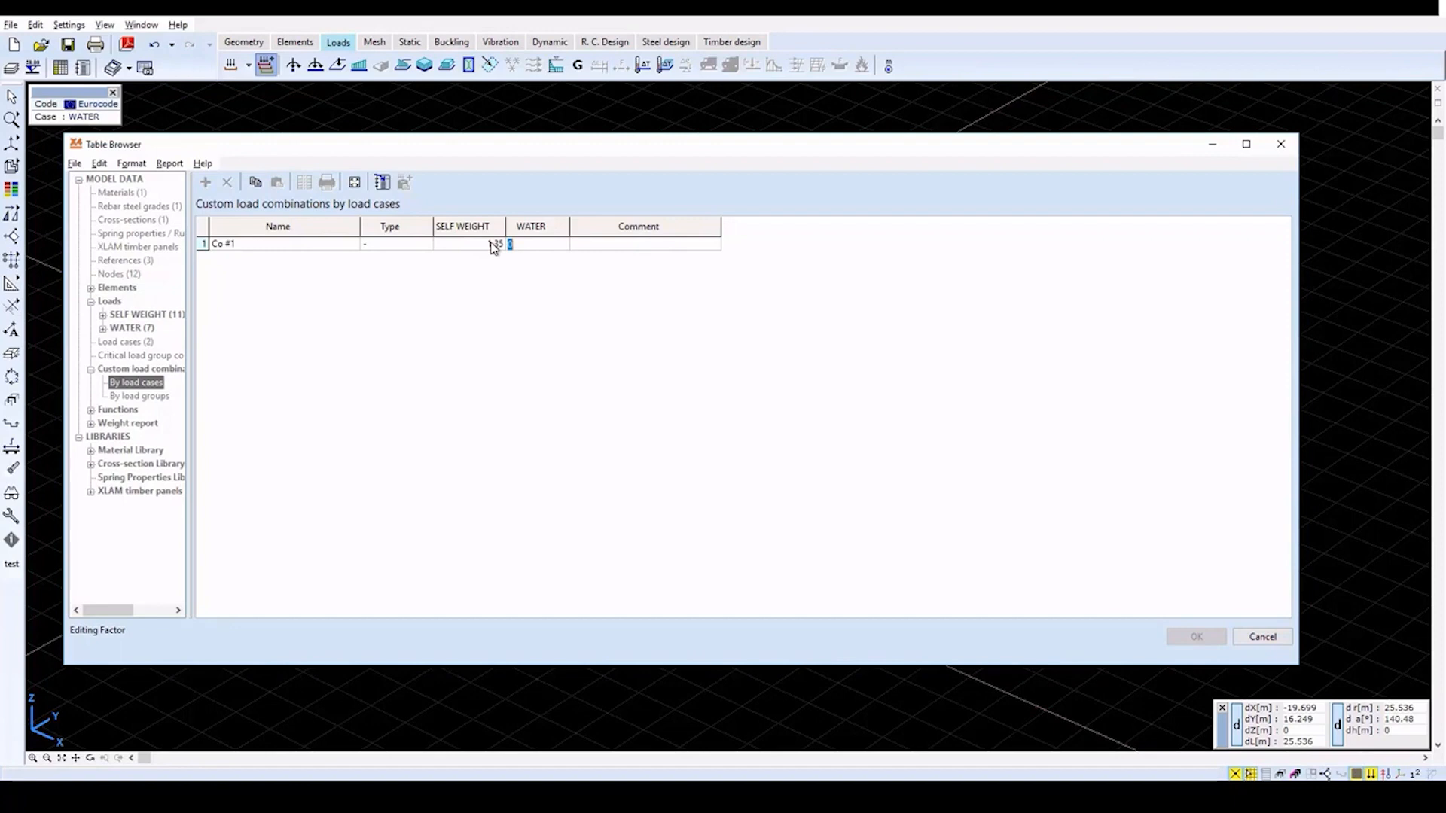
pyautogui.click(530, 244)
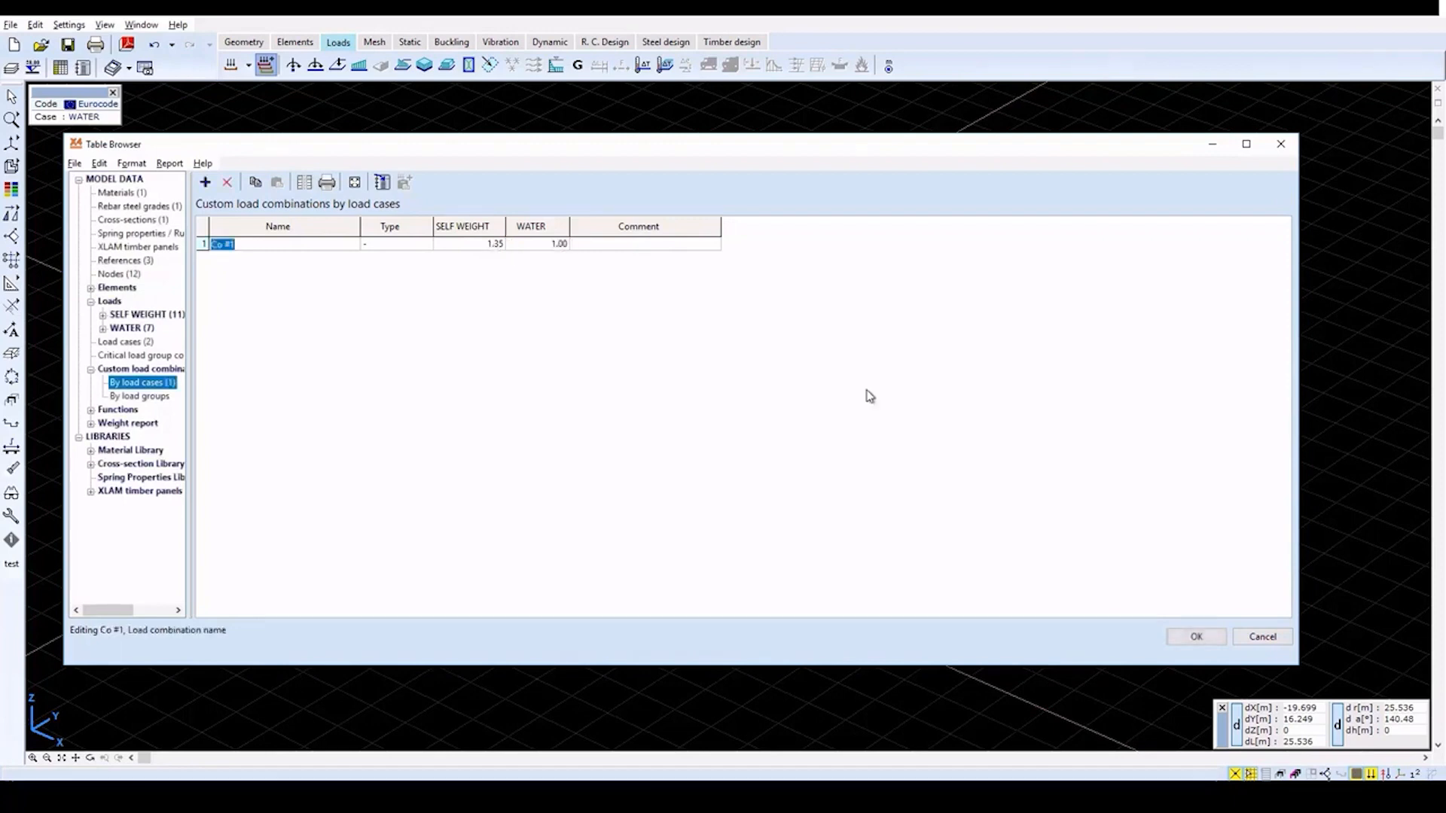
pyautogui.moveTo(1195, 636)
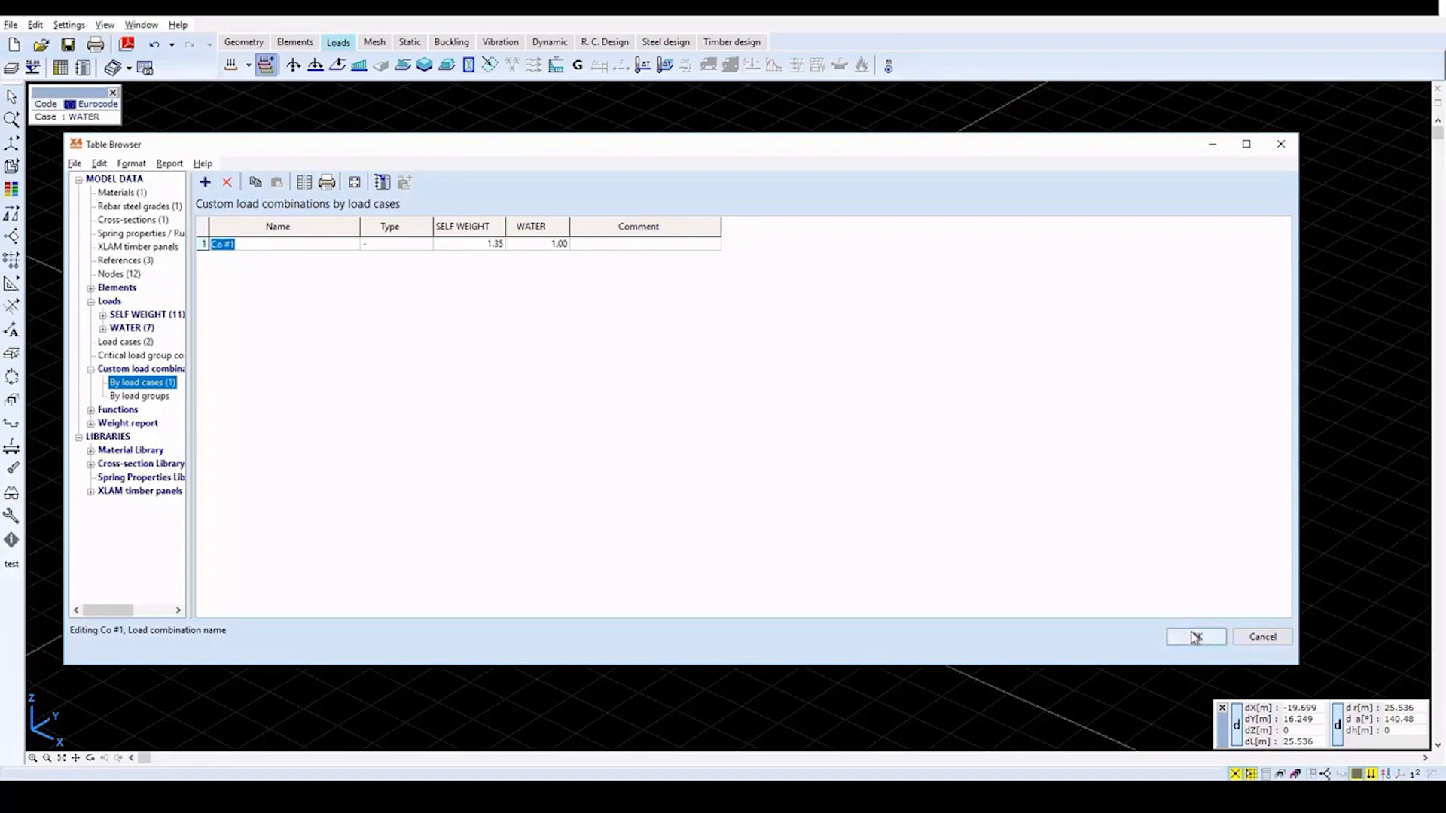
pyautogui.click(1195, 635)
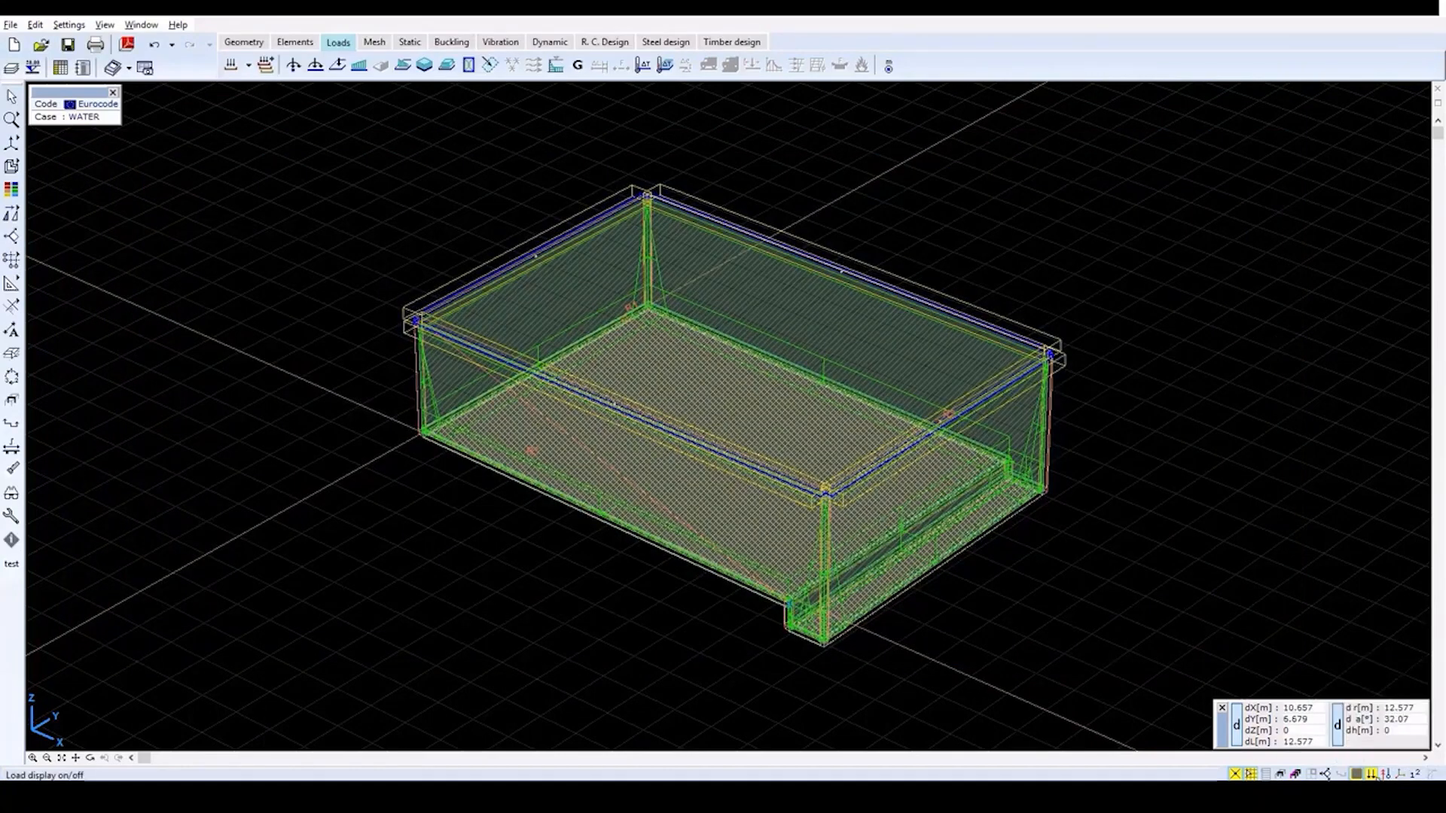
# - Switch off the load symbol display in the status bar
pyautogui.click(1370, 772)
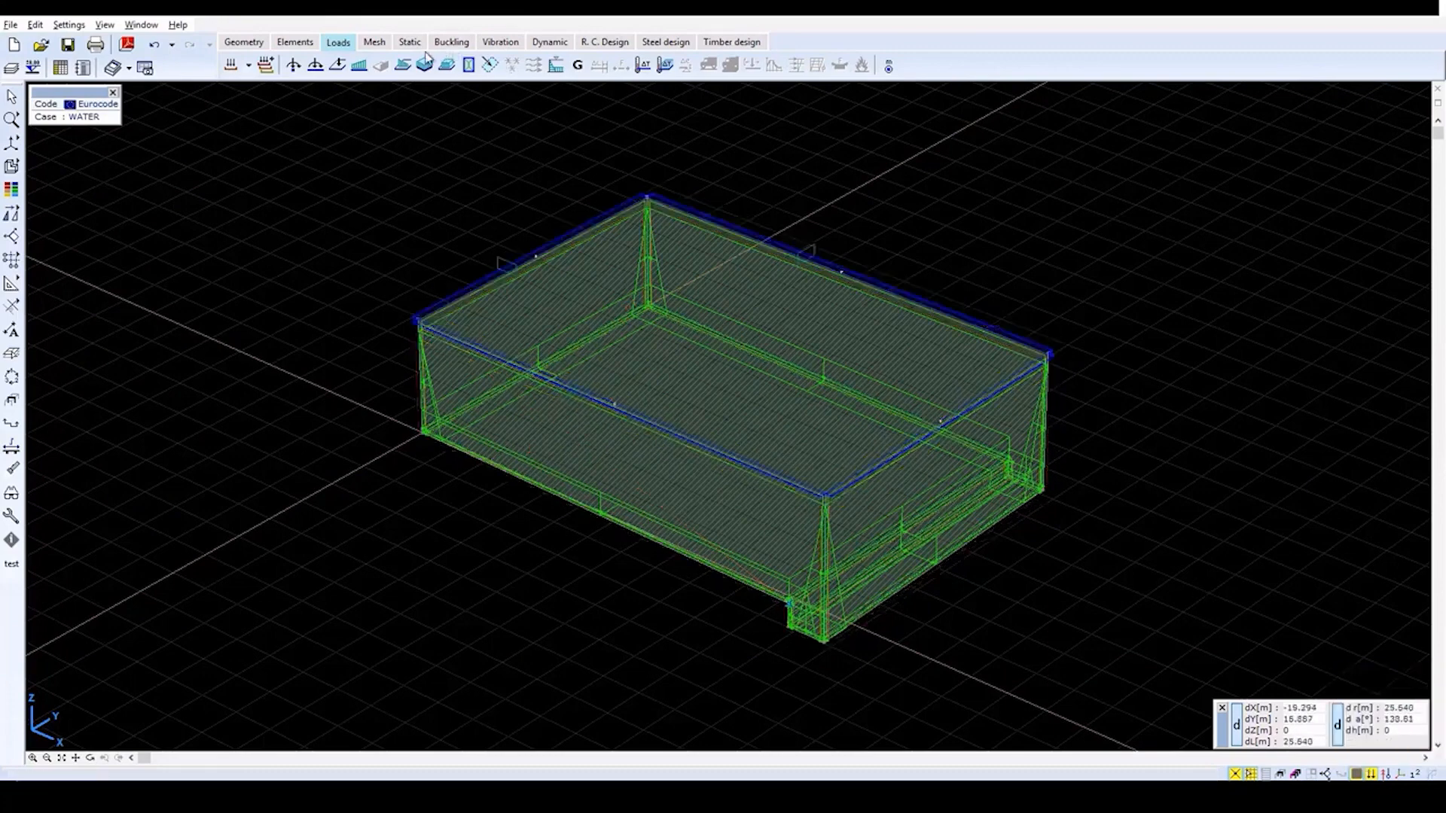
# - Generate a quadrilateral domain mesh on all reservoir domains with 0.6 m average element size
pyautogui.click(373, 42)
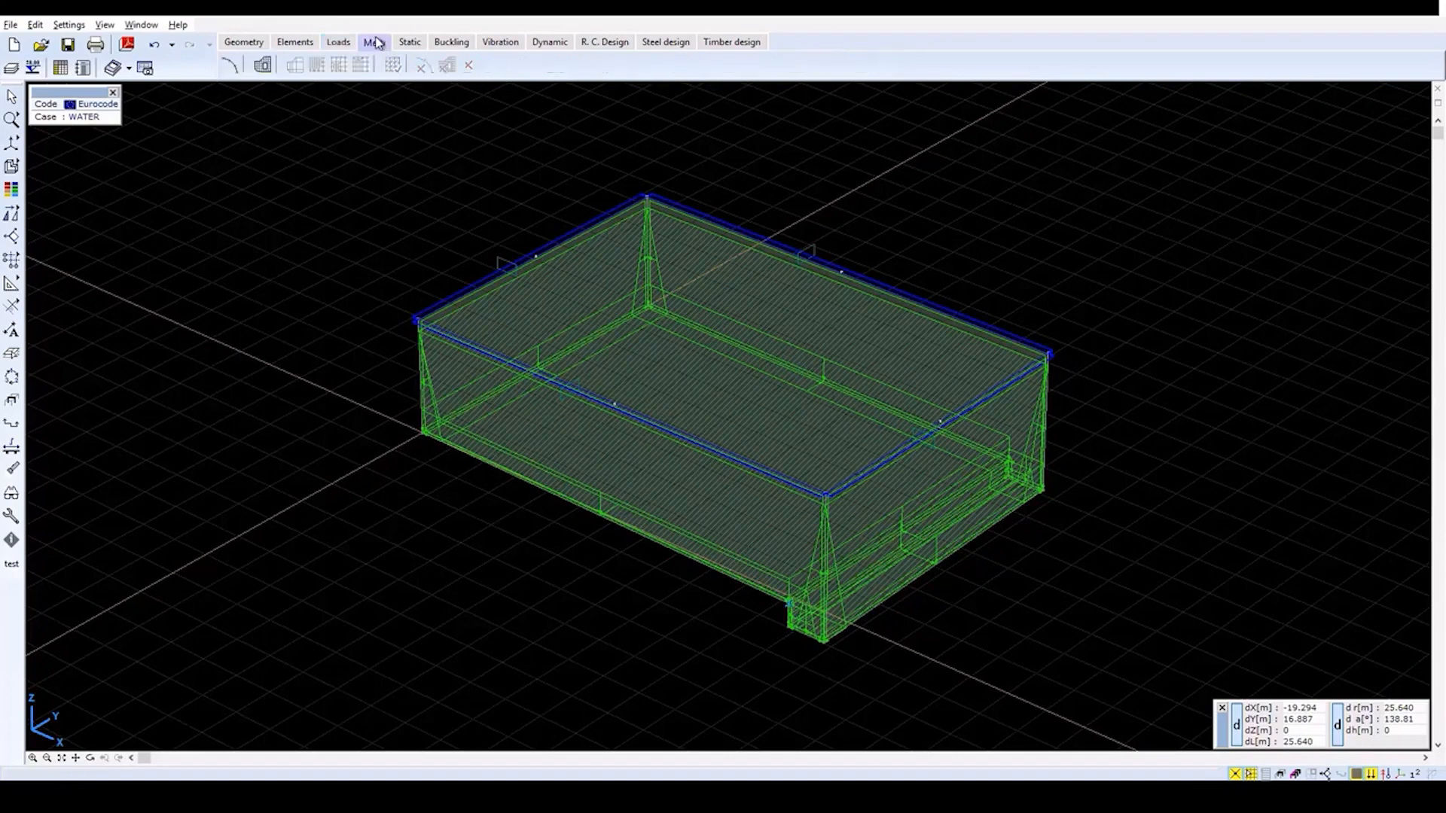
pyautogui.click(373, 42)
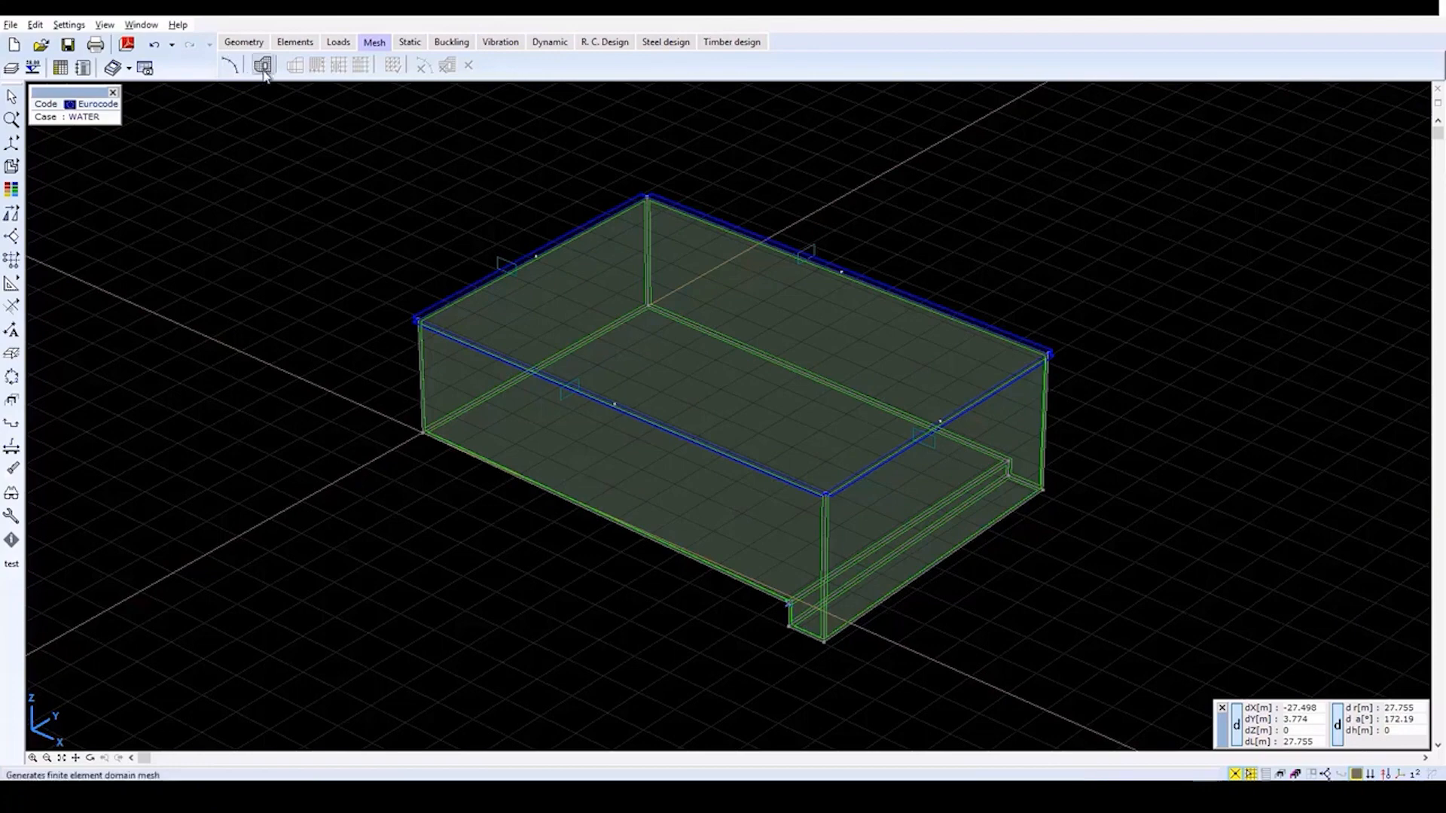
pyautogui.click(262, 65)
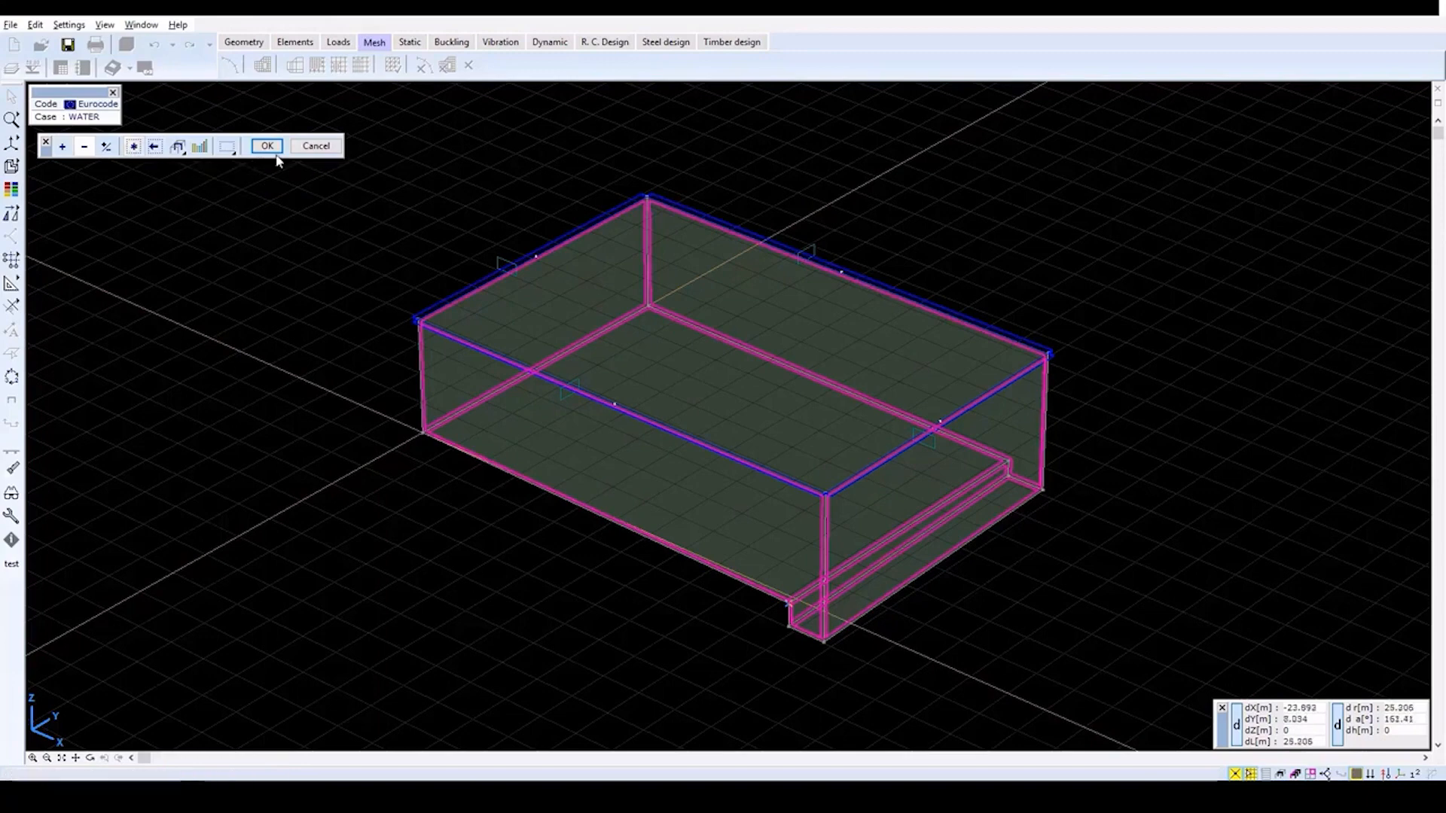
pyautogui.click(267, 146)
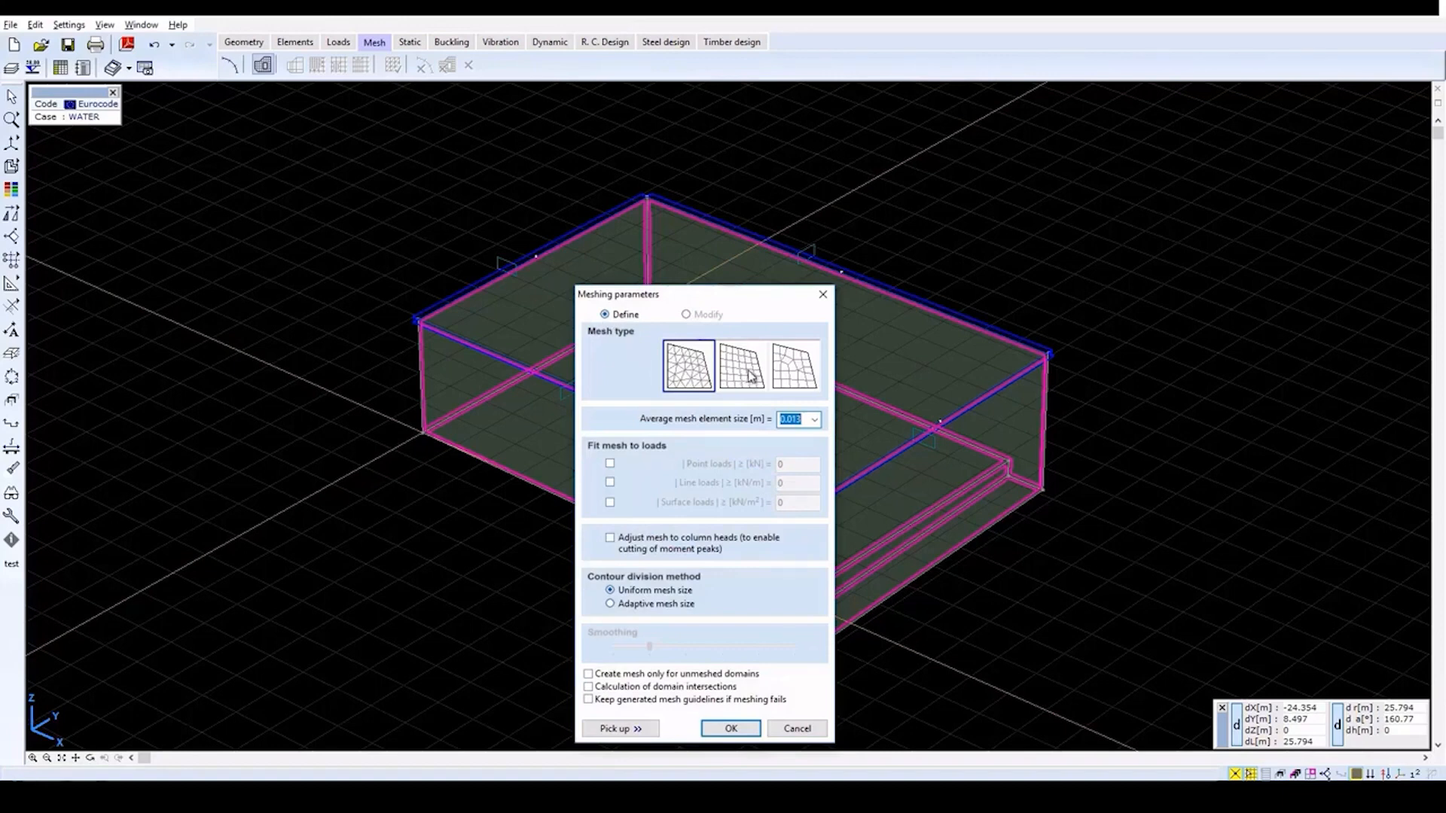
pyautogui.click(741, 364)
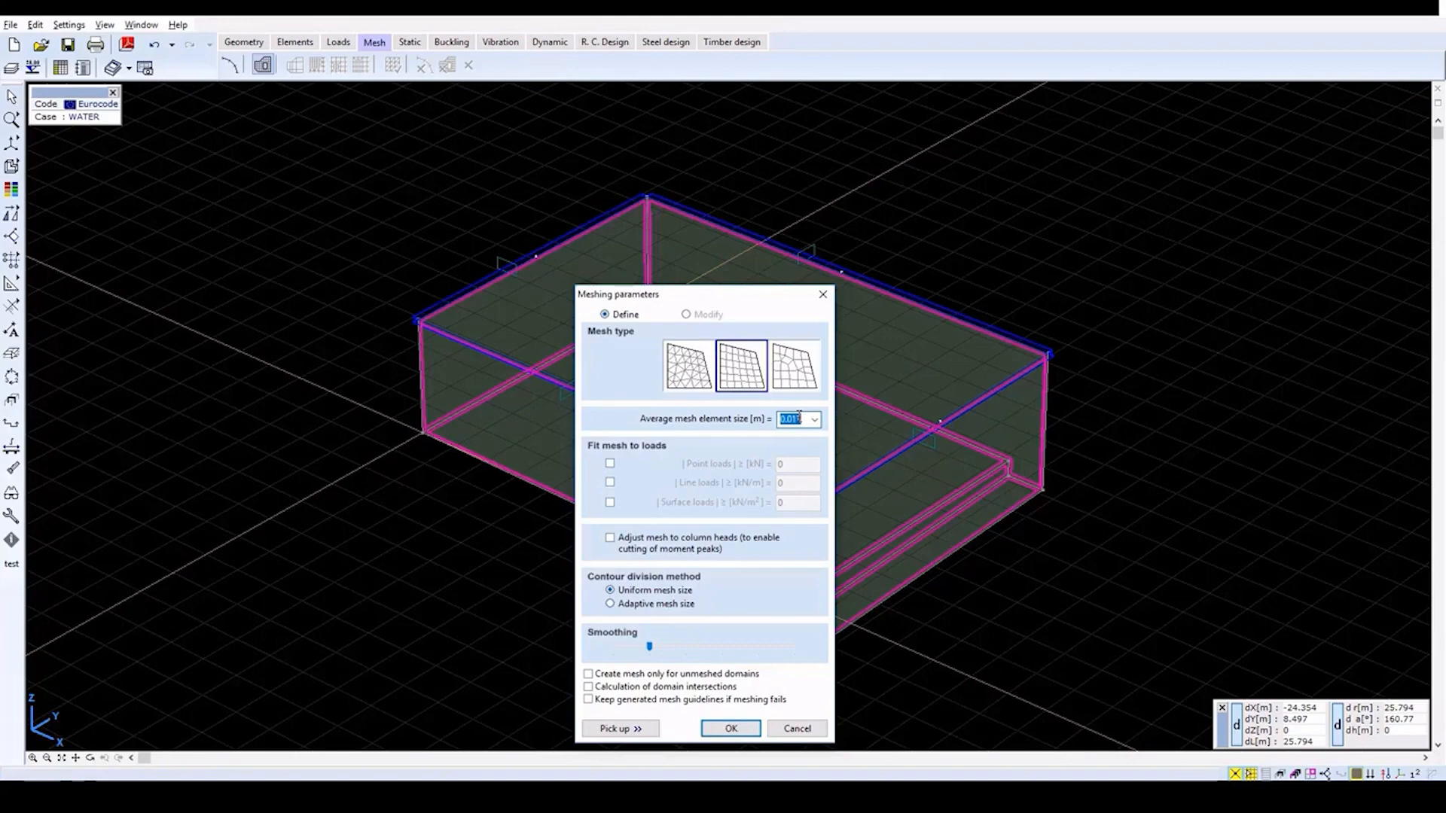
pyautogui.write('0.6')
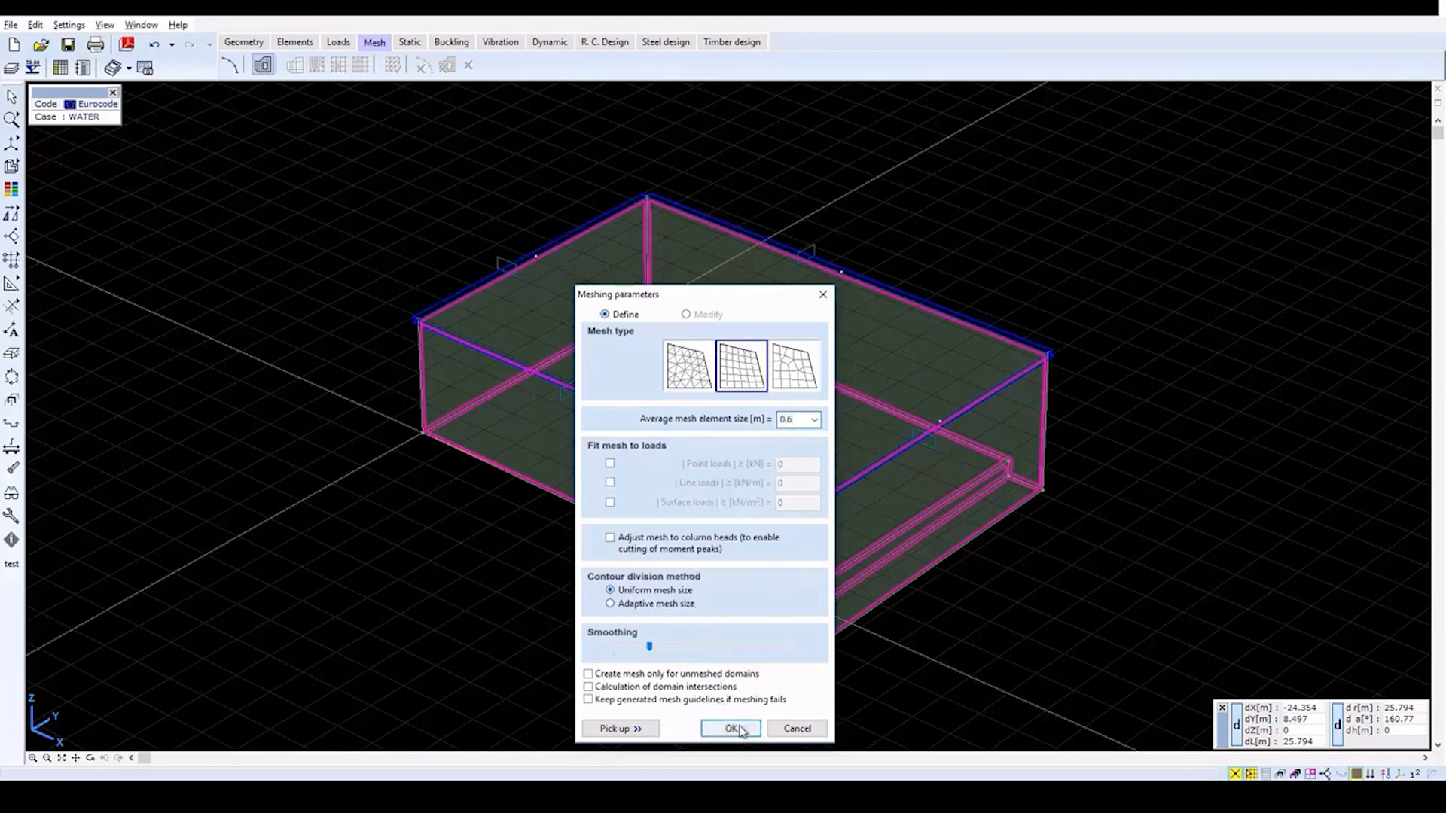
pyautogui.click(732, 729)
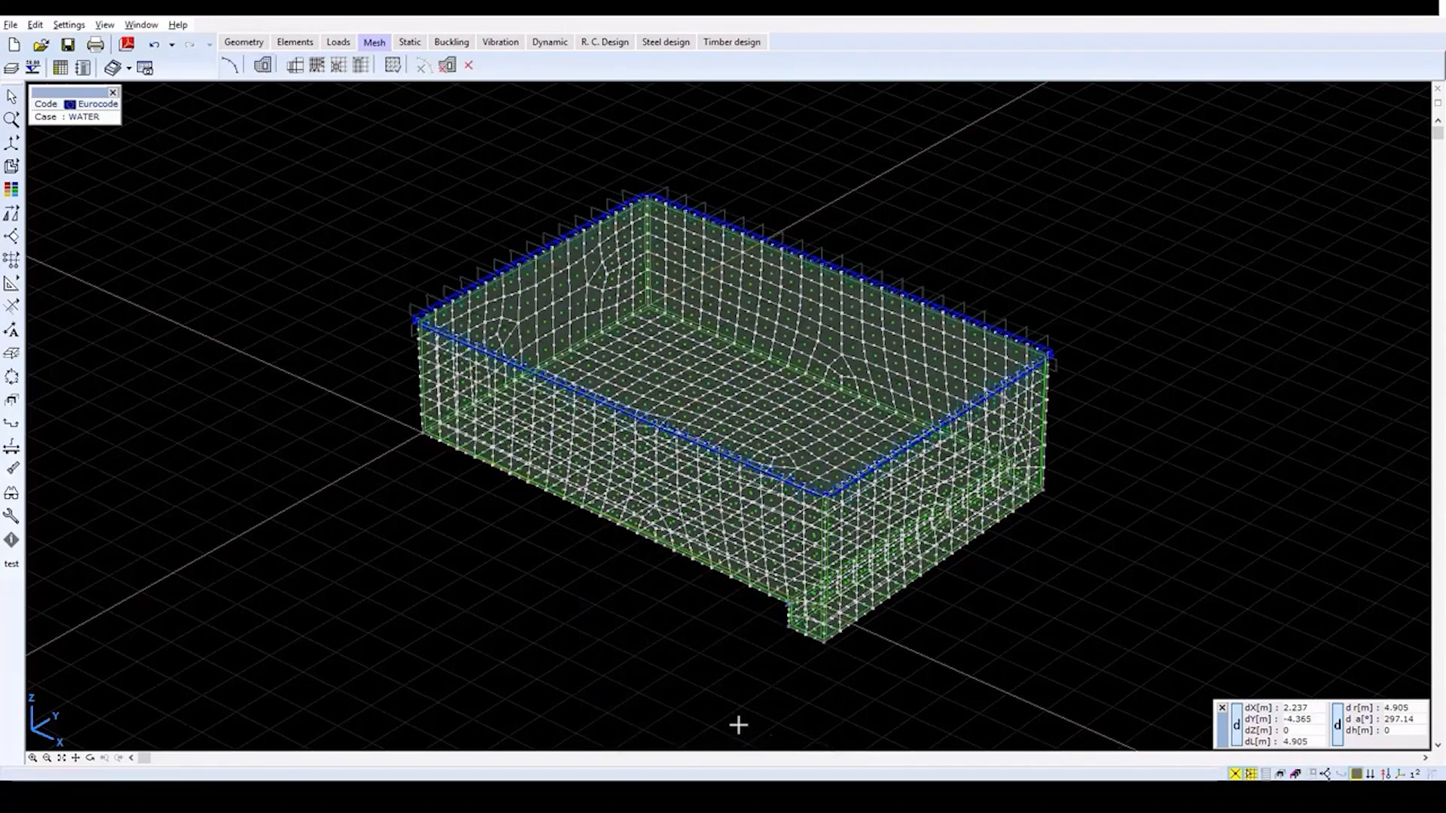
# - Uncheck the Surface center and Node symbols in the display options
pyautogui.click(1412, 775)
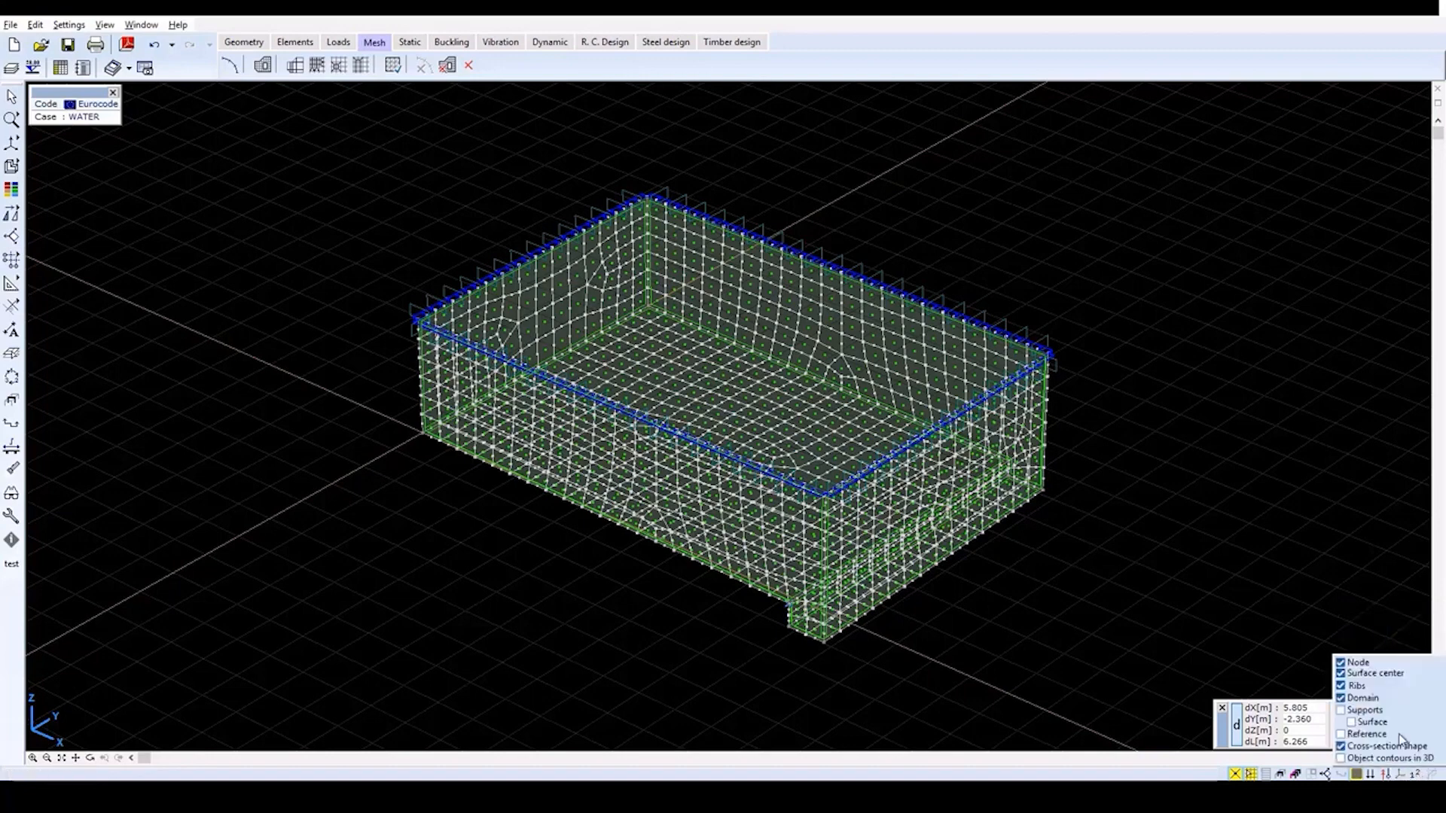
pyautogui.click(1340, 673)
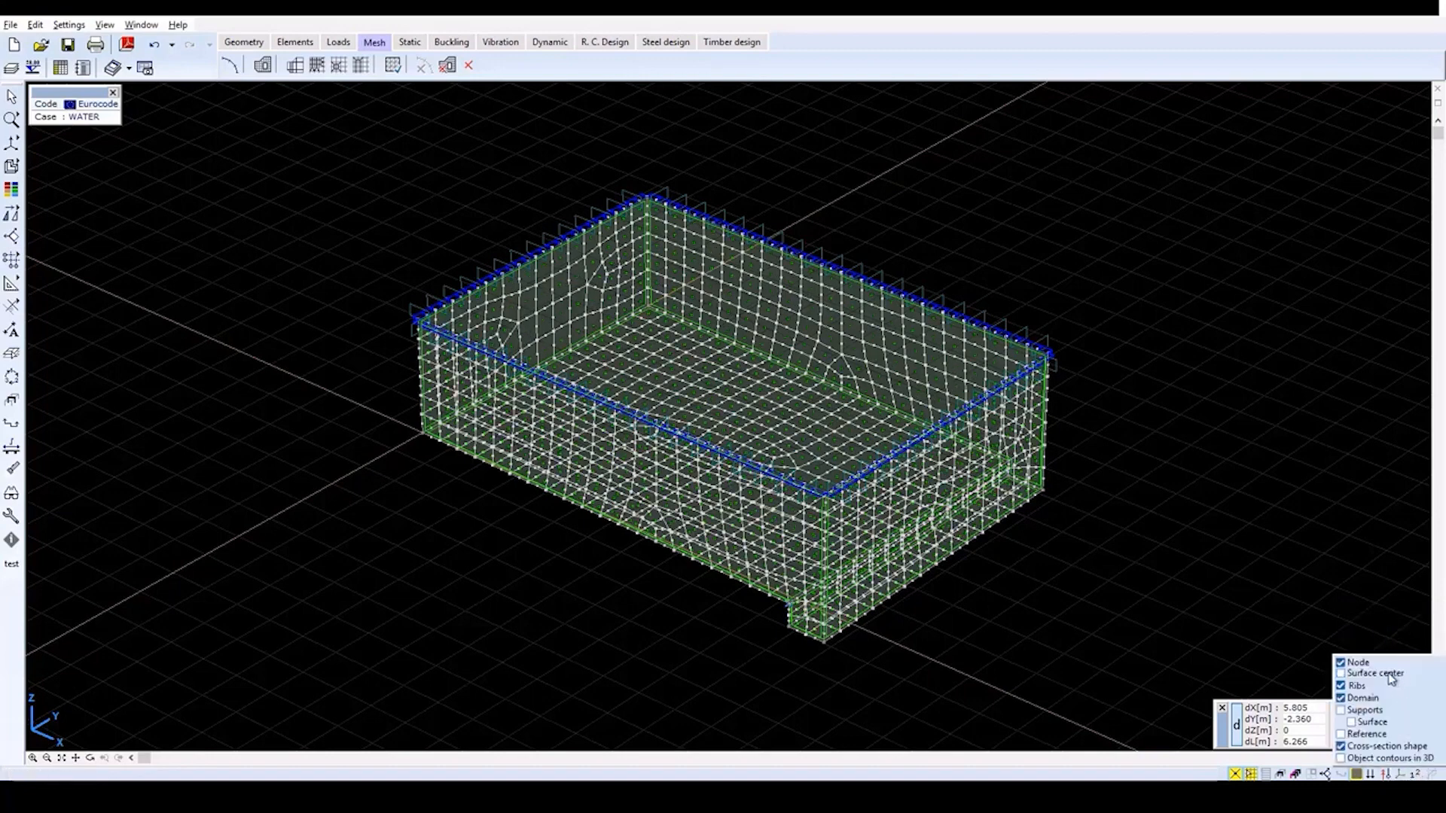
pyautogui.click(1342, 663)
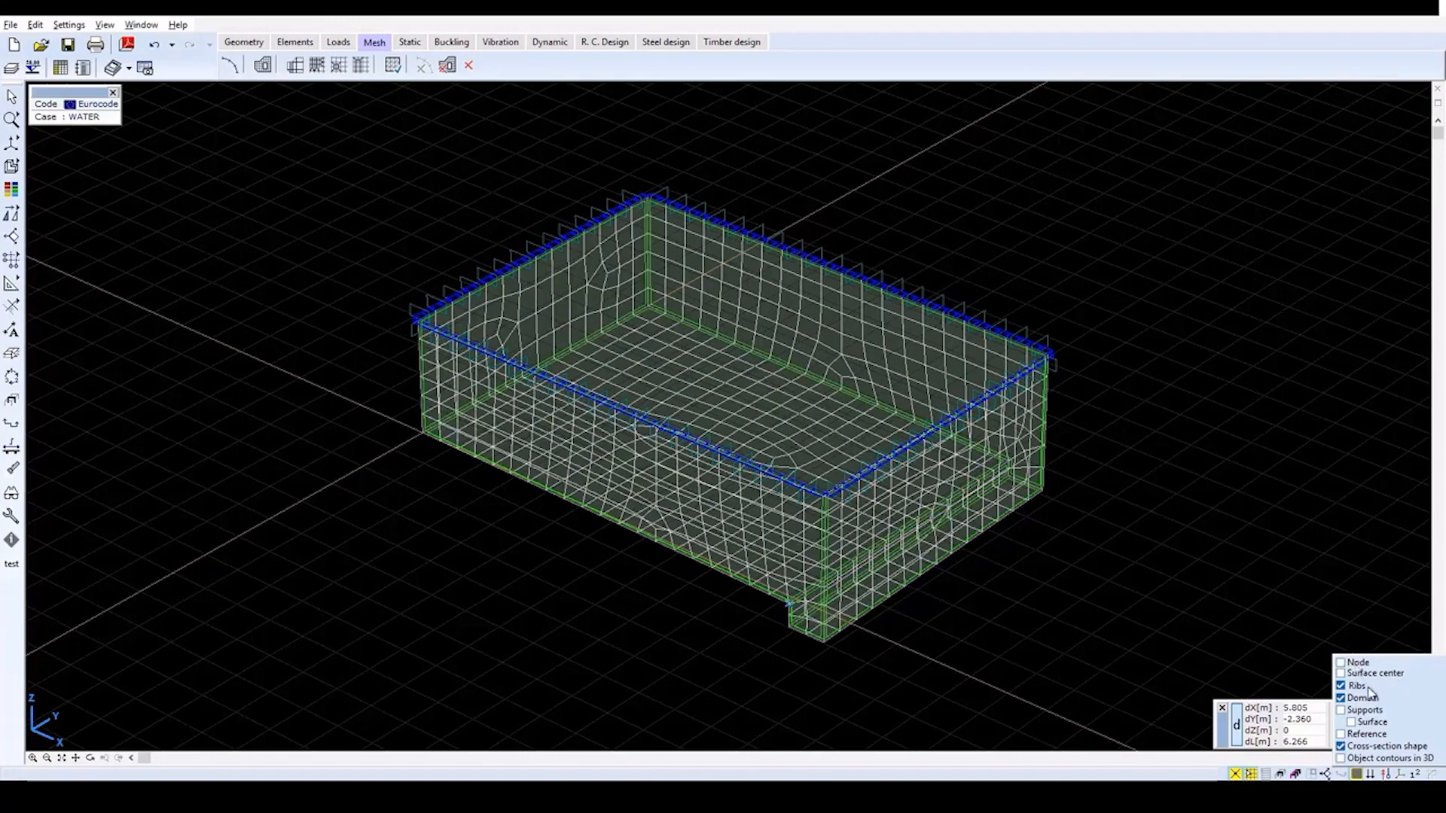
pyautogui.moveTo(1373, 696)
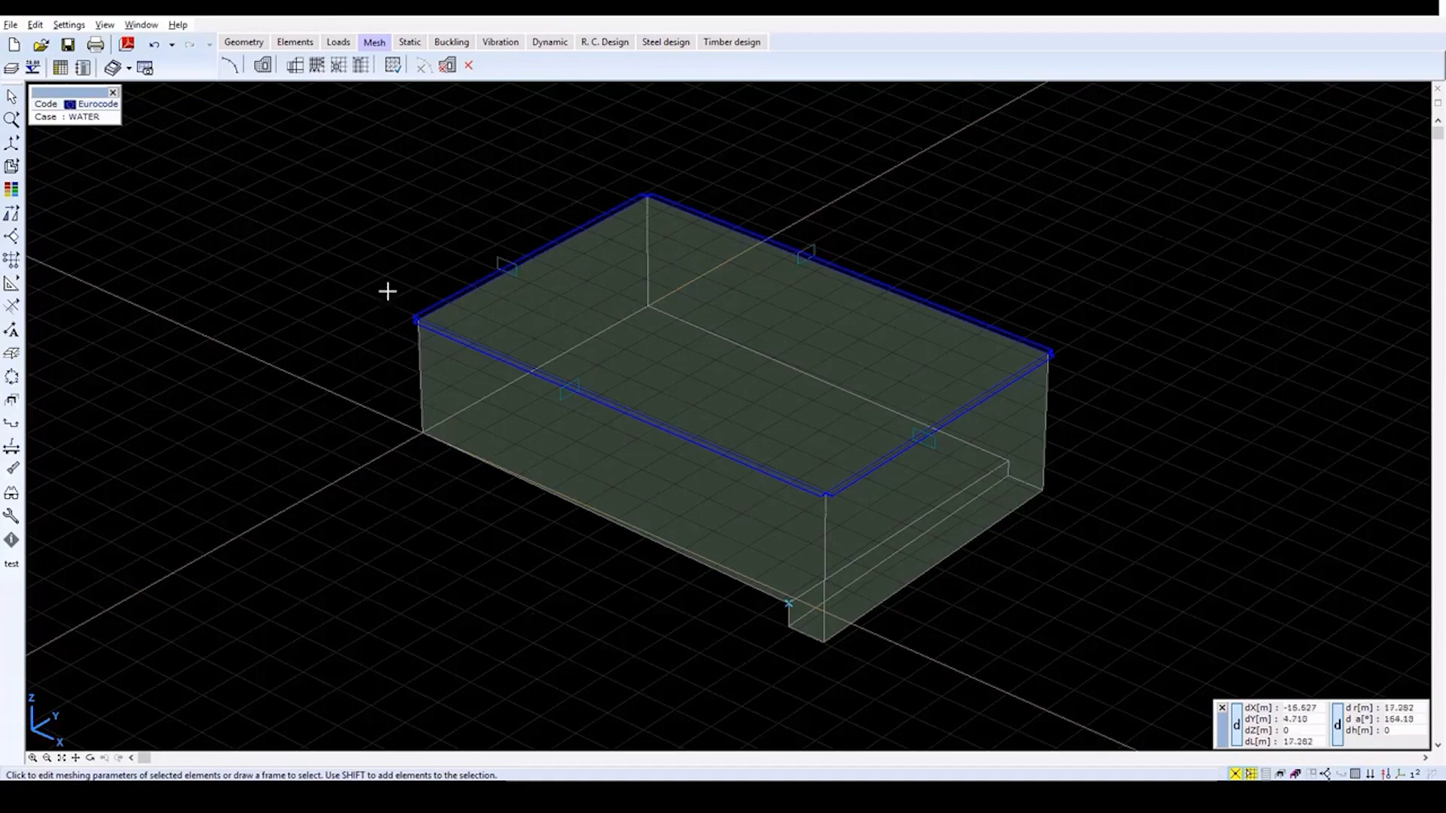
pyautogui.moveTo(408, 43)
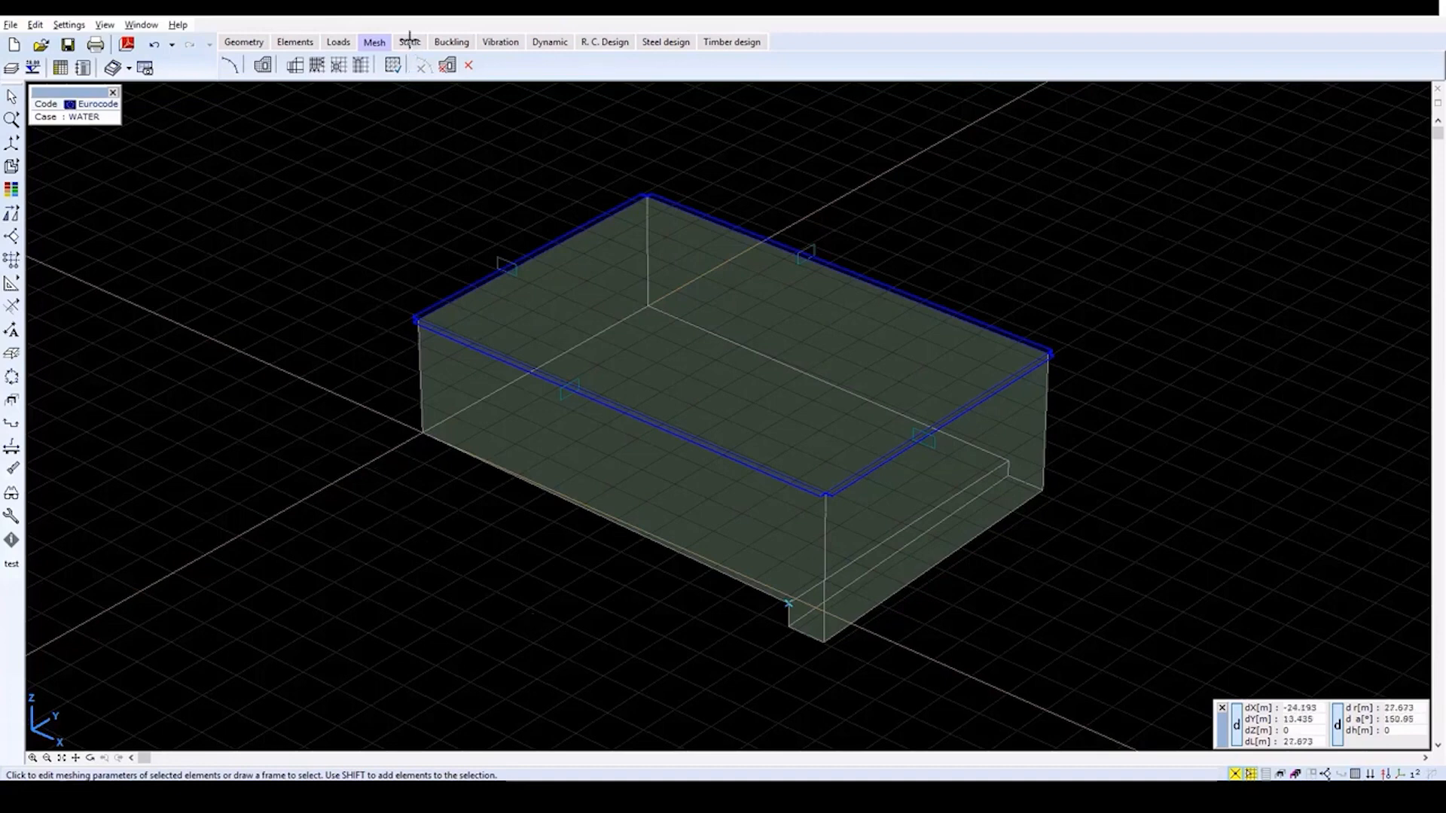
# - Run the linear static analysis and dismiss the analysis-completed report
pyautogui.click(410, 42)
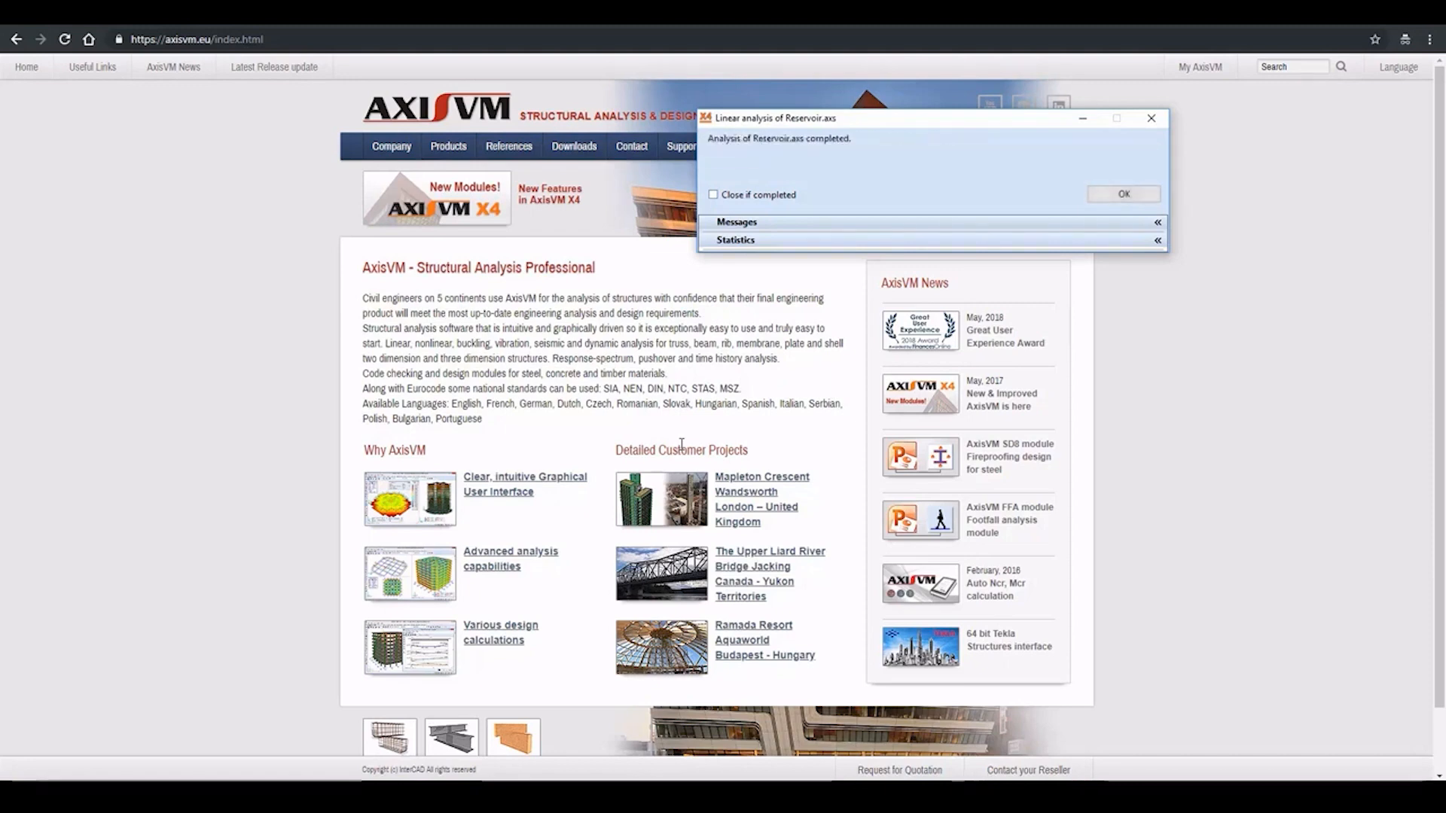
pyautogui.moveTo(1147, 240)
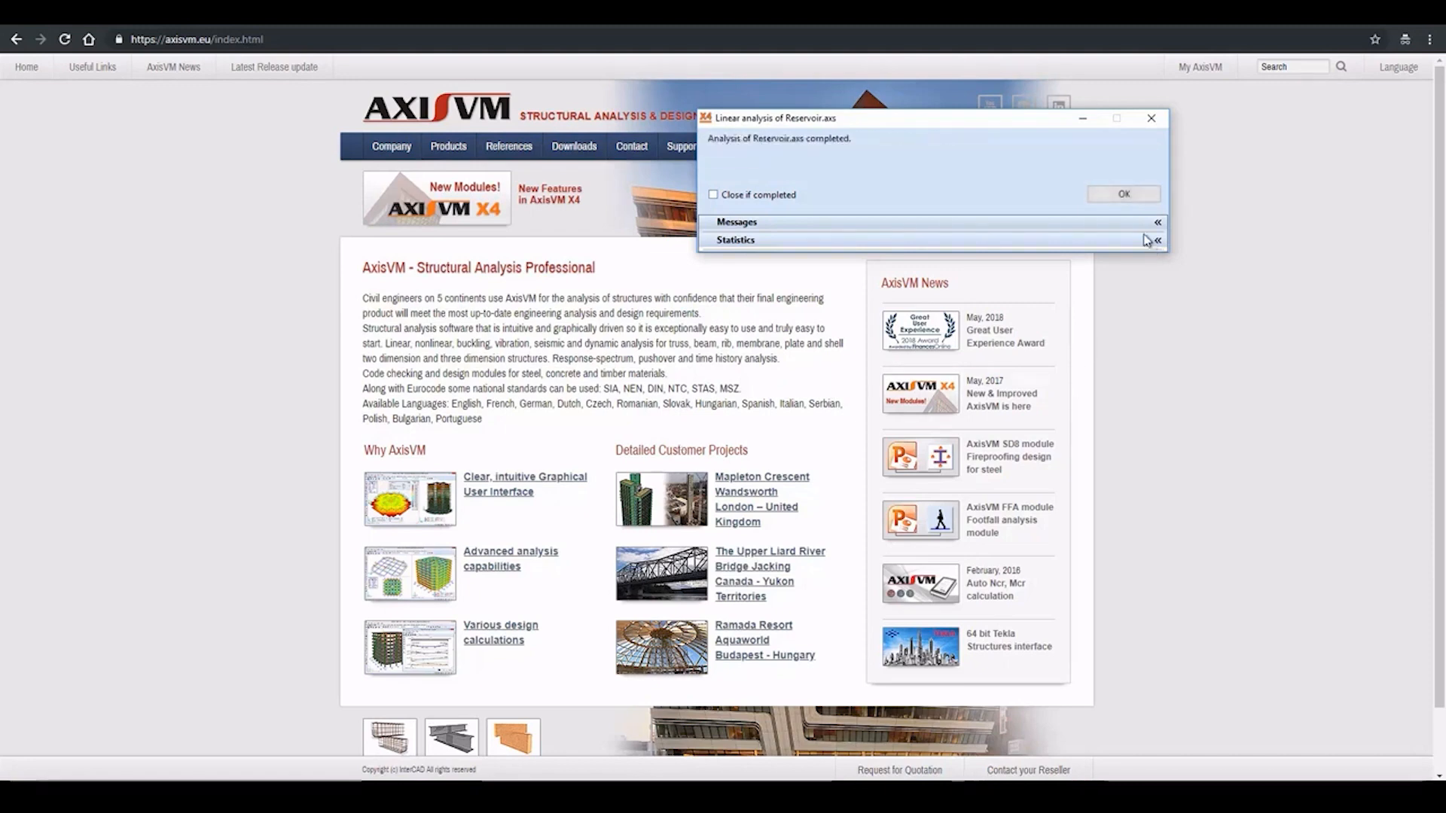
pyautogui.click(1122, 194)
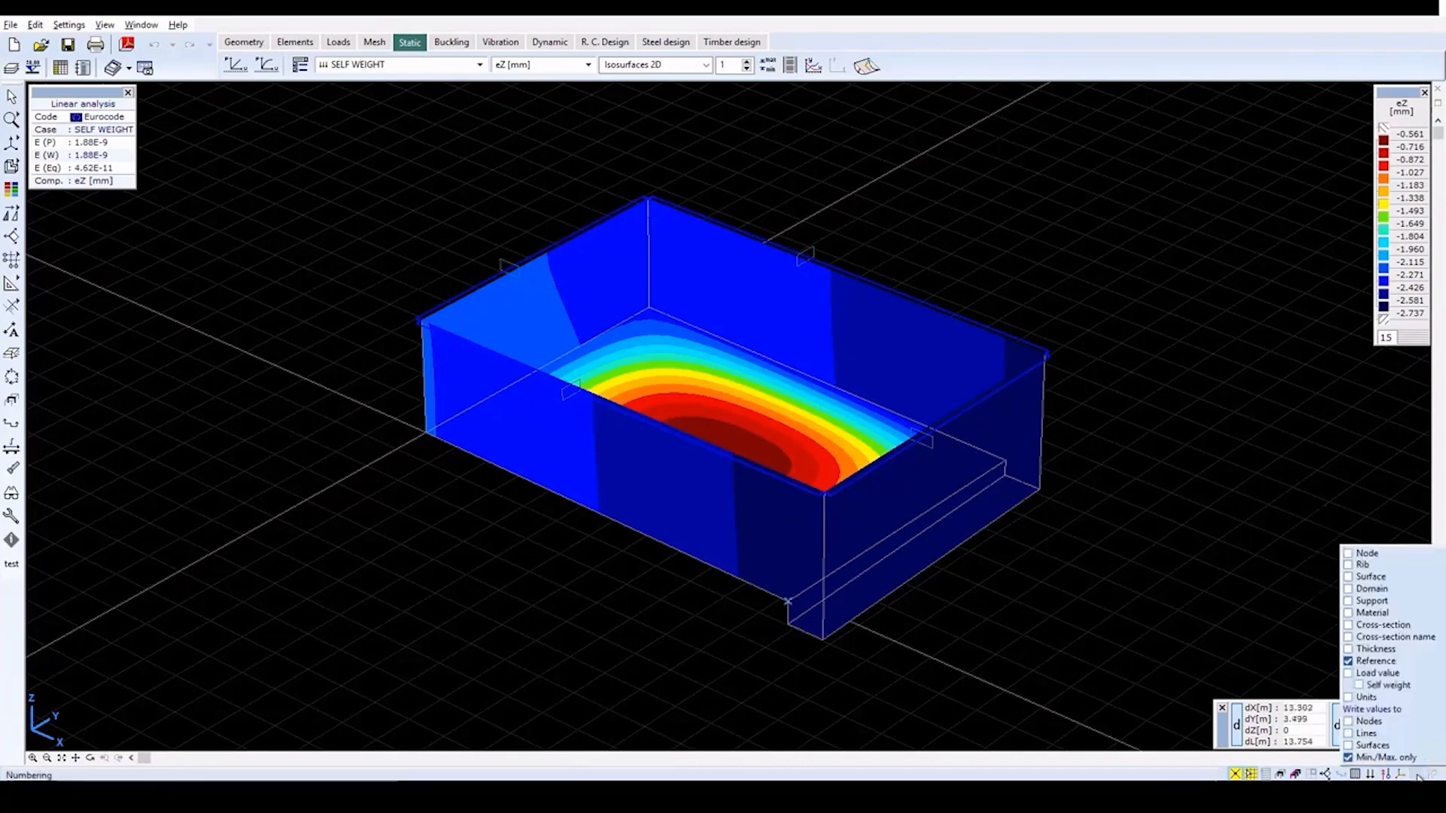
# - Enable Write values to Surfaces, then display eY displacements for the WATER load case
pyautogui.click(1349, 745)
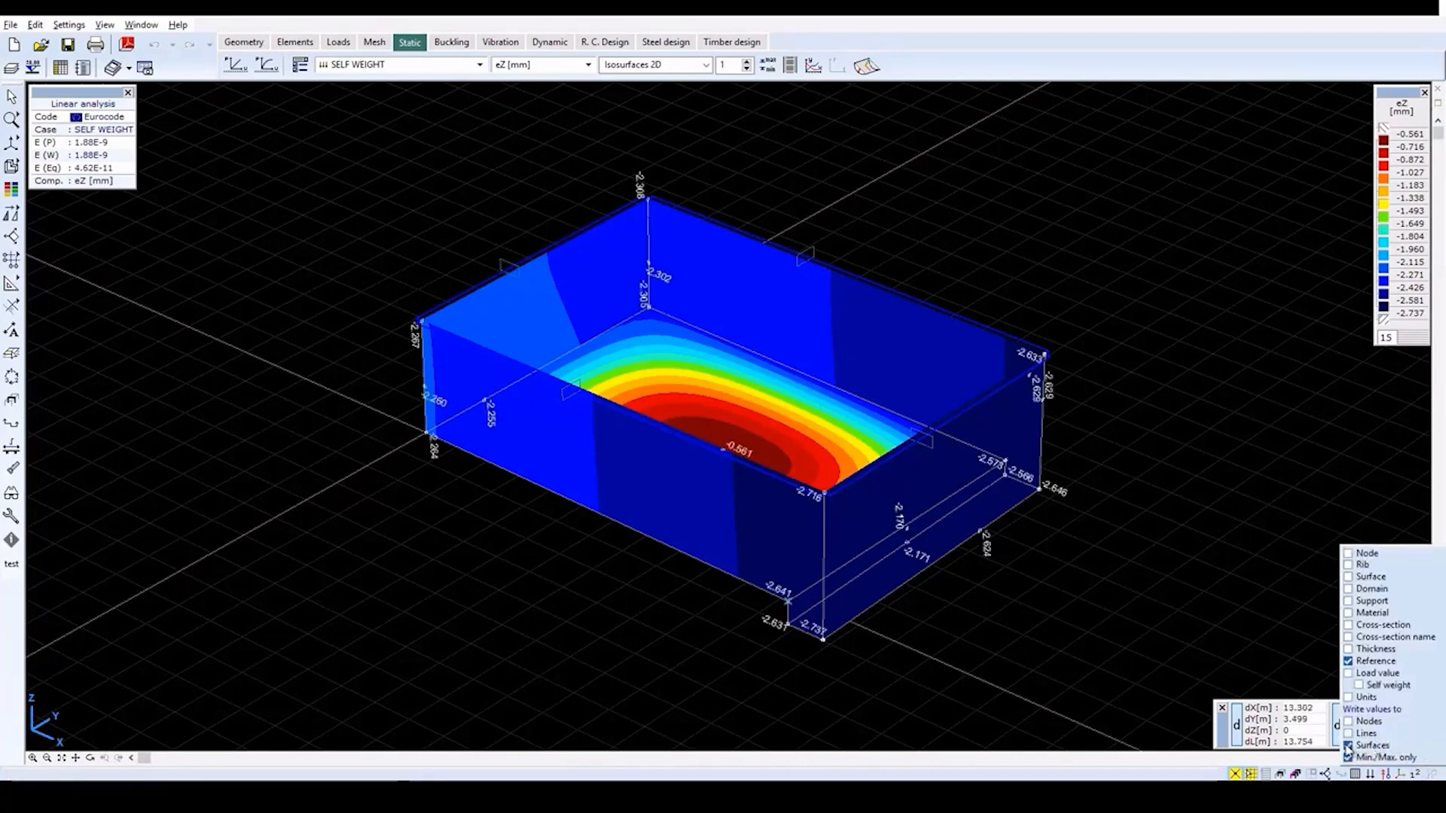
pyautogui.click(1350, 745)
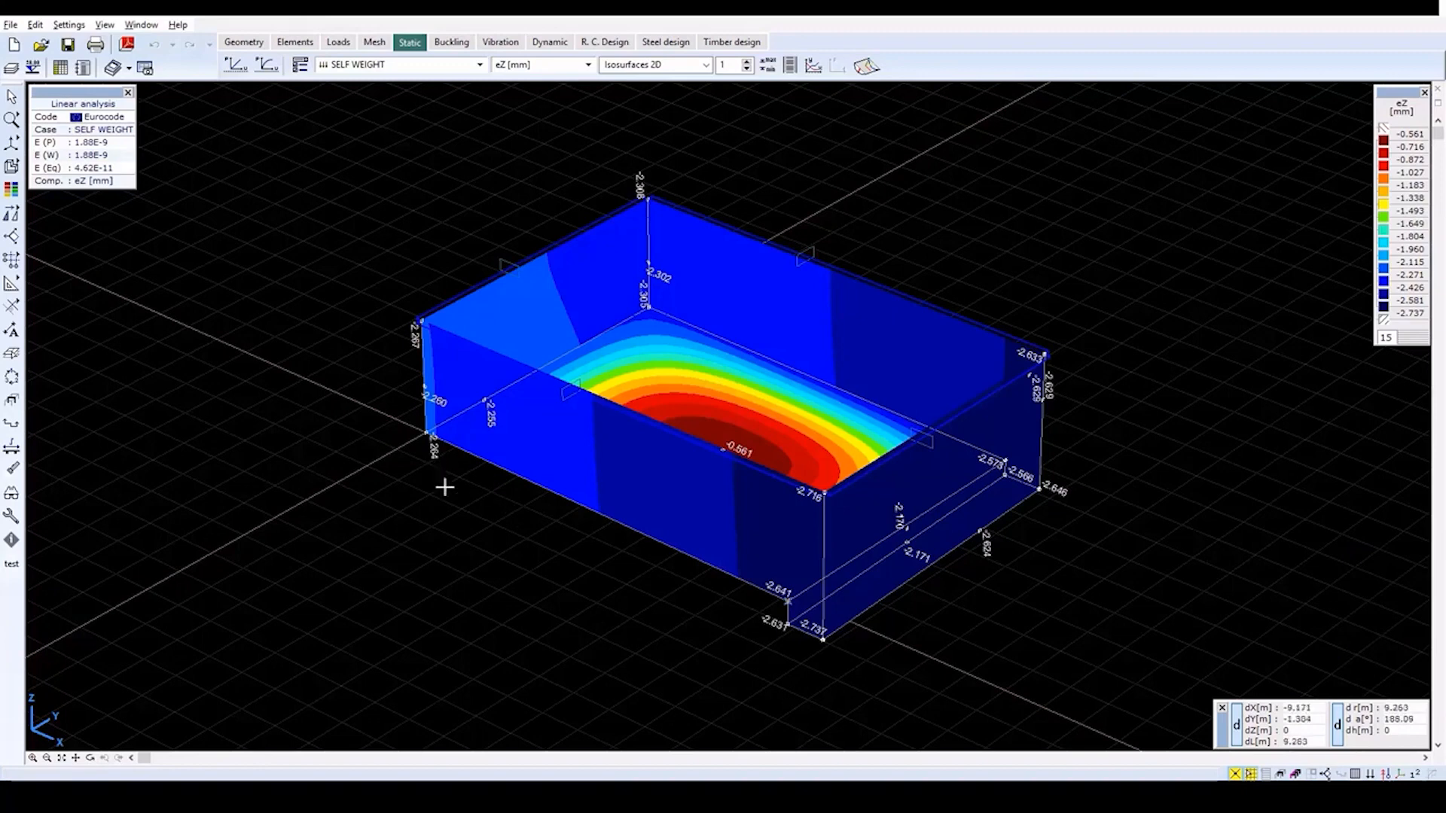
pyautogui.moveTo(425, 79)
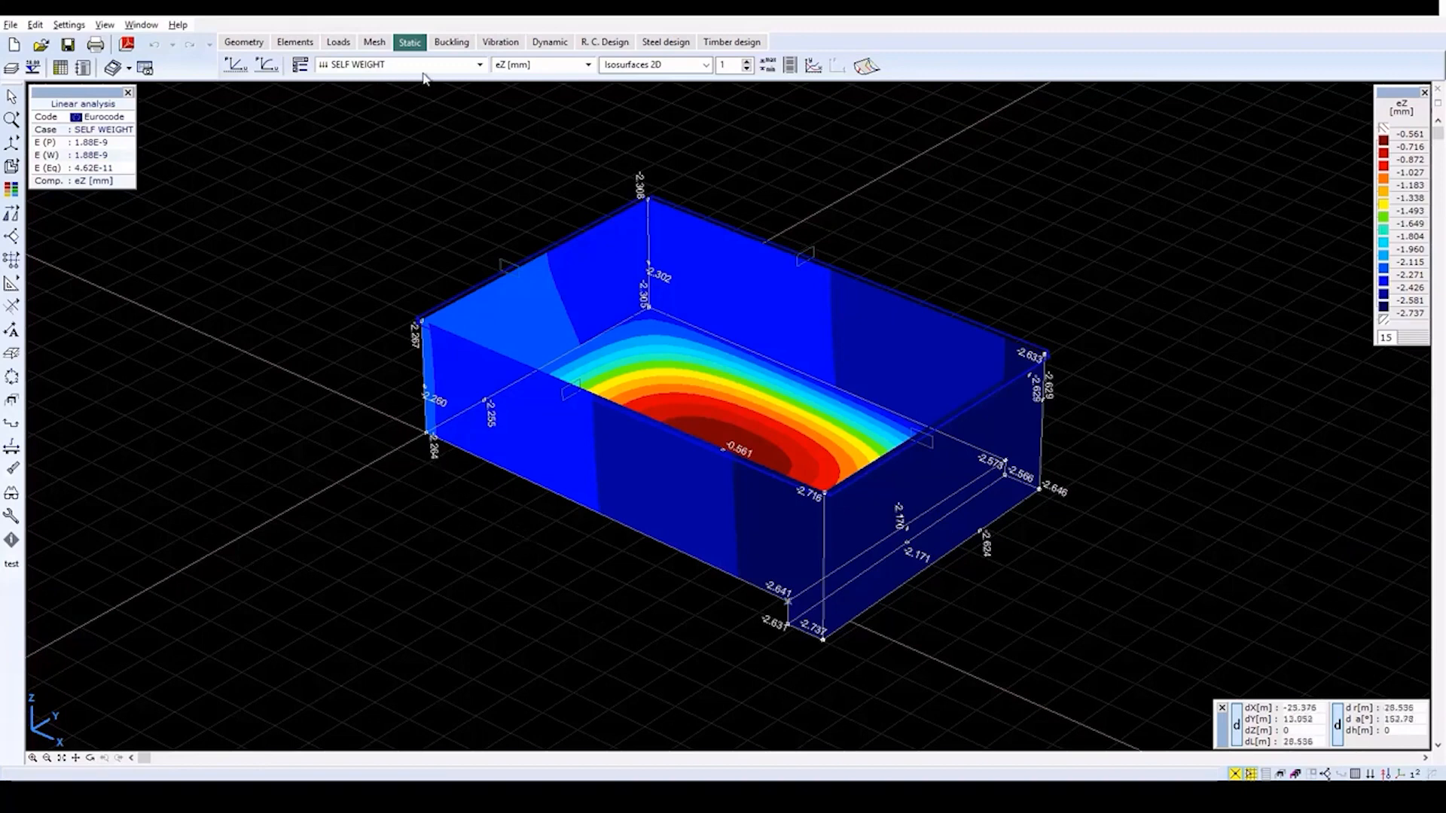
pyautogui.click(479, 63)
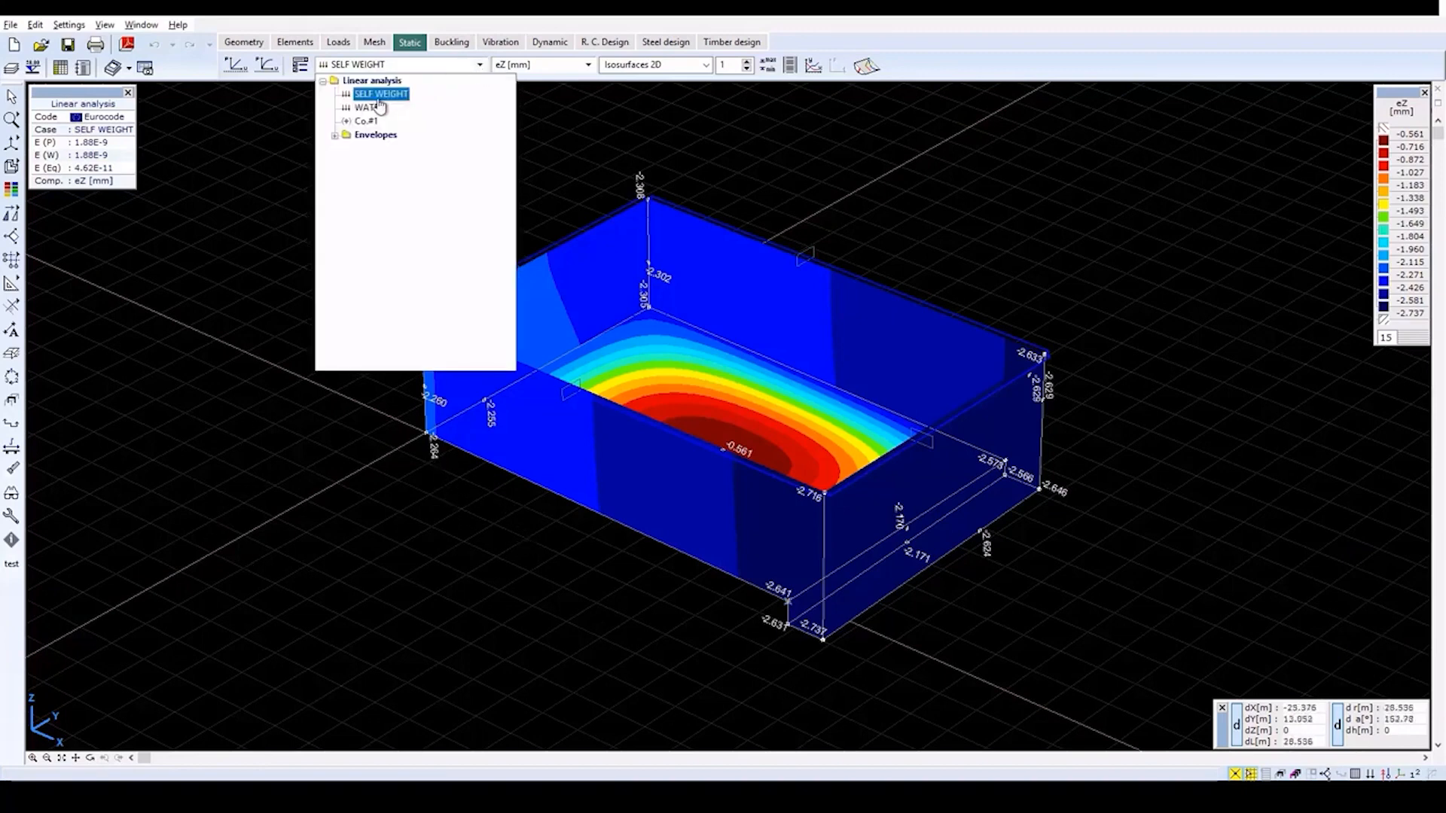
pyautogui.click(367, 107)
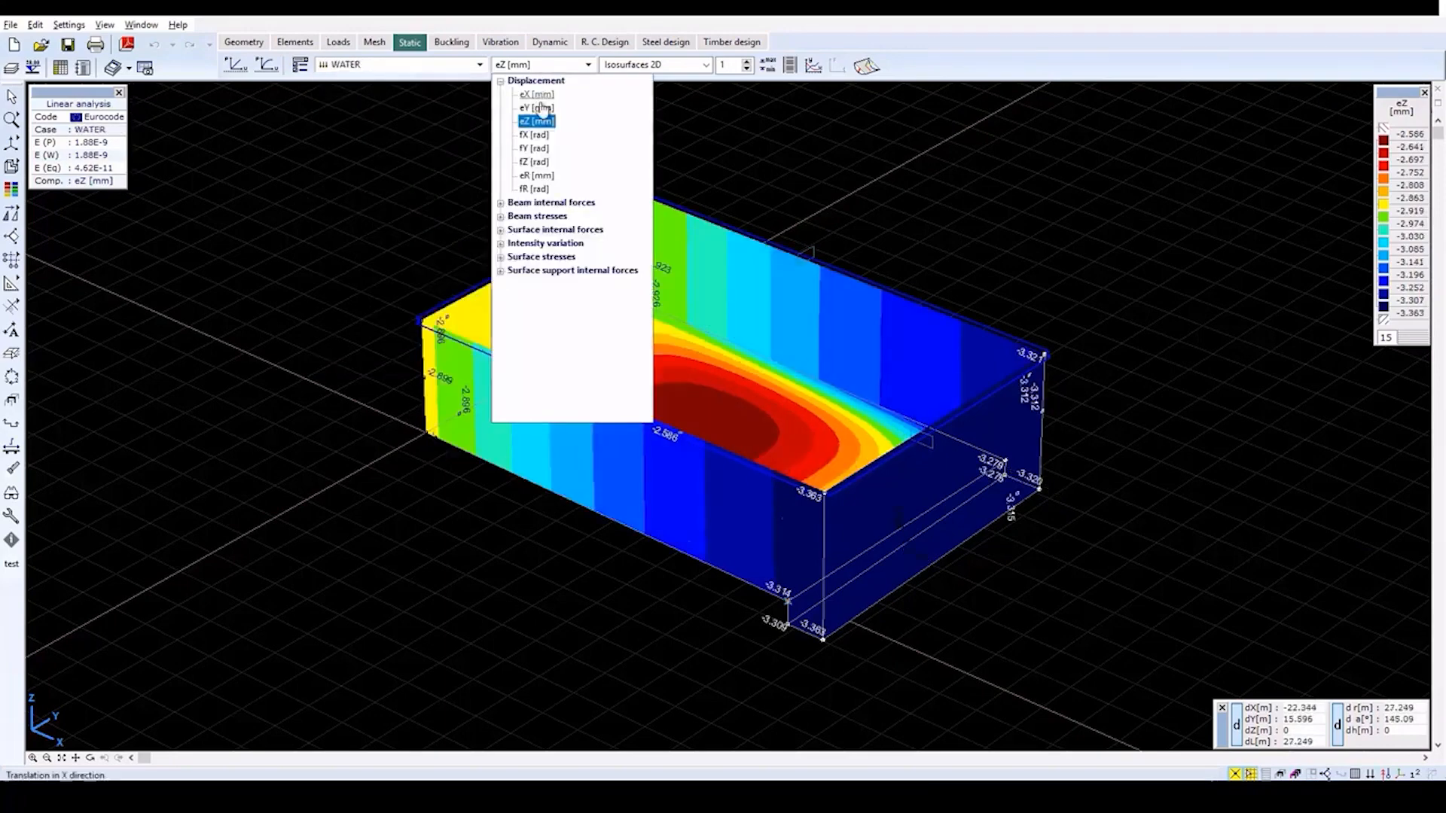
pyautogui.click(533, 108)
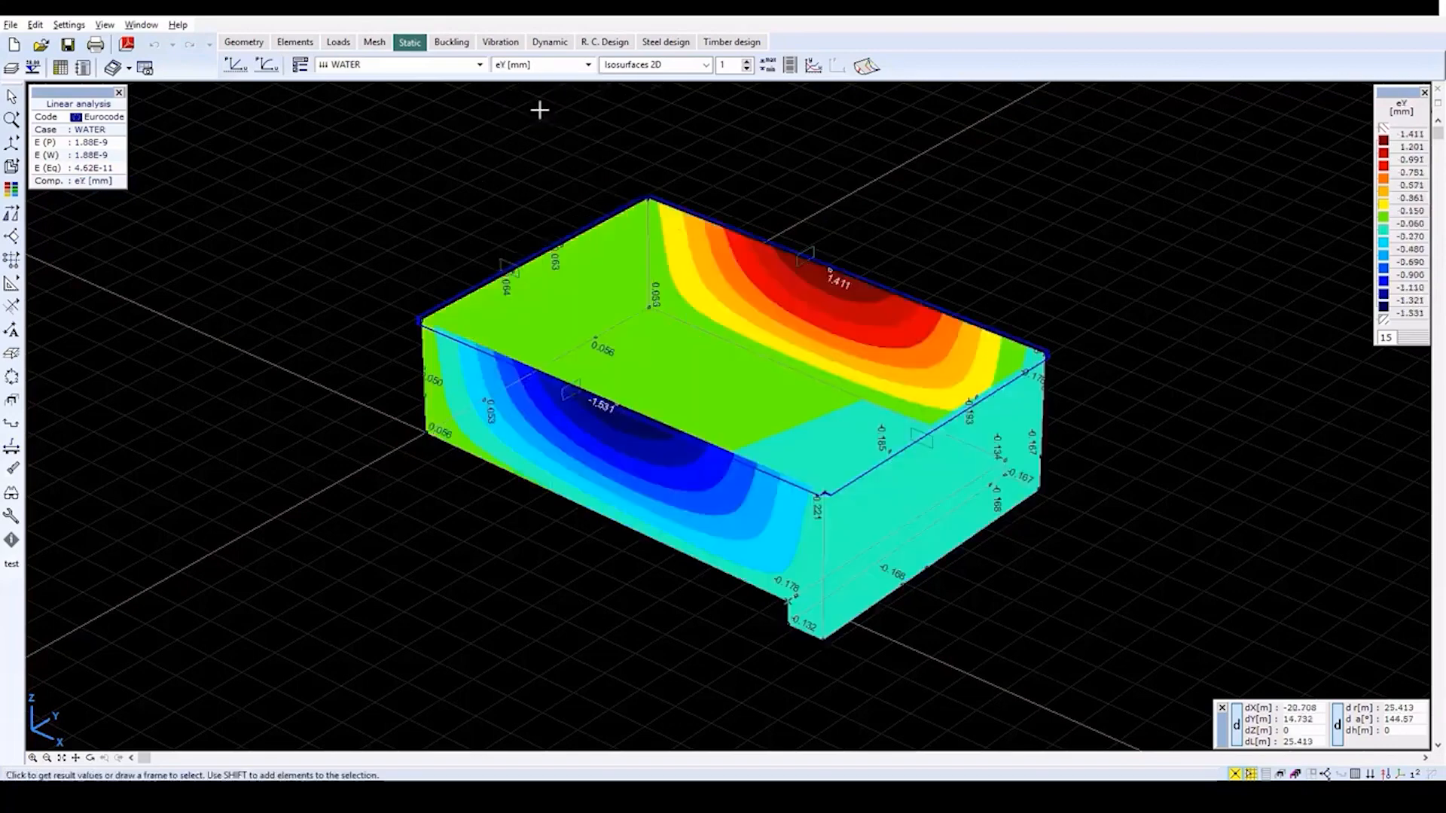
pyautogui.moveTo(369, 162)
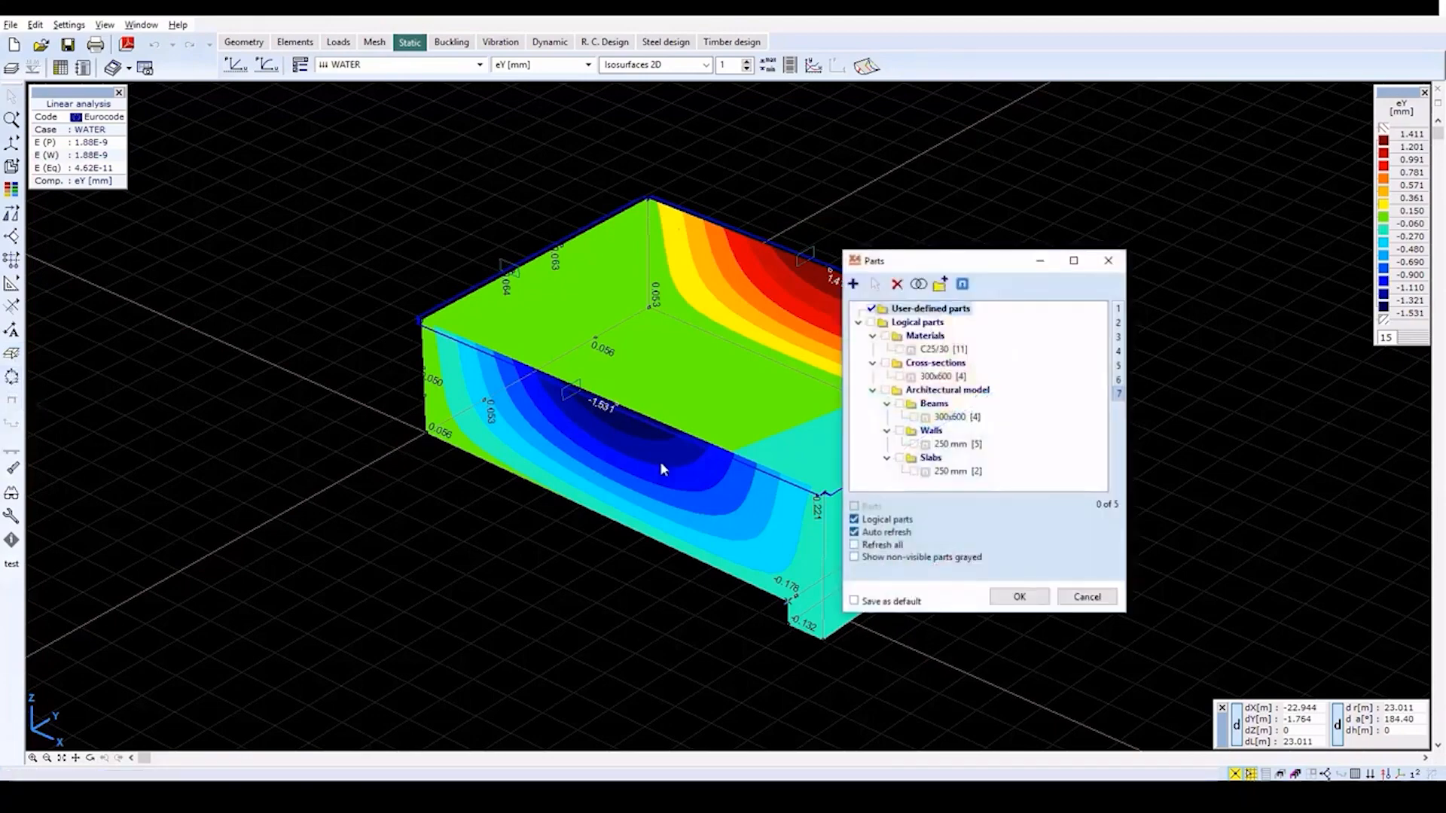
# - Define user part 1 from all elements of the displayed long wall
pyautogui.click(853, 285)
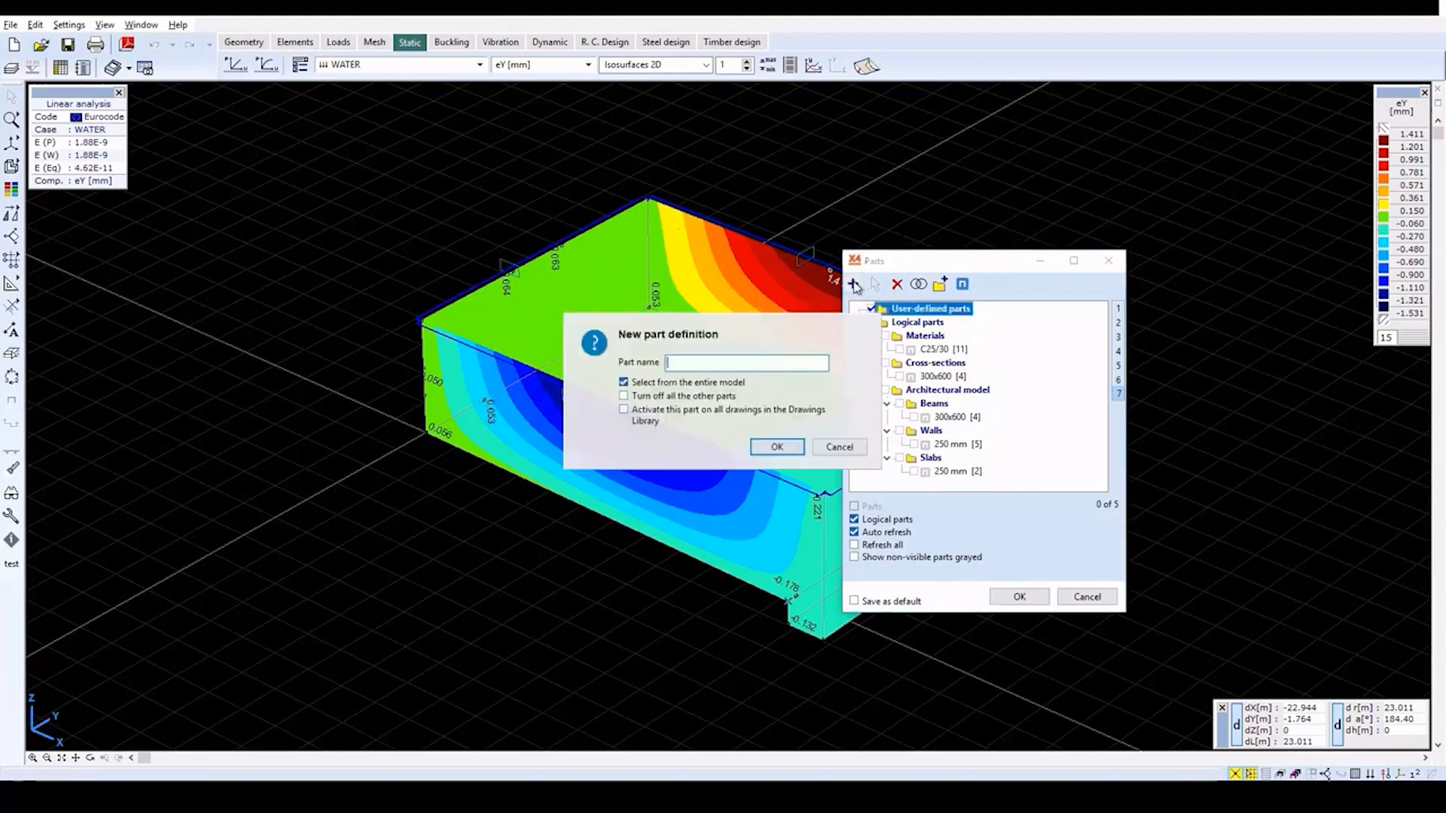
pyautogui.write('l')
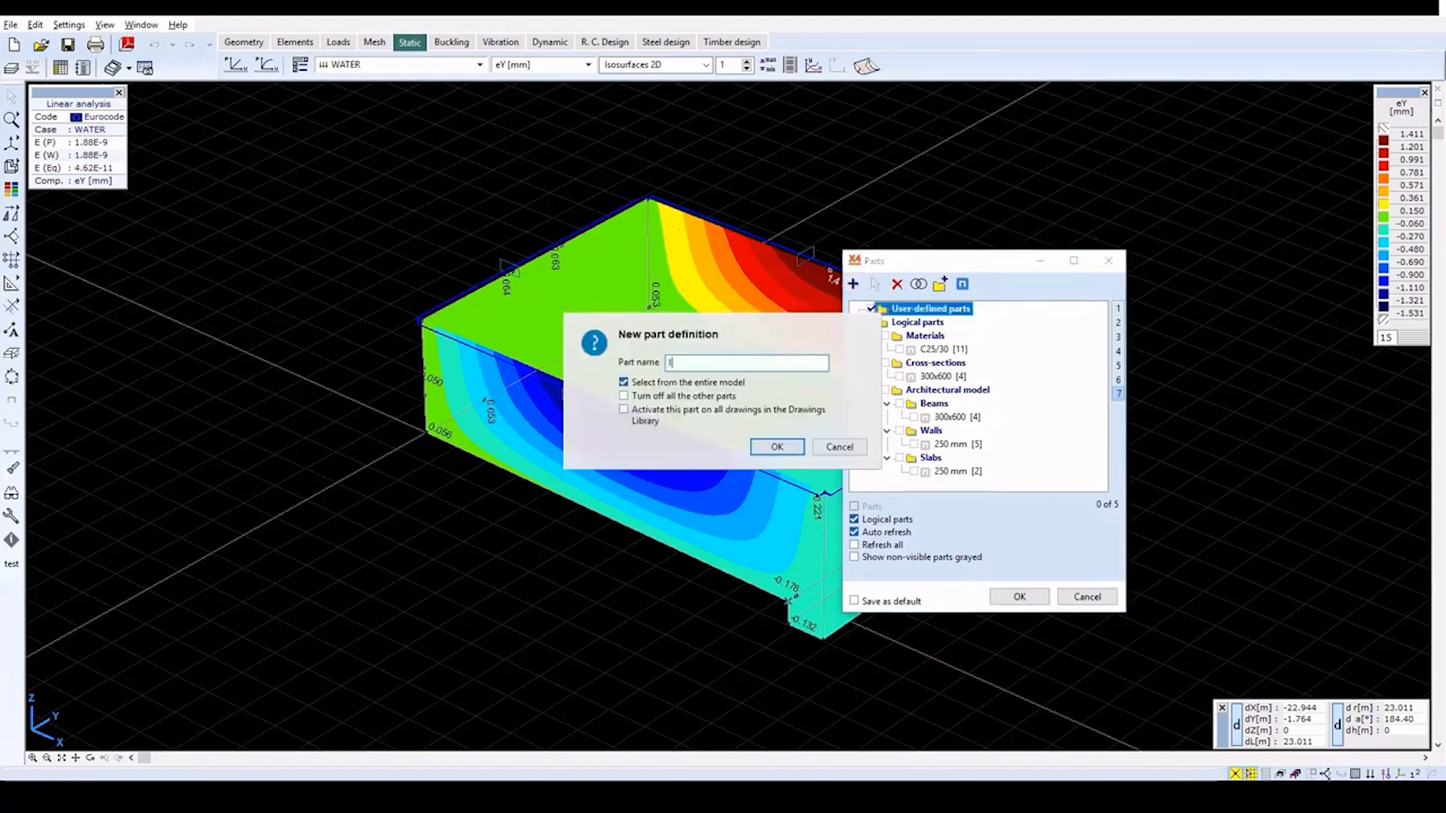
pyautogui.moveTo(777, 448)
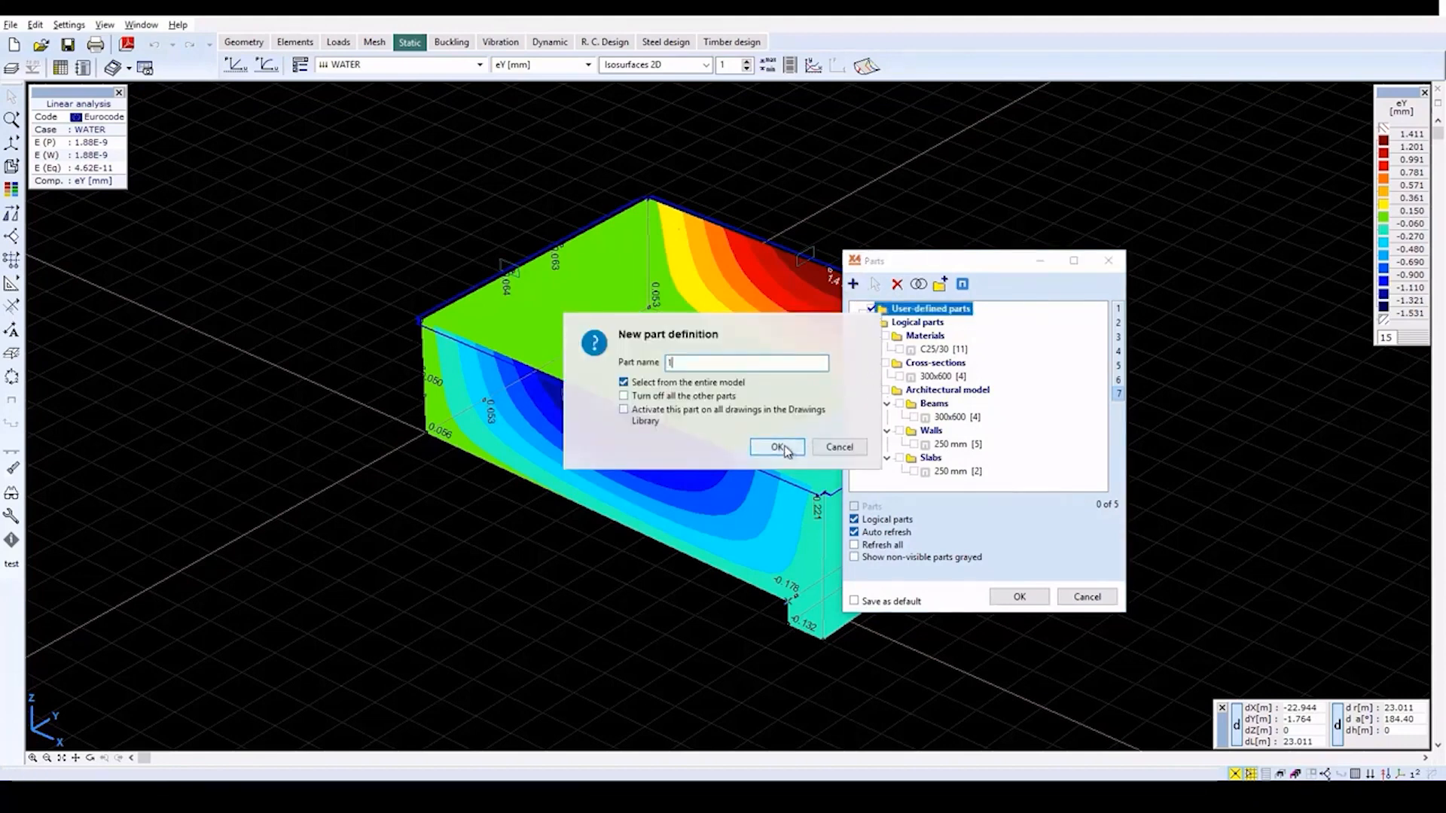
pyautogui.click(774, 447)
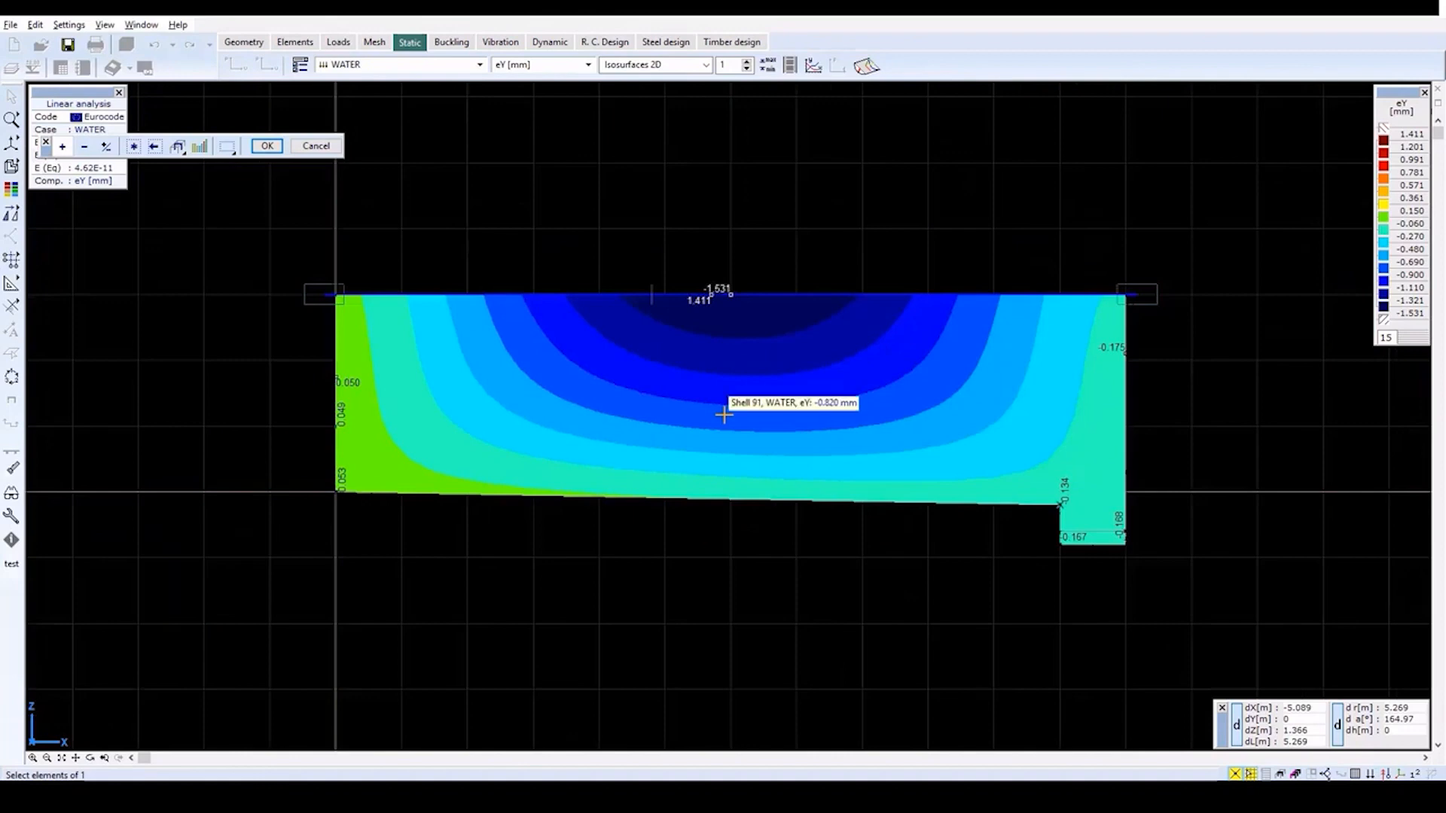
pyautogui.click(133, 146)
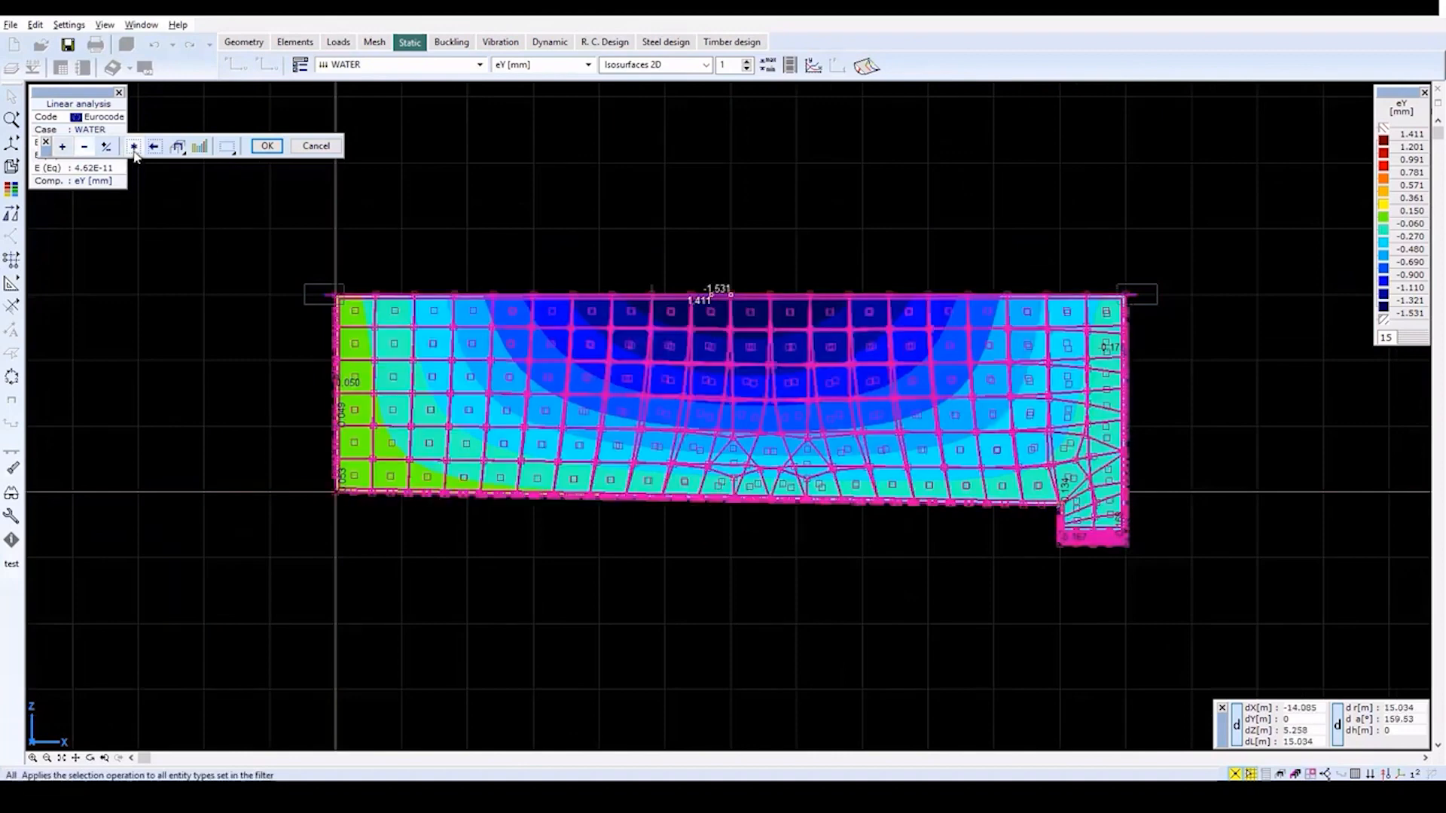
pyautogui.click(133, 146)
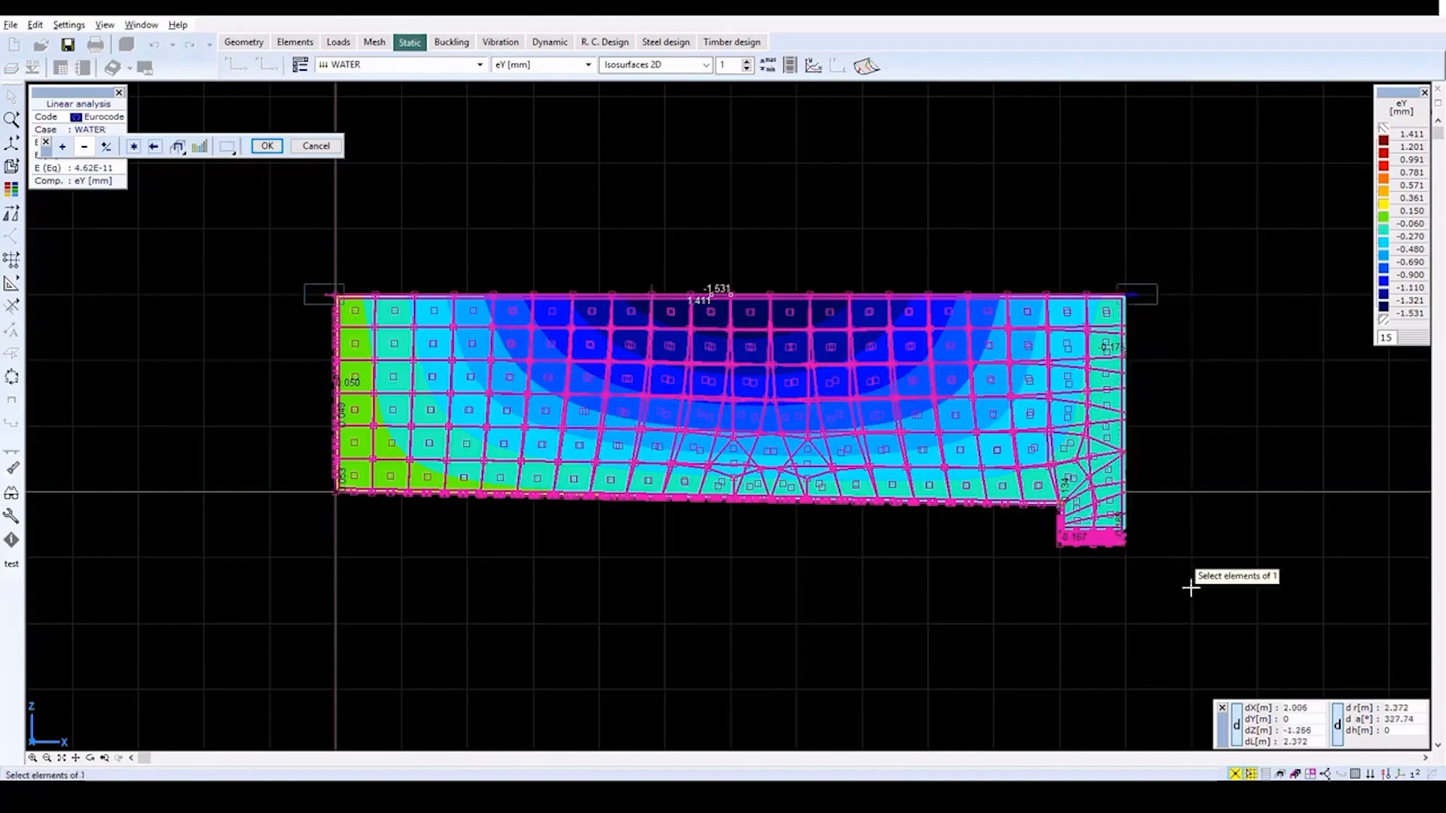
pyautogui.click(266, 146)
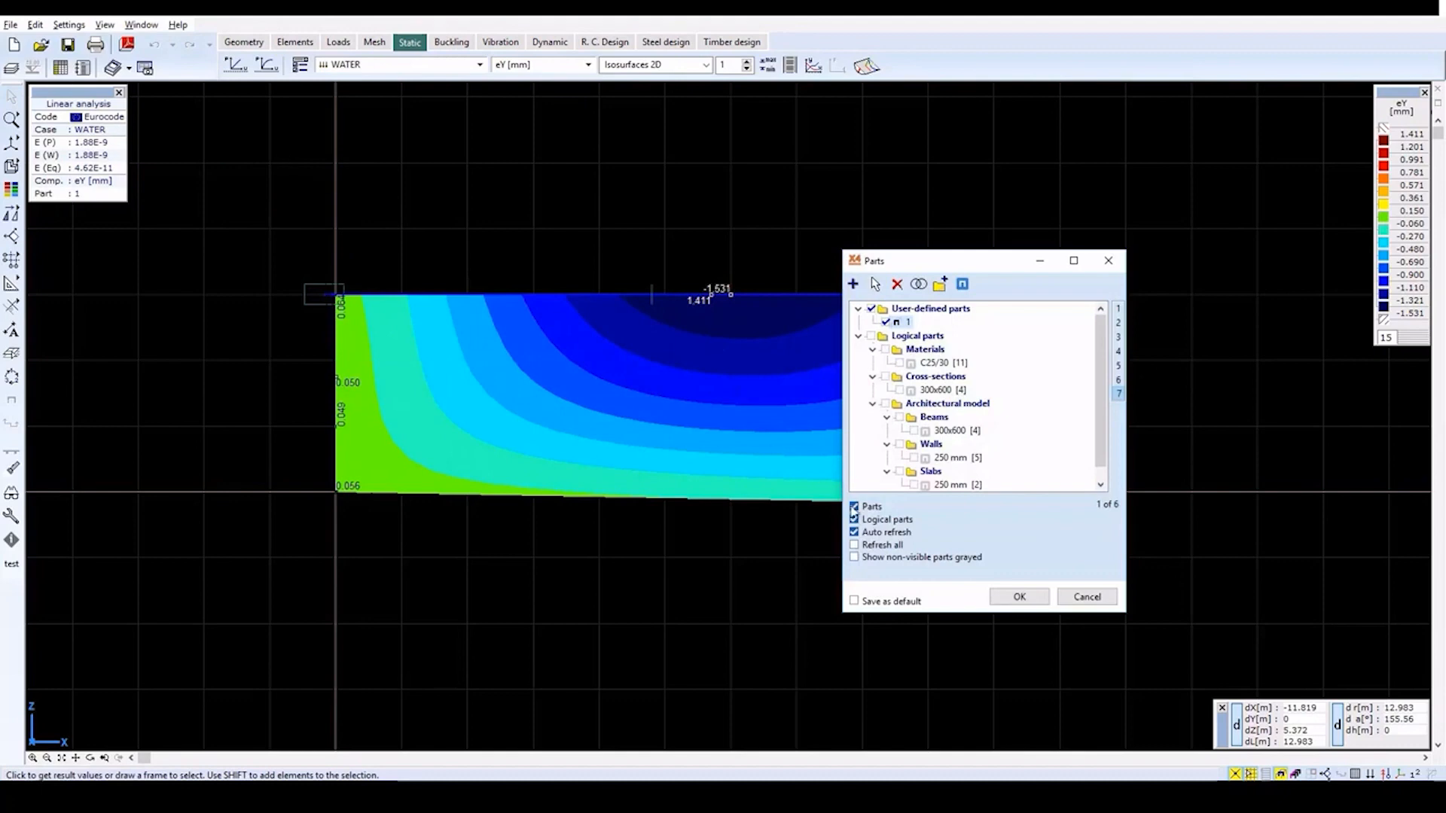
pyautogui.click(1018, 596)
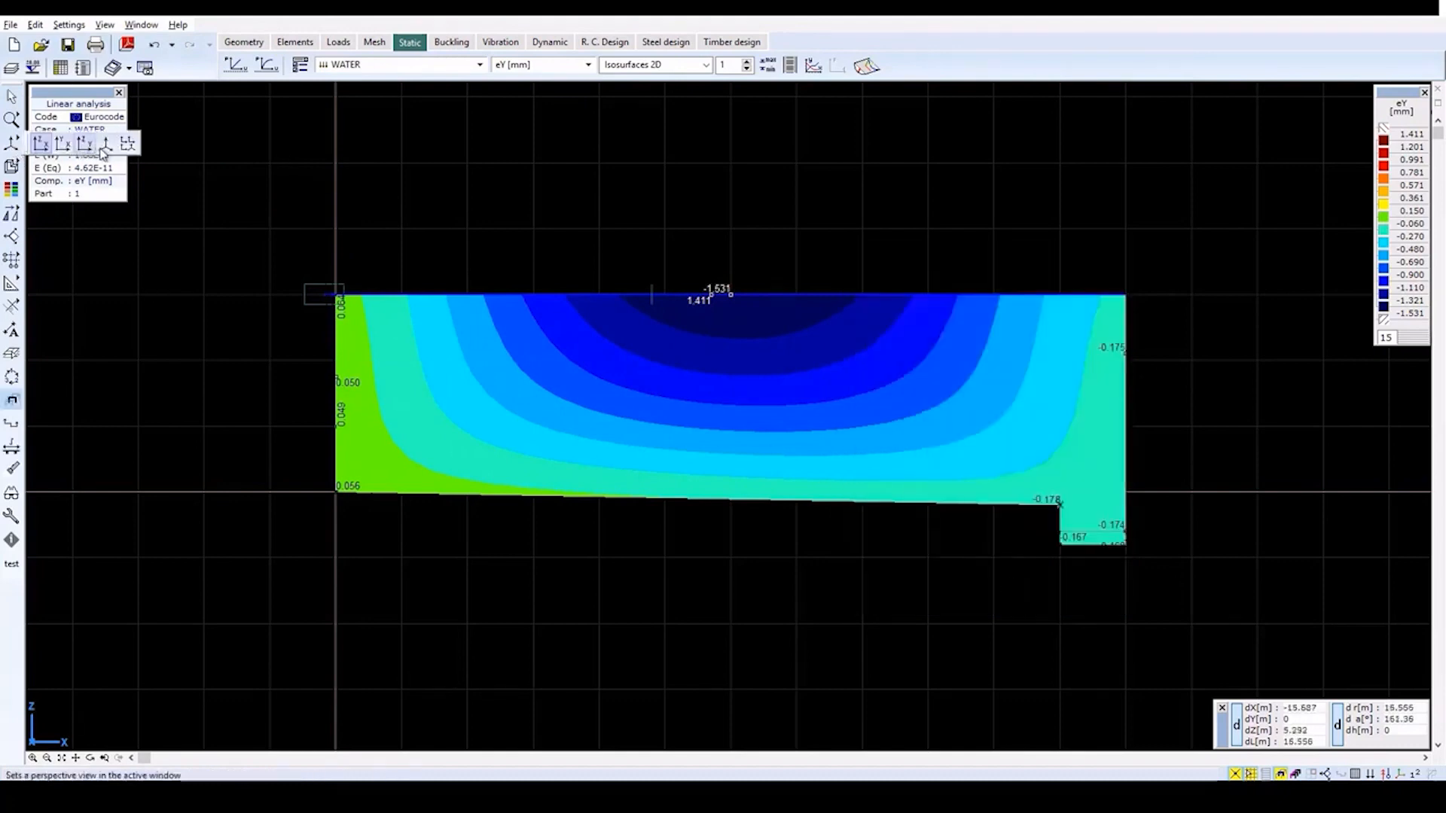
# - Set perspective view and find the maximum eY of 1.411 mm at node 1105 via Min/Max values
pyautogui.click(104, 148)
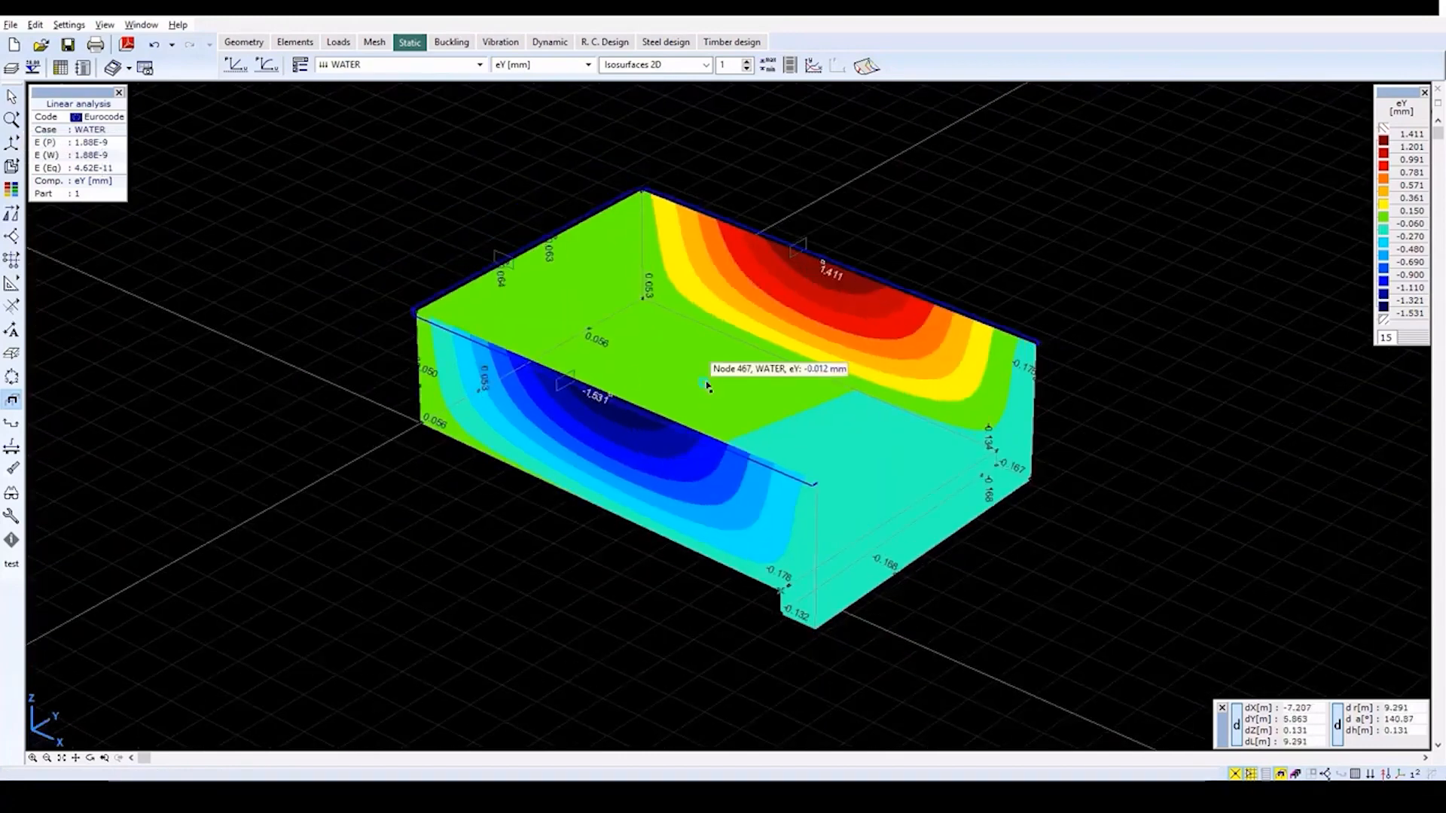
pyautogui.moveTo(1160, 458)
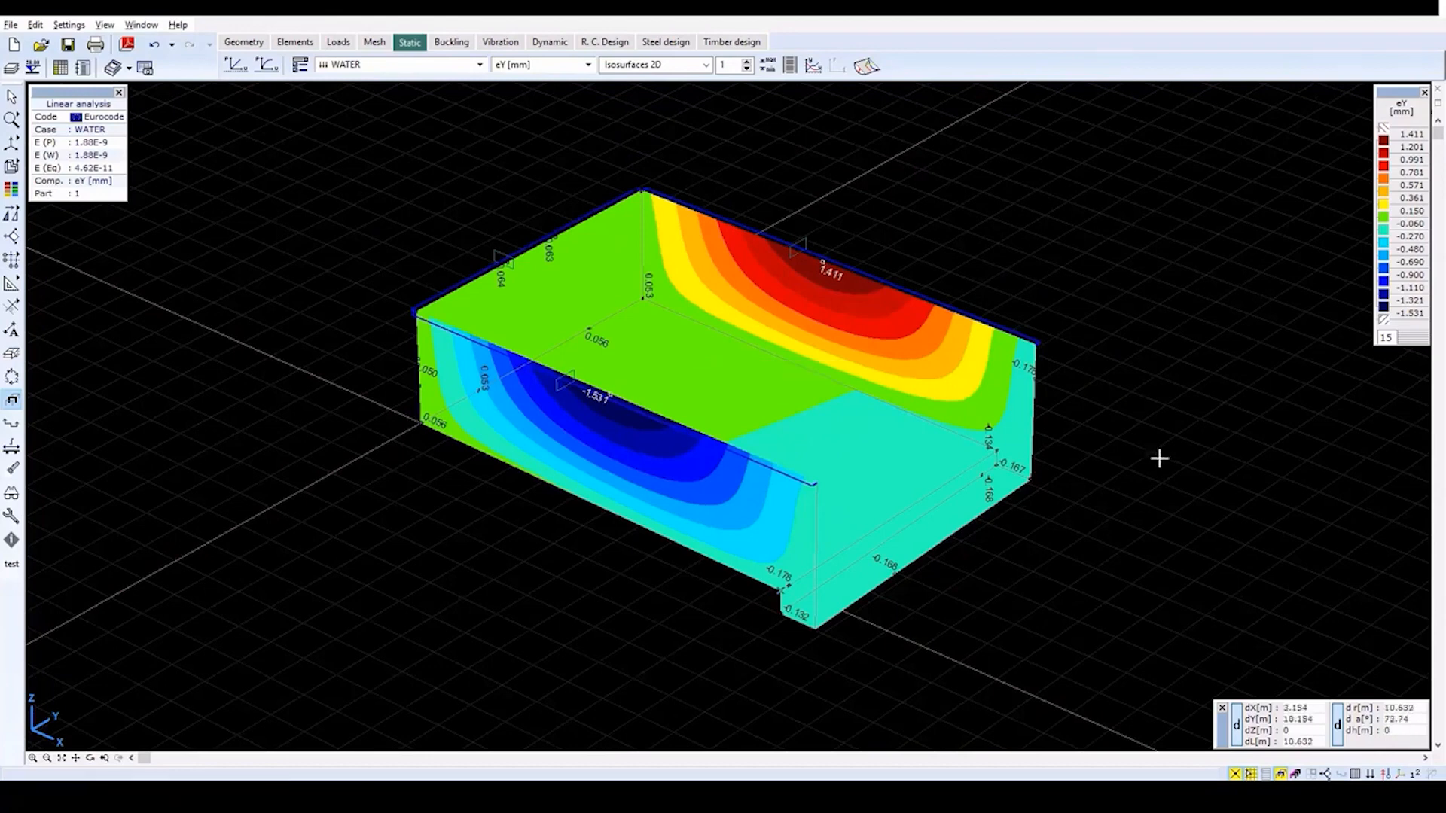
pyautogui.moveTo(753, 190)
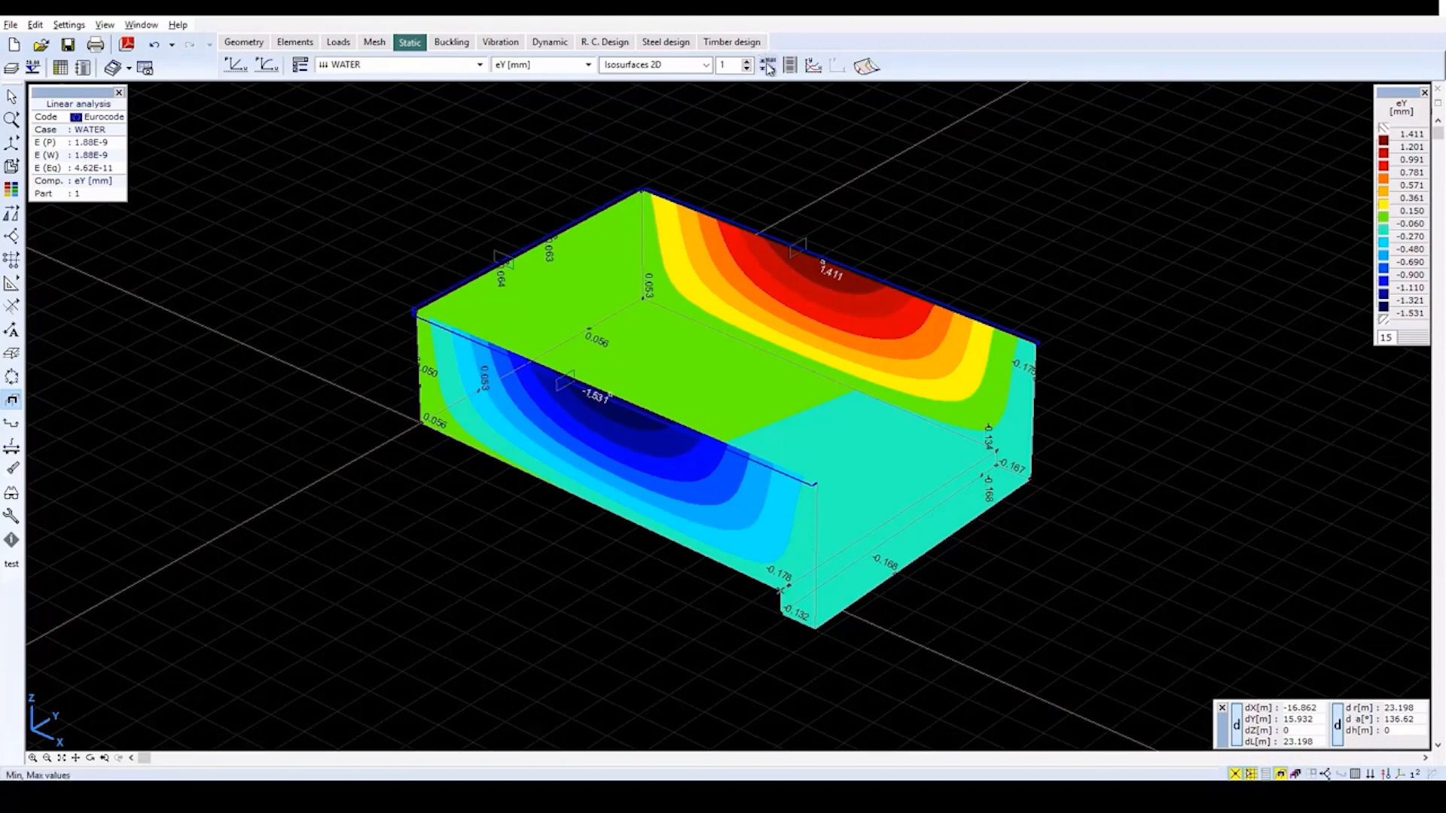
pyautogui.click(767, 65)
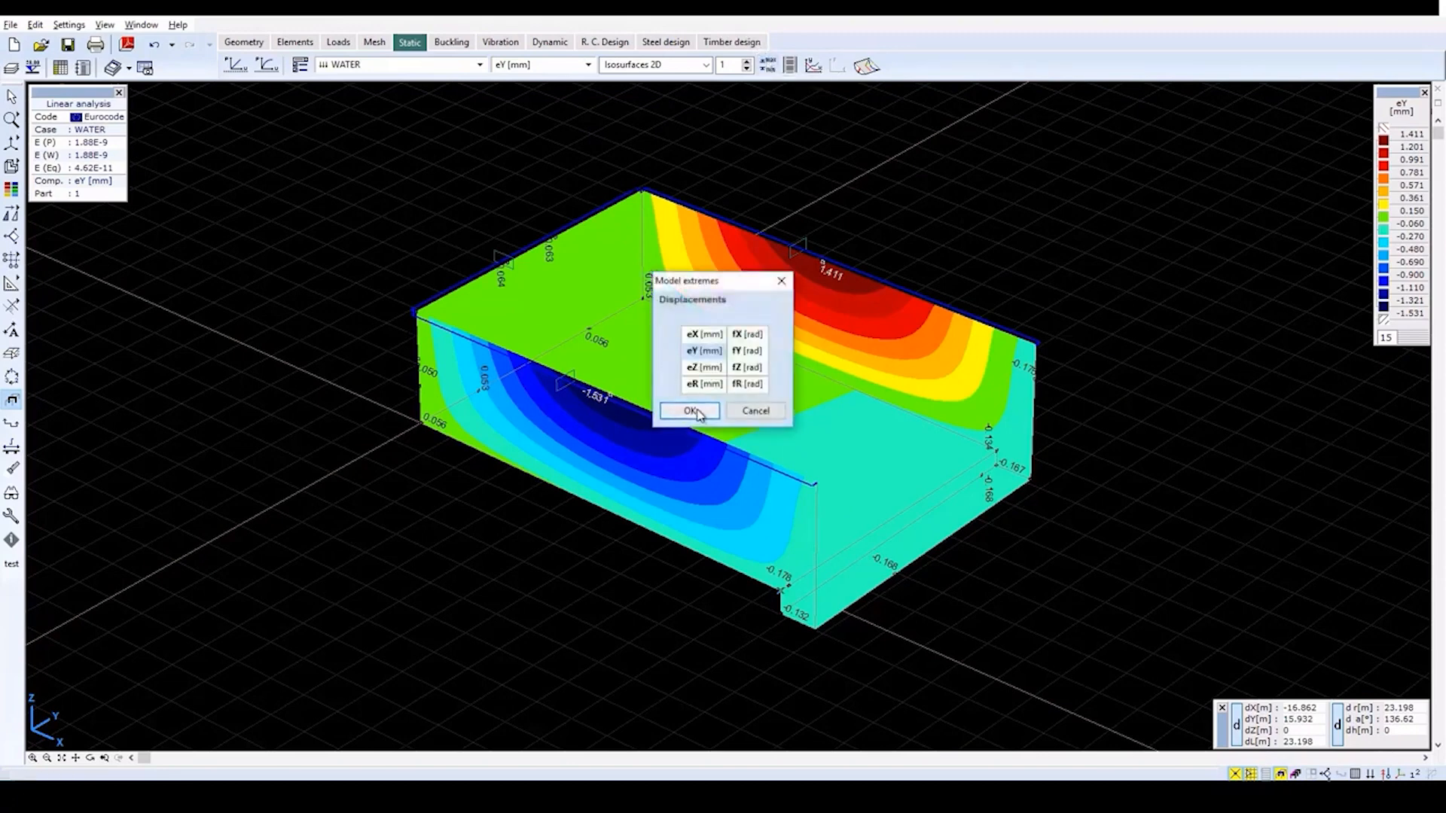
pyautogui.click(703, 350)
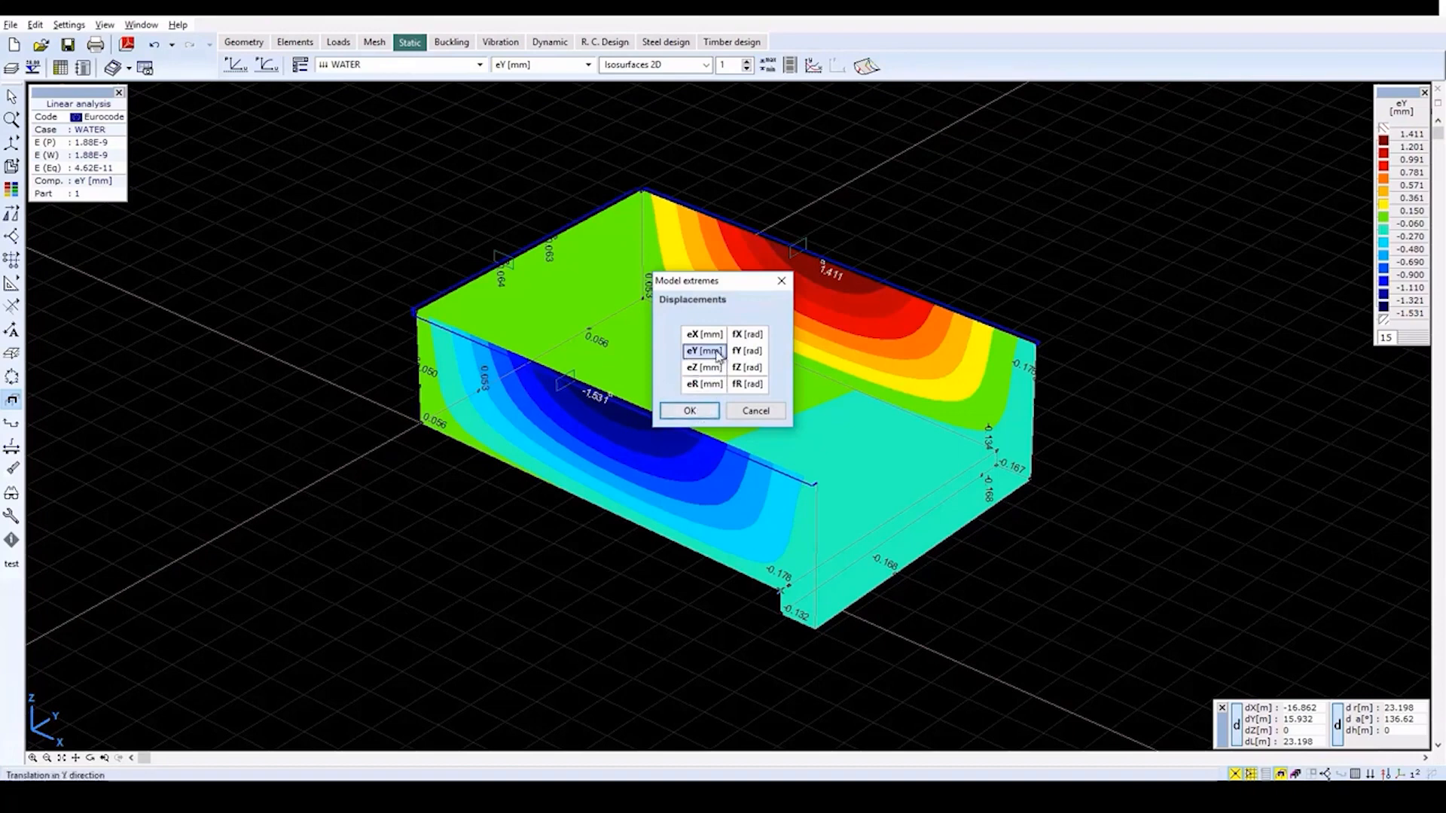
pyautogui.click(688, 410)
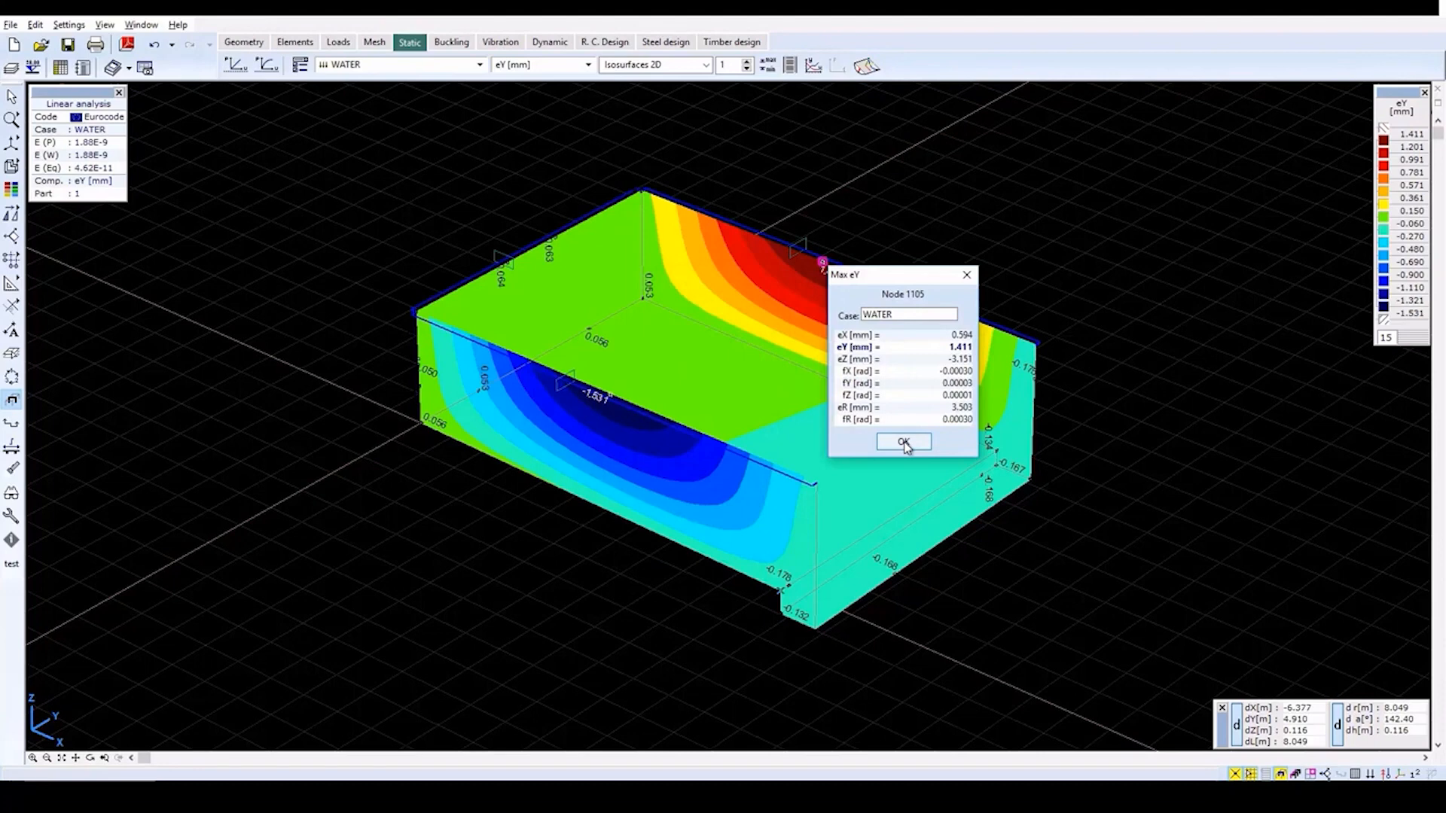
pyautogui.click(902, 441)
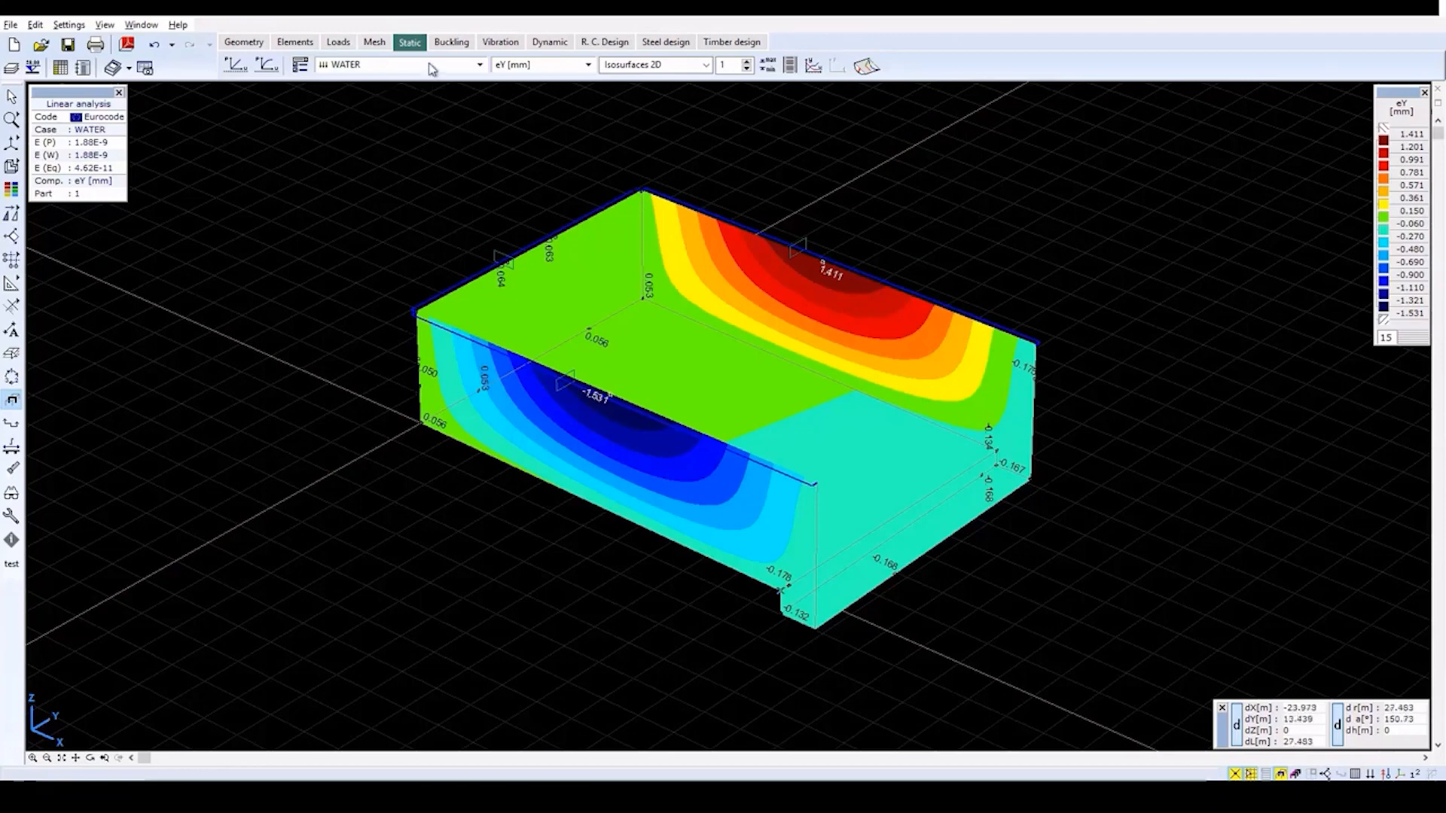
# - Switch the results to load combination Co.#1 showing resultant displacement eR [mm] isosurfaces
pyautogui.click(477, 65)
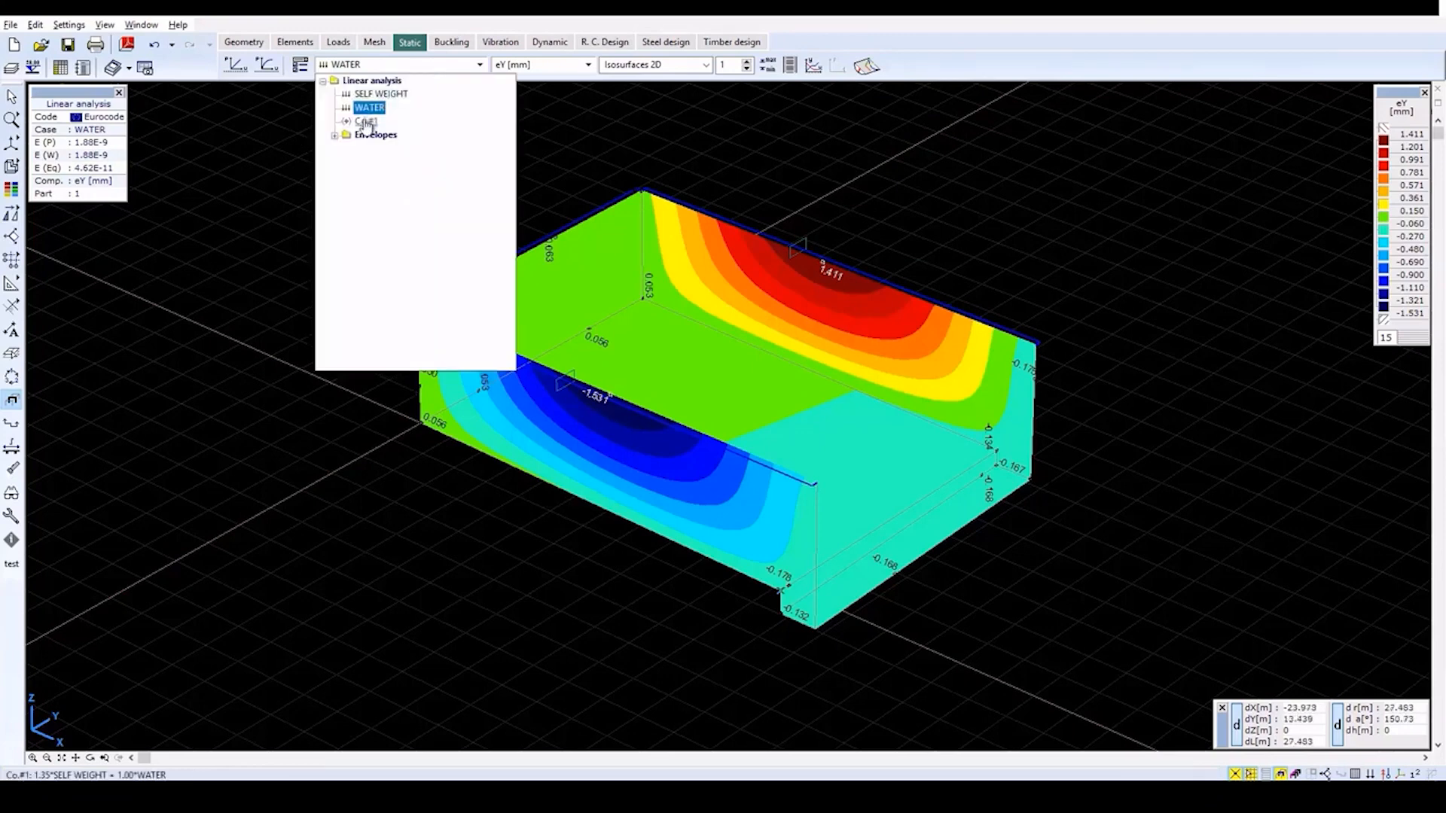
pyautogui.click(366, 121)
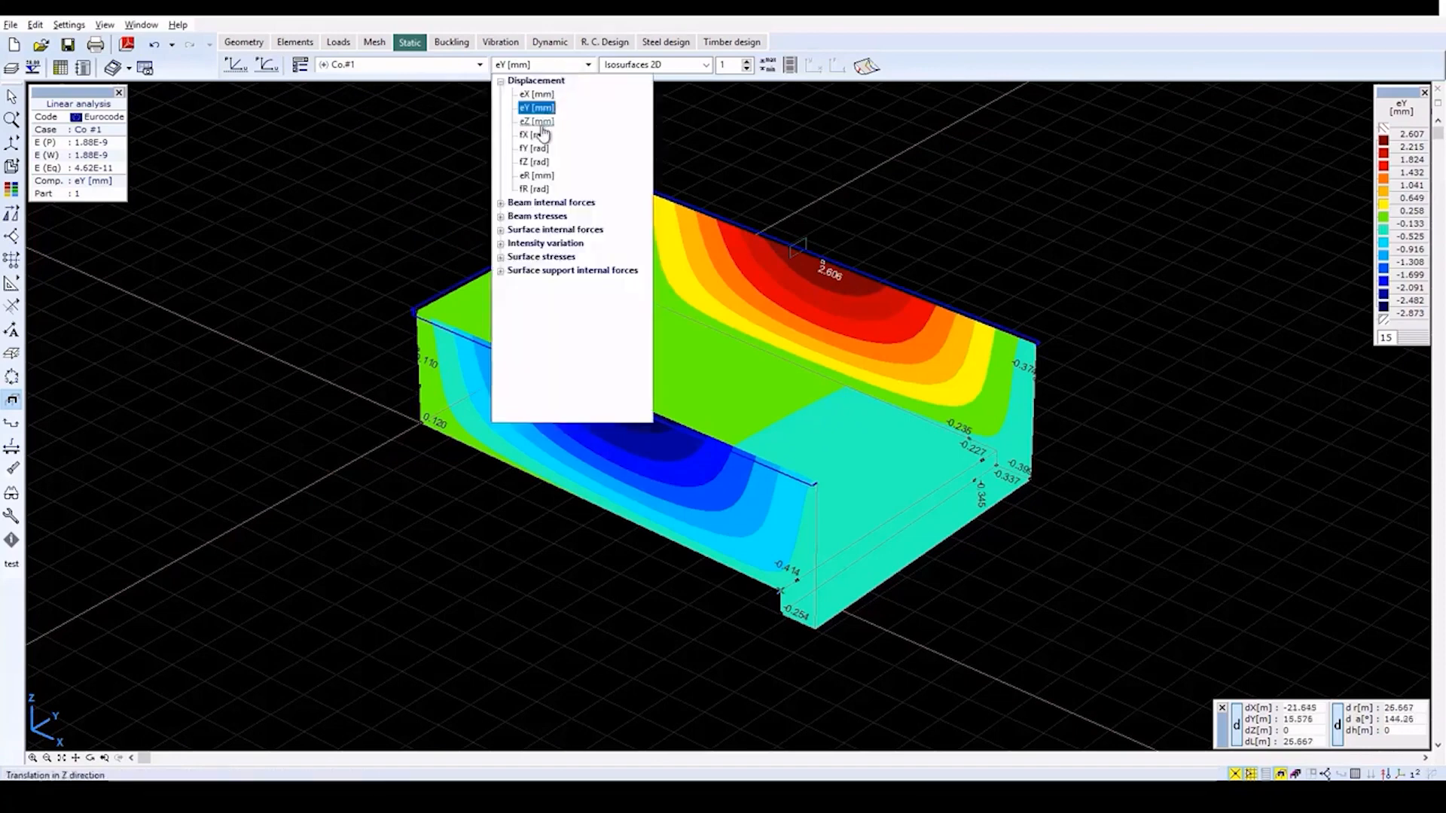
pyautogui.moveTo(537, 174)
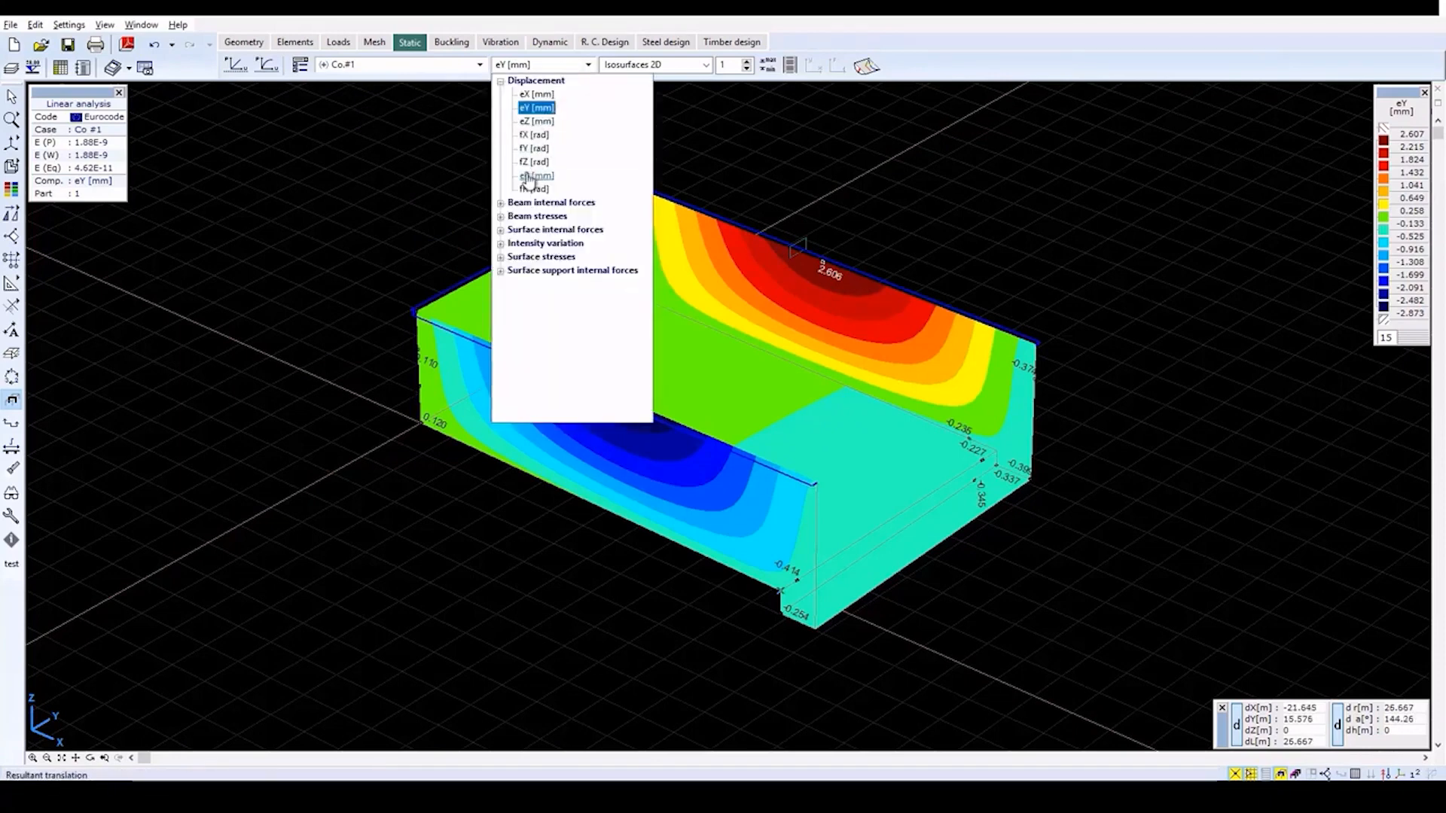
pyautogui.click(536, 175)
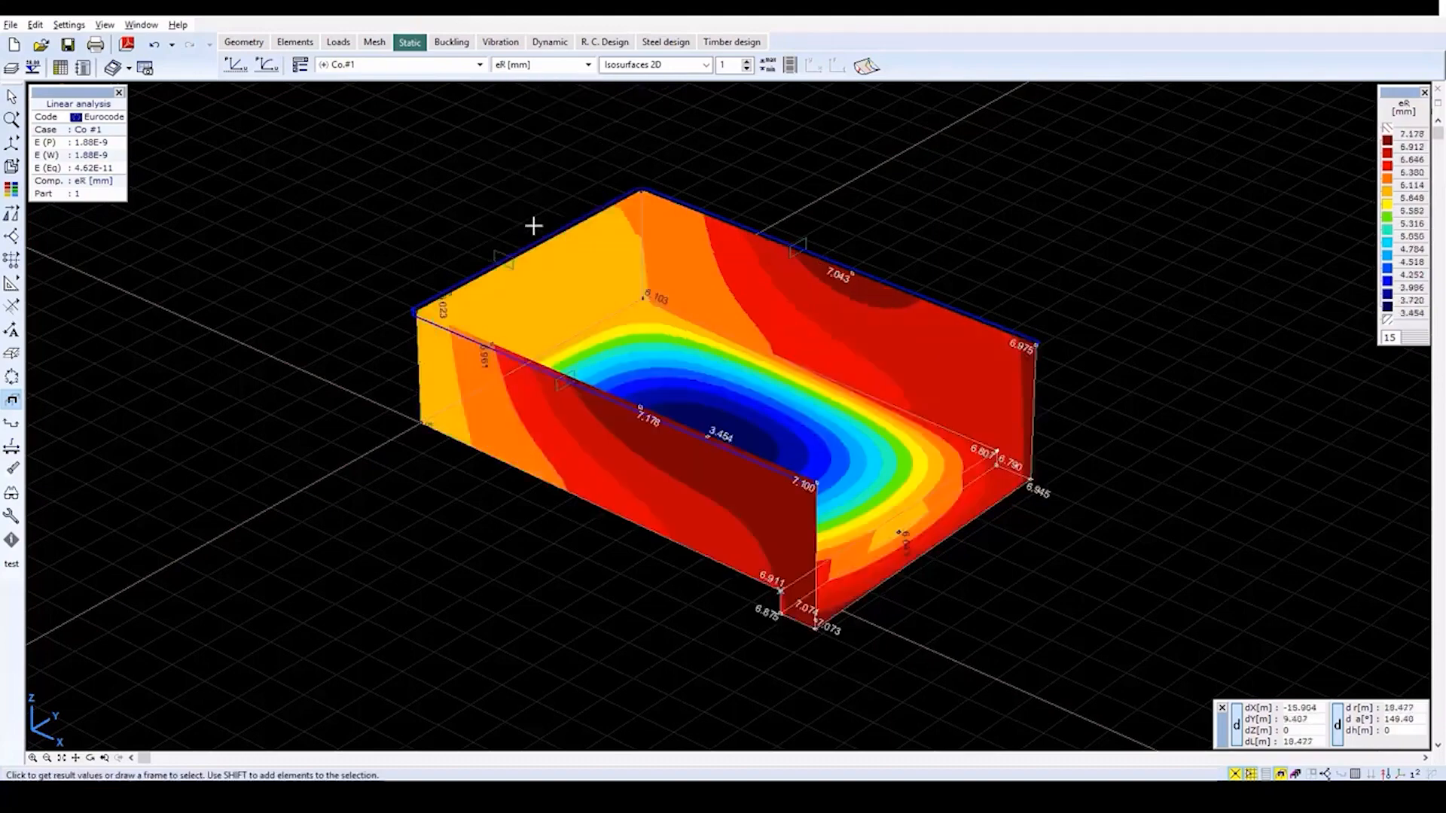
pyautogui.moveTo(376, 278)
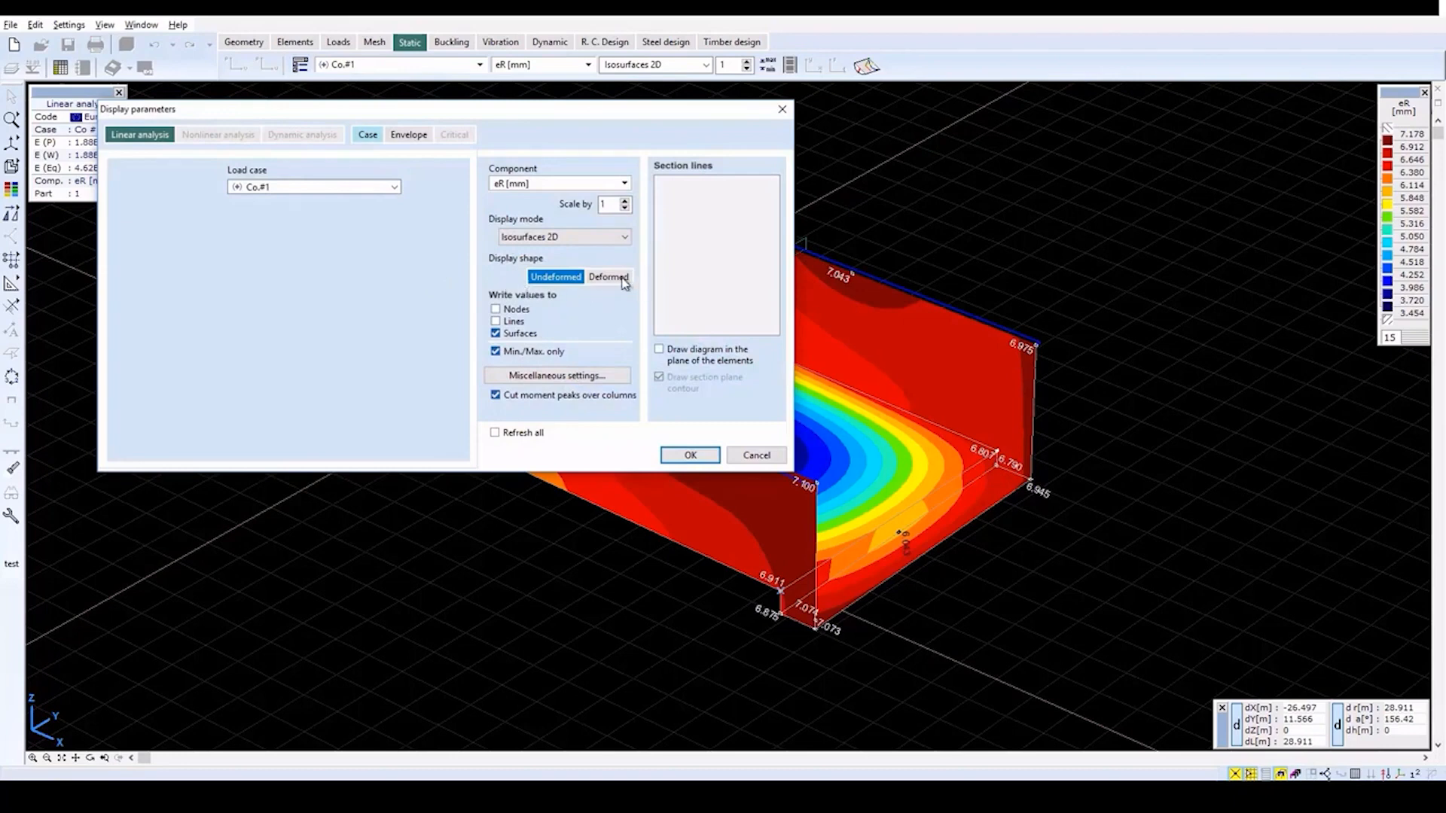
# - Set the eR results to draw on the deformed shape in Diagram display mode
pyautogui.click(607, 278)
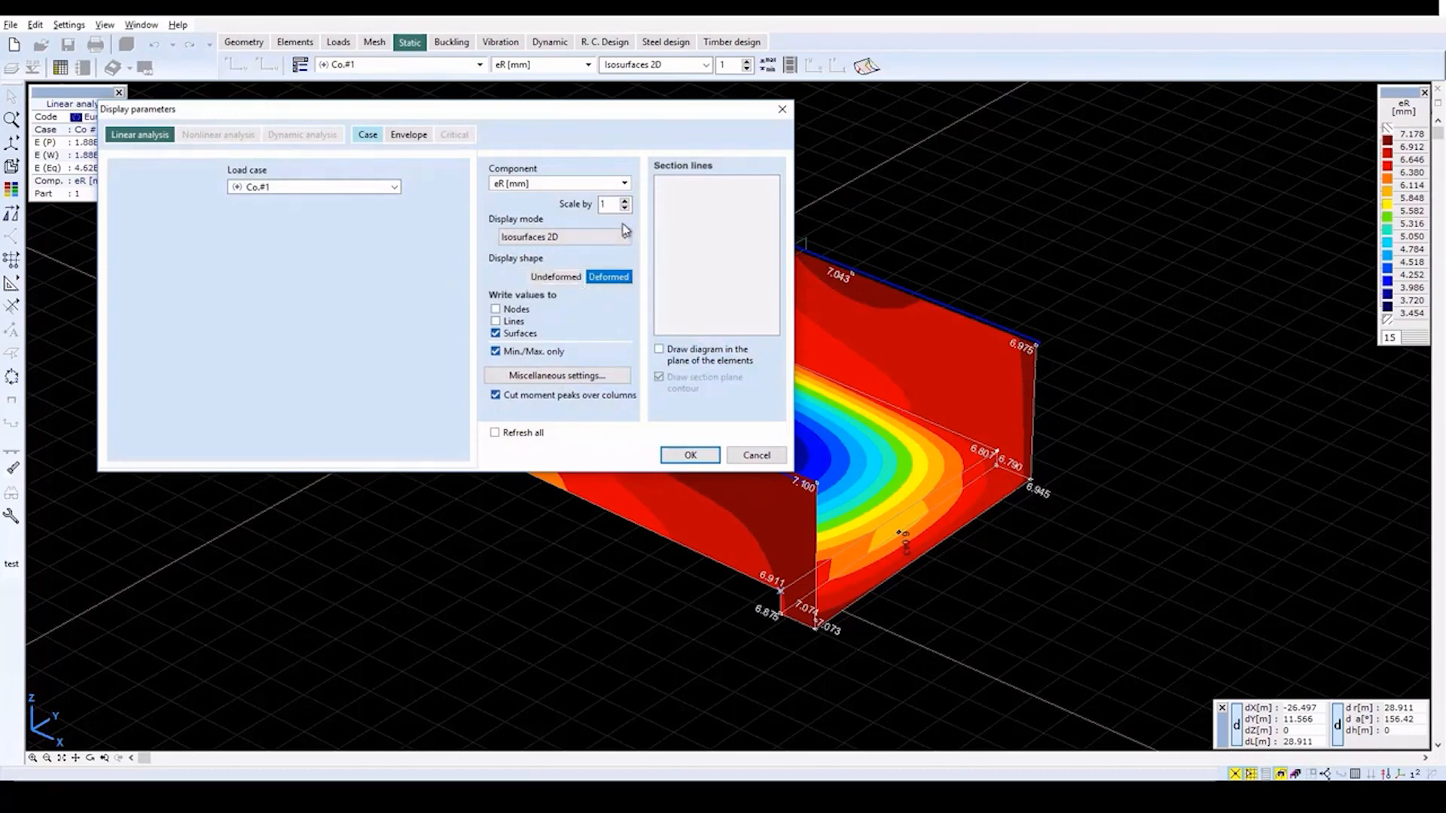
pyautogui.click(624, 237)
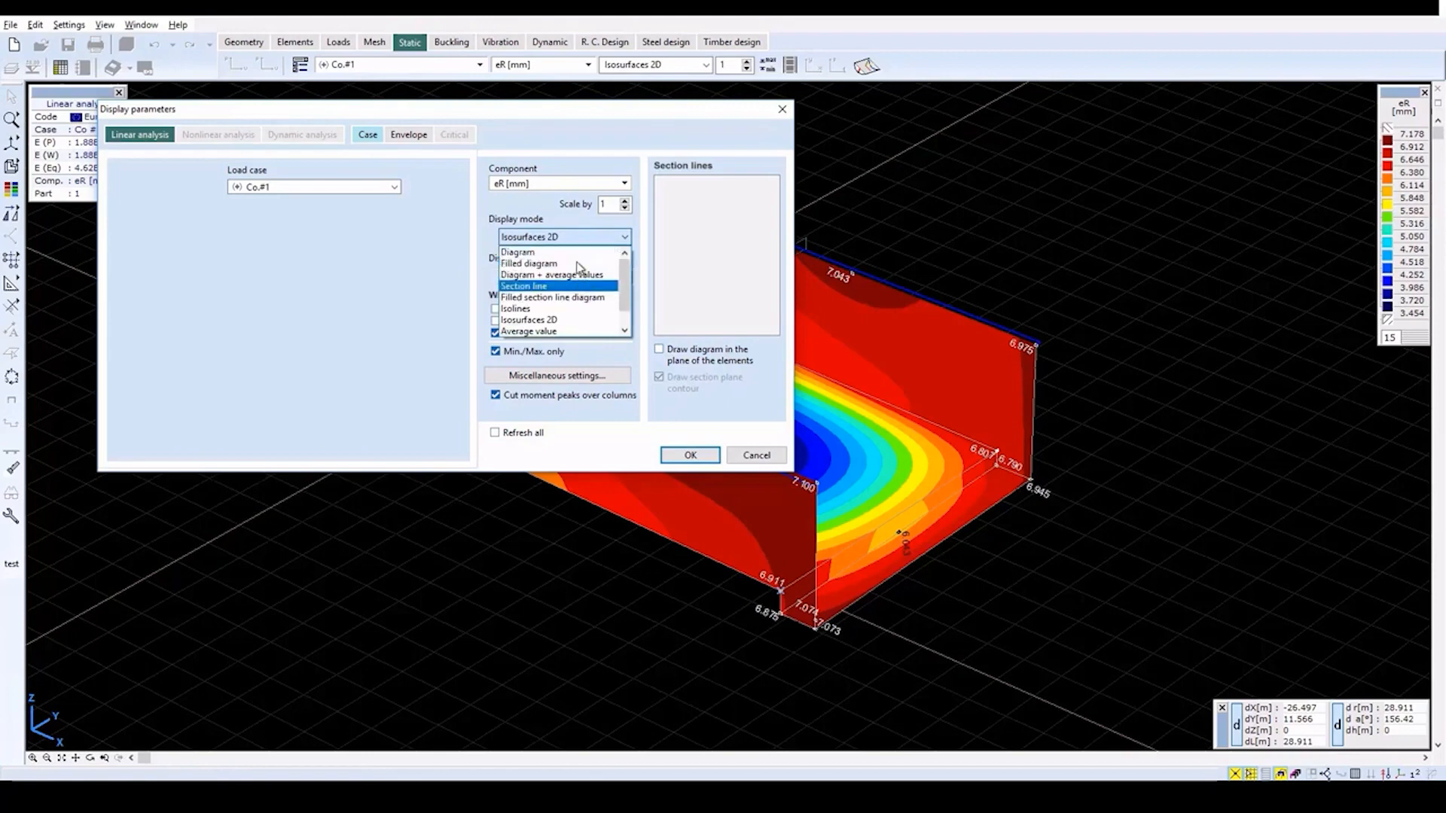
pyautogui.click(518, 252)
pyautogui.write('2')
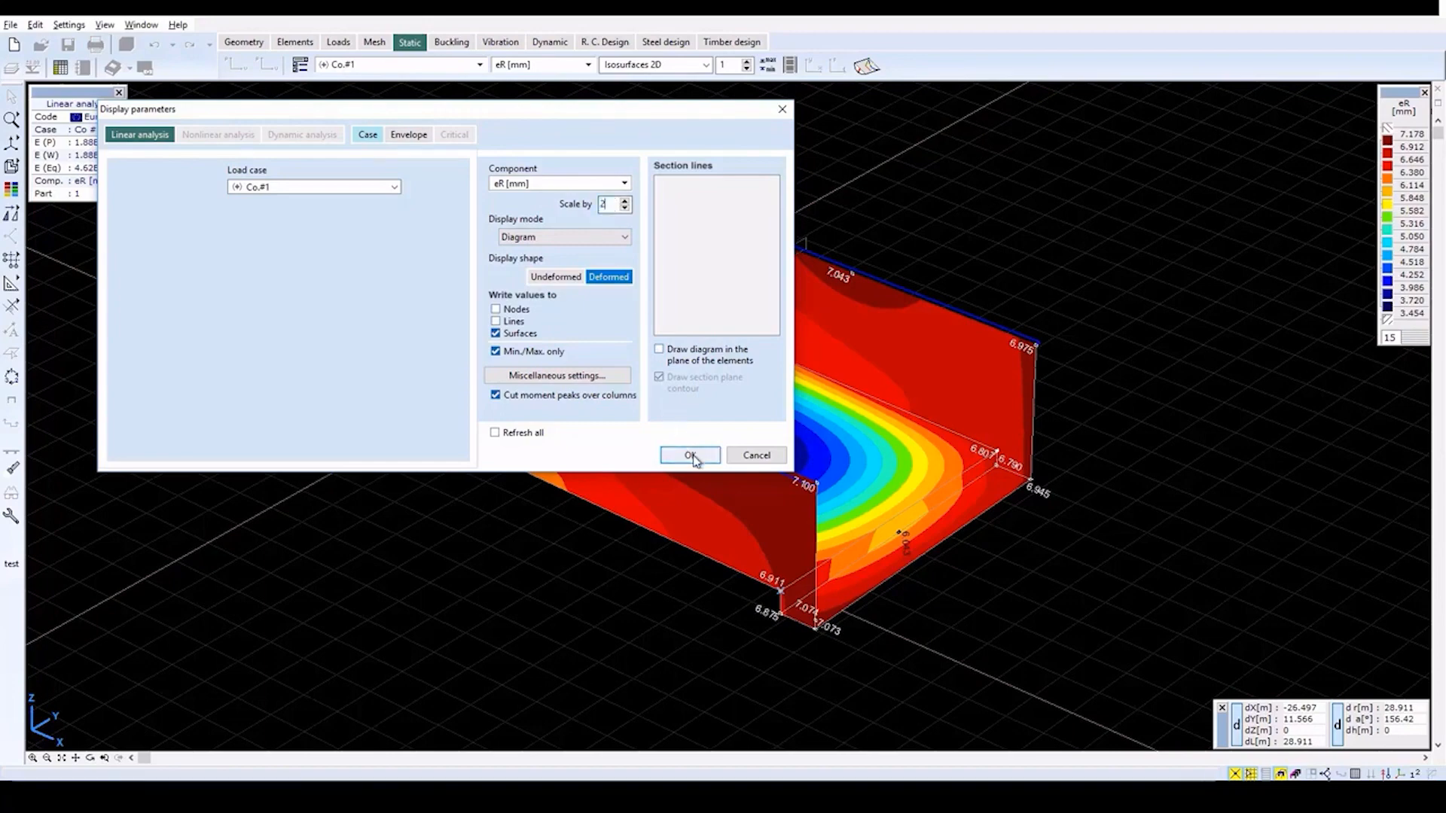
# - Apply the deformed diagram at scale 2 and view the reservoir mesh in wireframe
pyautogui.click(690, 455)
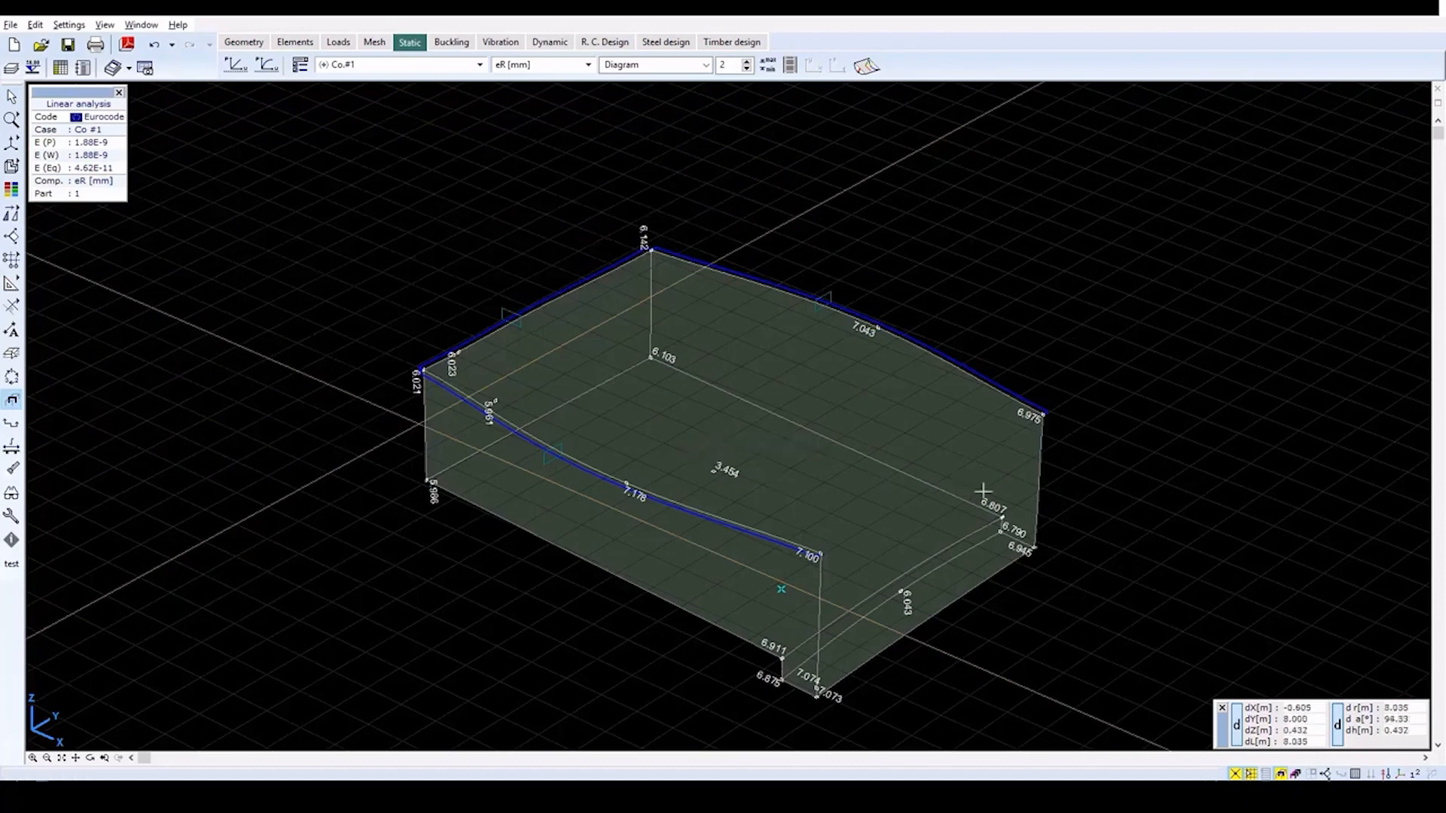
pyautogui.moveTo(1107, 511)
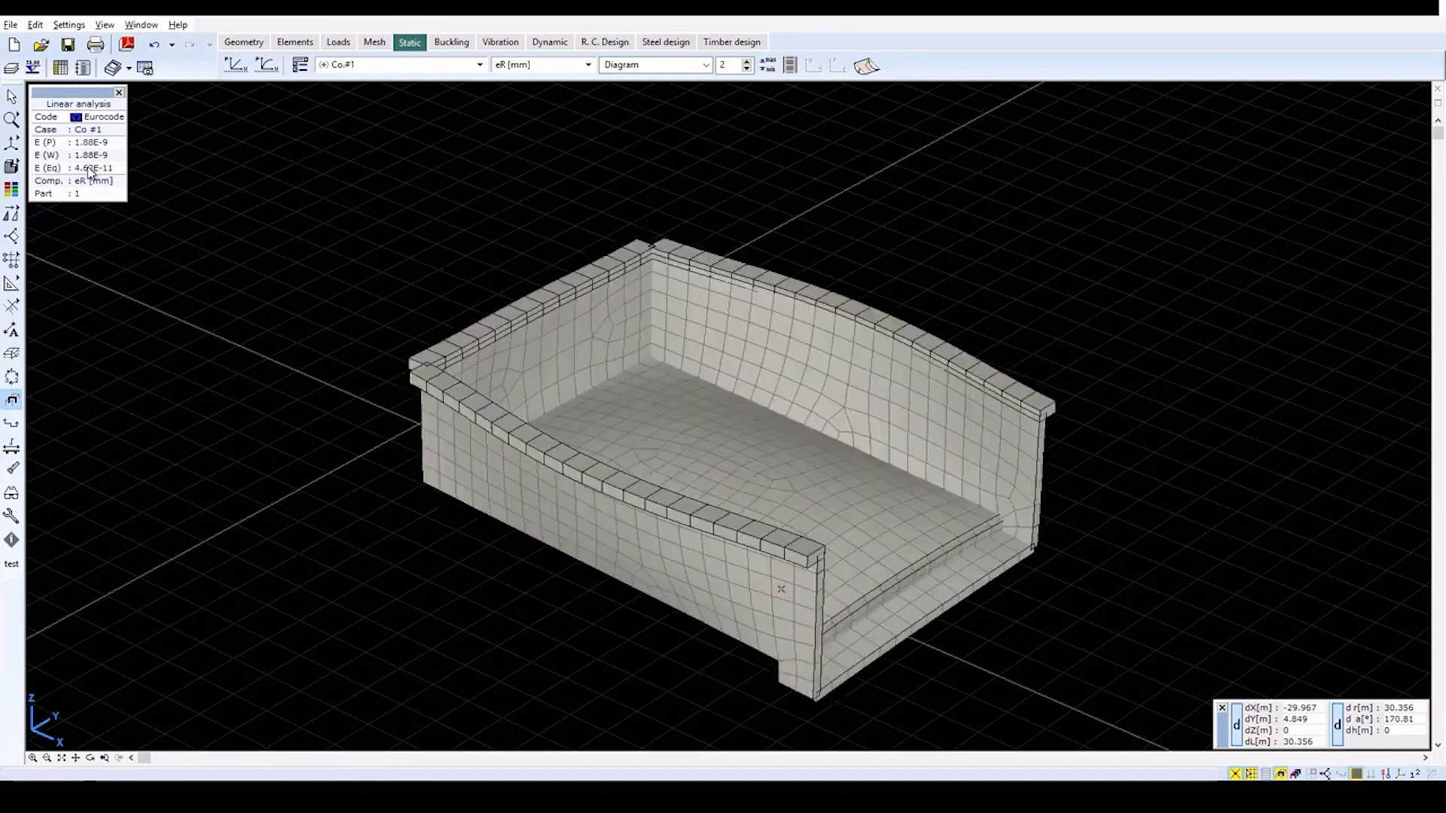
pyautogui.moveTo(84, 742)
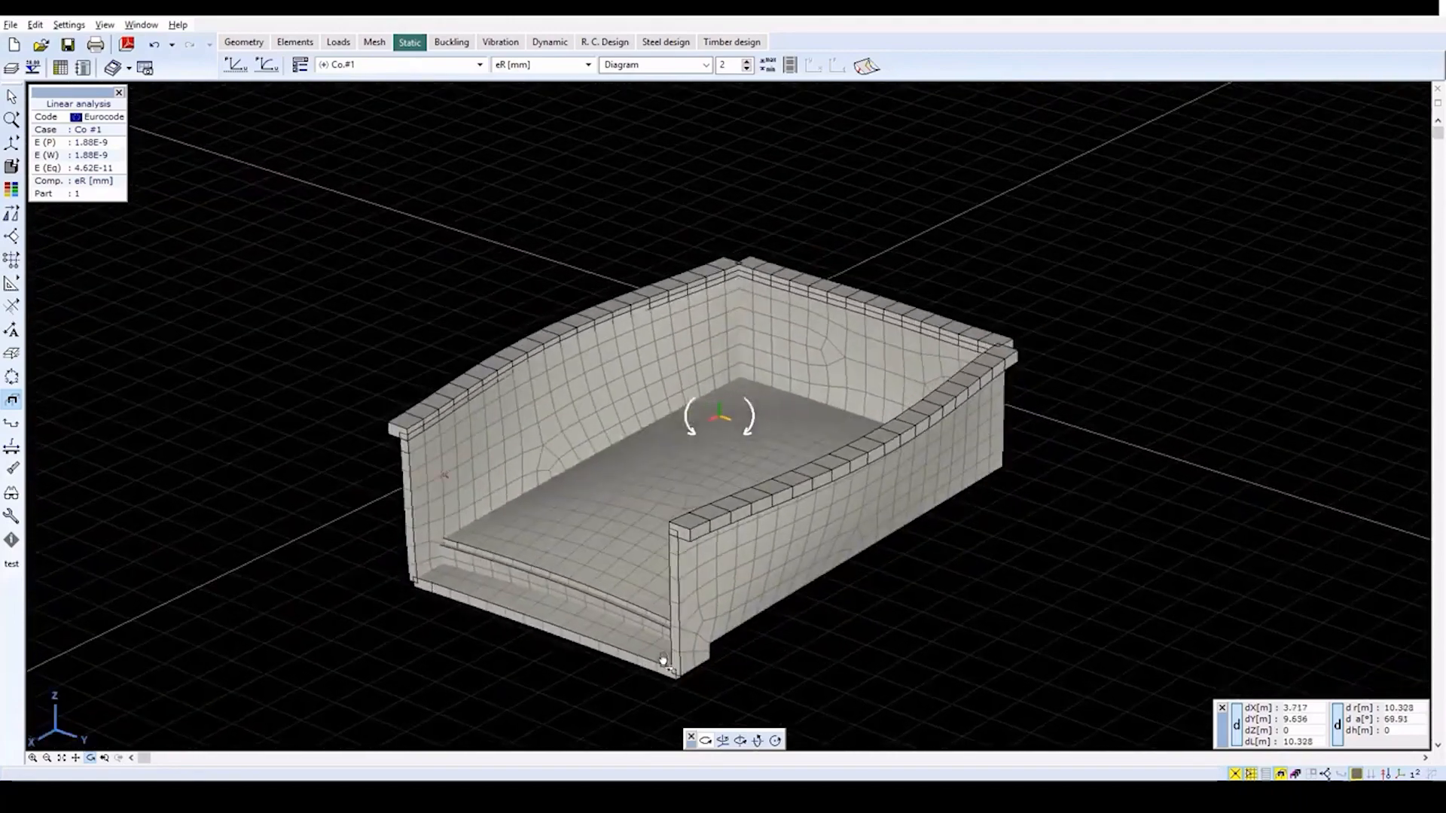
pyautogui.click(101, 758)
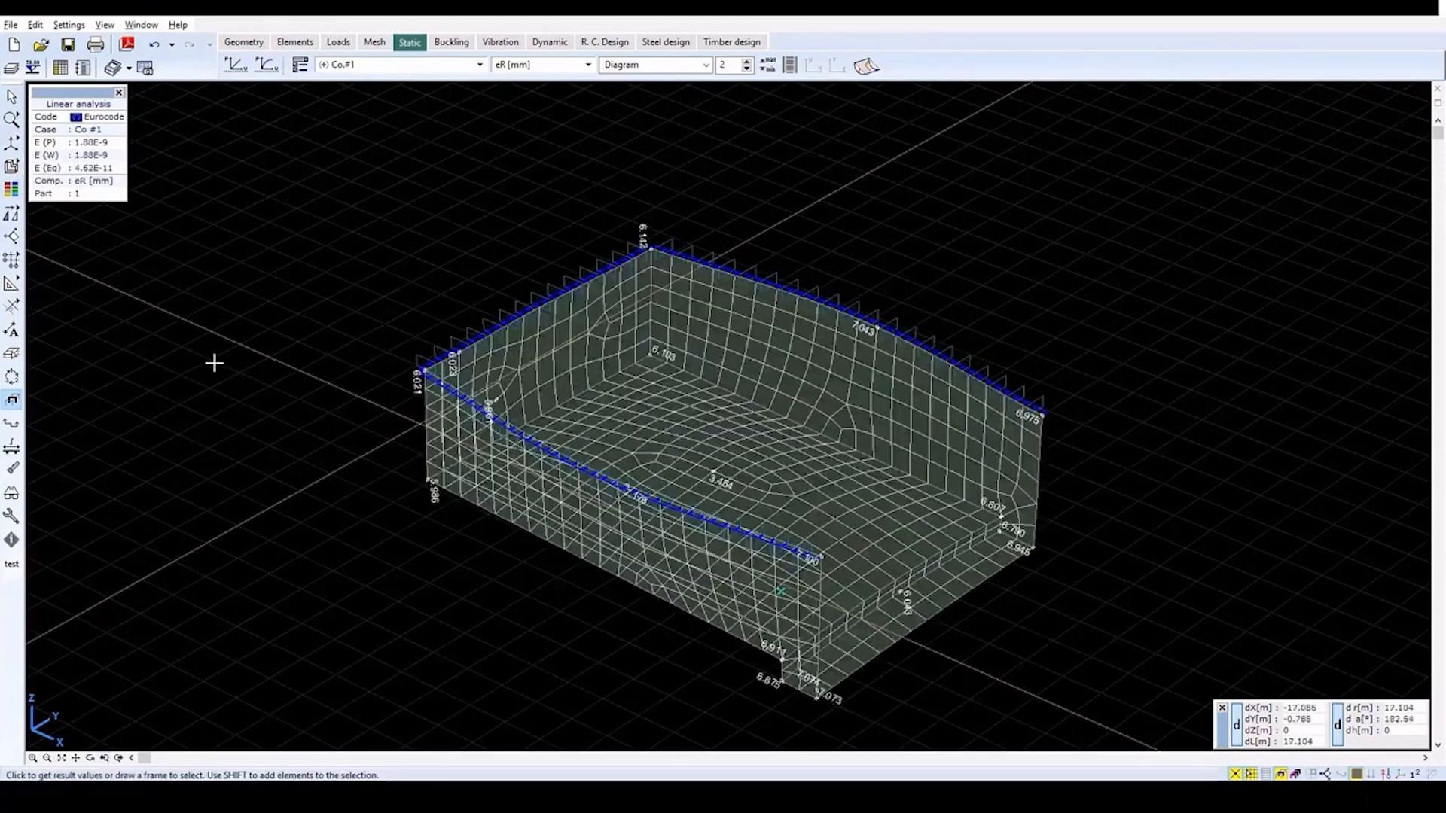
# - Restore undeformed eR display as Isosurfaces 2D with scale factor 1
pyautogui.click(298, 65)
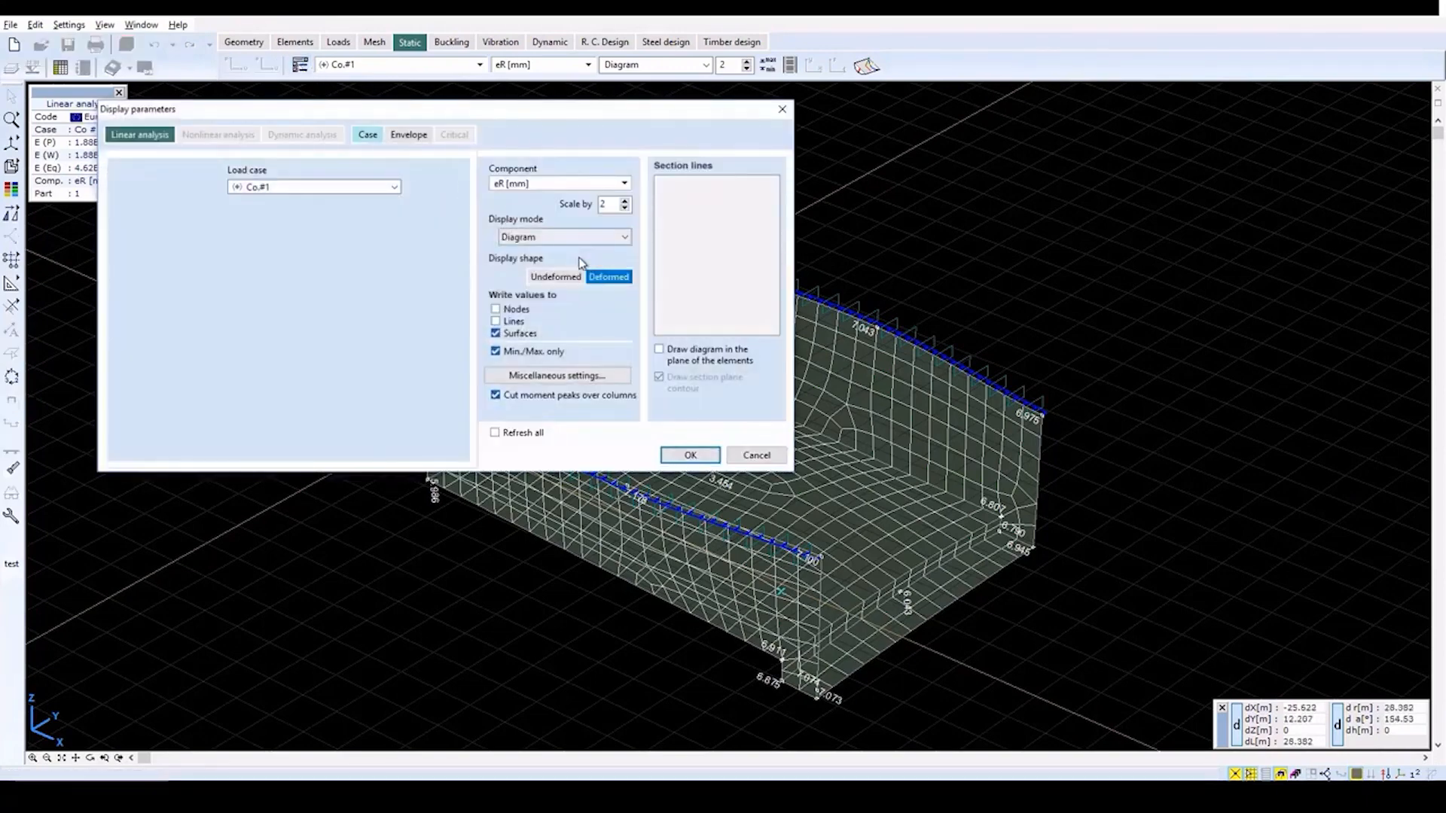
pyautogui.click(556, 277)
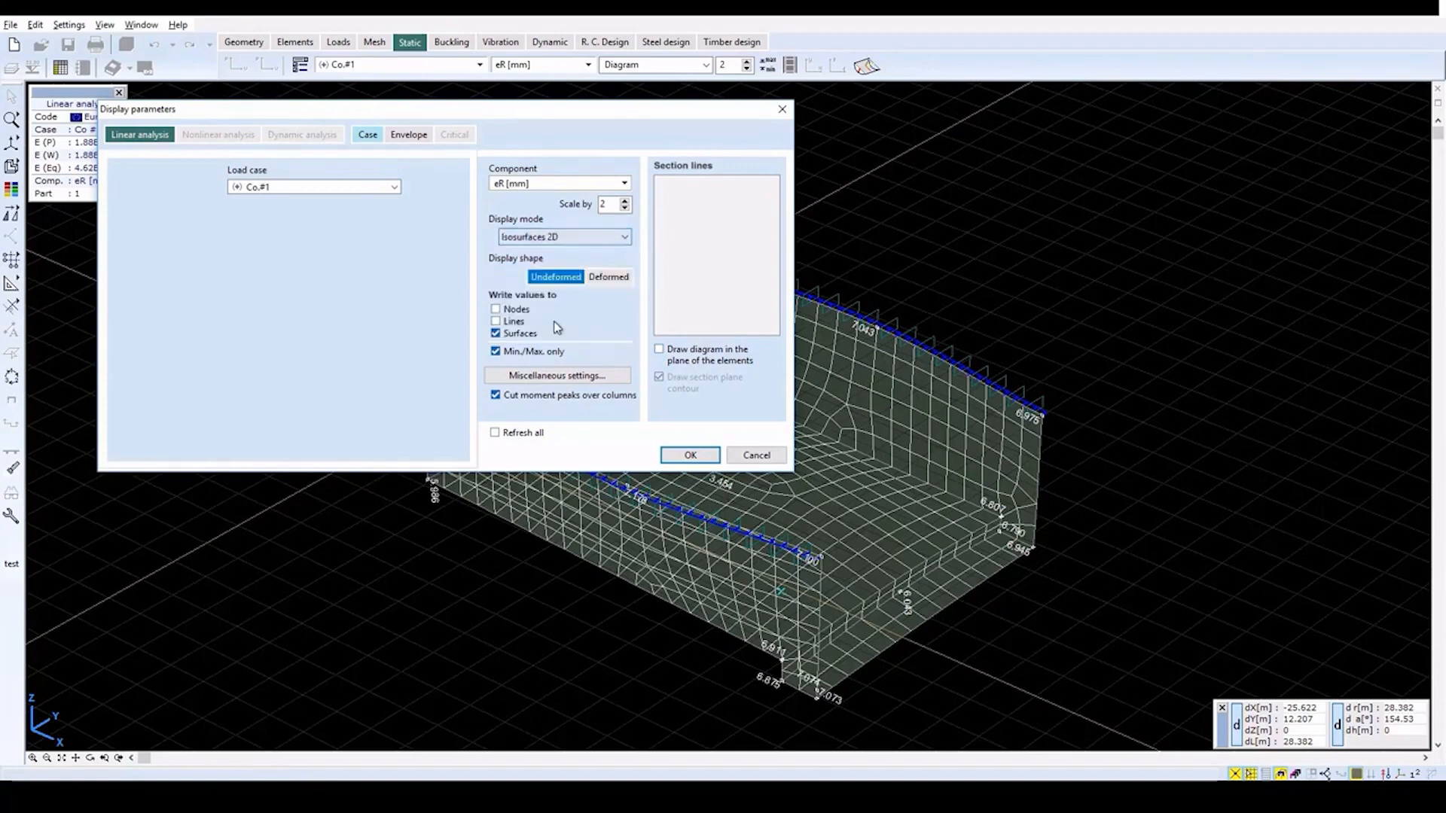
pyautogui.tripleClick(609, 203)
pyautogui.write('1')
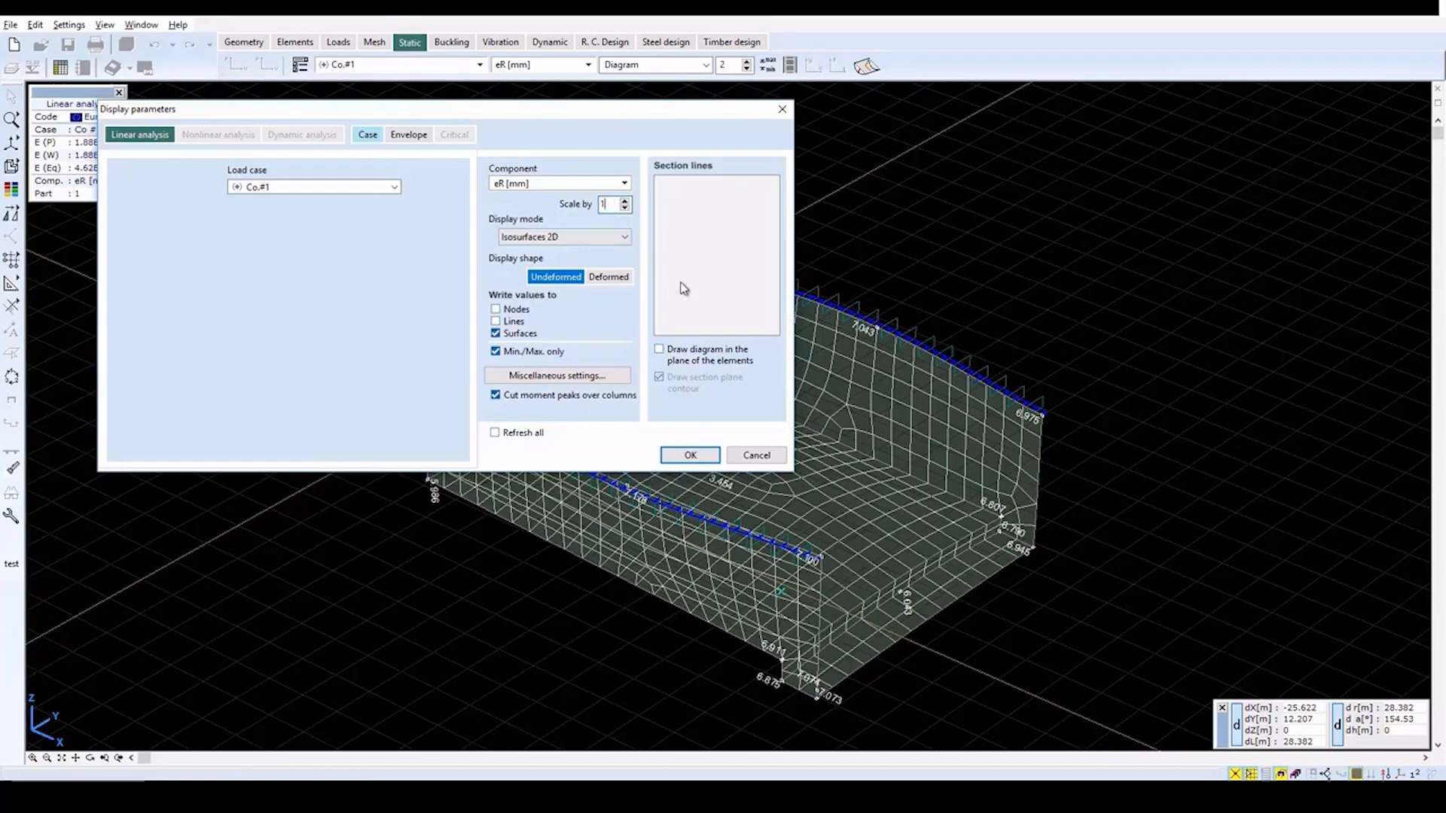
pyautogui.click(690, 454)
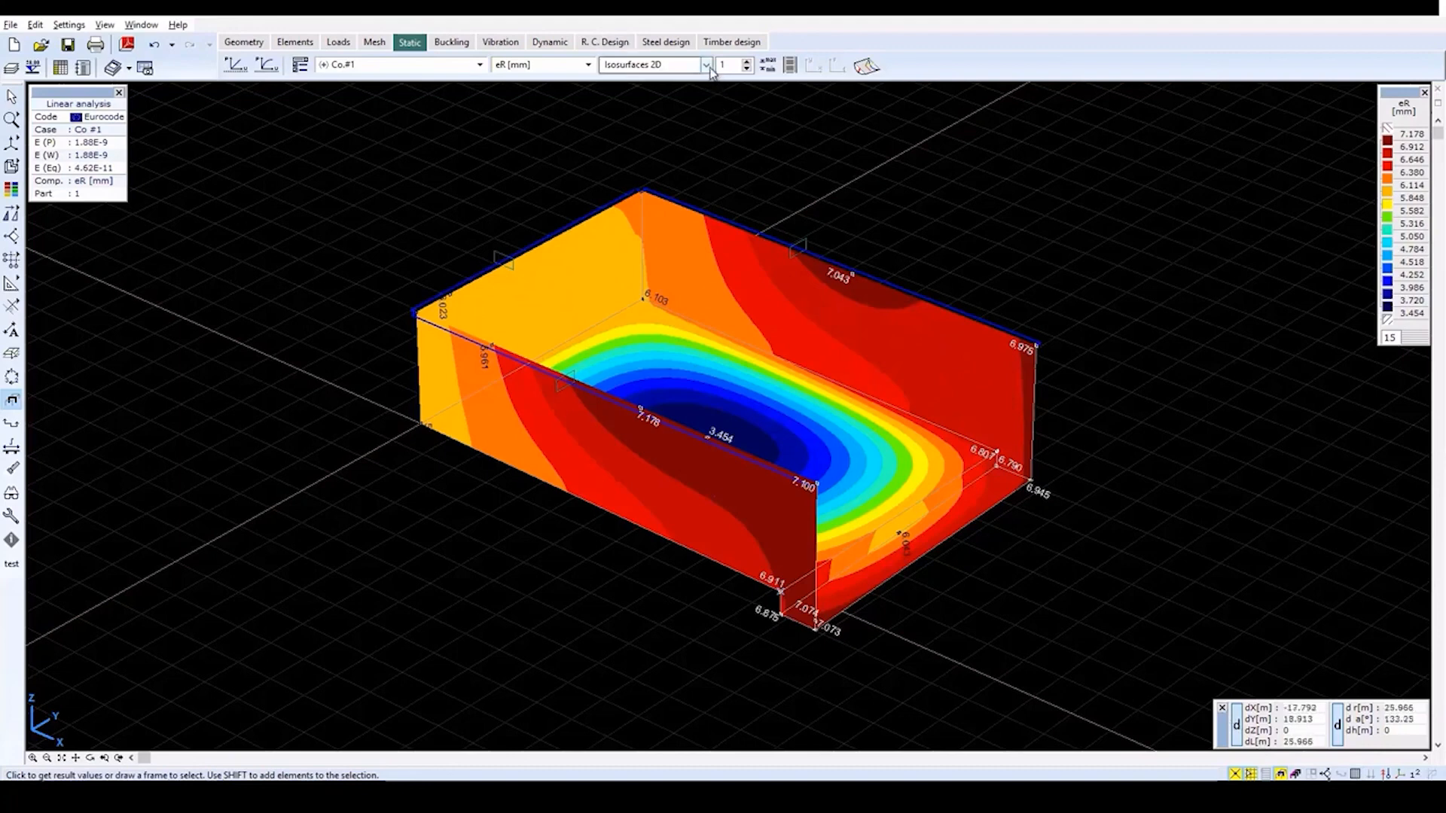
pyautogui.click(705, 65)
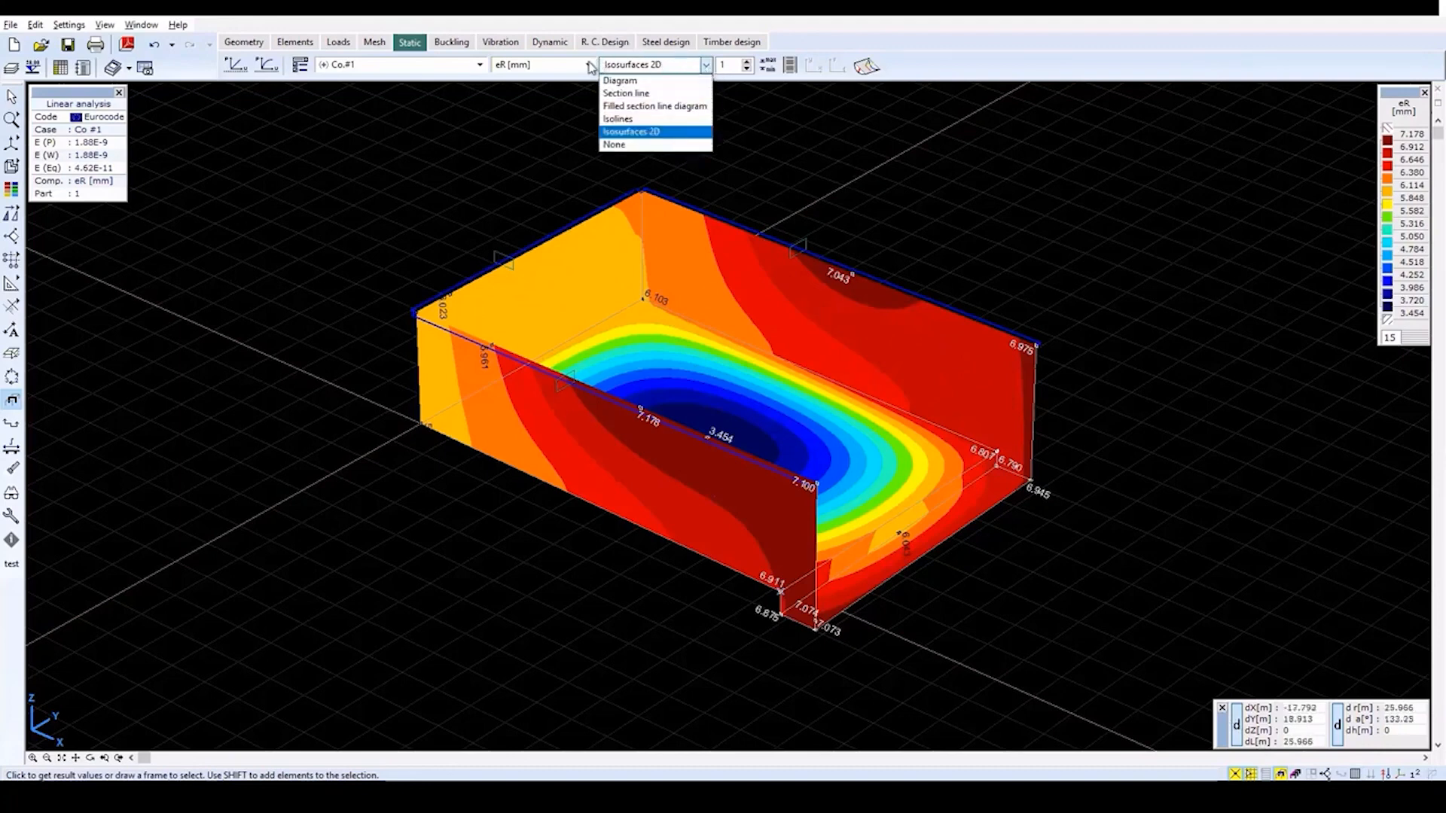
pyautogui.click(588, 65)
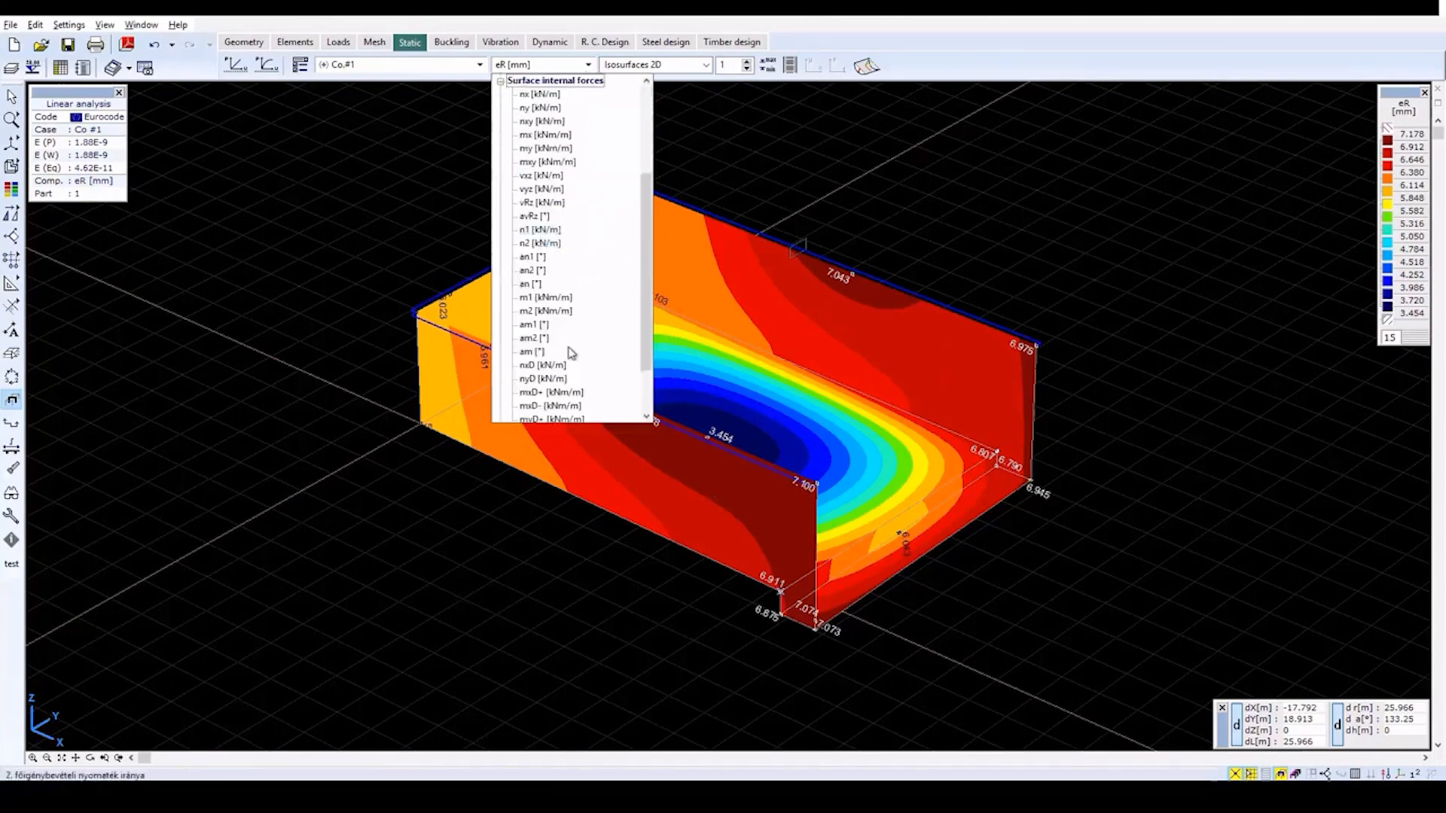
pyautogui.moveTo(549, 391)
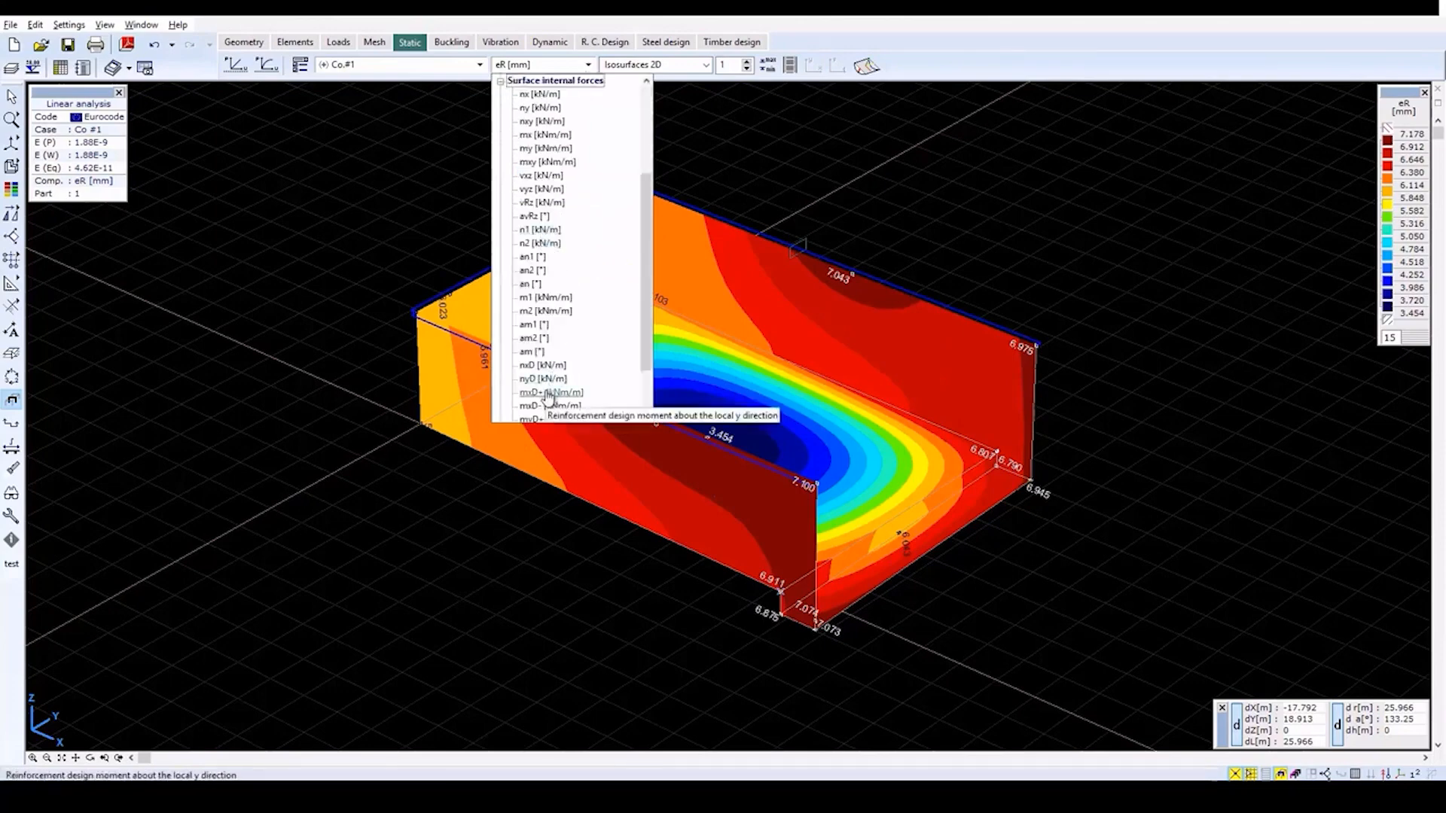
pyautogui.click(550, 393)
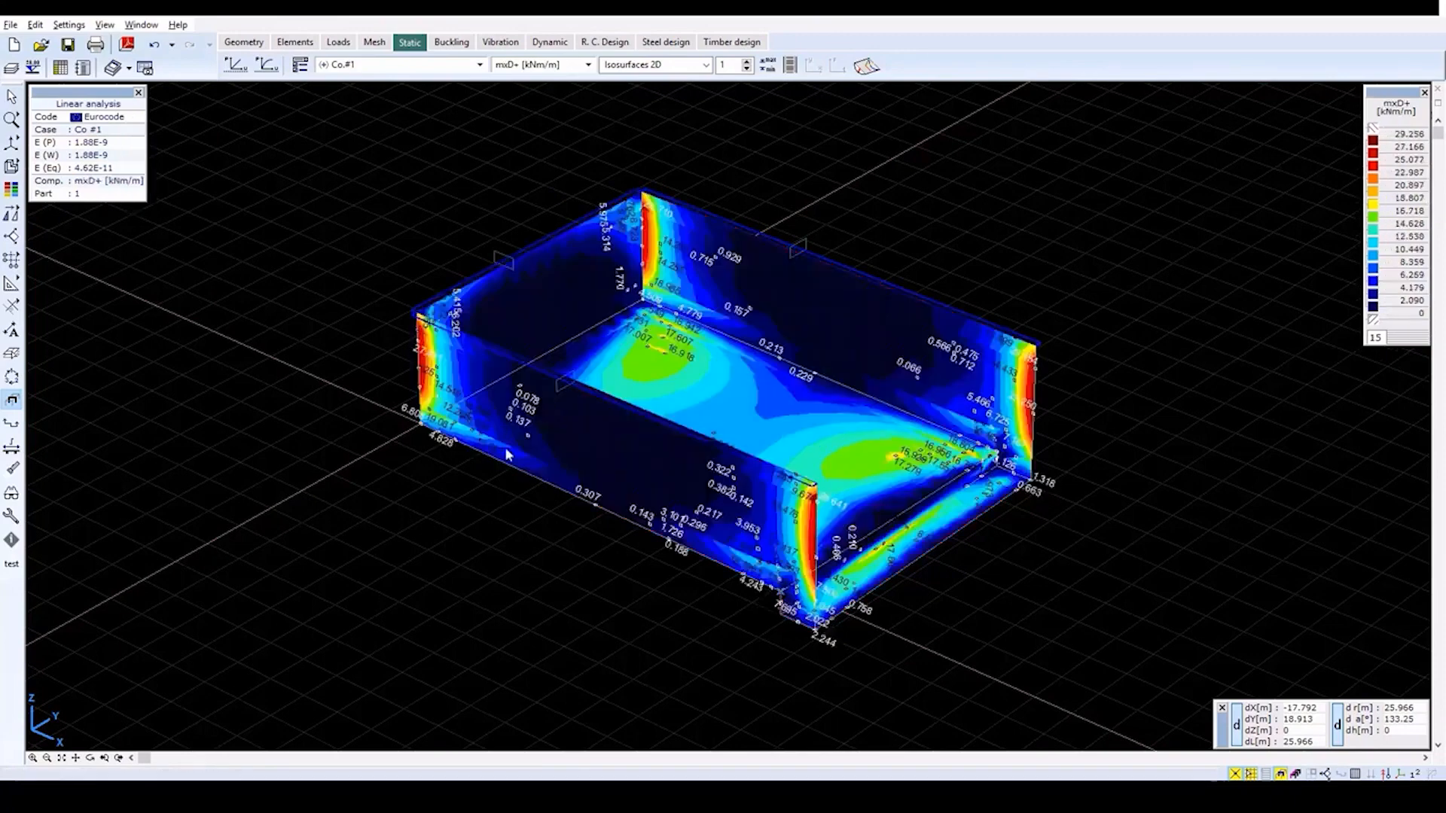
pyautogui.moveTo(1178, 474)
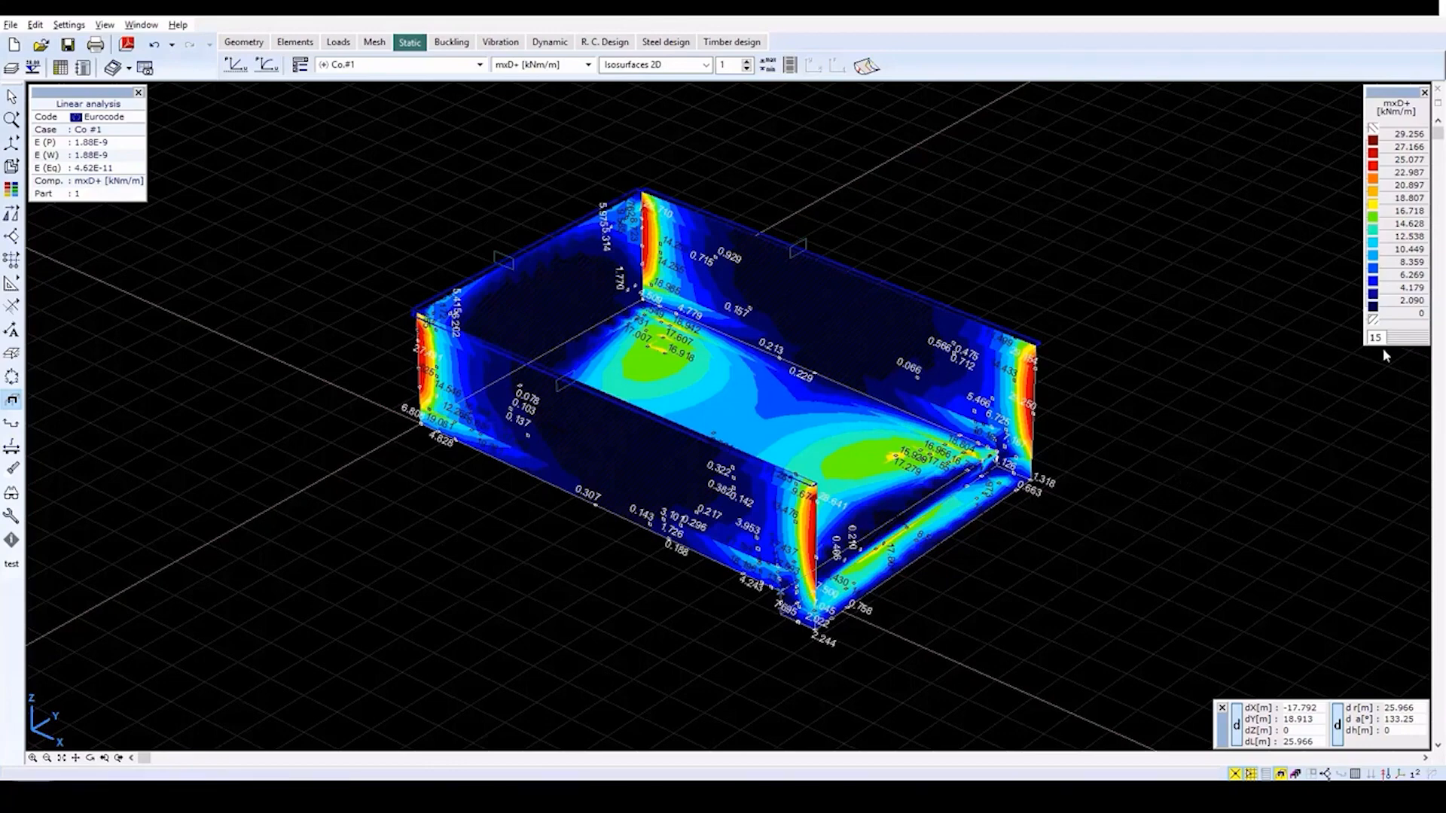
pyautogui.moveTo(1403, 347)
pyautogui.write('23')
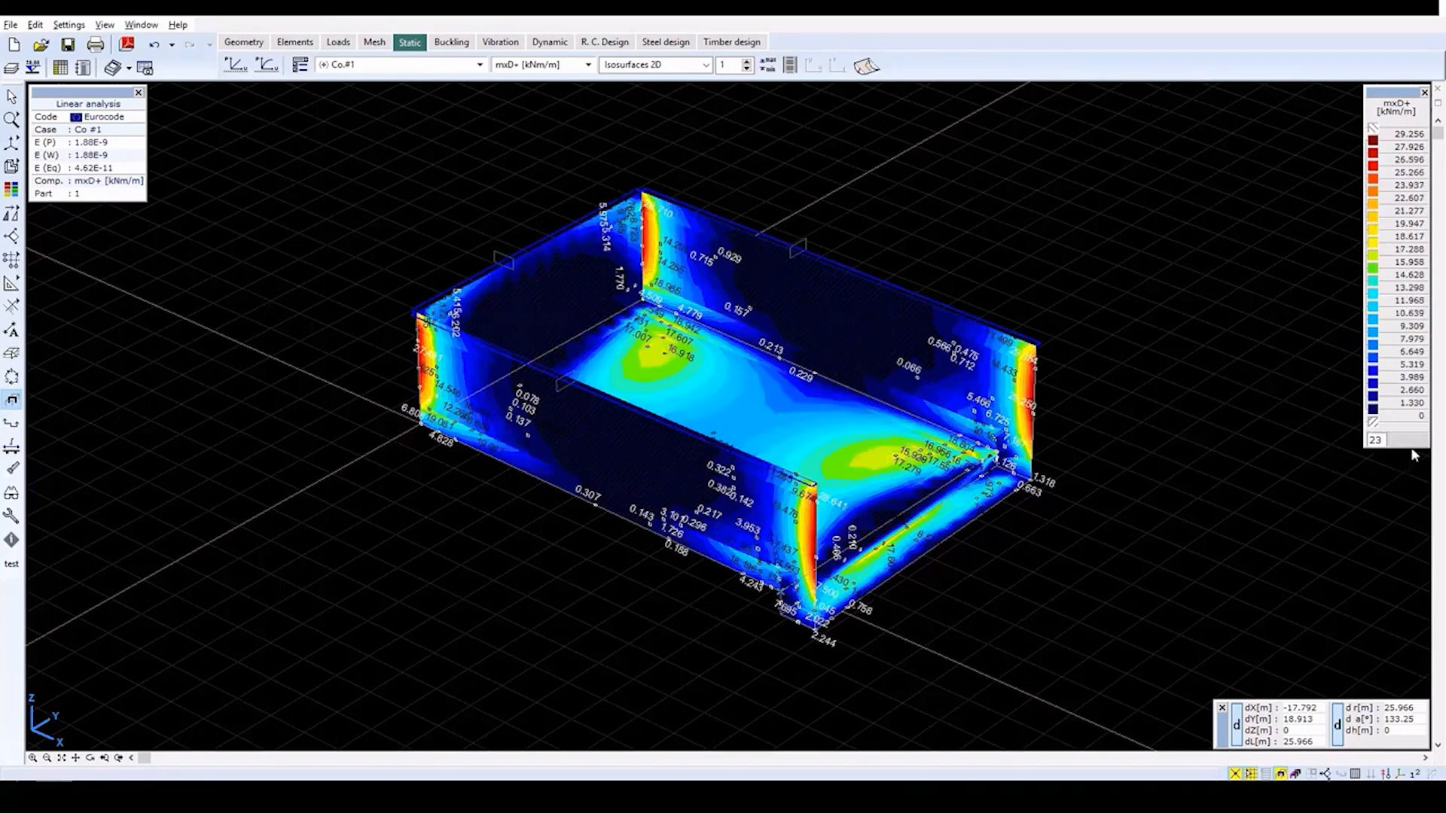
pyautogui.click(1412, 372)
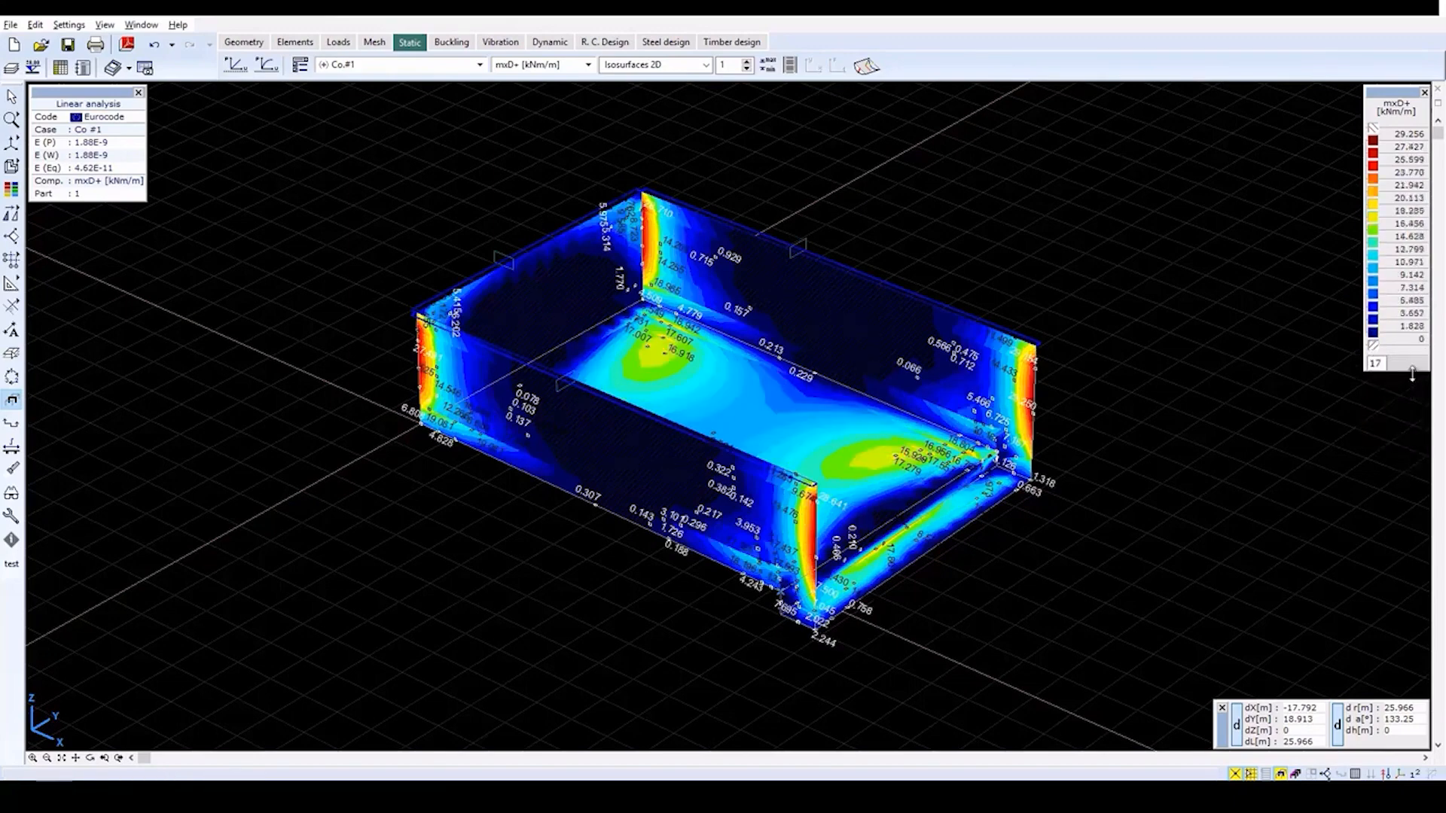
pyautogui.click(1413, 369)
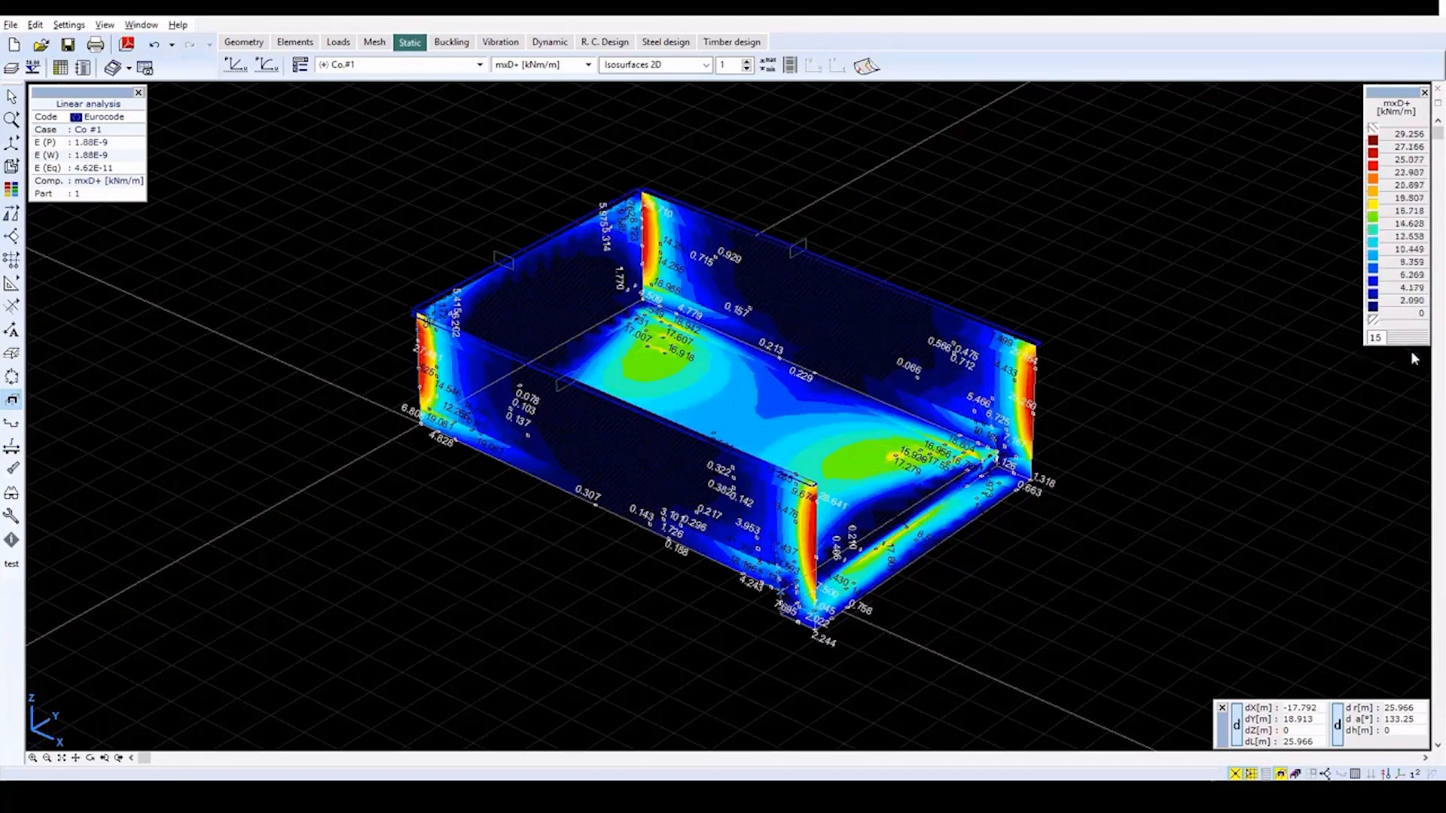
pyautogui.moveTo(720, 220)
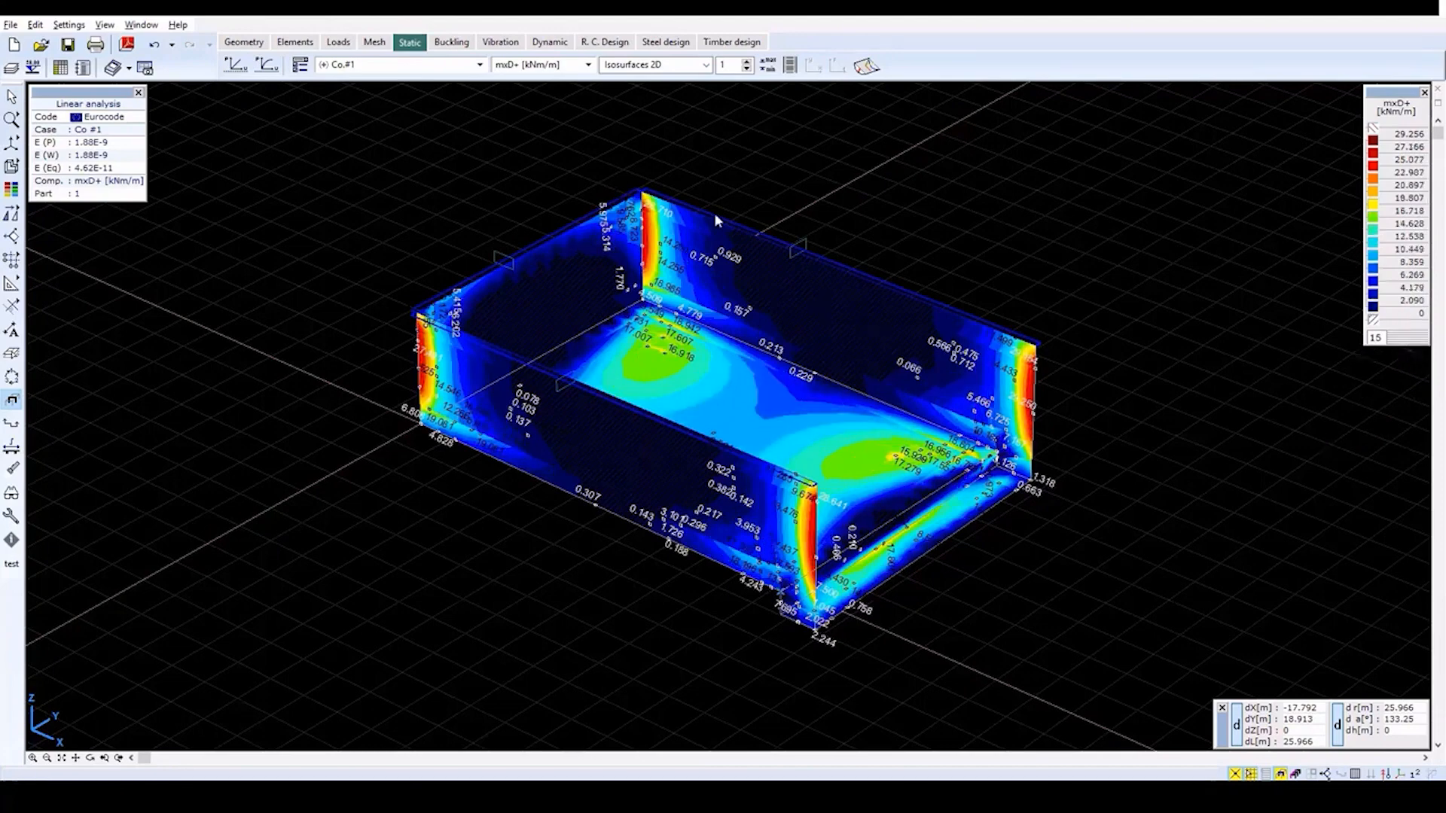
# - Select the myD- [kNm/m] reinforcement design moment as the displayed result component
pyautogui.click(540, 65)
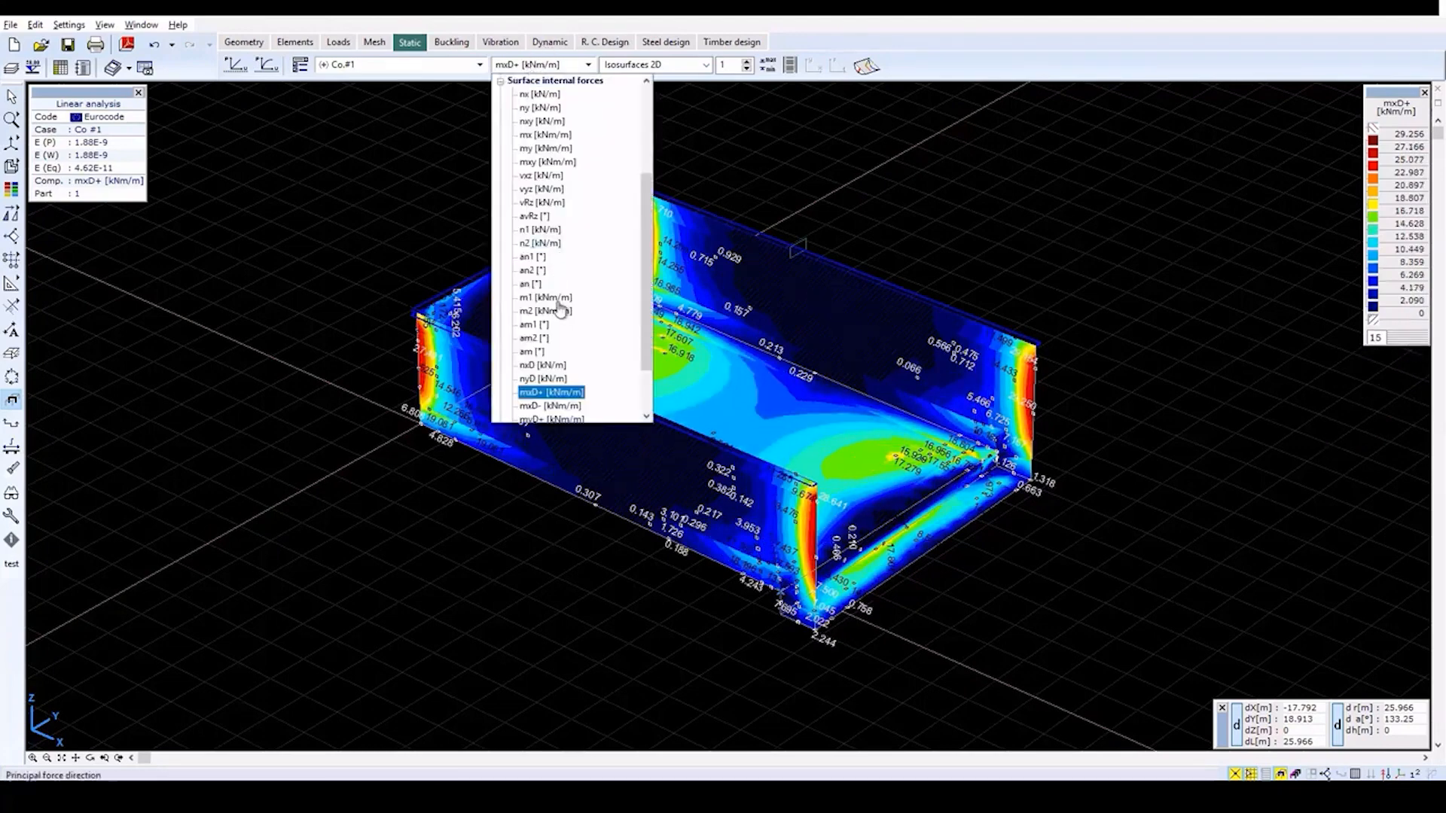
pyautogui.scroll(-3)
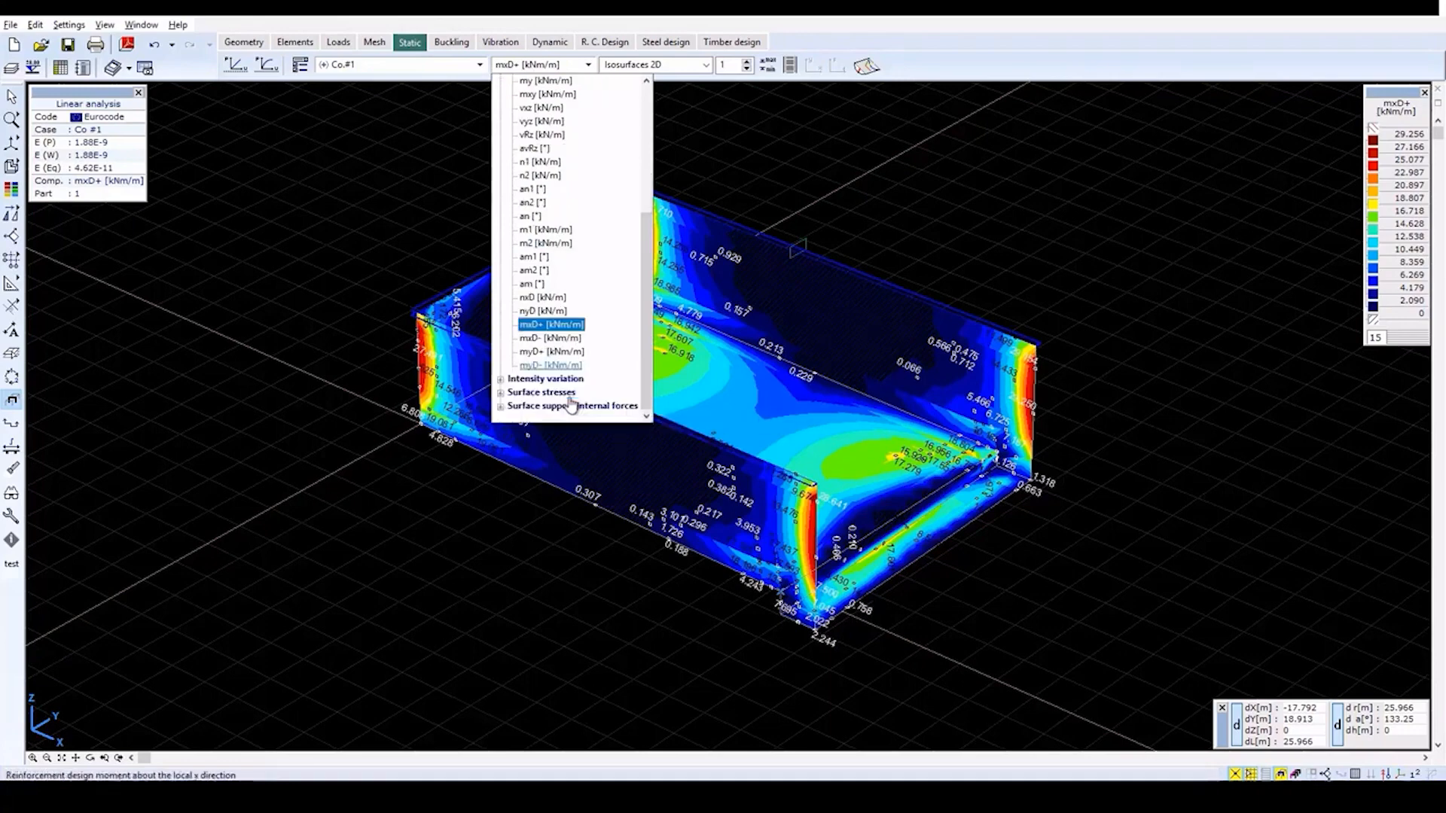
pyautogui.click(551, 351)
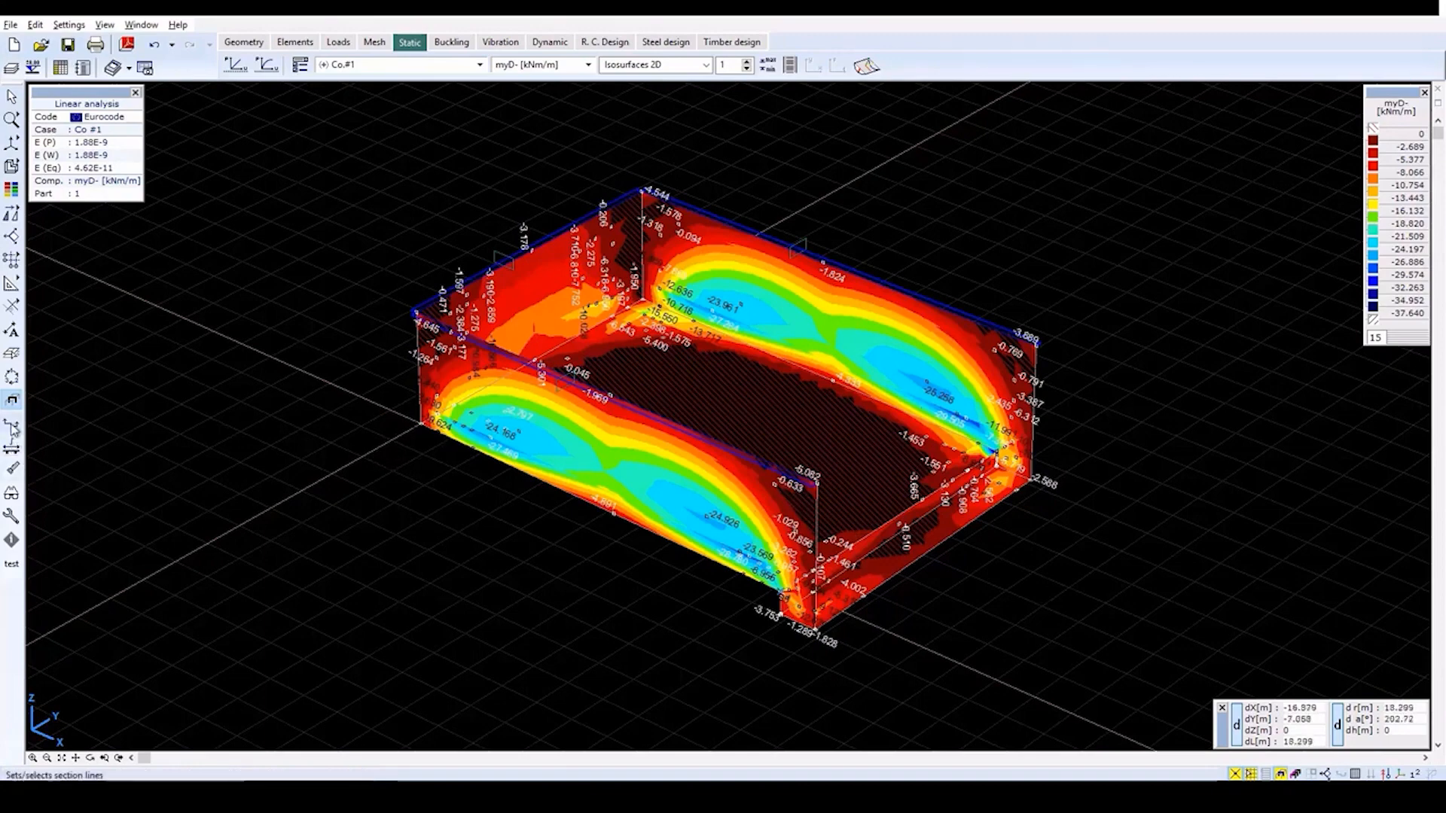
pyautogui.moveTo(14, 427)
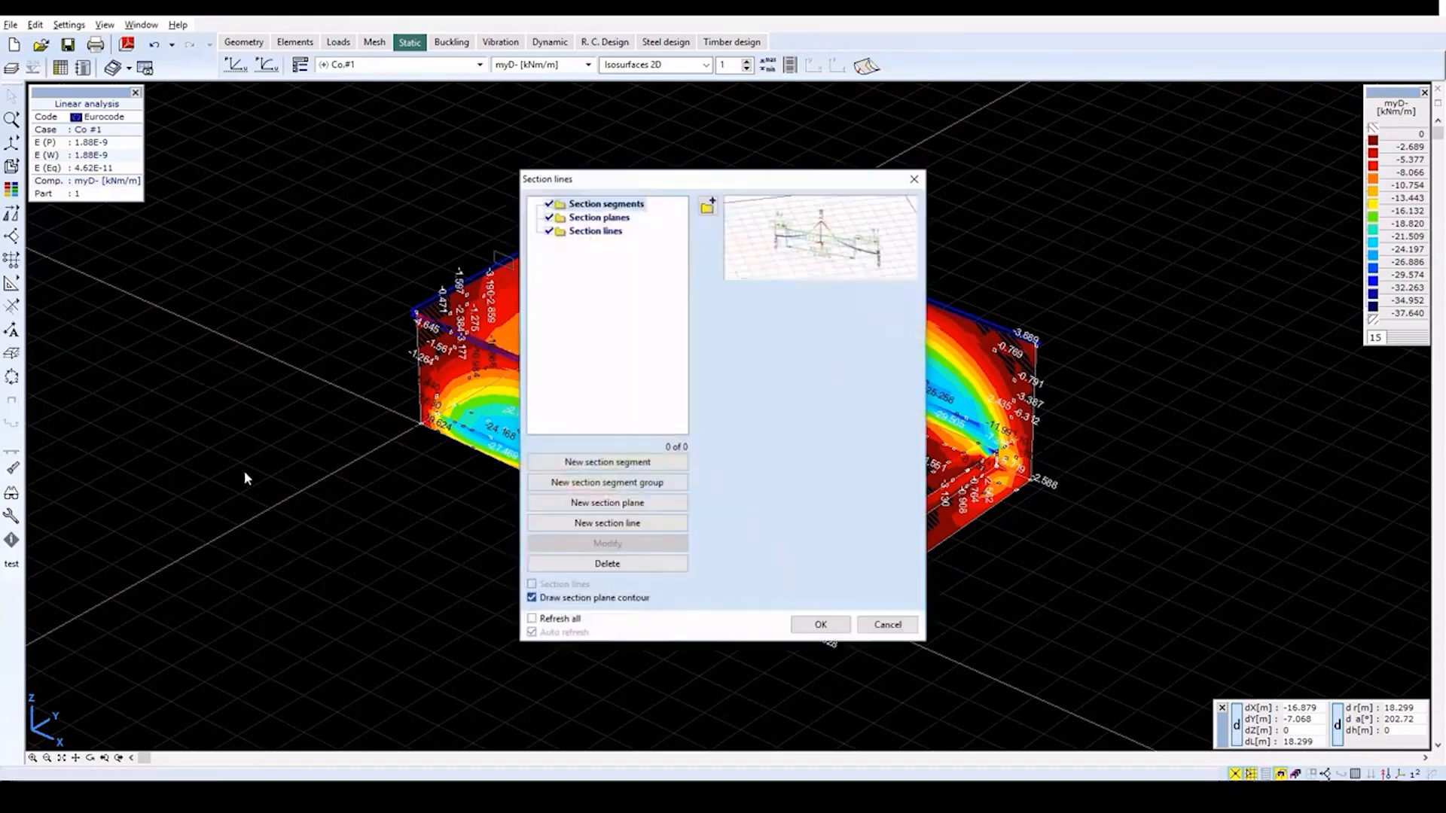
pyautogui.moveTo(607, 503)
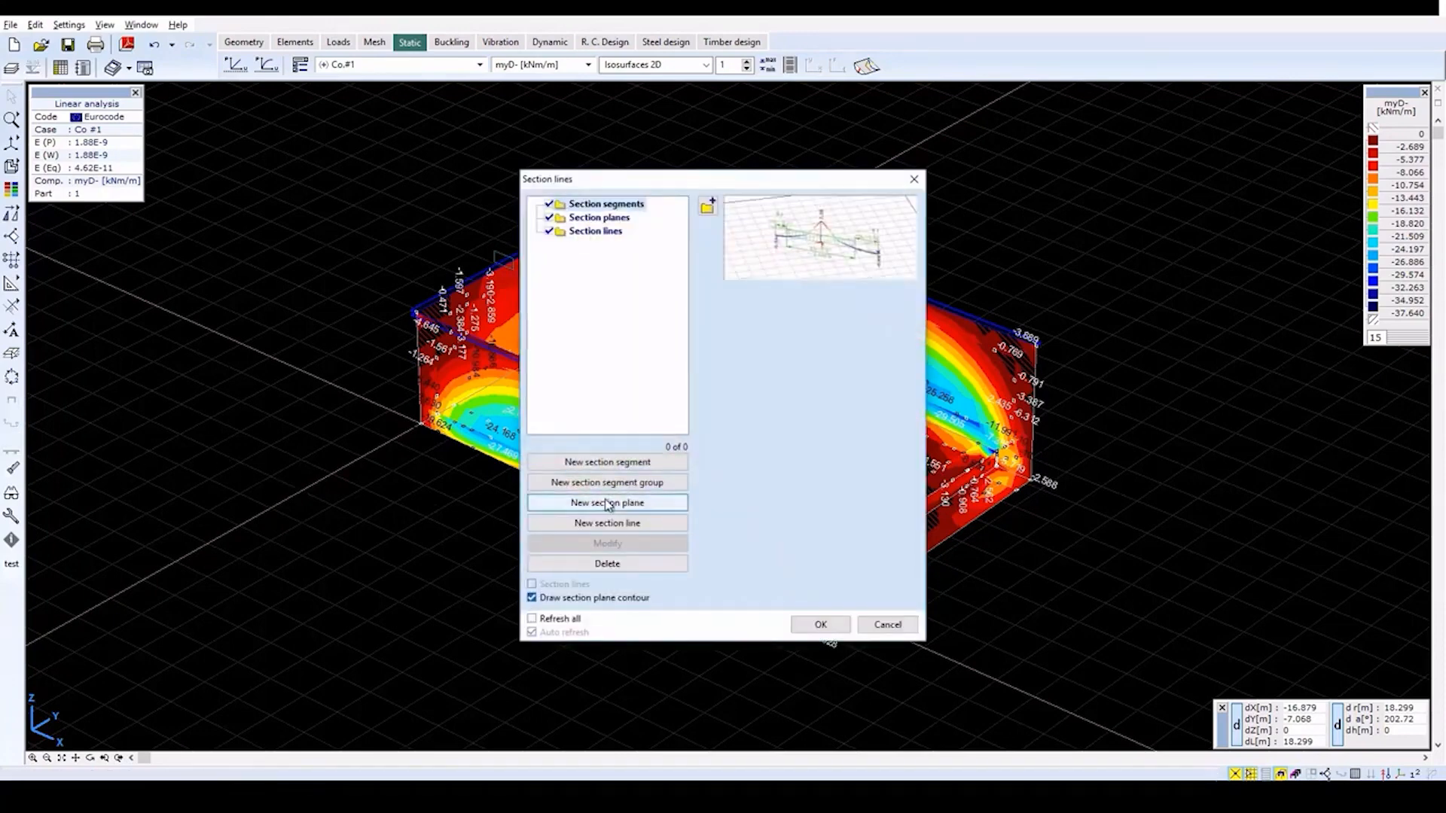
# - Add a new section plane named 1 in the Section lines dialog
pyautogui.click(607, 504)
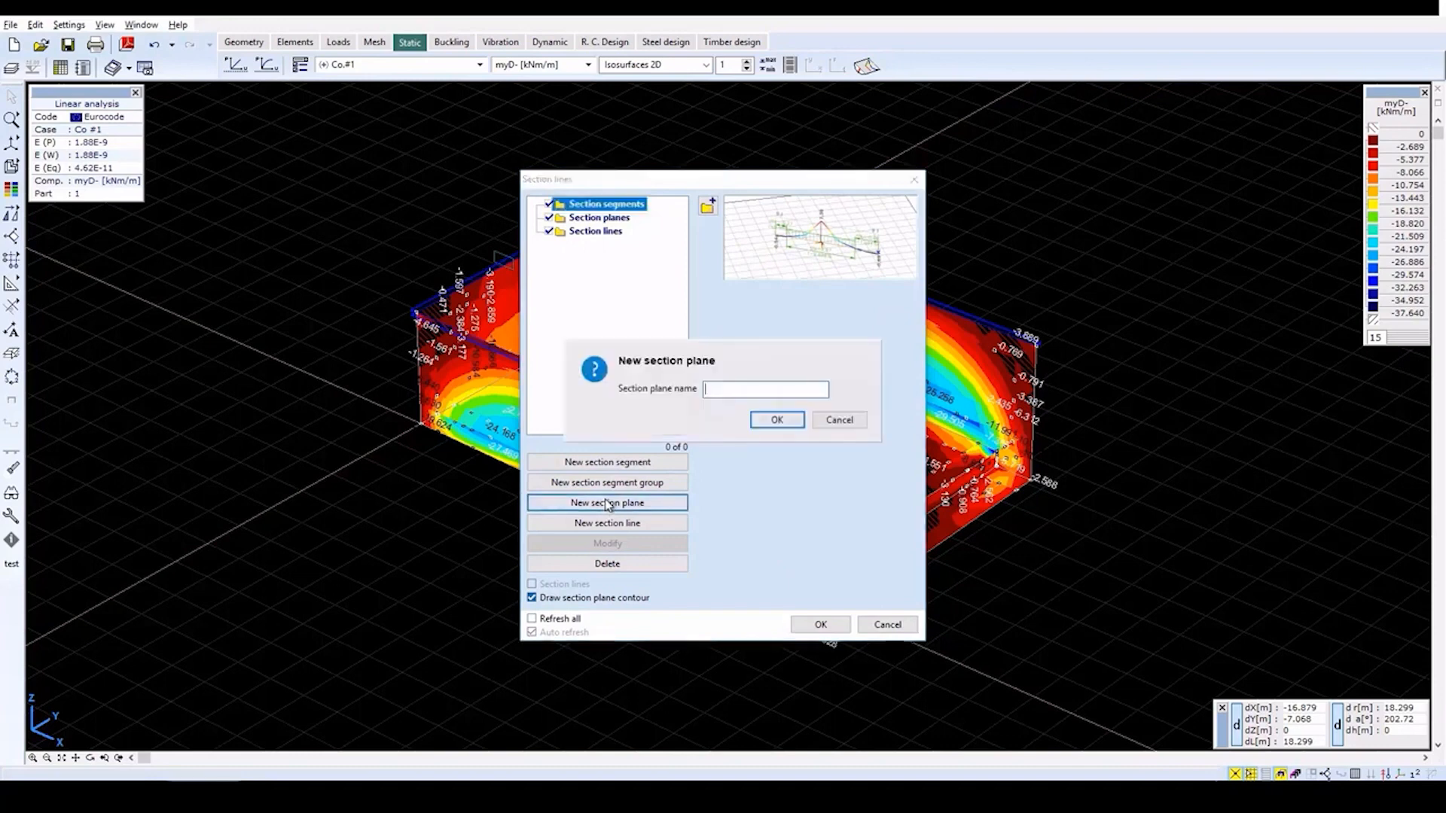
pyautogui.write('1')
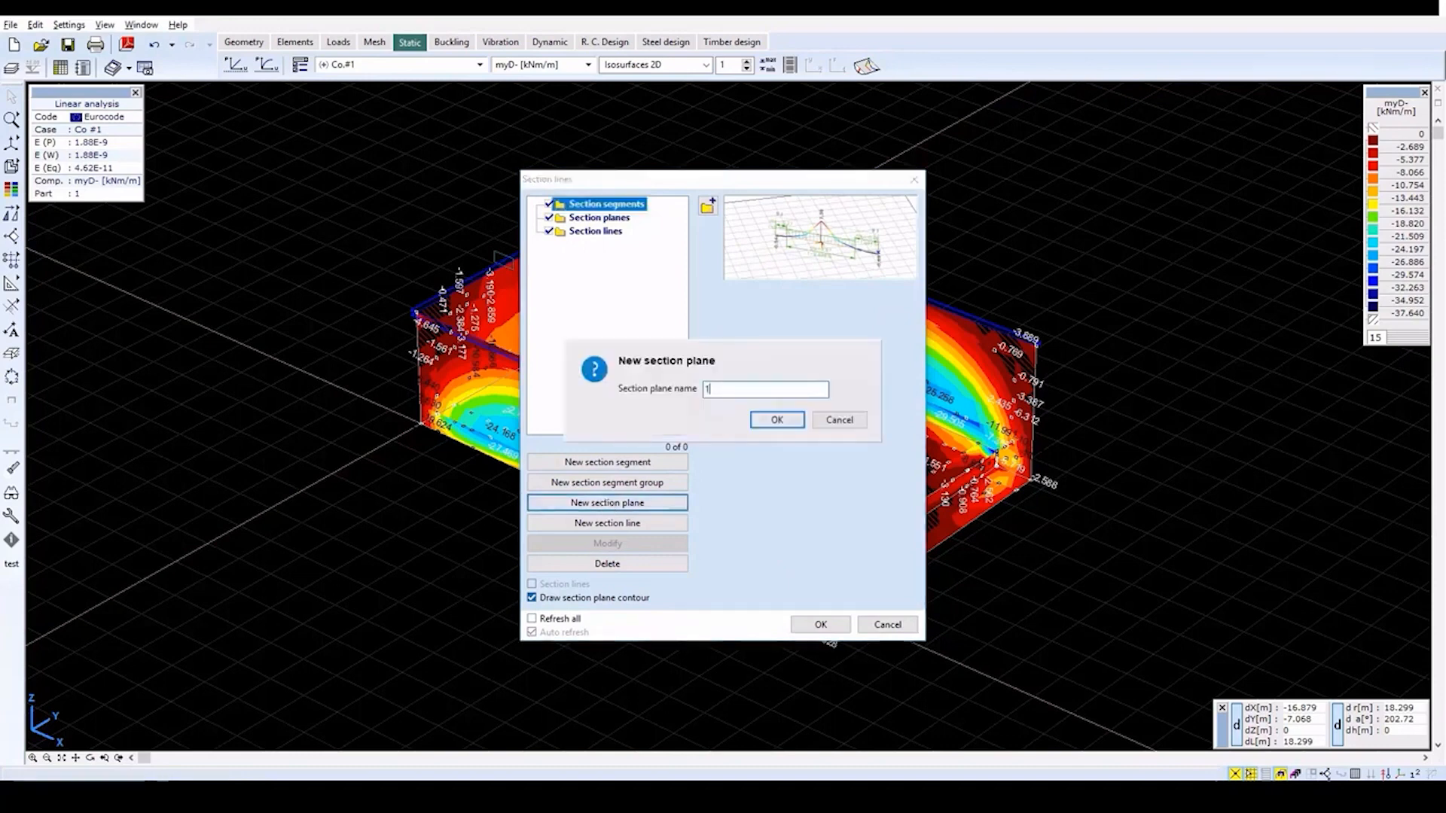
pyautogui.click(776, 420)
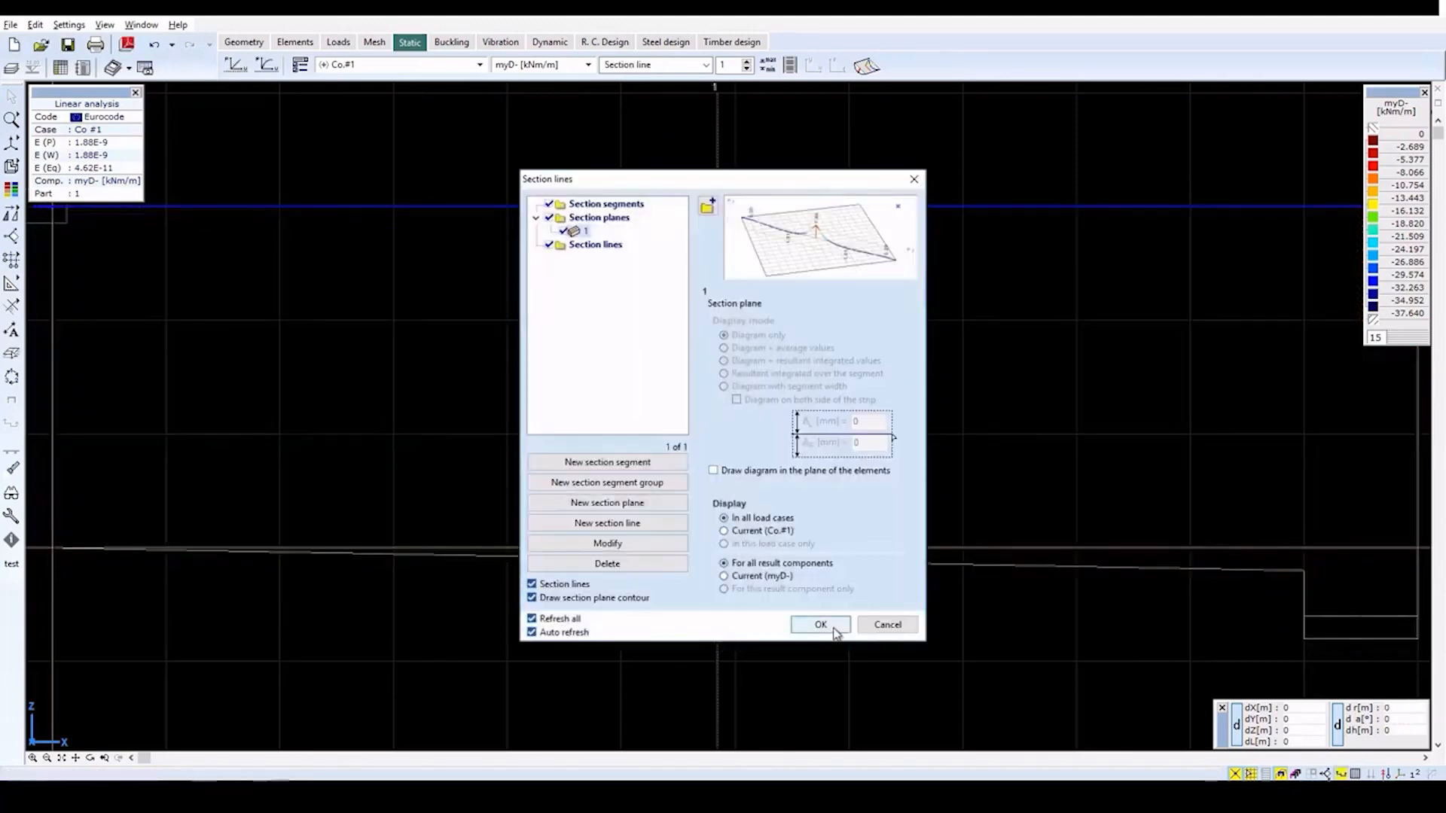
# - View the myD- diagram along section plane 1, toggle sections off and leave the section view
pyautogui.click(819, 624)
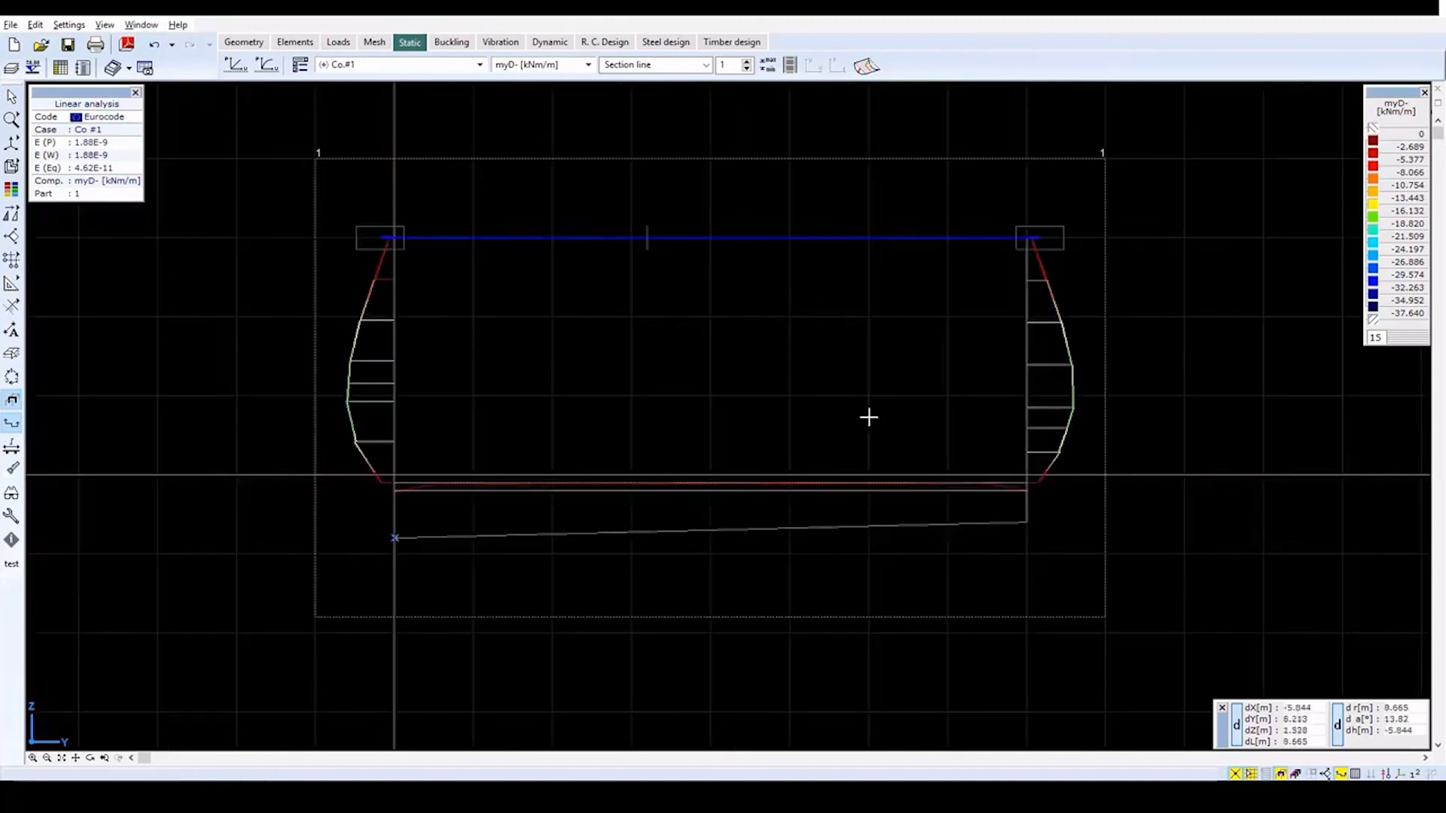
pyautogui.moveTo(467, 343)
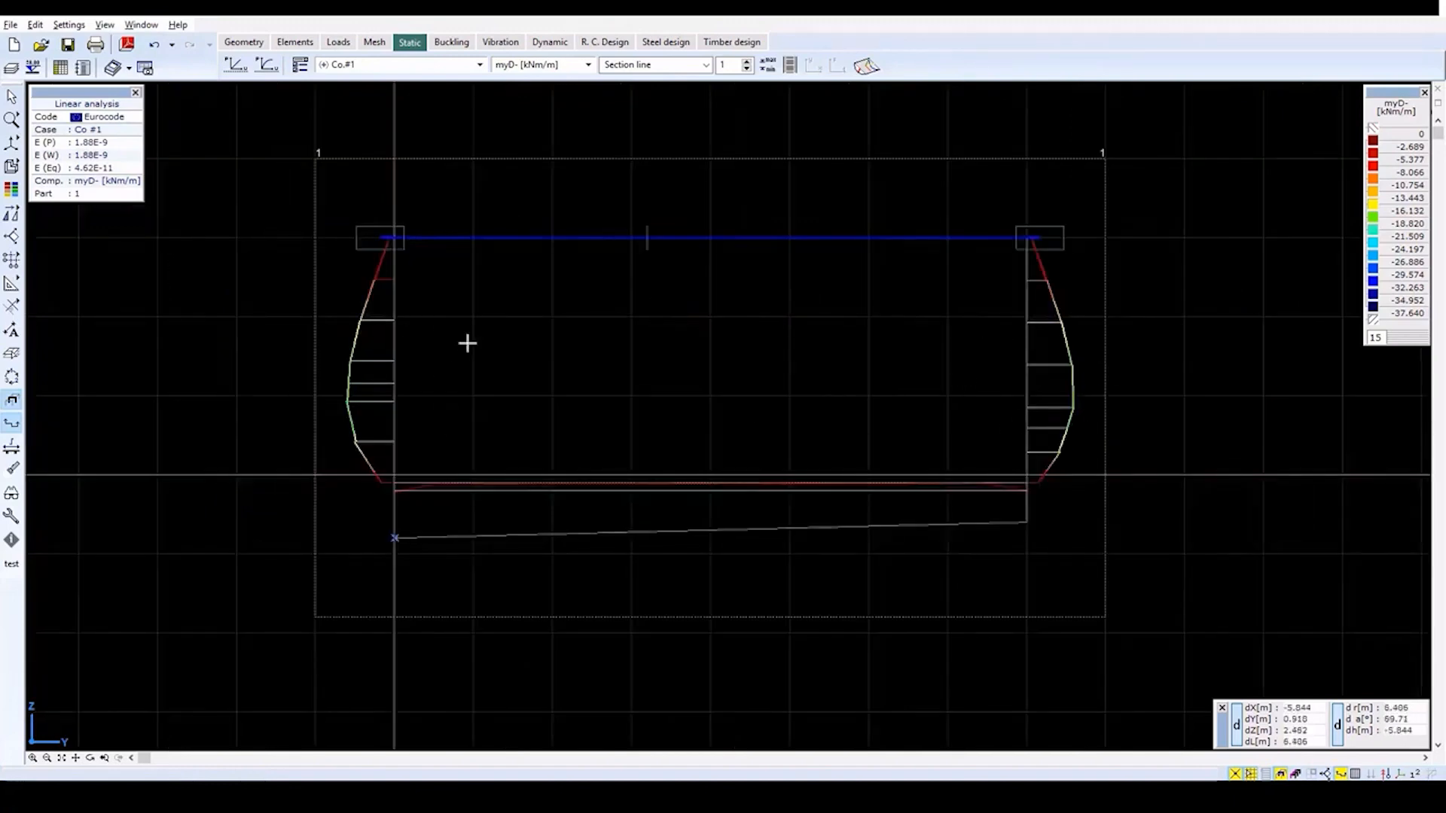
pyautogui.moveTo(512, 374)
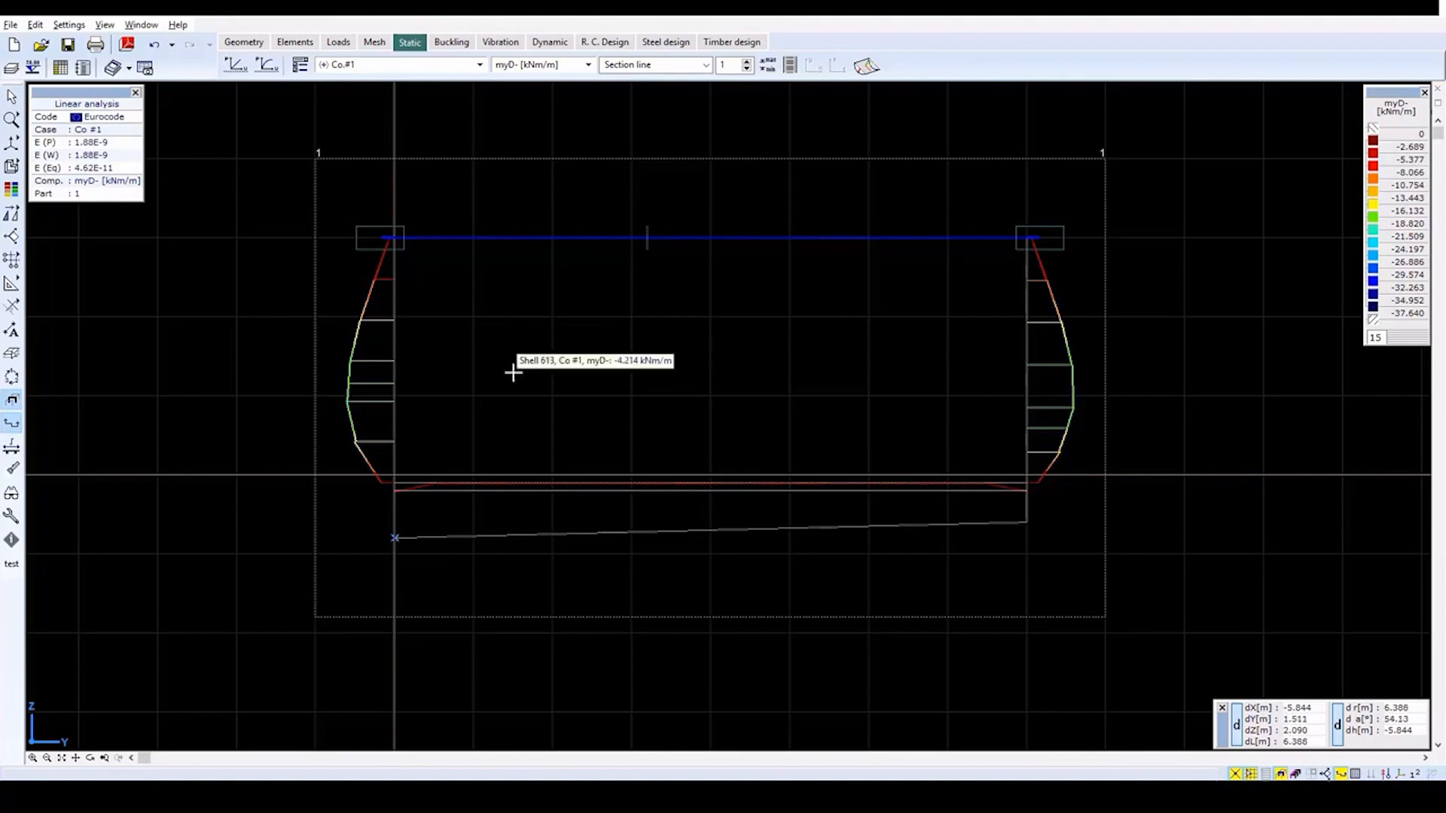
pyautogui.moveTo(1029, 527)
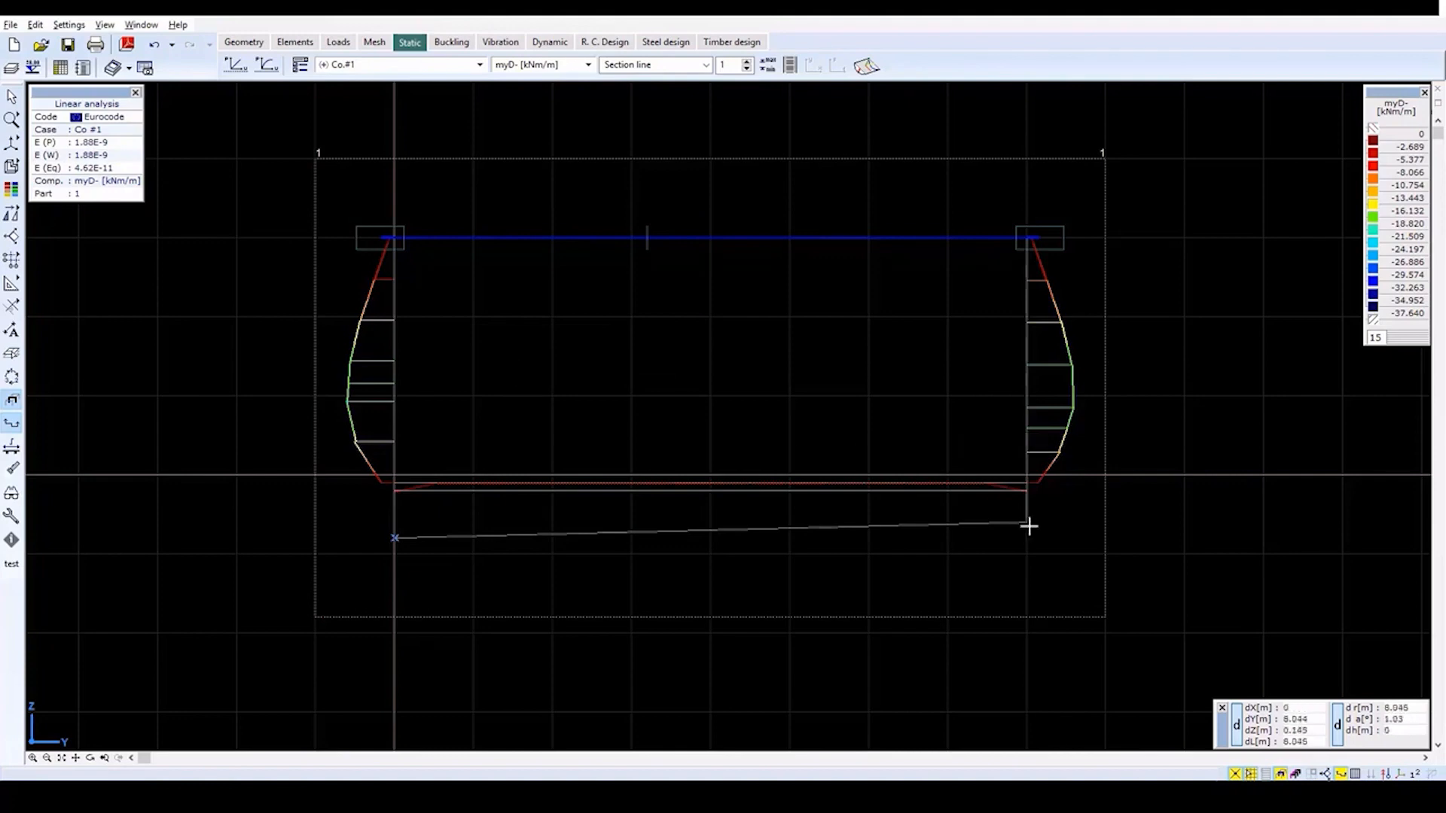
pyautogui.click(1329, 774)
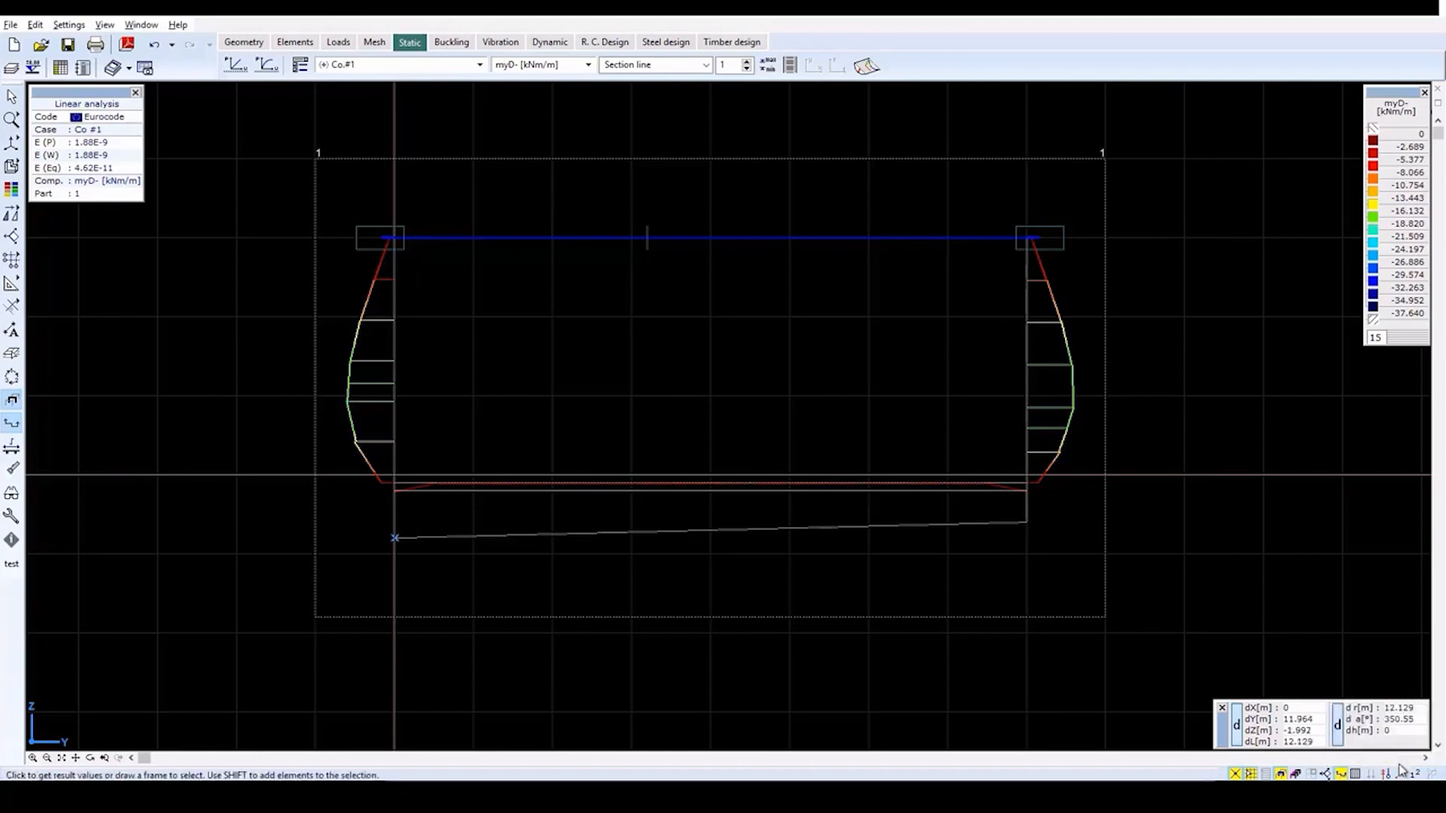
pyautogui.click(1383, 773)
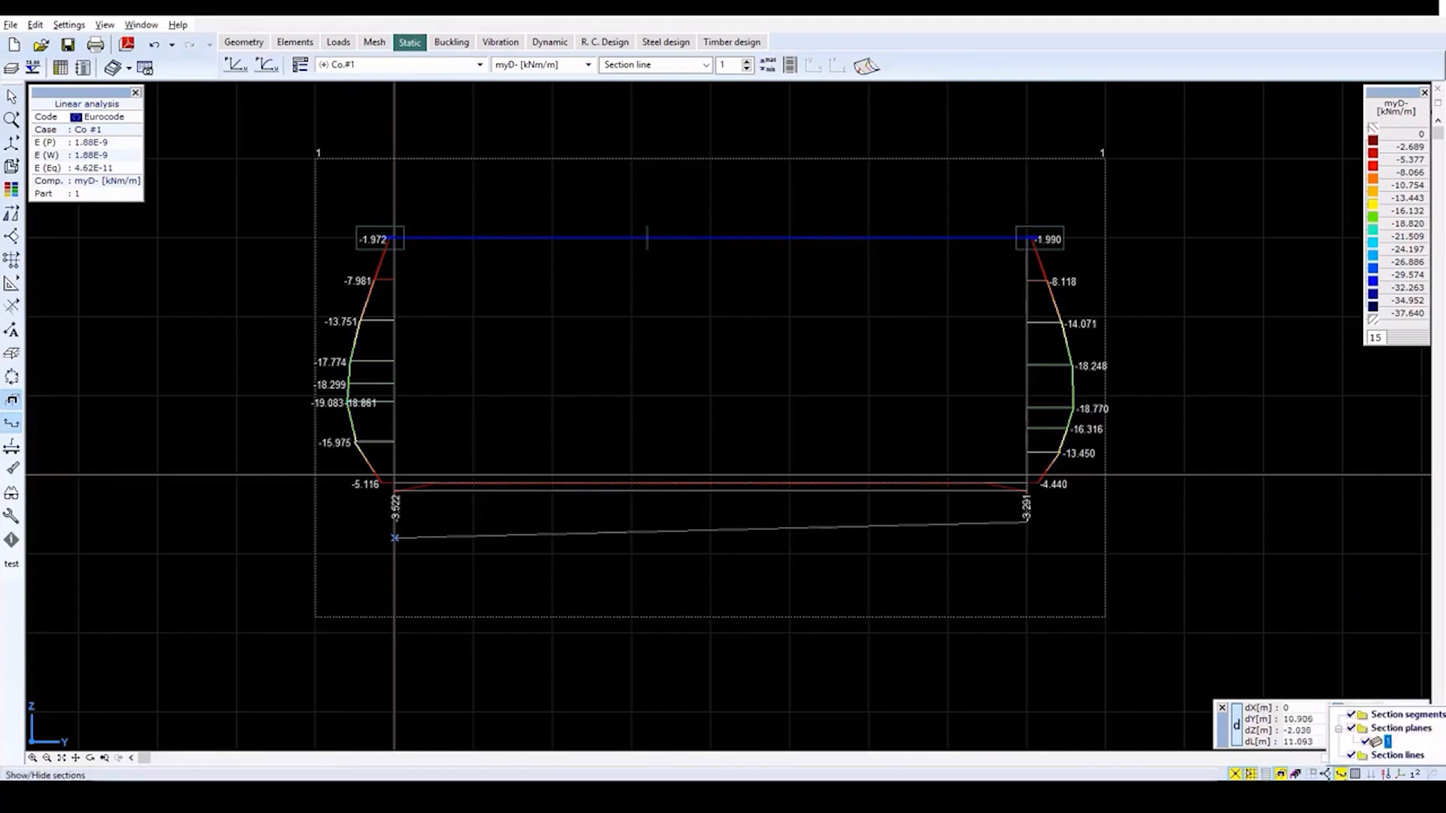
pyautogui.click(655, 65)
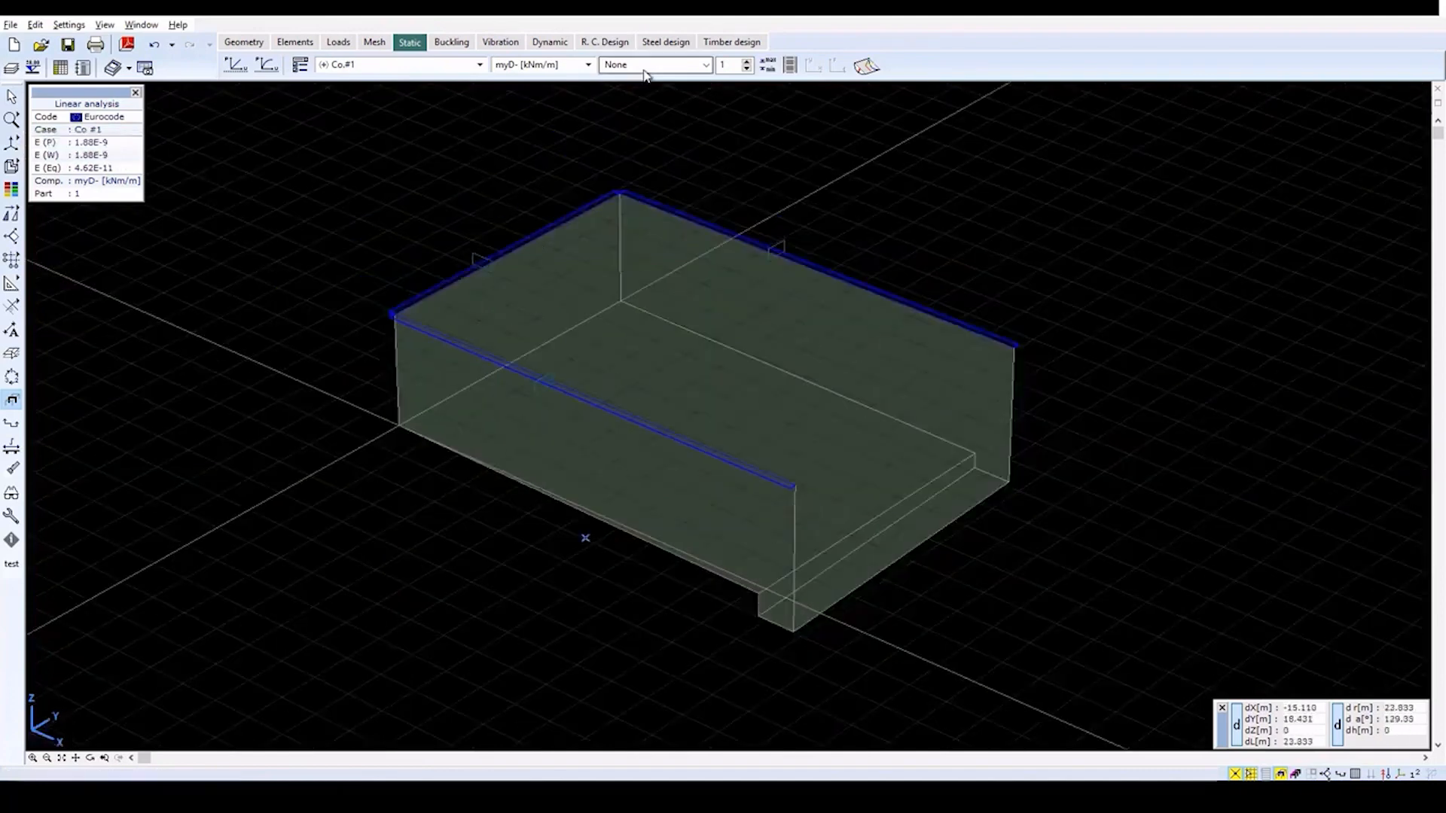
# - Set the result display style back to Isosurfaces 2D over the whole reservoir
pyautogui.click(655, 65)
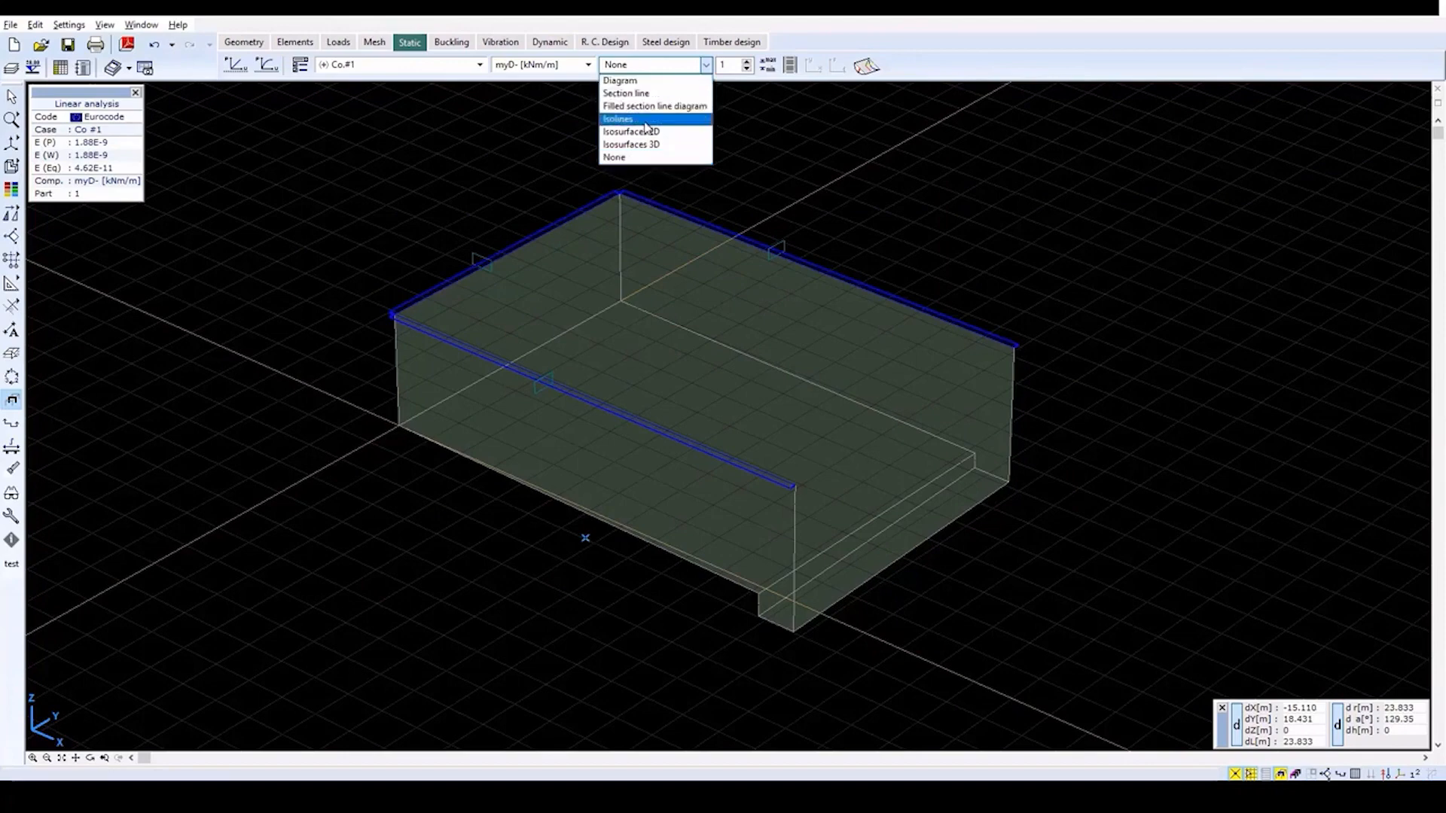
pyautogui.click(631, 131)
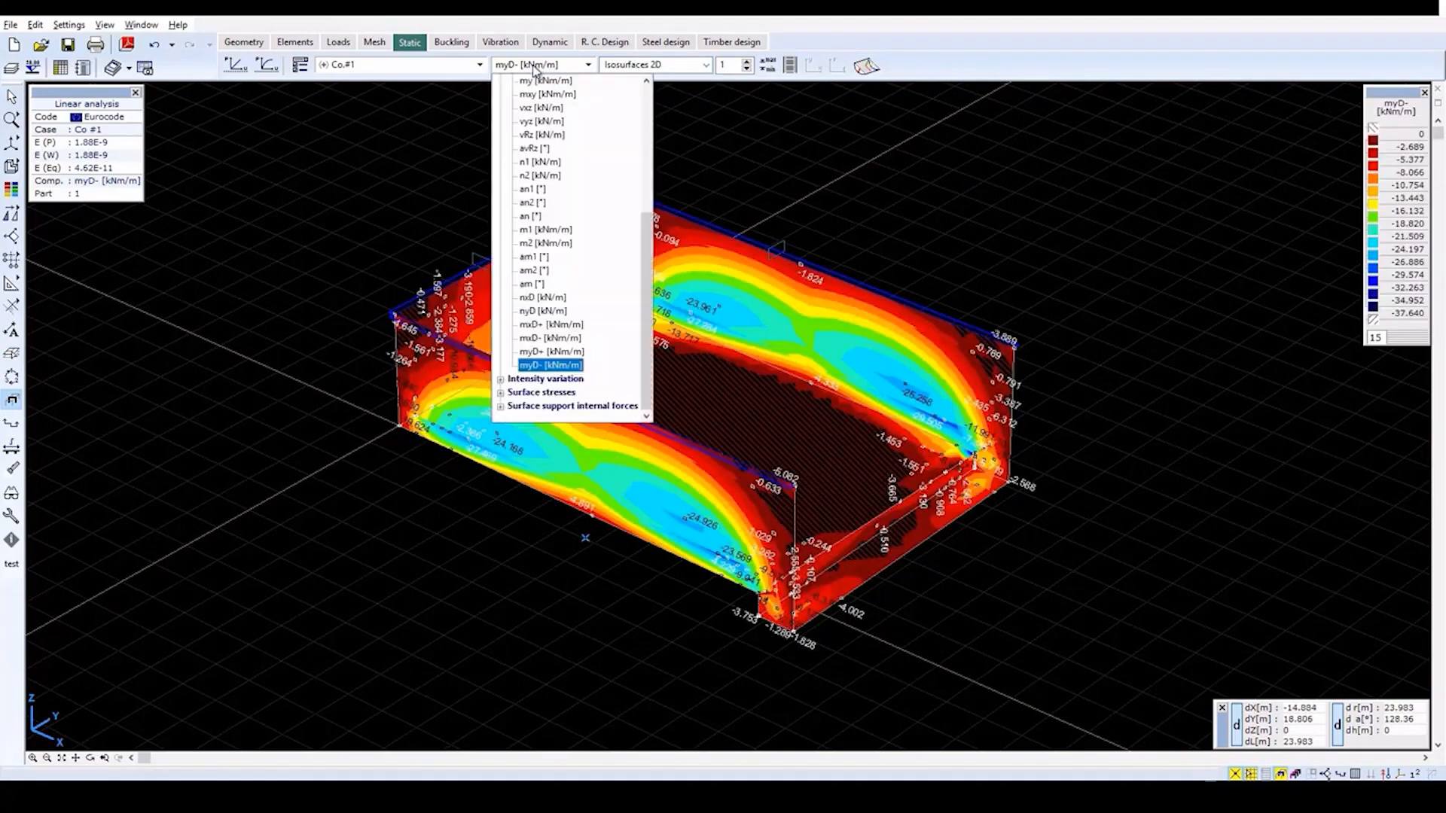
pyautogui.moveTo(539, 408)
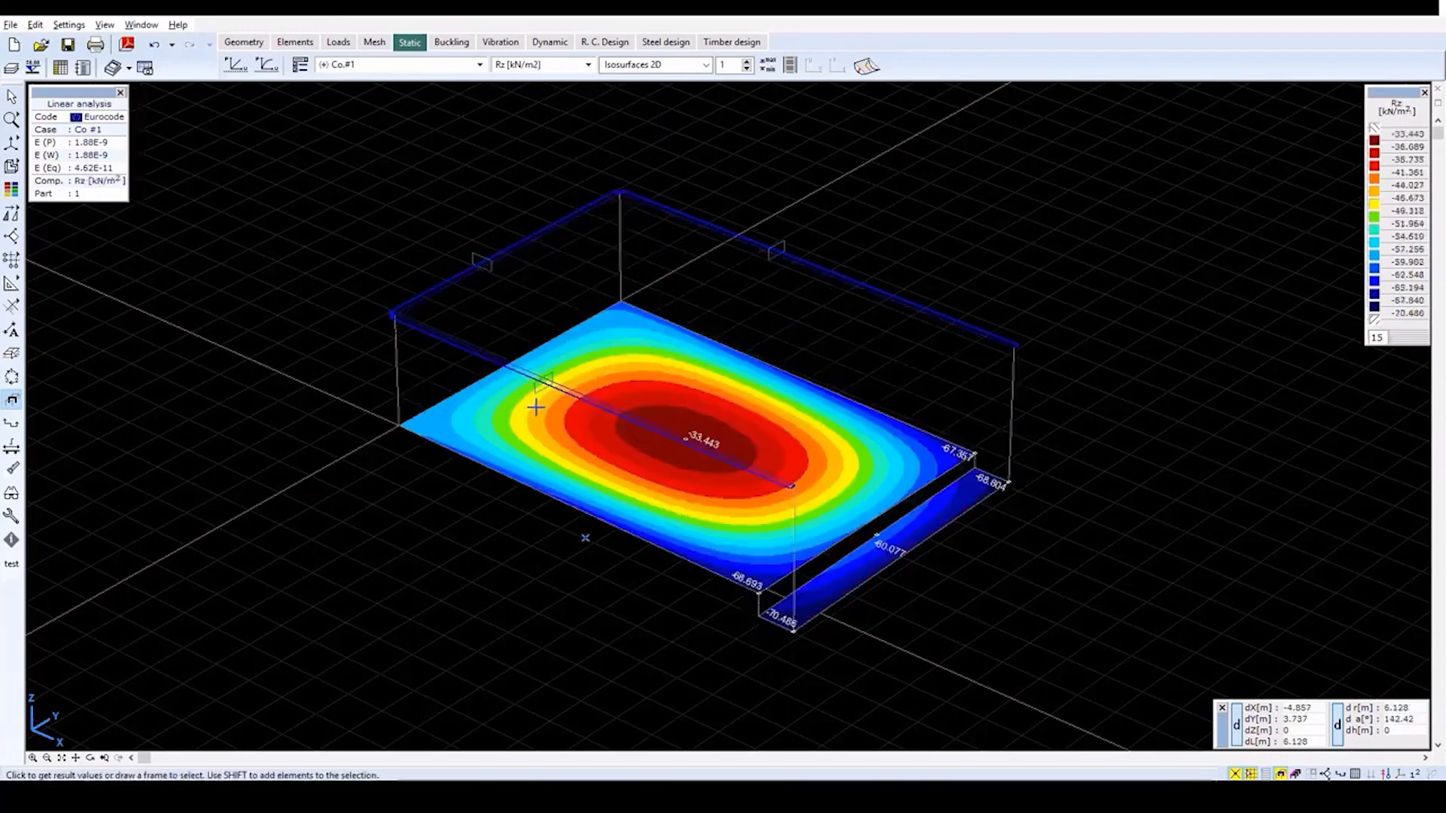
pyautogui.moveTo(392, 483)
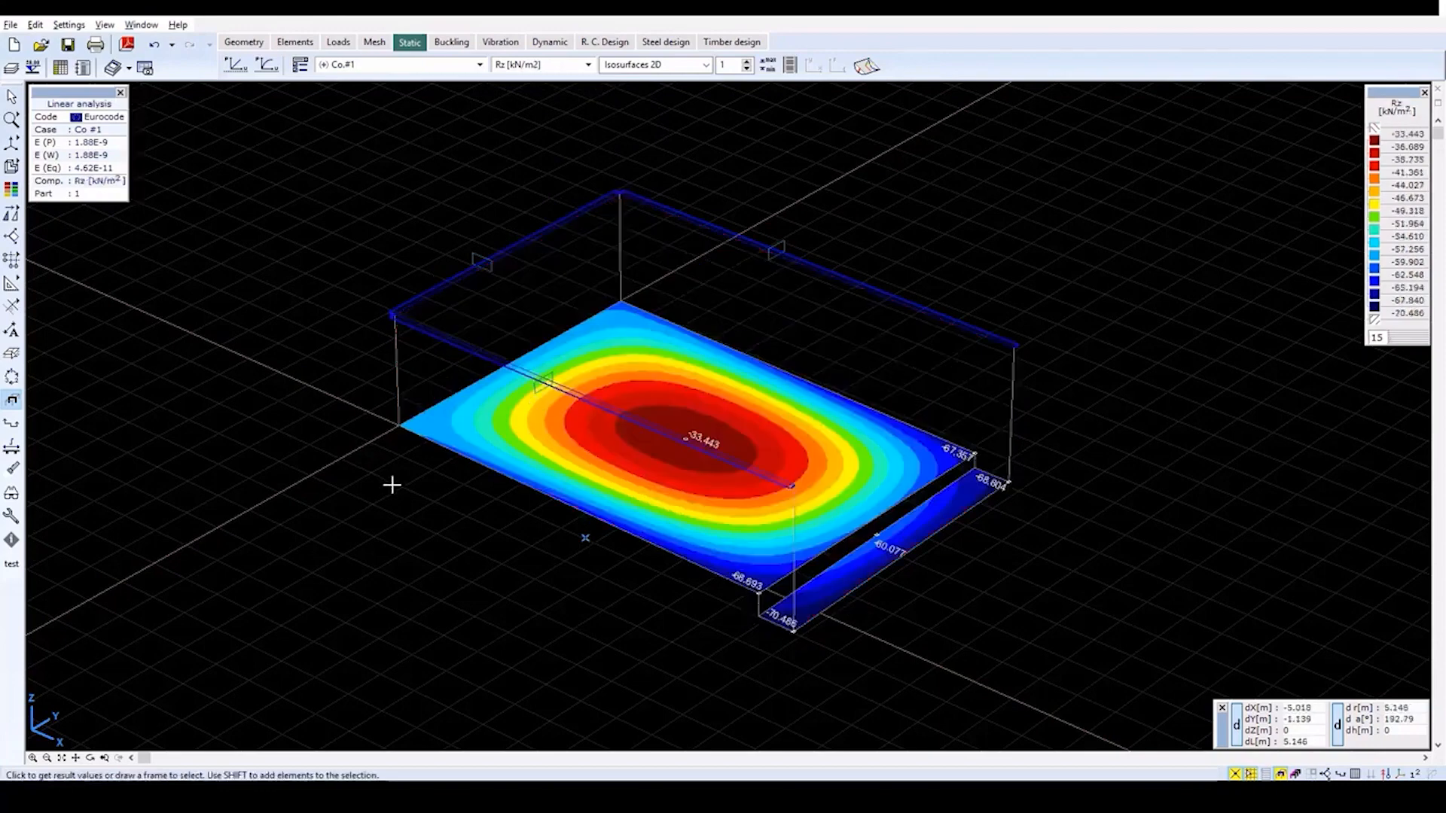